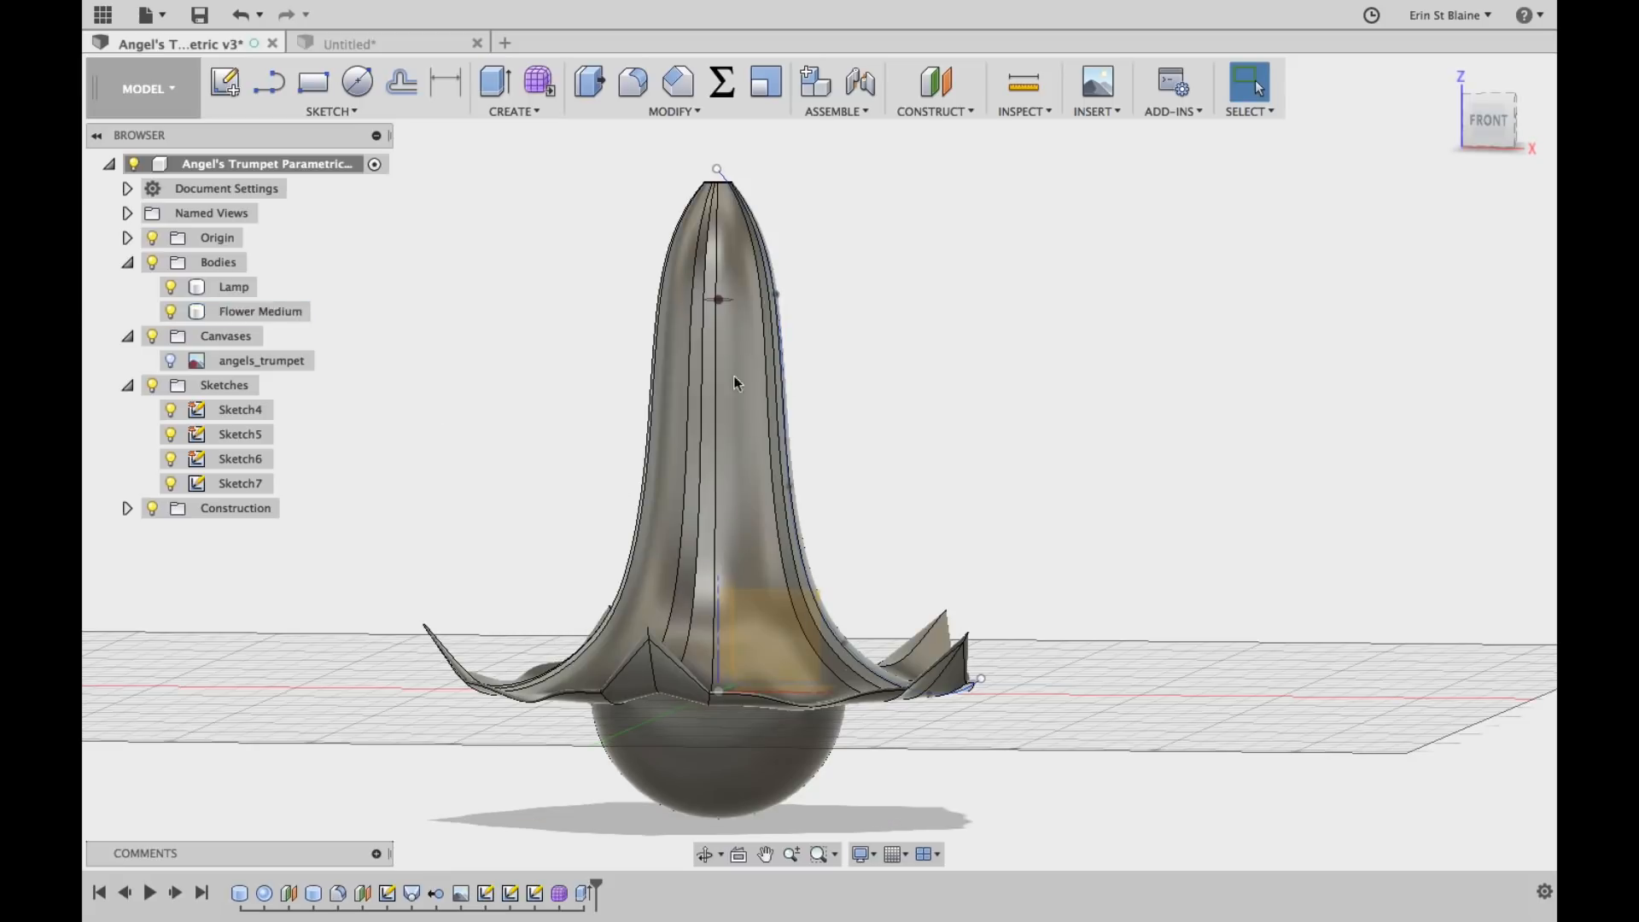
{"action": "mouse_move", "coordinate": [433, 682]}
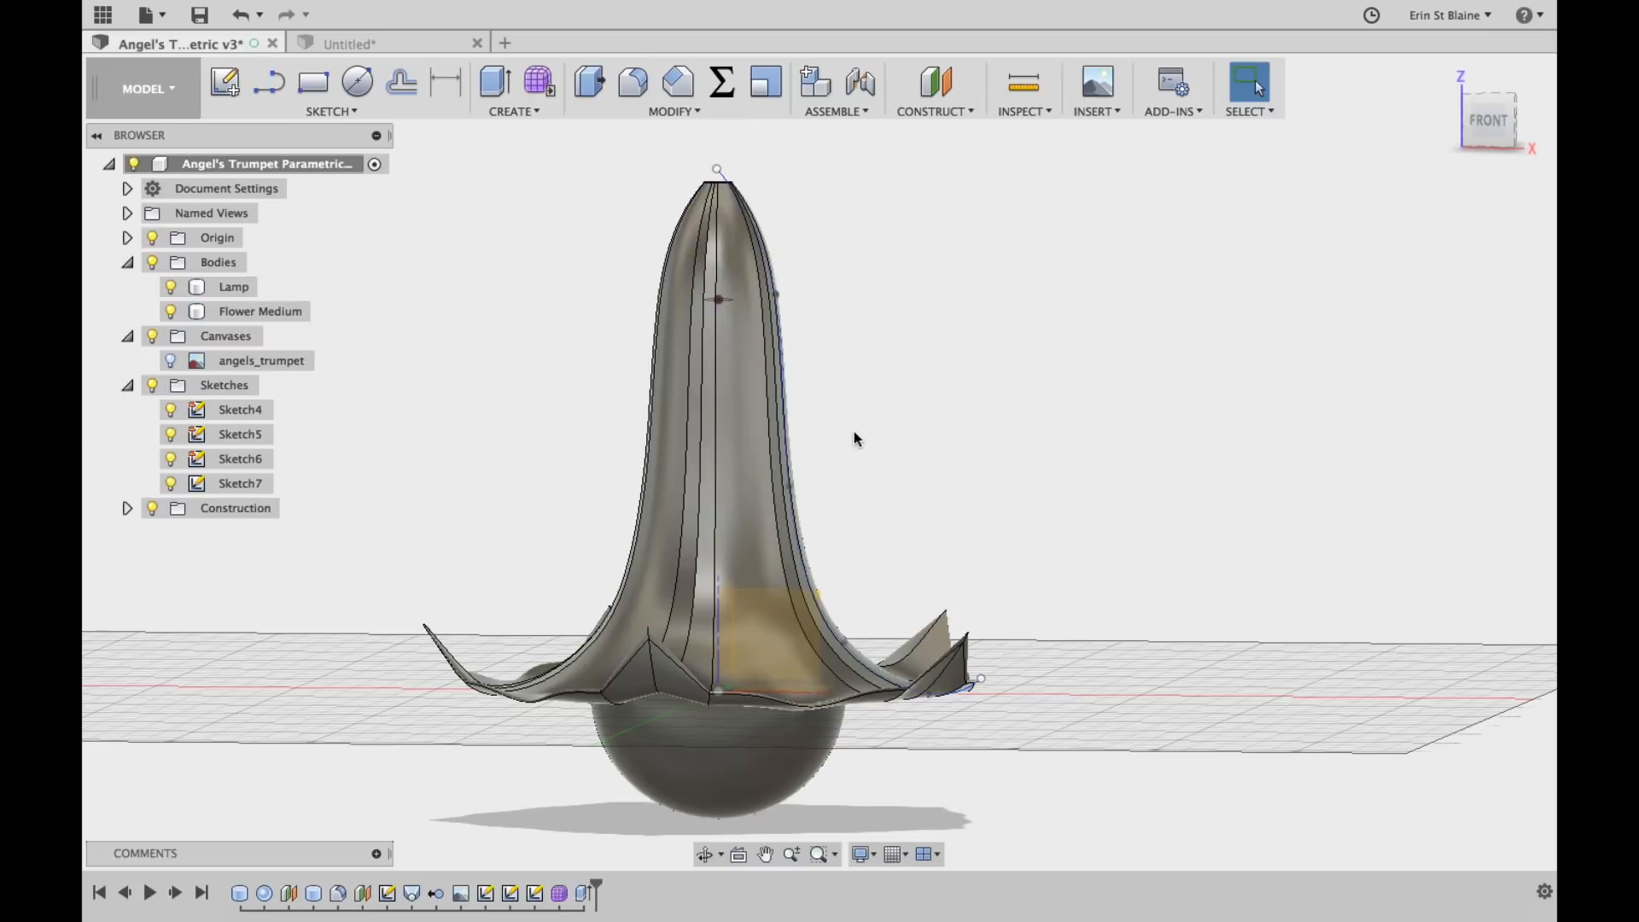
{"action": "mouse_move", "coordinate": [399, 578]}
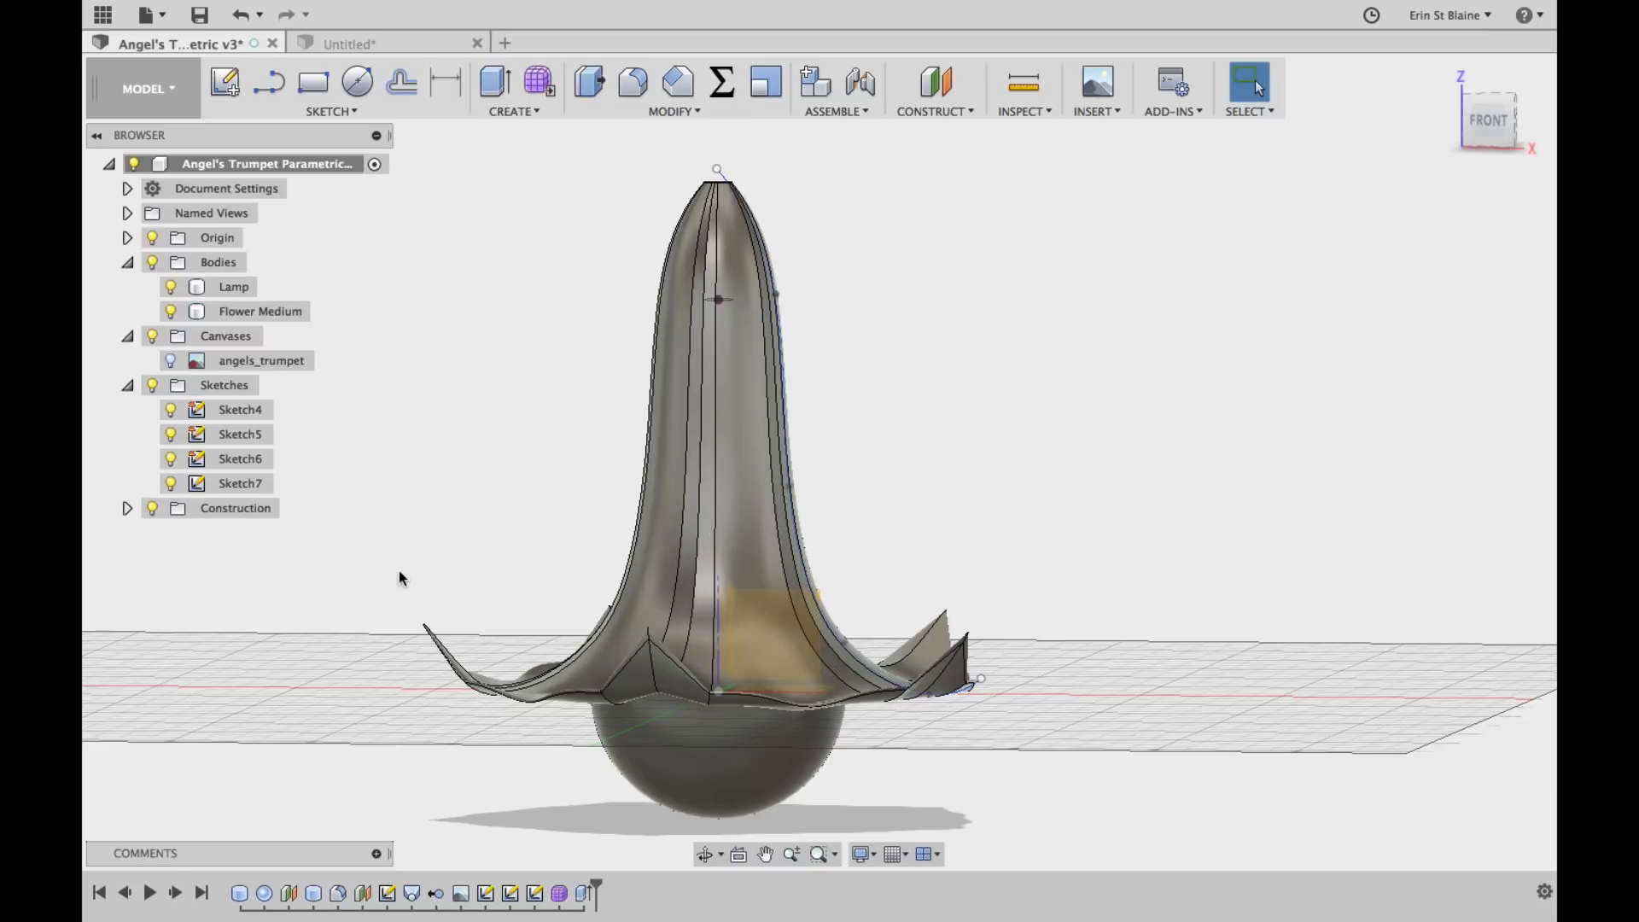
Switch to the blank Untitled design tab with only the origin and grid
{"action": "left_click", "coordinate": [387, 43]}
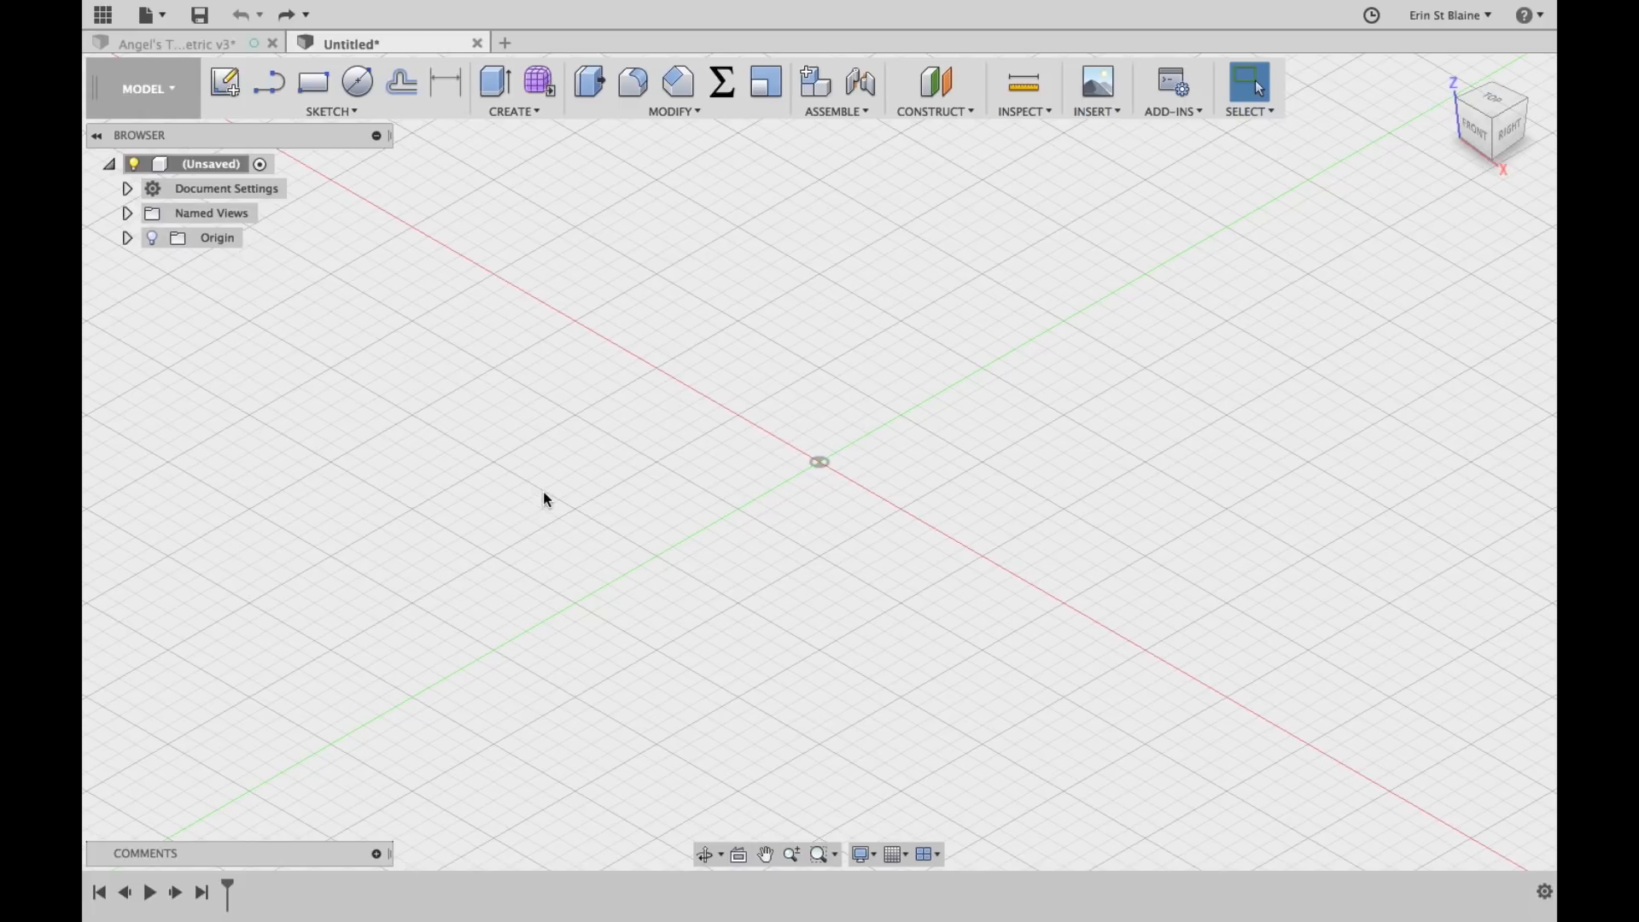
{"action": "mouse_move", "coordinate": [821, 460]}
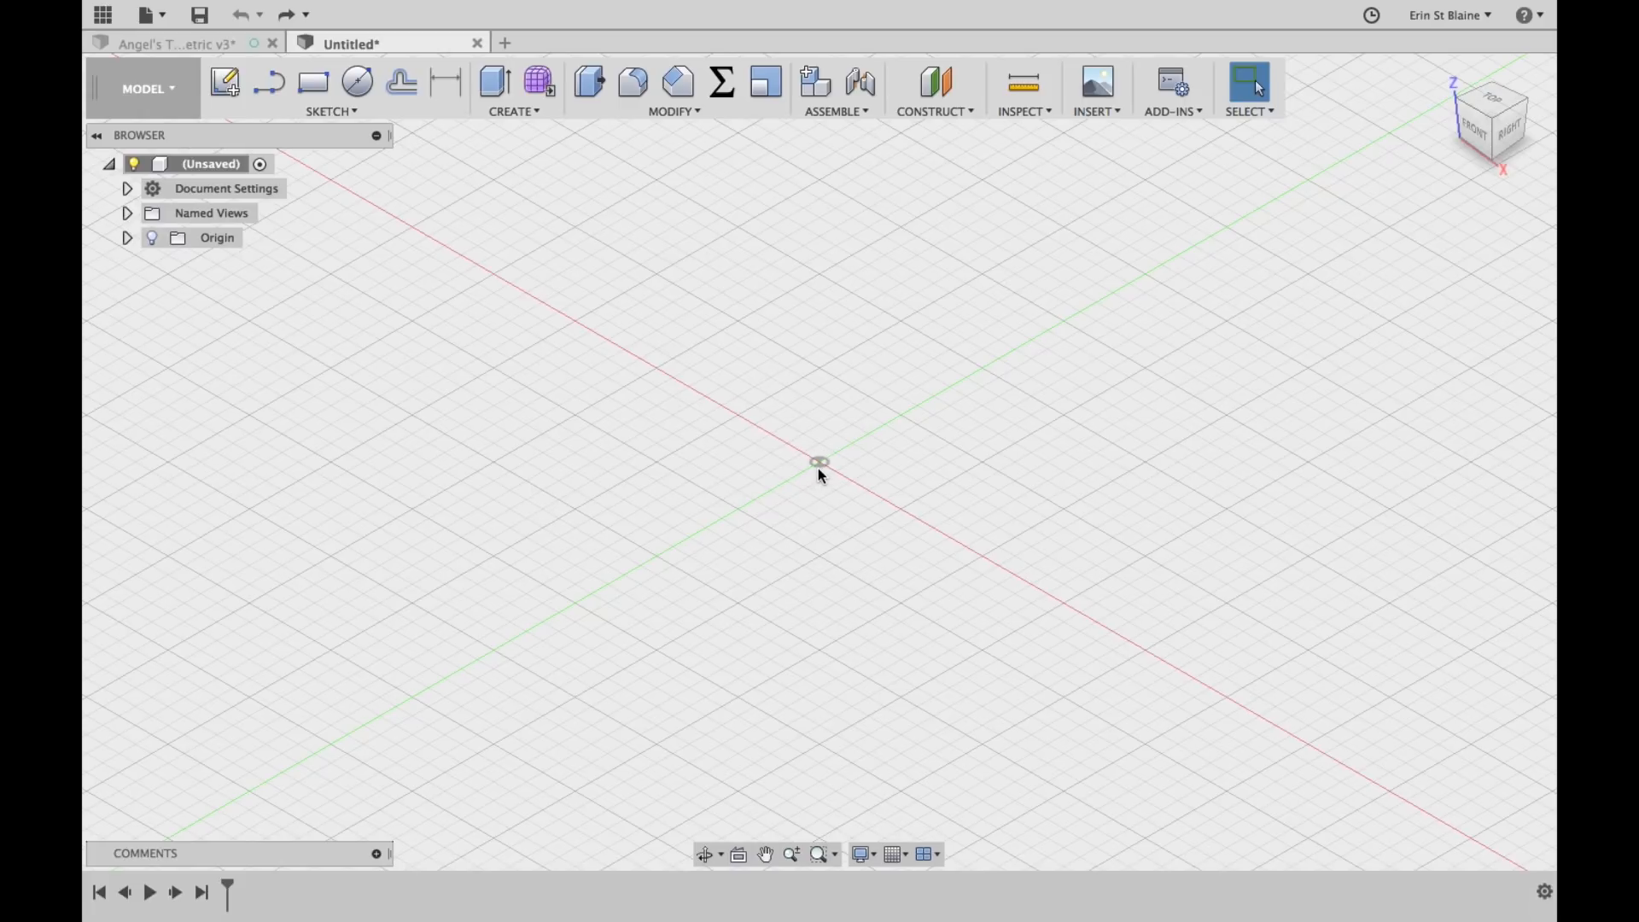
{"action": "mouse_move", "coordinate": [641, 467]}
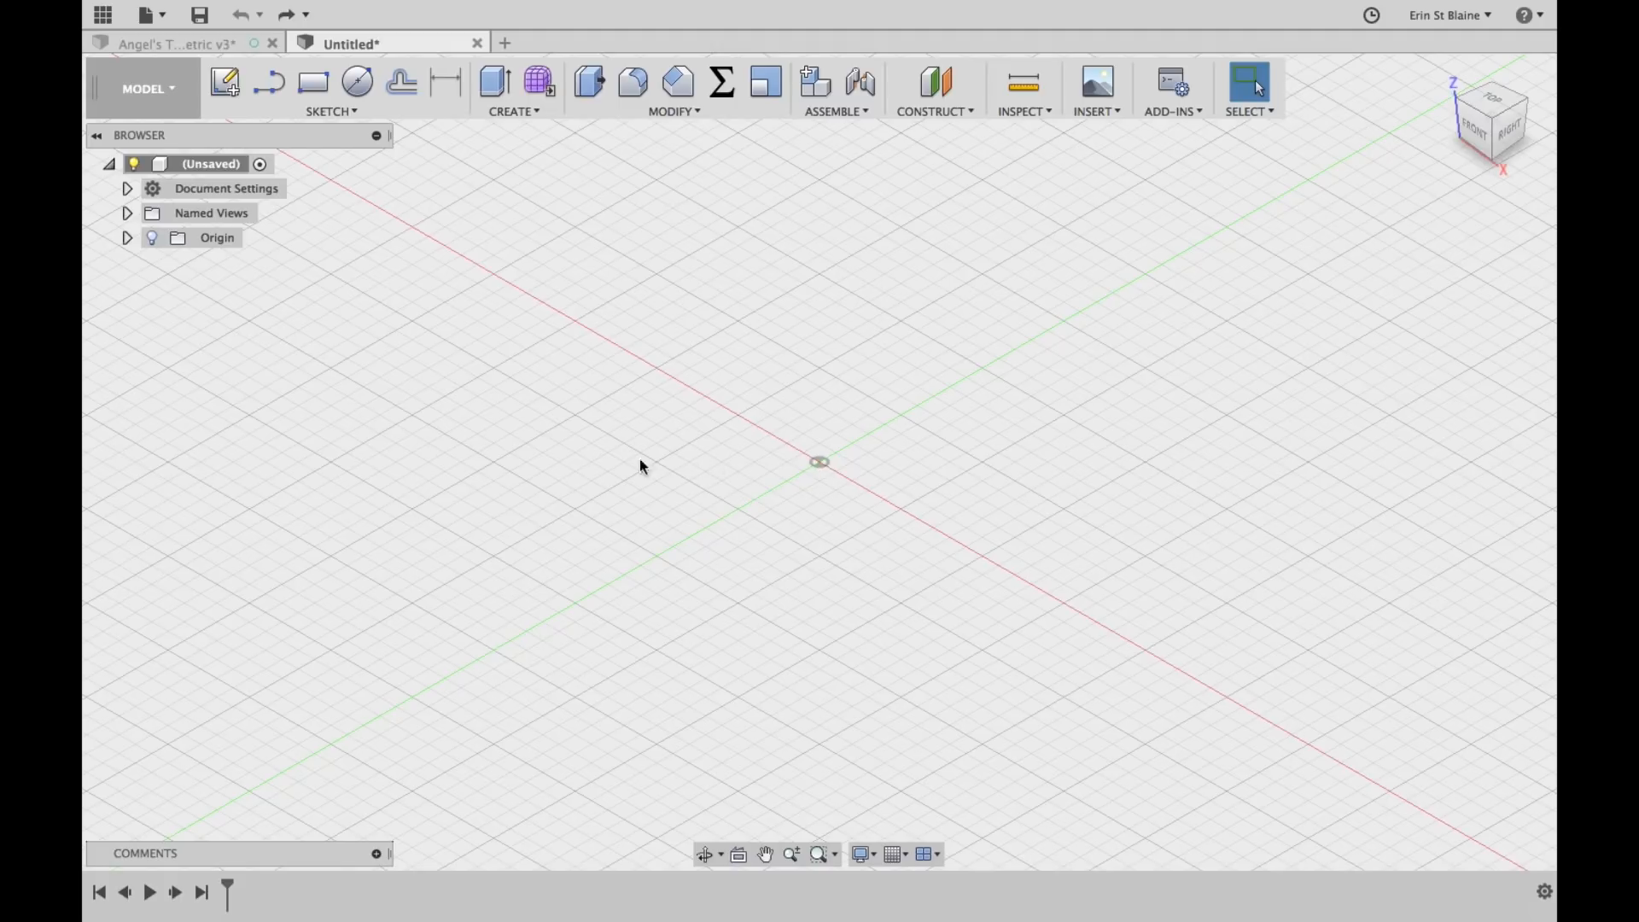
{"action": "mouse_move", "coordinate": [861, 488]}
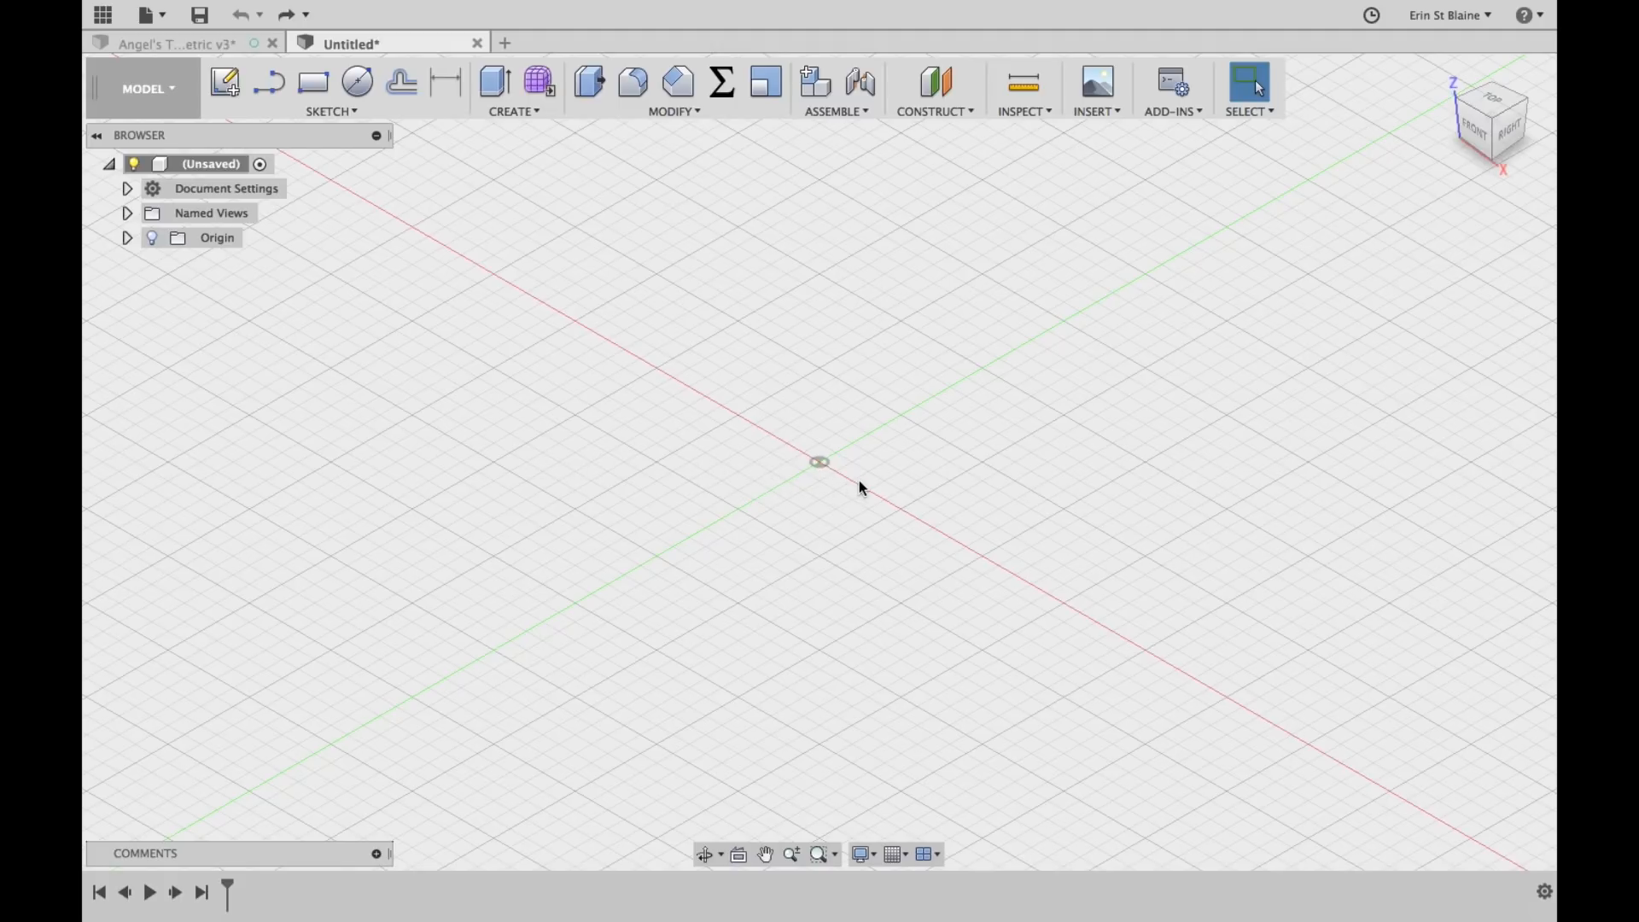
{"action": "mouse_move", "coordinate": [903, 475]}
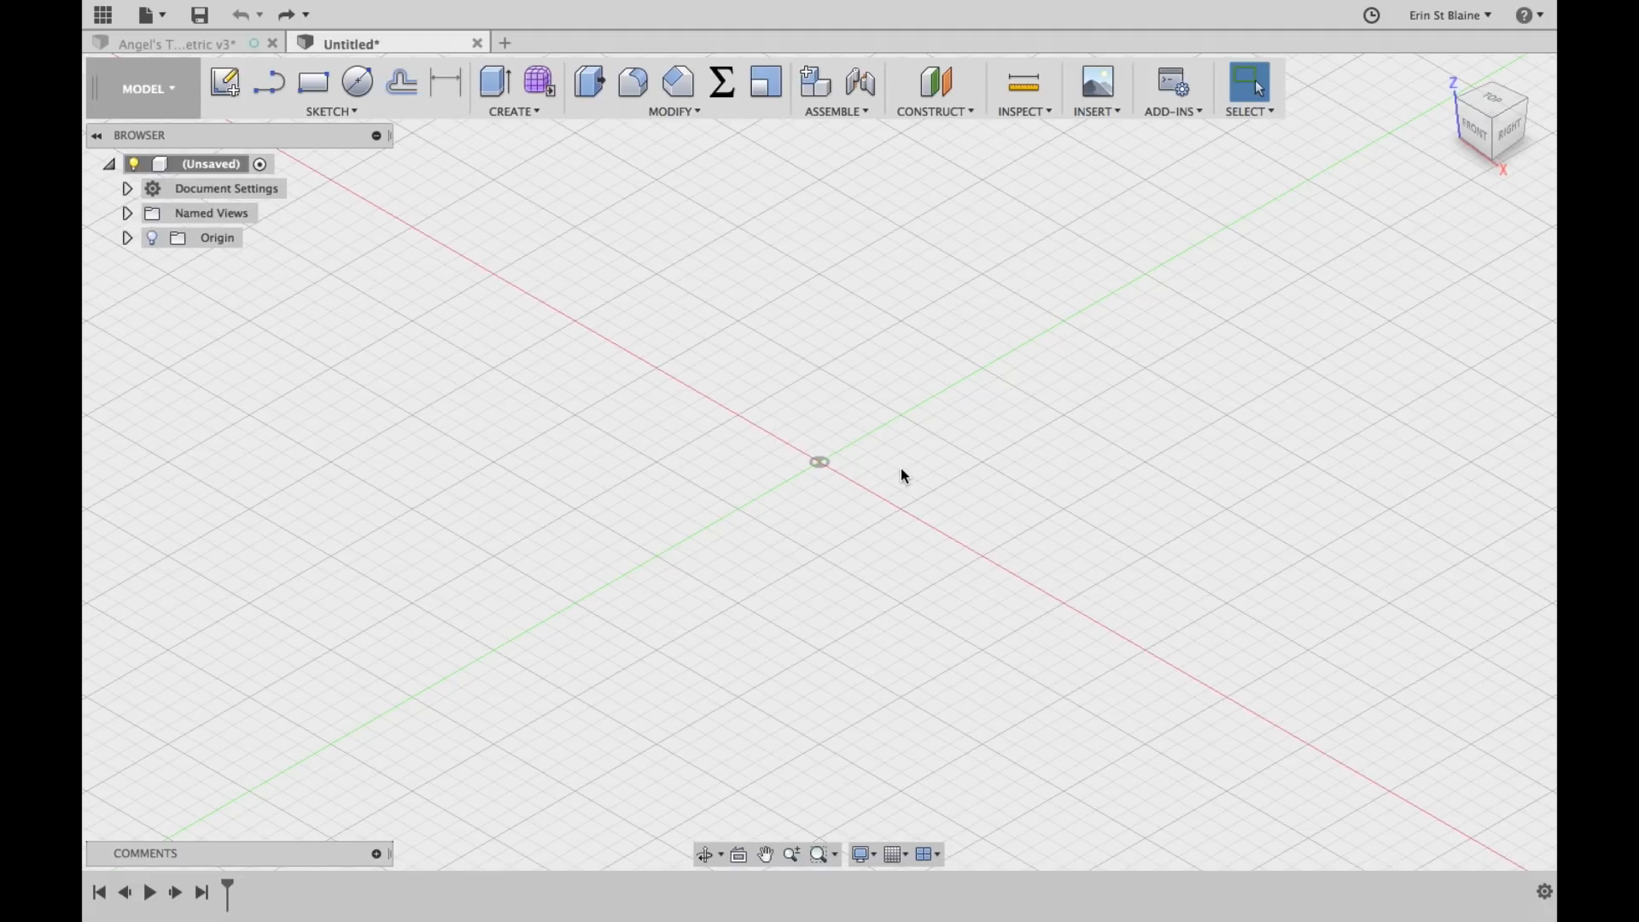
Add user parameter BulbDiameter with expression 120 mm and close Change Parameters
{"action": "left_click", "coordinate": [720, 82]}
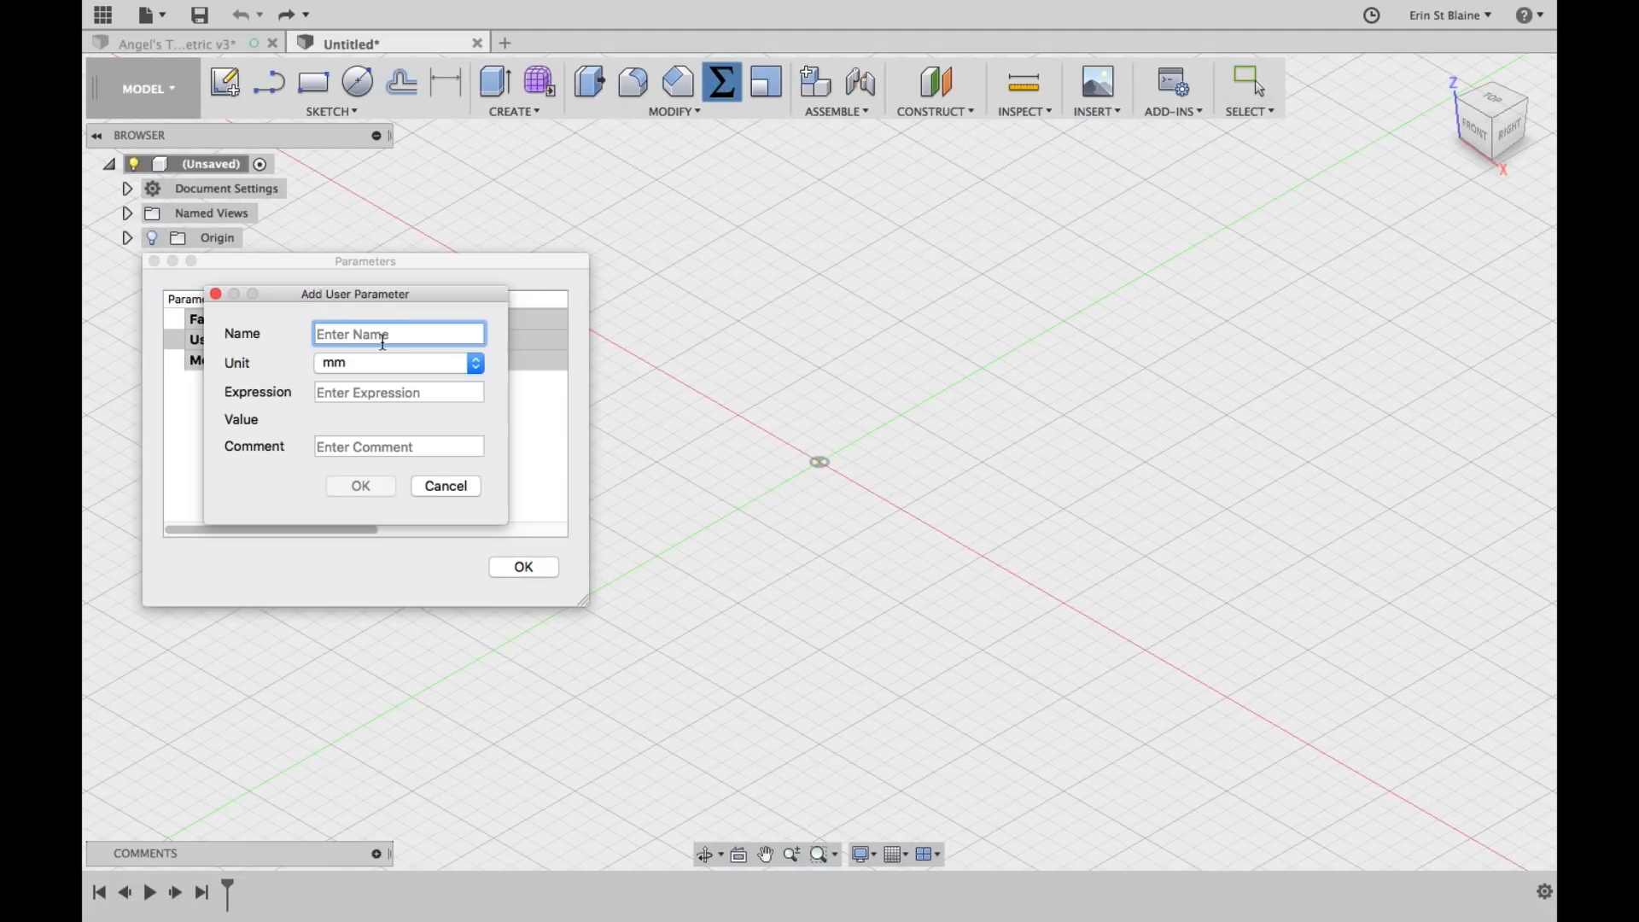
{"action": "type", "text": "BulbDiameter"}
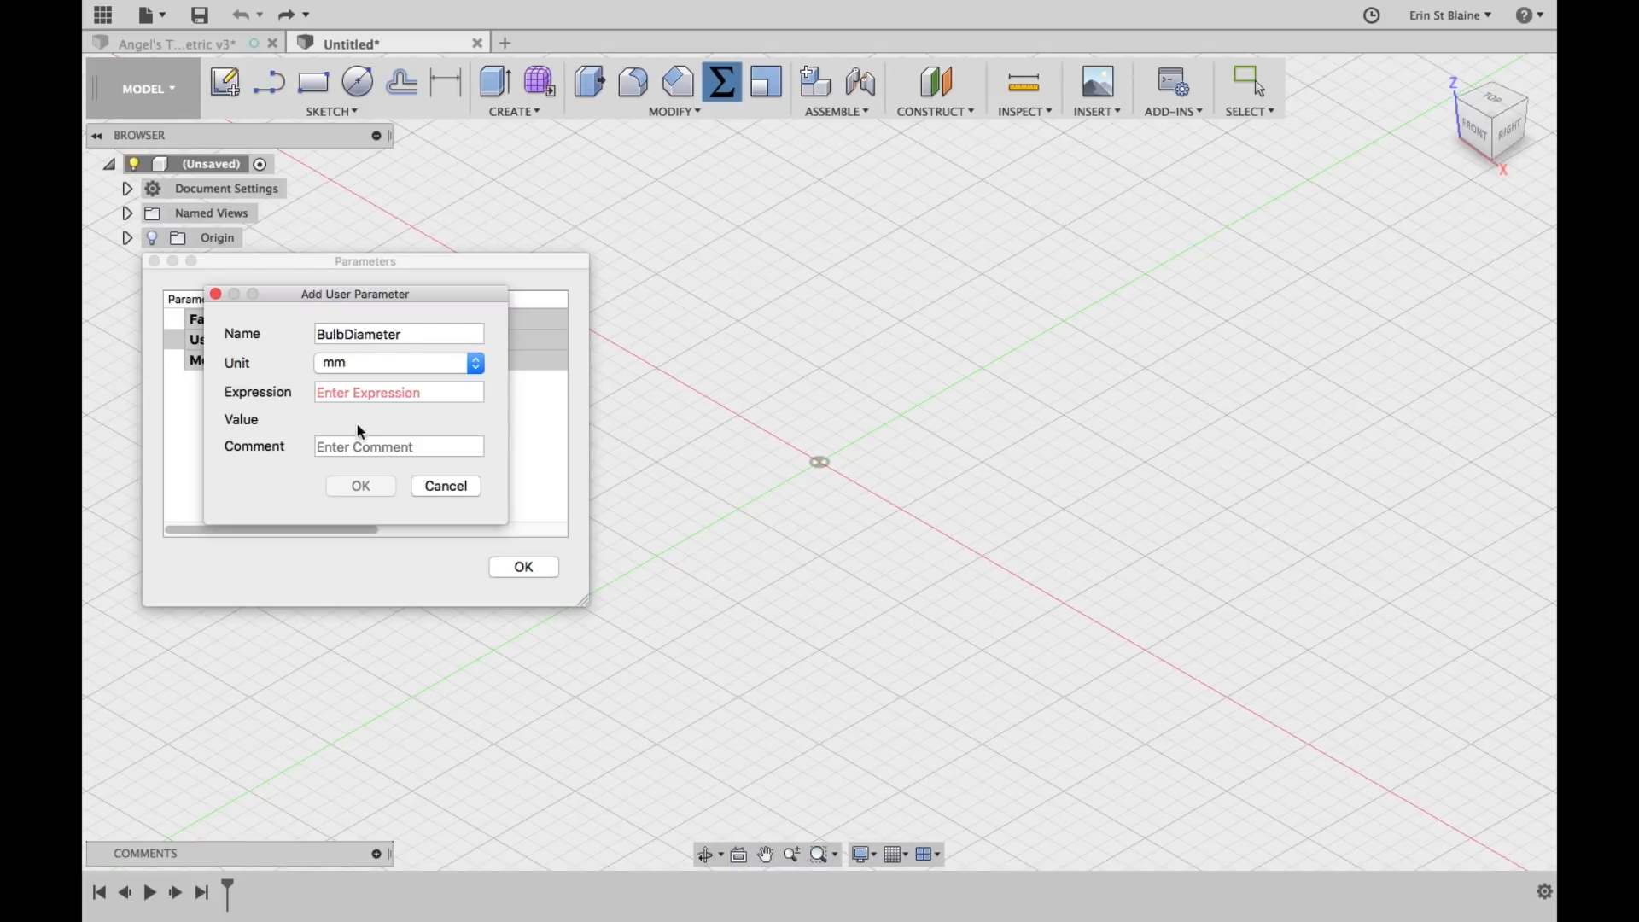
{"action": "left_click", "coordinate": [398, 392]}
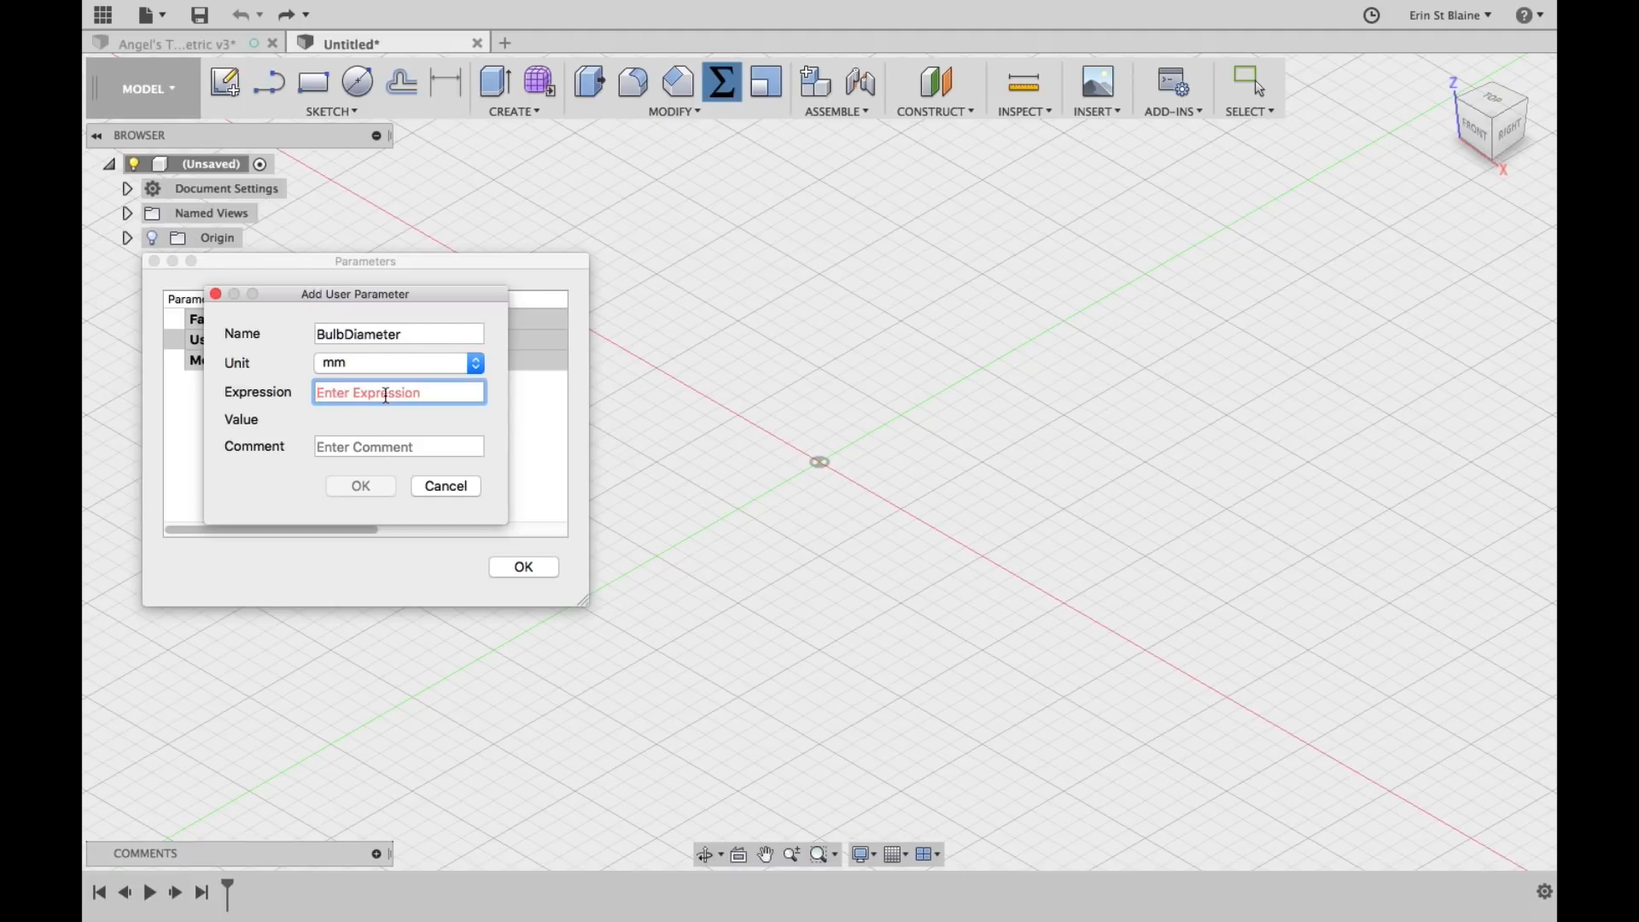
{"action": "type", "text": "120 mm"}
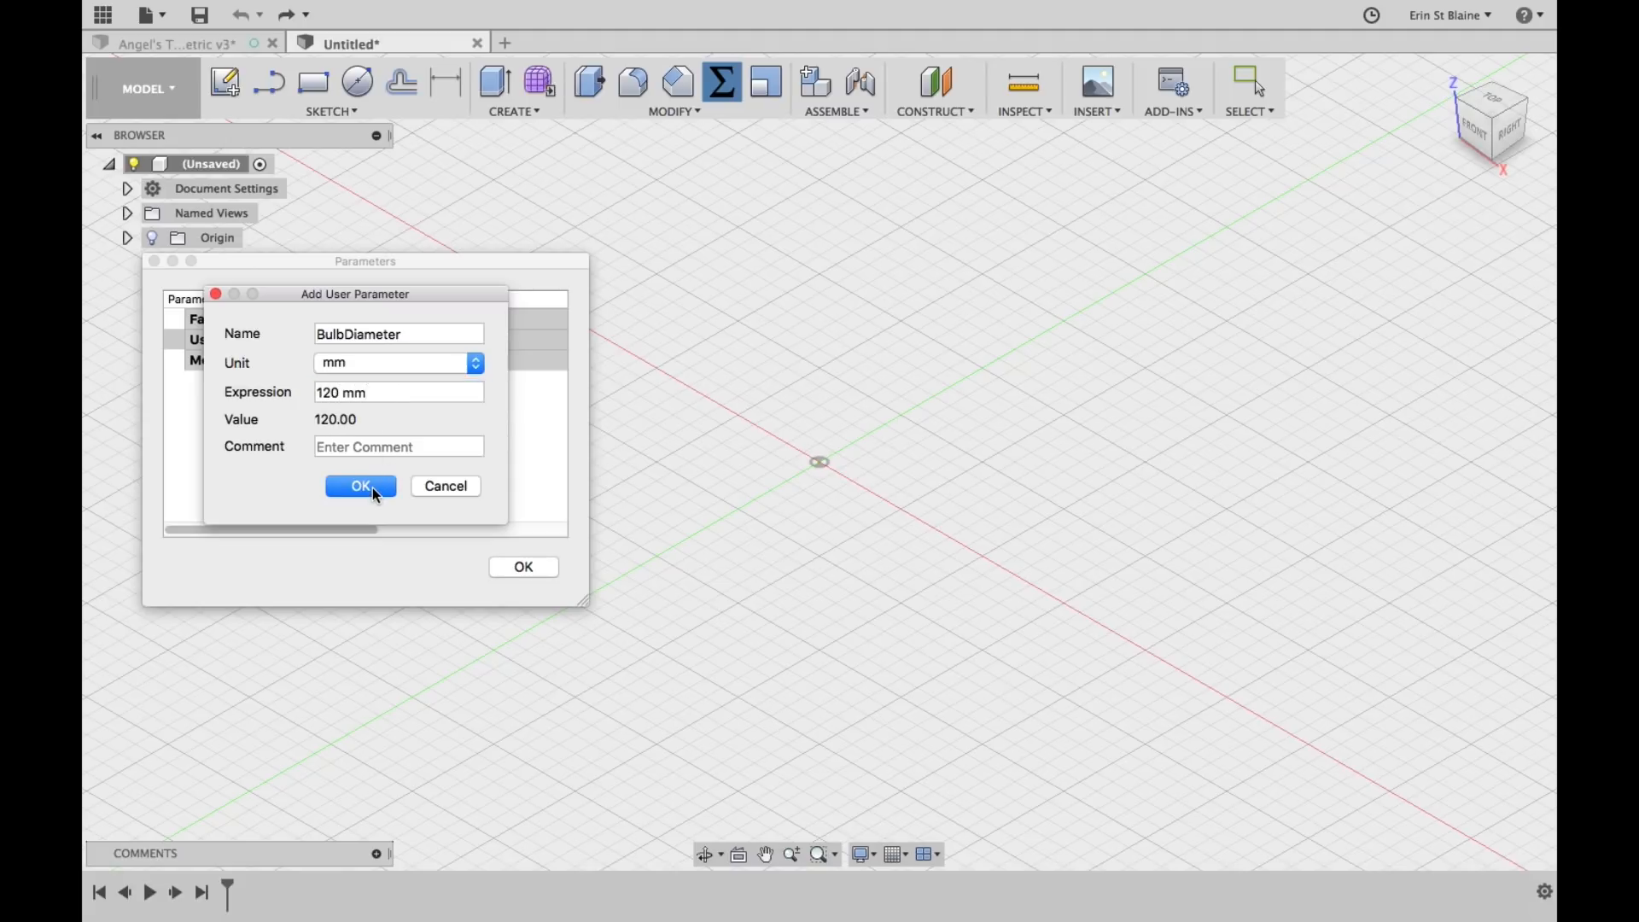
{"action": "left_click", "coordinate": [359, 485]}
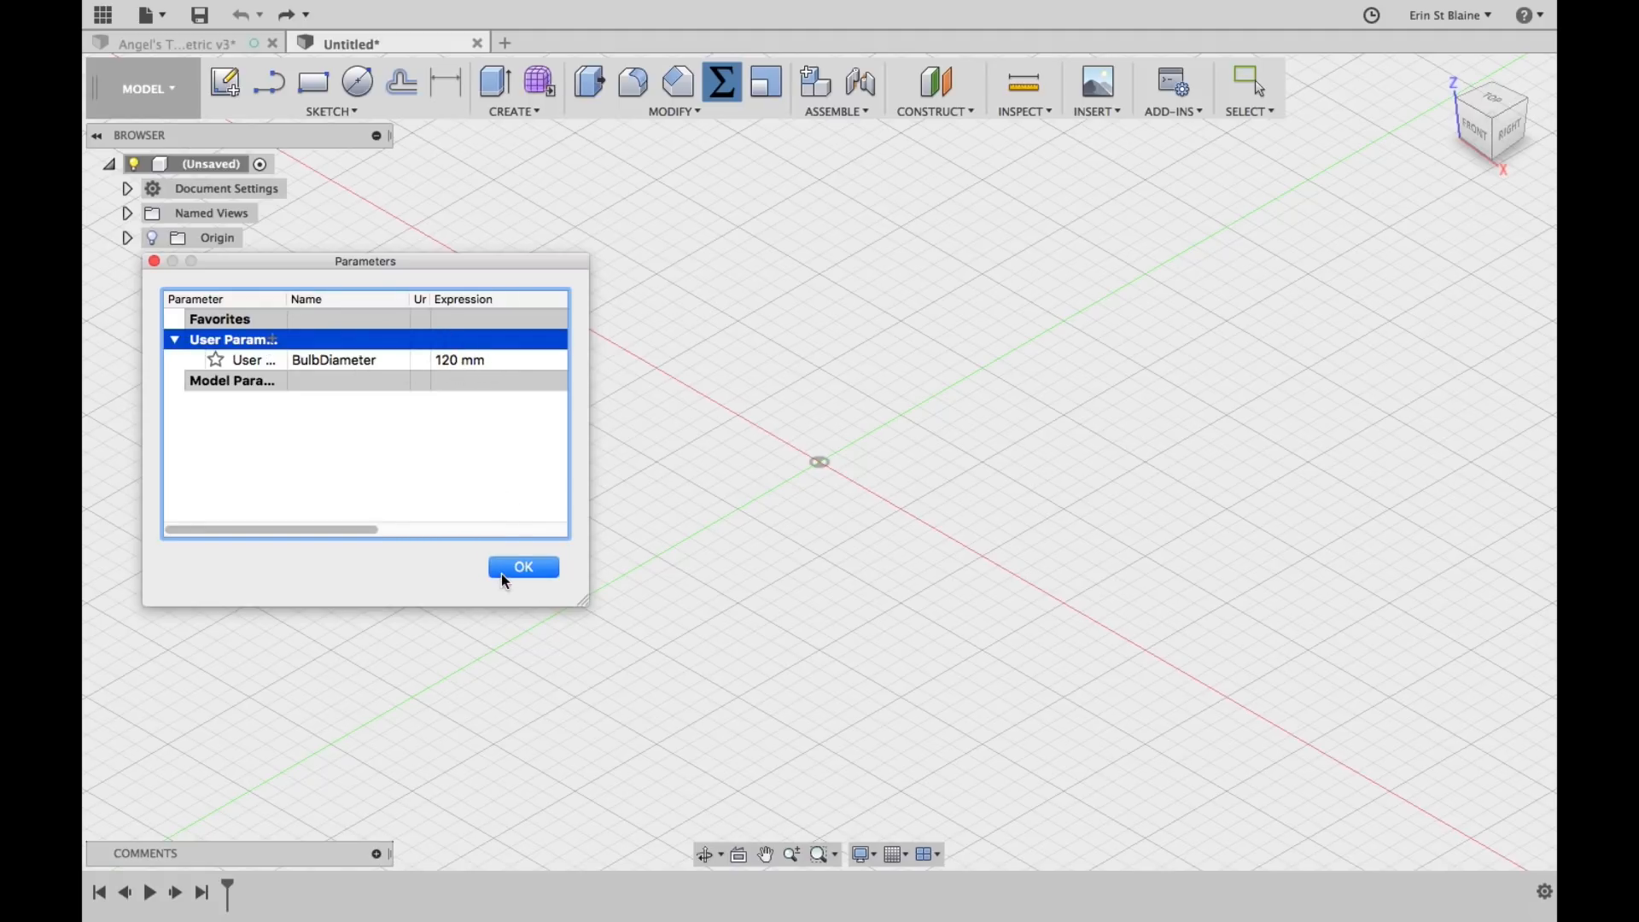
{"action": "left_click", "coordinate": [522, 565]}
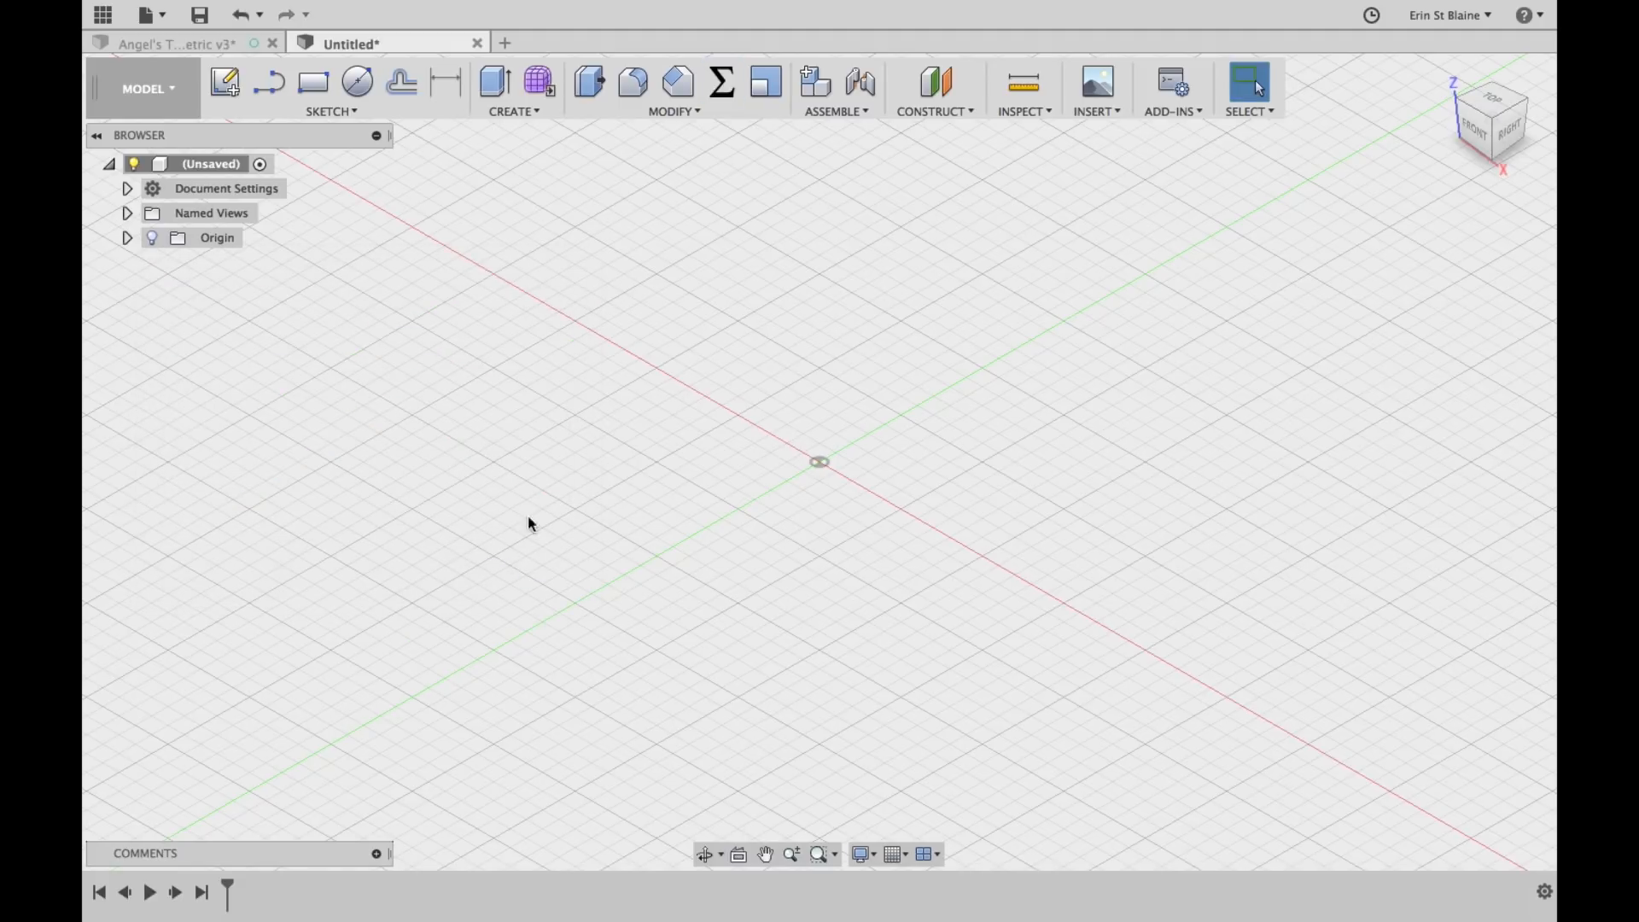
{"action": "mouse_move", "coordinate": [884, 336]}
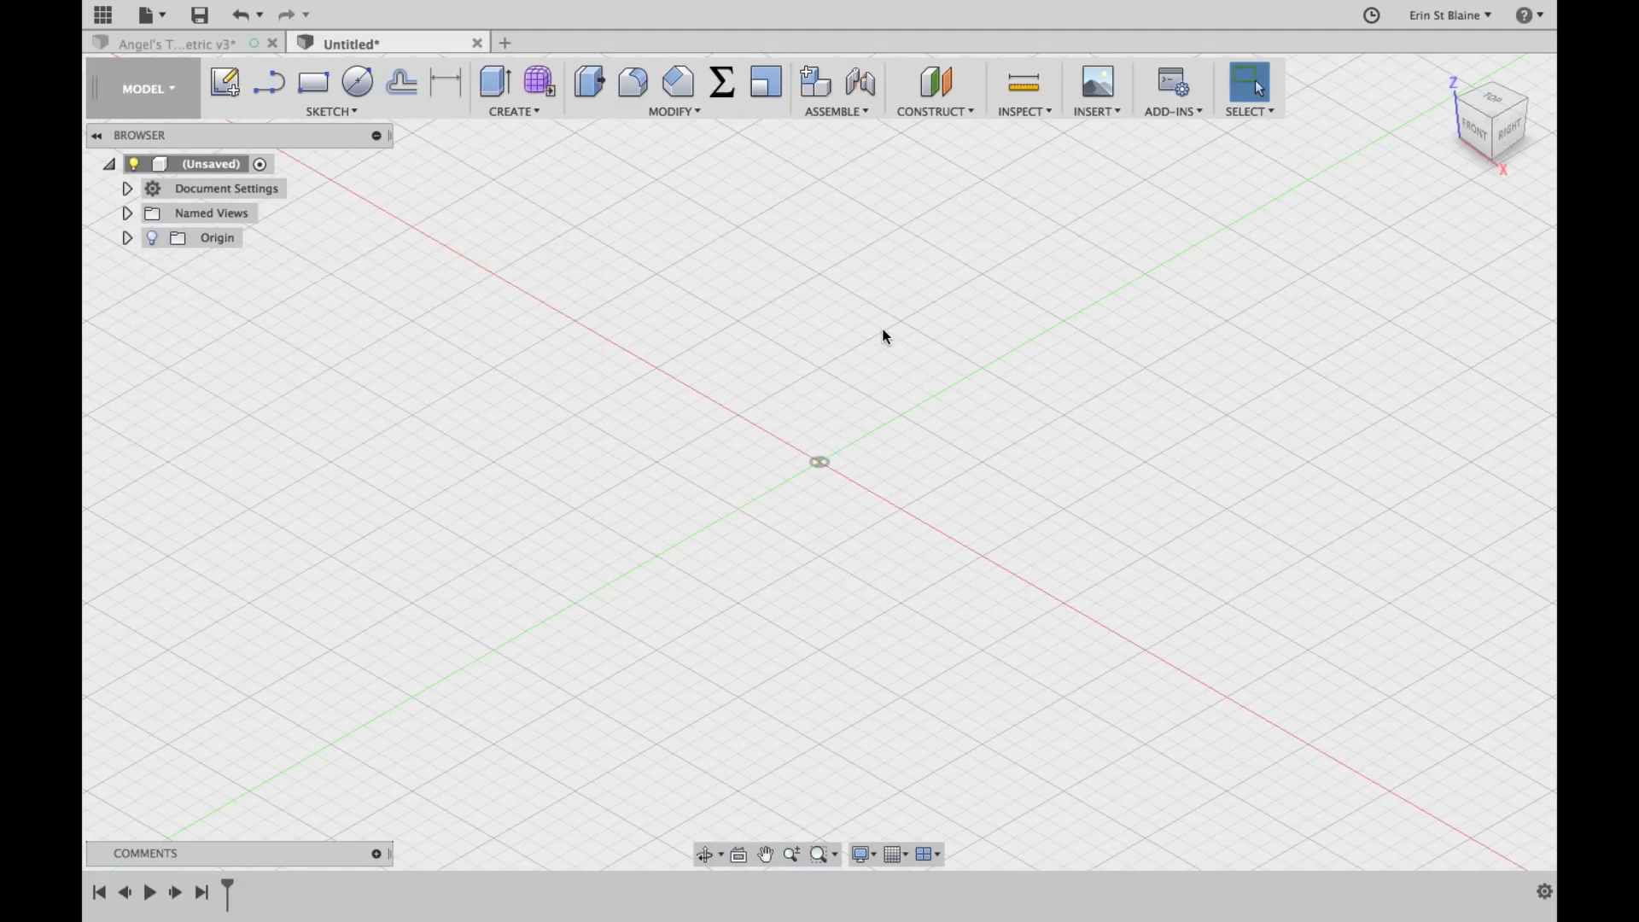
{"action": "mouse_move", "coordinate": [822, 473]}
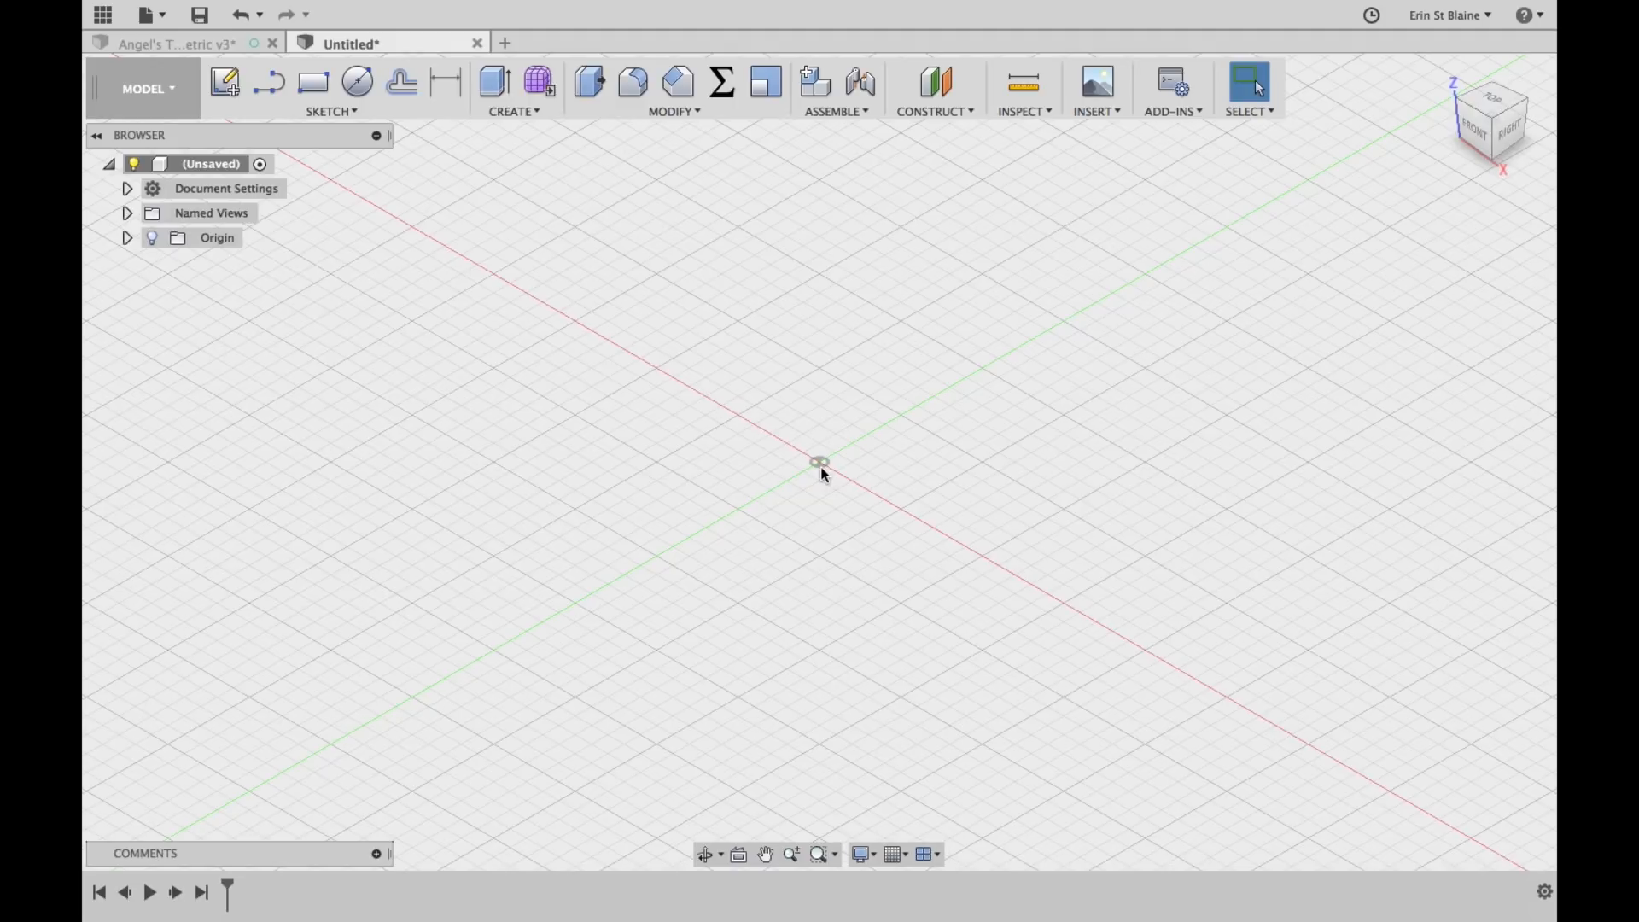
{"action": "mouse_move", "coordinate": [665, 359]}
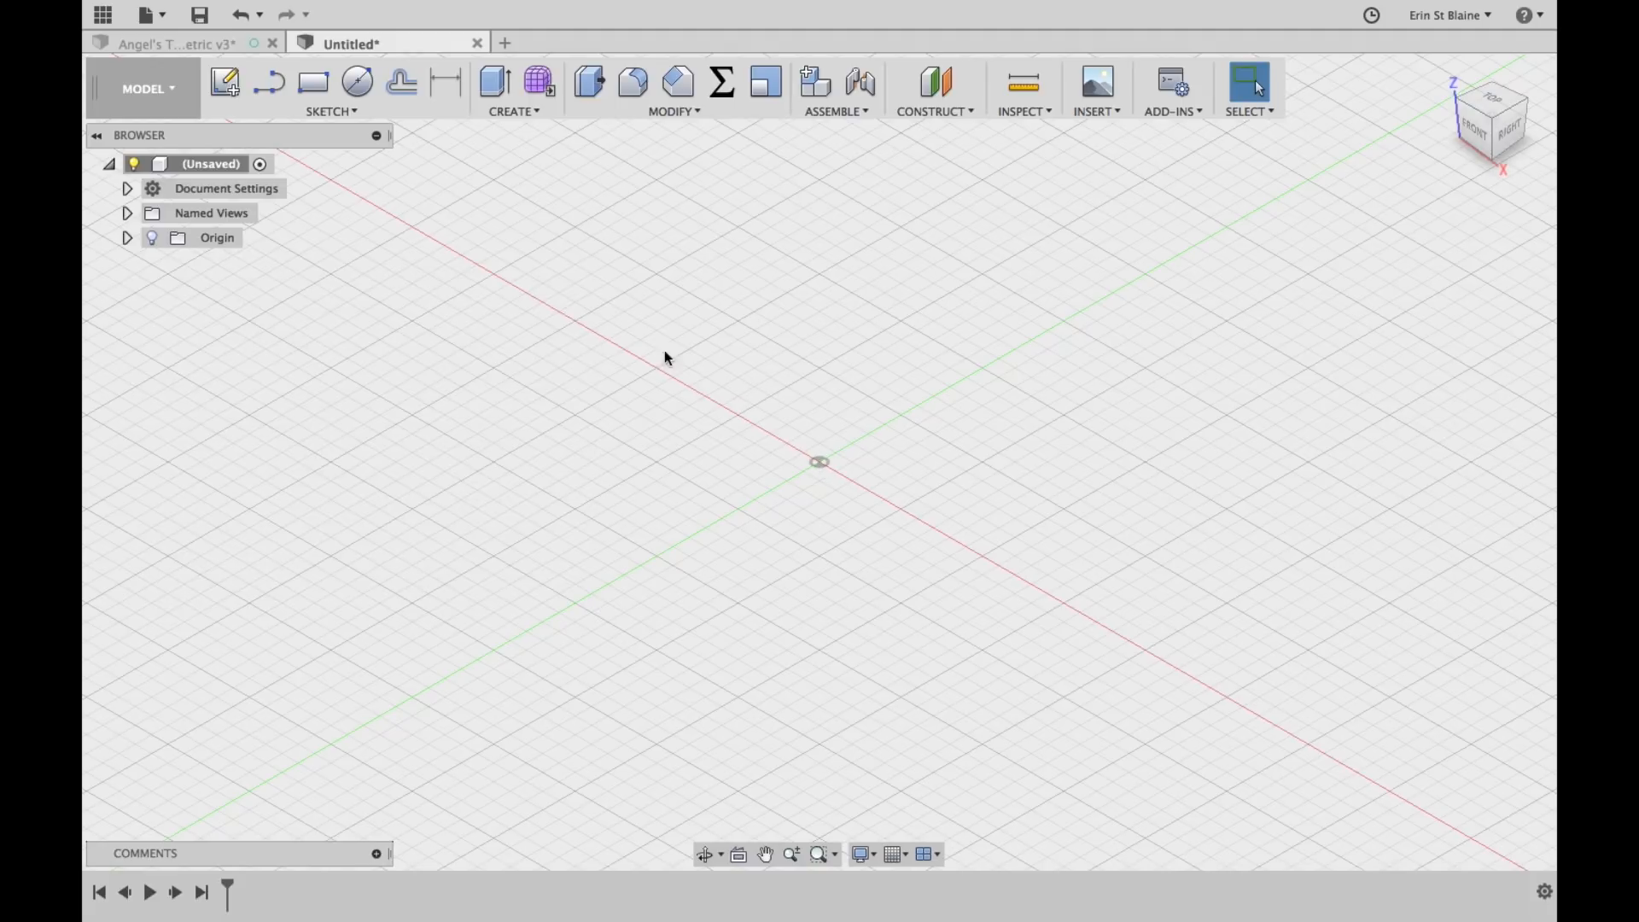
Create a sphere centred on the origin with its diameter set to BulbDiameter
{"action": "left_click", "coordinate": [514, 90]}
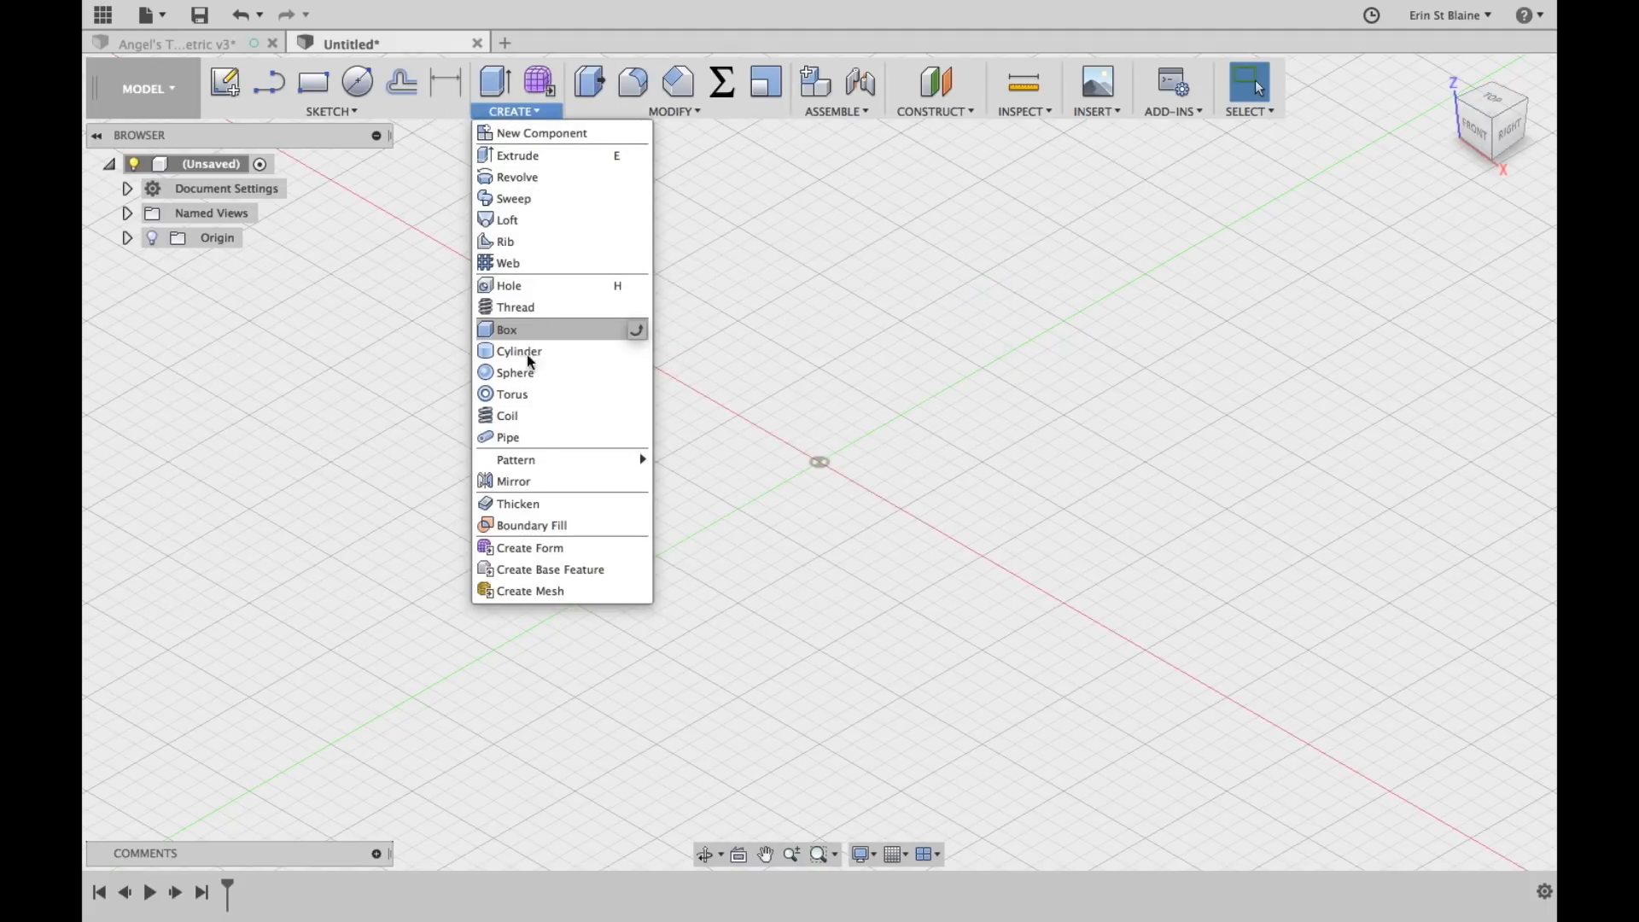
{"action": "left_click", "coordinate": [507, 329]}
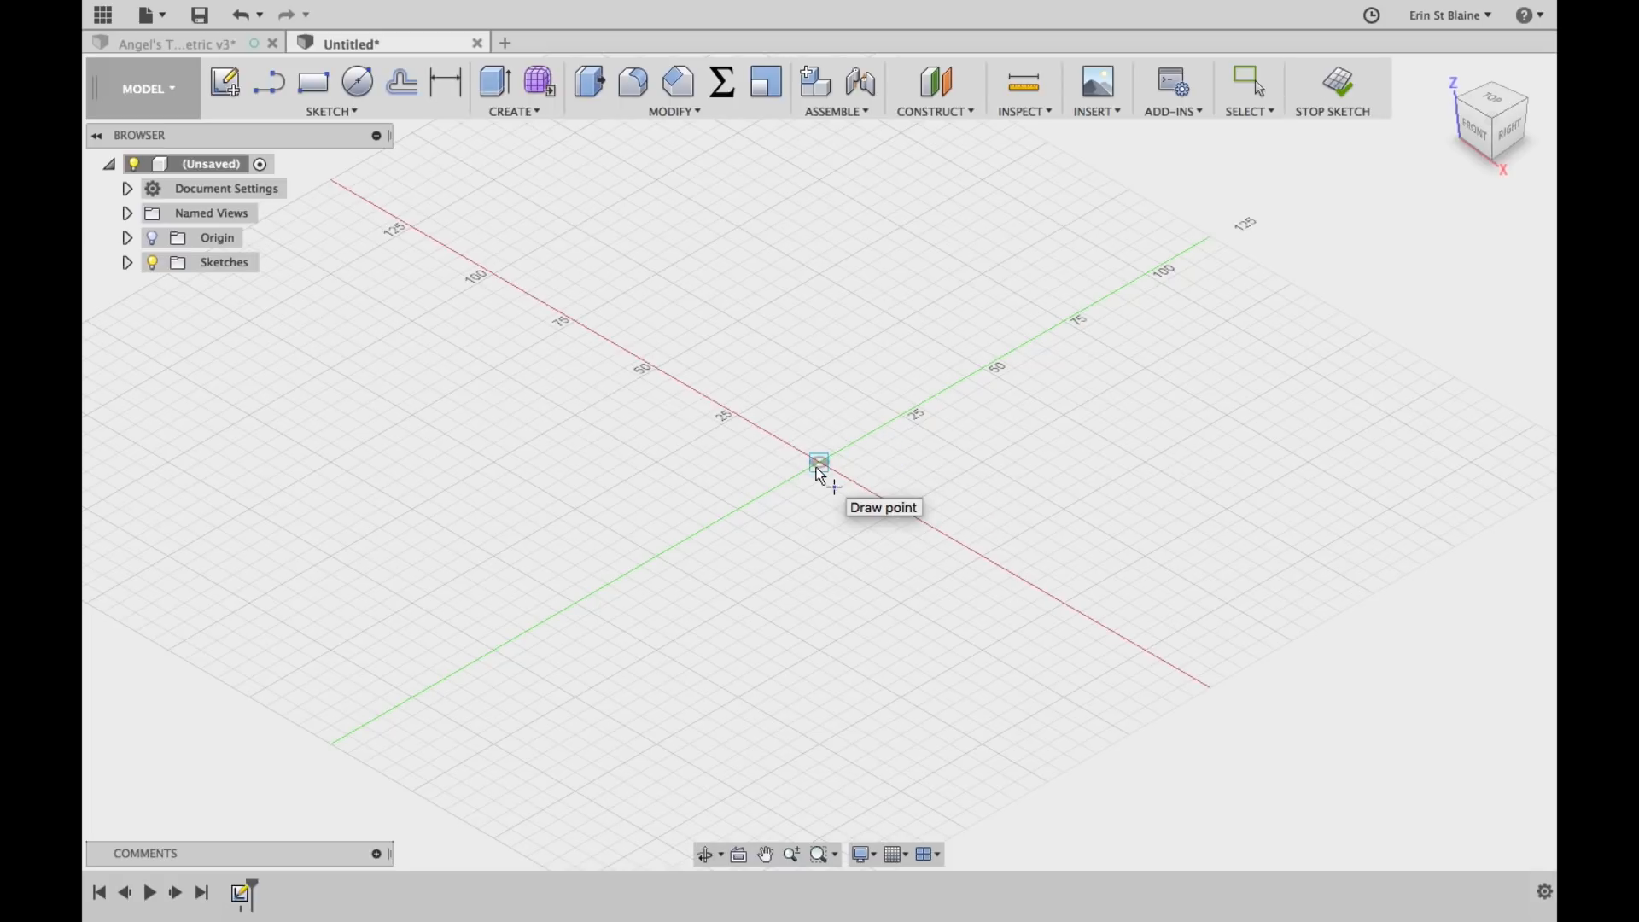
{"action": "left_click", "coordinate": [819, 462]}
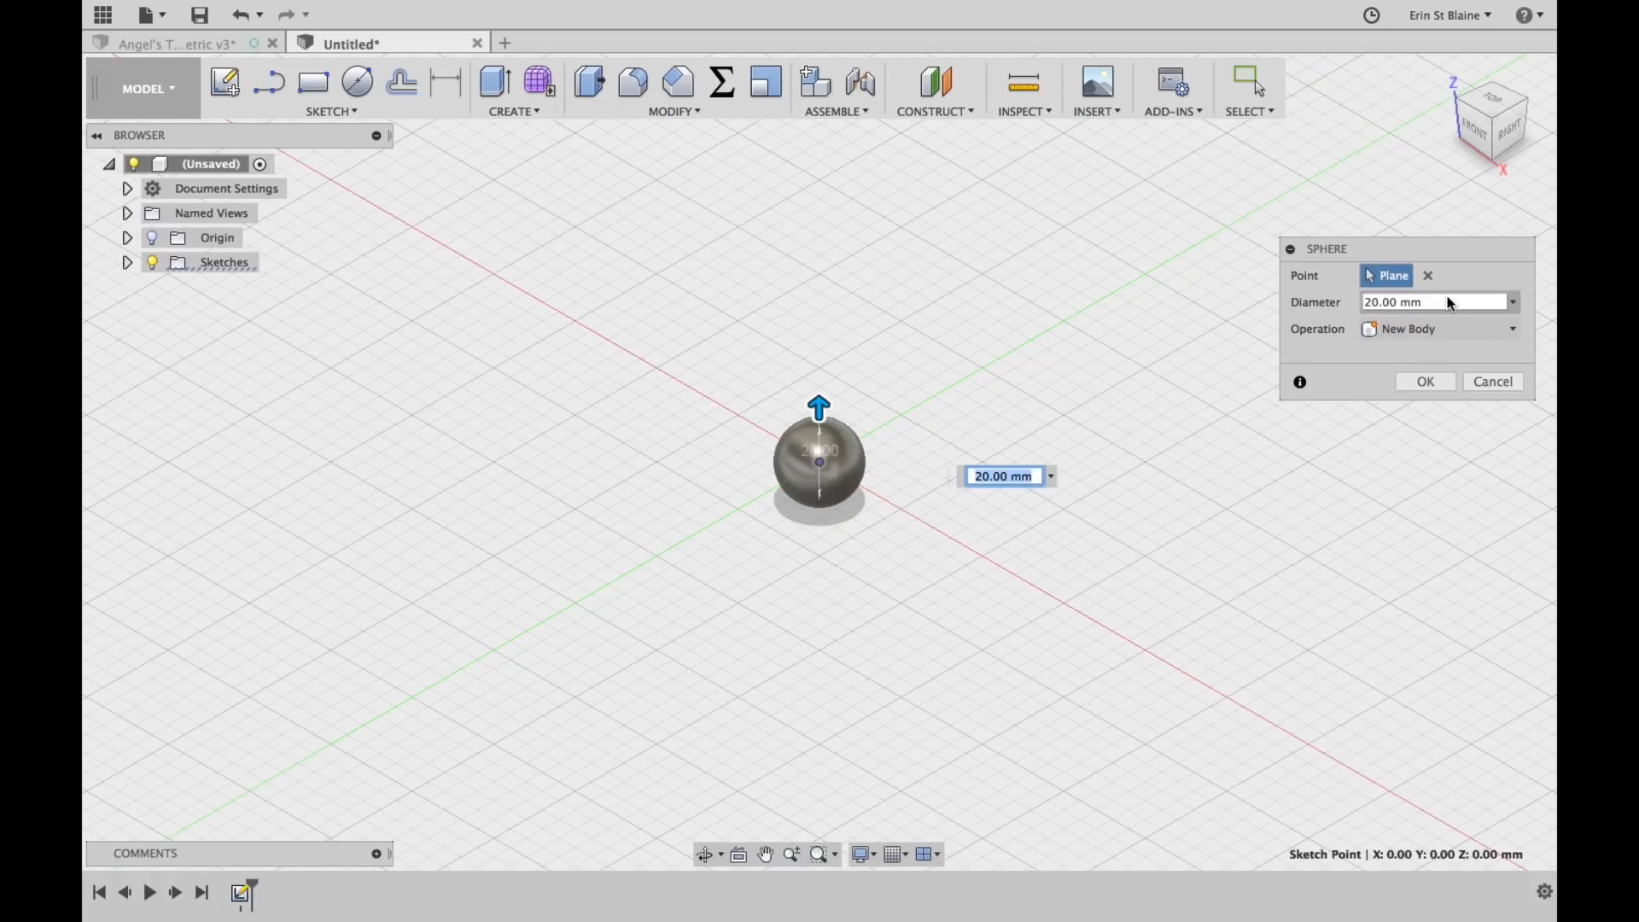
{"action": "type", "text": "B"}
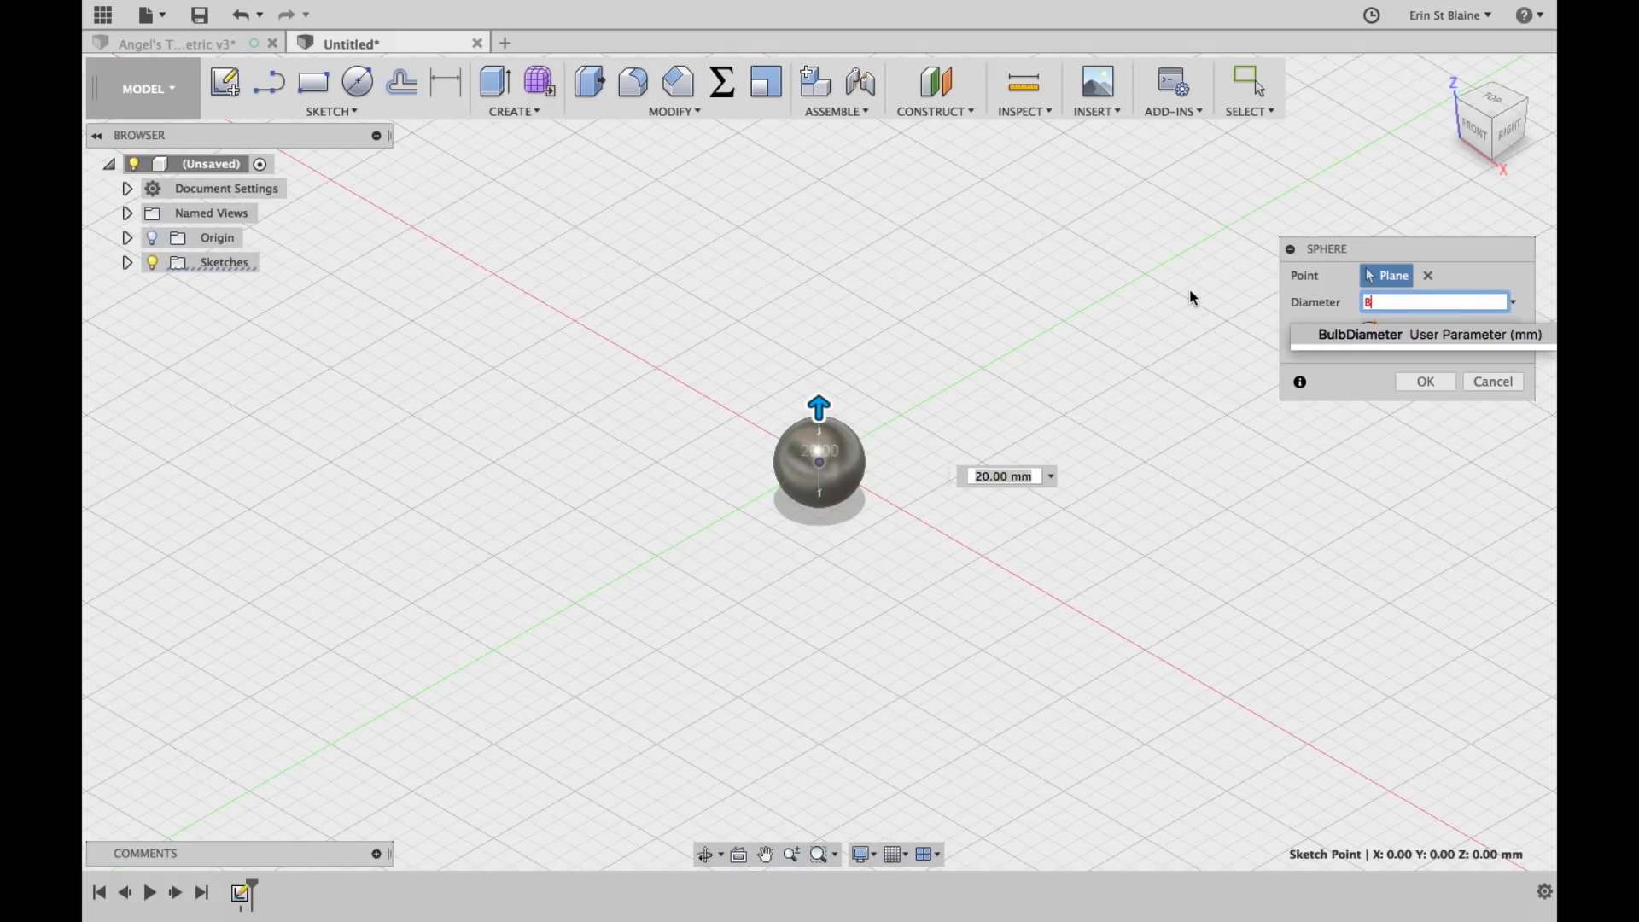
{"action": "left_click", "coordinate": [1359, 334]}
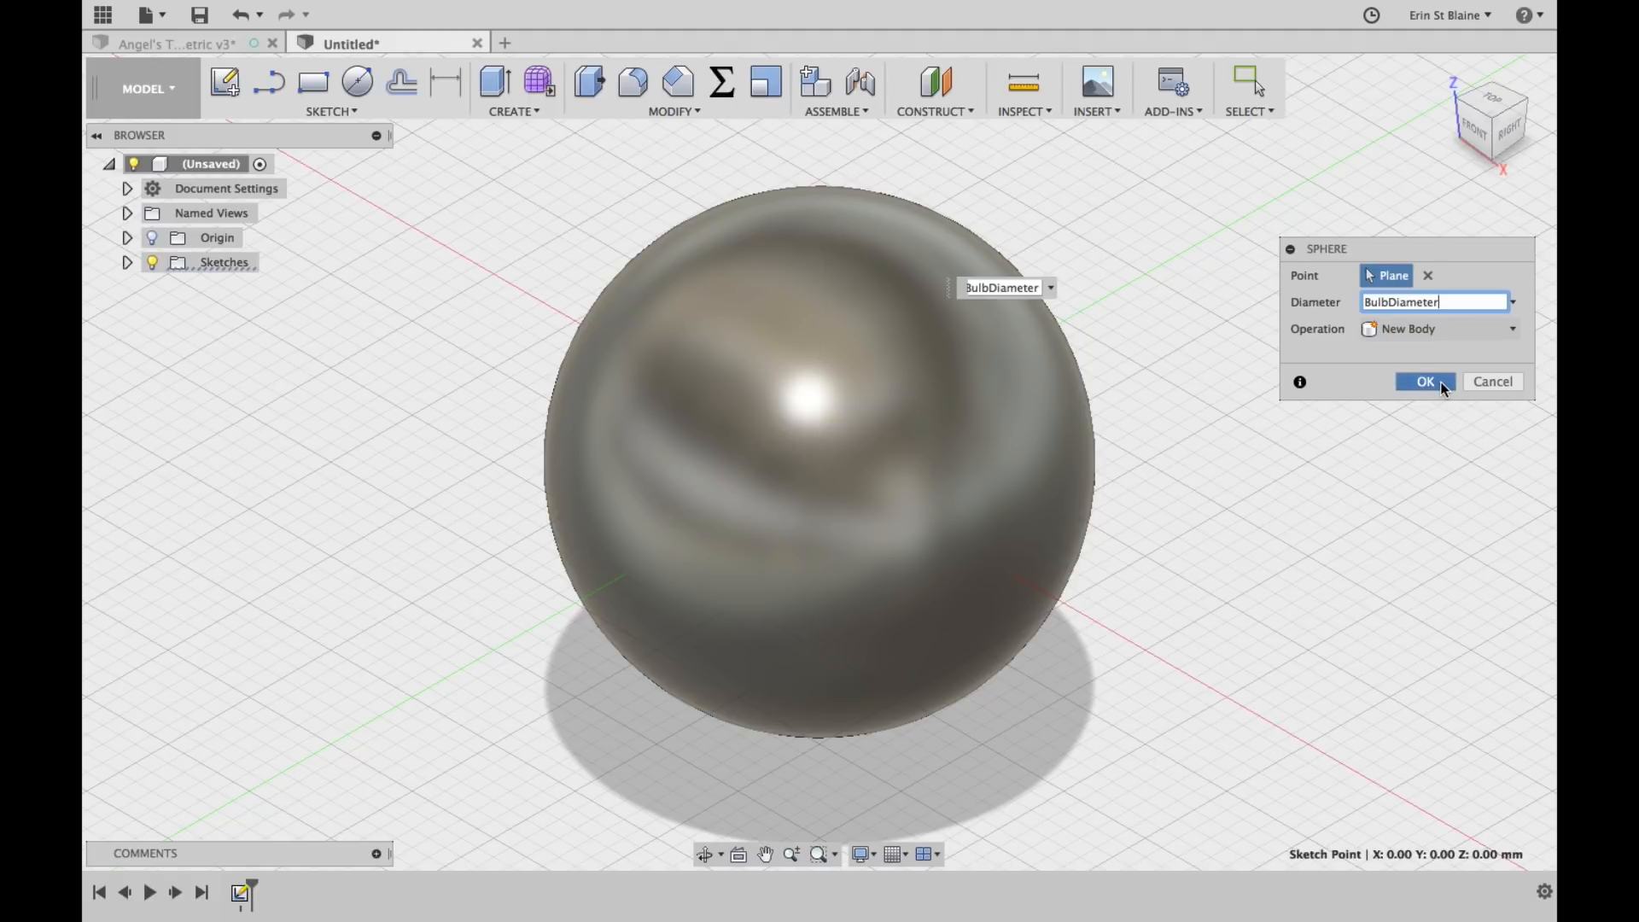
{"action": "left_click", "coordinate": [1424, 381]}
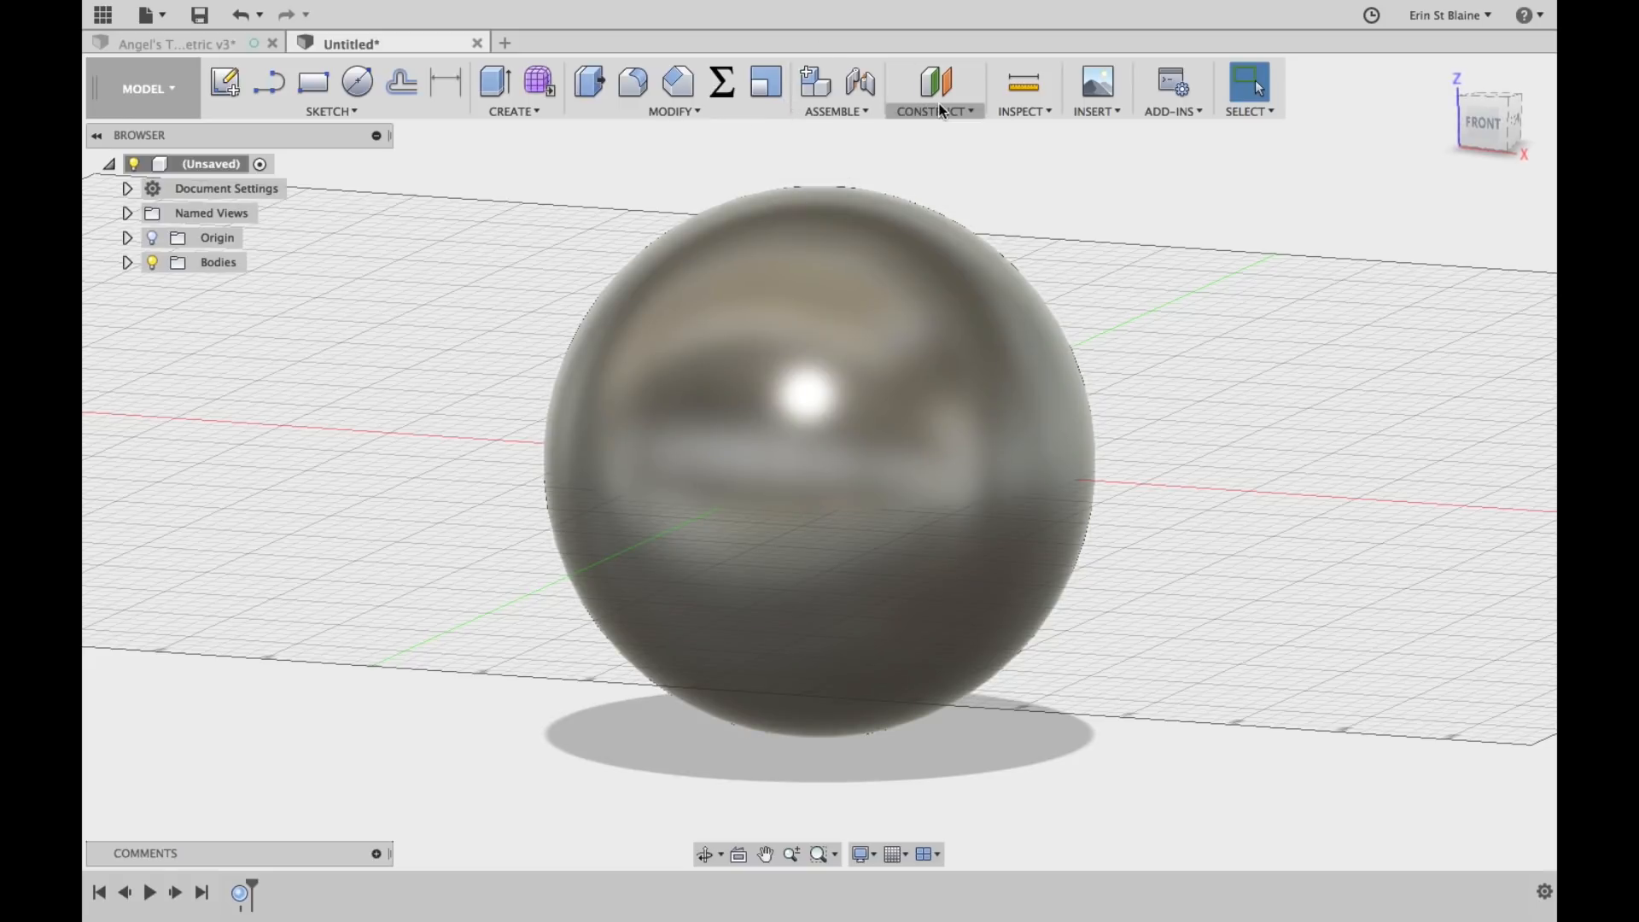
Offset a construction plane from XY by BulbDiameter / 2, at the sphere's top
{"action": "left_click", "coordinate": [934, 82]}
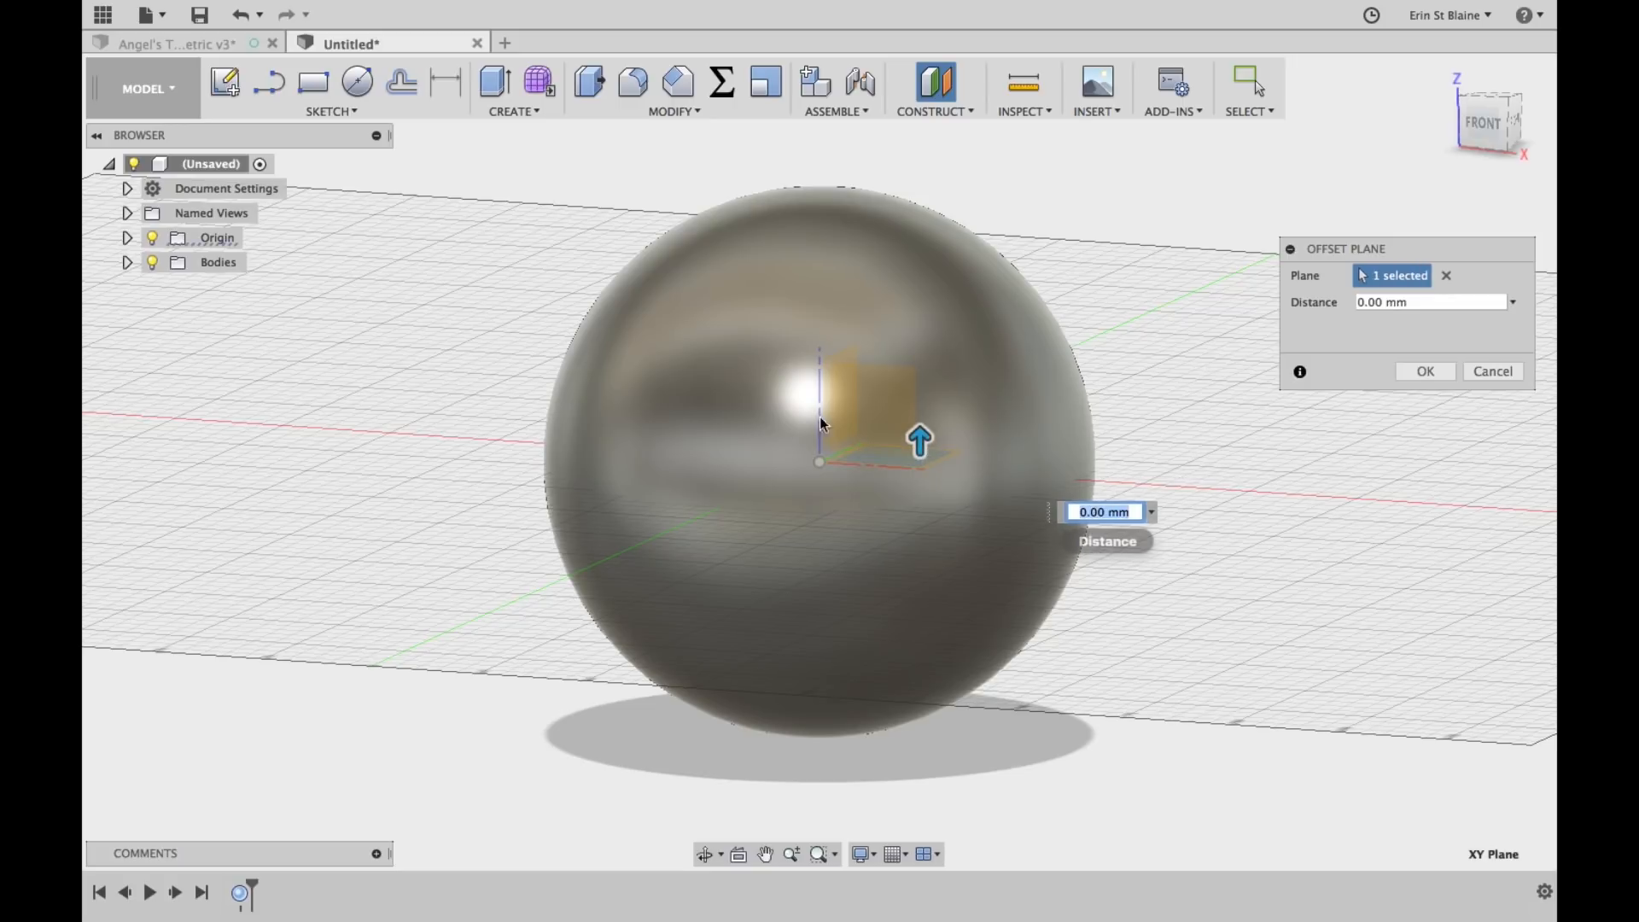
{"action": "left_click", "coordinate": [1427, 302]}
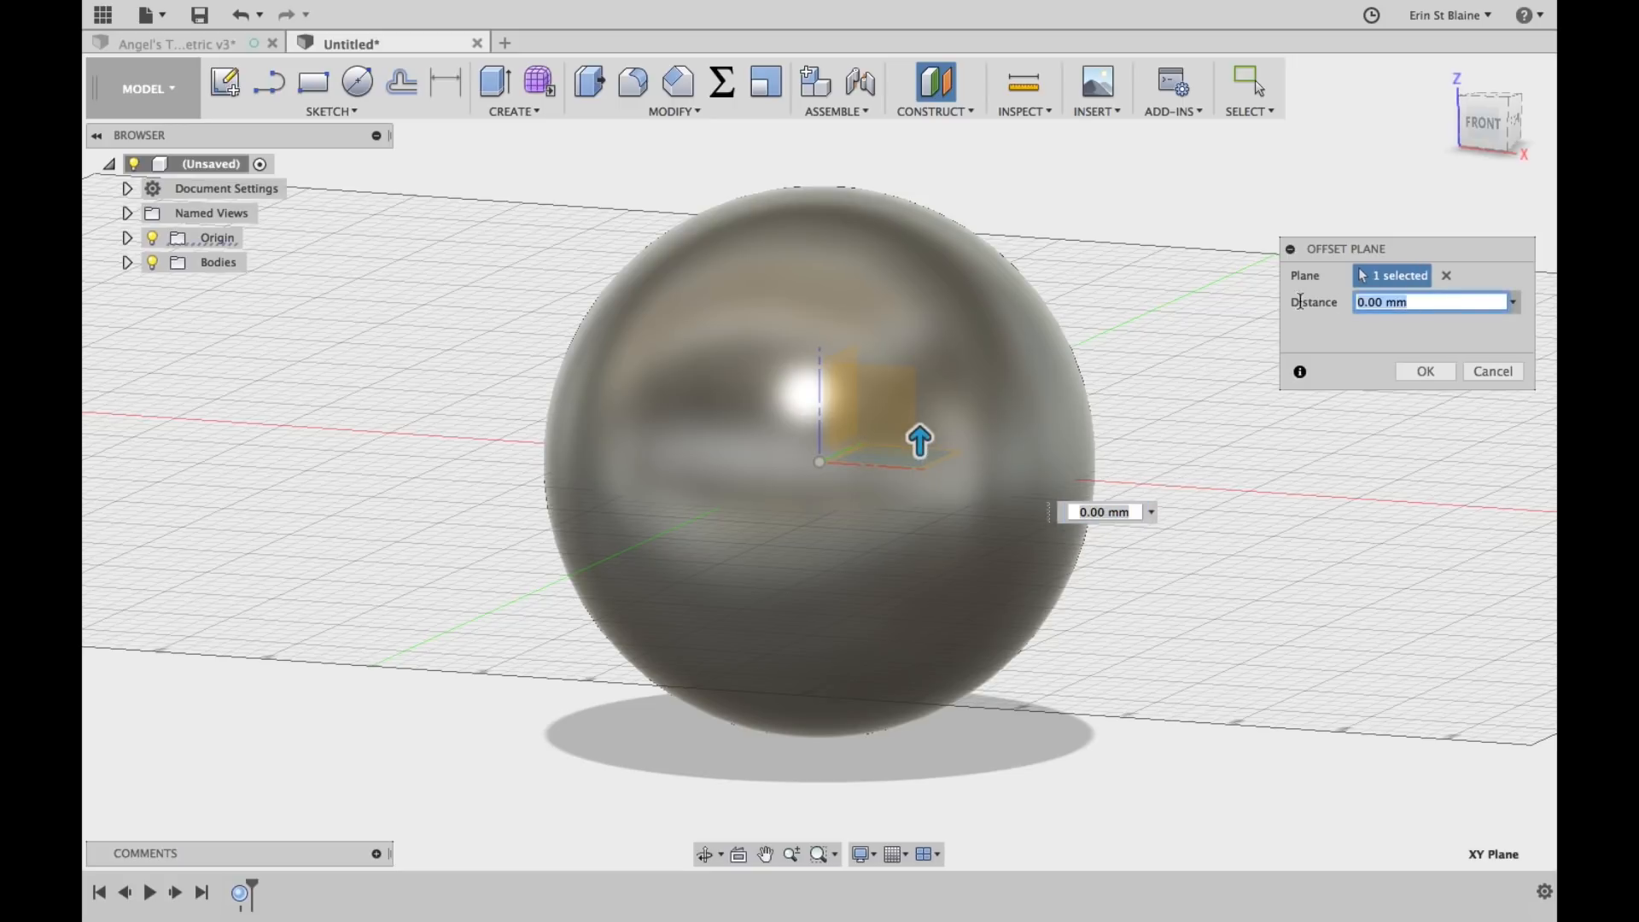
{"action": "type", "text": "bulbdiameter"}
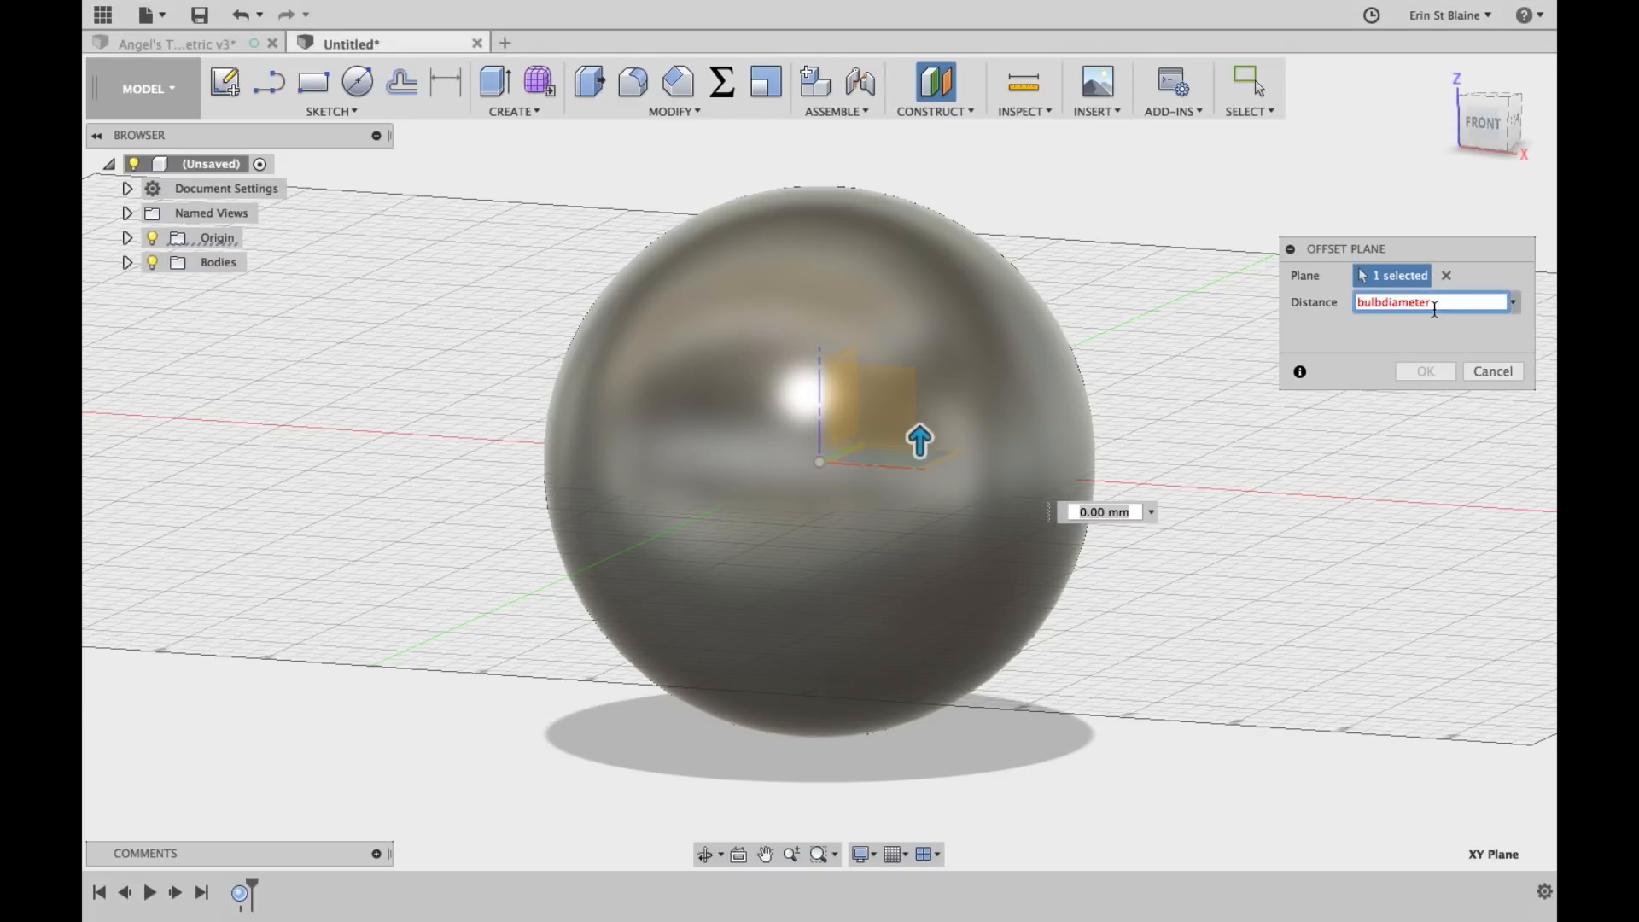
{"action": "type", "text": "/ 2"}
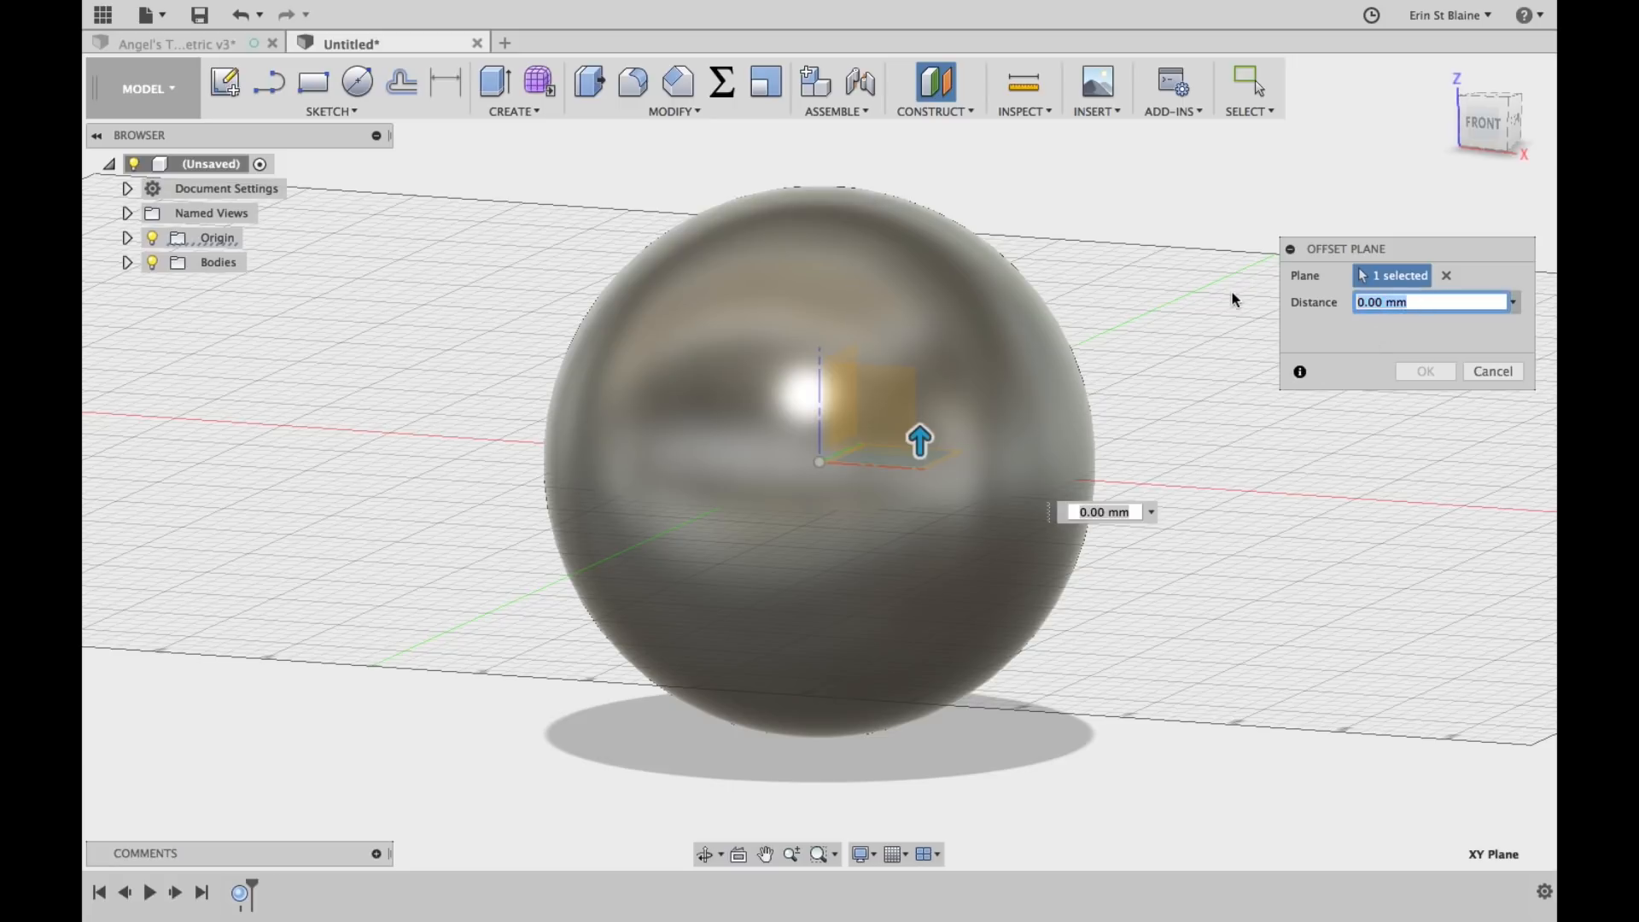
{"action": "type", "text": "b"}
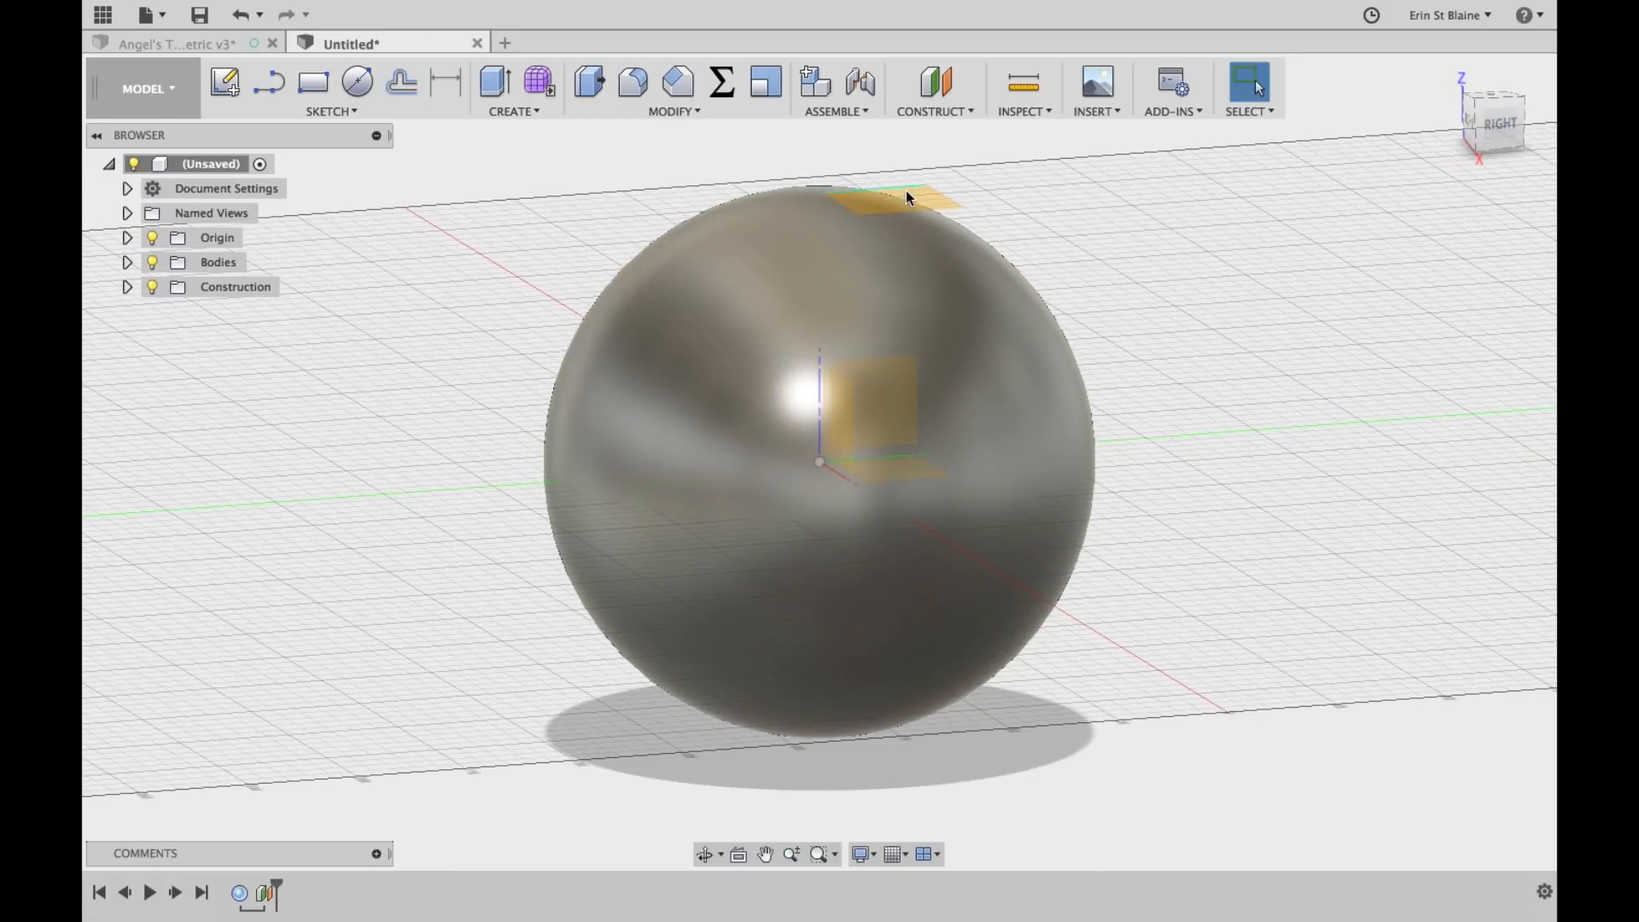
{"action": "right_click", "coordinate": [899, 199]}
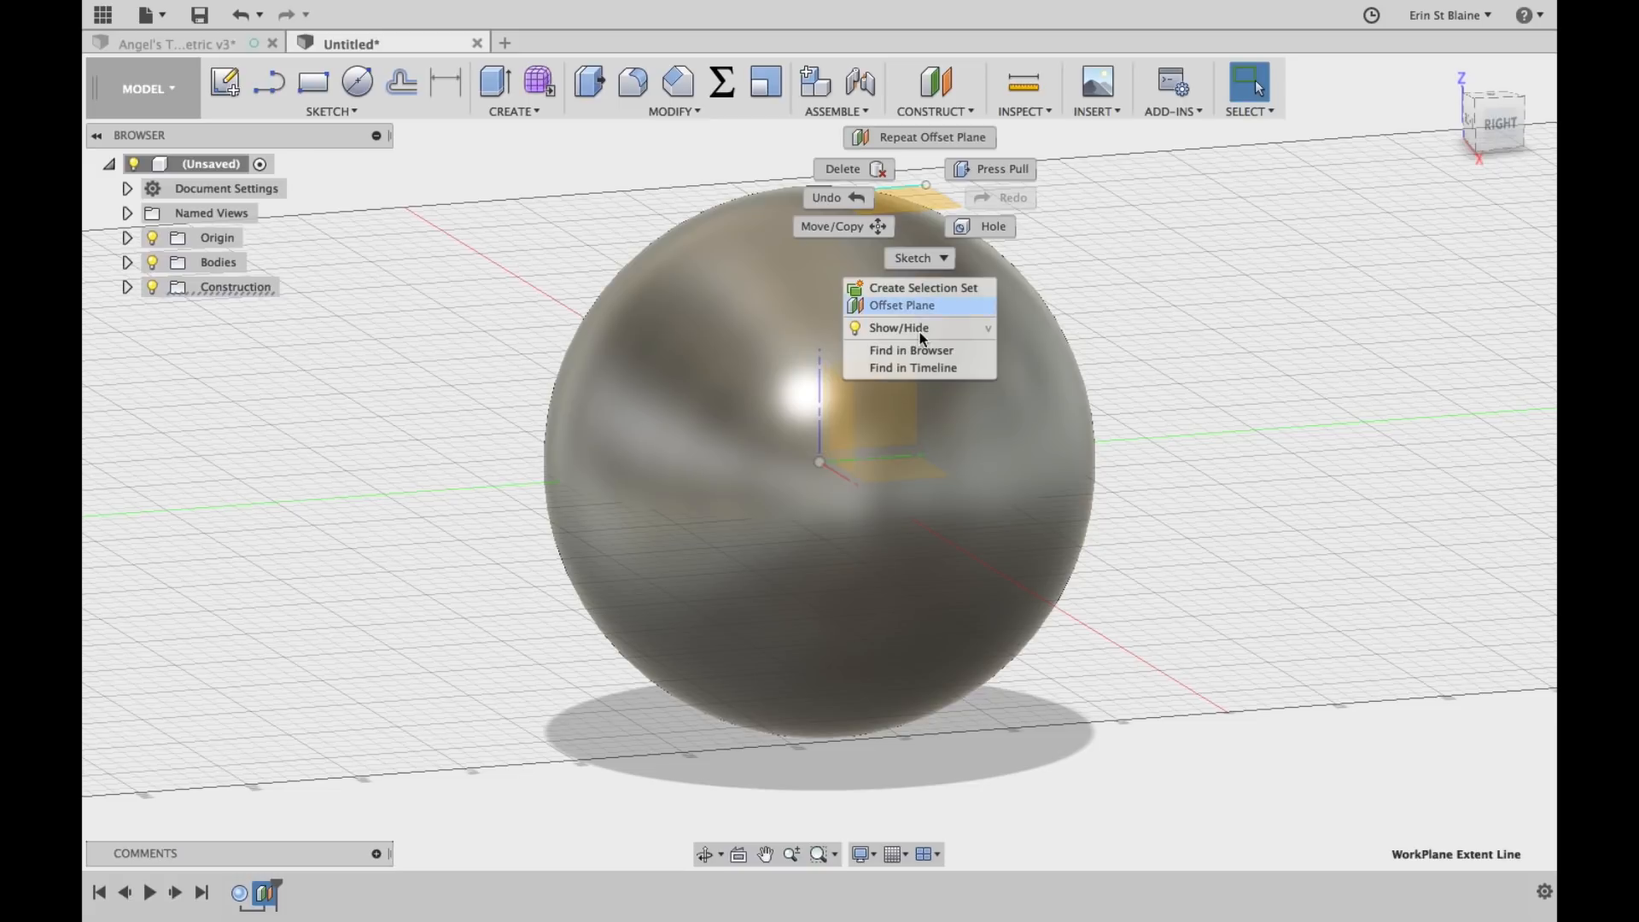
{"action": "left_click", "coordinate": [970, 170]}
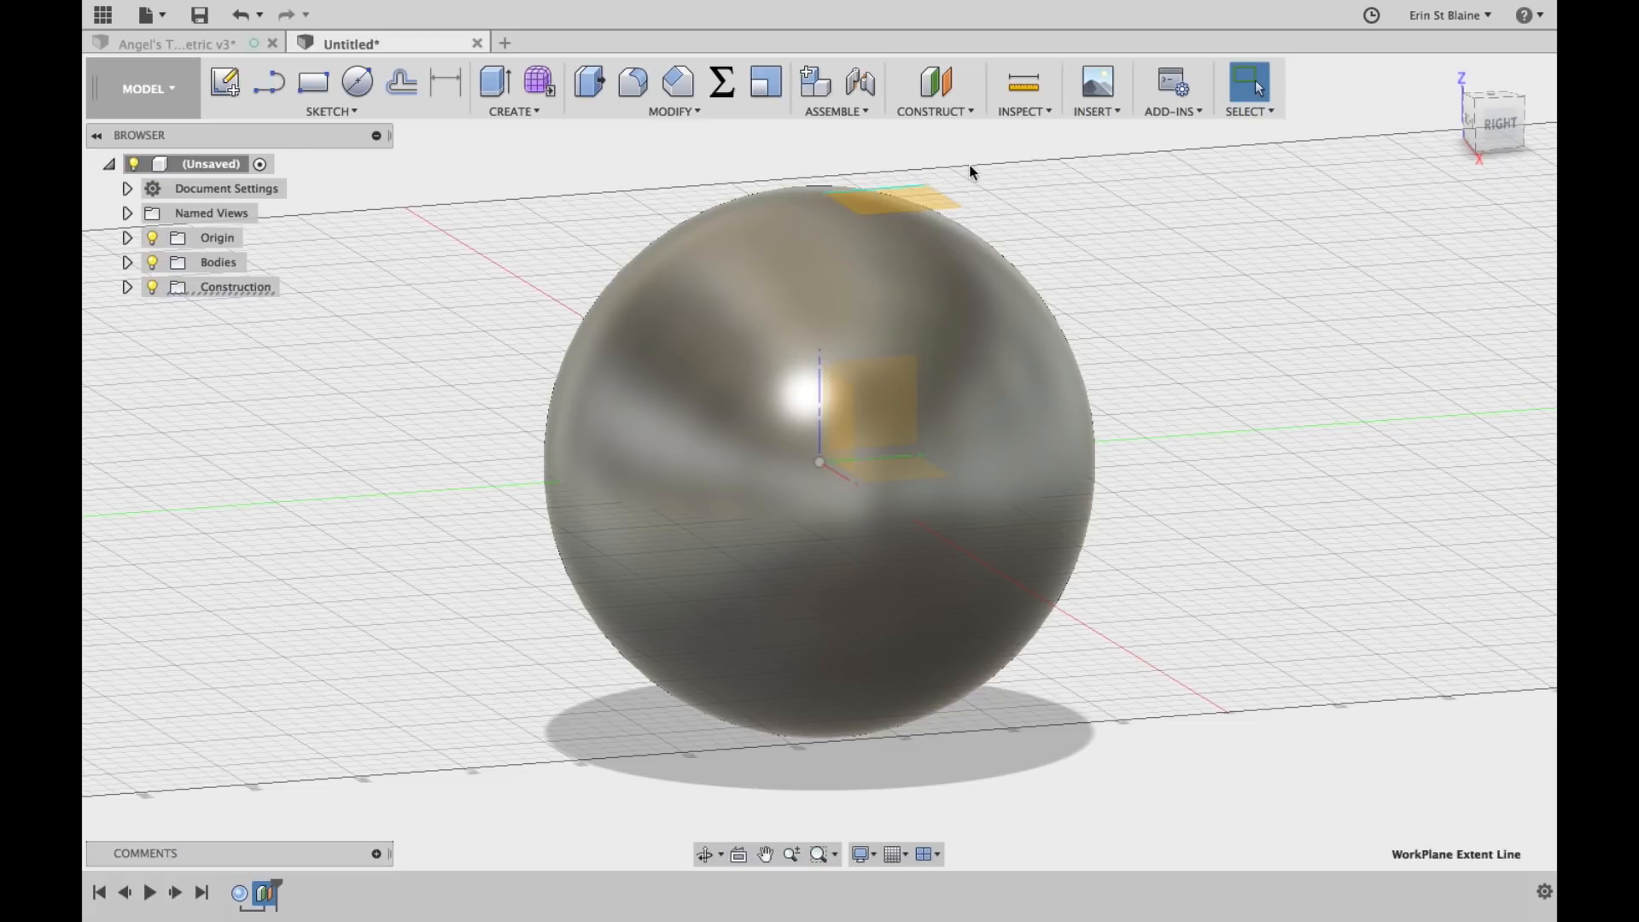
{"action": "left_click", "coordinate": [890, 200]}
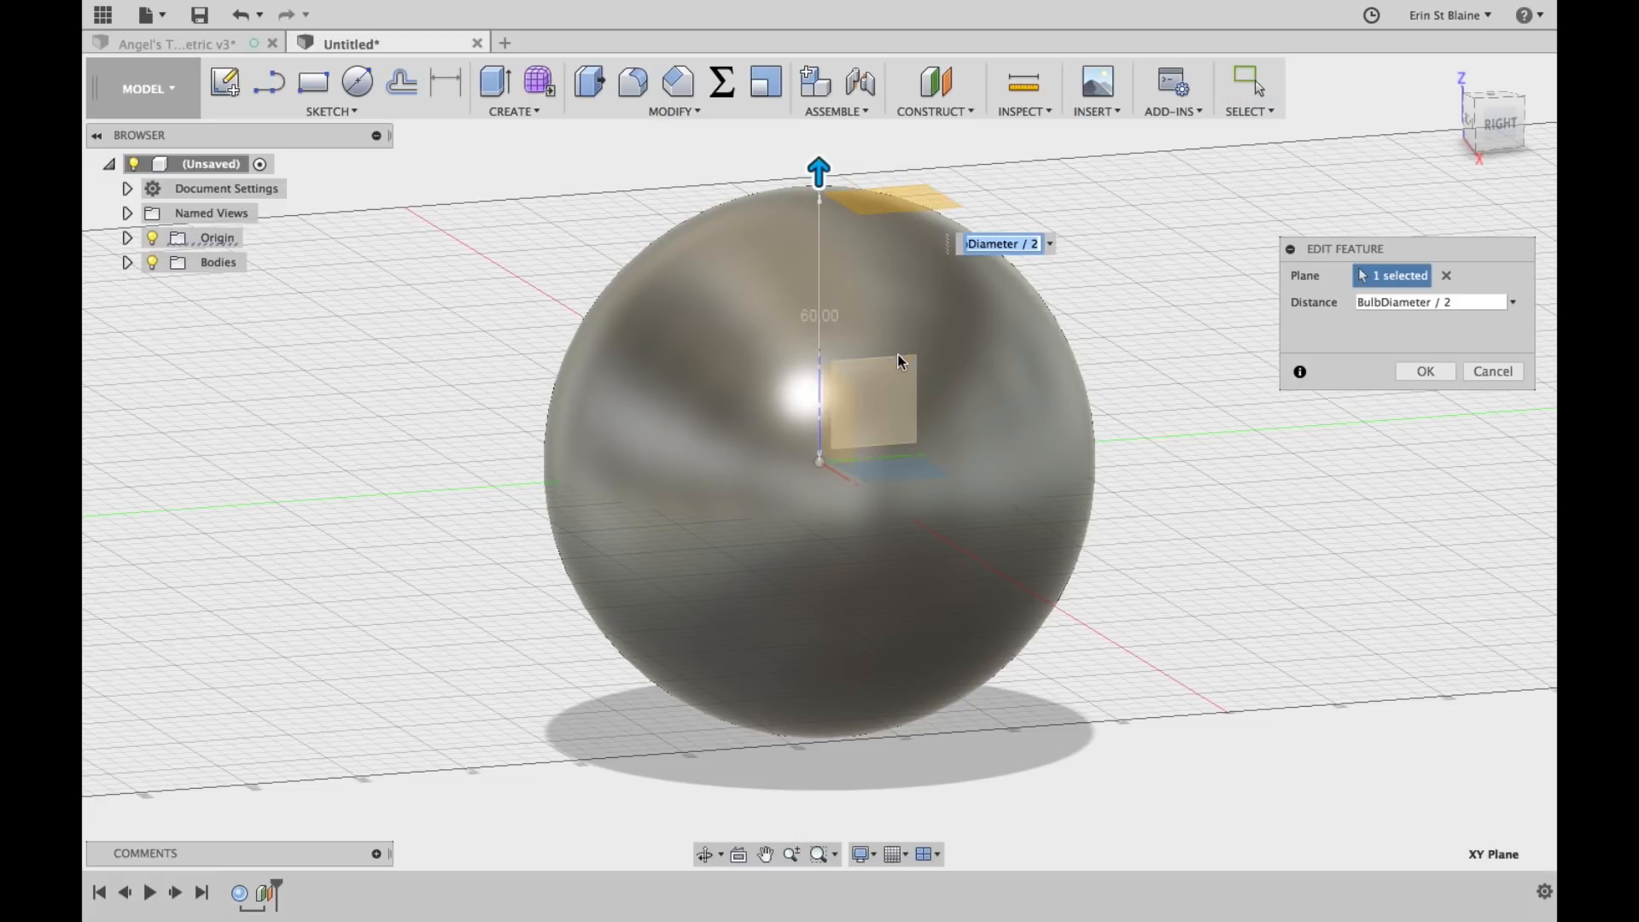
{"action": "left_click", "coordinate": [1426, 302]}
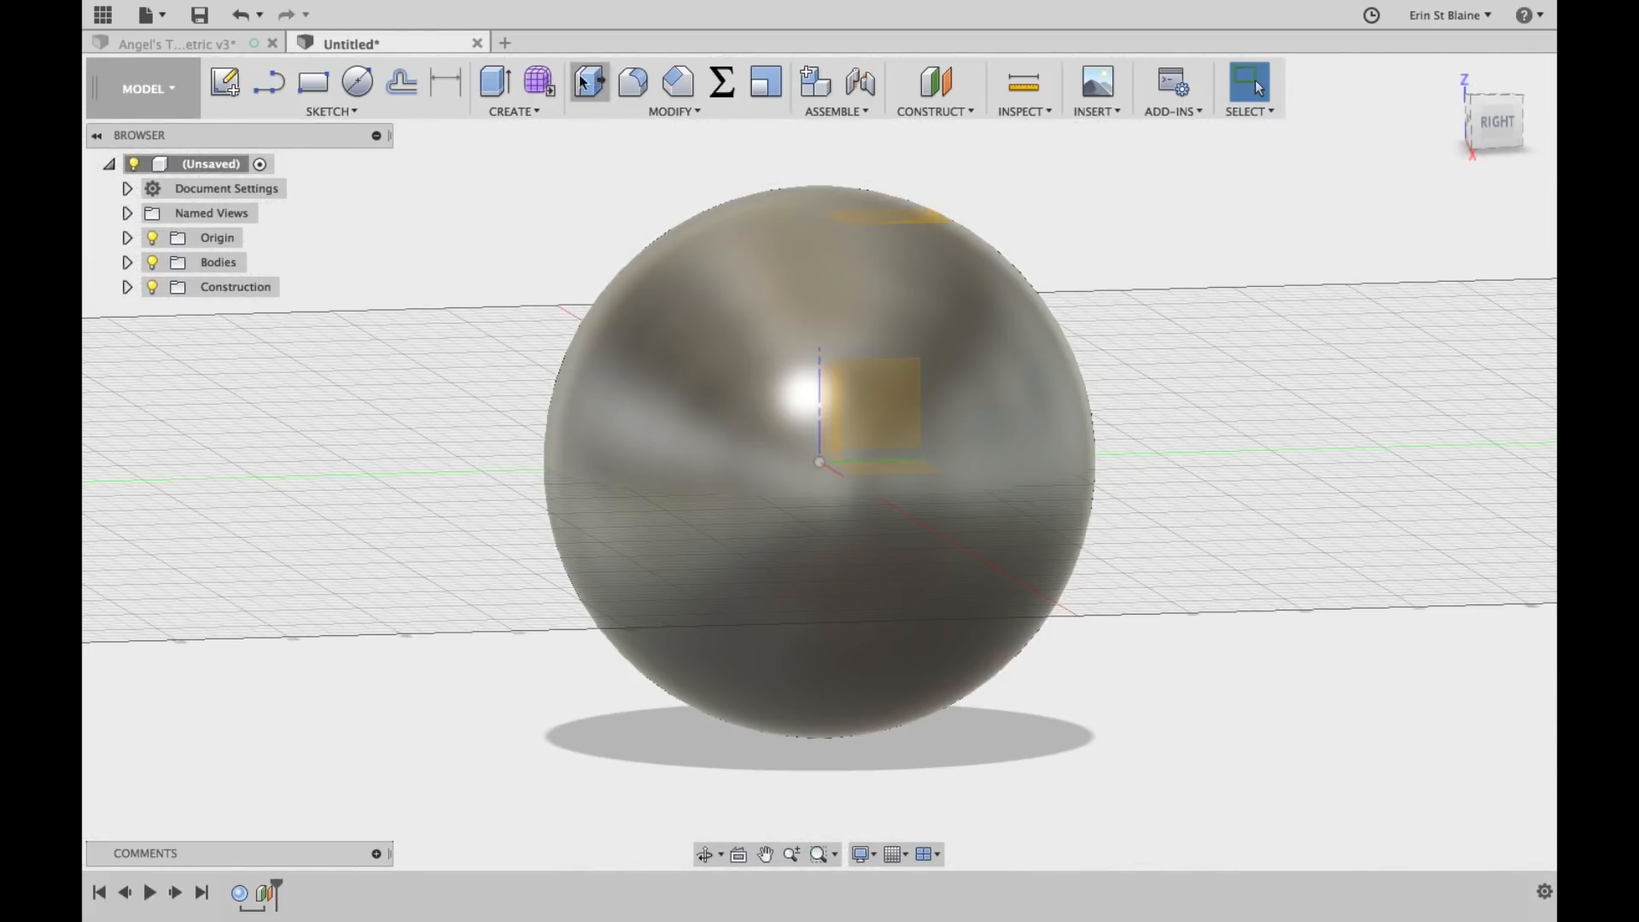
Create a centred 35 mm diameter, 68 mm tall cylinder joined to the sphere
{"action": "left_click", "coordinate": [512, 89]}
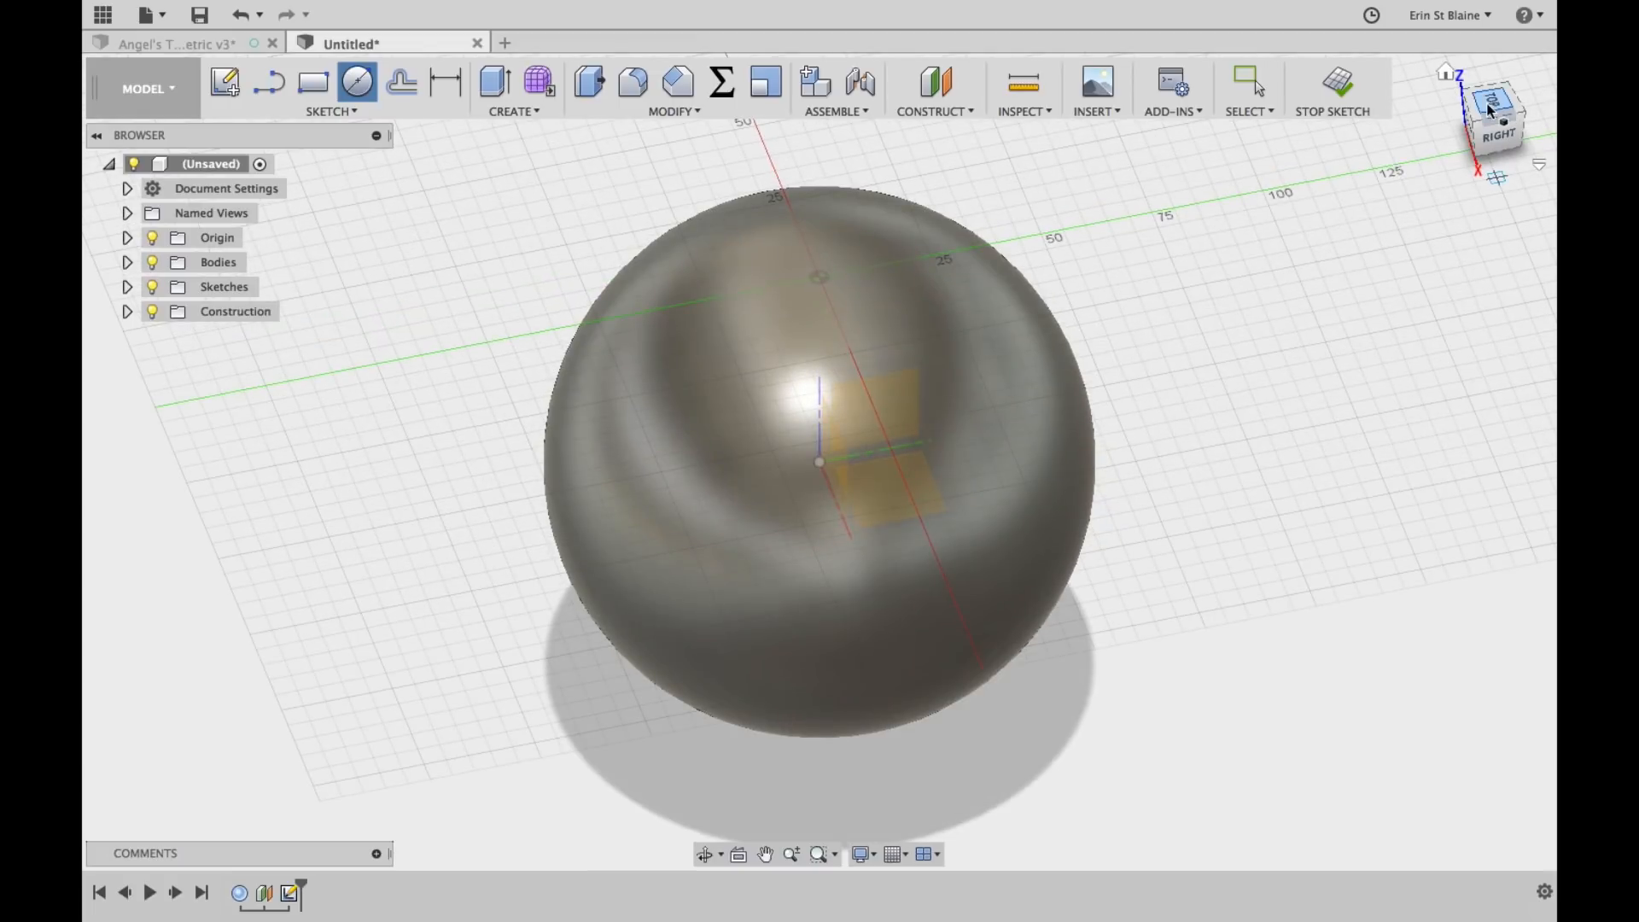
{"action": "left_click", "coordinate": [1496, 112]}
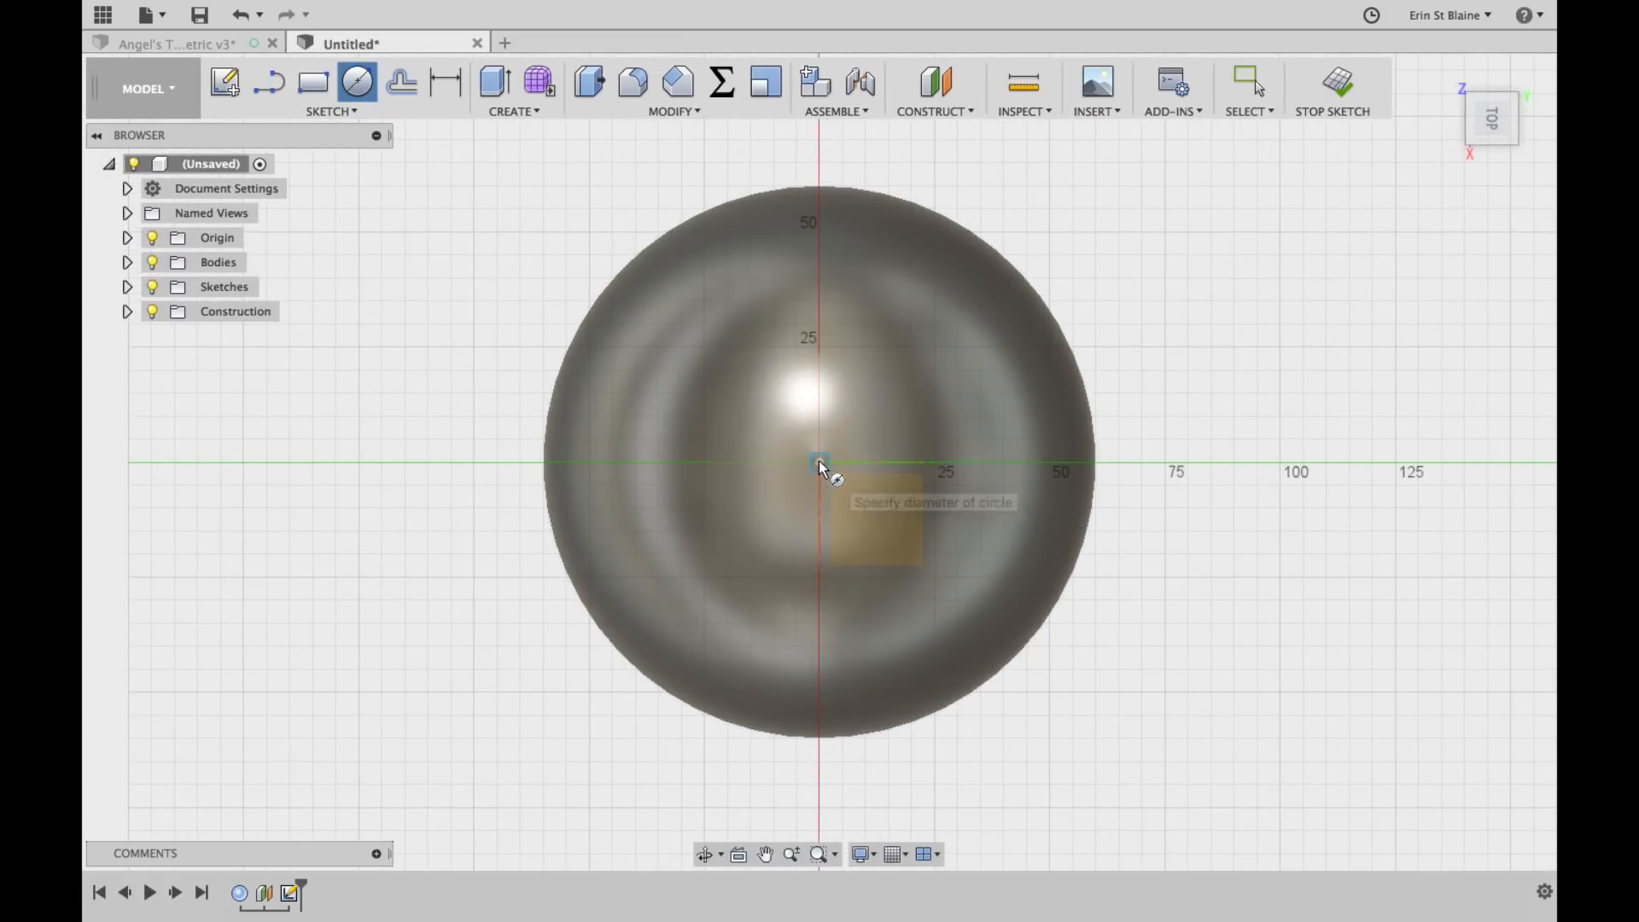
{"action": "left_click", "coordinate": [819, 463]}
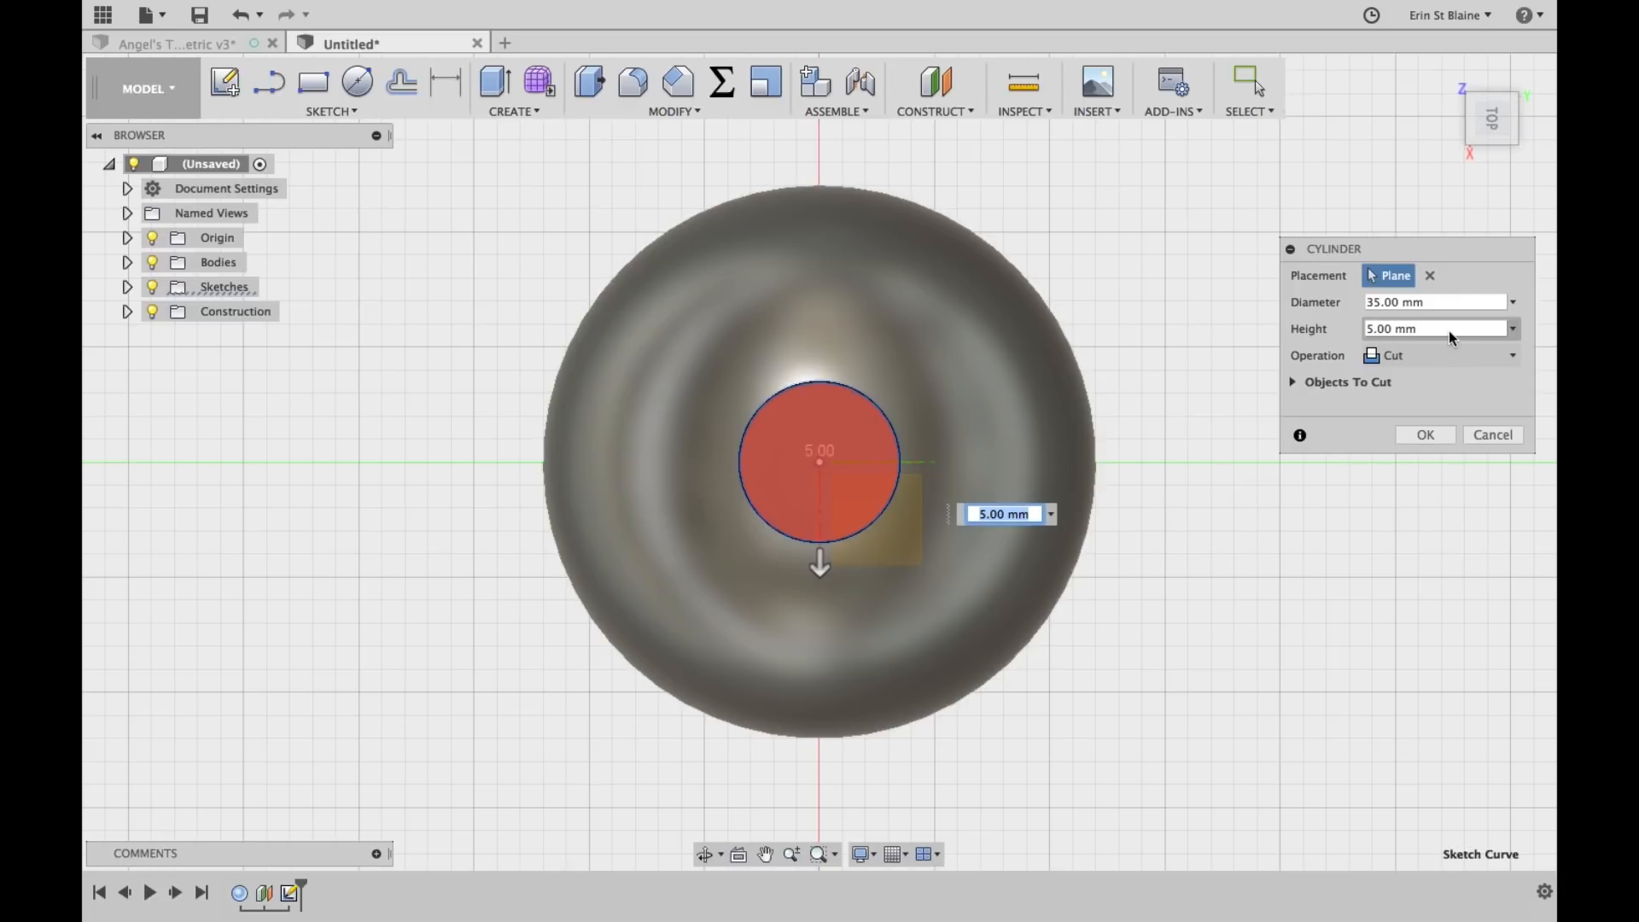
{"action": "left_click", "coordinate": [1511, 355]}
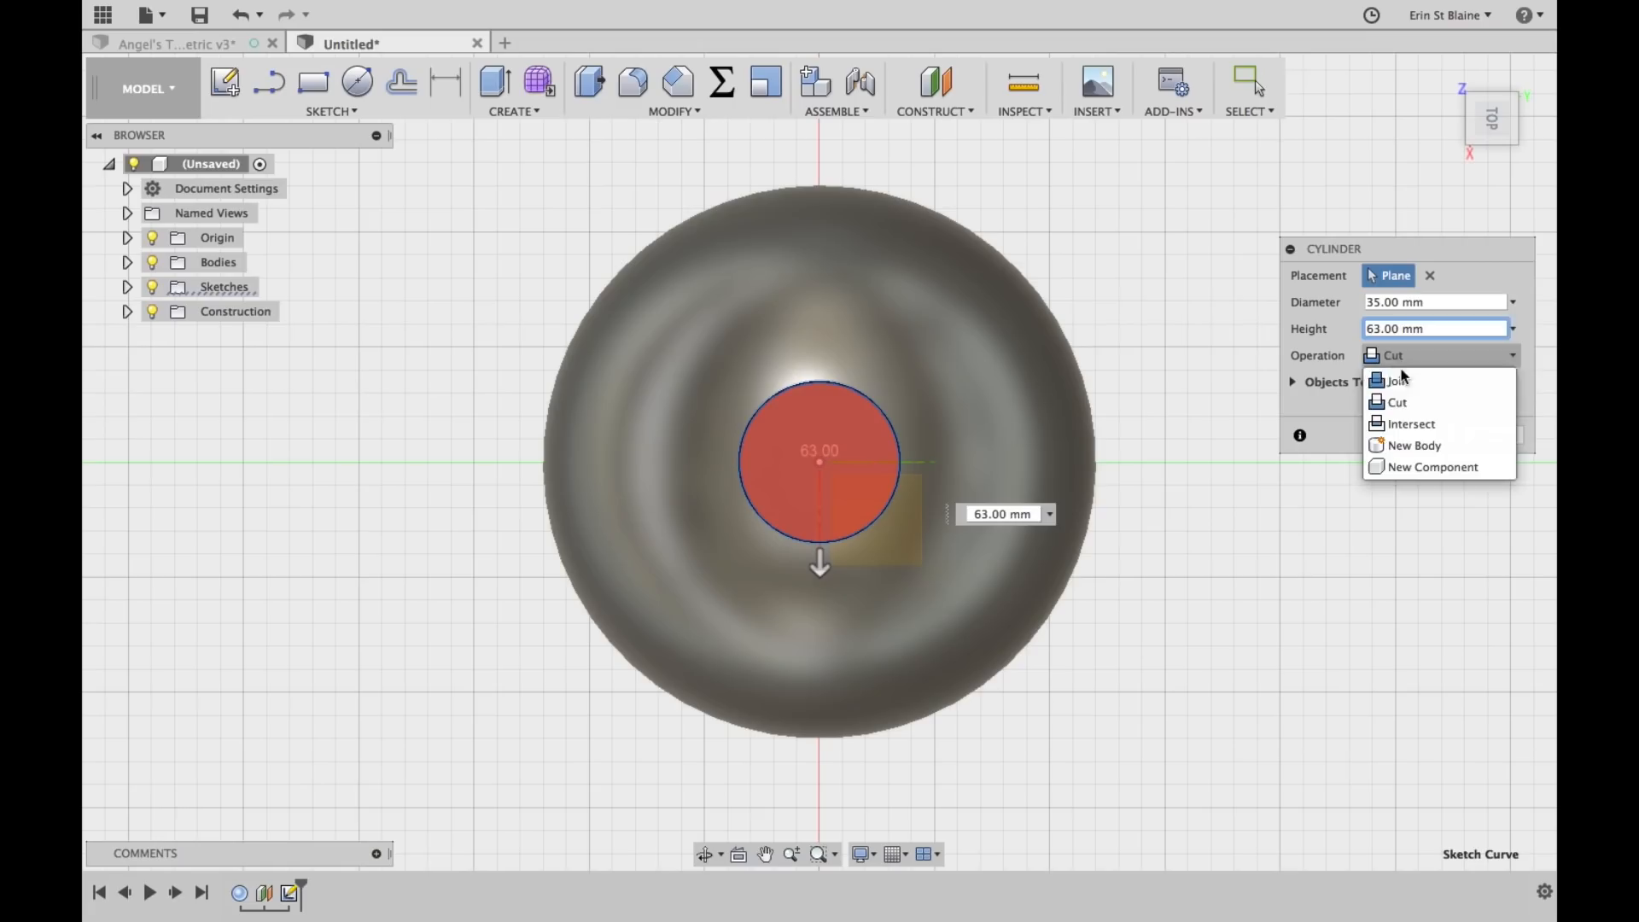
{"action": "left_click", "coordinate": [1394, 379]}
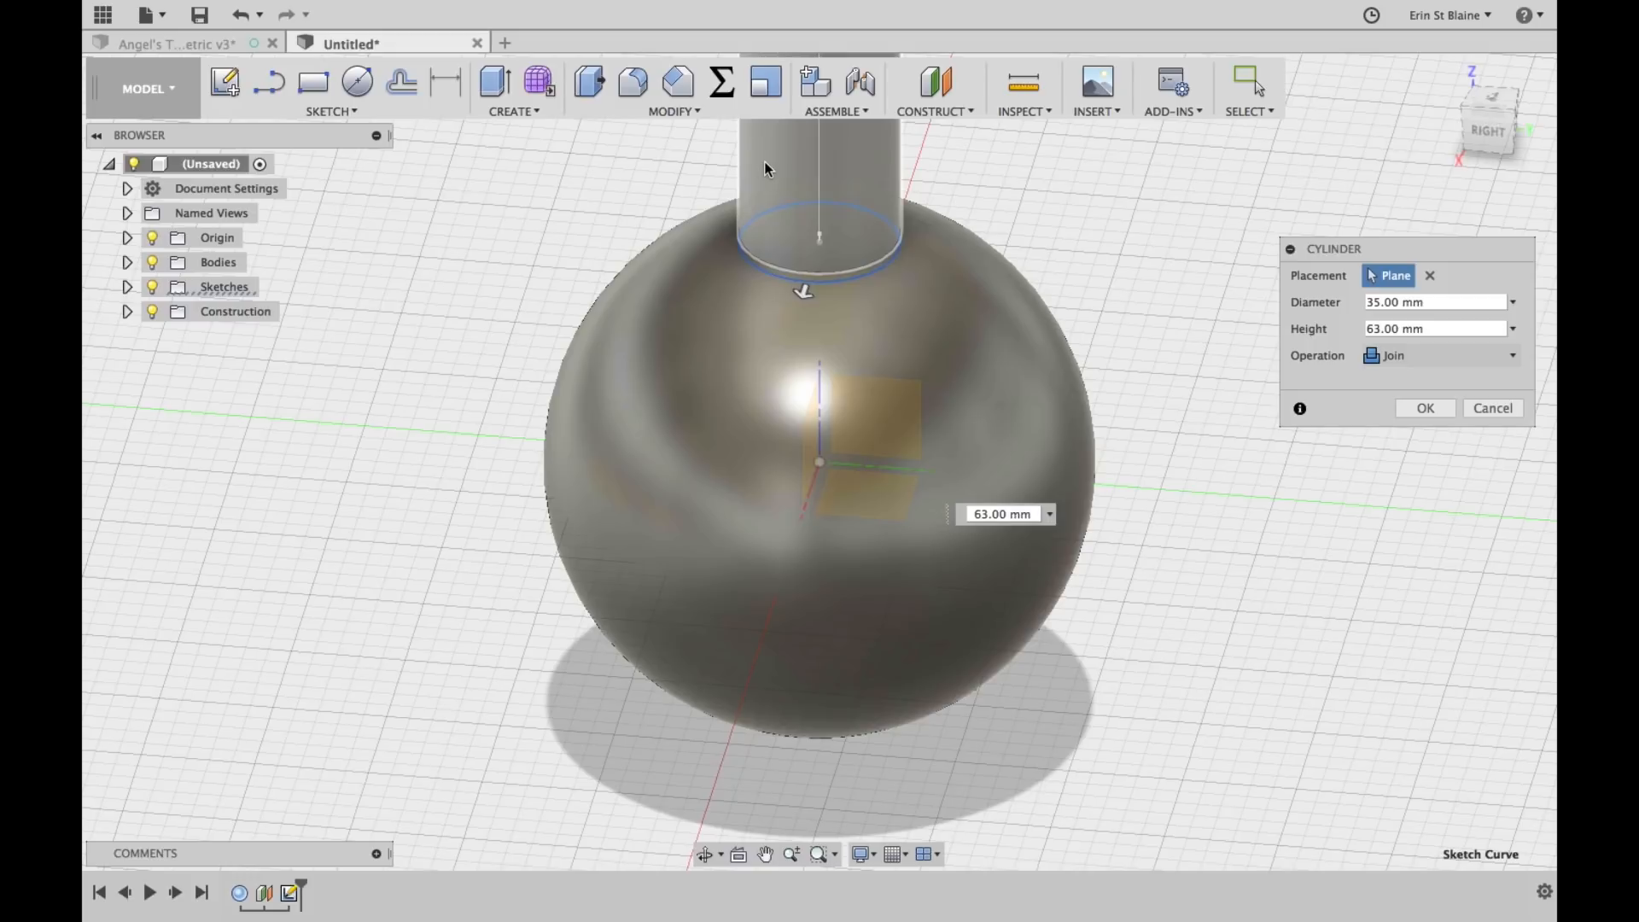
{"action": "left_click", "coordinate": [1432, 328]}
{"action": "type", "text": "68"}
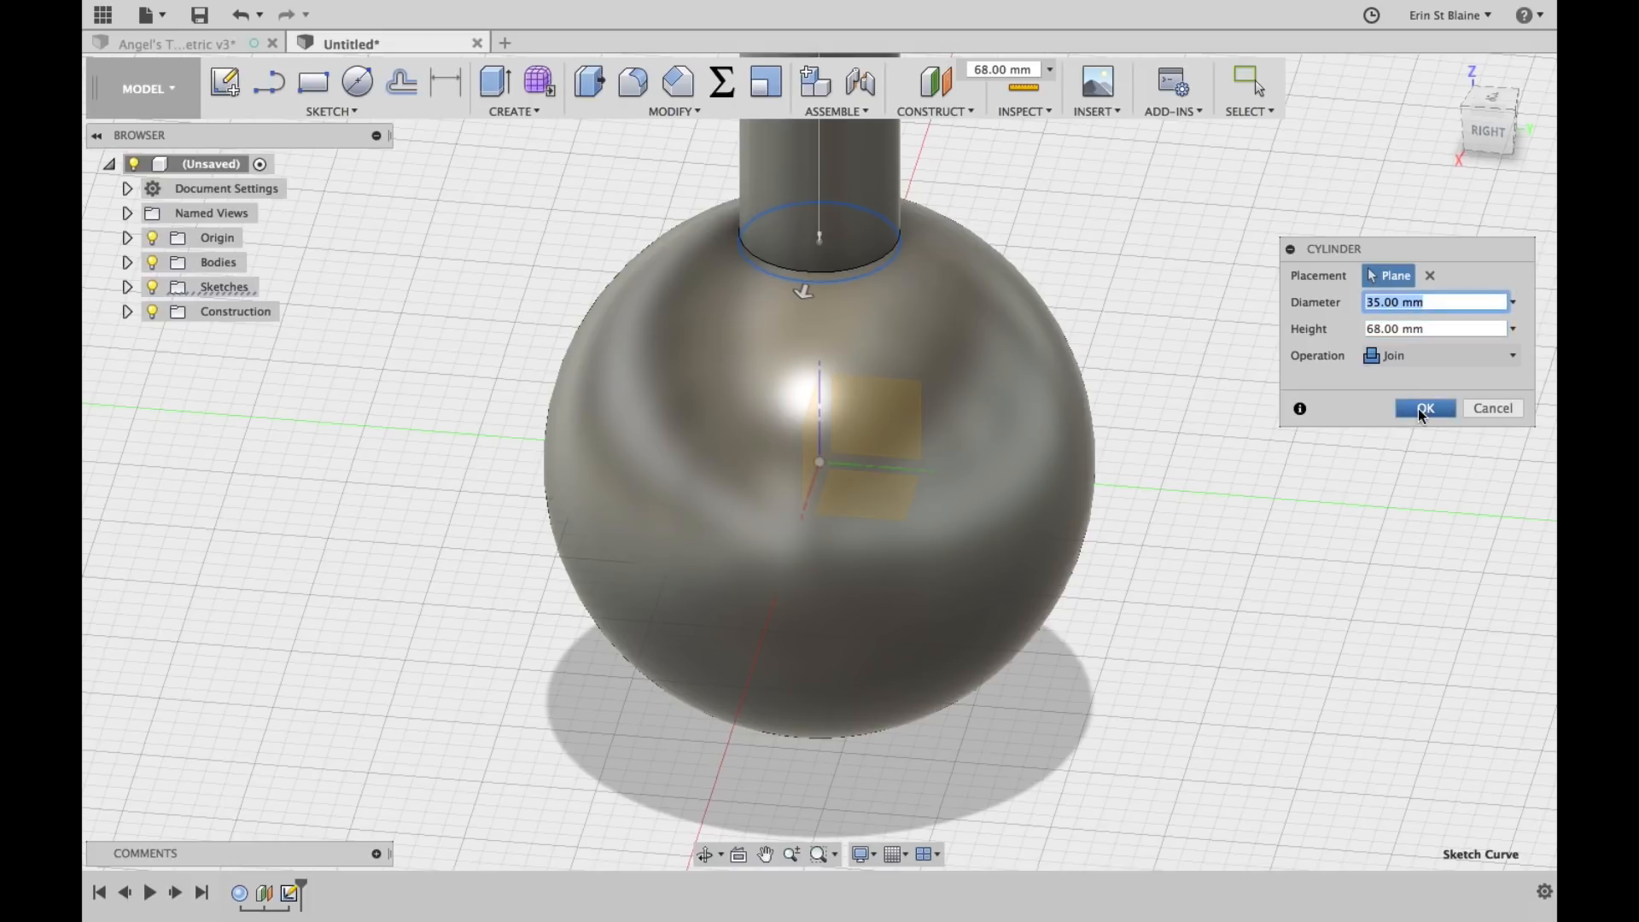
{"action": "left_click", "coordinate": [1424, 408]}
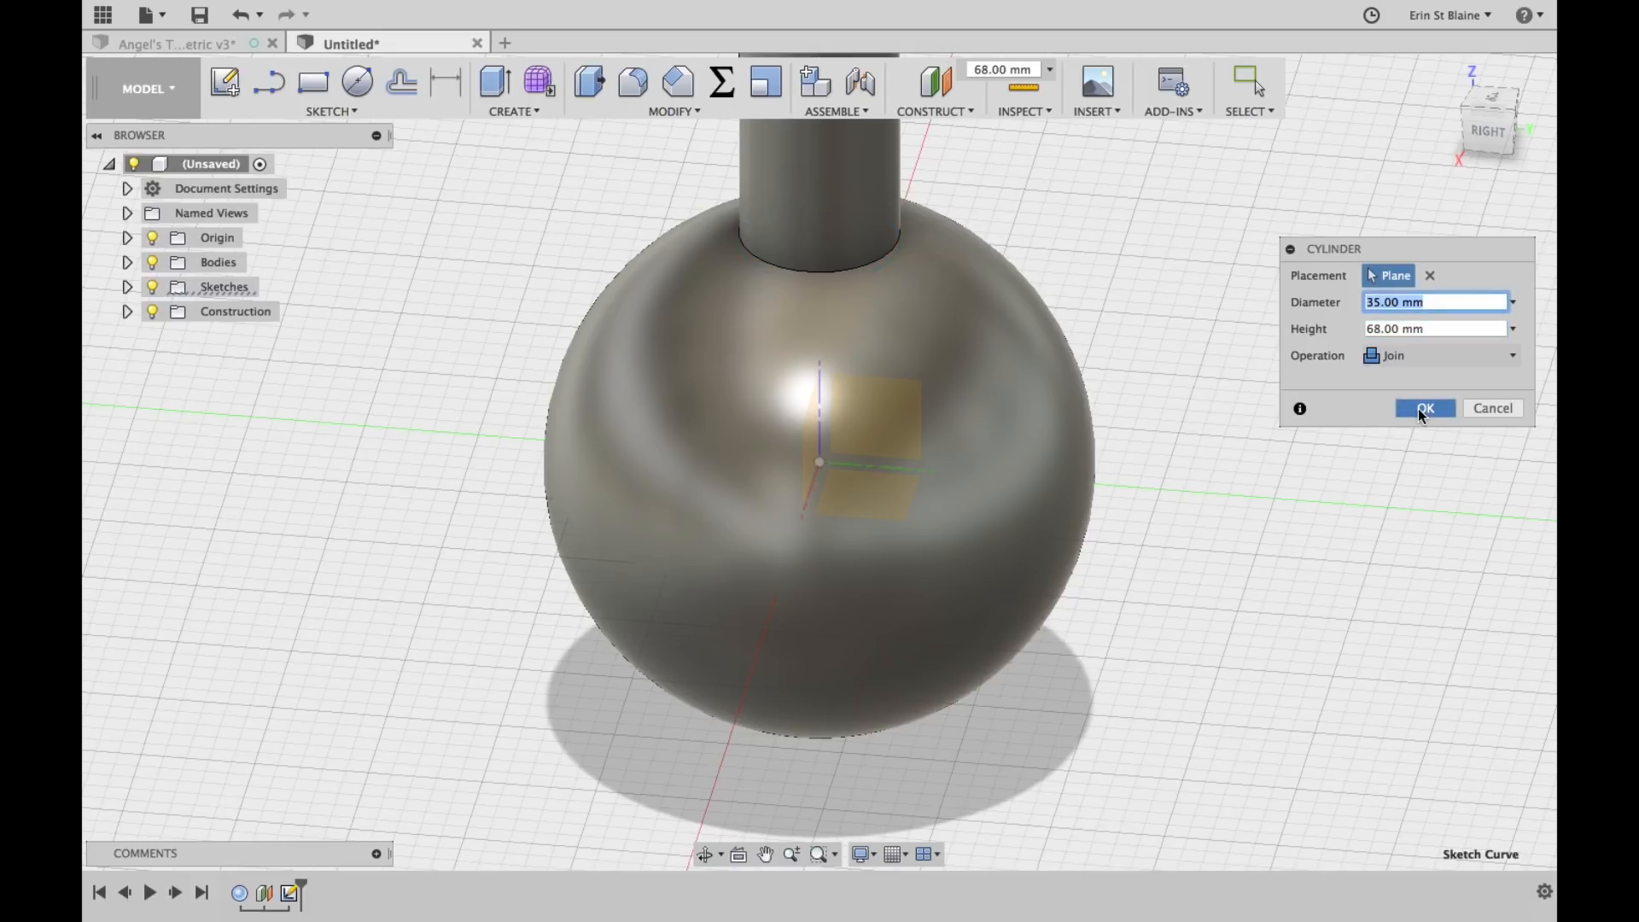
{"action": "left_click", "coordinate": [1424, 409]}
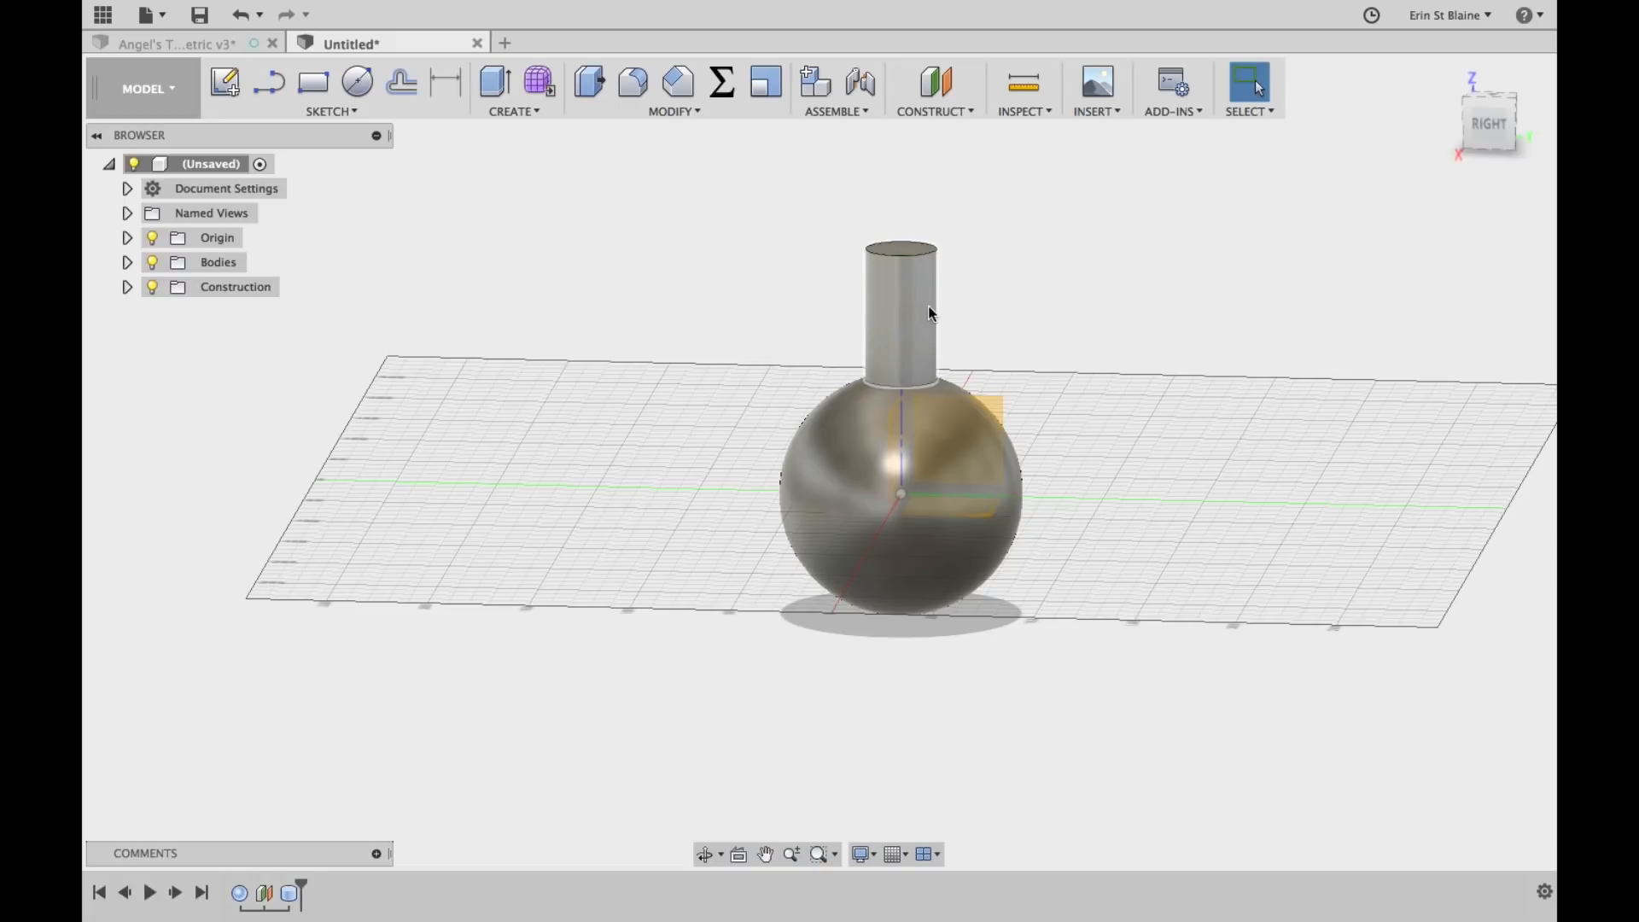
Fillet the neck's top edge with a 10 mm radius
{"action": "left_click_drag", "start_coordinate": [931, 313], "coordinate": [606, 582]}
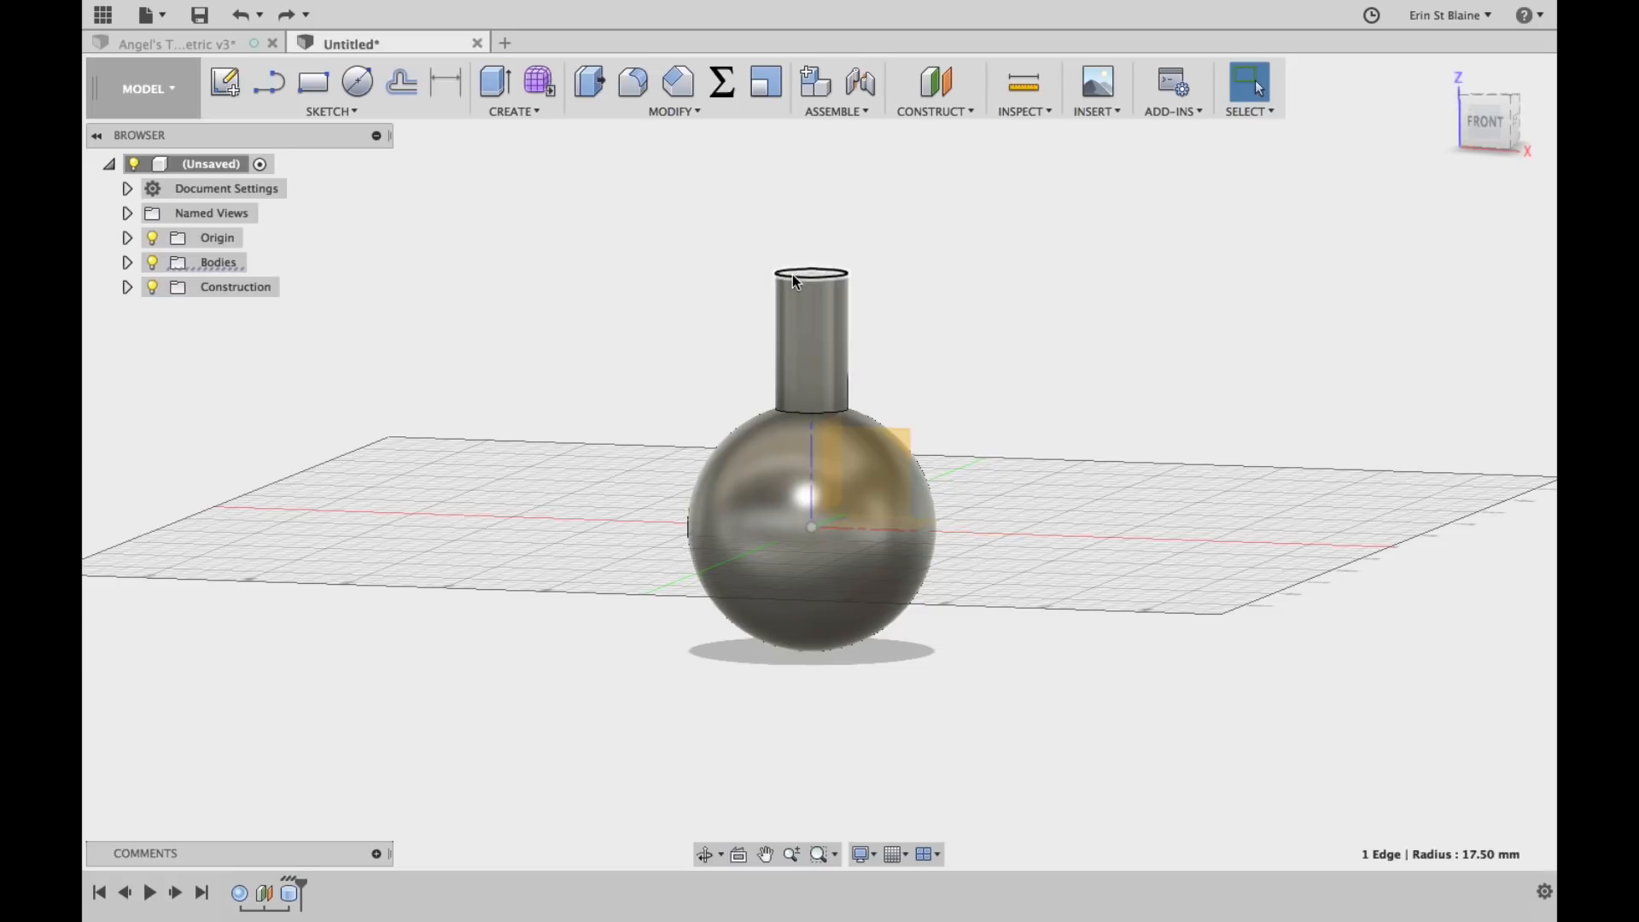
{"action": "mouse_move", "coordinate": [633, 83]}
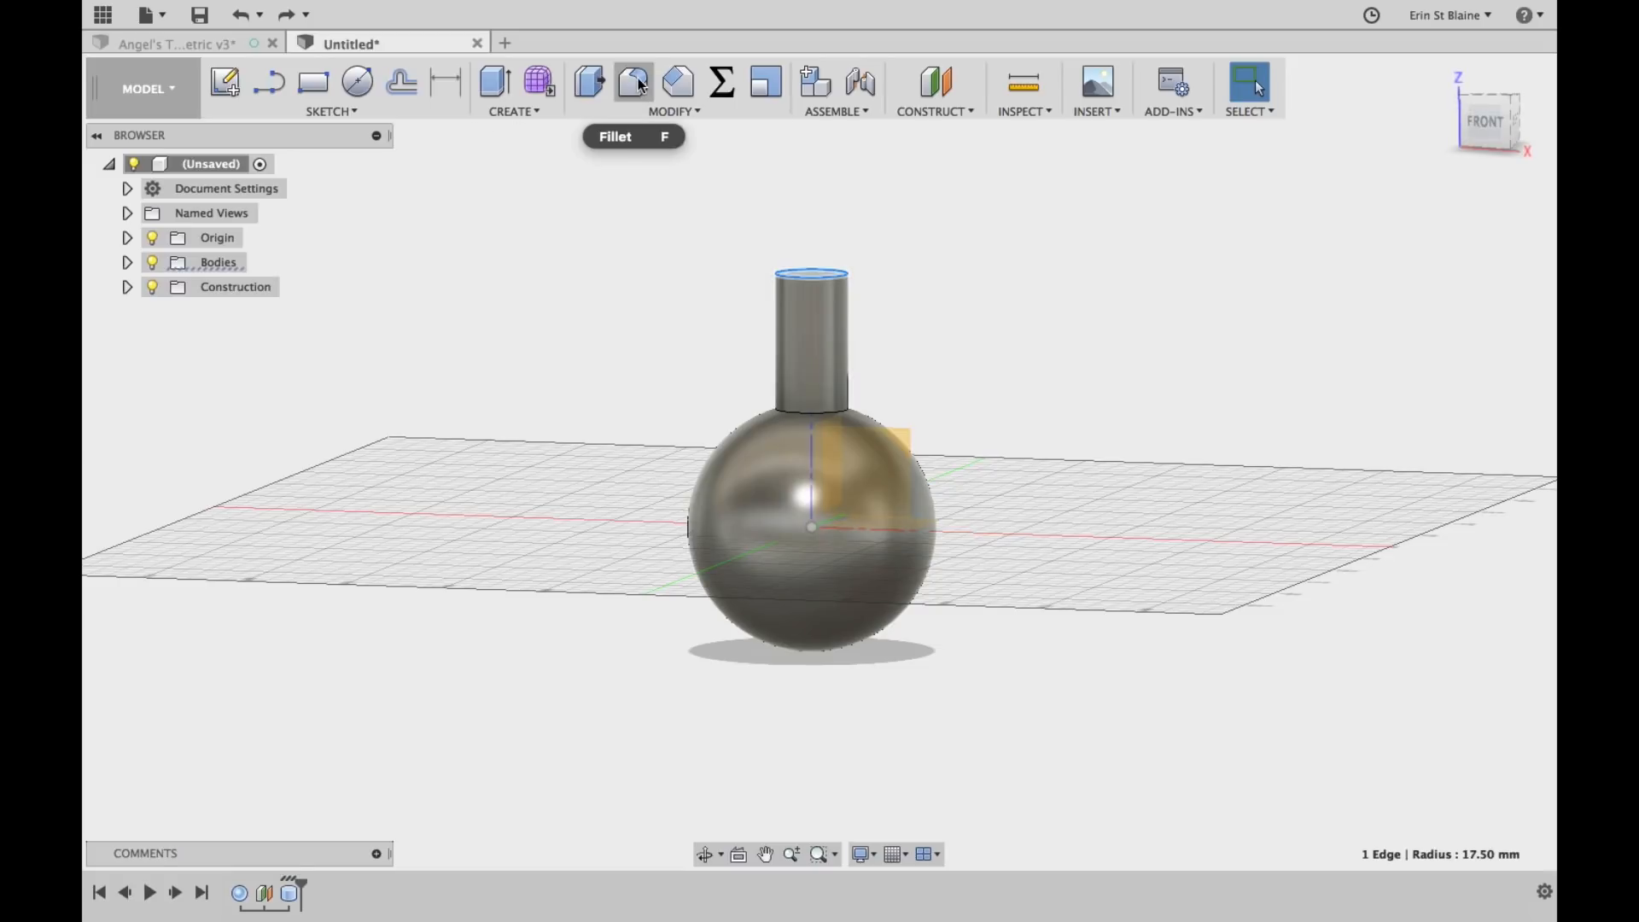
{"action": "left_click", "coordinate": [633, 82]}
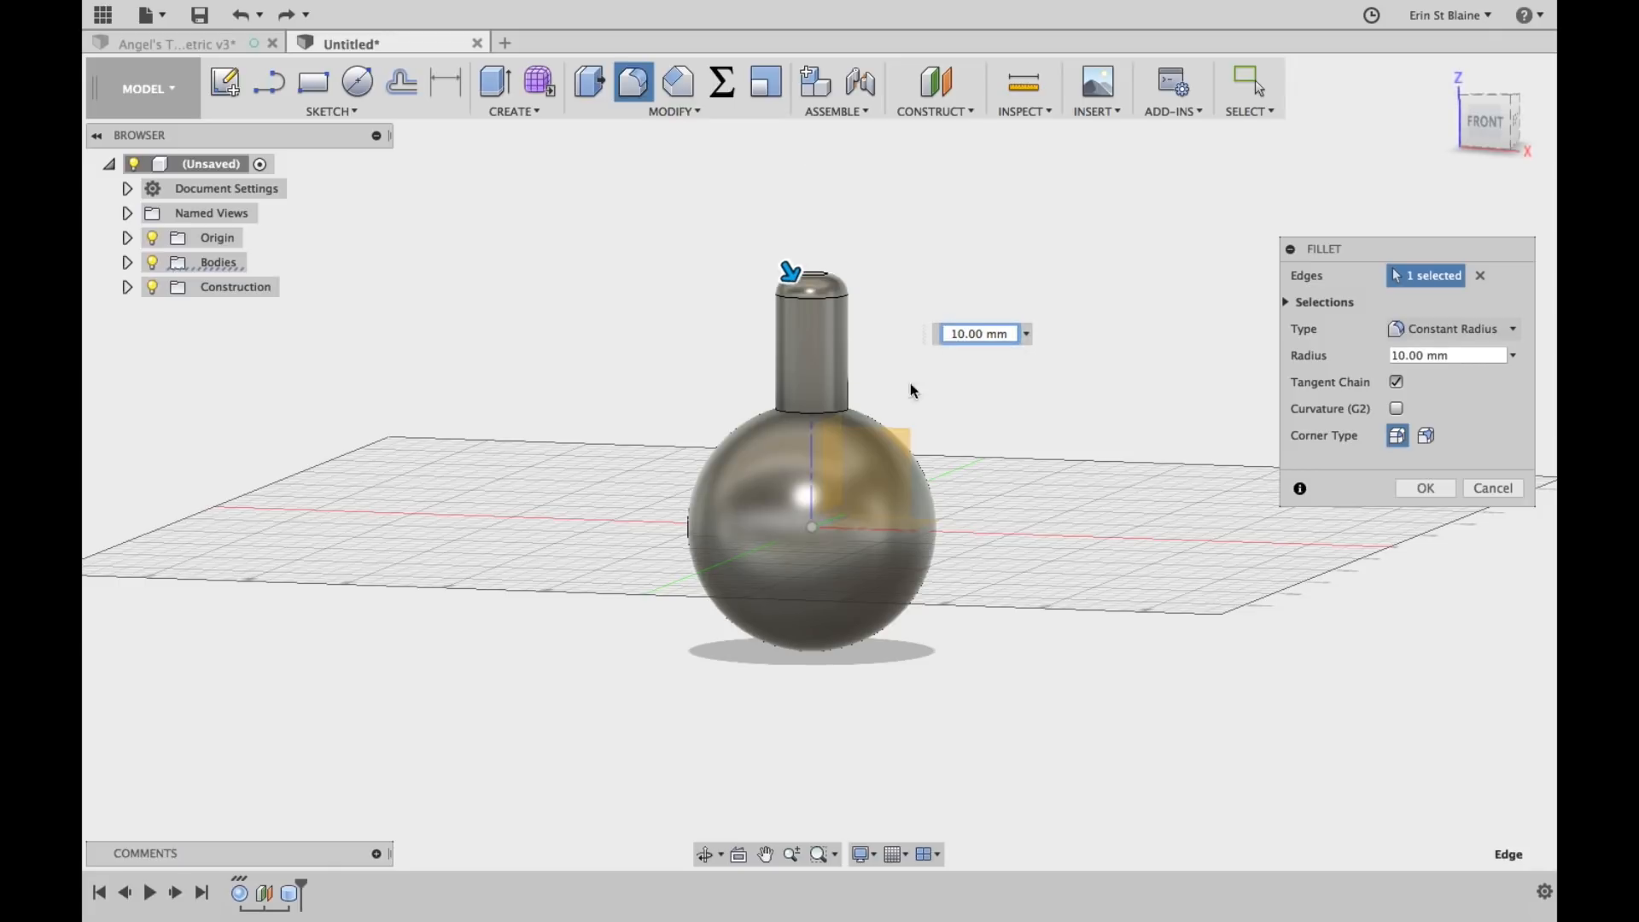
{"action": "left_click", "coordinate": [1425, 488]}
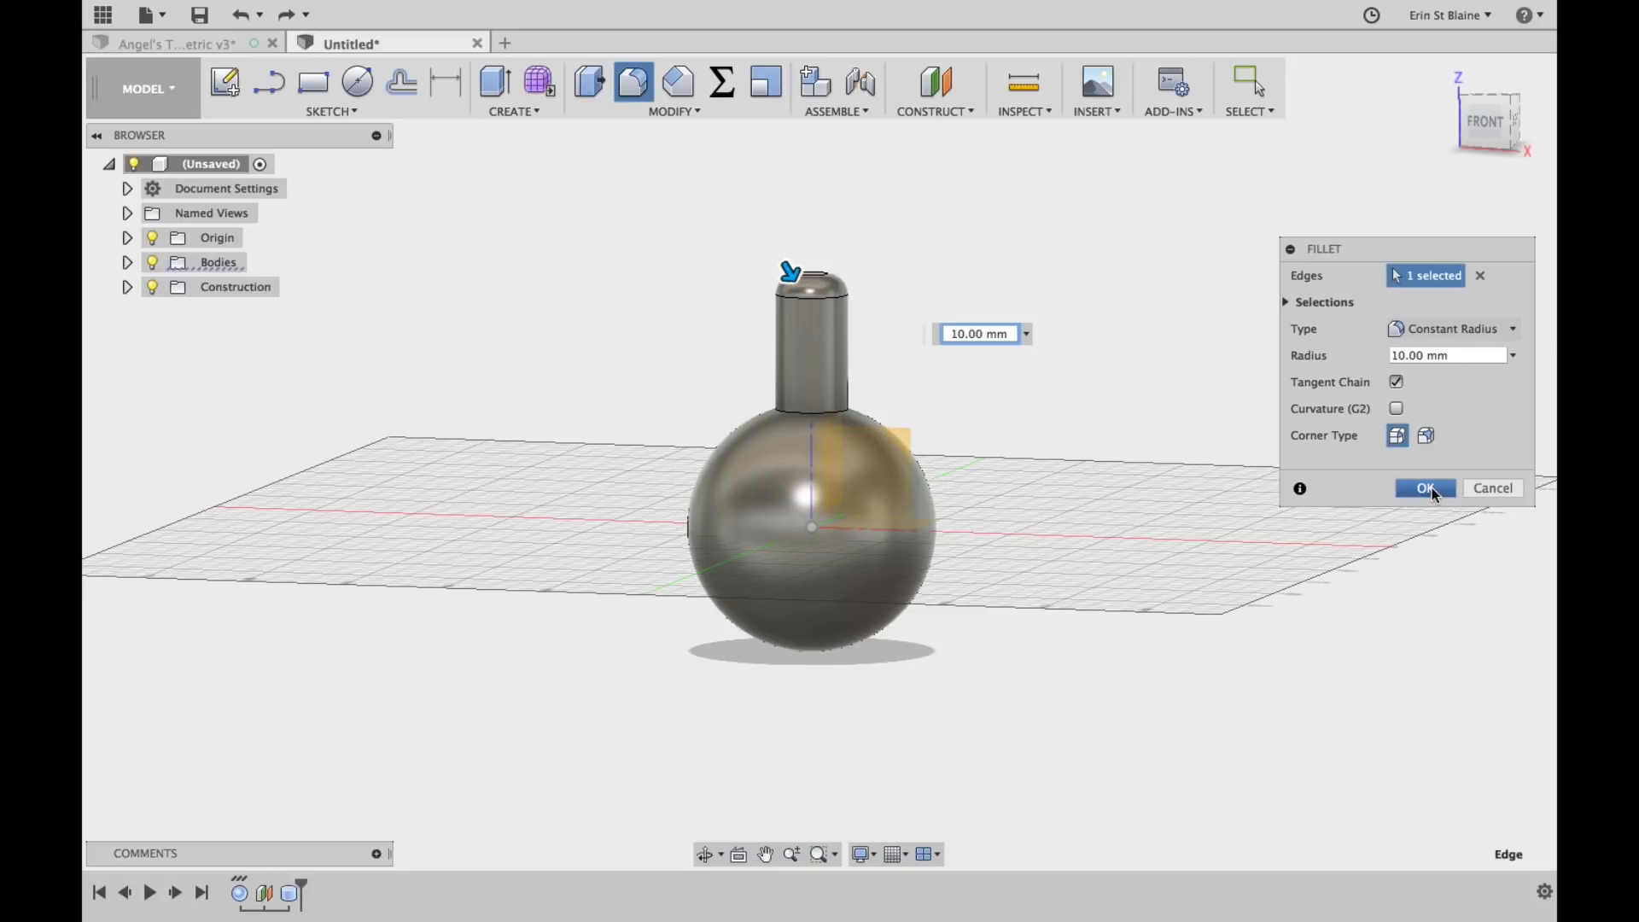
{"action": "left_click", "coordinate": [1425, 489]}
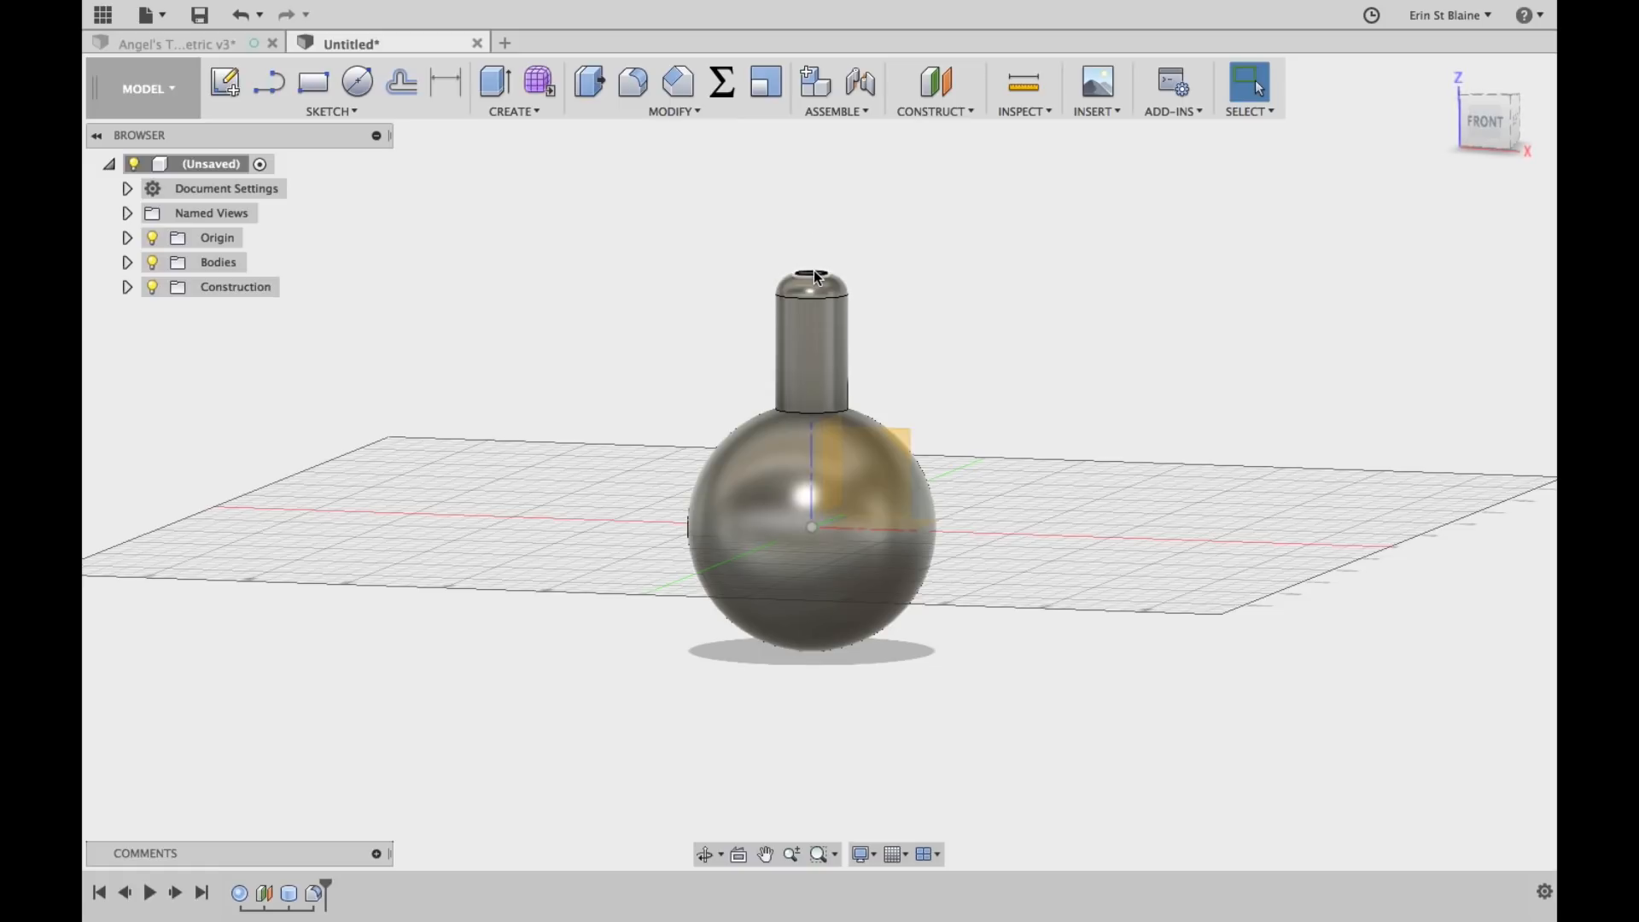
Create an offset construction plane above the neck's flat top face
{"action": "left_click", "coordinate": [813, 275]}
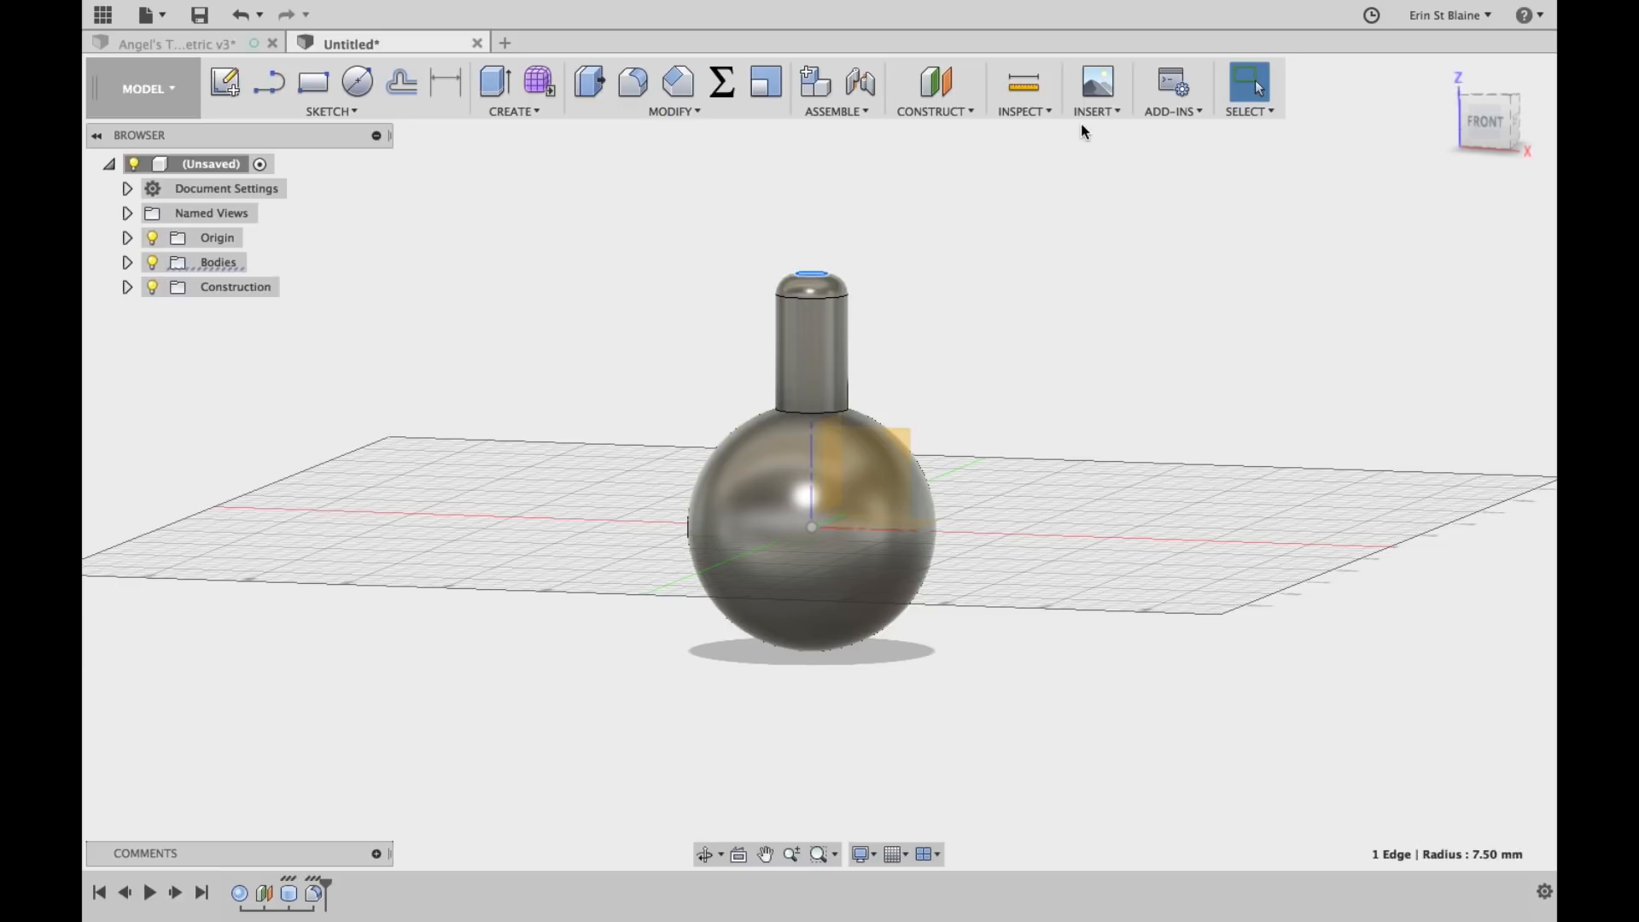
{"action": "left_click", "coordinate": [934, 82]}
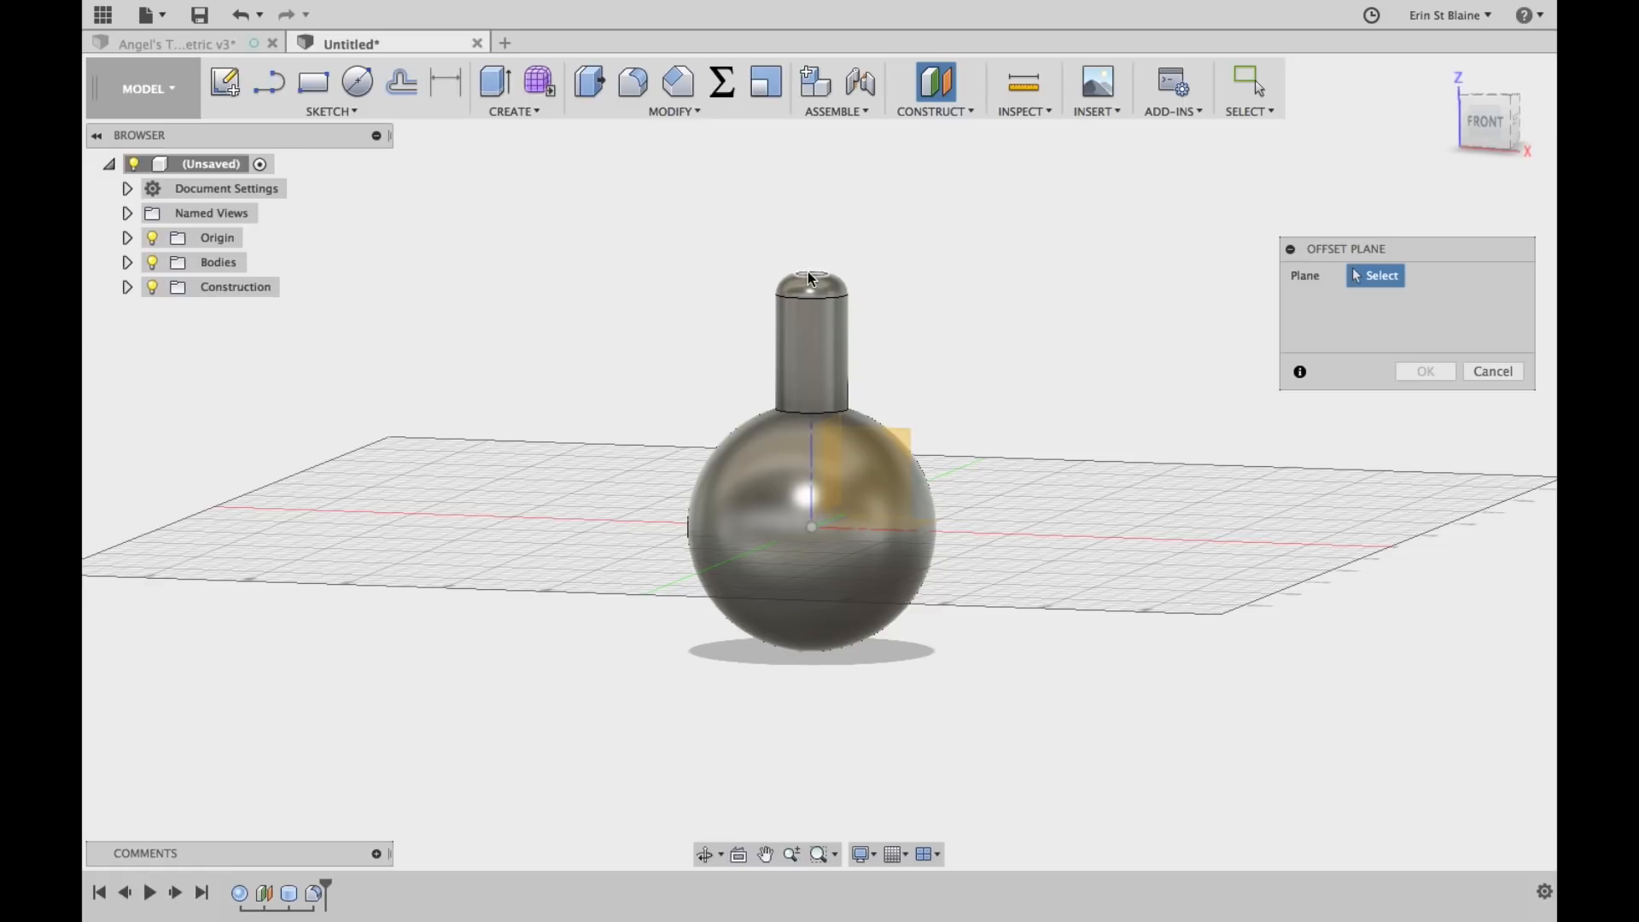
{"action": "left_click", "coordinate": [810, 283]}
{"action": "type", "text": "300"}
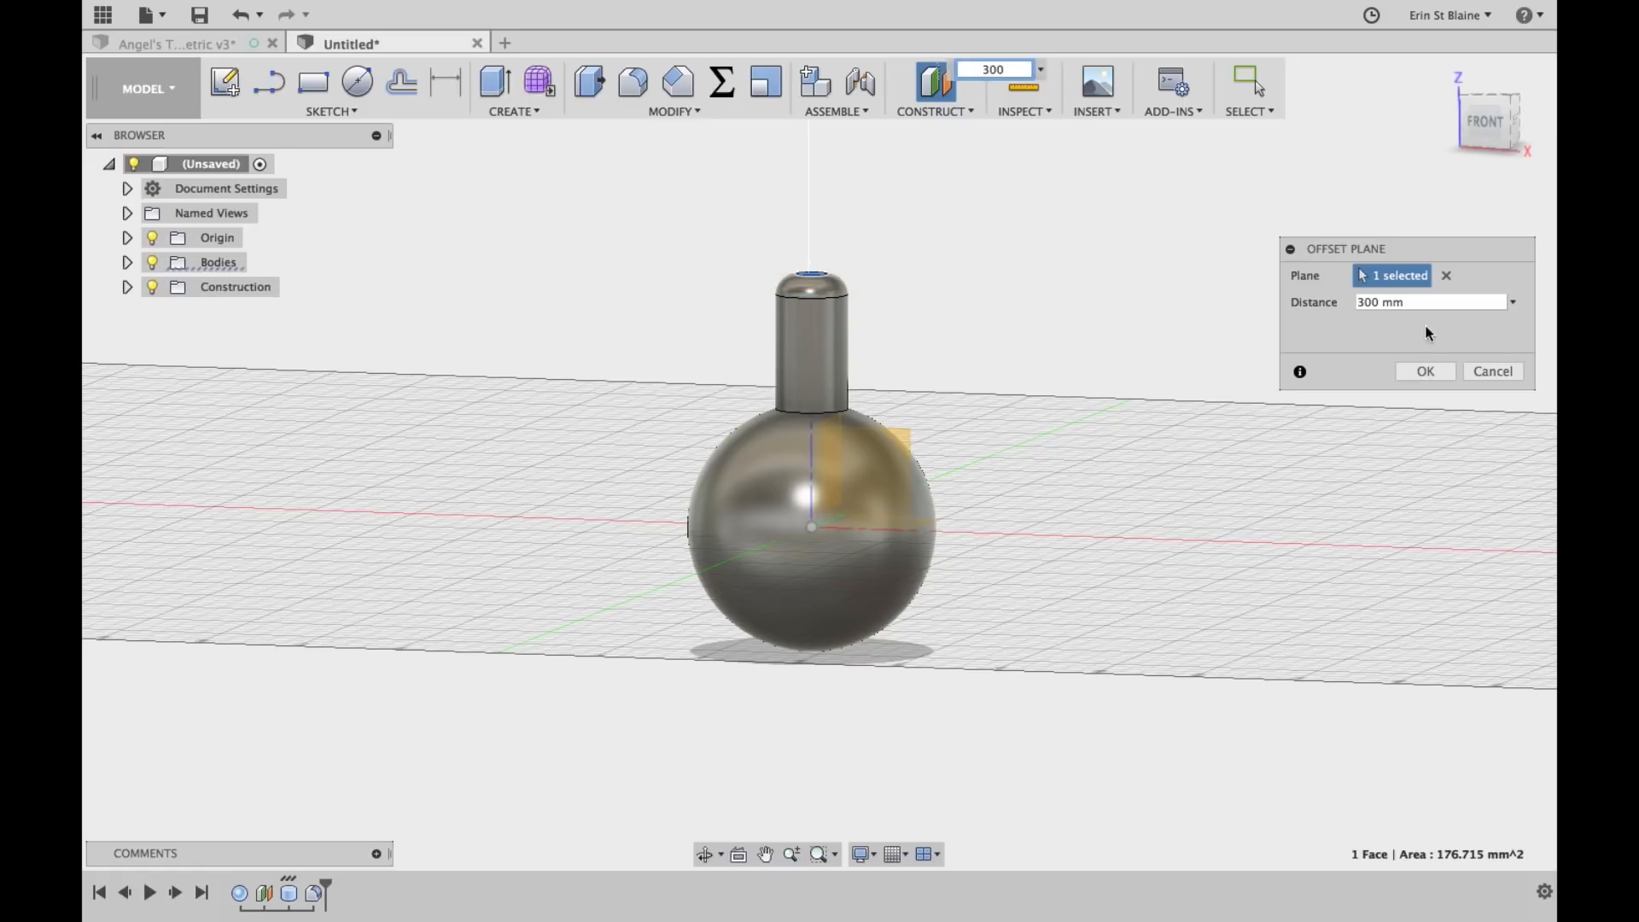
{"action": "left_click", "coordinate": [1430, 302]}
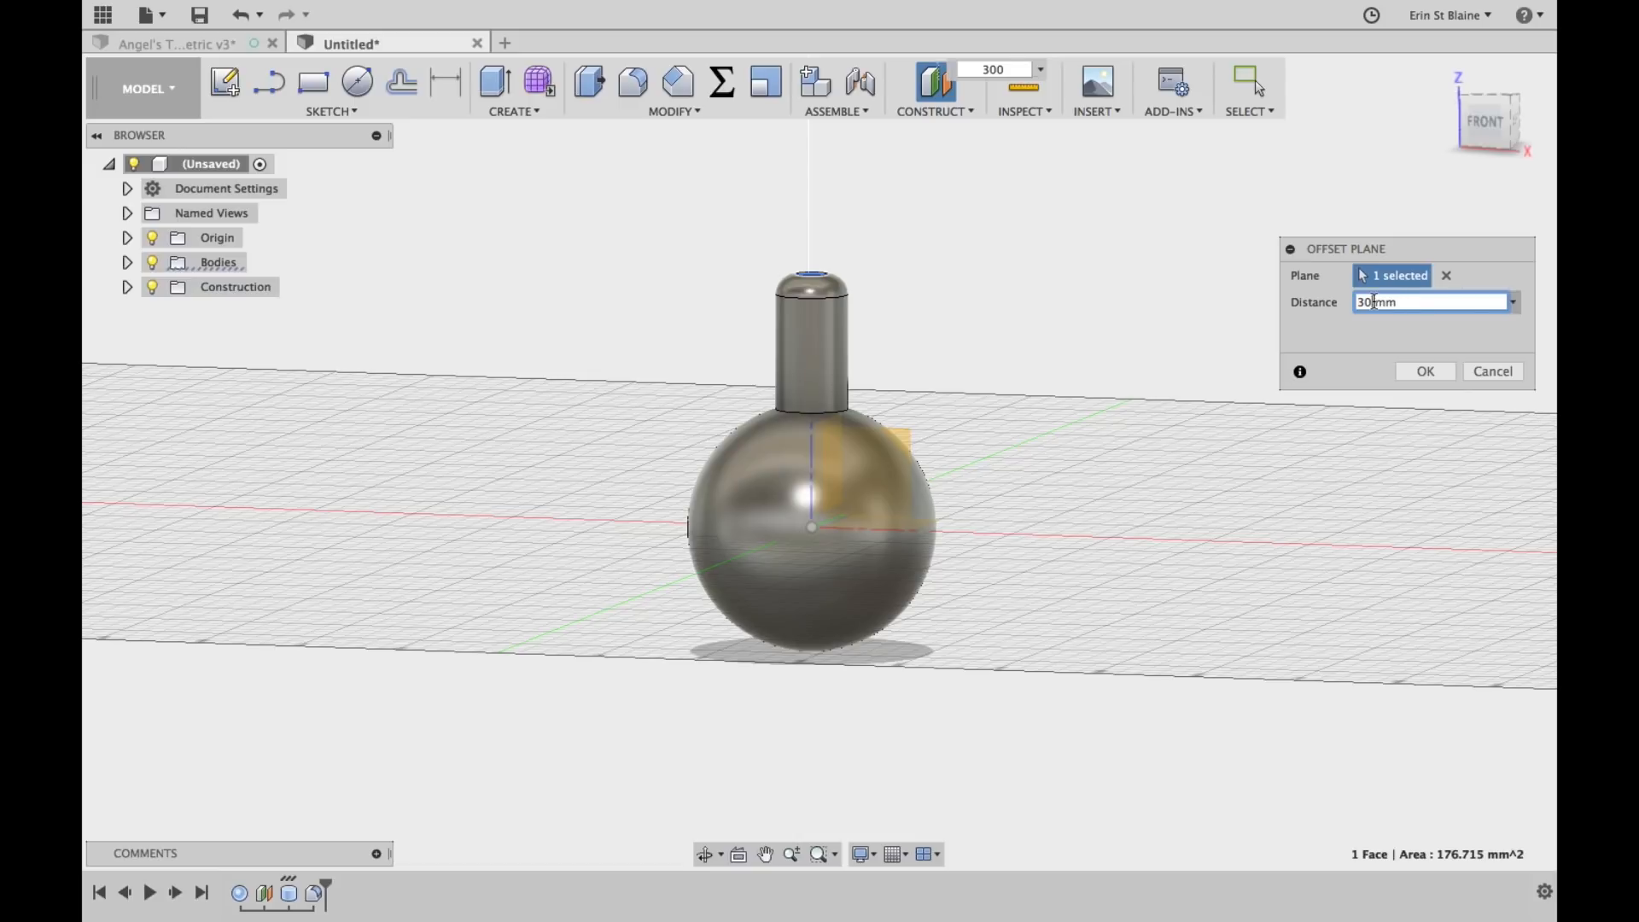
{"action": "left_click", "coordinate": [1423, 372]}
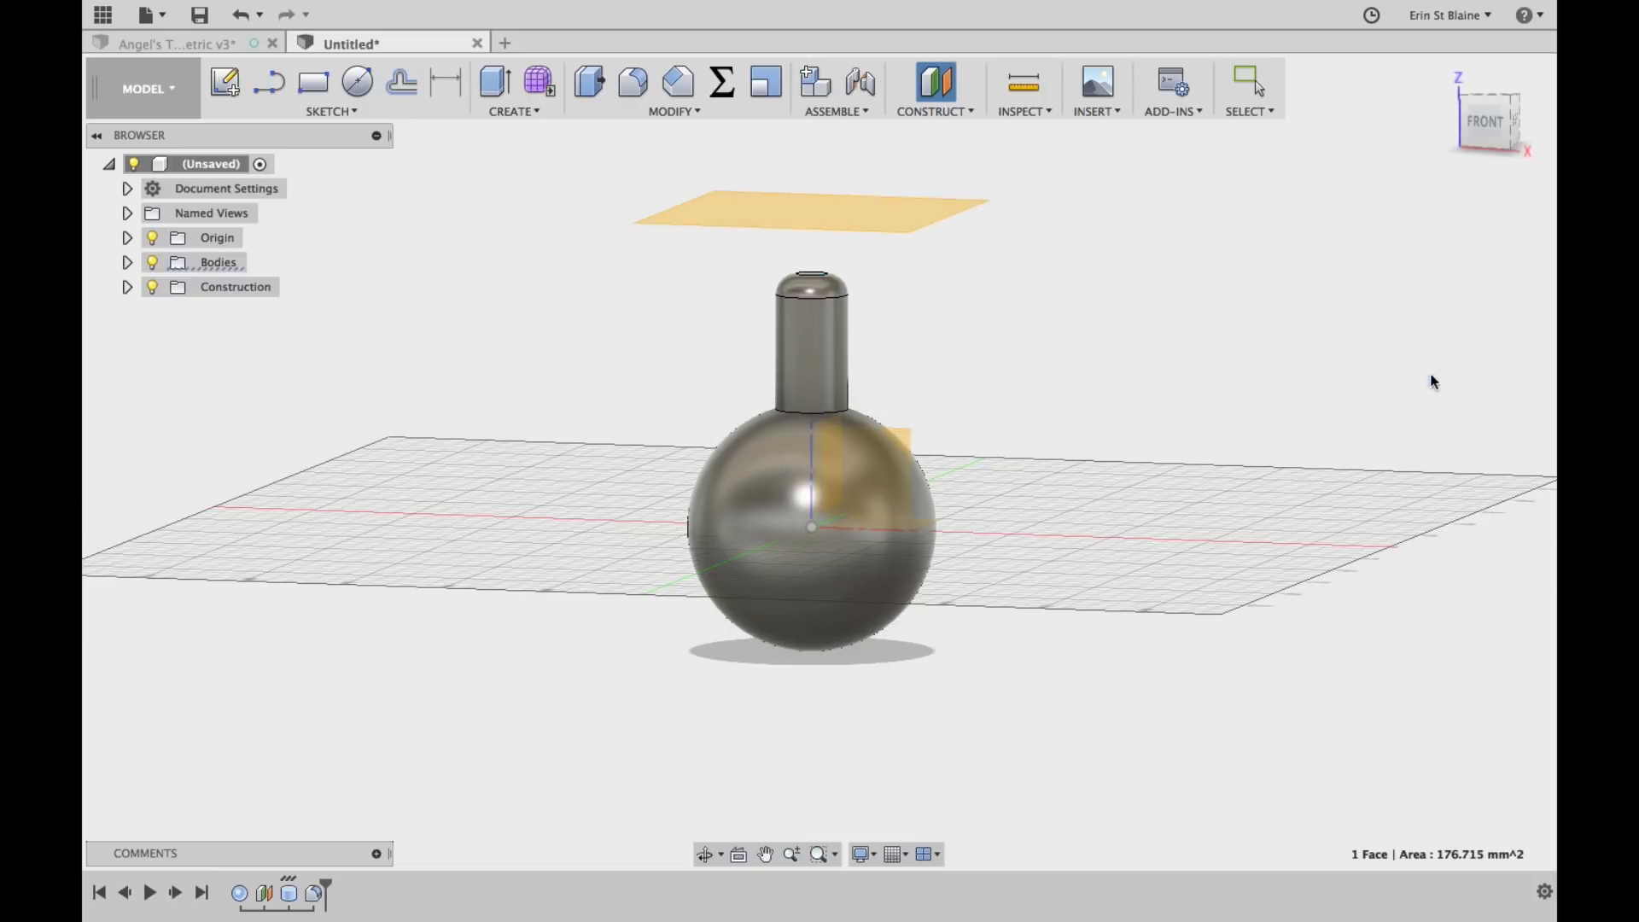
{"action": "mouse_move", "coordinate": [358, 82]}
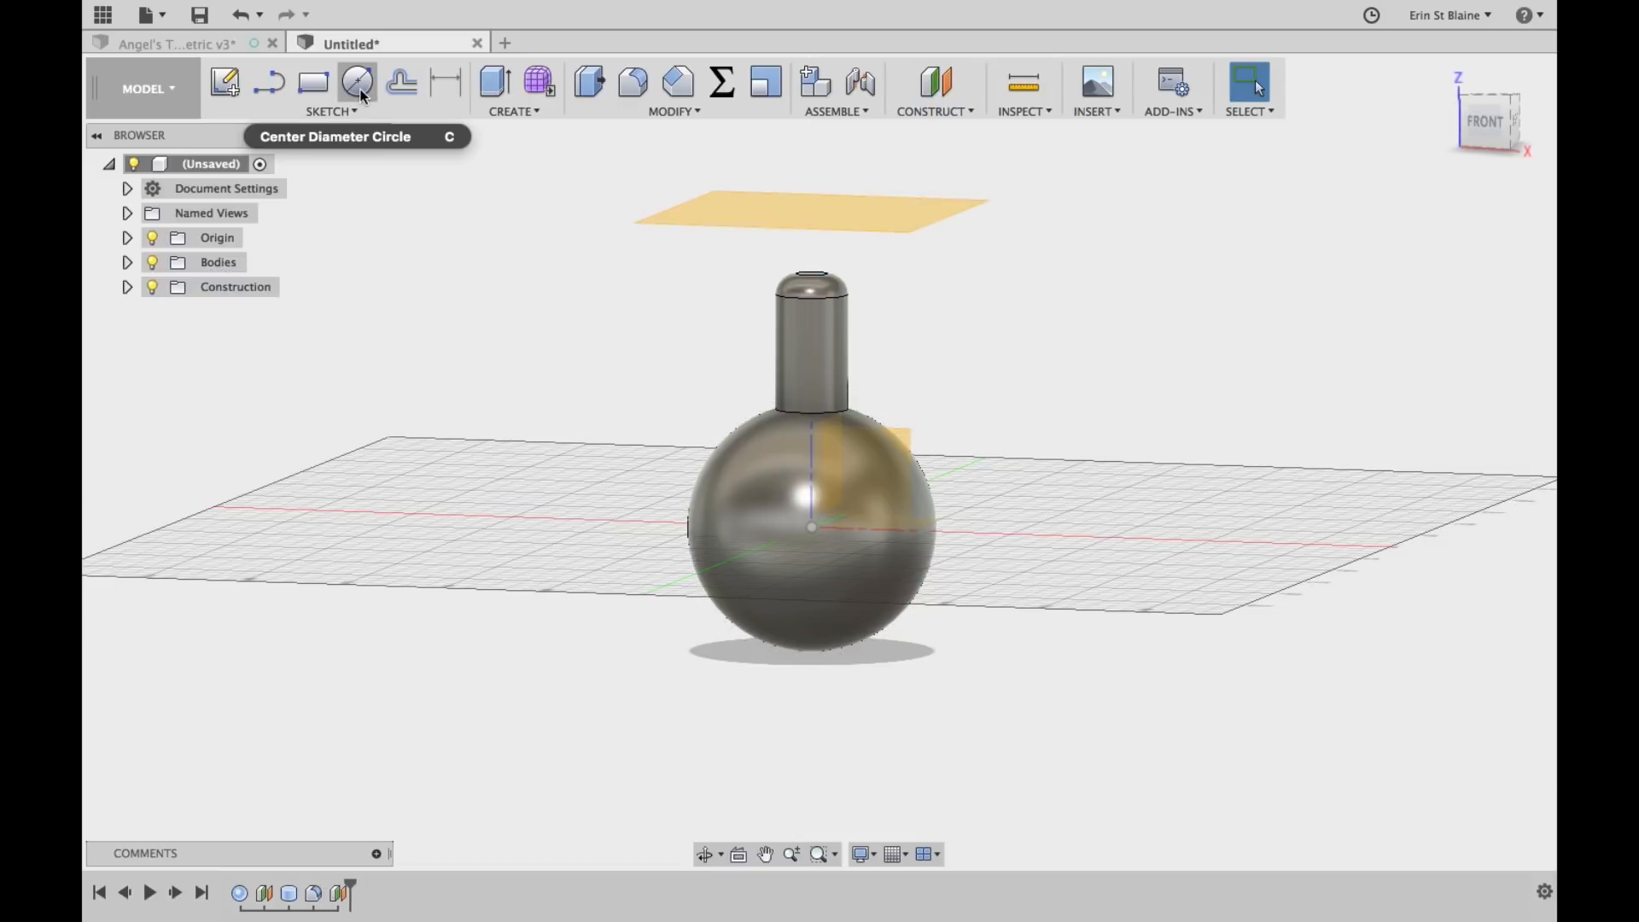
{"action": "mouse_move", "coordinate": [450, 104]}
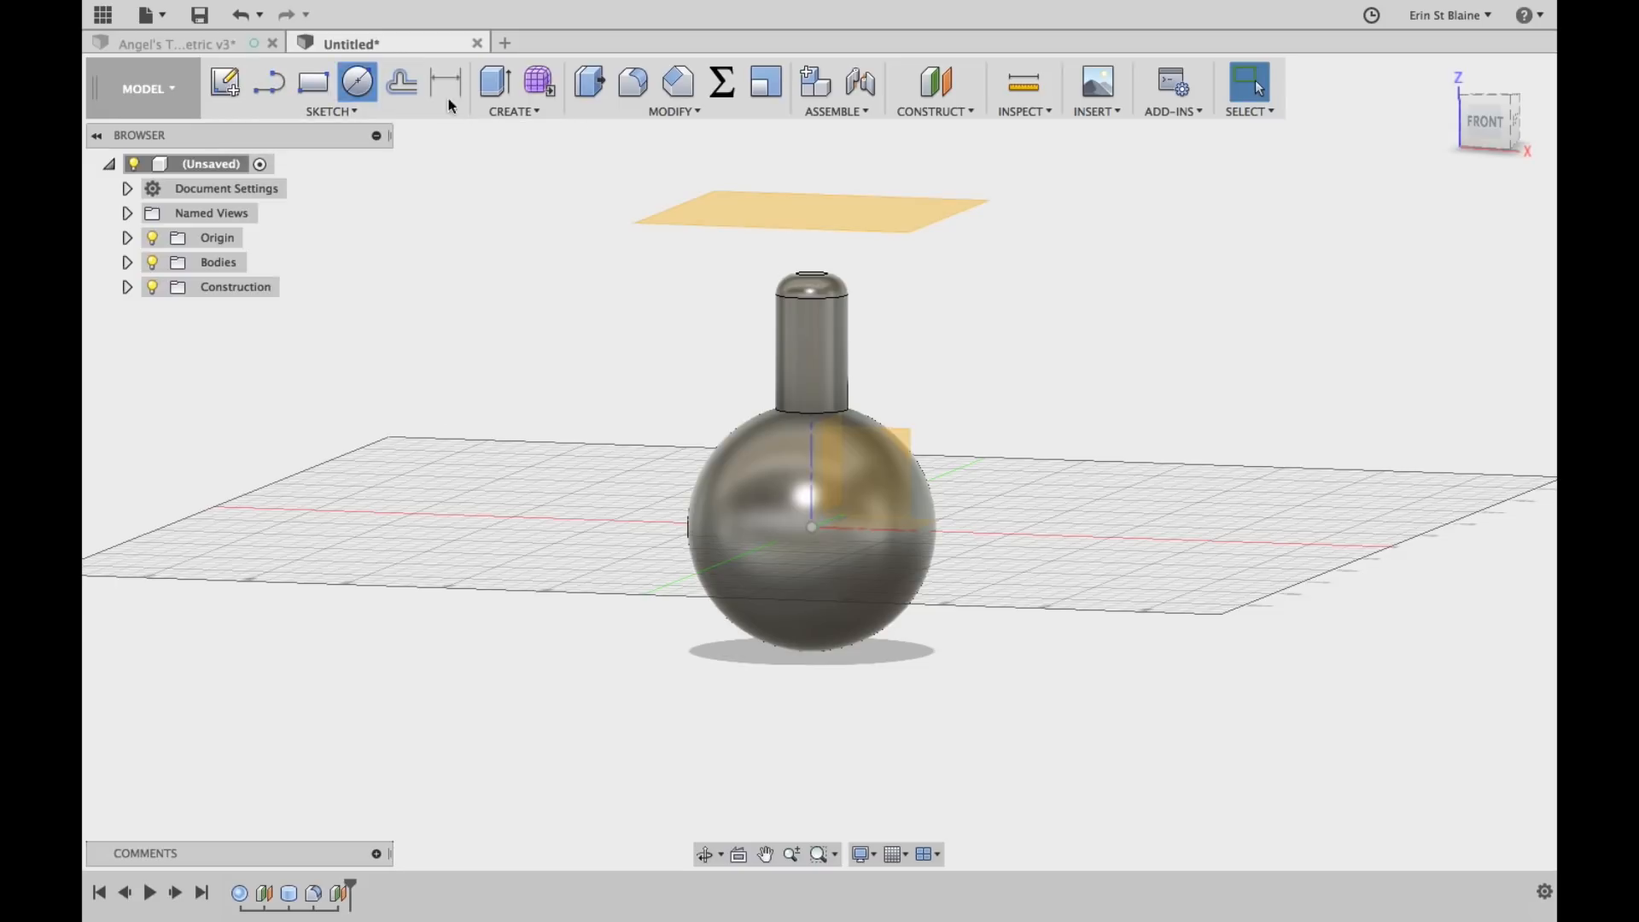
Sketch a centred 10 mm diameter circle on the raised plane and finish the sketch
{"action": "left_click", "coordinate": [358, 82]}
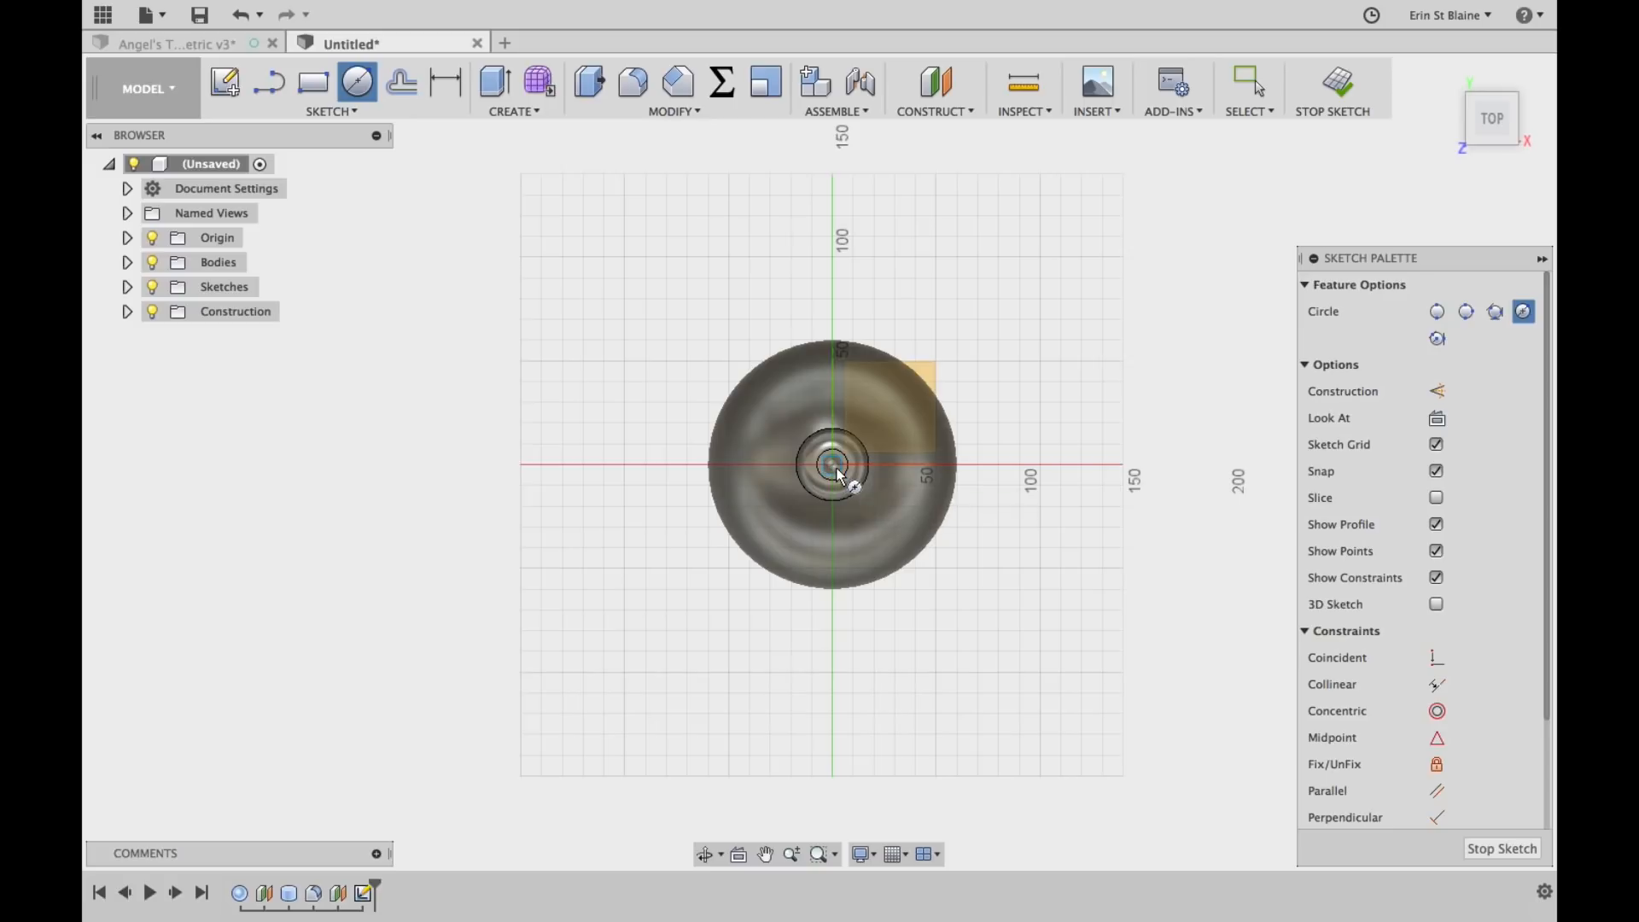
{"action": "type", "text": "10.00"}
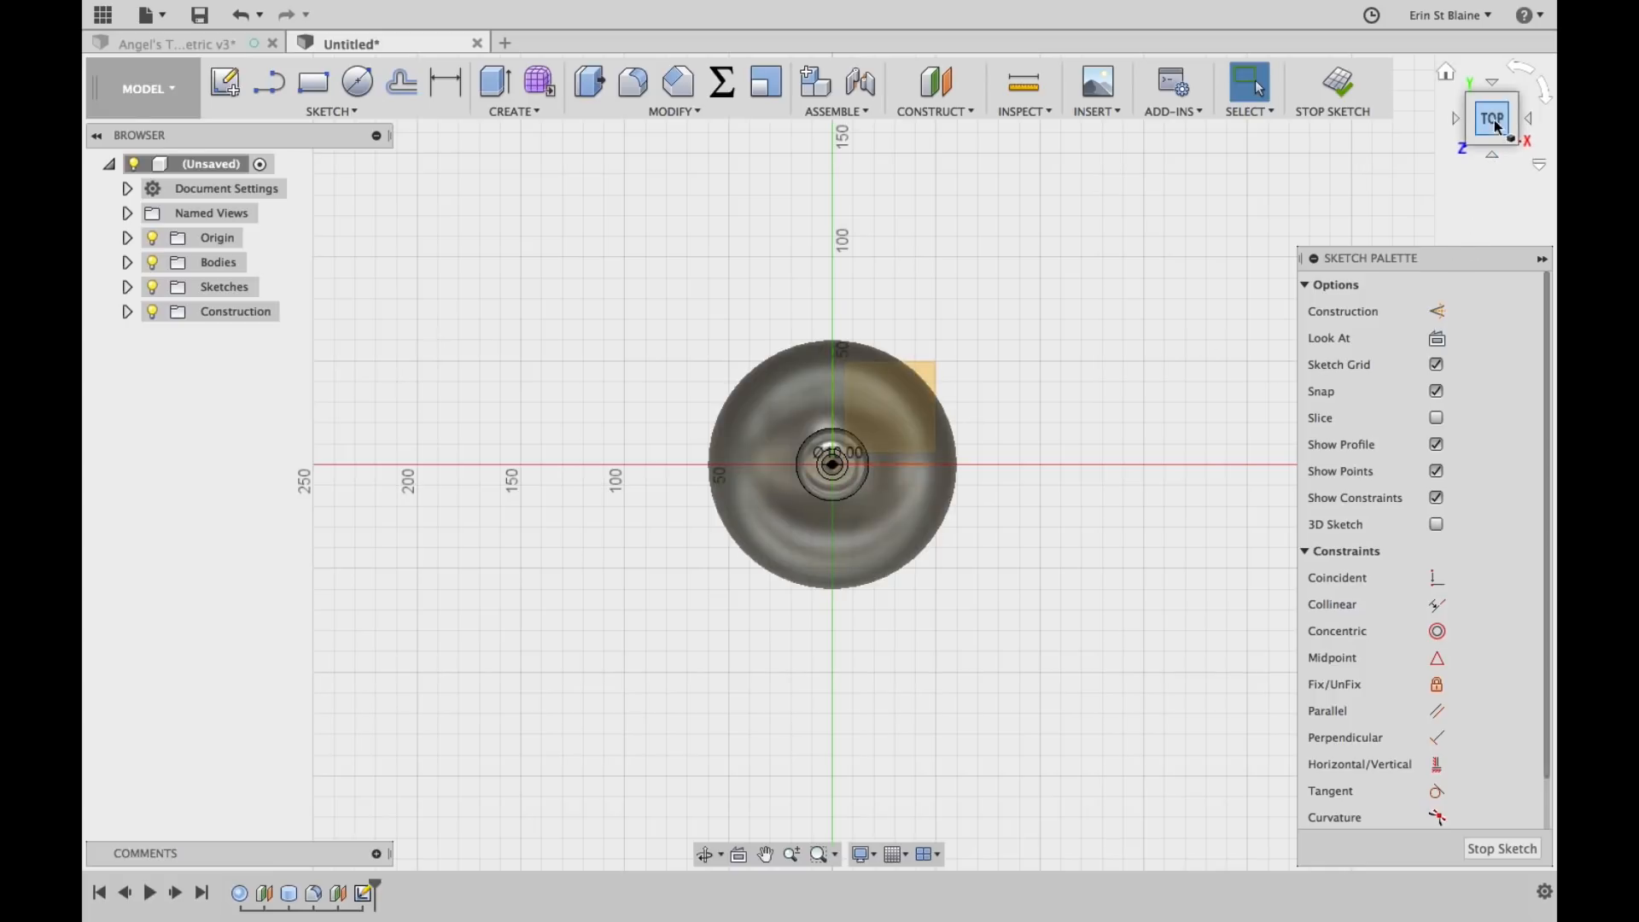
{"action": "left_click", "coordinate": [1491, 117]}
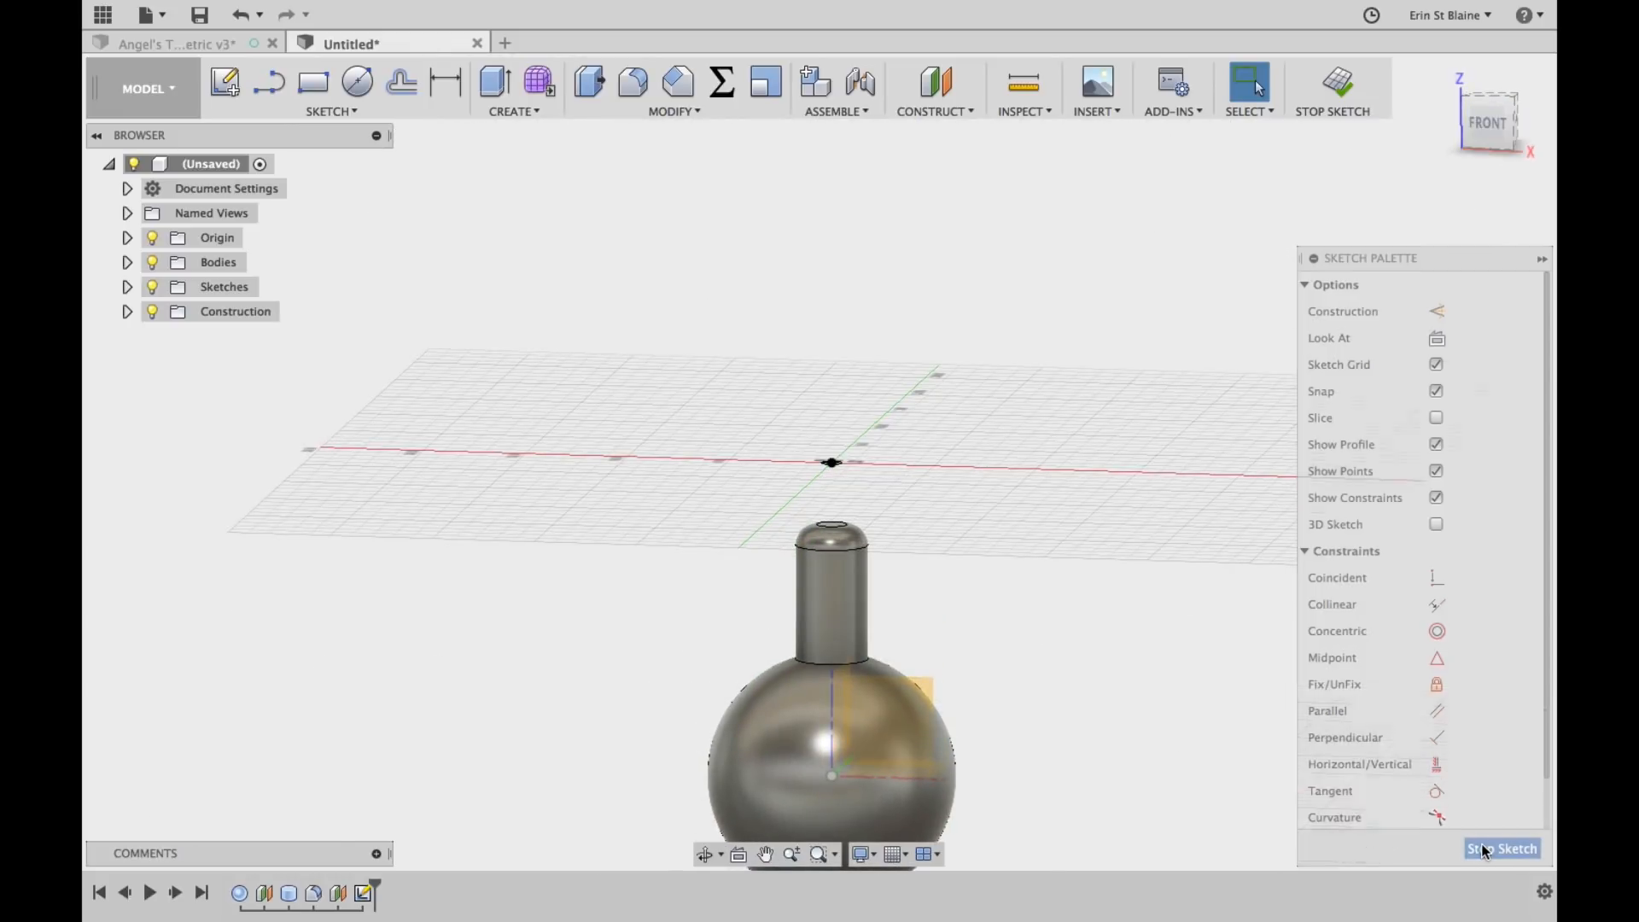
{"action": "left_click", "coordinate": [1503, 848]}
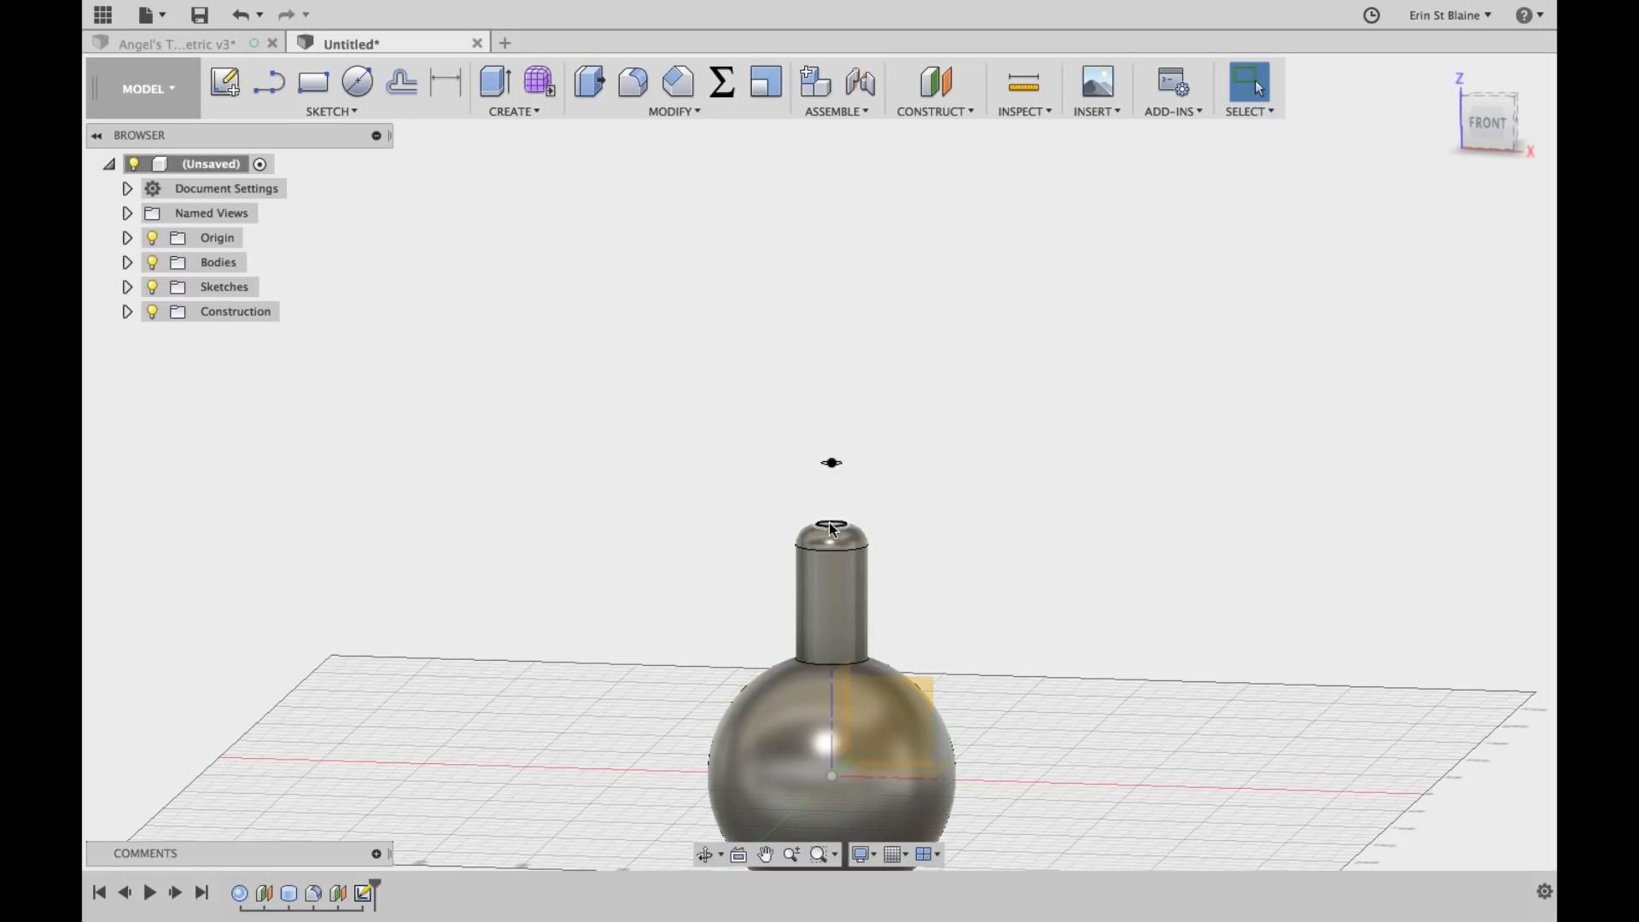
{"action": "mouse_move", "coordinate": [829, 531]}
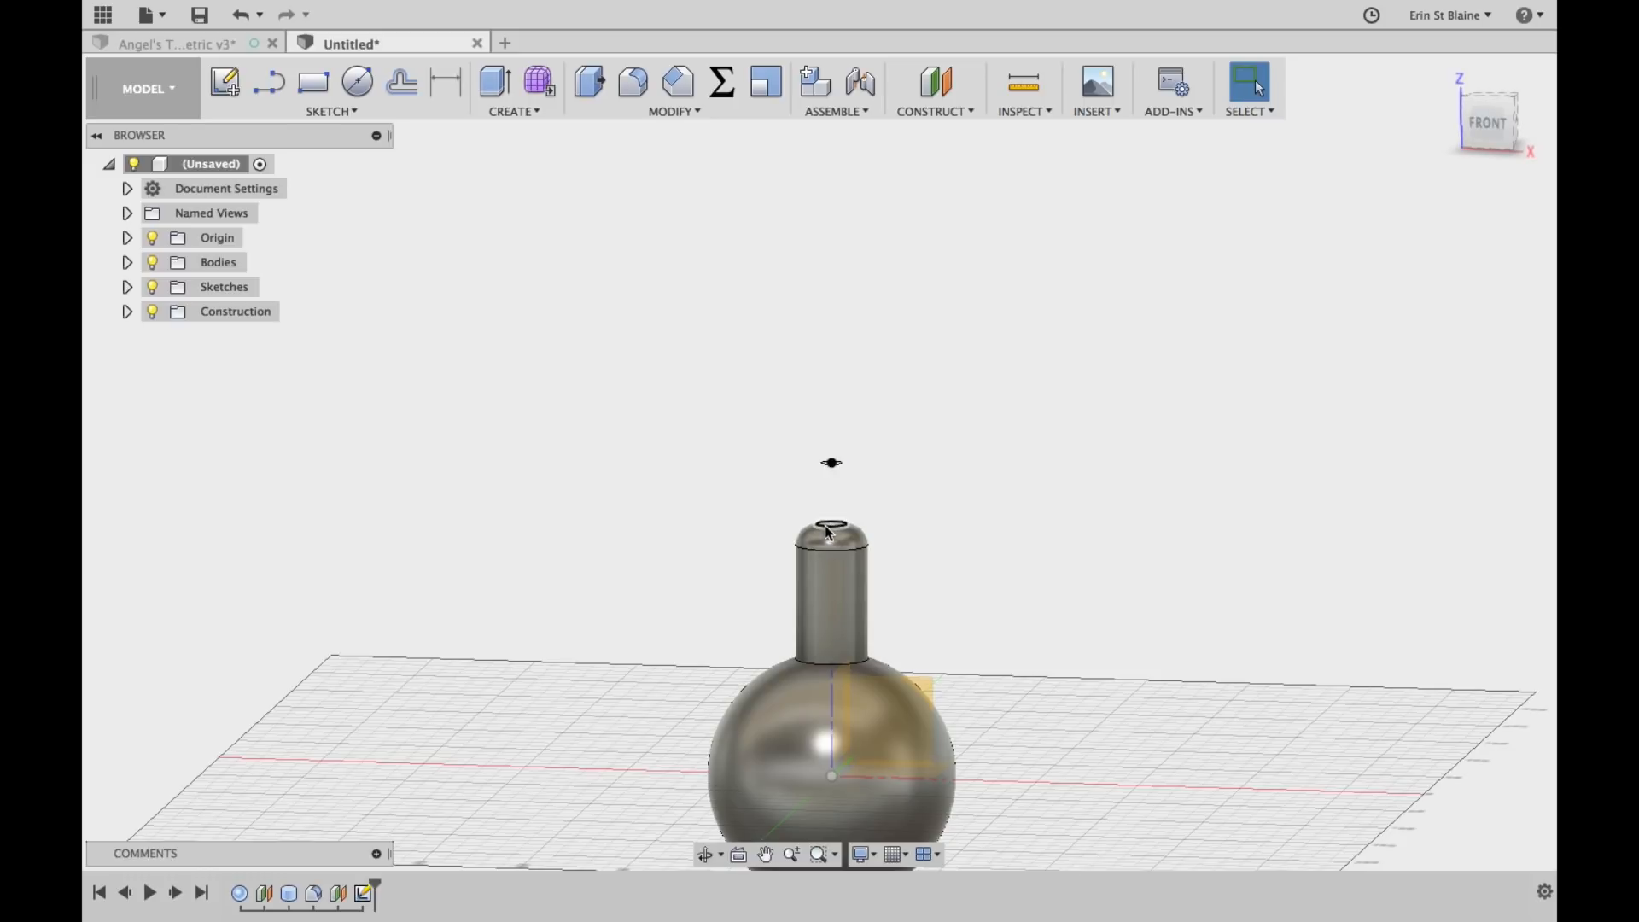
Loft from the neck's top face to the 10 mm circle, joined to the body
{"action": "left_click", "coordinate": [513, 111]}
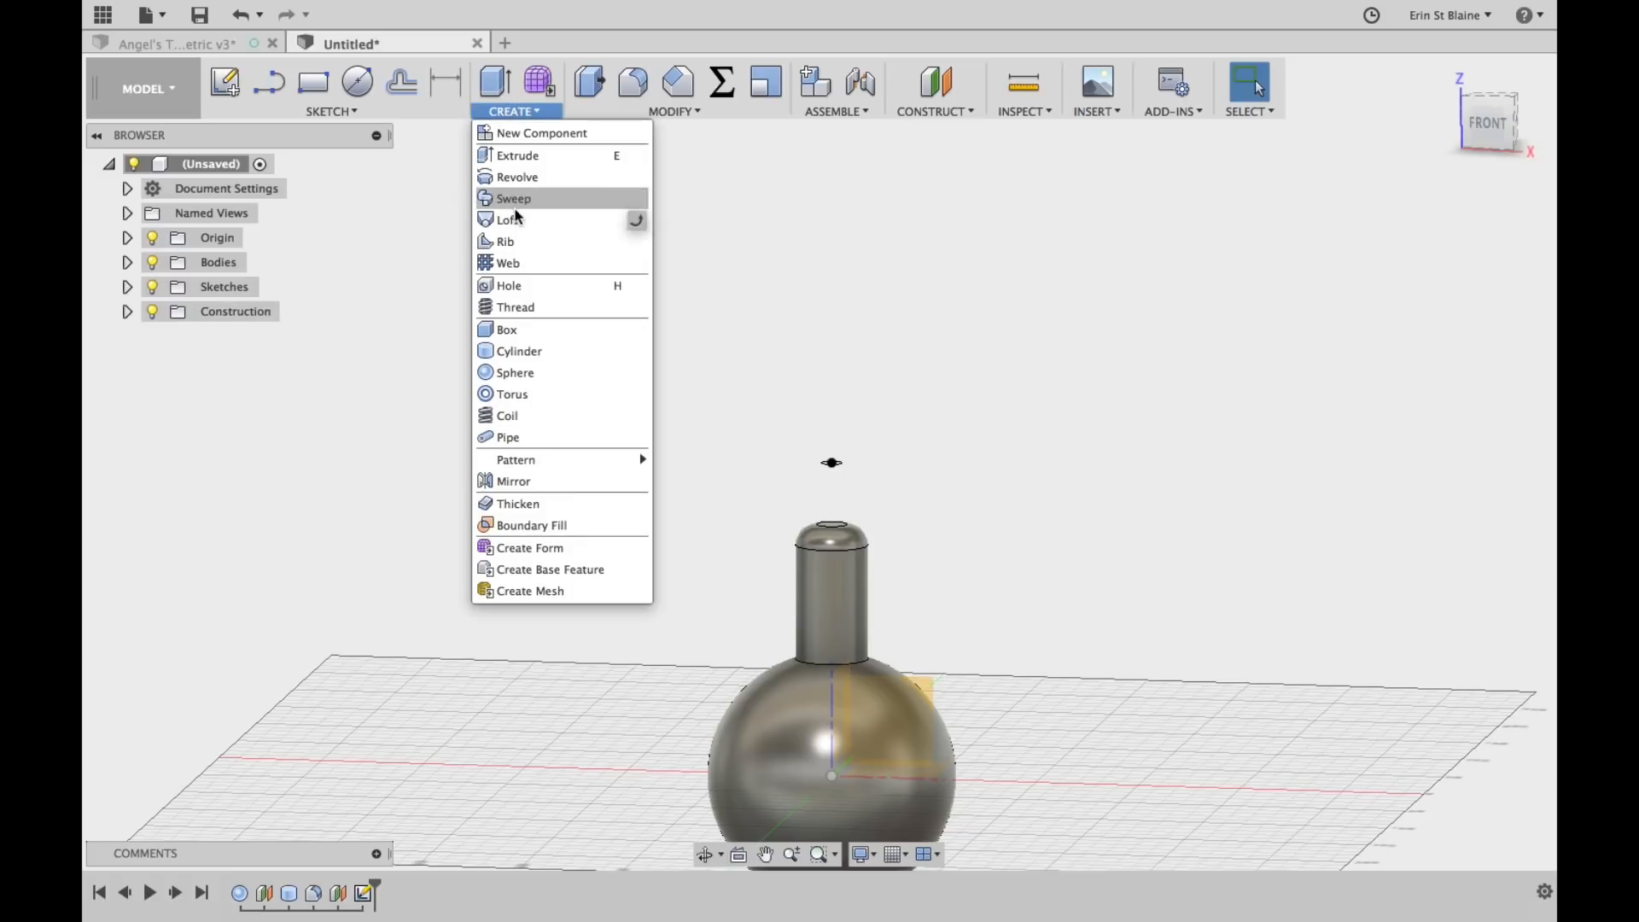
{"action": "left_click", "coordinate": [512, 219]}
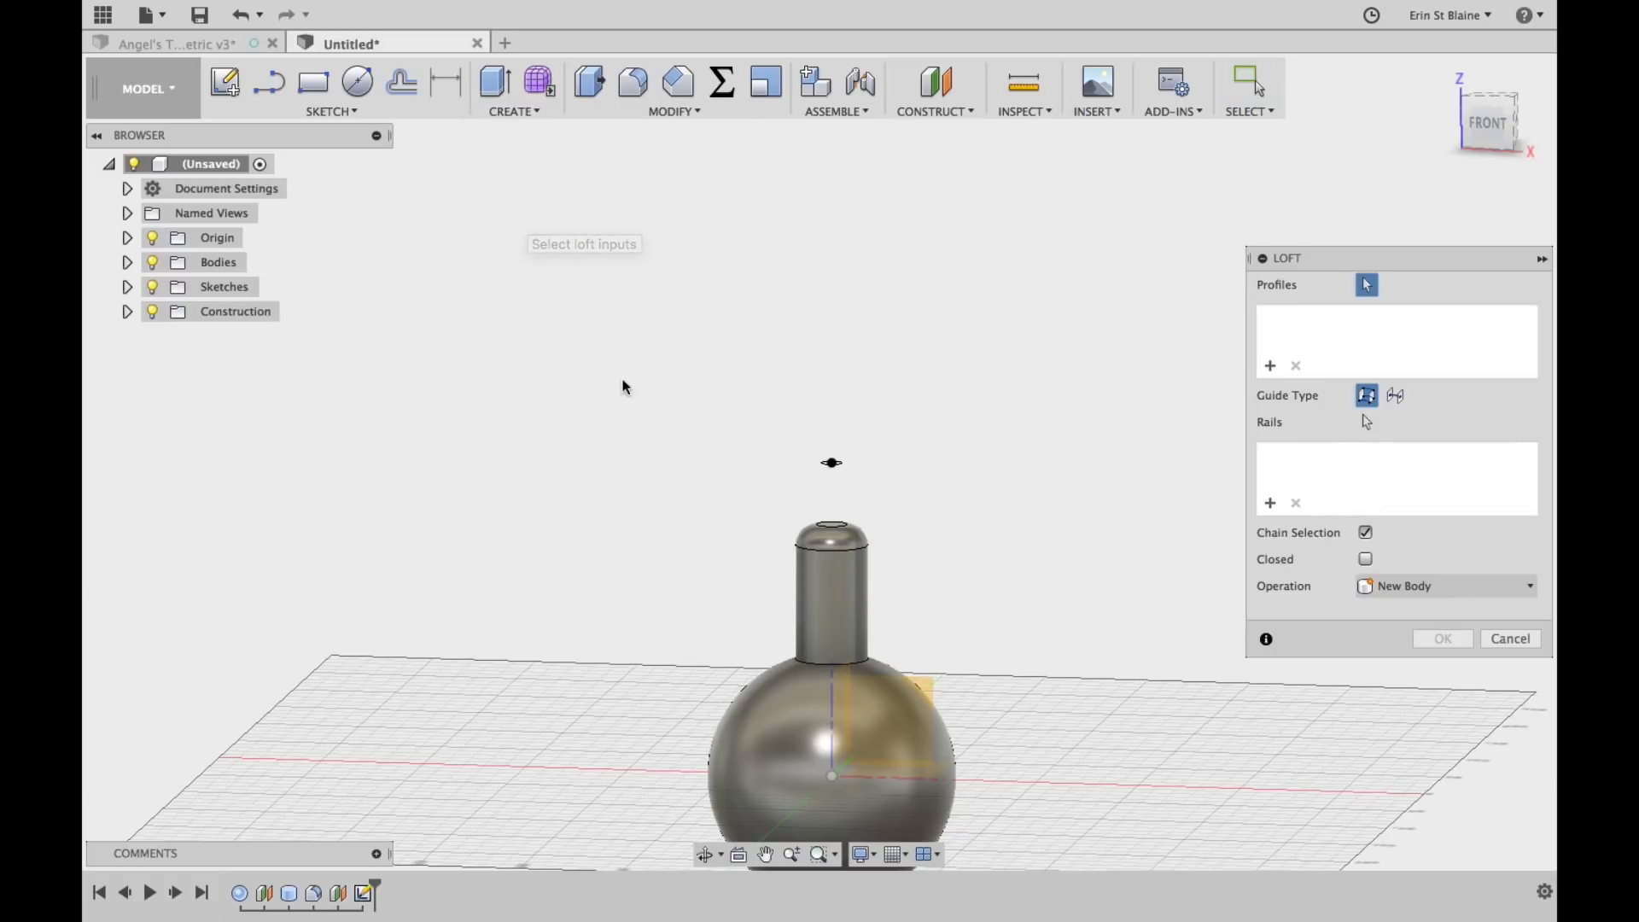
{"action": "mouse_move", "coordinate": [828, 530]}
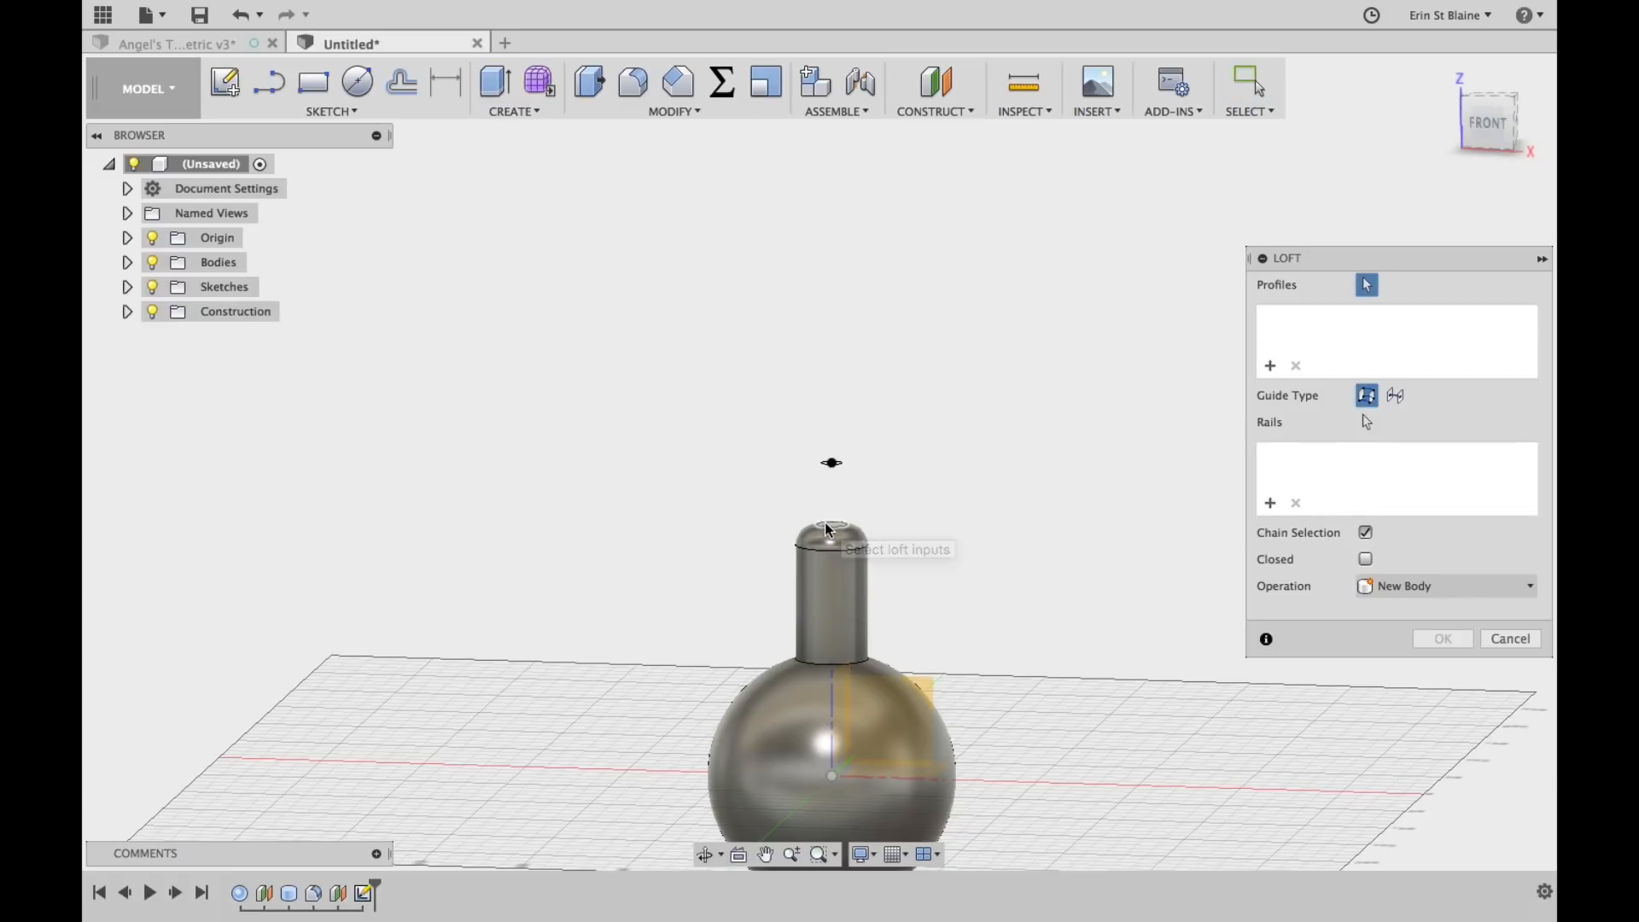
{"action": "left_click", "coordinate": [829, 526]}
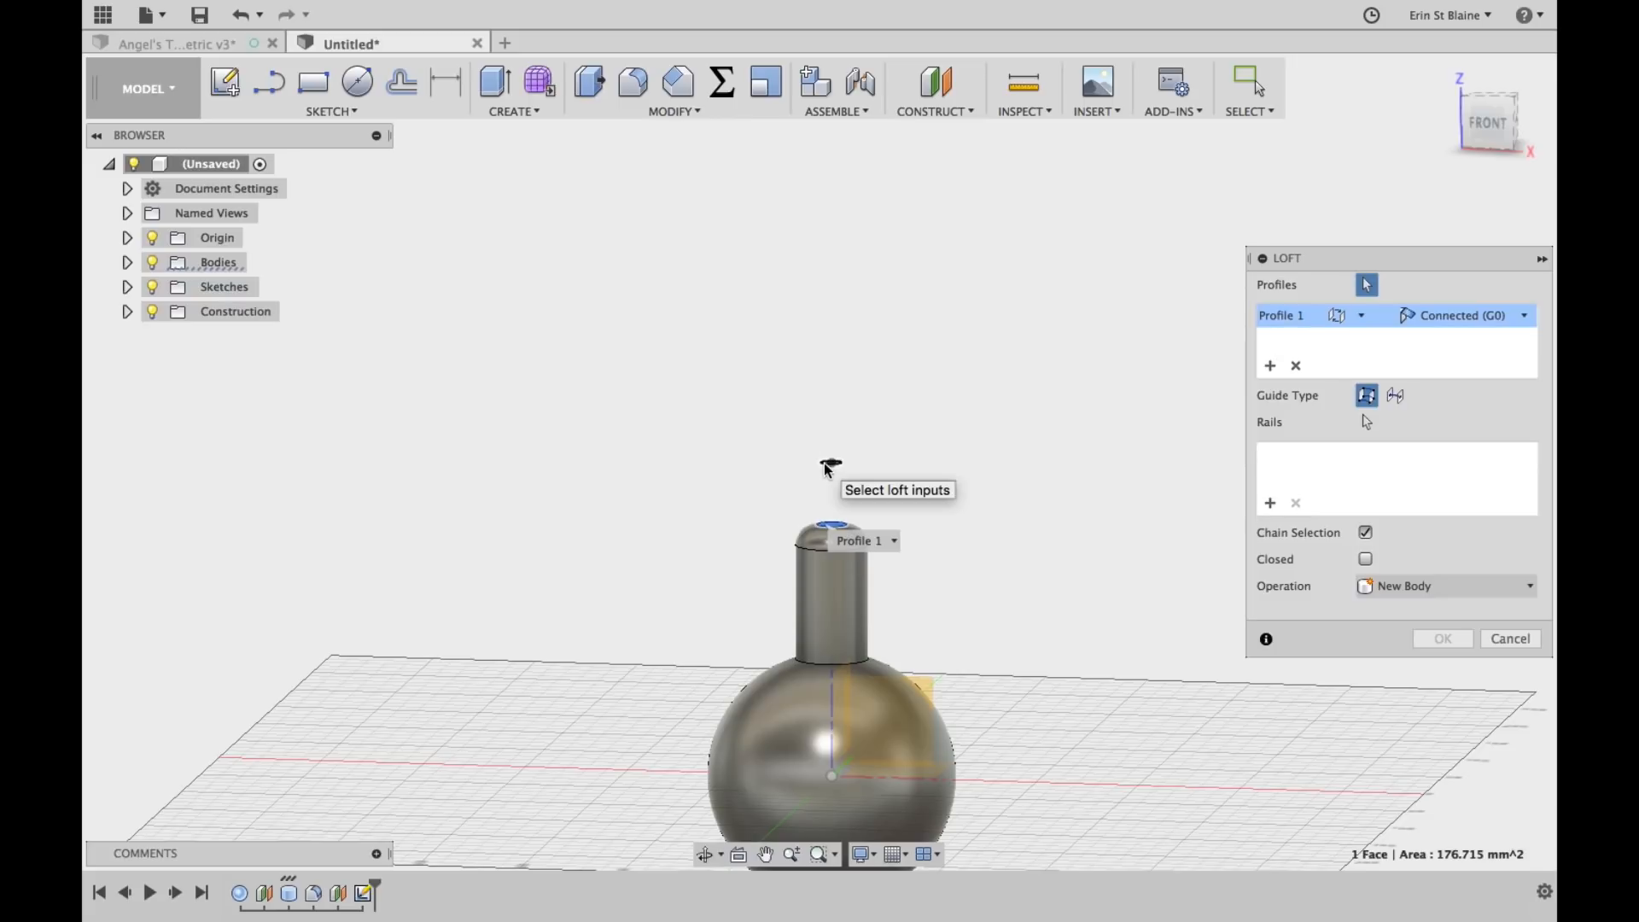
{"action": "left_click", "coordinate": [826, 465]}
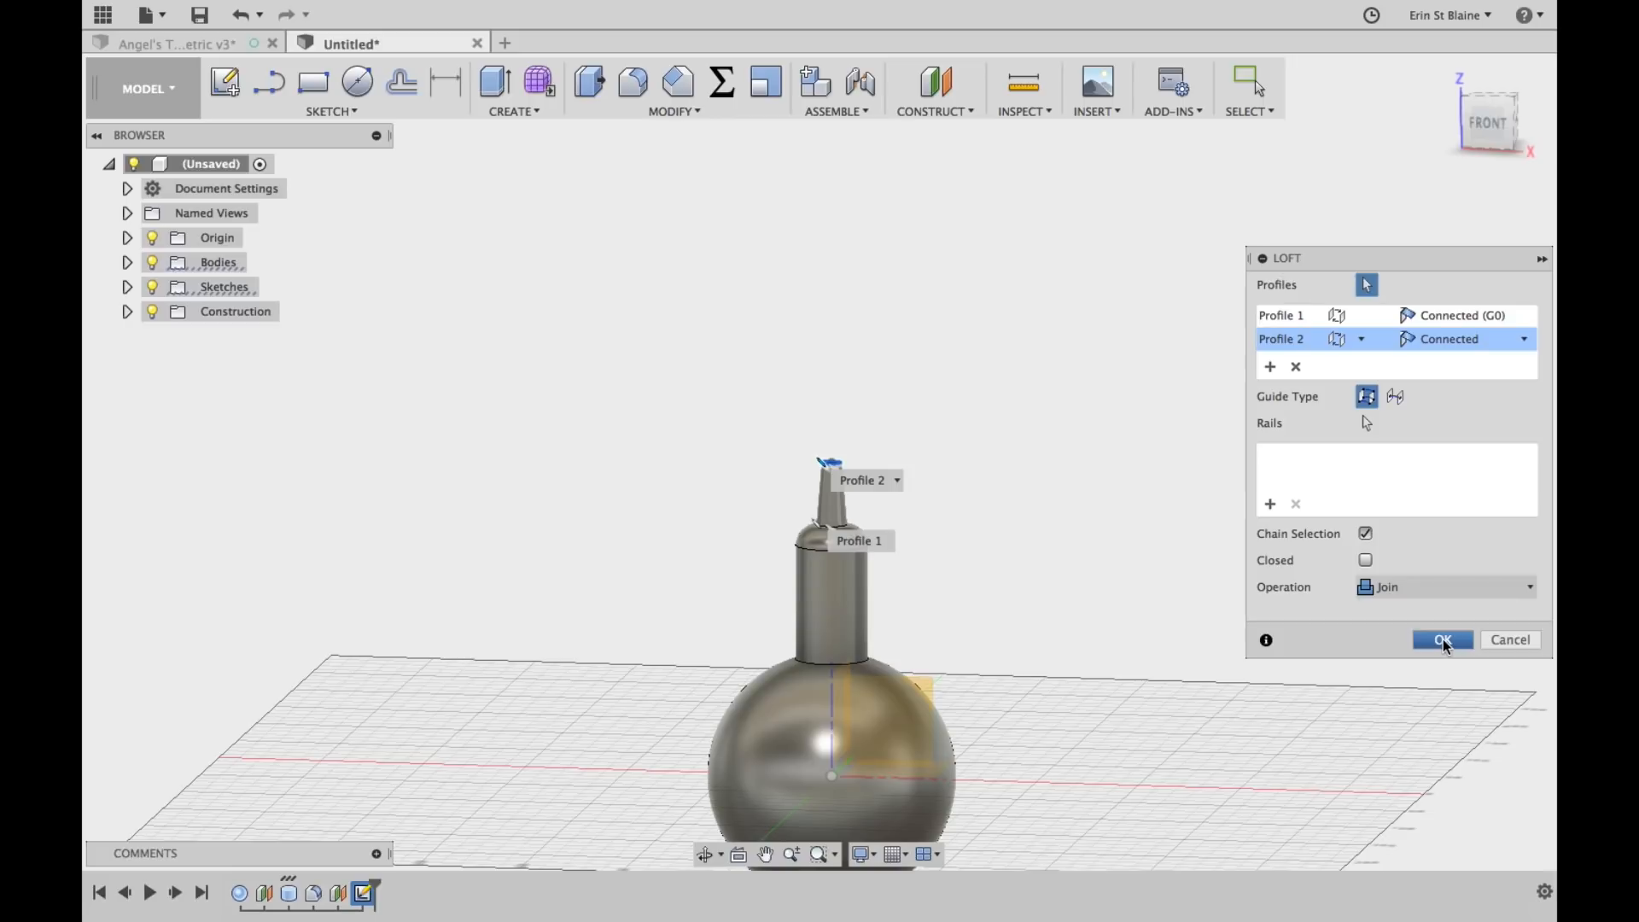
{"action": "left_click", "coordinate": [1443, 639]}
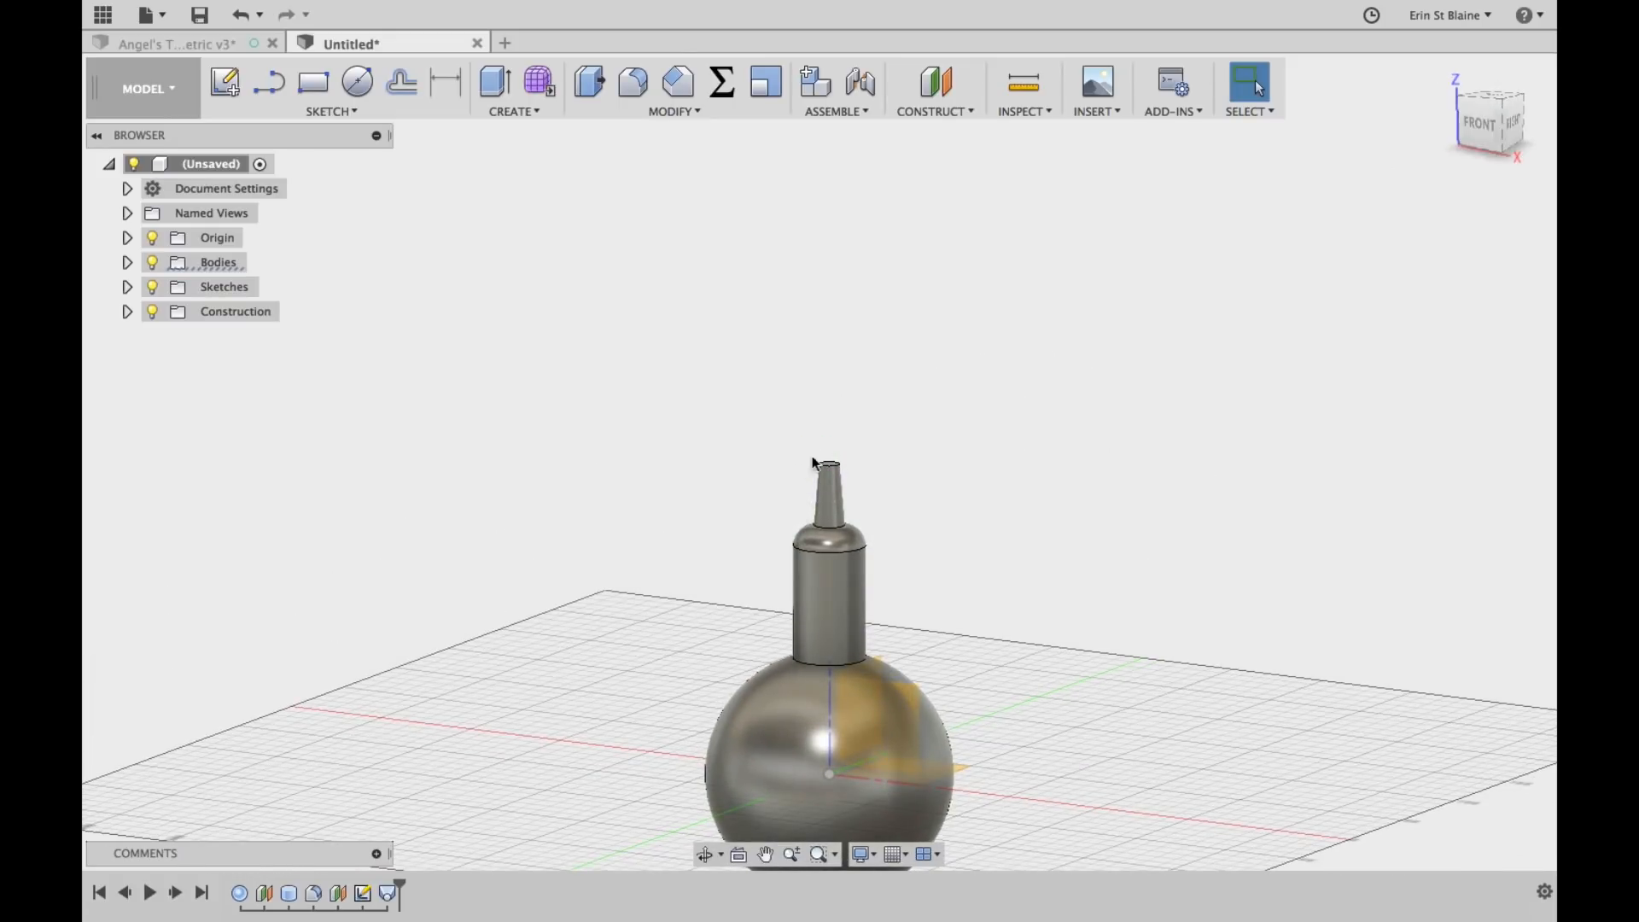
{"action": "mouse_move", "coordinate": [833, 468]}
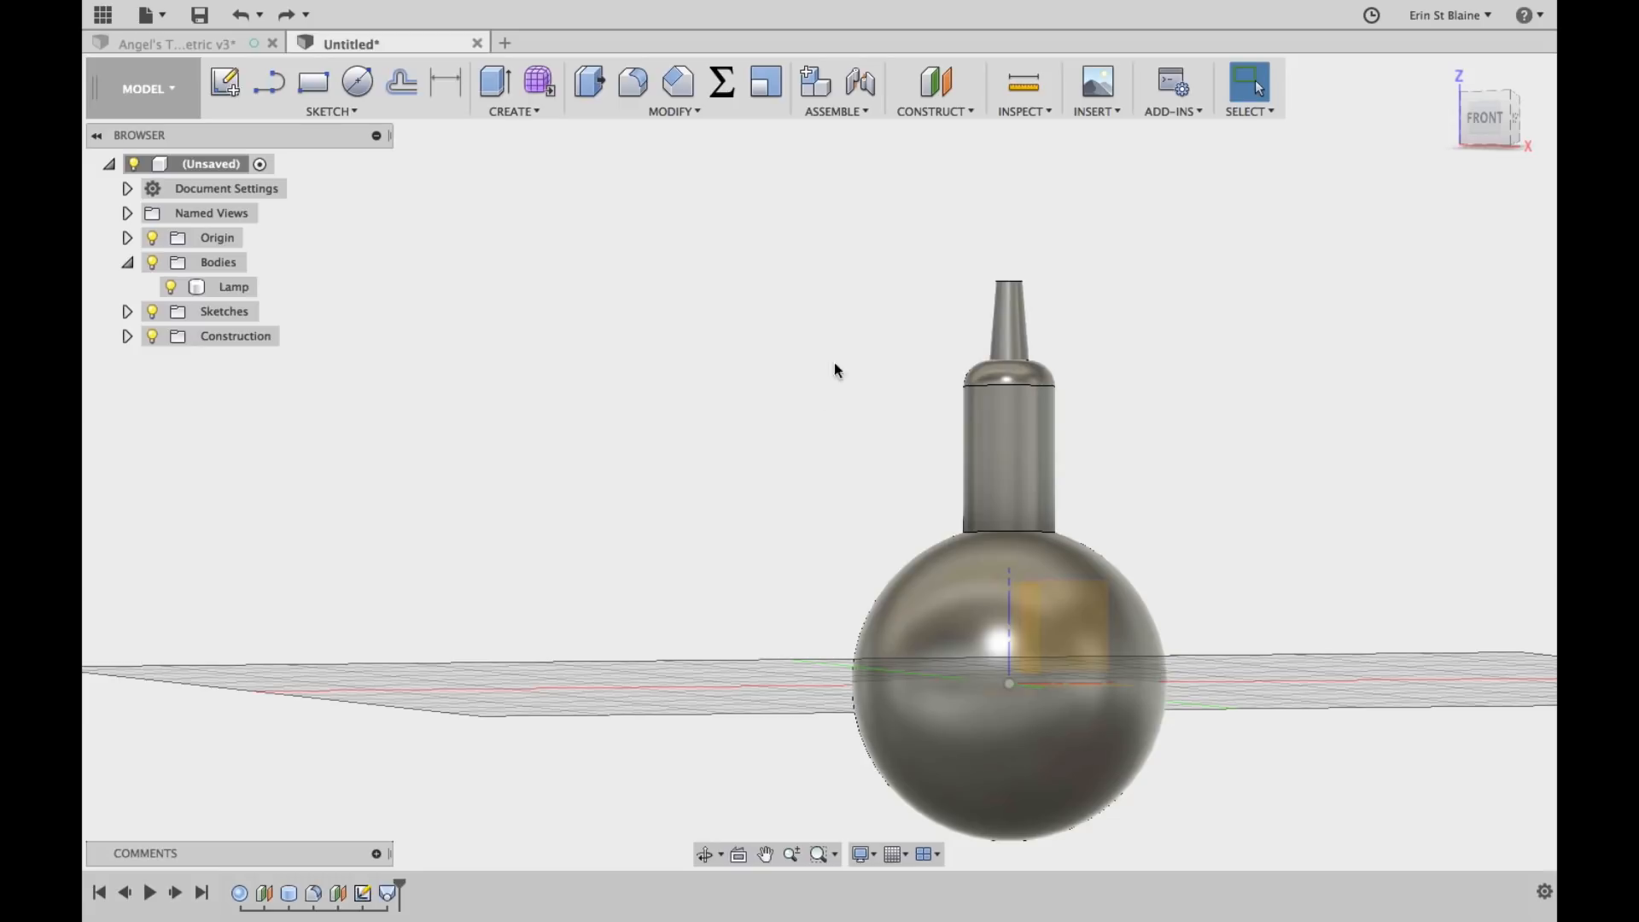
{"action": "mouse_move", "coordinate": [1221, 655]}
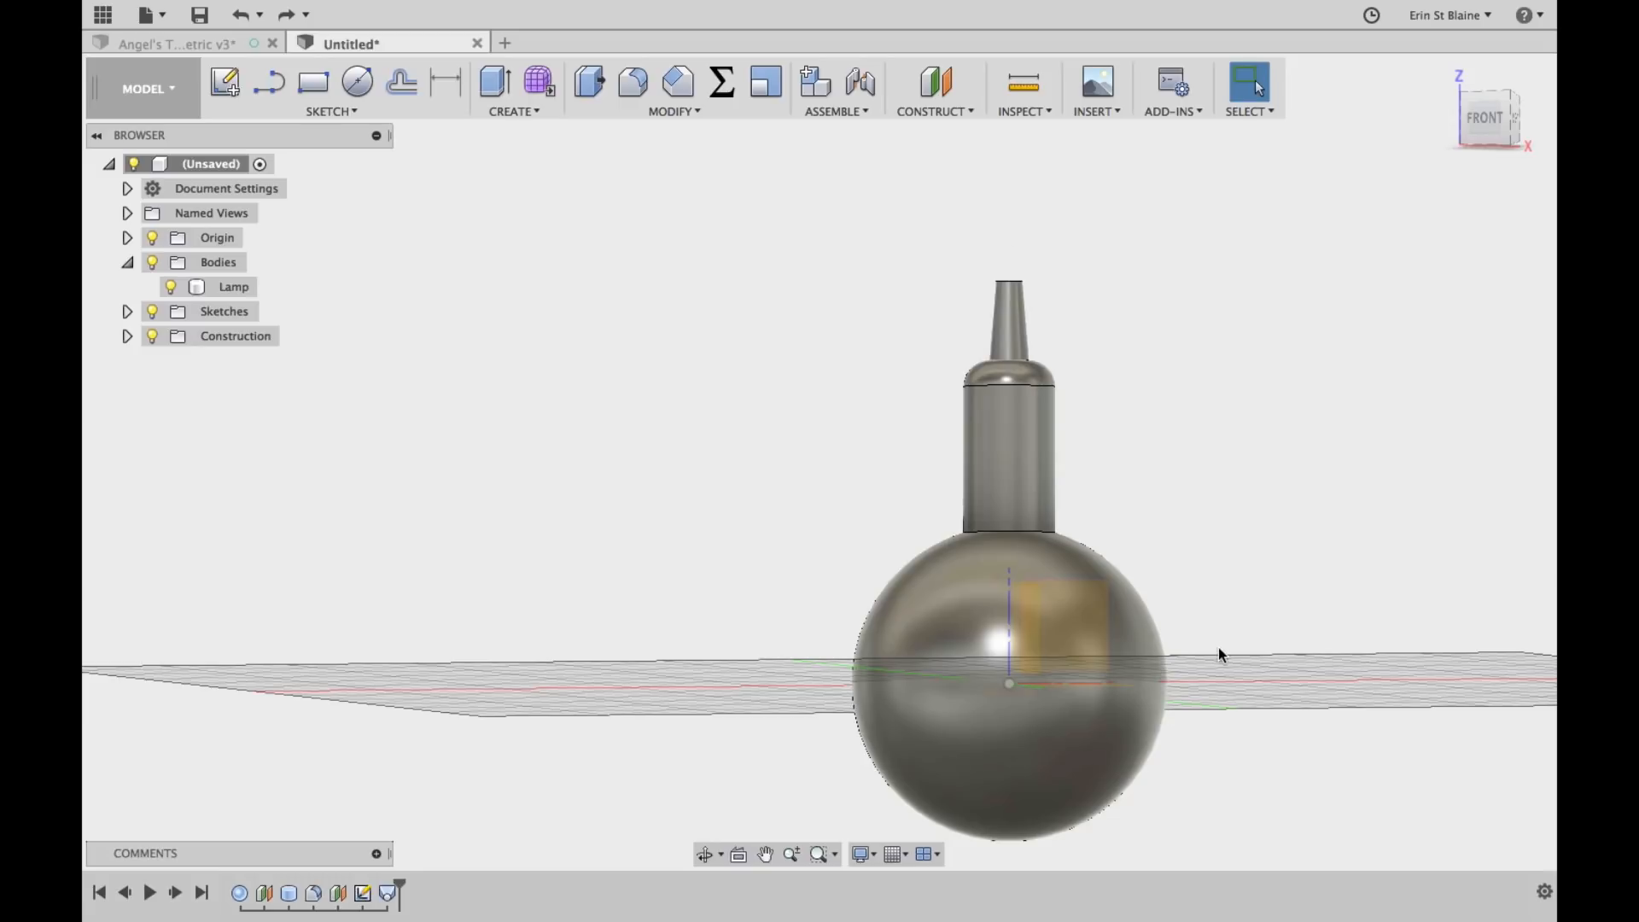
{"action": "mouse_move", "coordinate": [1345, 755]}
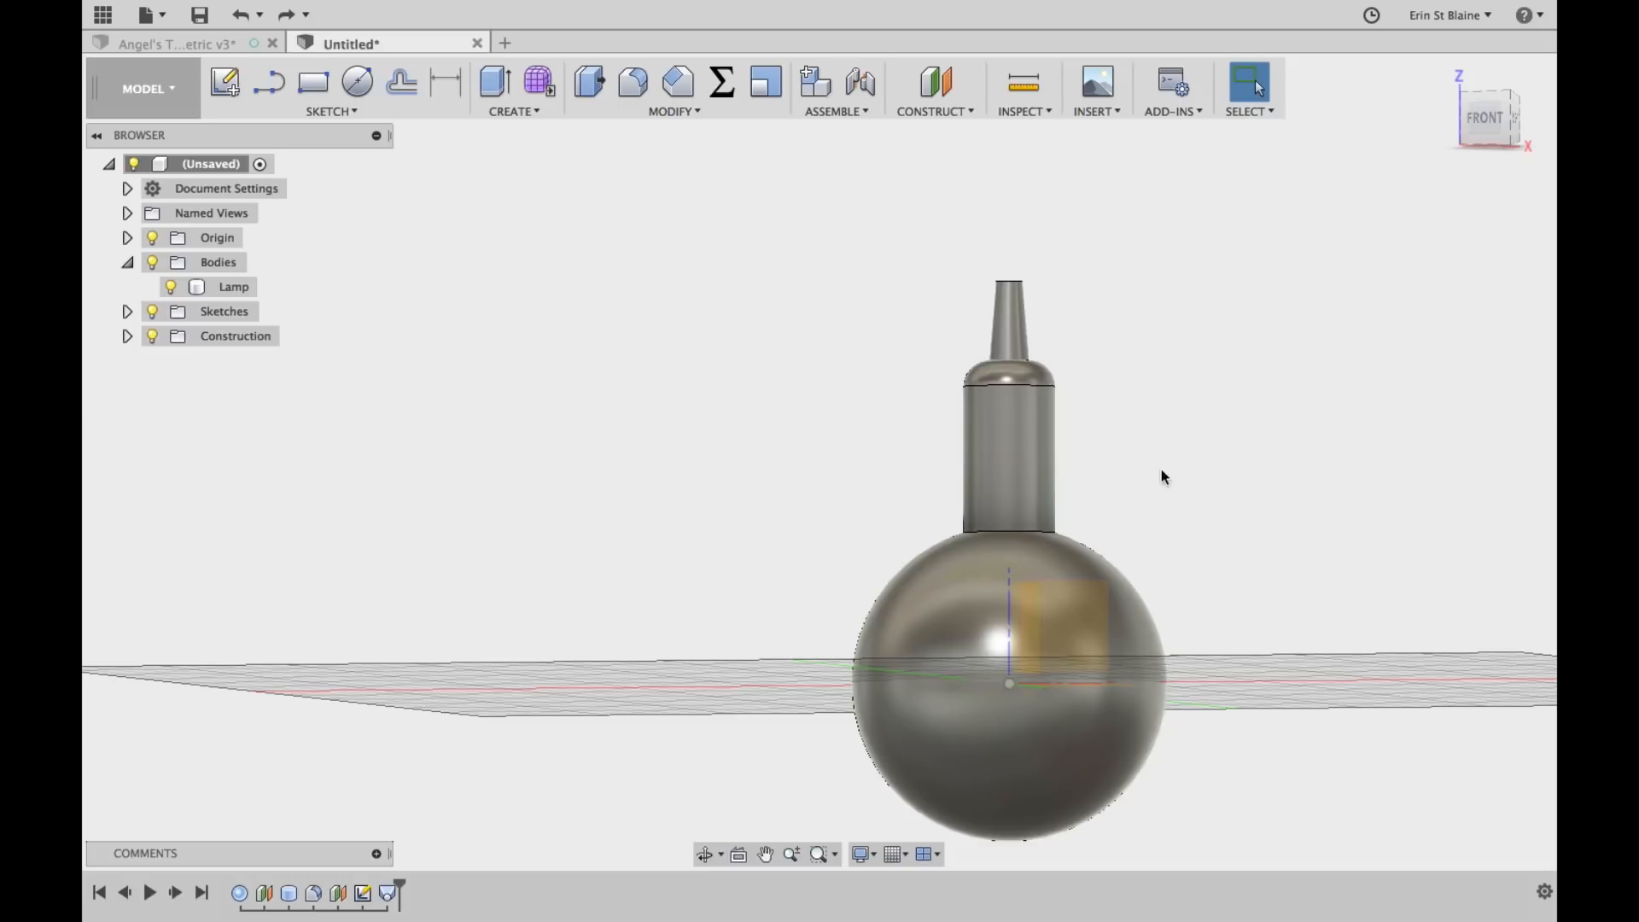
Attach angels_trumpet.jpg as a canvas on the XZ plane
{"action": "left_click", "coordinate": [1096, 89]}
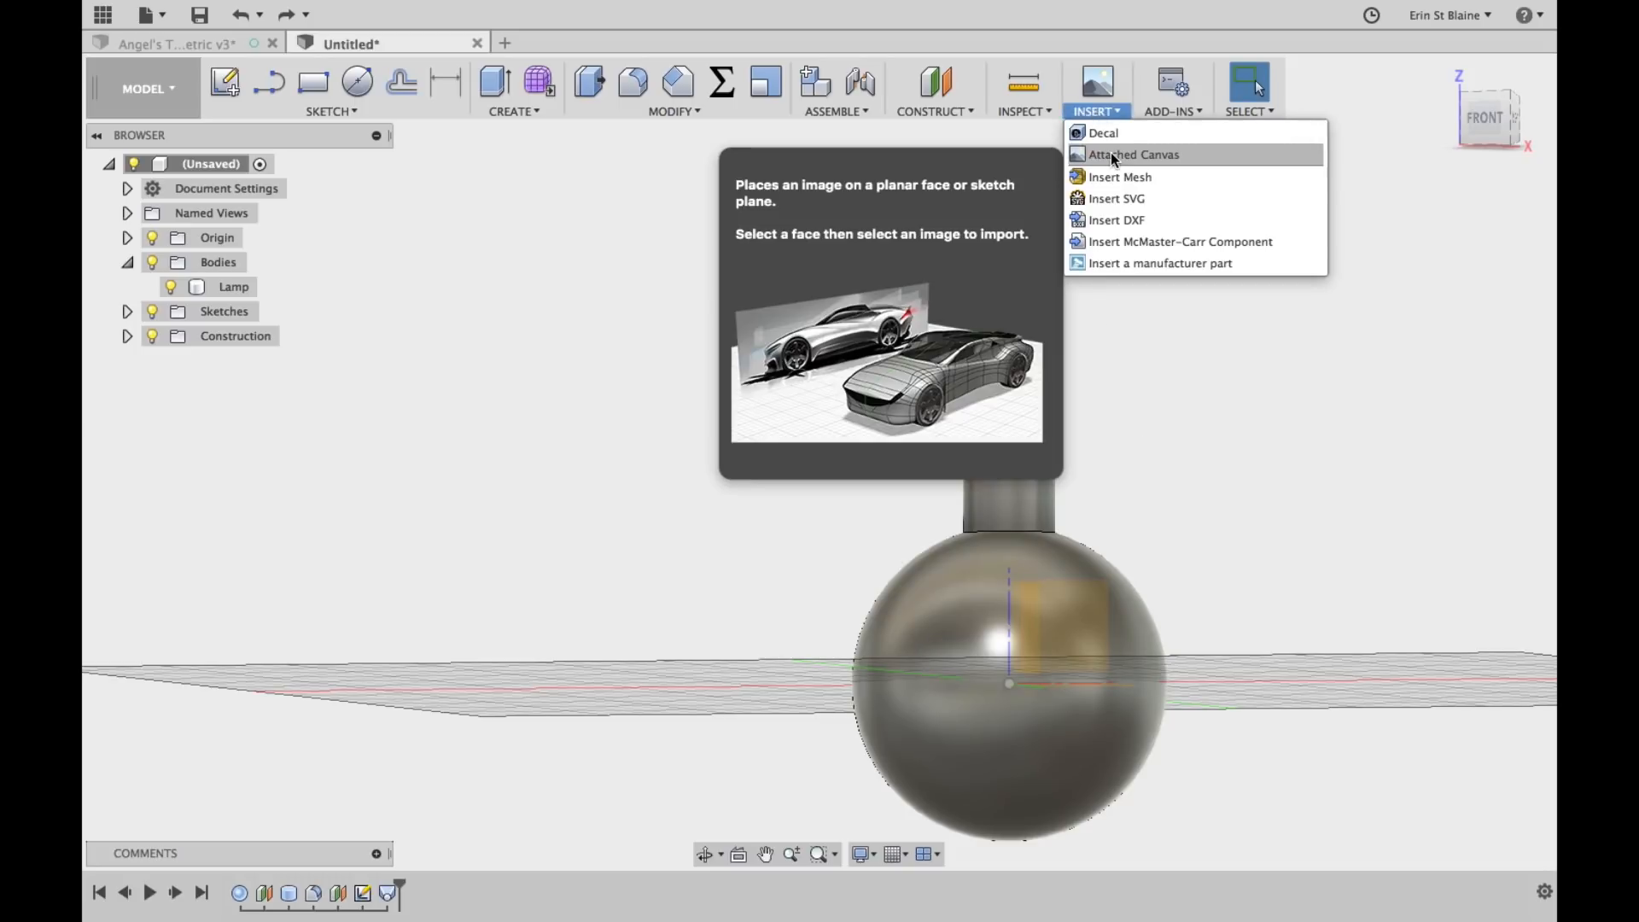
{"action": "left_click", "coordinate": [1132, 154]}
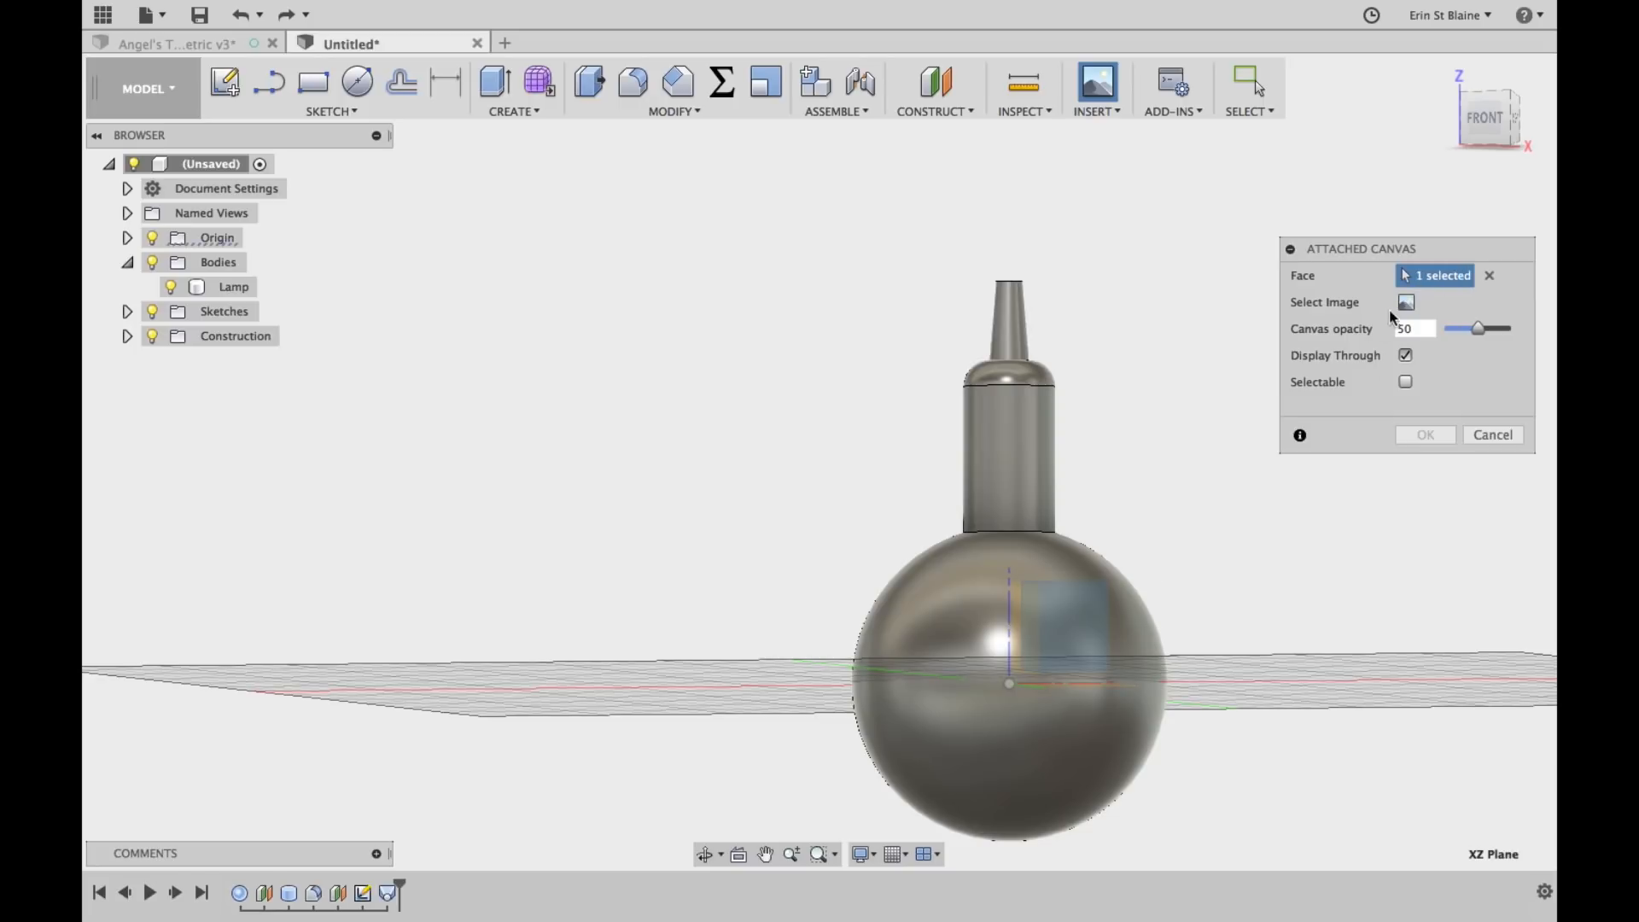
{"action": "left_click", "coordinate": [1406, 303]}
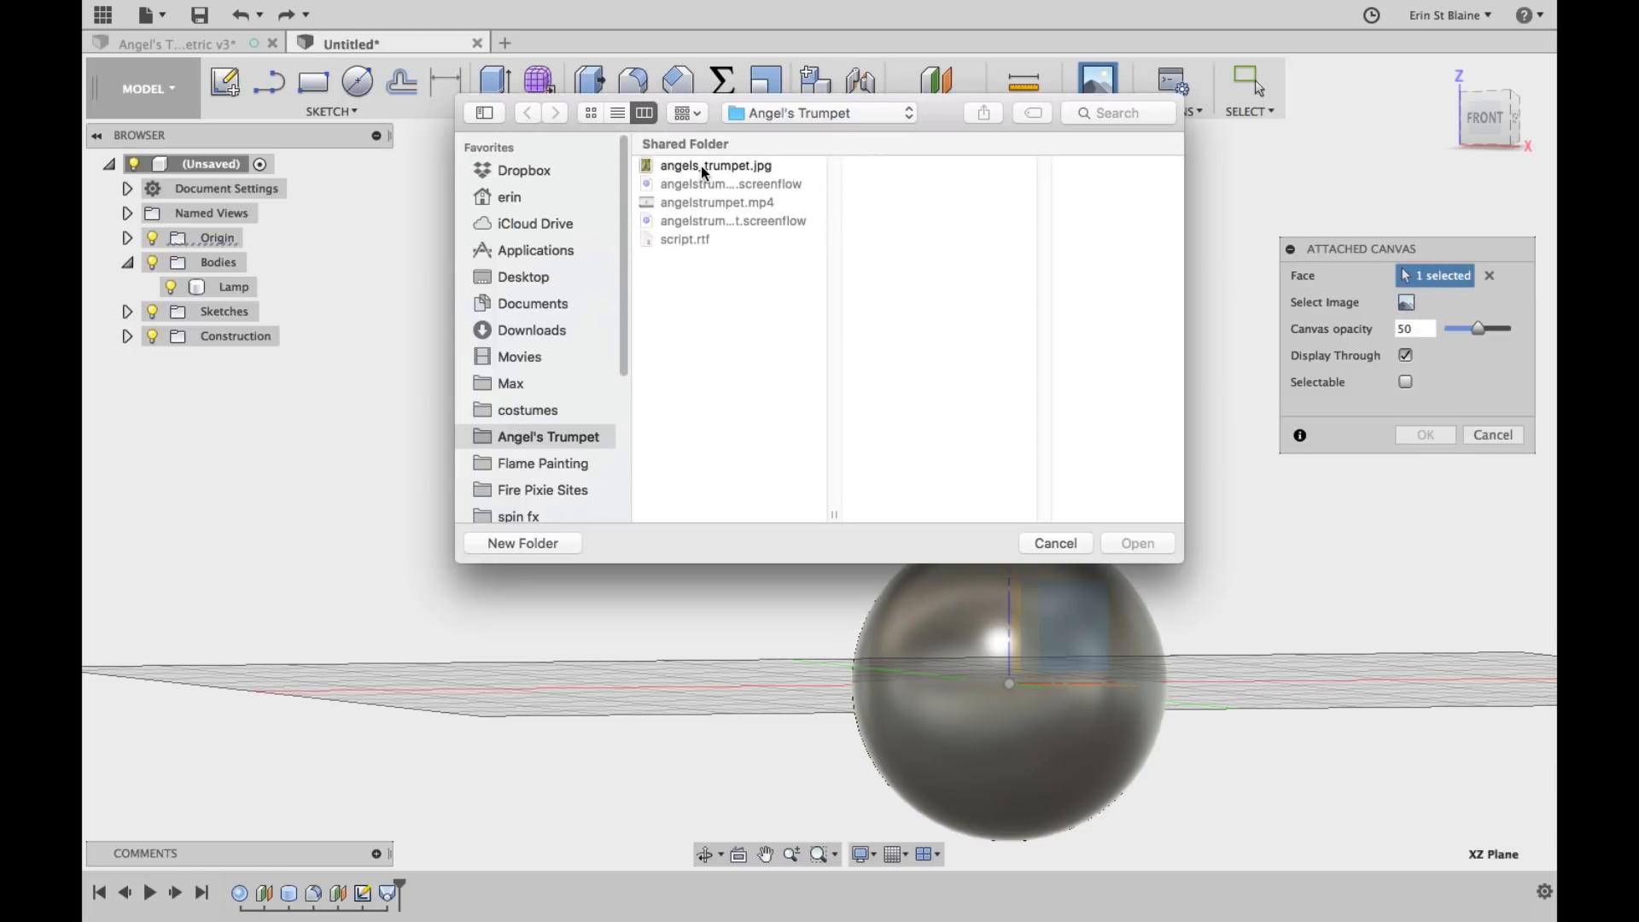
{"action": "left_click", "coordinate": [716, 164]}
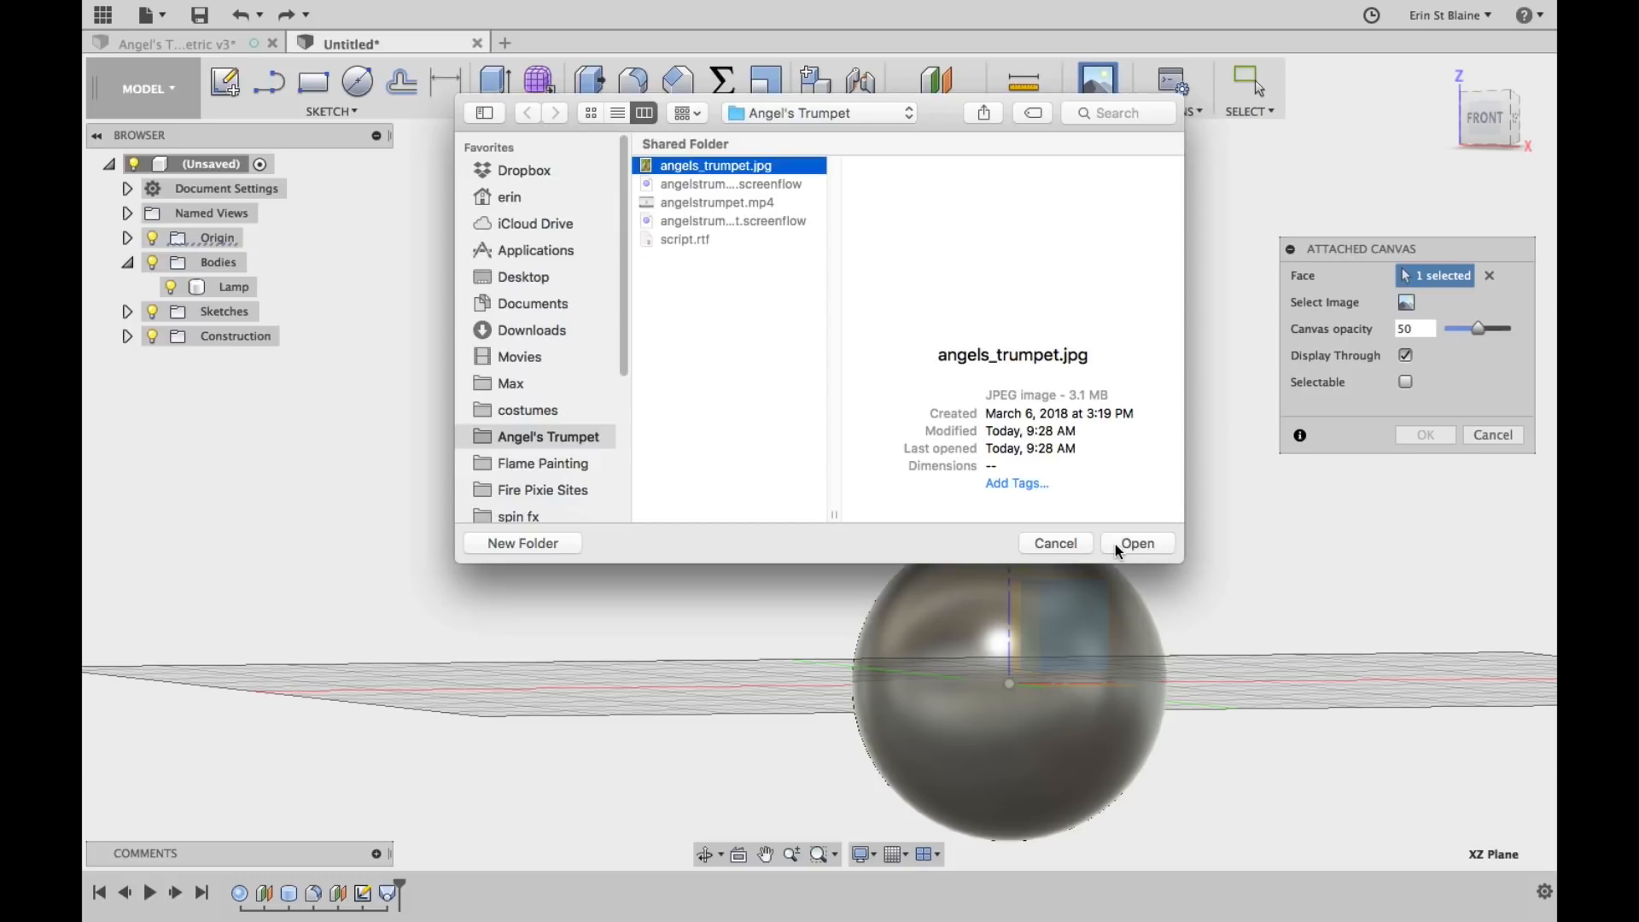
{"action": "left_click", "coordinate": [1137, 543]}
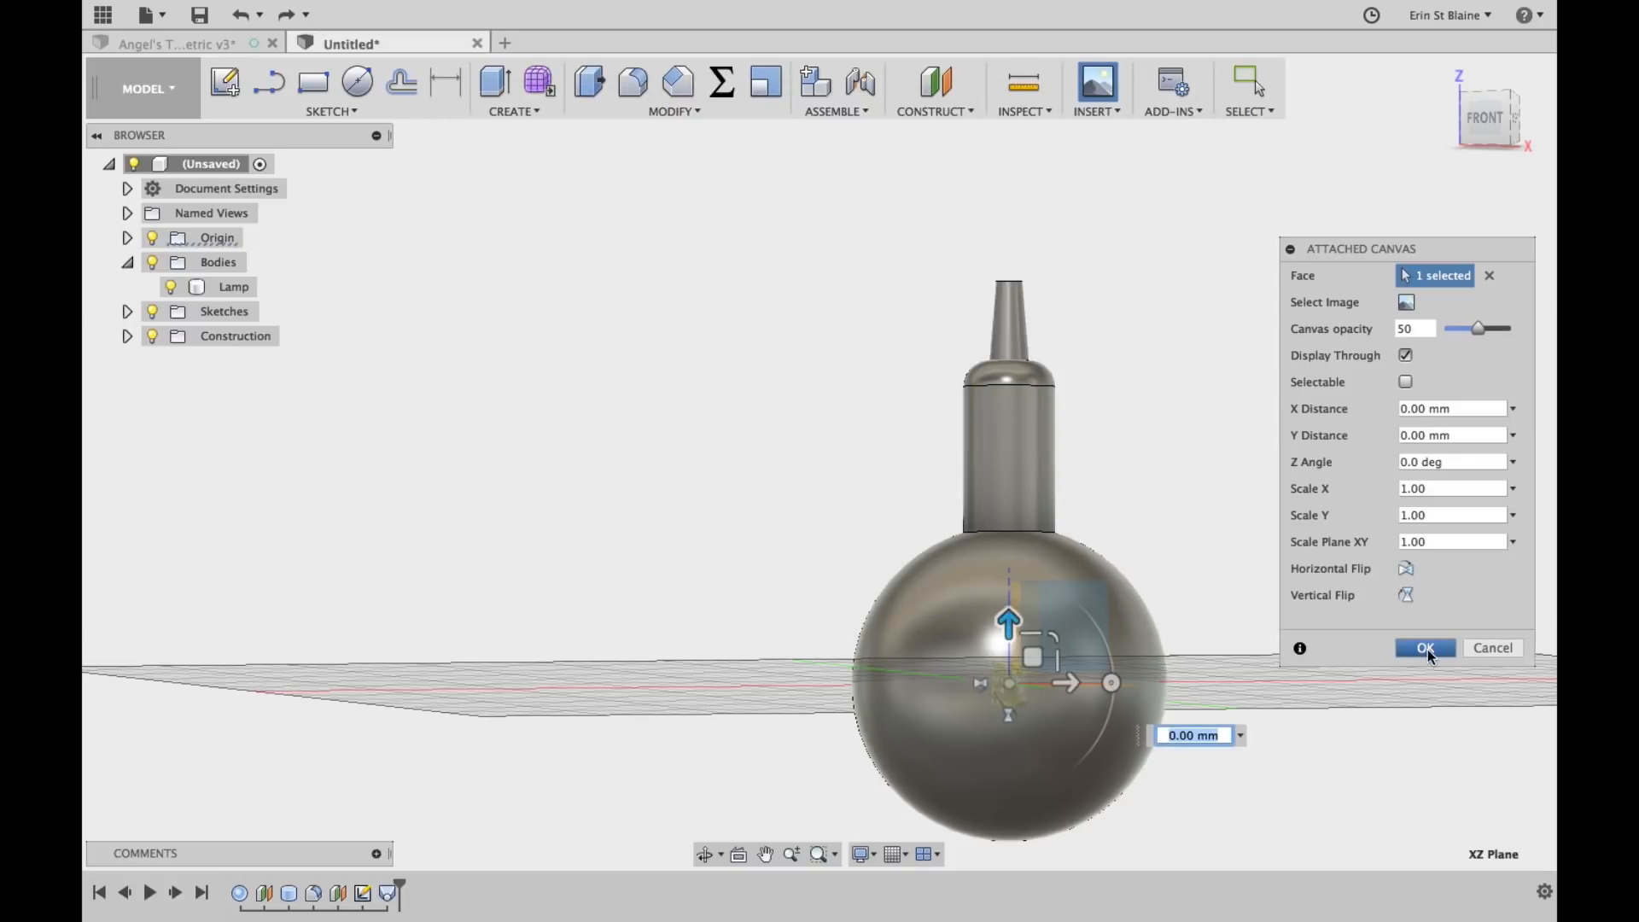
{"action": "left_click", "coordinate": [1424, 648]}
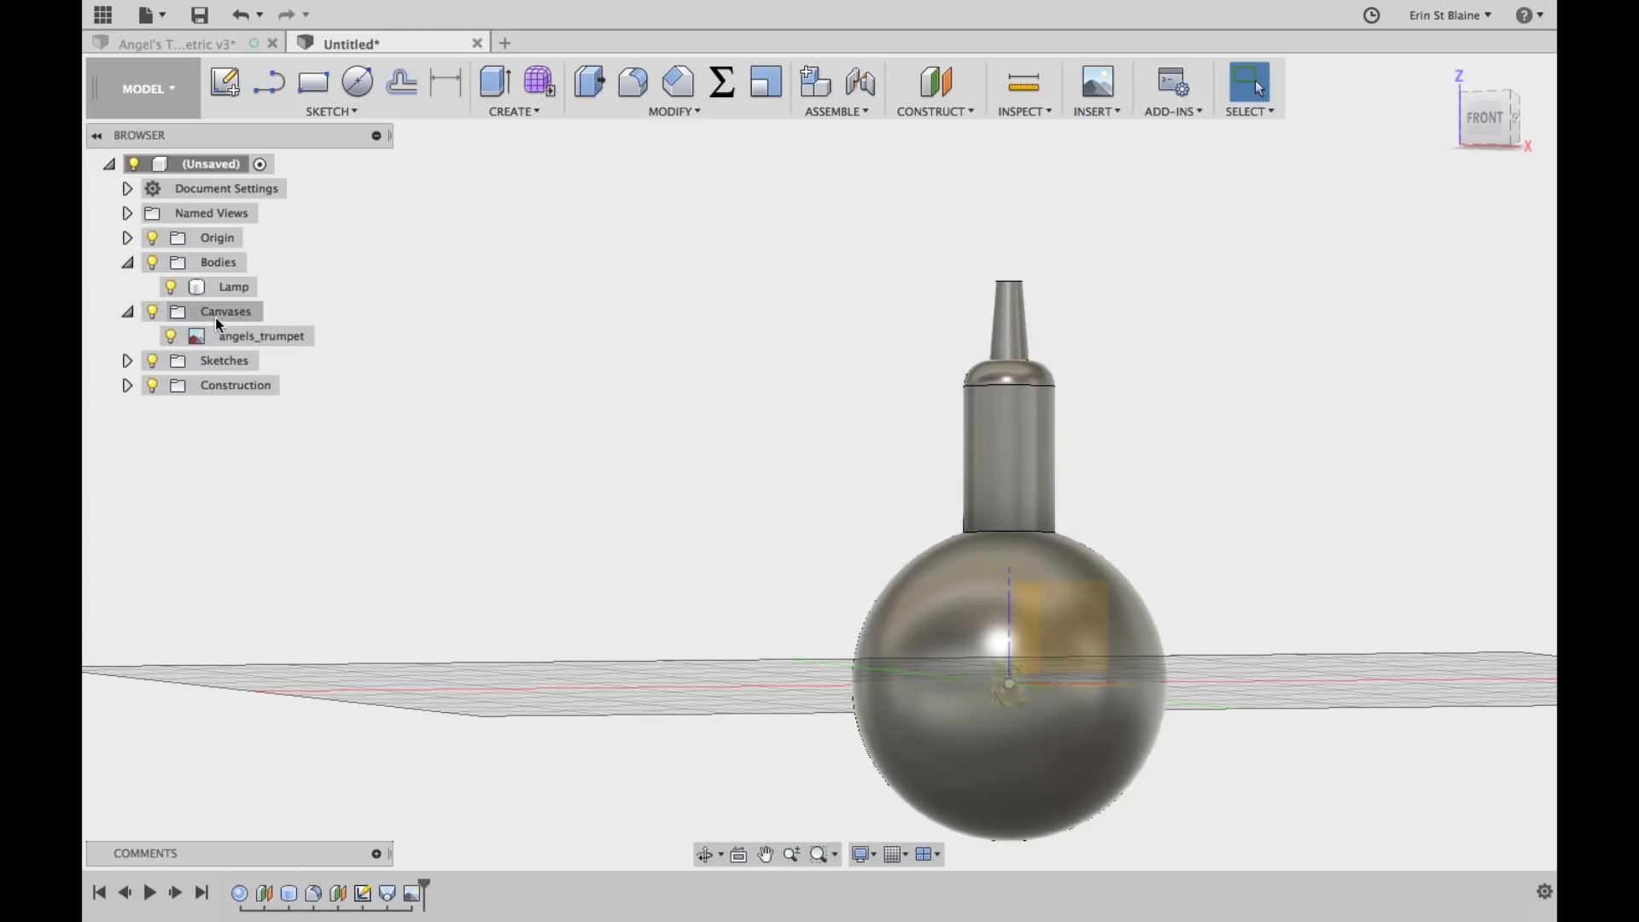
Start editing the angels_trumpet canvas, change its scale and raise the photo to 110 mm
{"action": "left_click", "coordinate": [261, 336]}
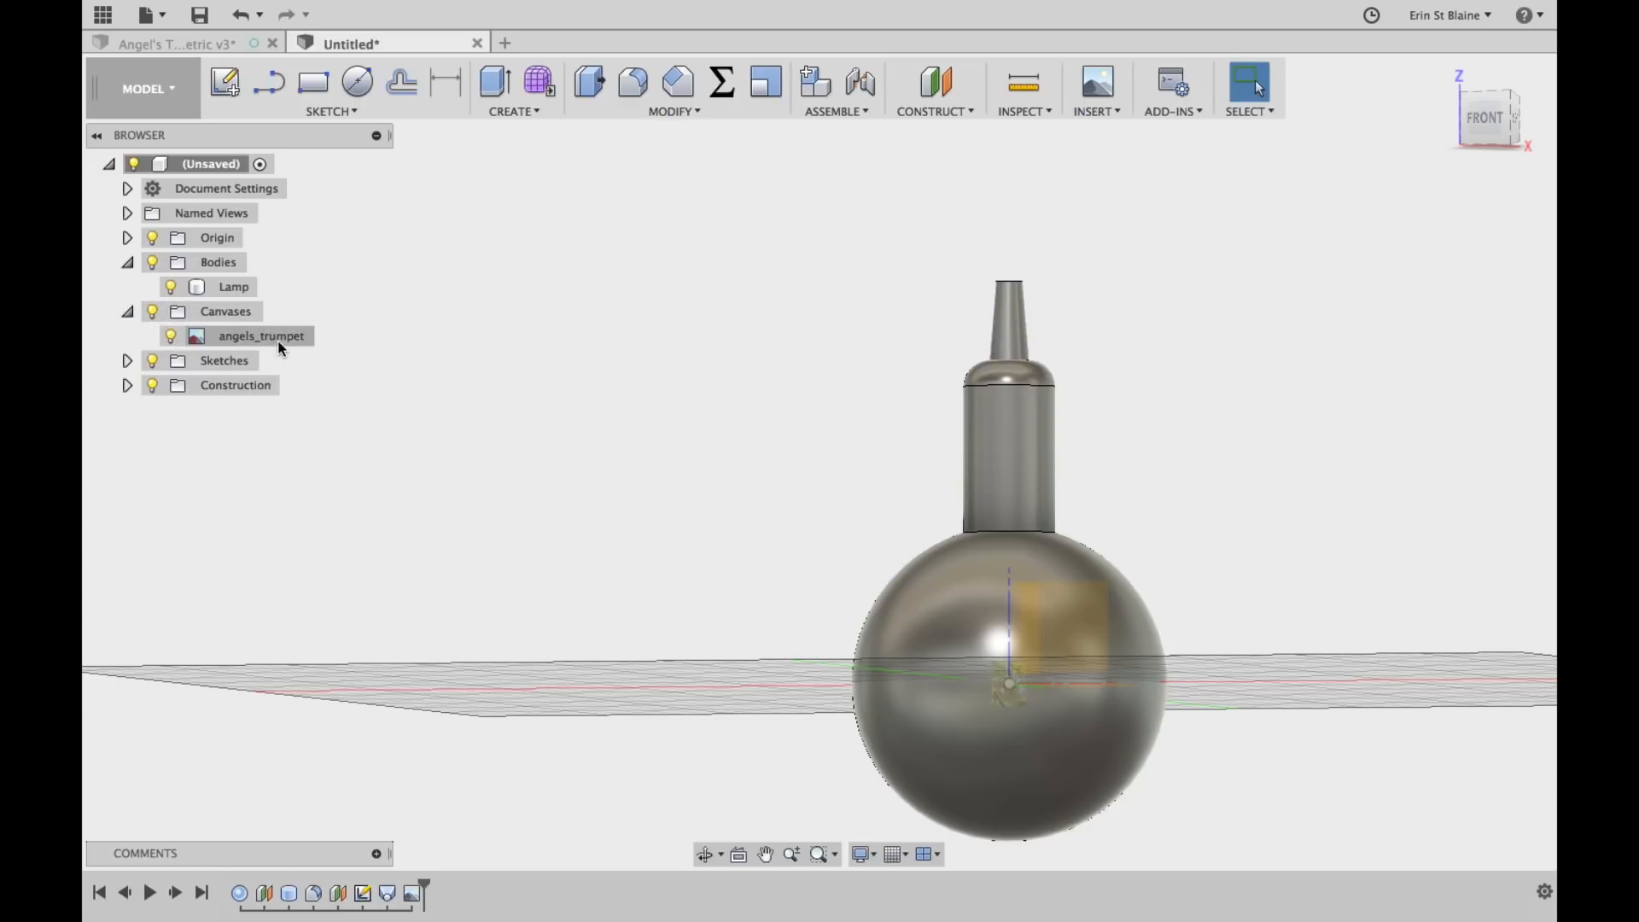
{"action": "right_click", "coordinate": [262, 336]}
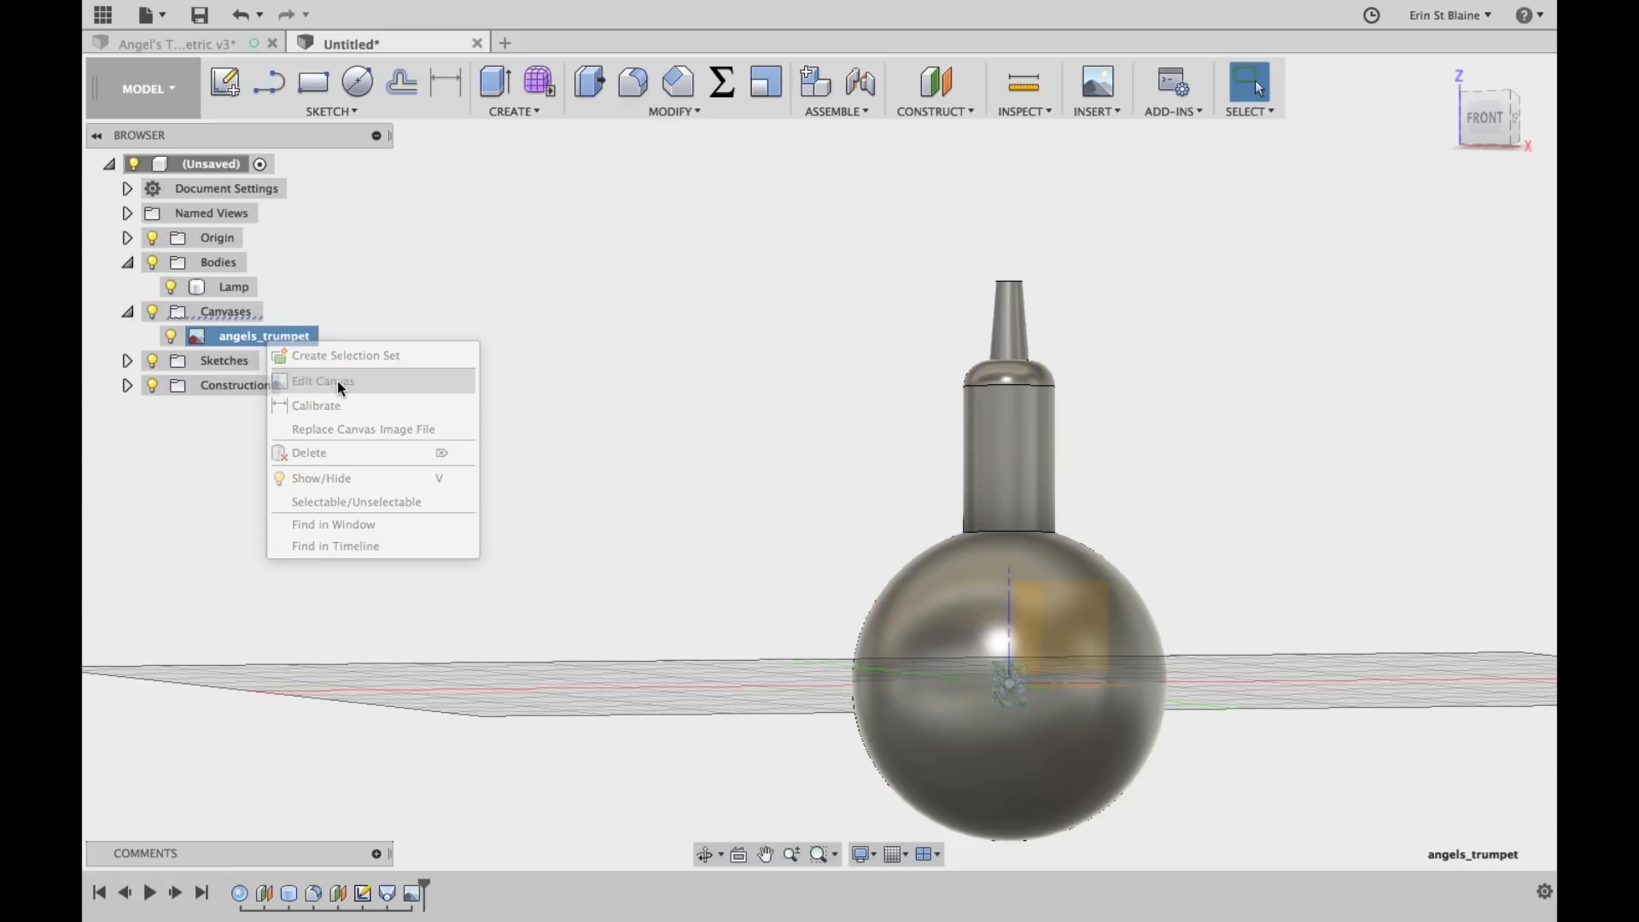
{"action": "left_click", "coordinate": [323, 381]}
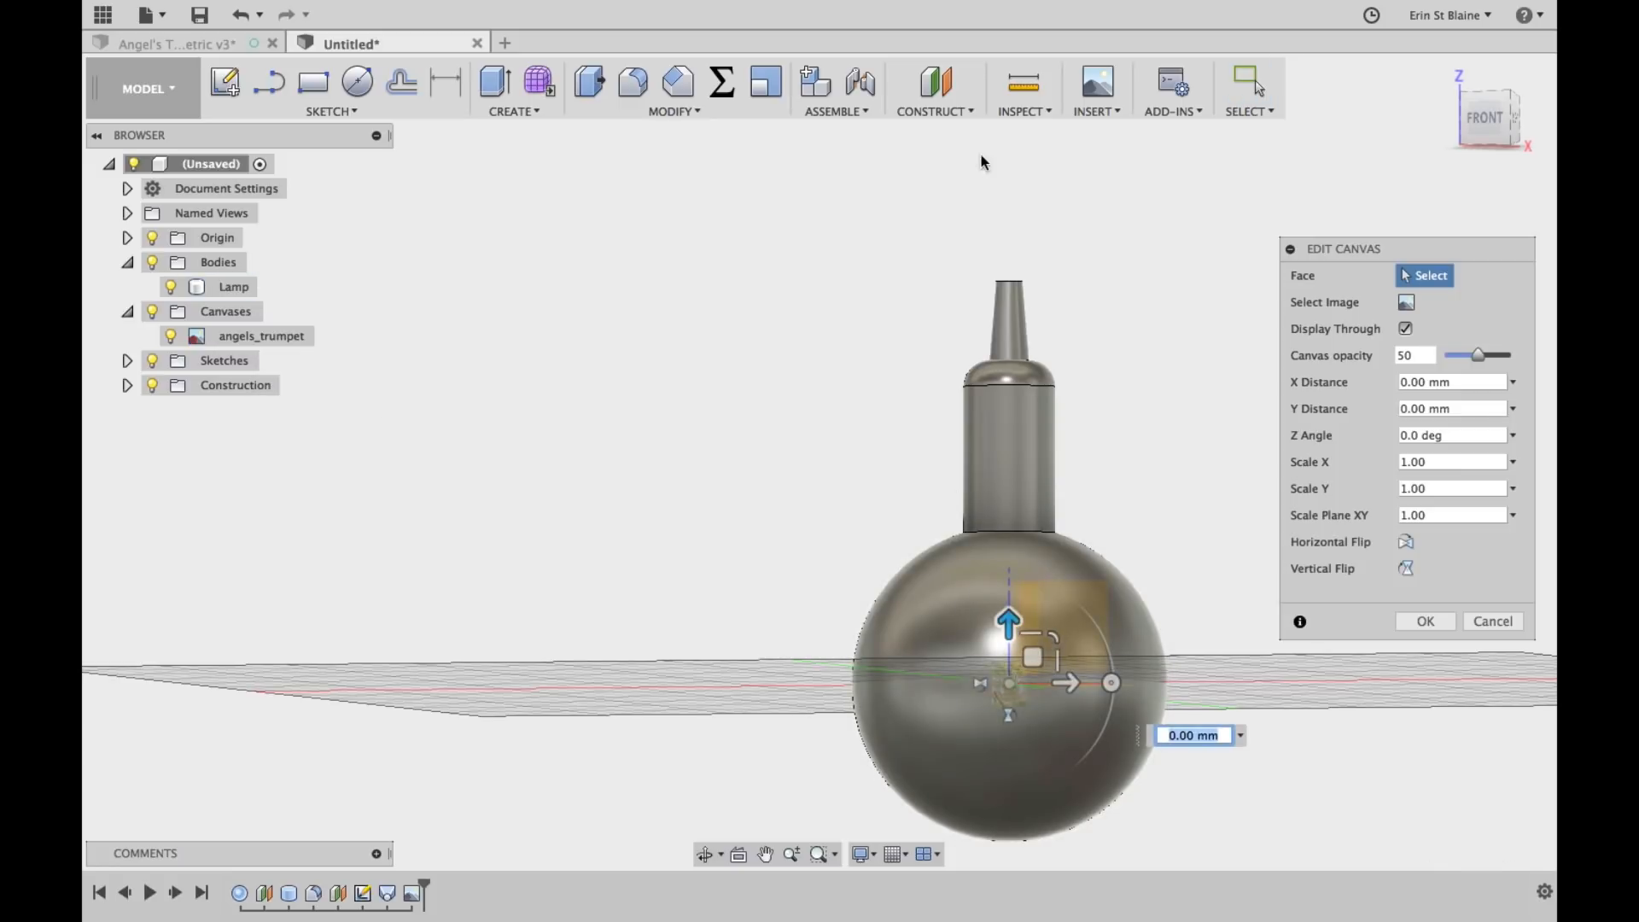
{"action": "left_click", "coordinate": [233, 286]}
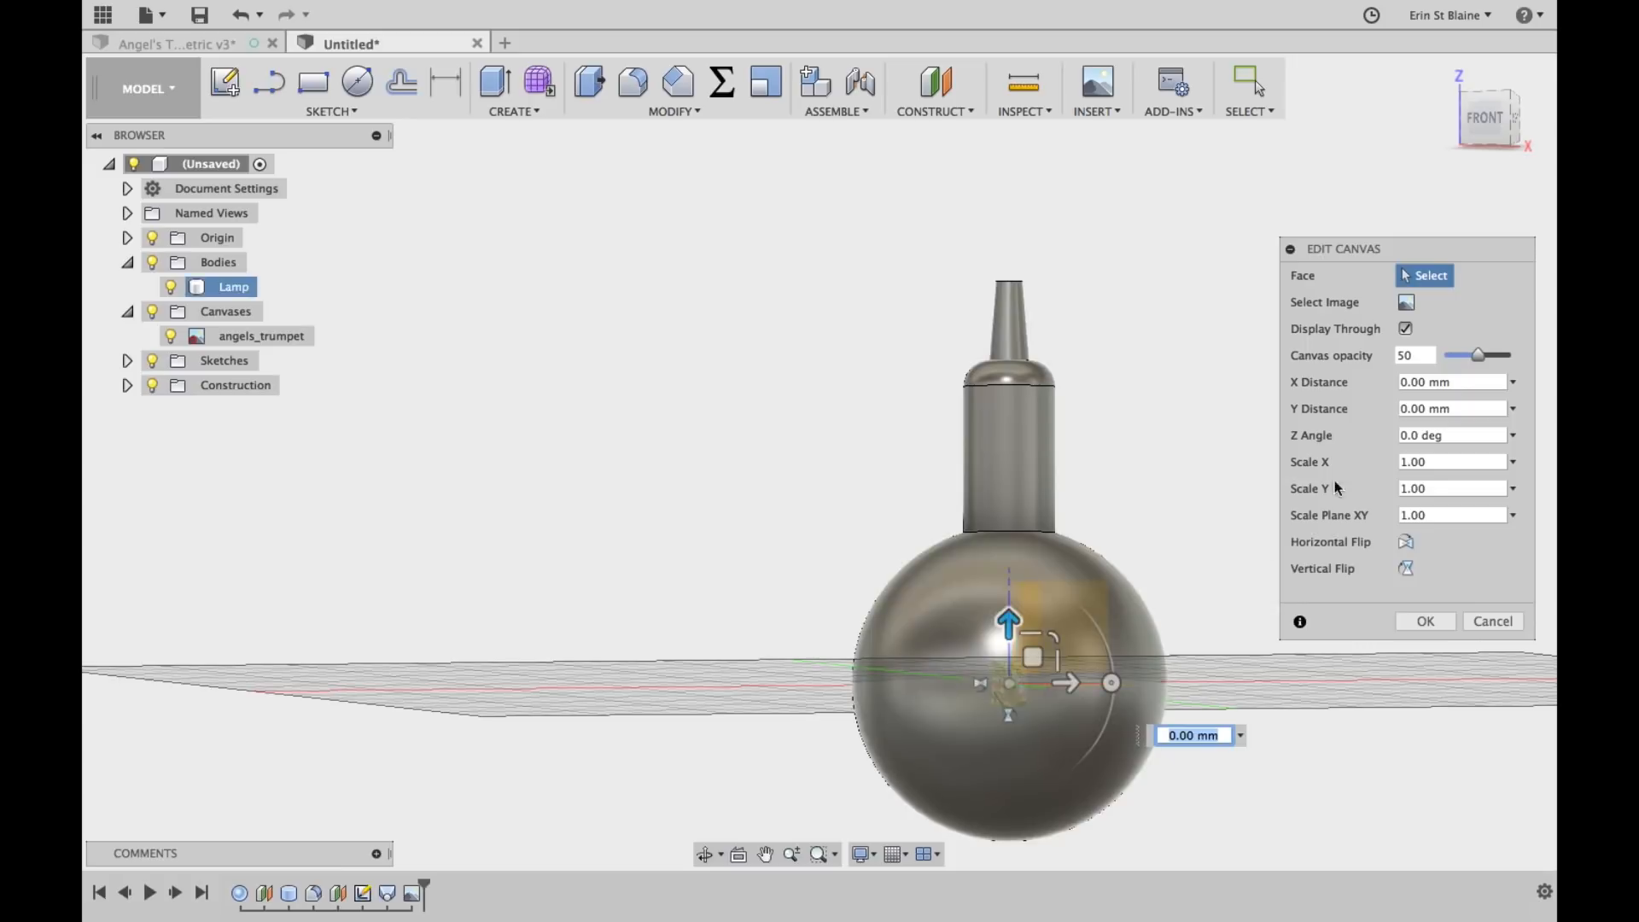
{"action": "left_click", "coordinate": [1453, 514]}
{"action": "type", "text": "15"}
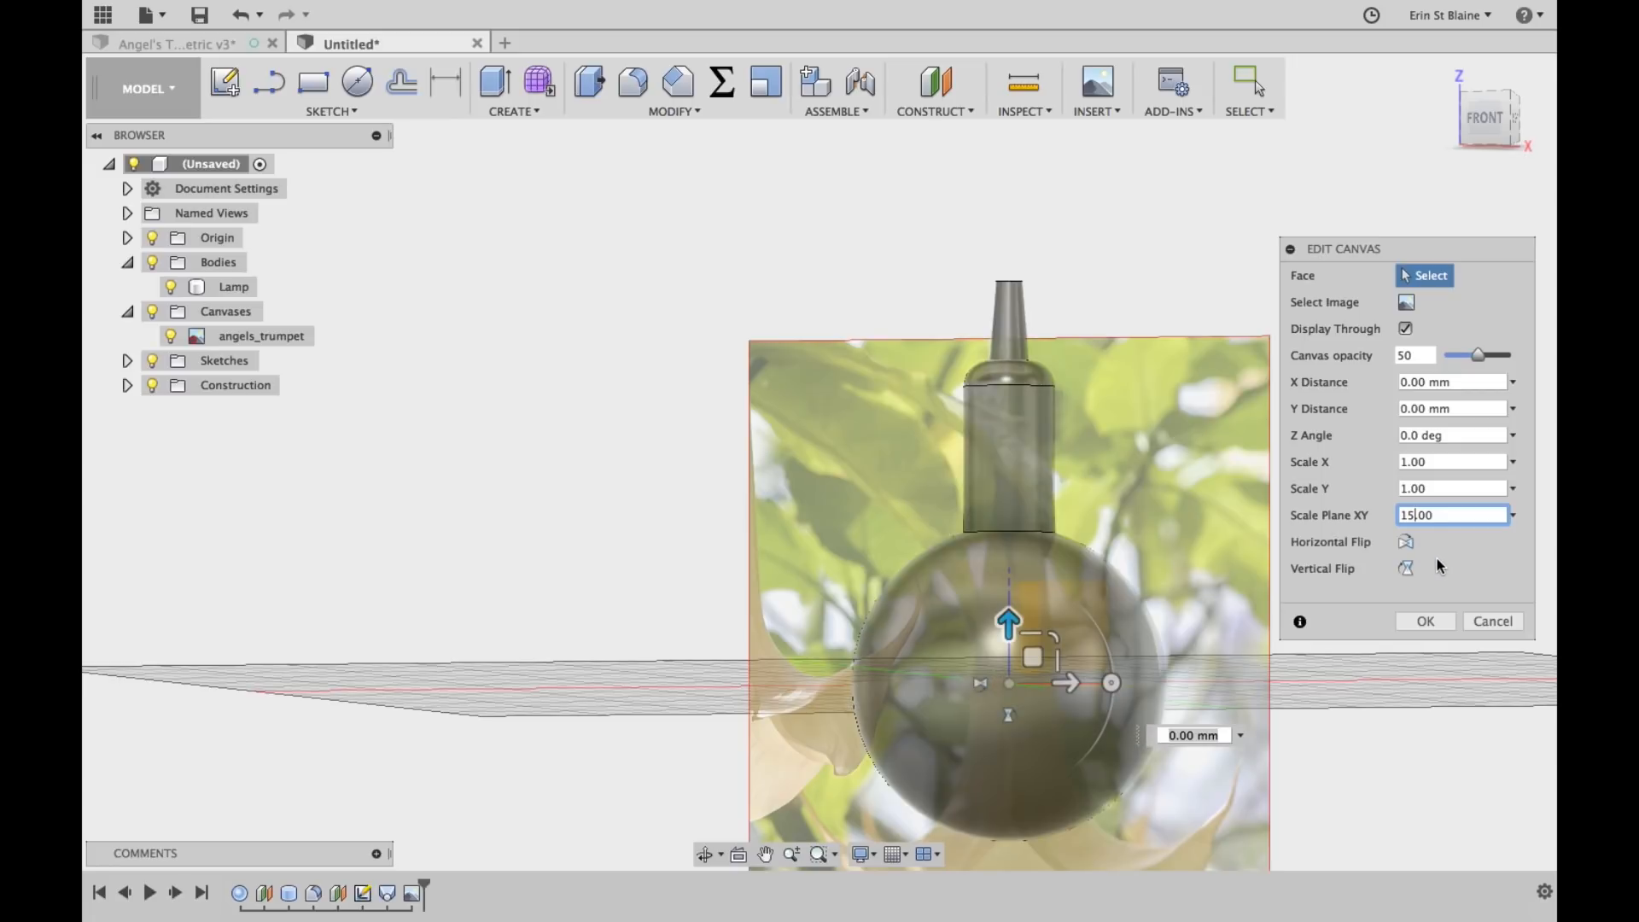
{"action": "left_click_drag", "start_coordinate": [1009, 622], "coordinate": [1009, 564]}
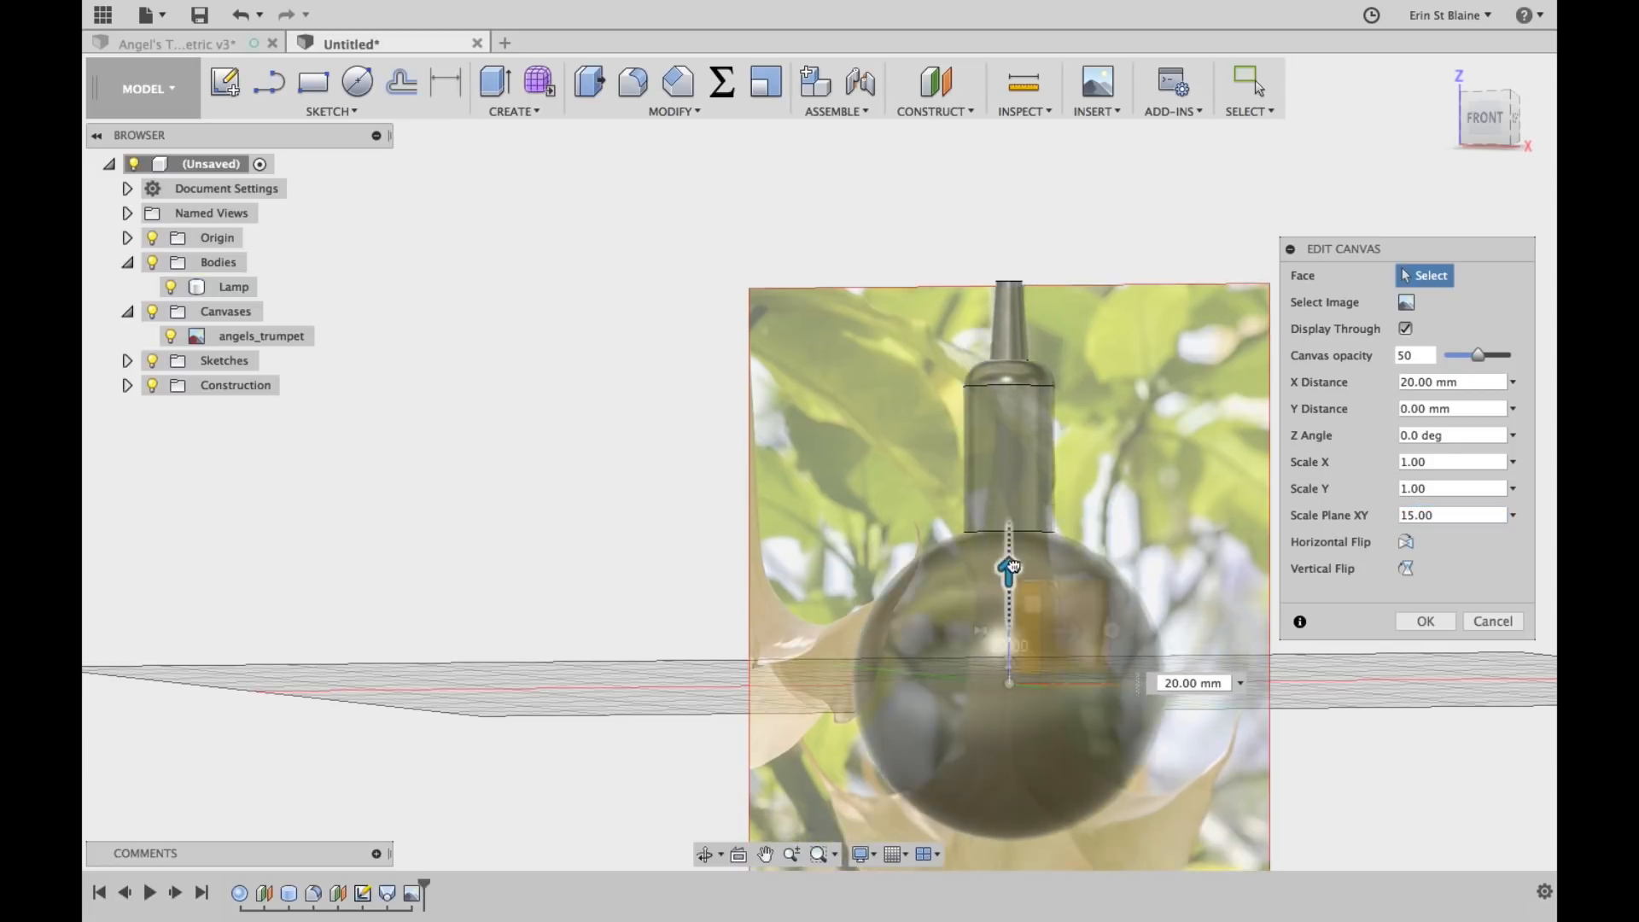
{"action": "left_click_drag", "start_coordinate": [1010, 562], "coordinate": [1010, 334]}
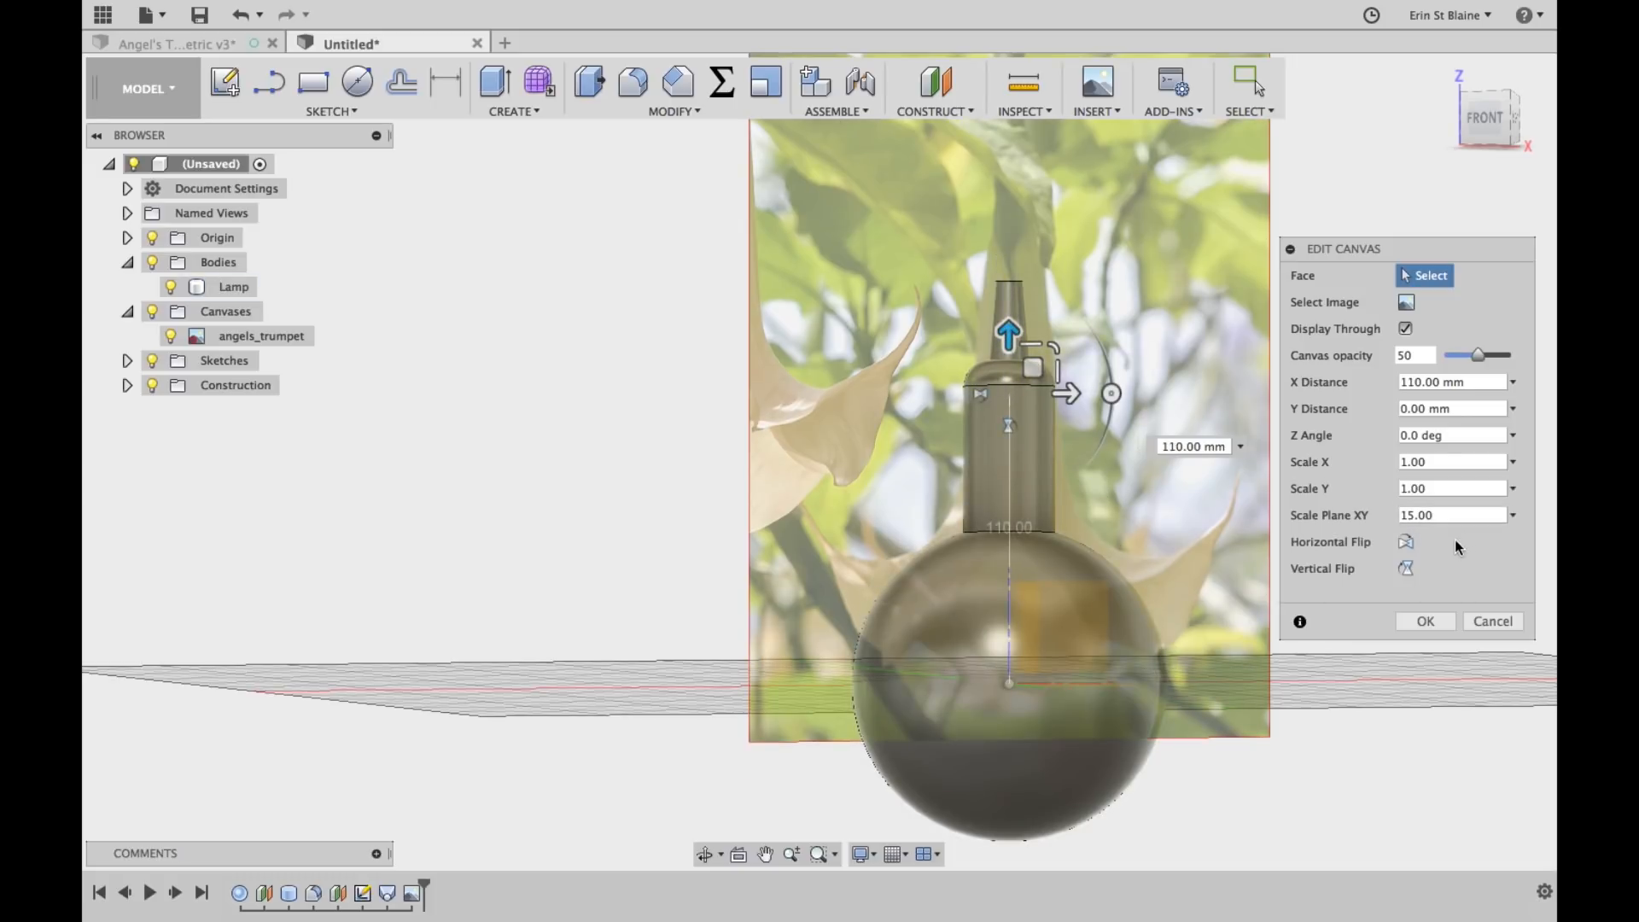
Rescale the photo, shift it sideways behind the lamp, raise it 5 mm and confirm
{"action": "left_click", "coordinate": [1452, 514]}
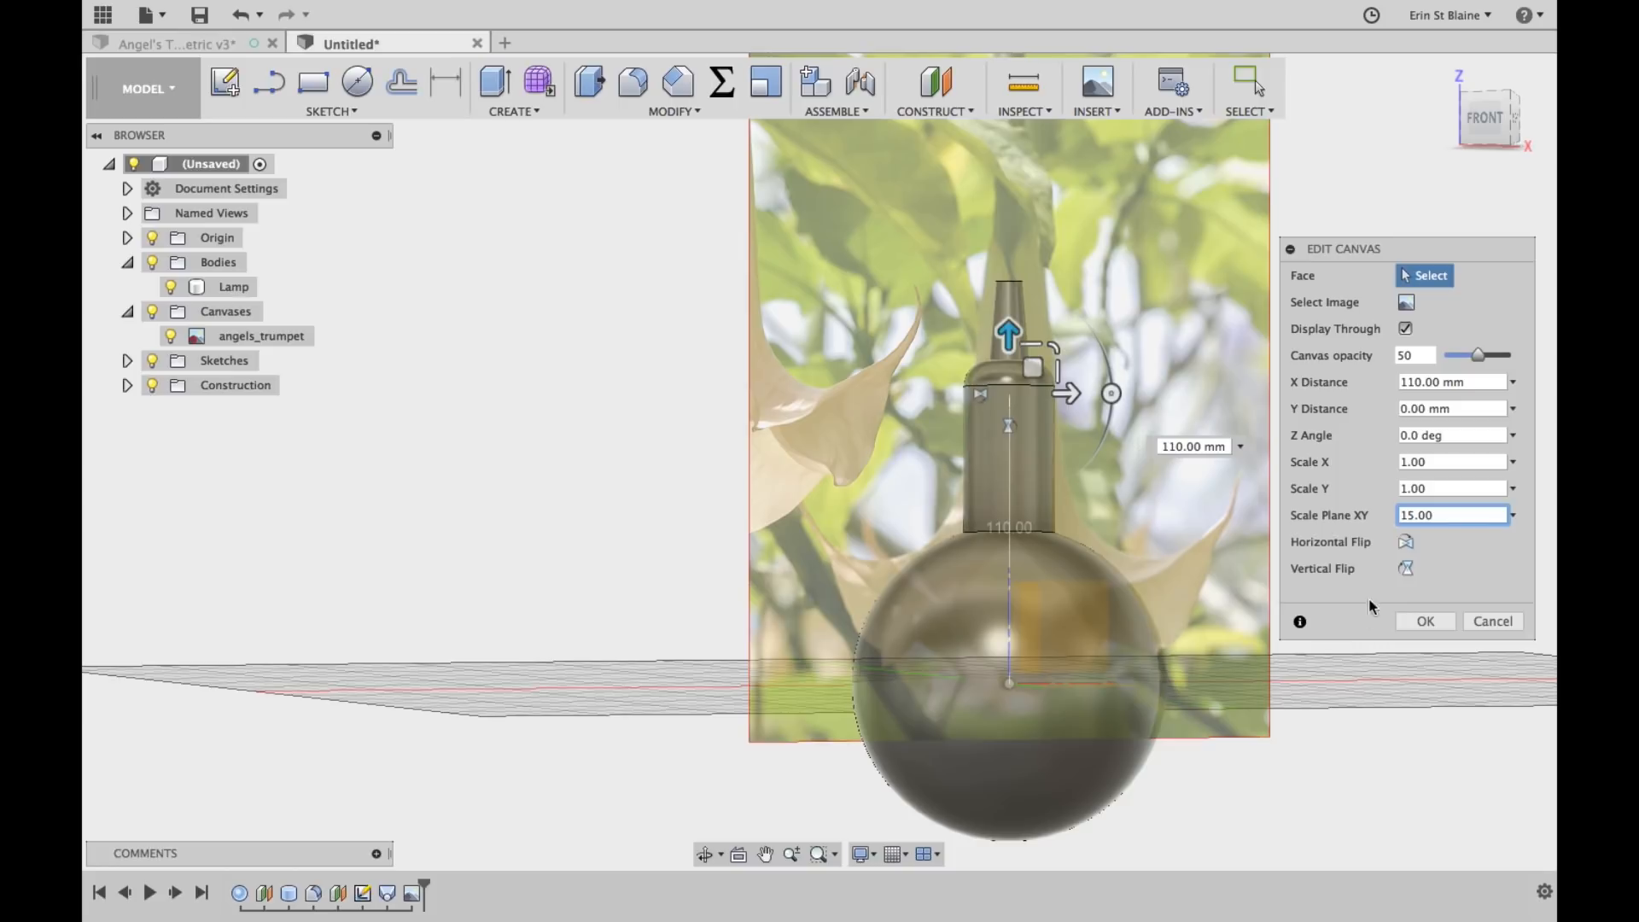
{"action": "left_click", "coordinate": [1453, 514]}
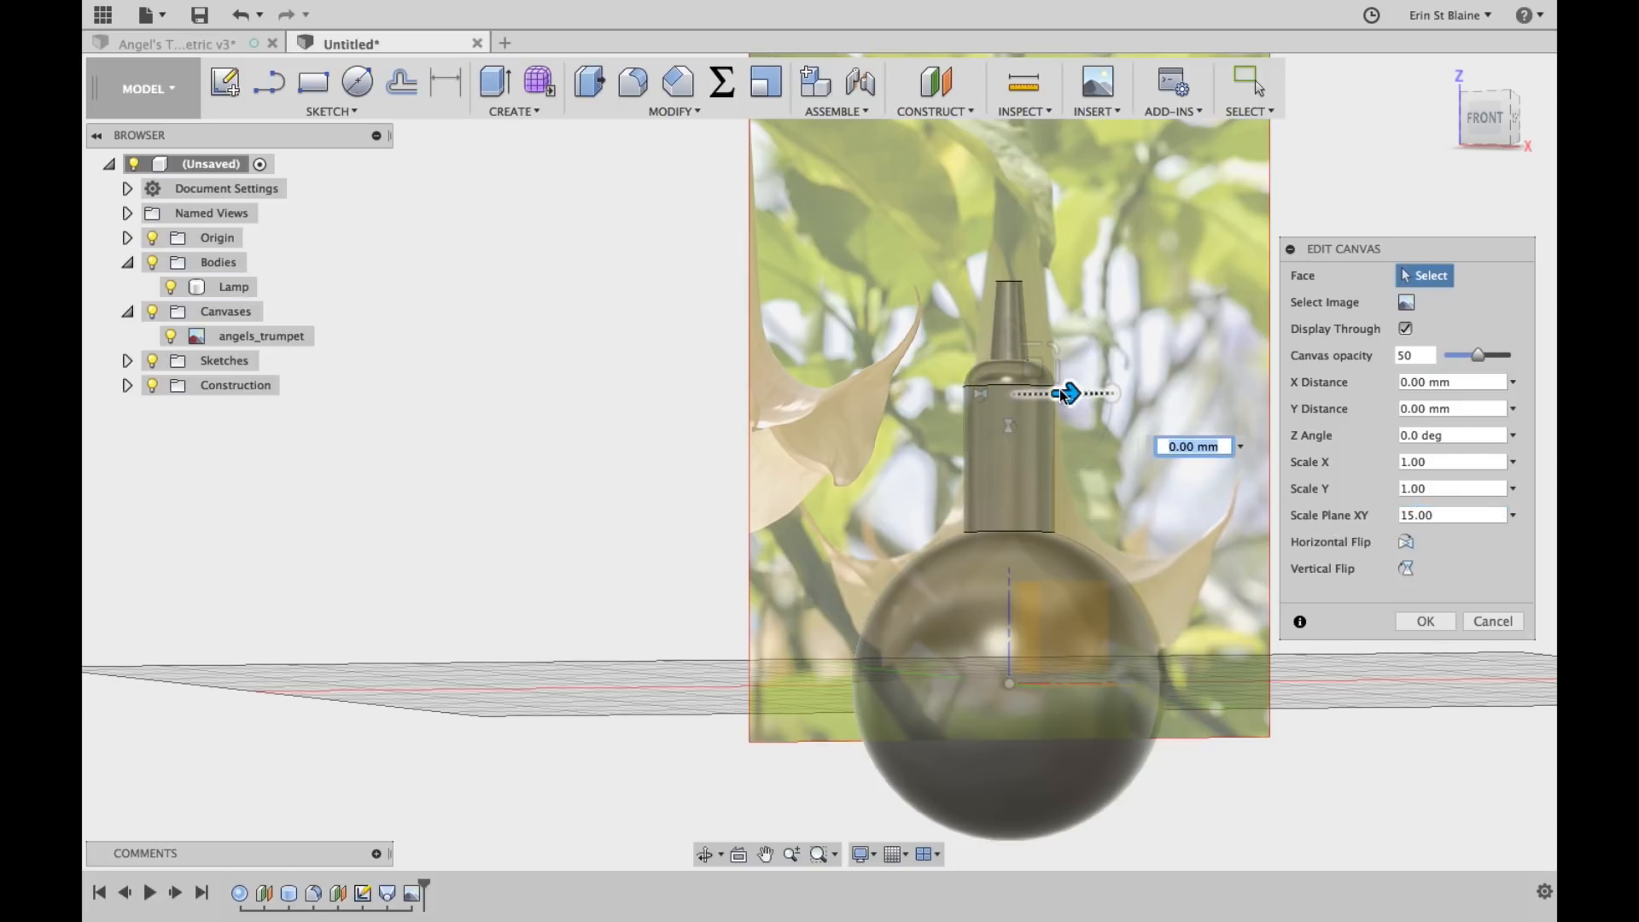
{"action": "left_click_drag", "start_coordinate": [1065, 396], "coordinate": [1044, 396]}
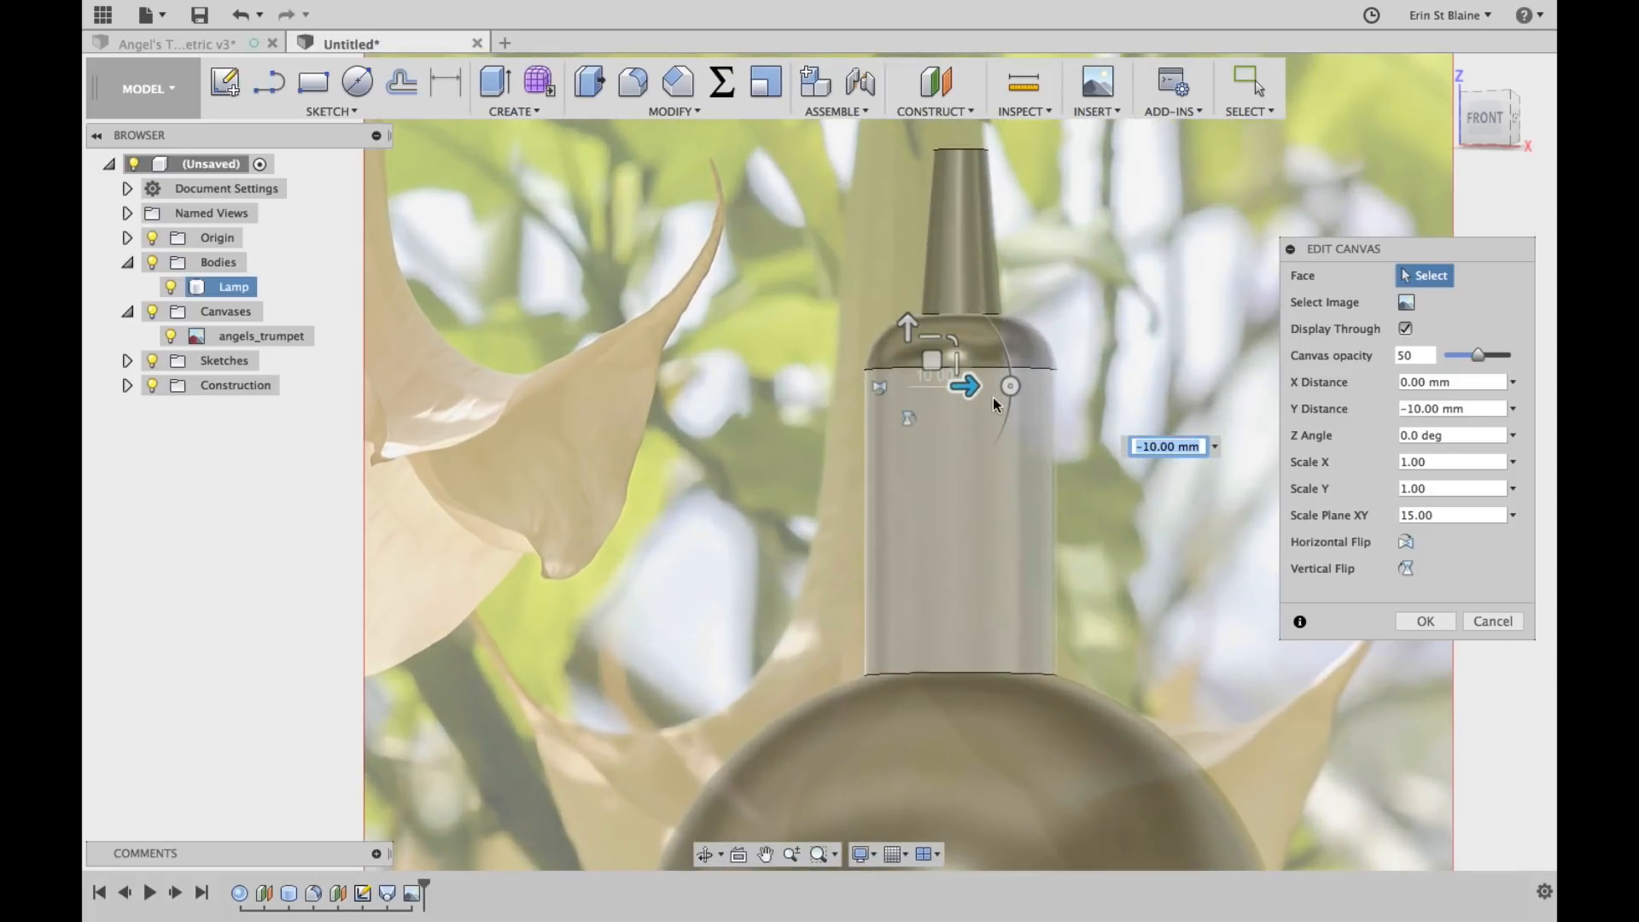
{"action": "left_click_drag", "start_coordinate": [964, 386], "coordinate": [996, 386]}
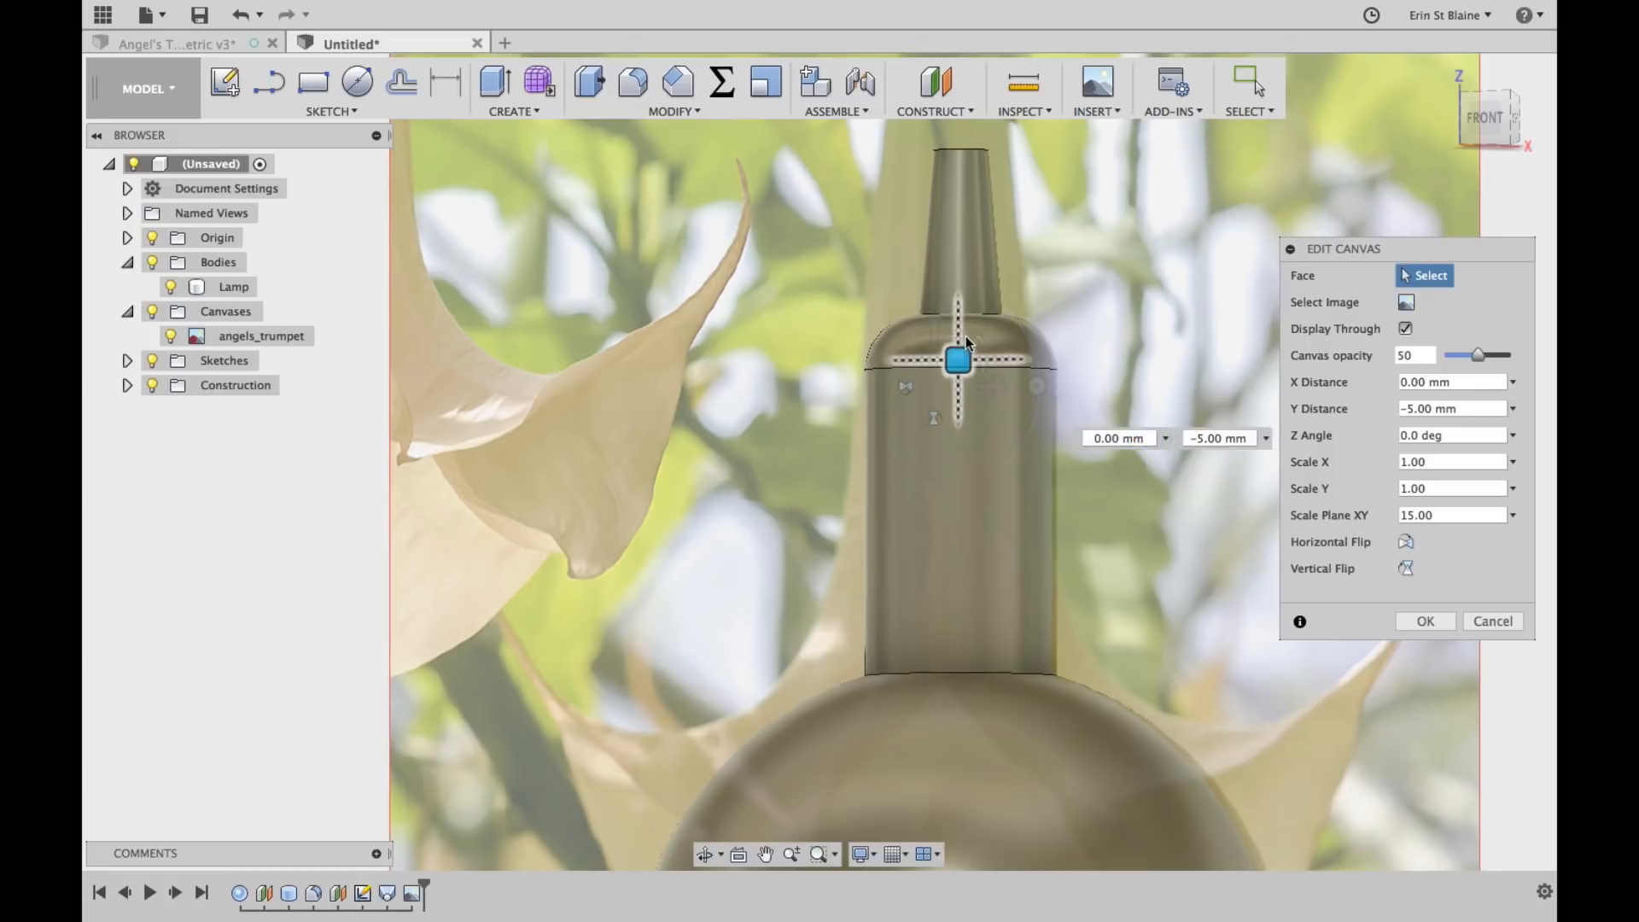
{"action": "left_click_drag", "start_coordinate": [956, 359], "coordinate": [962, 341]}
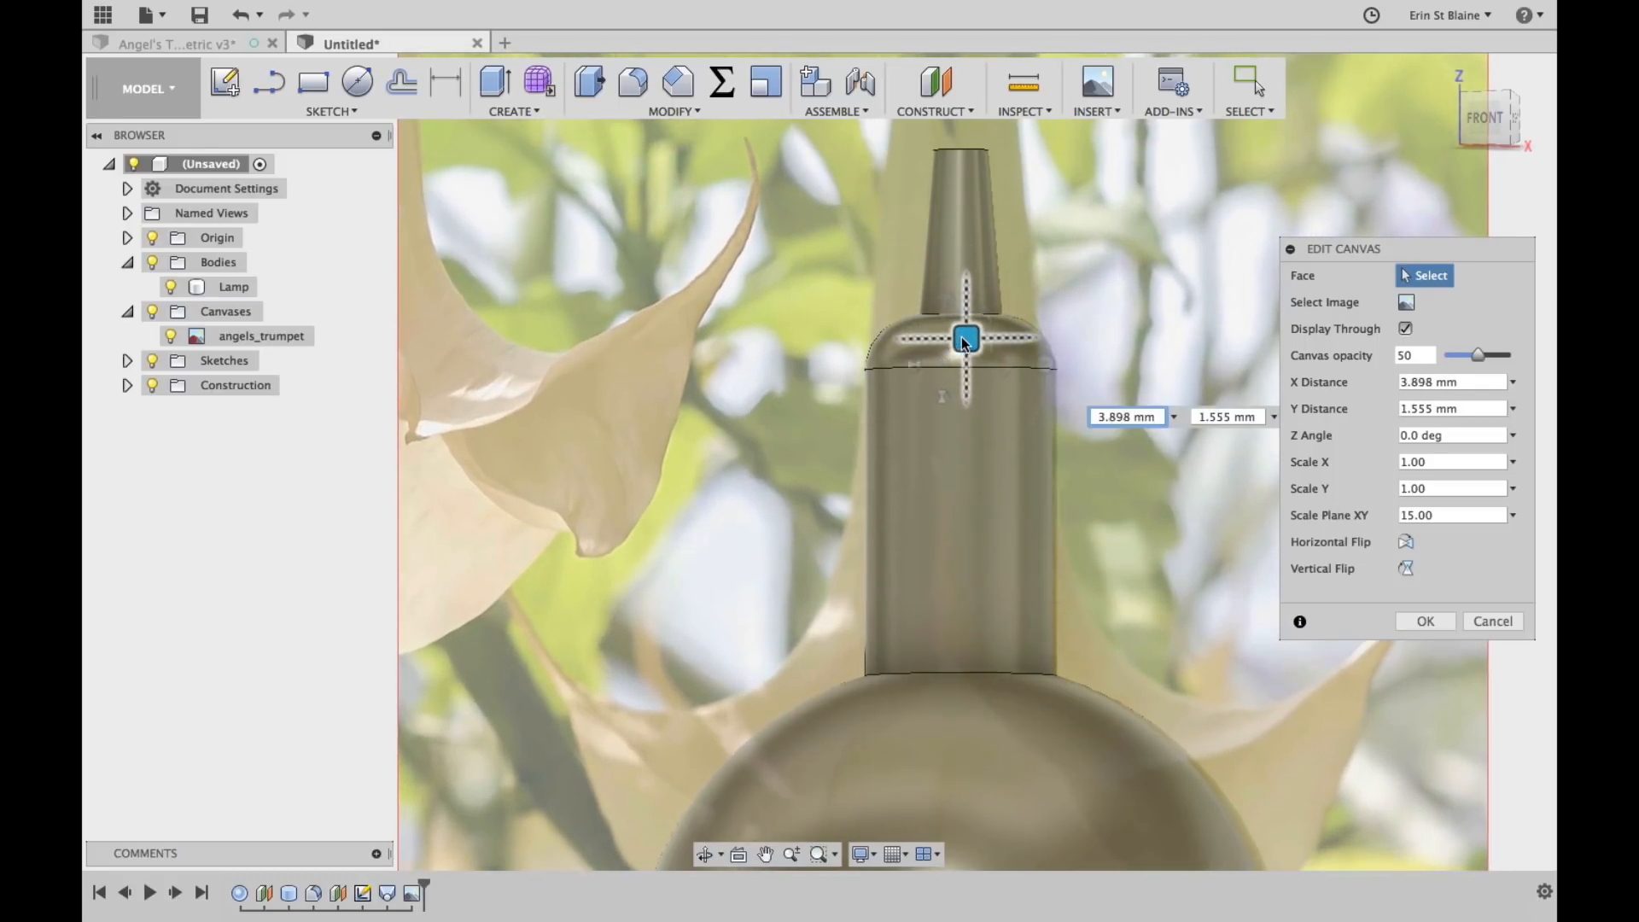
{"action": "left_click_drag", "start_coordinate": [964, 344], "coordinate": [964, 355]}
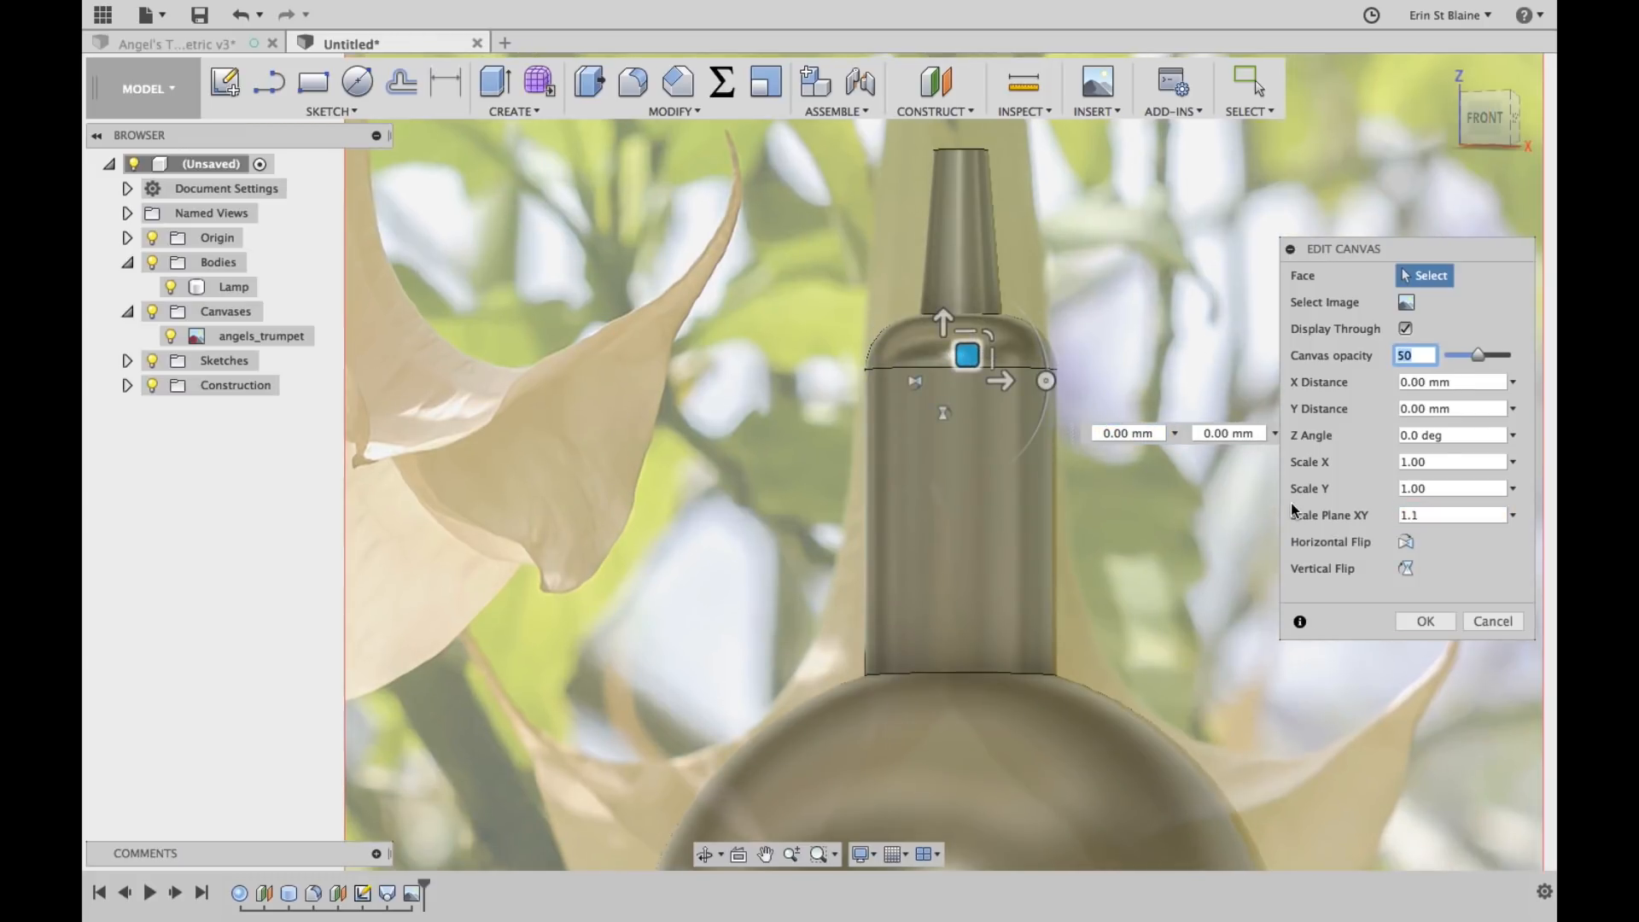
{"action": "left_click", "coordinate": [1453, 488]}
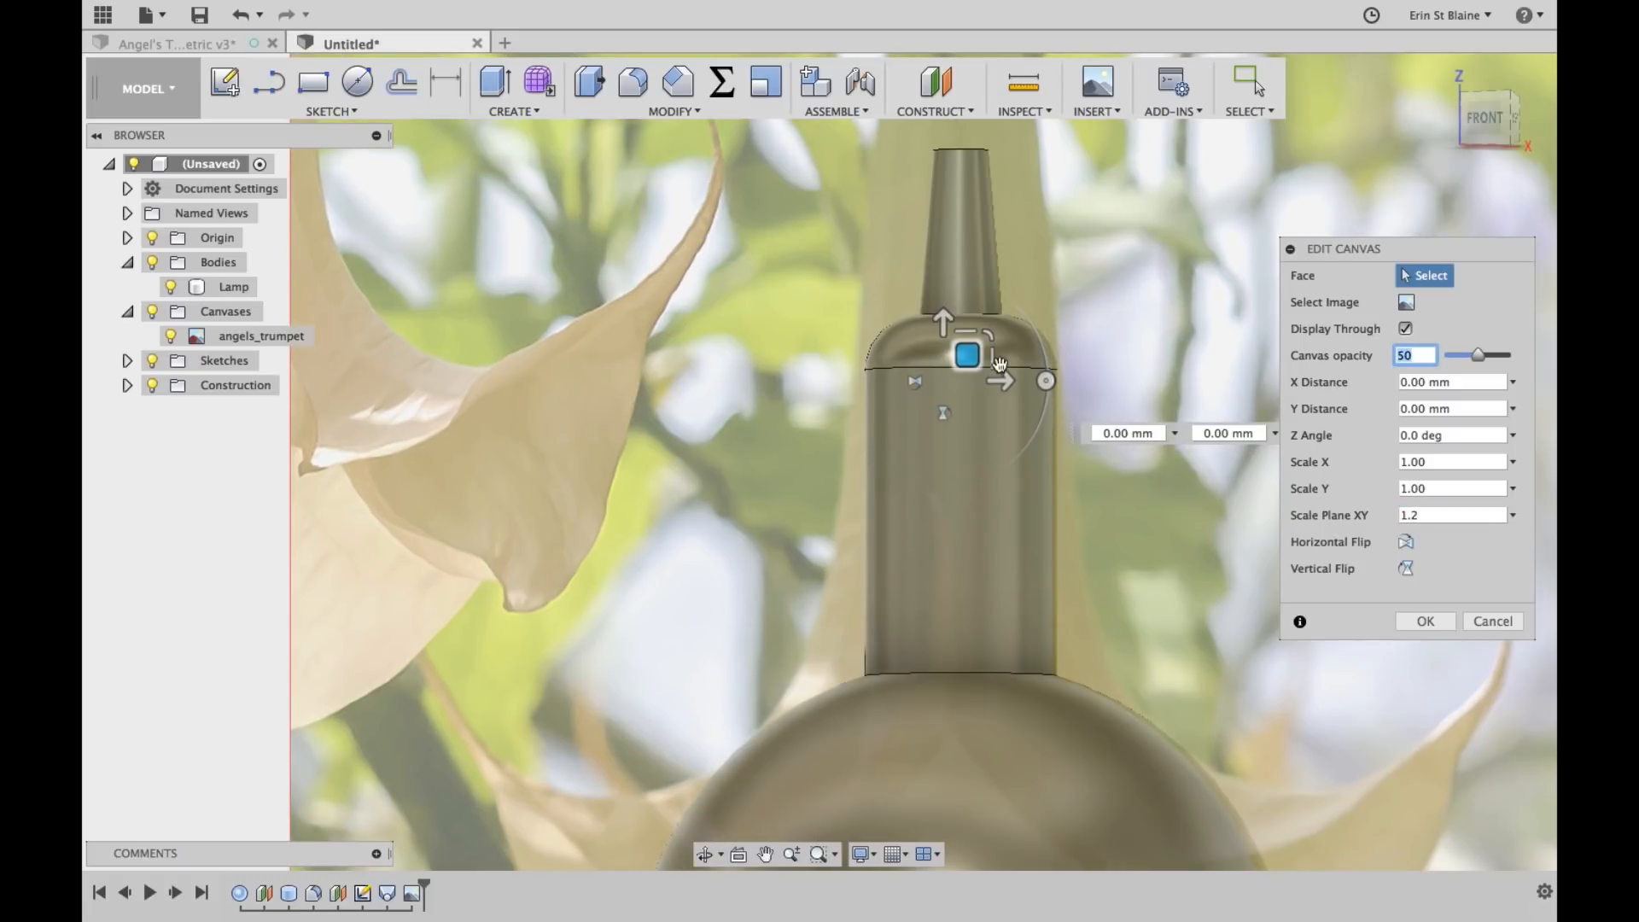
{"action": "left_click_drag", "start_coordinate": [968, 329], "coordinate": [942, 264]}
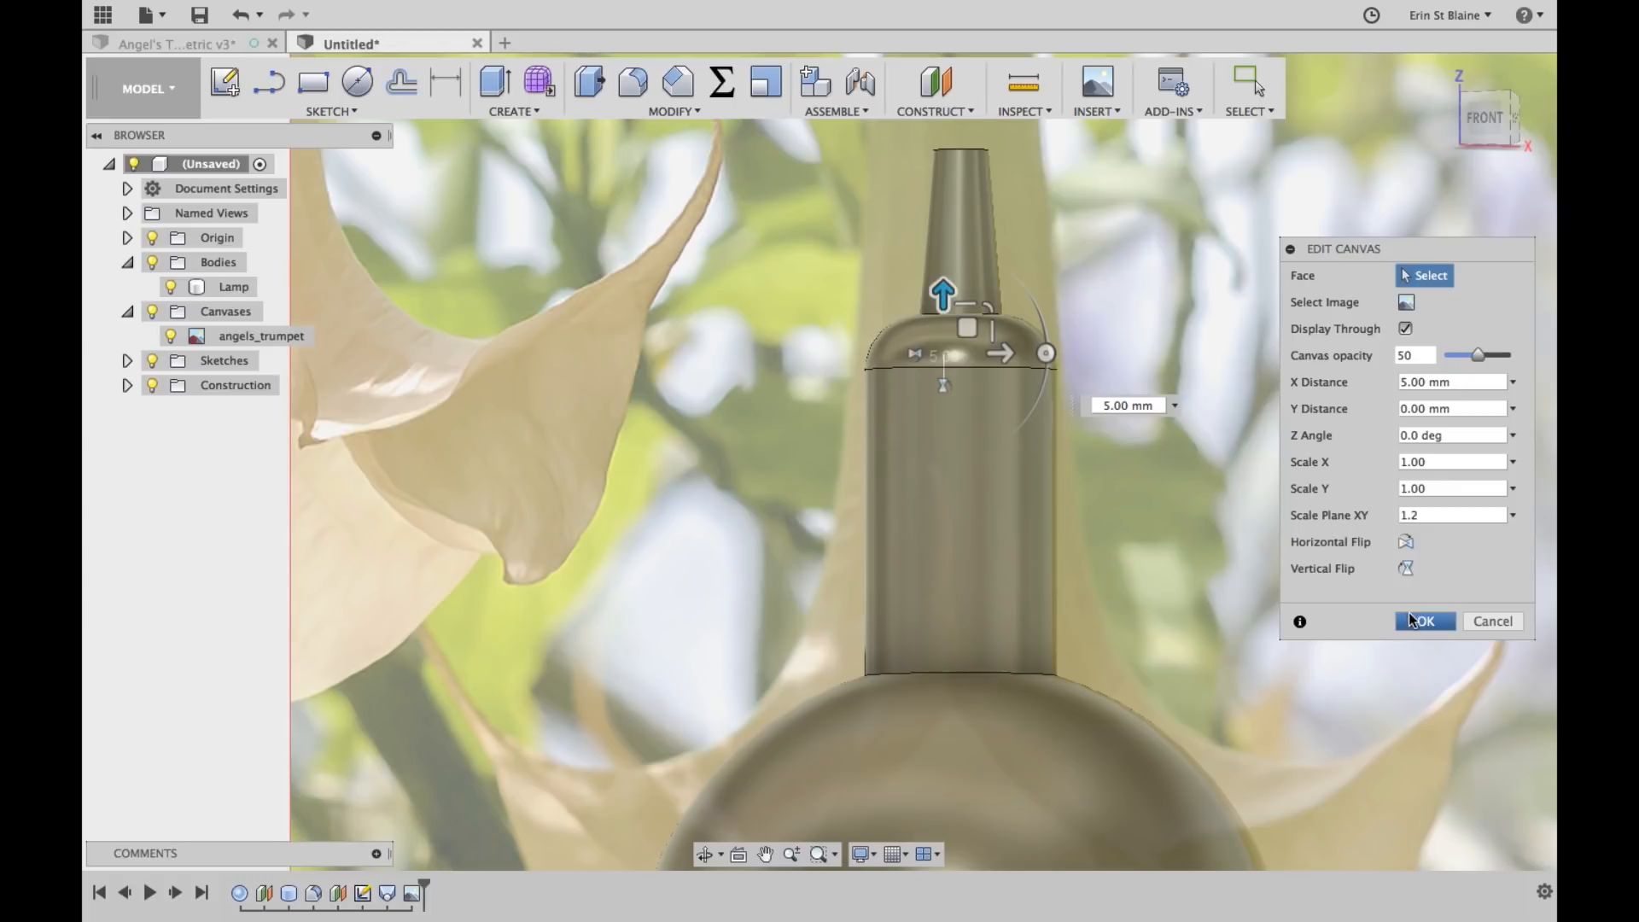
{"action": "left_click", "coordinate": [1424, 621]}
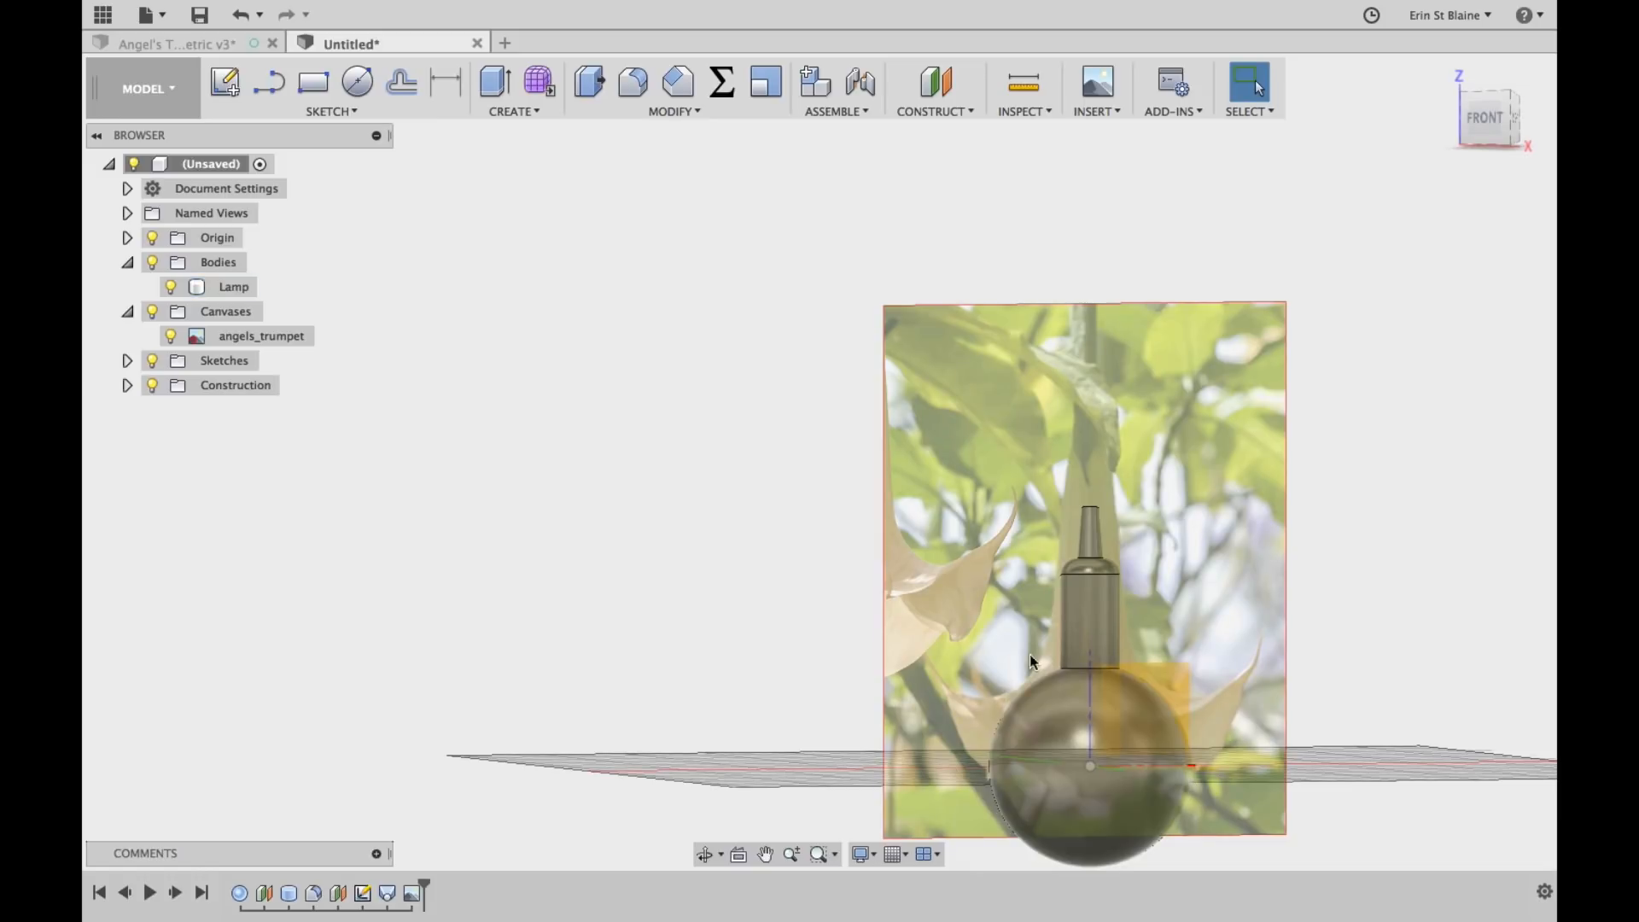
{"action": "mouse_move", "coordinate": [1140, 503]}
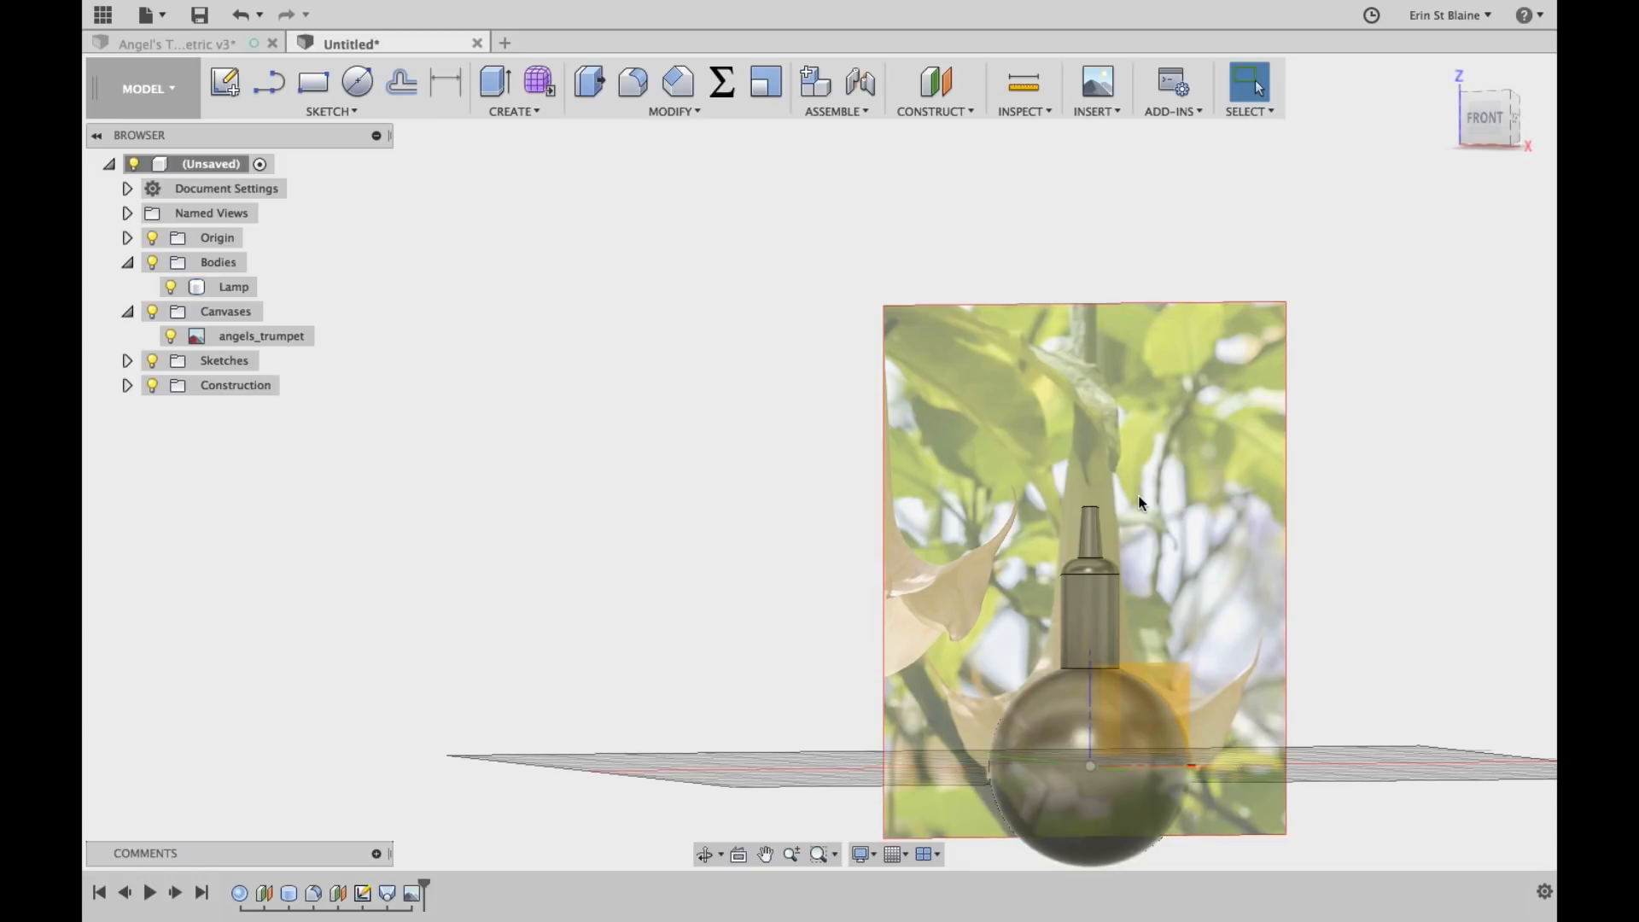
{"action": "mouse_move", "coordinate": [1301, 562]}
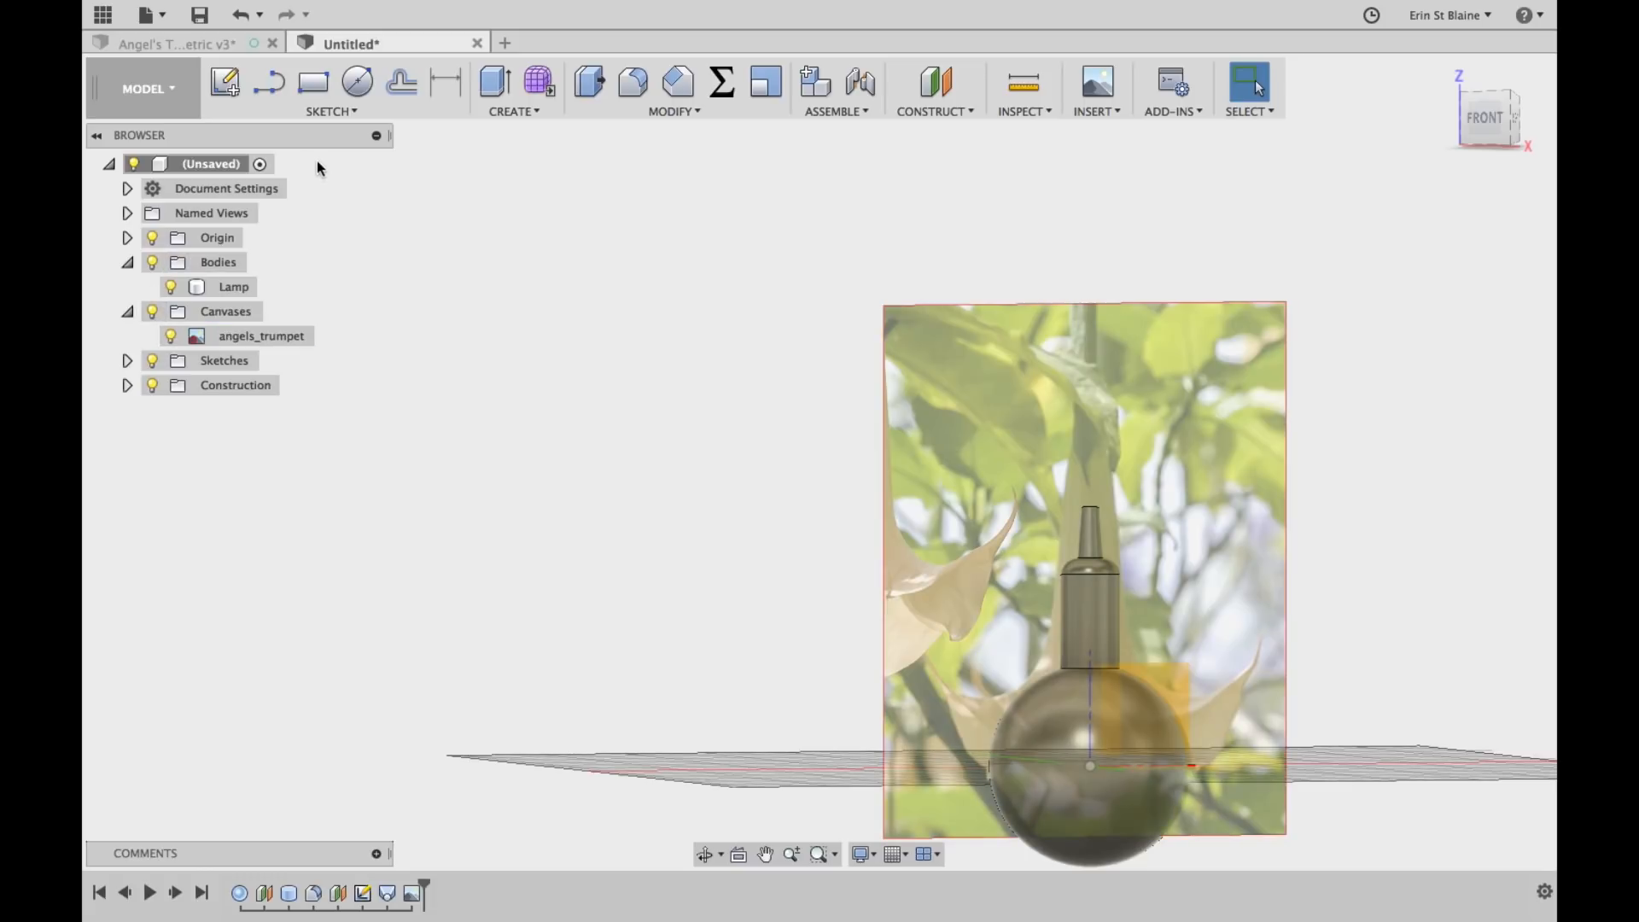
{"action": "mouse_move", "coordinate": [226, 83]}
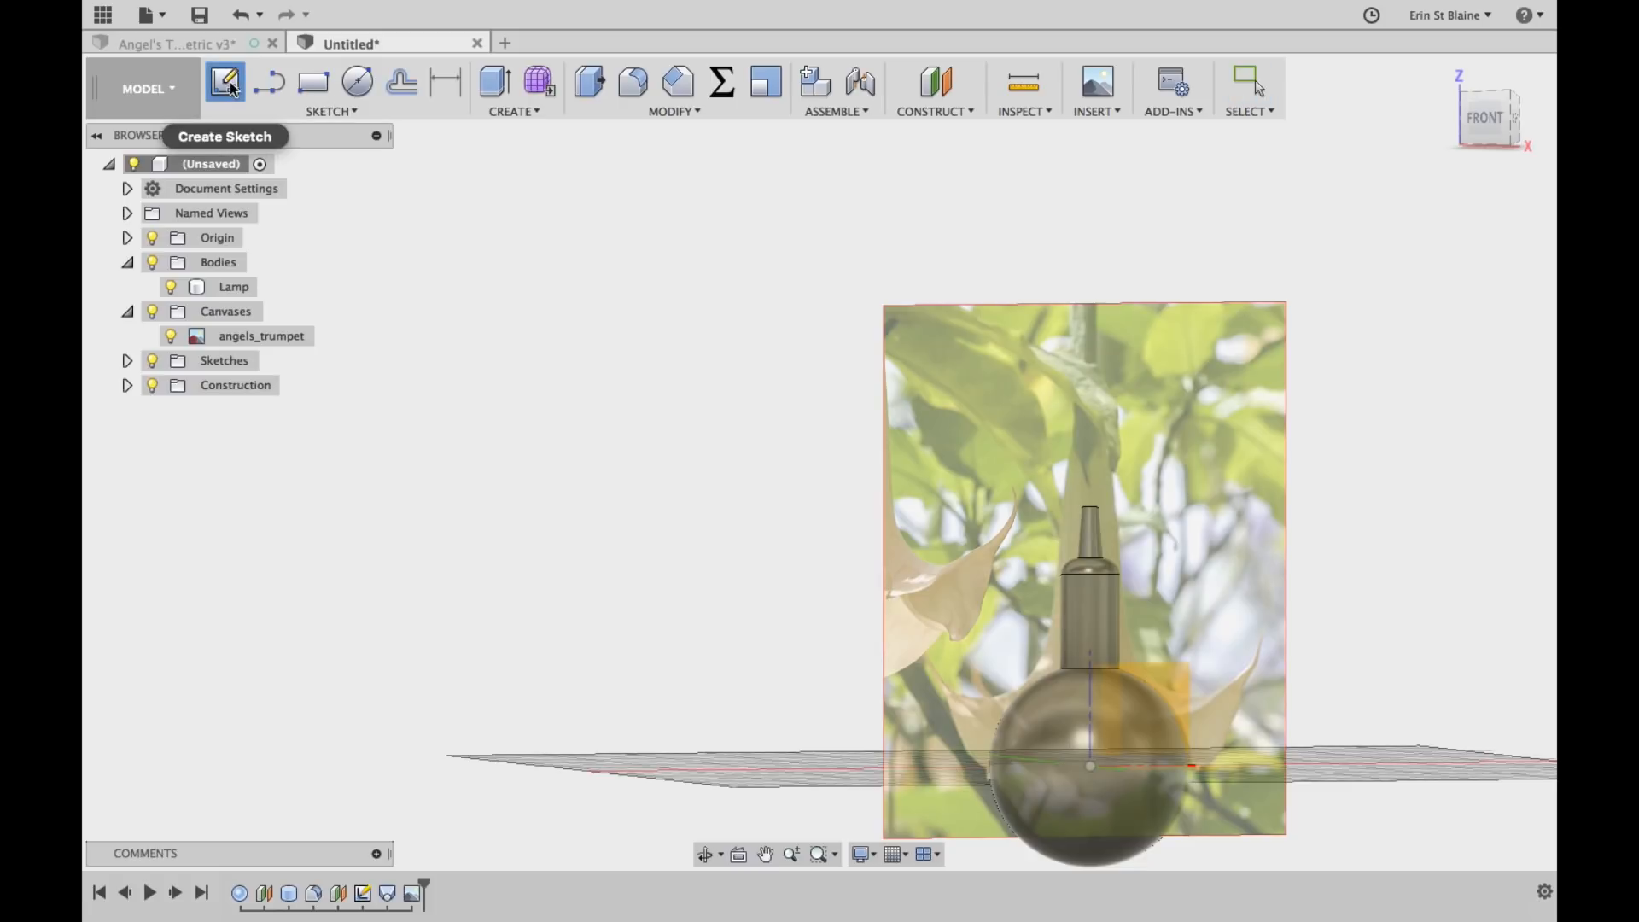
Start a new sketch and place spline points along the flower petal's edge in the photo
{"action": "left_click", "coordinate": [330, 111]}
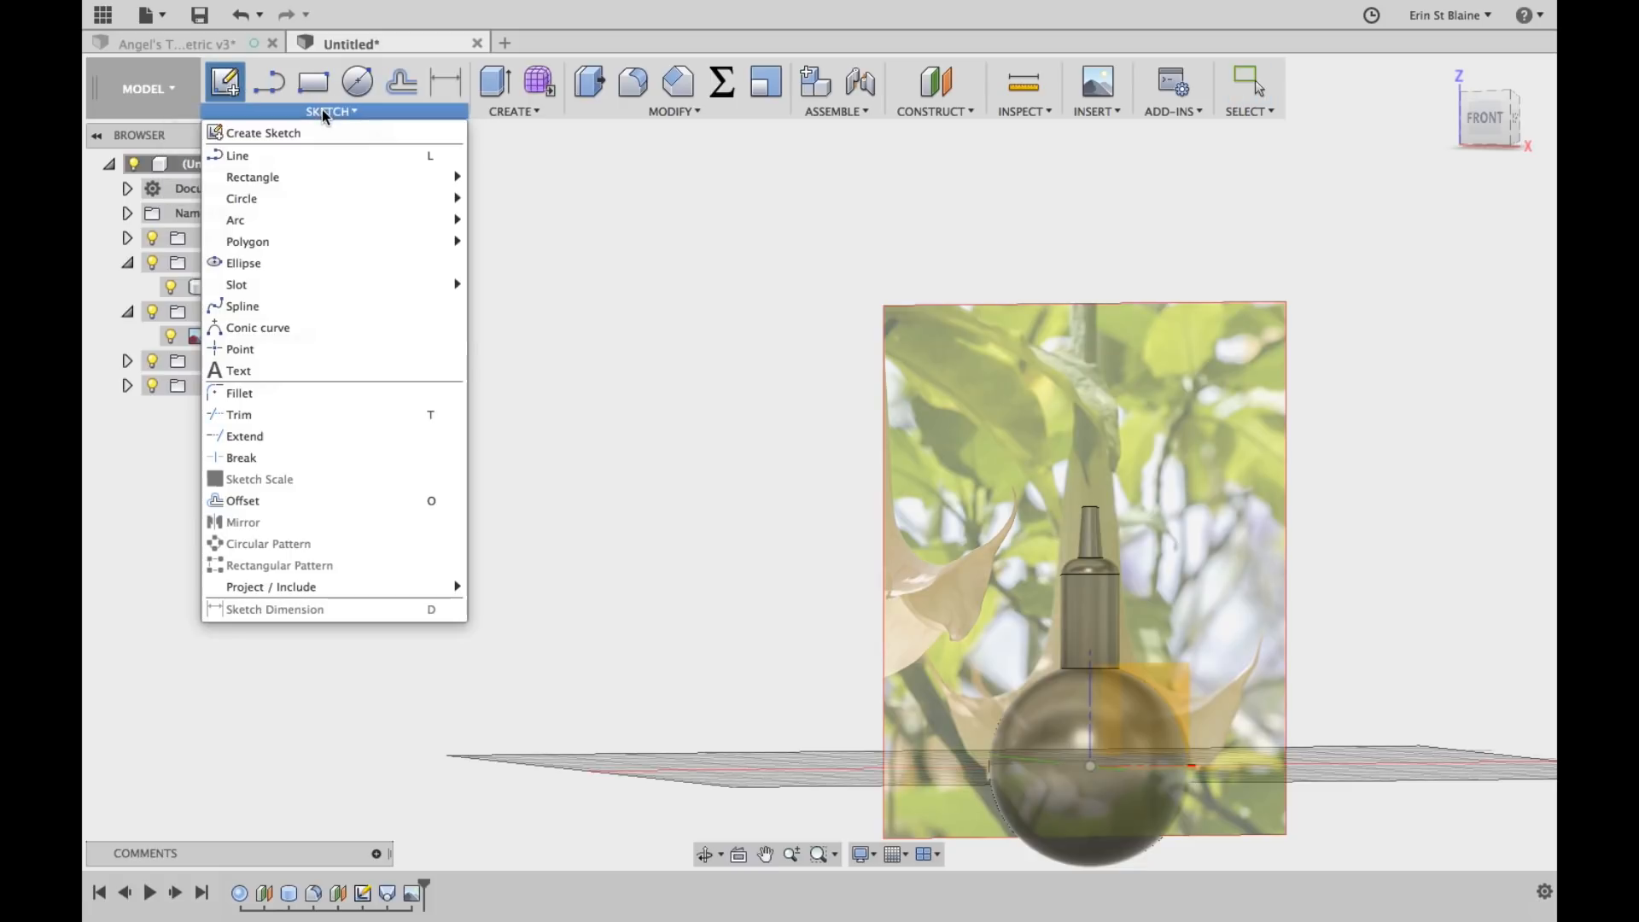
{"action": "left_click", "coordinate": [331, 111]}
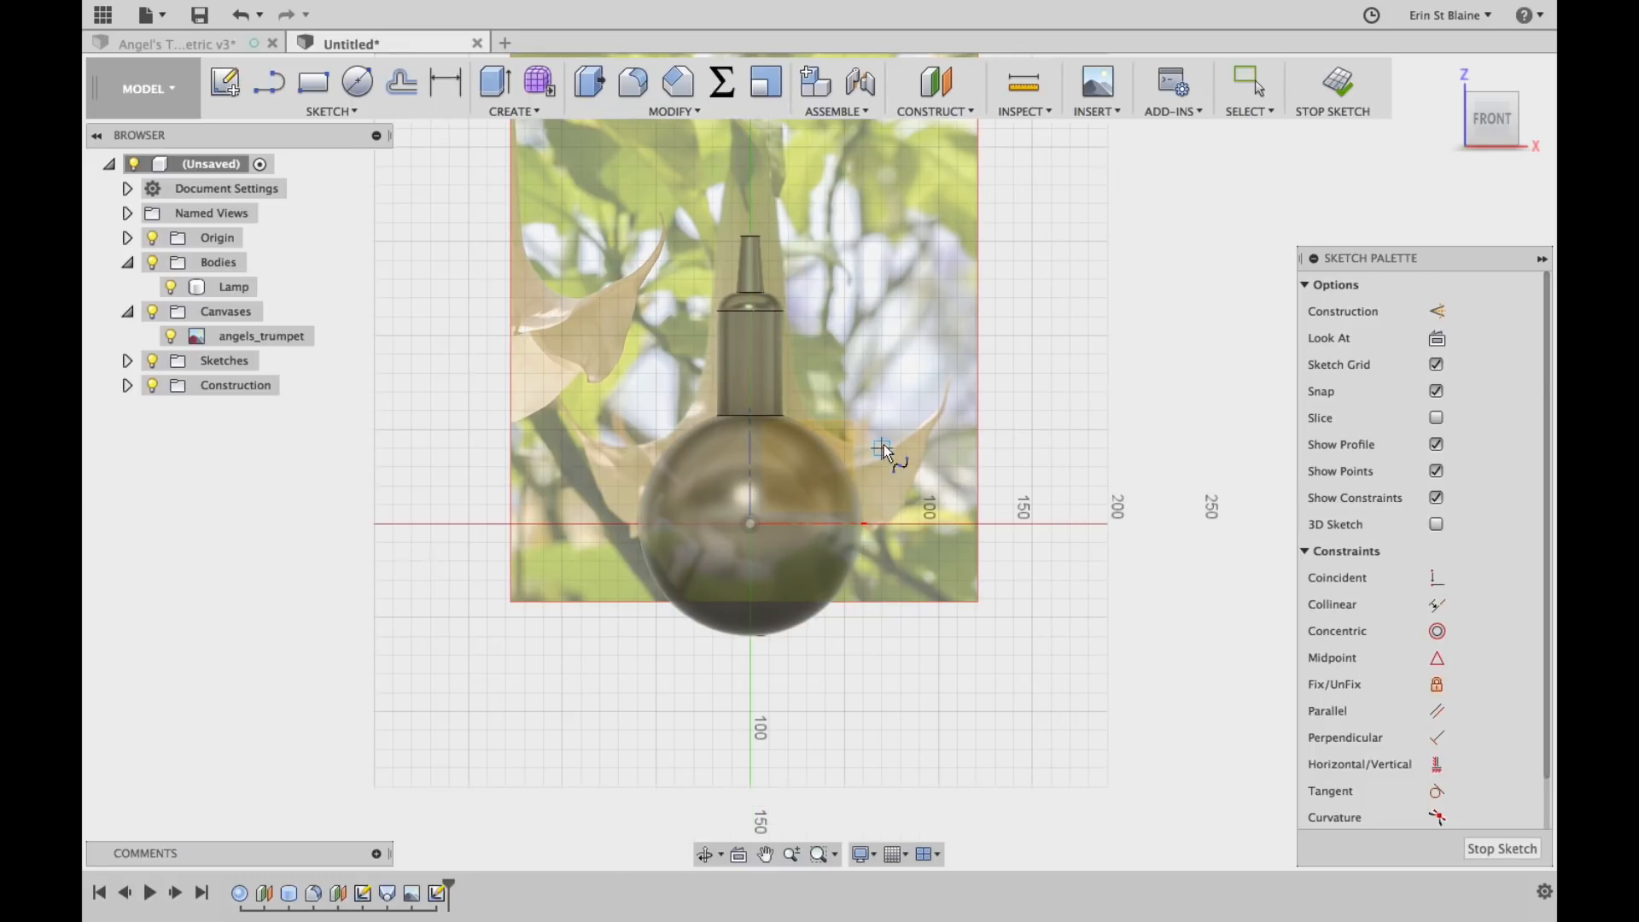
{"action": "mouse_move", "coordinate": [768, 230]}
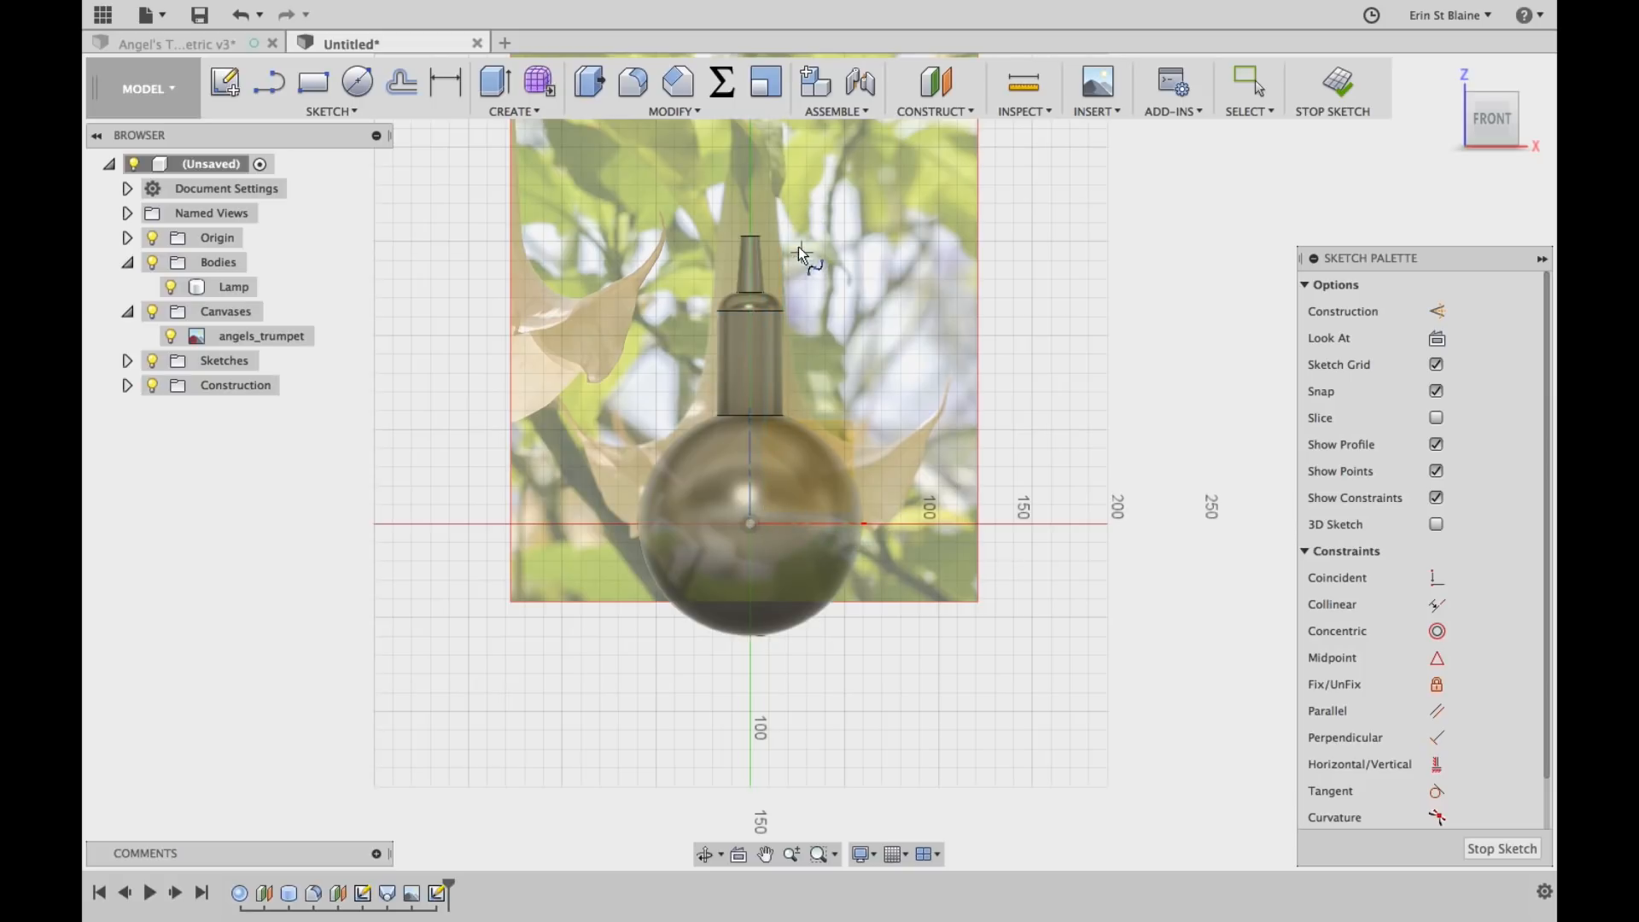
{"action": "mouse_move", "coordinate": [779, 224]}
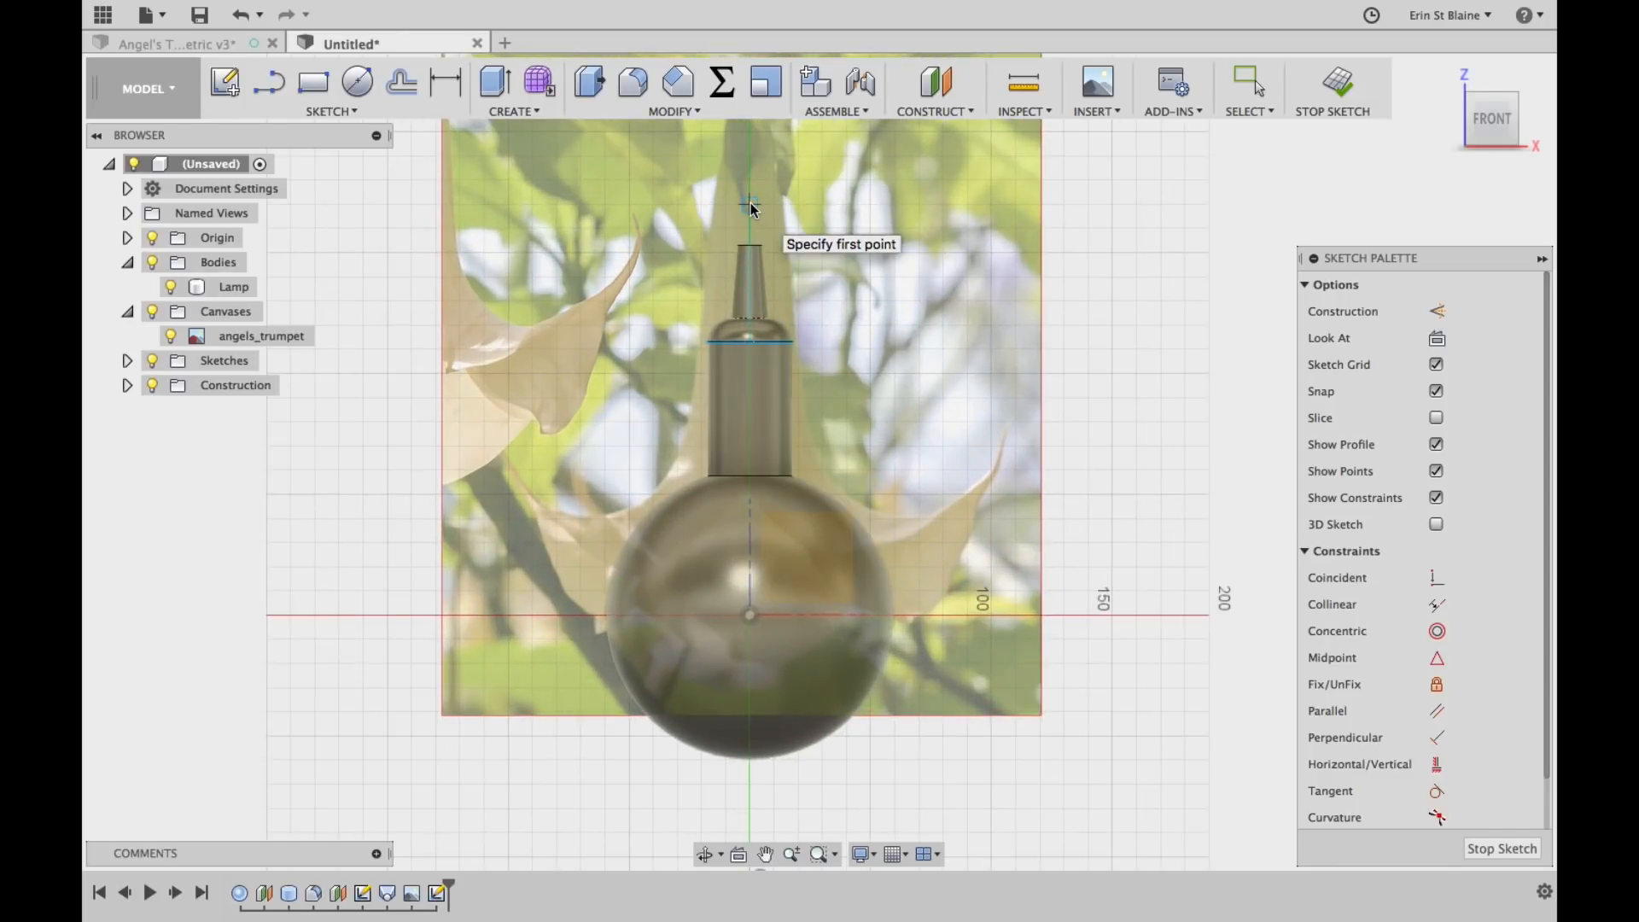
{"action": "mouse_move", "coordinate": [756, 188]}
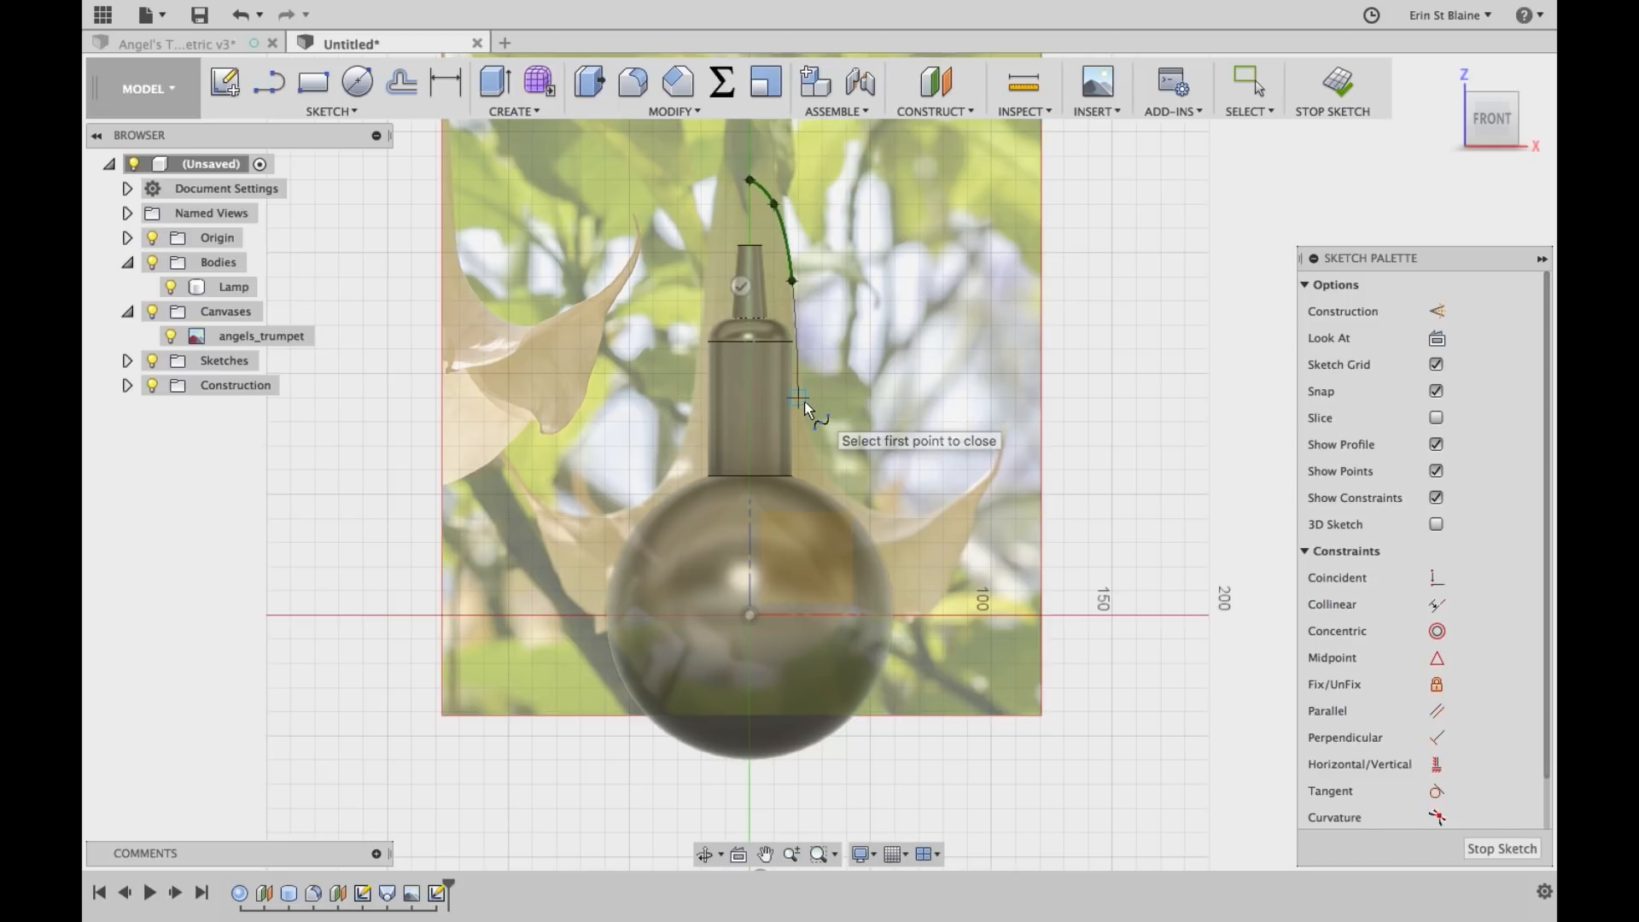
{"action": "left_click", "coordinate": [802, 395]}
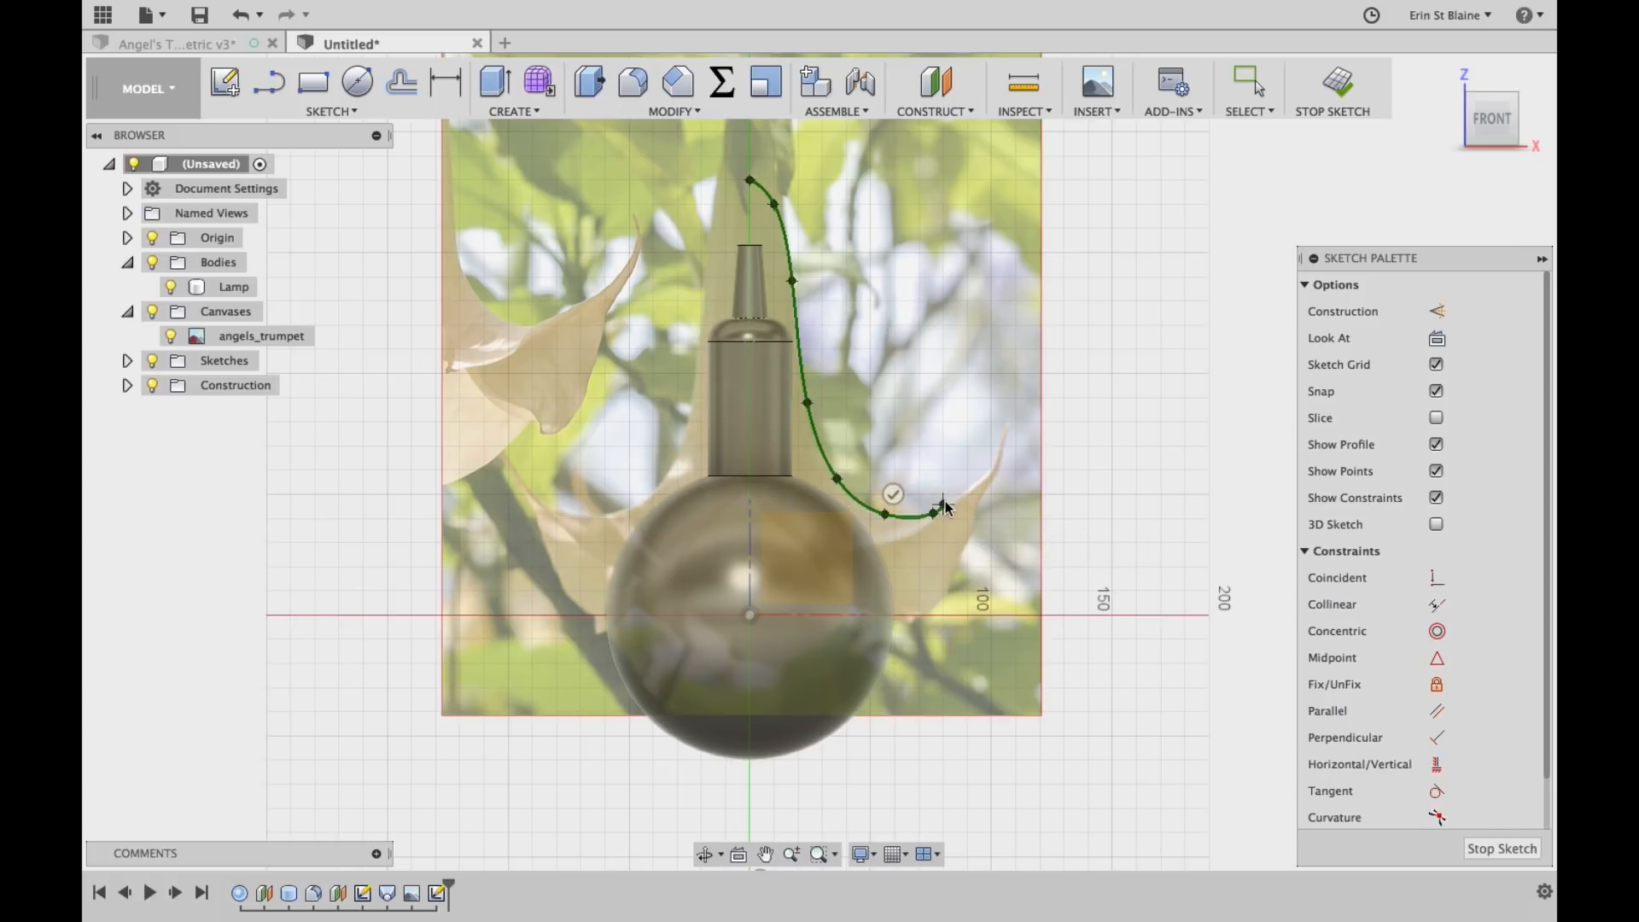
{"action": "mouse_move", "coordinate": [946, 509]}
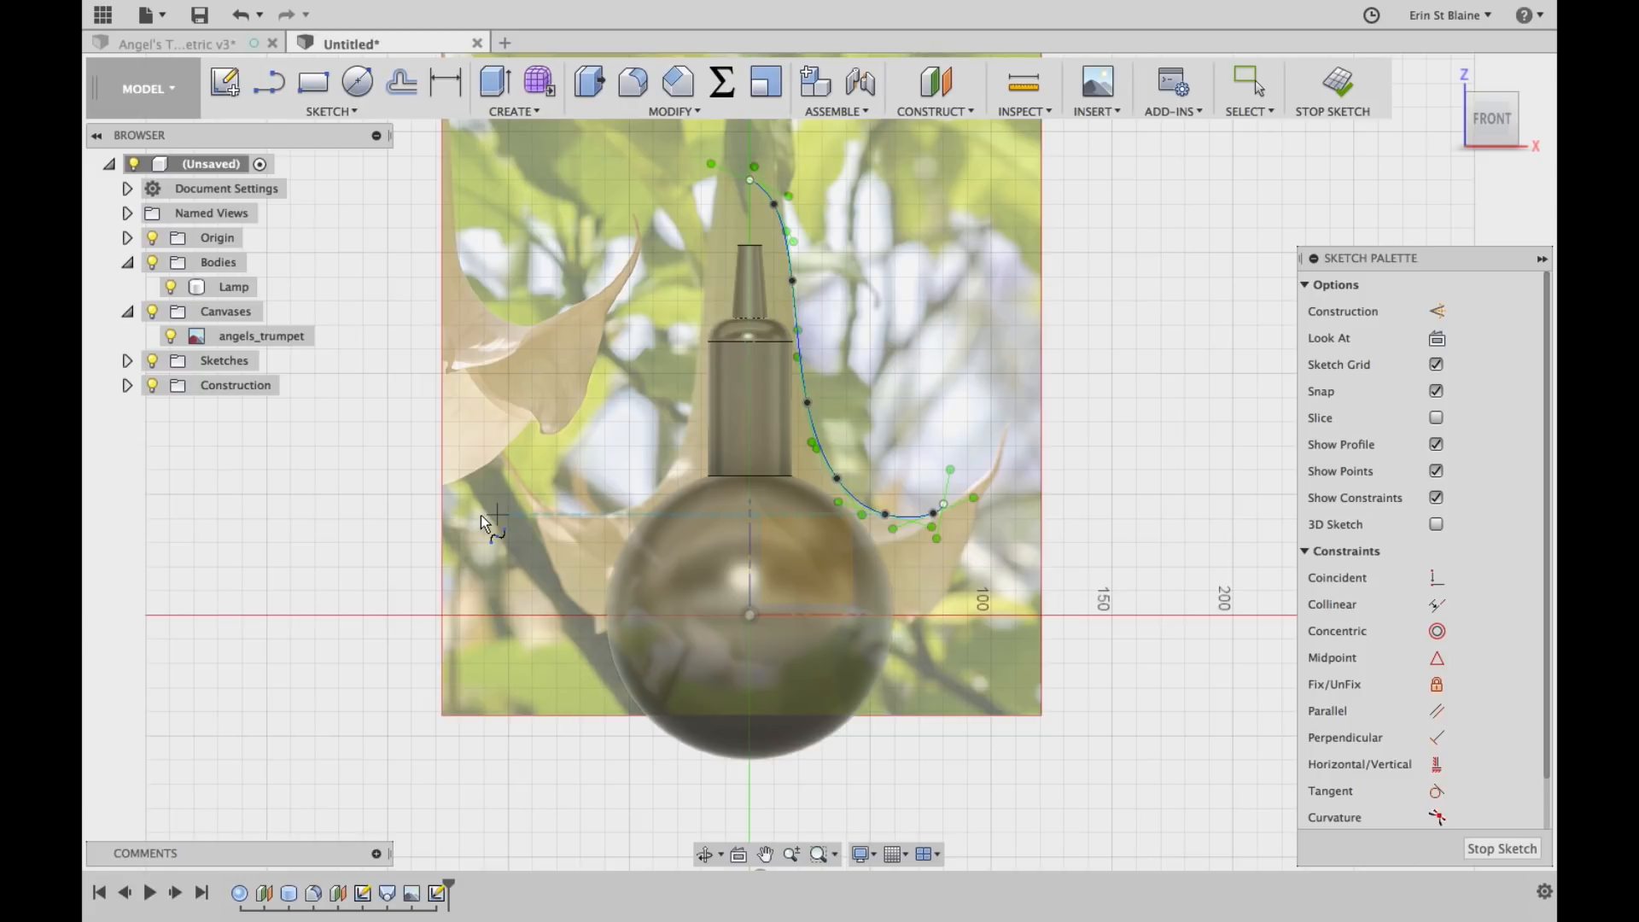
{"action": "mouse_move", "coordinate": [951, 513]}
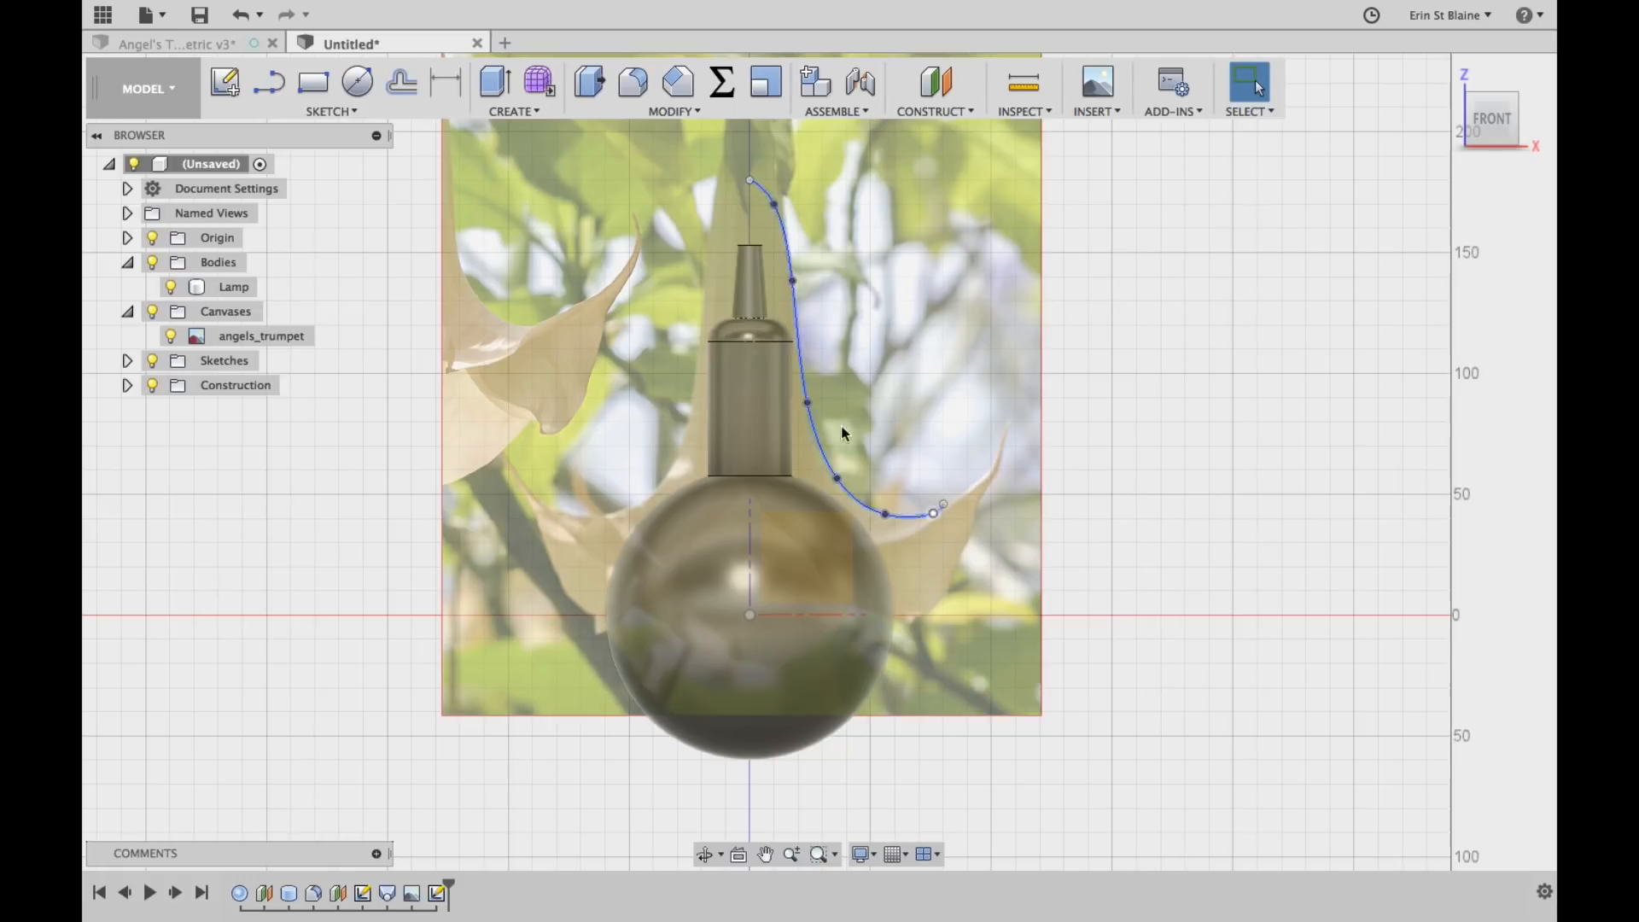
Turn off the angels_trumpet canvas visibility in the Browser
{"action": "left_click", "coordinate": [169, 335]}
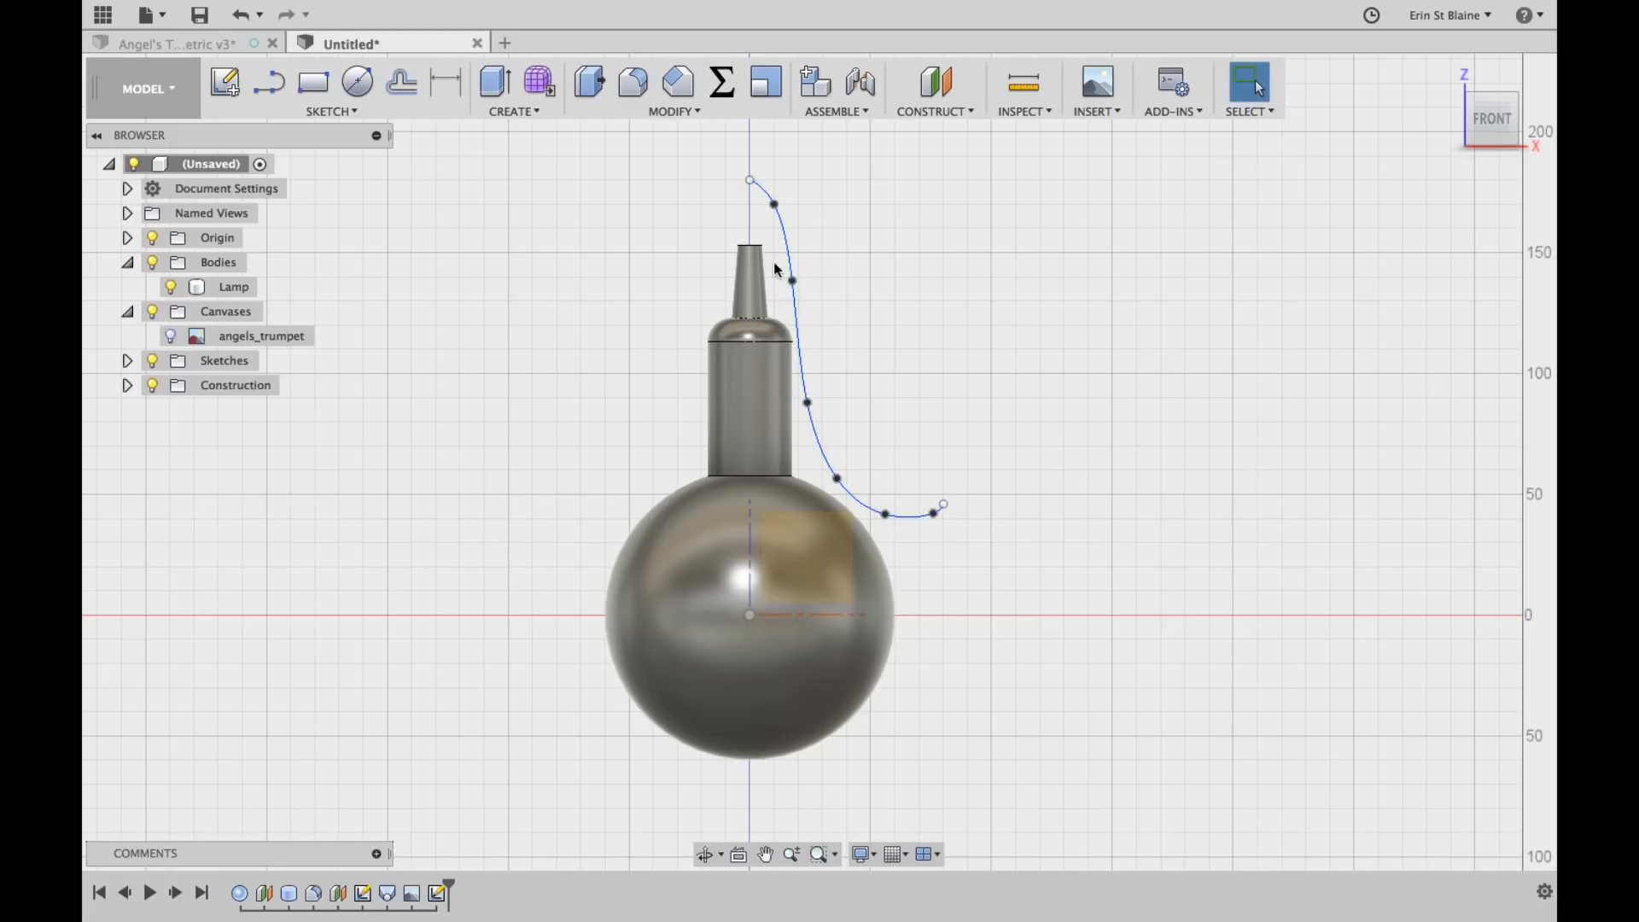
{"action": "mouse_move", "coordinate": [514, 433]}
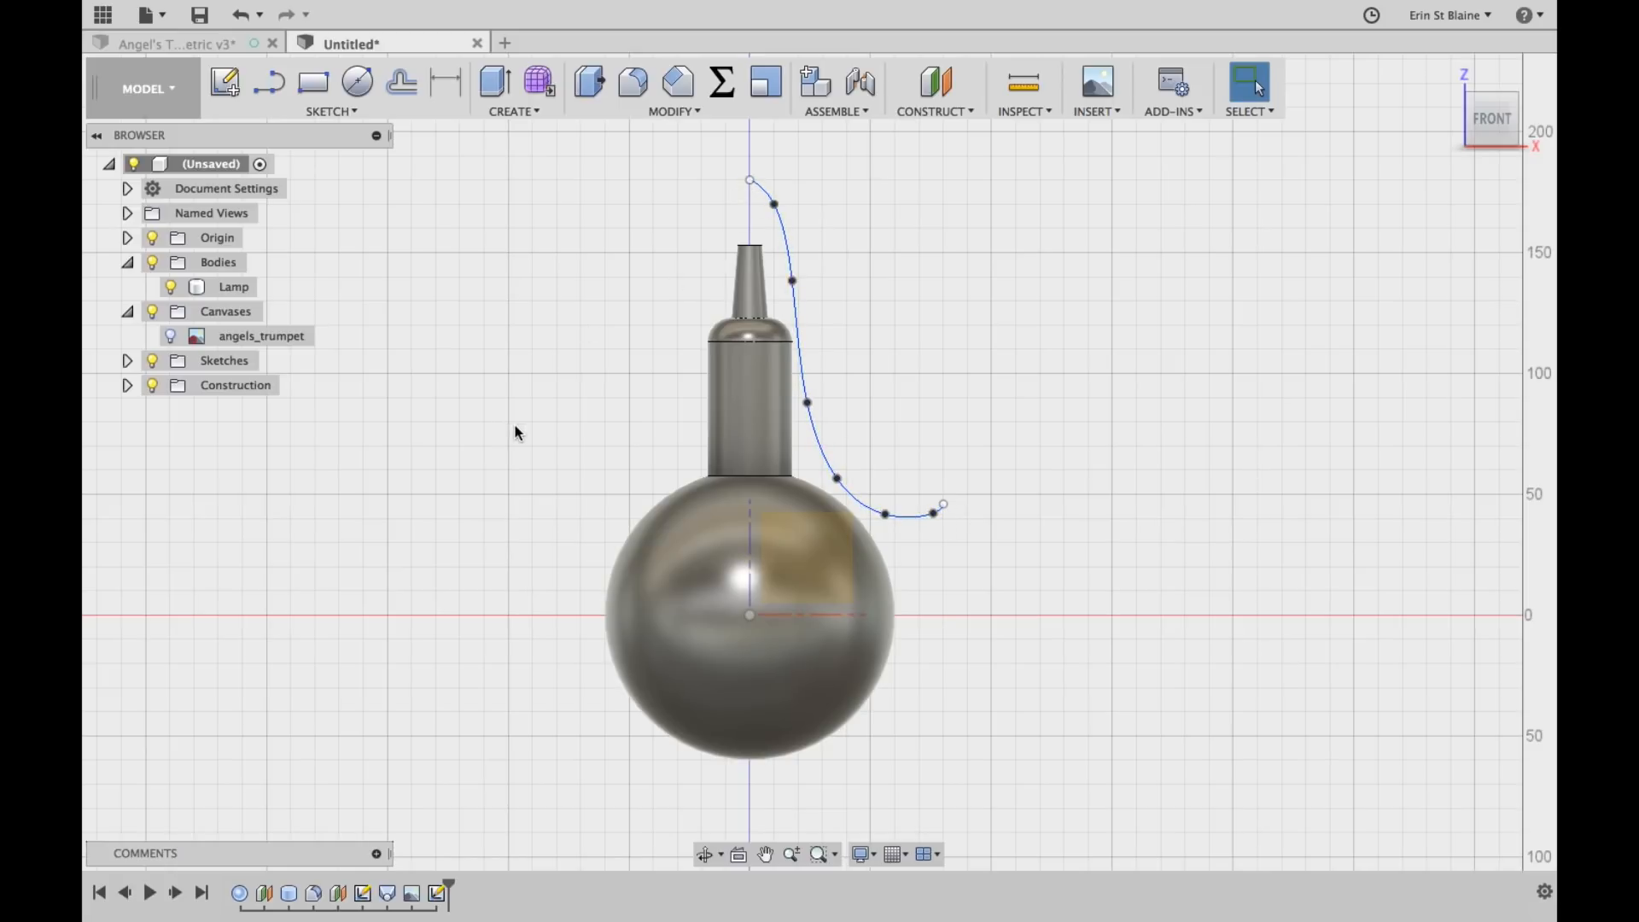
{"action": "mouse_move", "coordinate": [495, 83]}
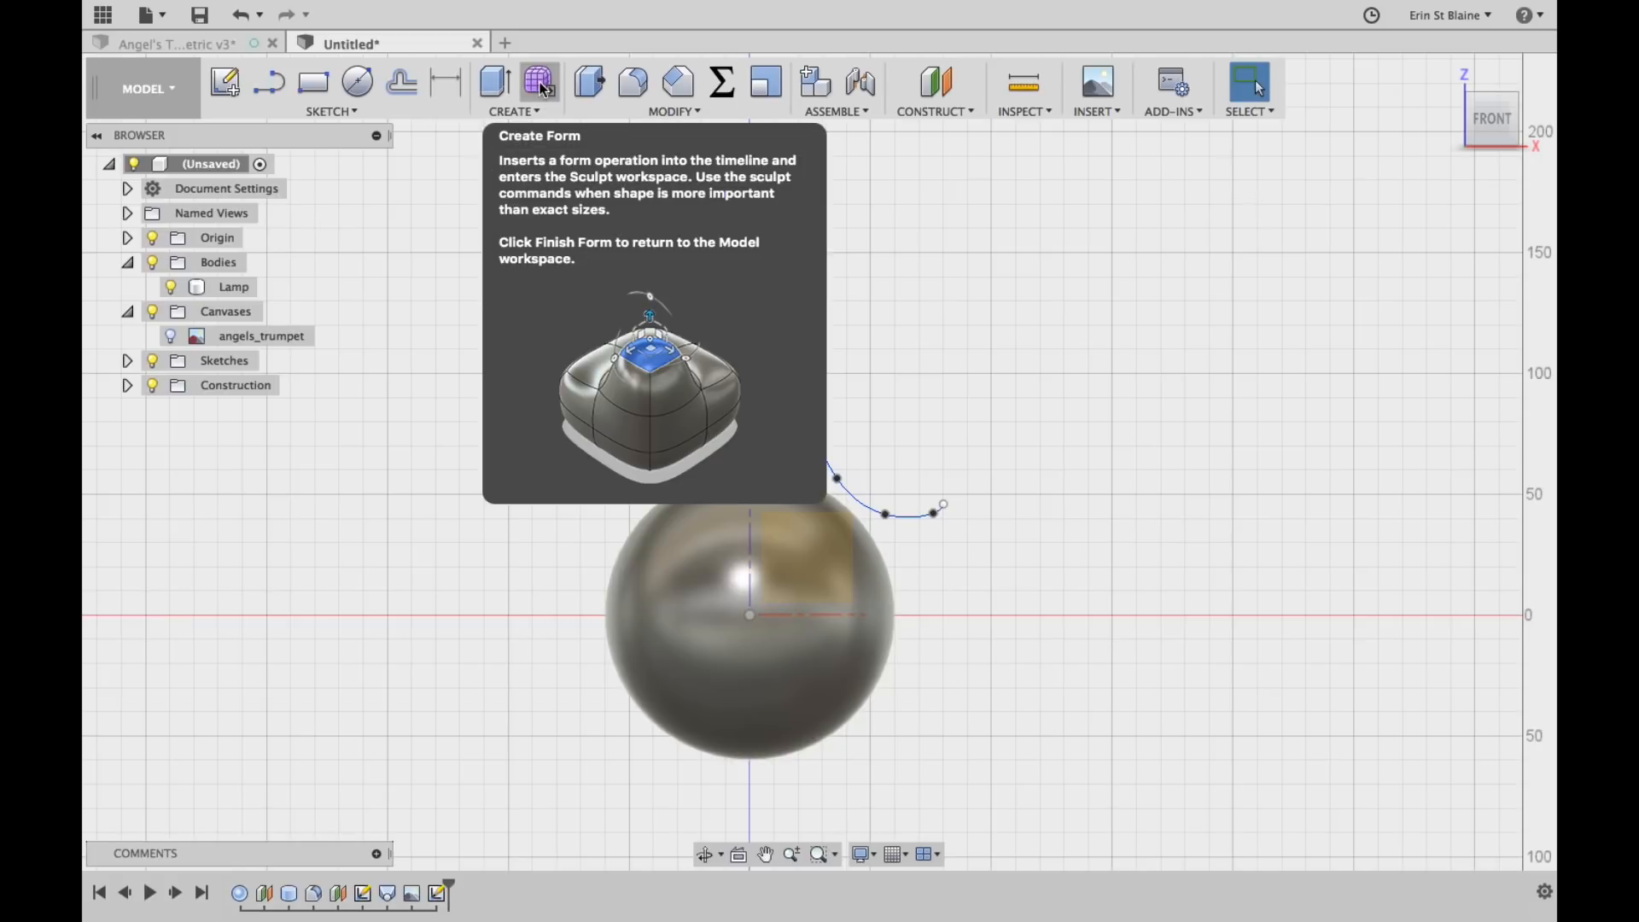
Revolve the trumpet spline about the vertical axis as a T-Spline with Faces set to 12 and 30
{"action": "left_click", "coordinate": [541, 82]}
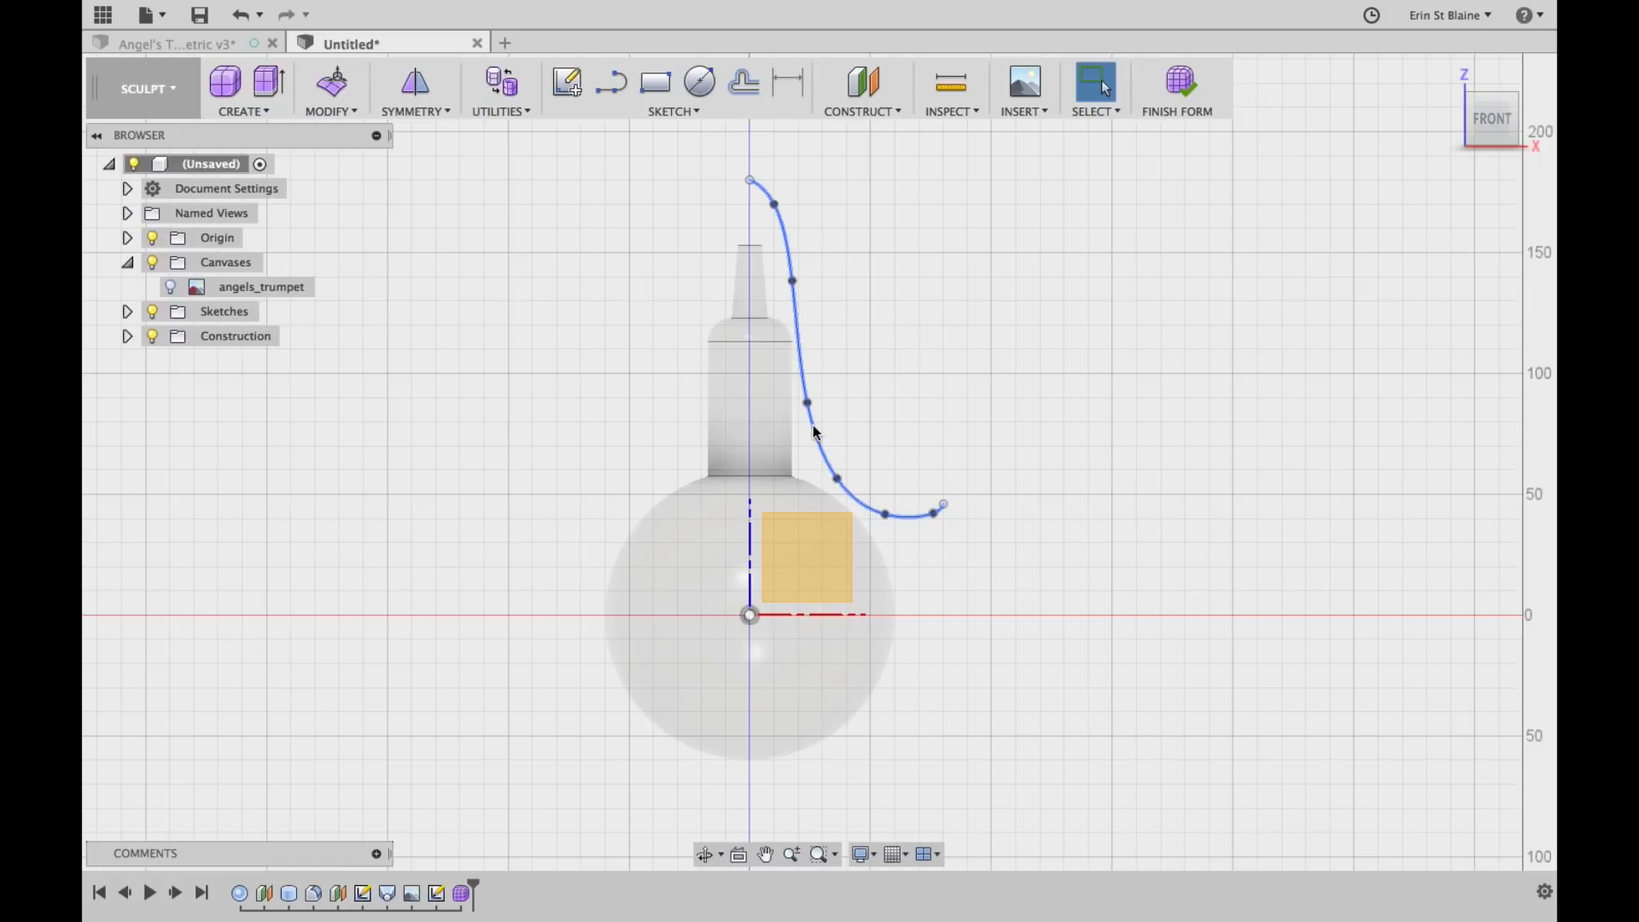
{"action": "left_click", "coordinate": [815, 433]}
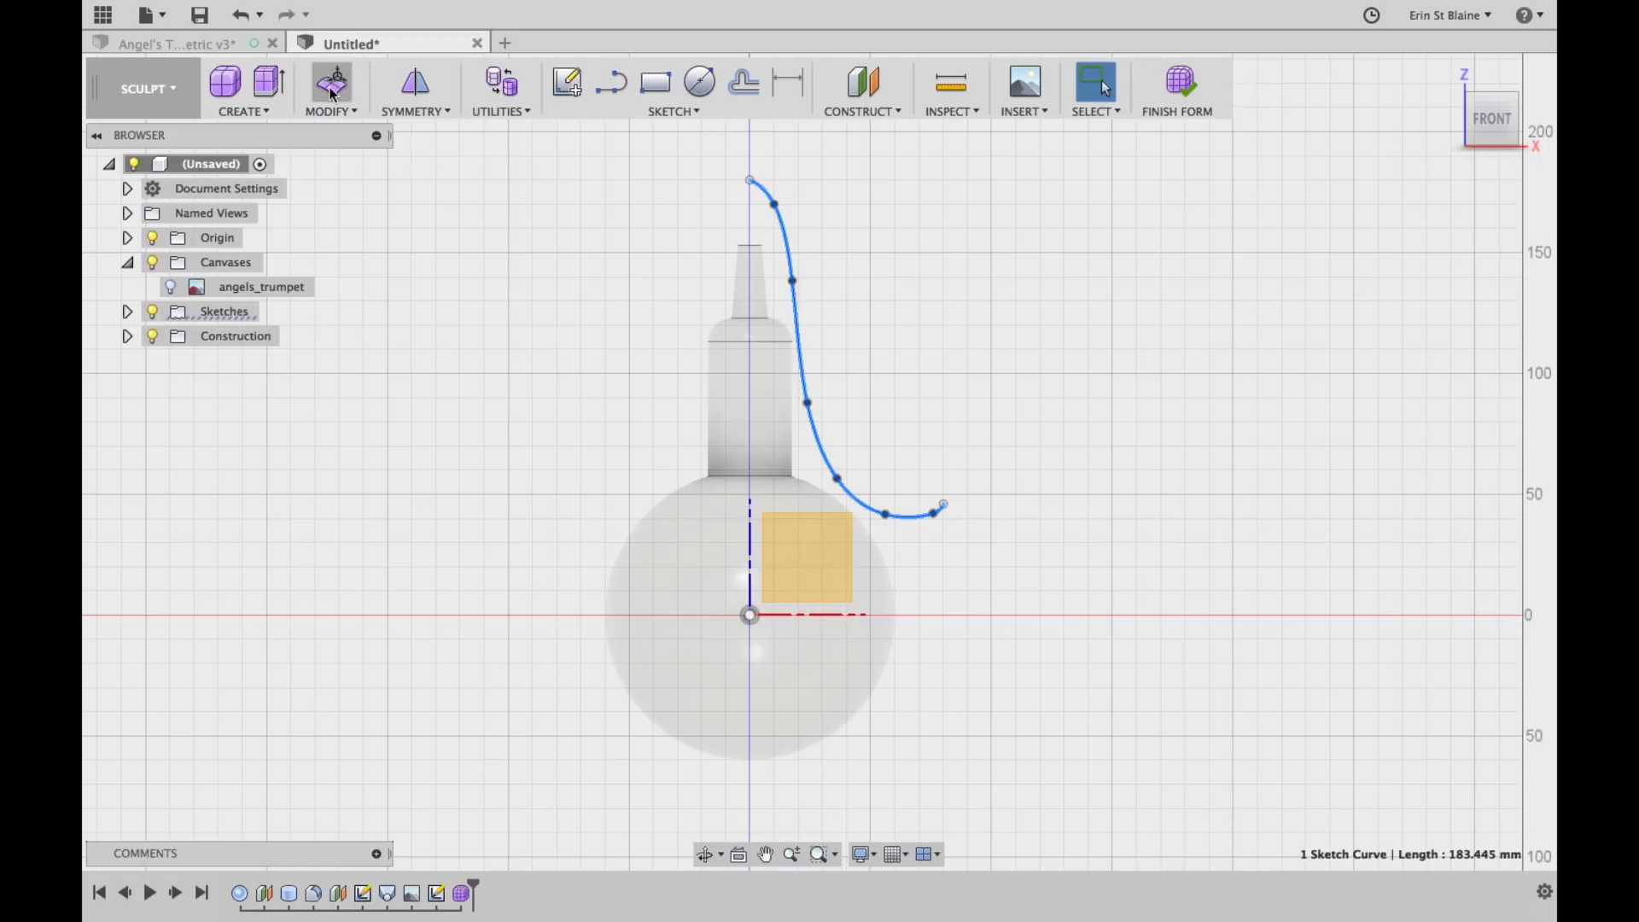
{"action": "left_click", "coordinate": [239, 89]}
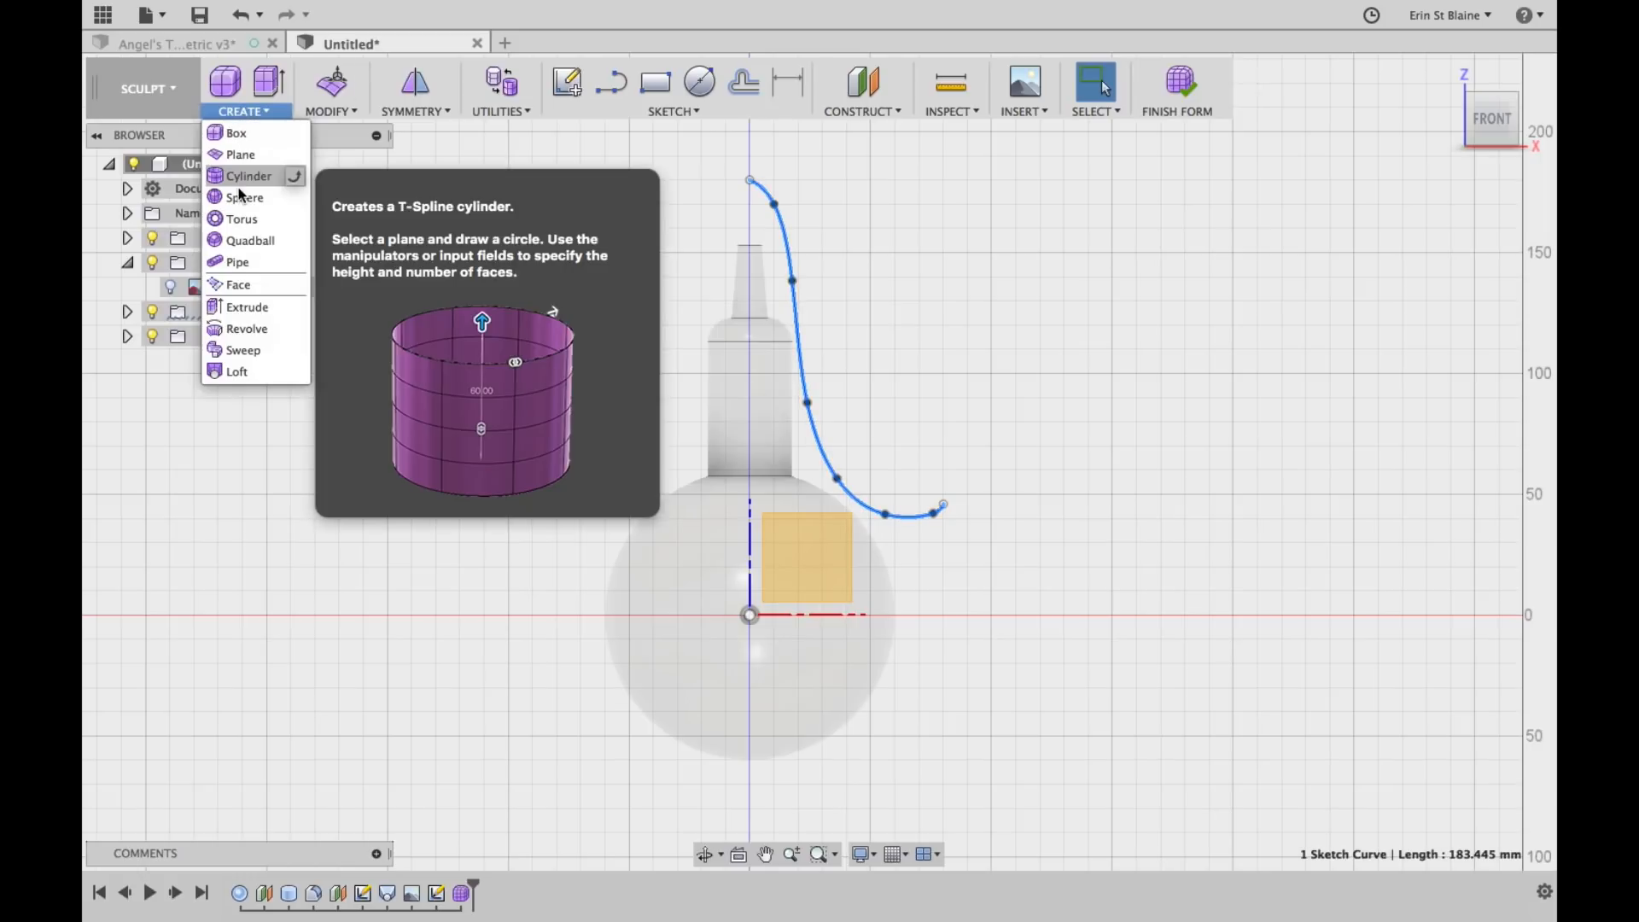
{"action": "mouse_move", "coordinate": [247, 328]}
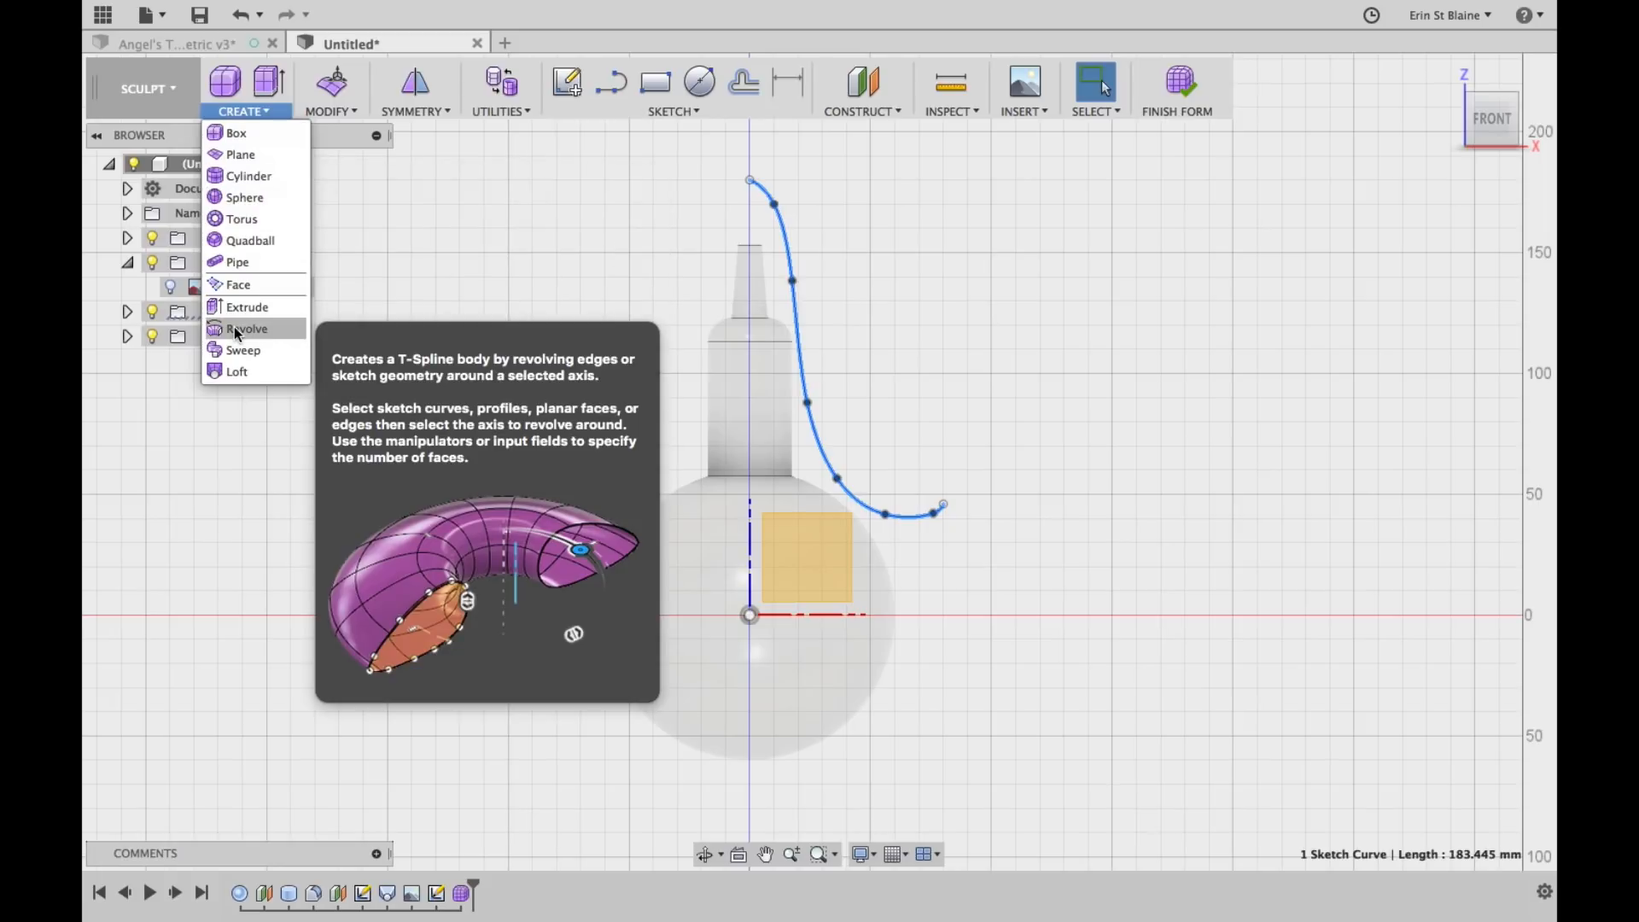
{"action": "left_click", "coordinate": [247, 327]}
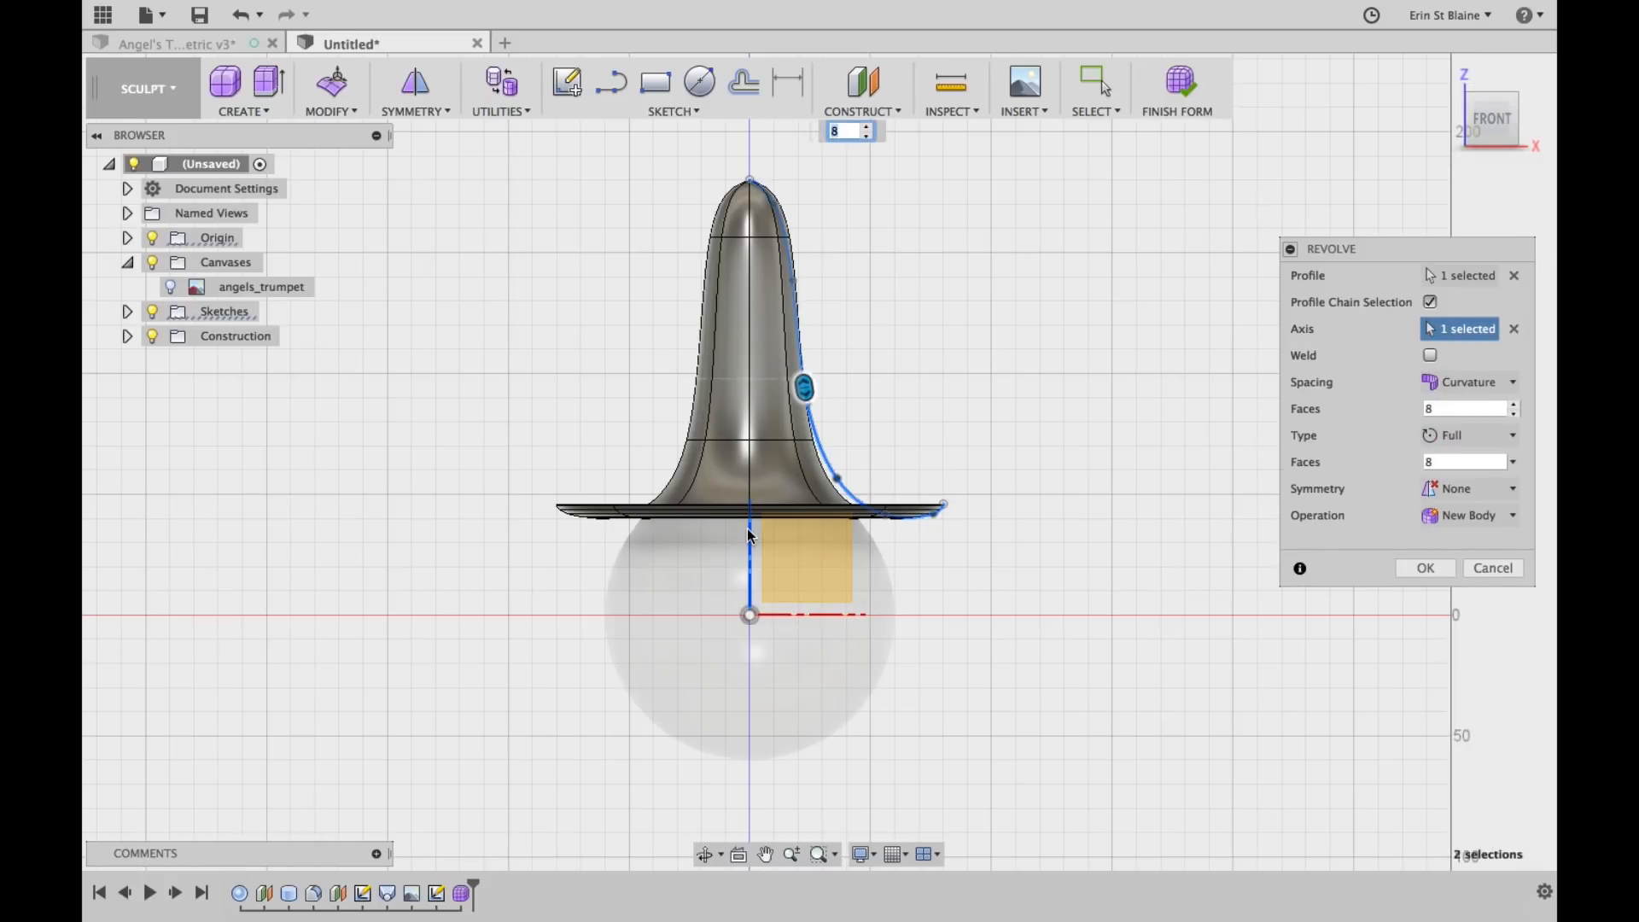
{"action": "mouse_move", "coordinate": [852, 449]}
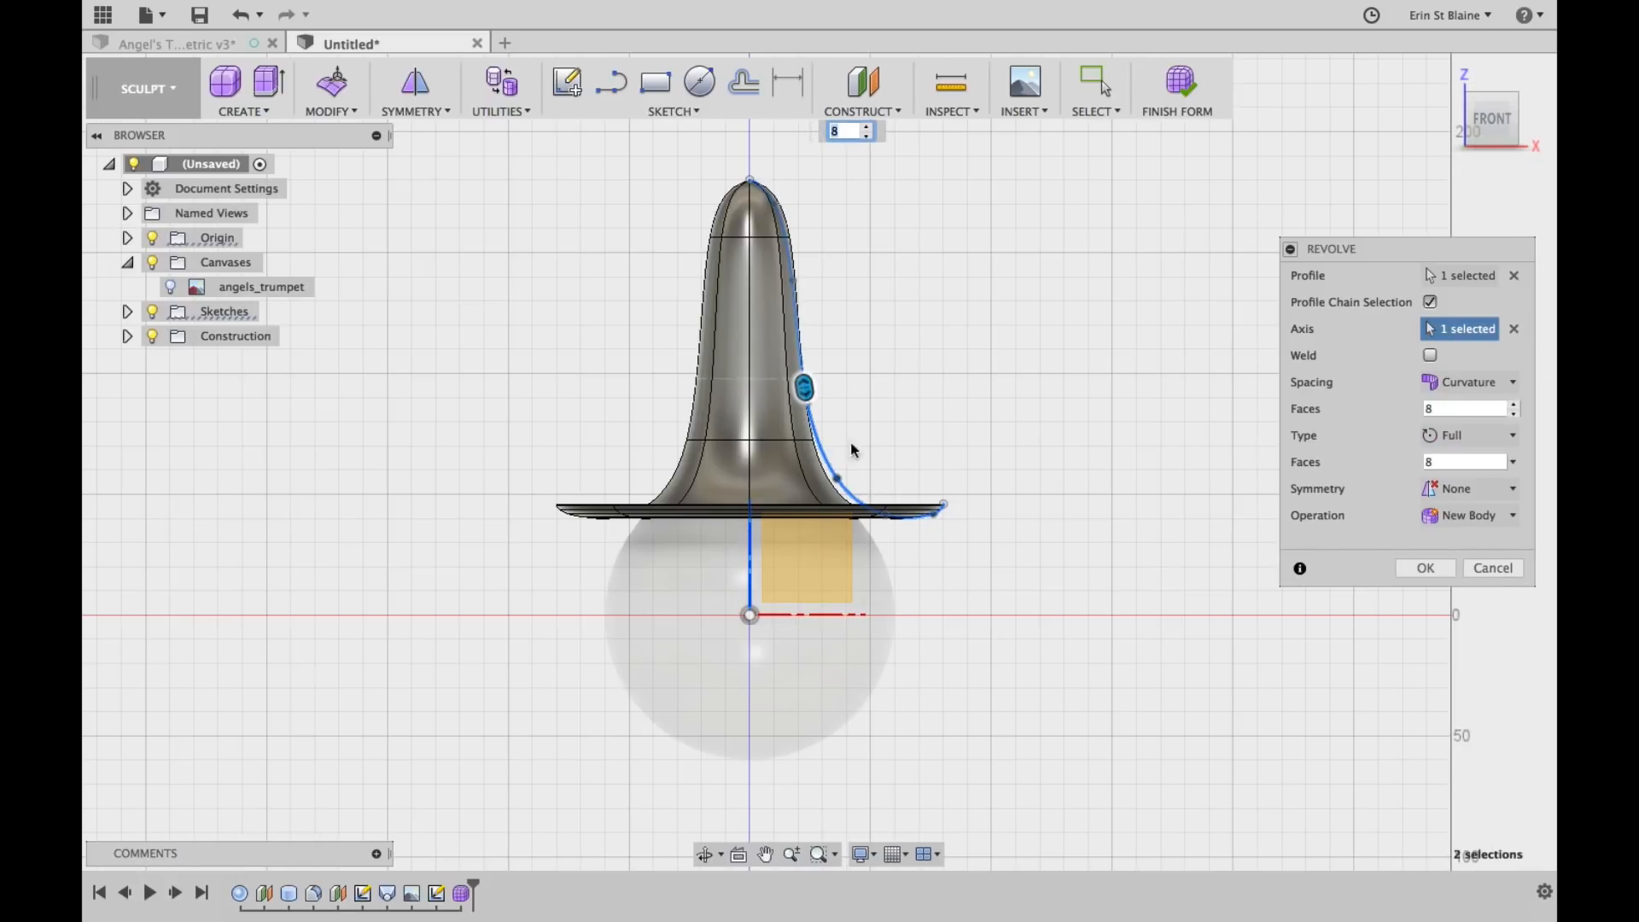
{"action": "mouse_move", "coordinate": [744, 218]}
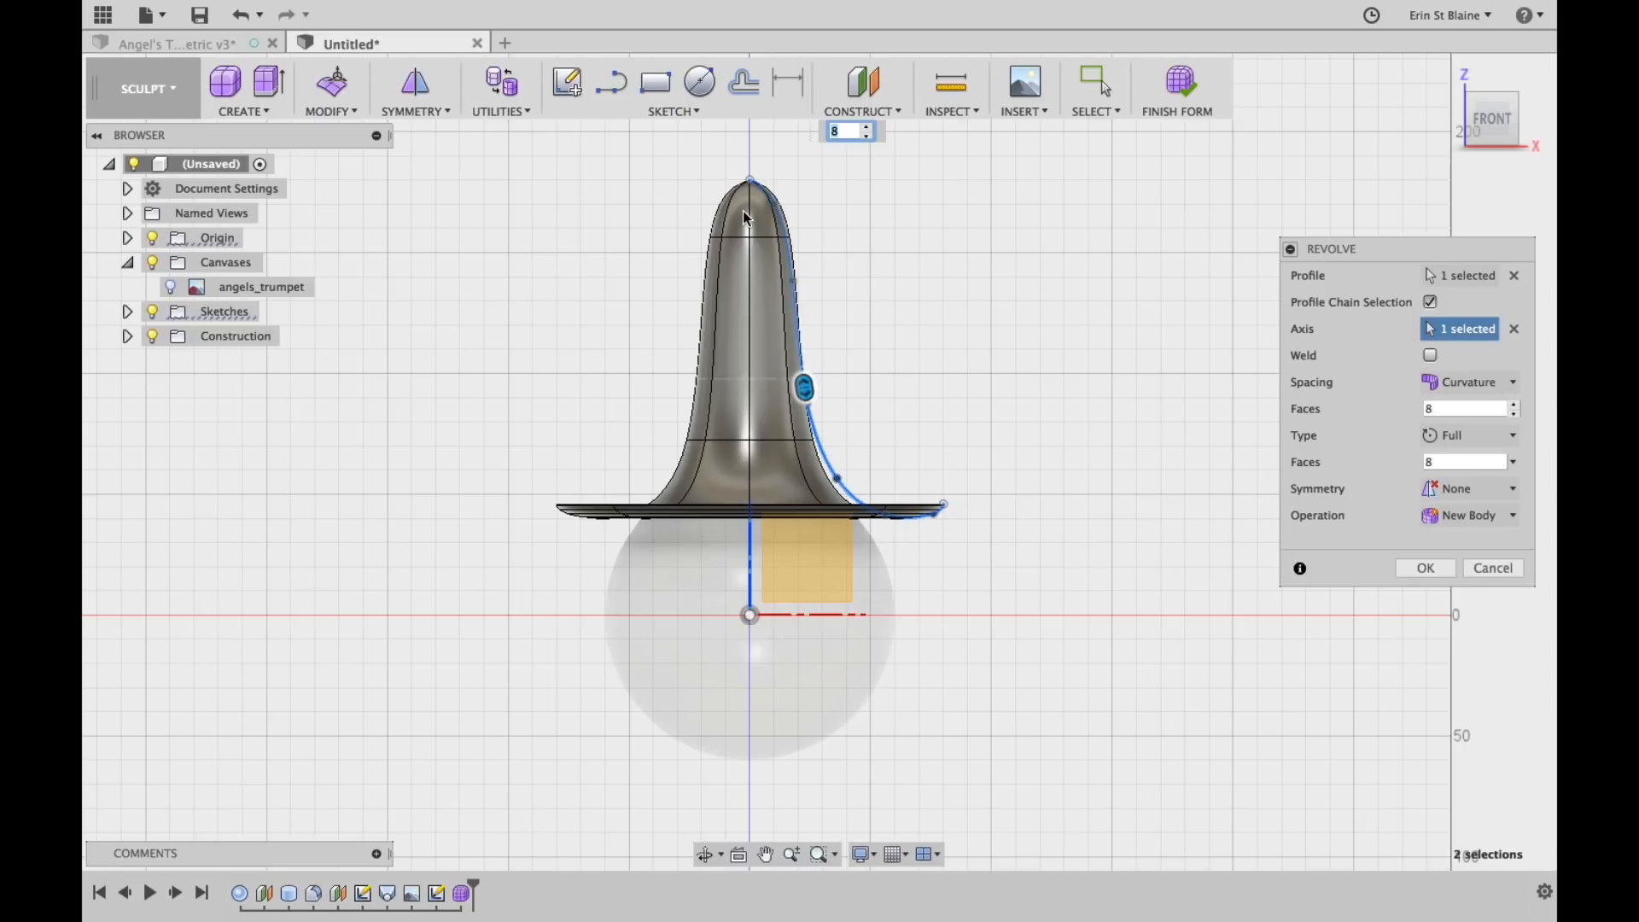
{"action": "mouse_move", "coordinate": [917, 437]}
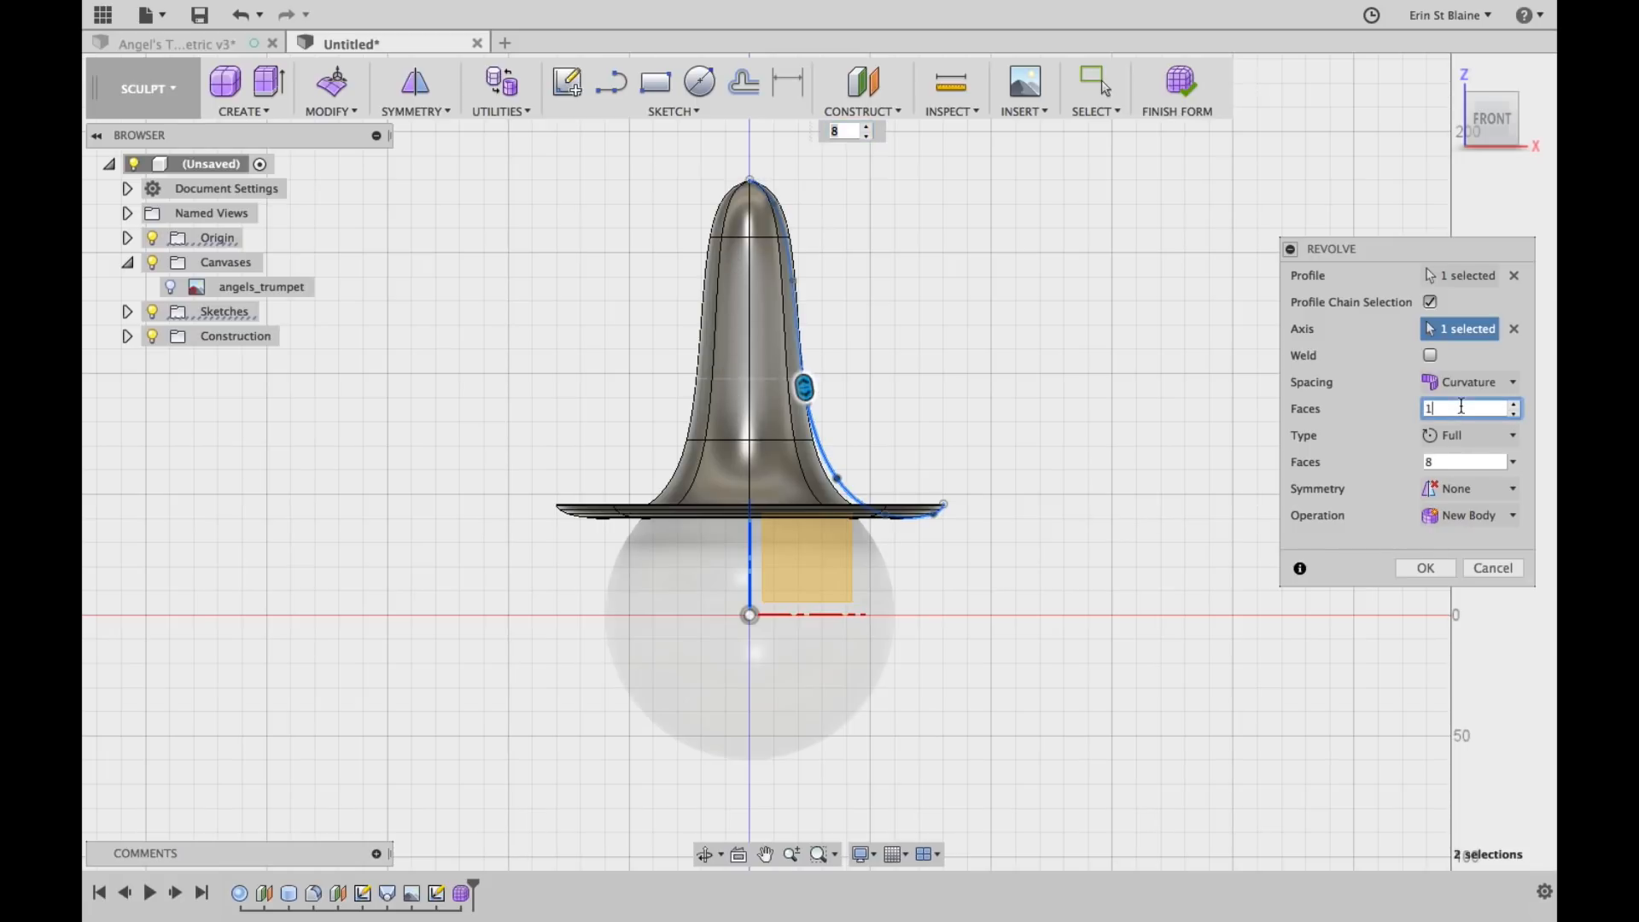
{"action": "type", "text": "10"}
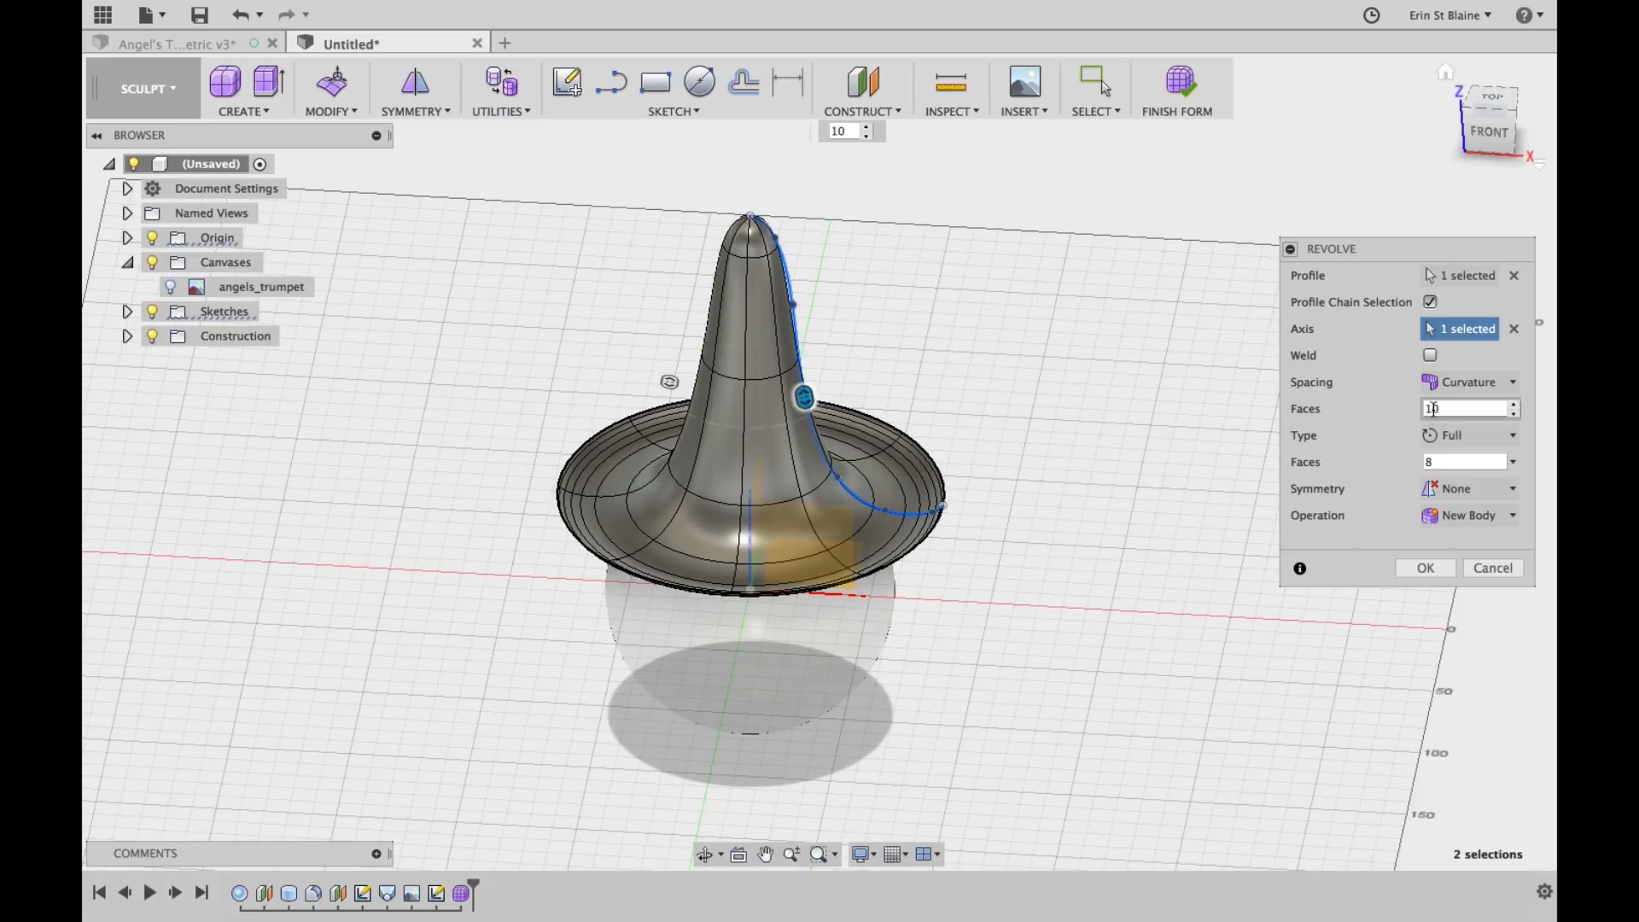
{"action": "type", "text": "12"}
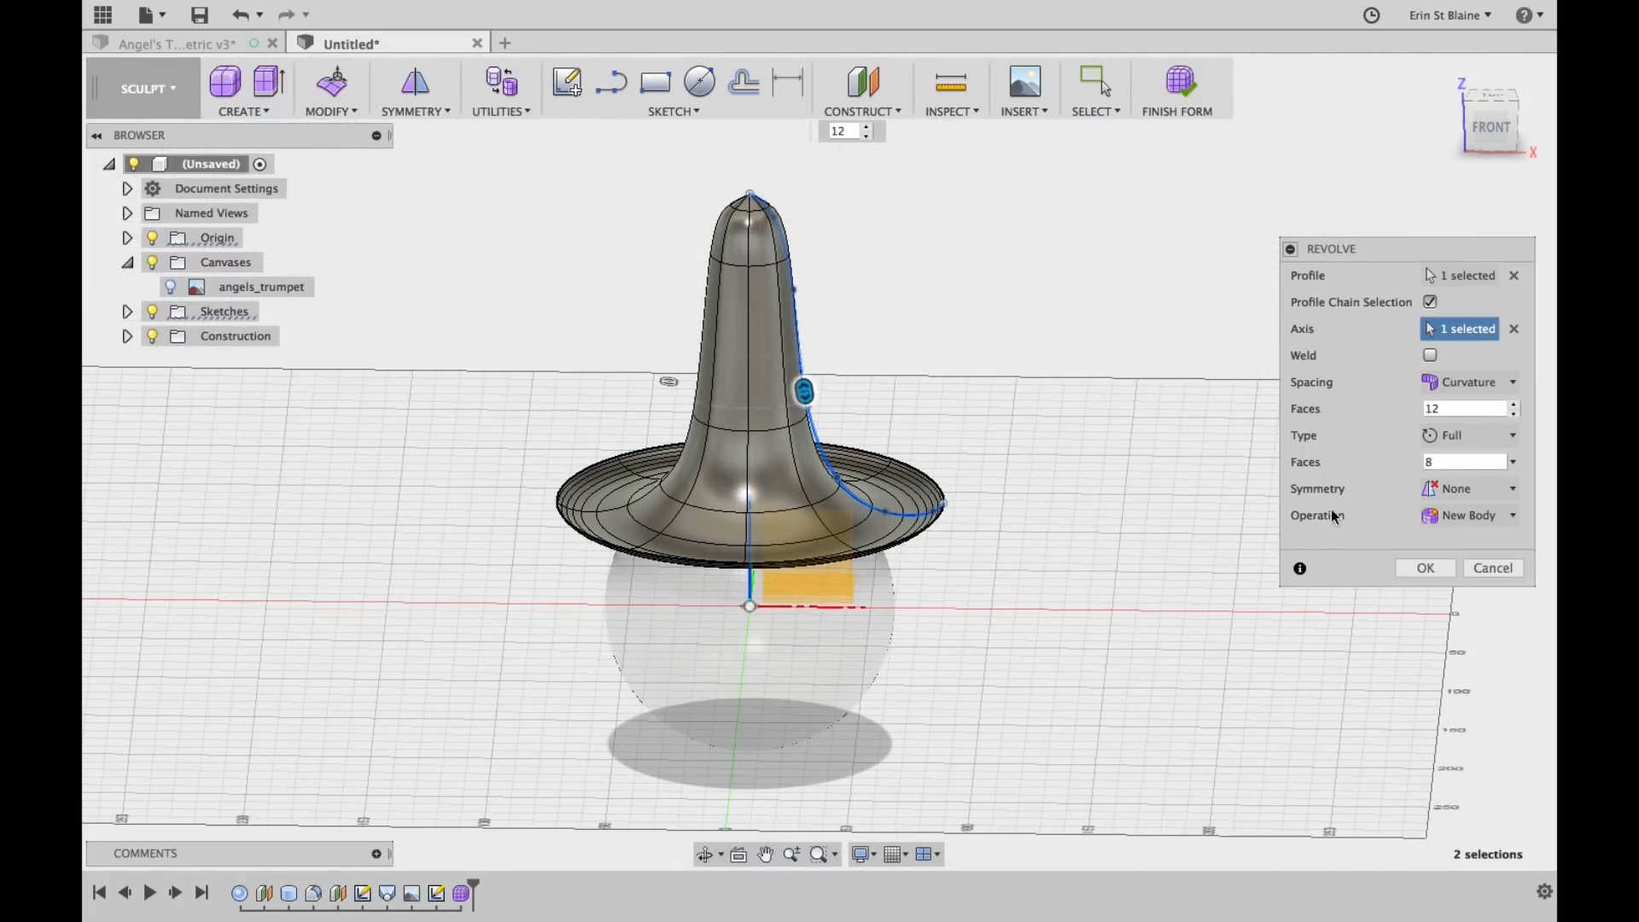
{"action": "type", "text": "30"}
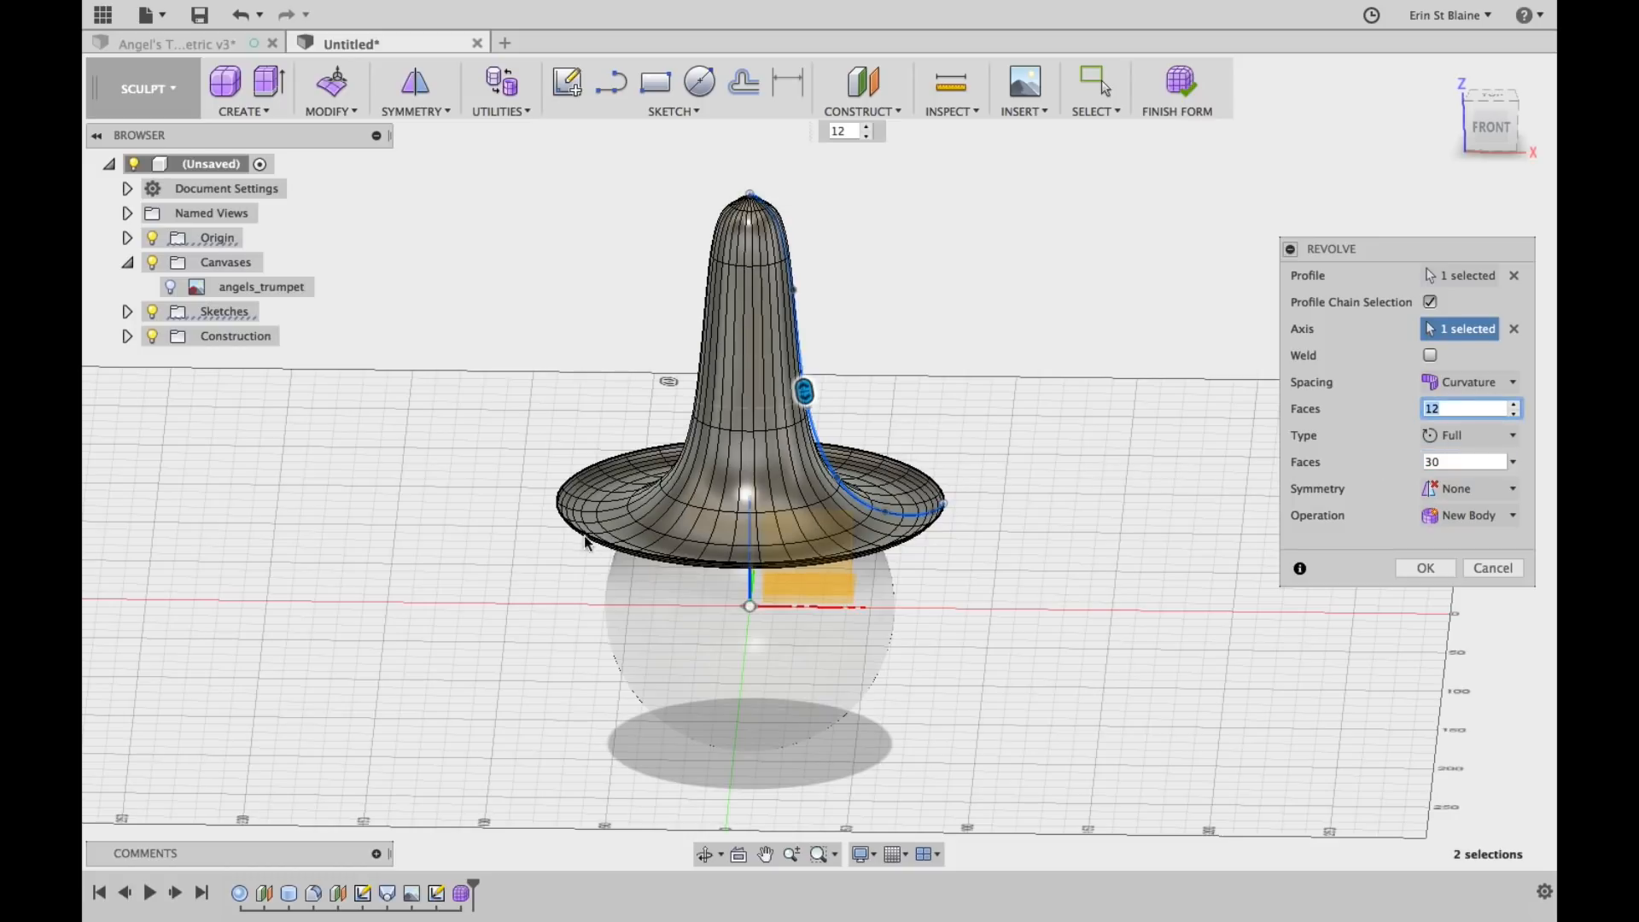
{"action": "mouse_move", "coordinate": [847, 434]}
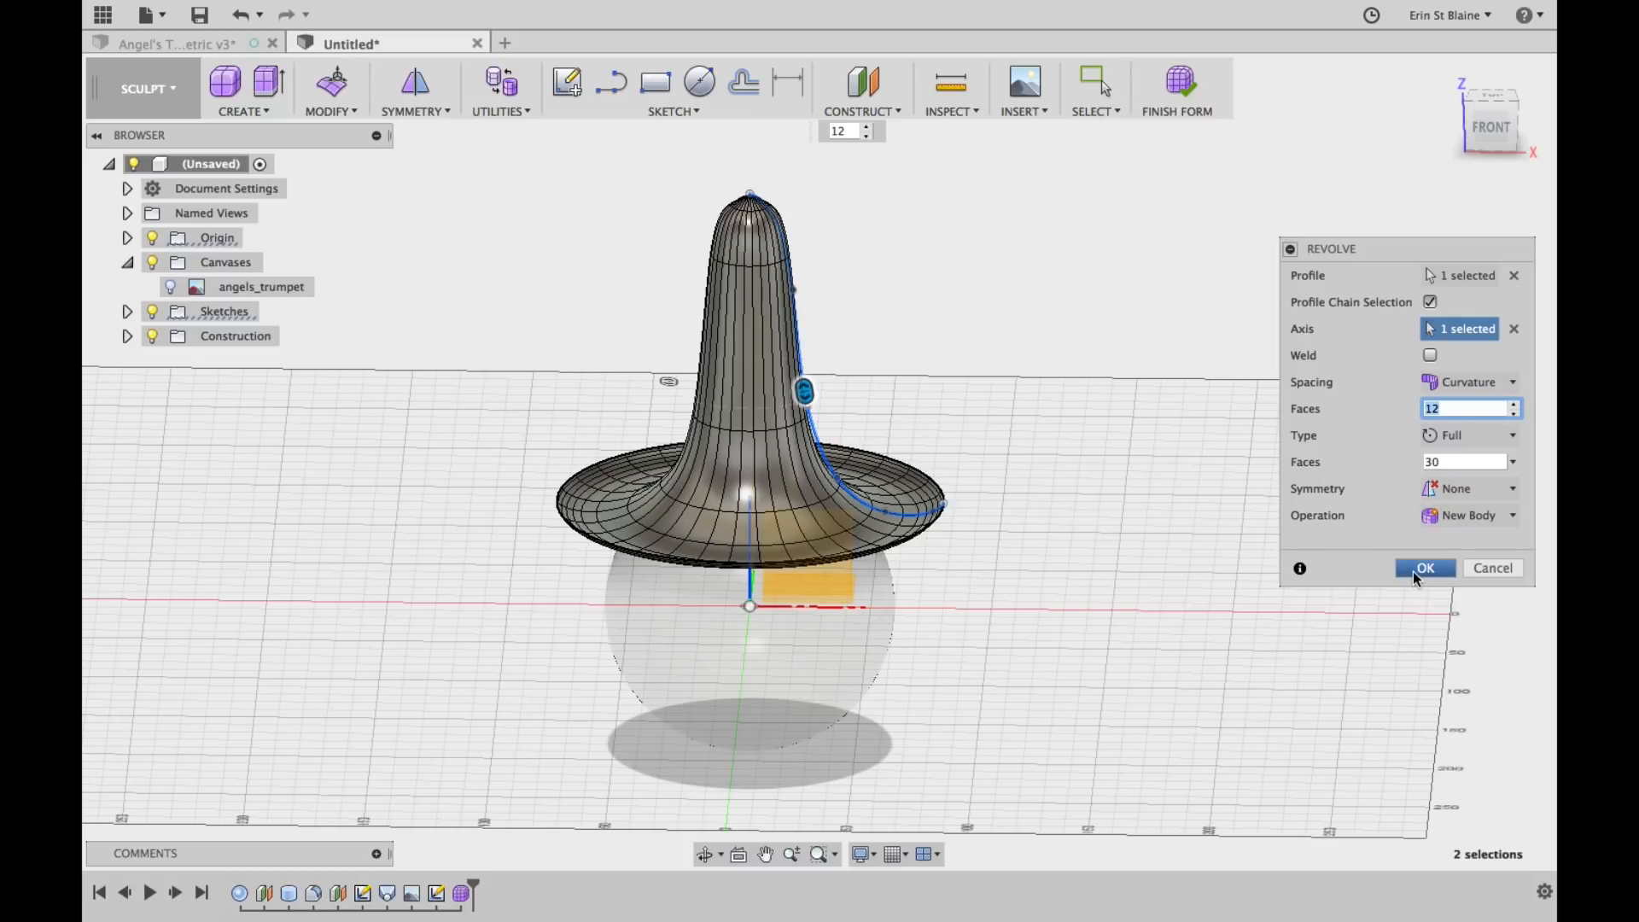
Confirm the Revolve to create the T-Spline trumpet body
{"action": "left_click", "coordinate": [1424, 568]}
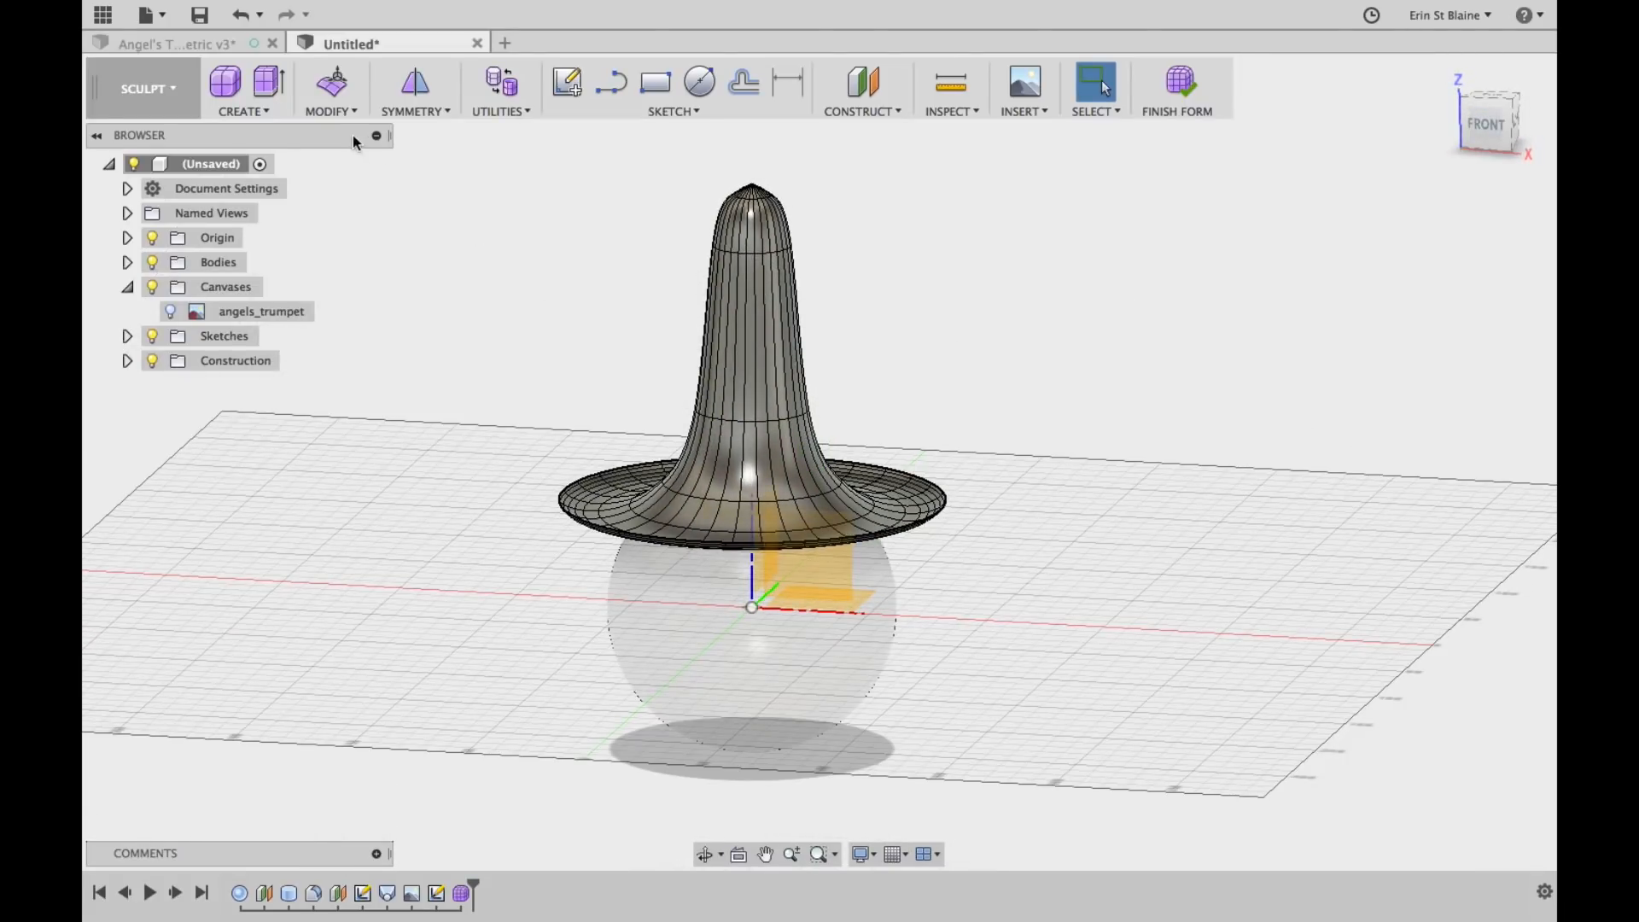
{"action": "mouse_move", "coordinate": [332, 82]}
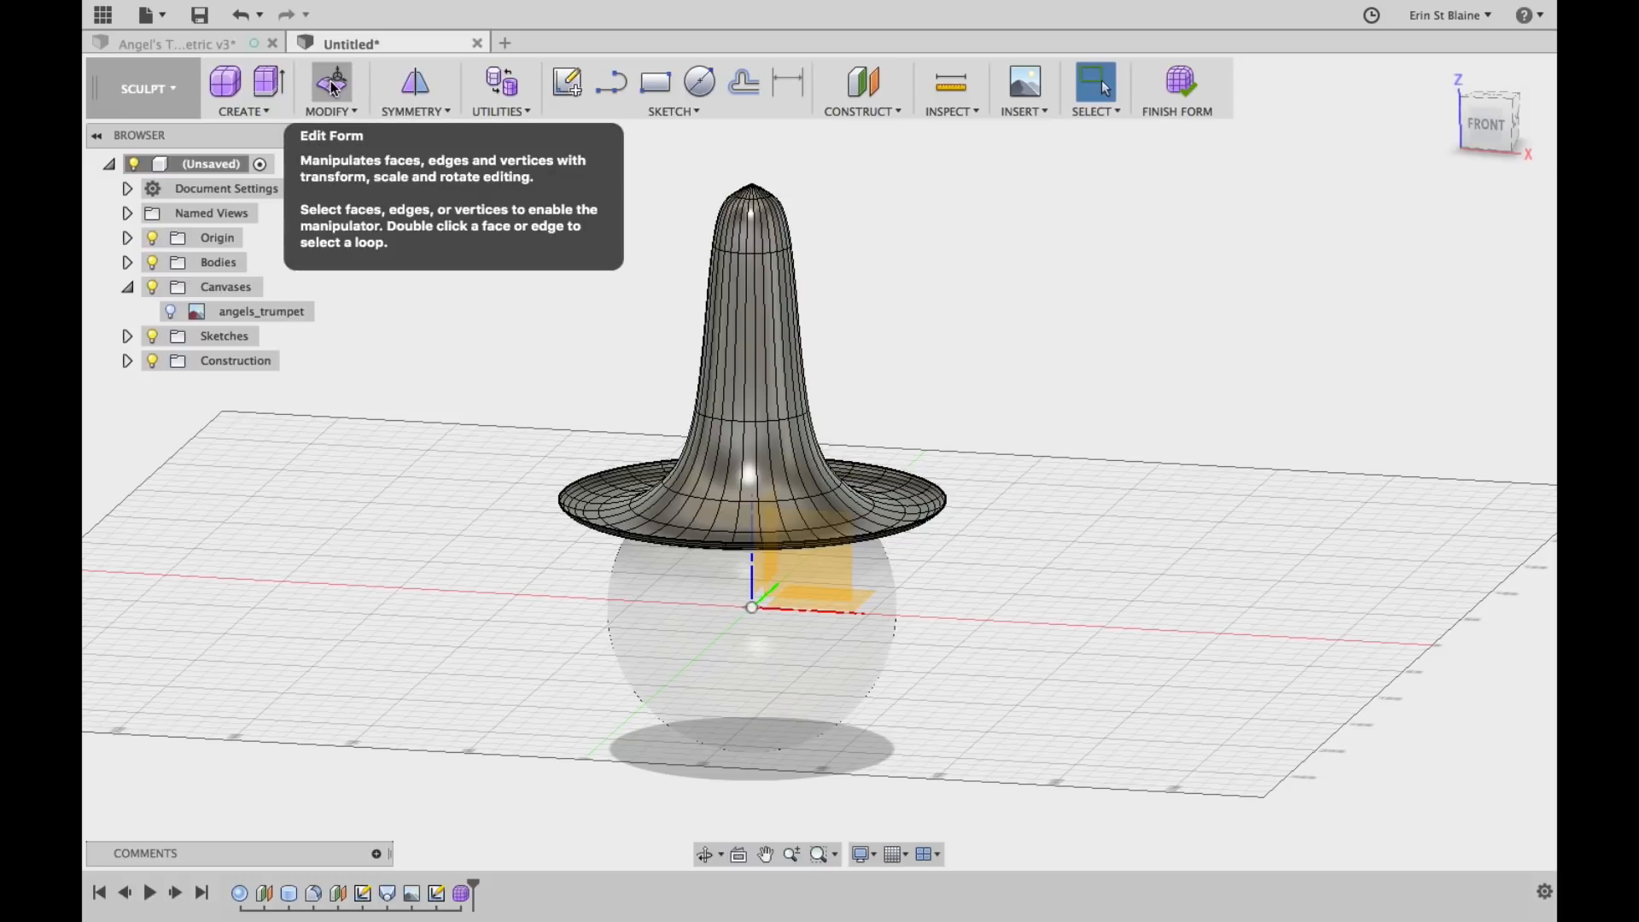
Begin Edit Form on the trumpet body, switching the selection filter from vertices-only back to all
{"action": "left_click", "coordinate": [332, 82]}
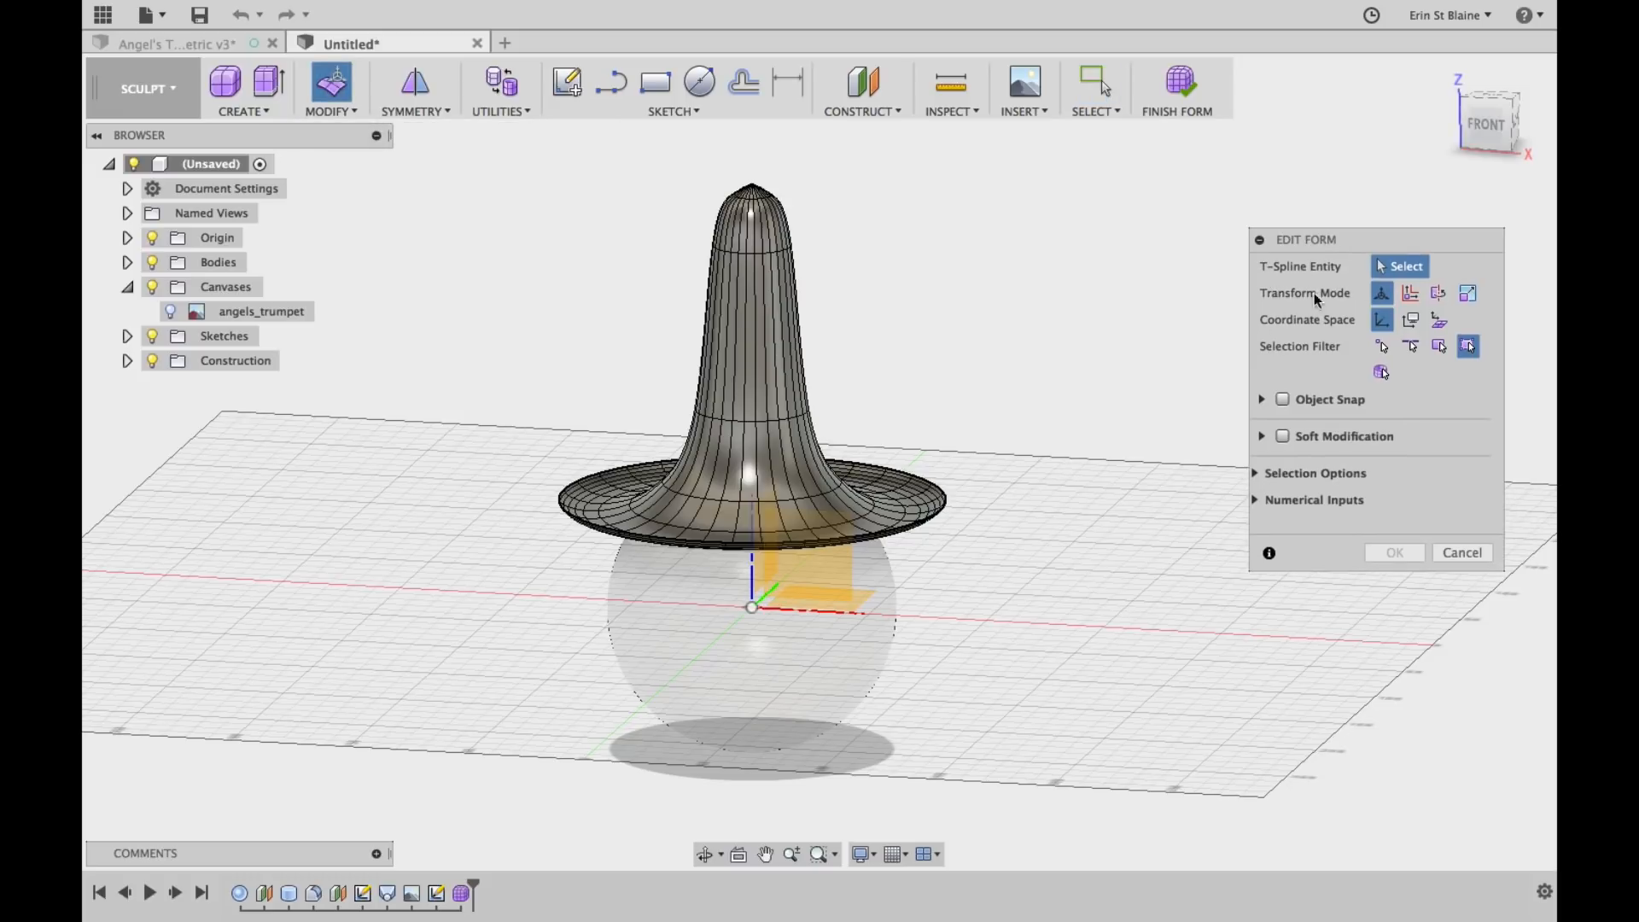
{"action": "mouse_move", "coordinate": [1381, 293]}
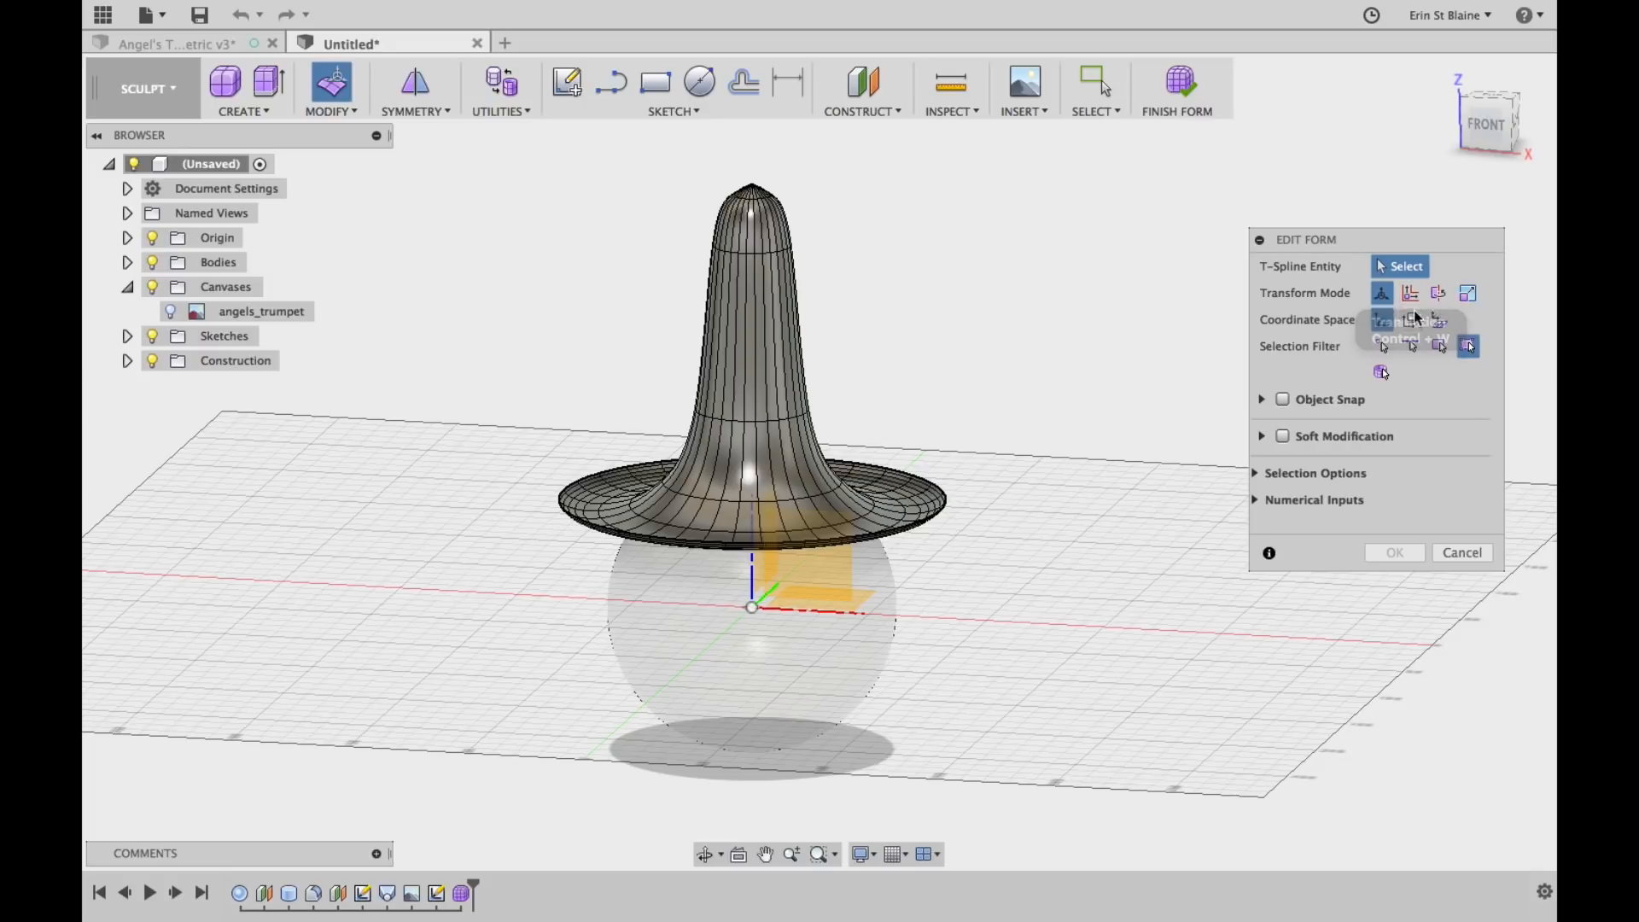
{"action": "mouse_move", "coordinate": [1381, 293]}
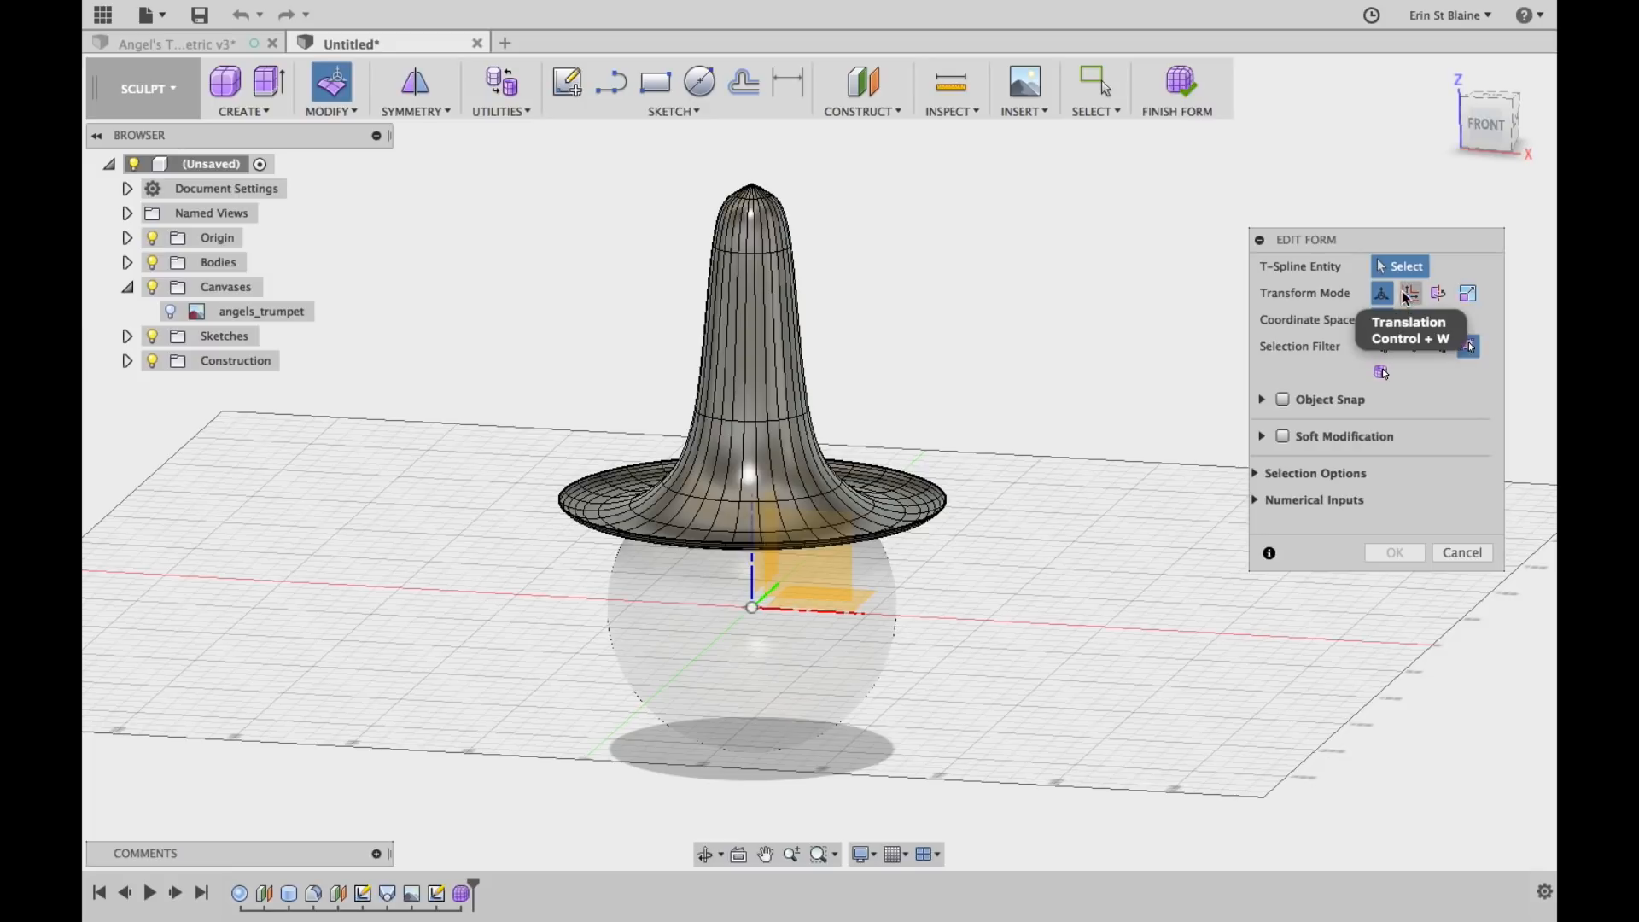
{"action": "mouse_move", "coordinate": [1410, 293]}
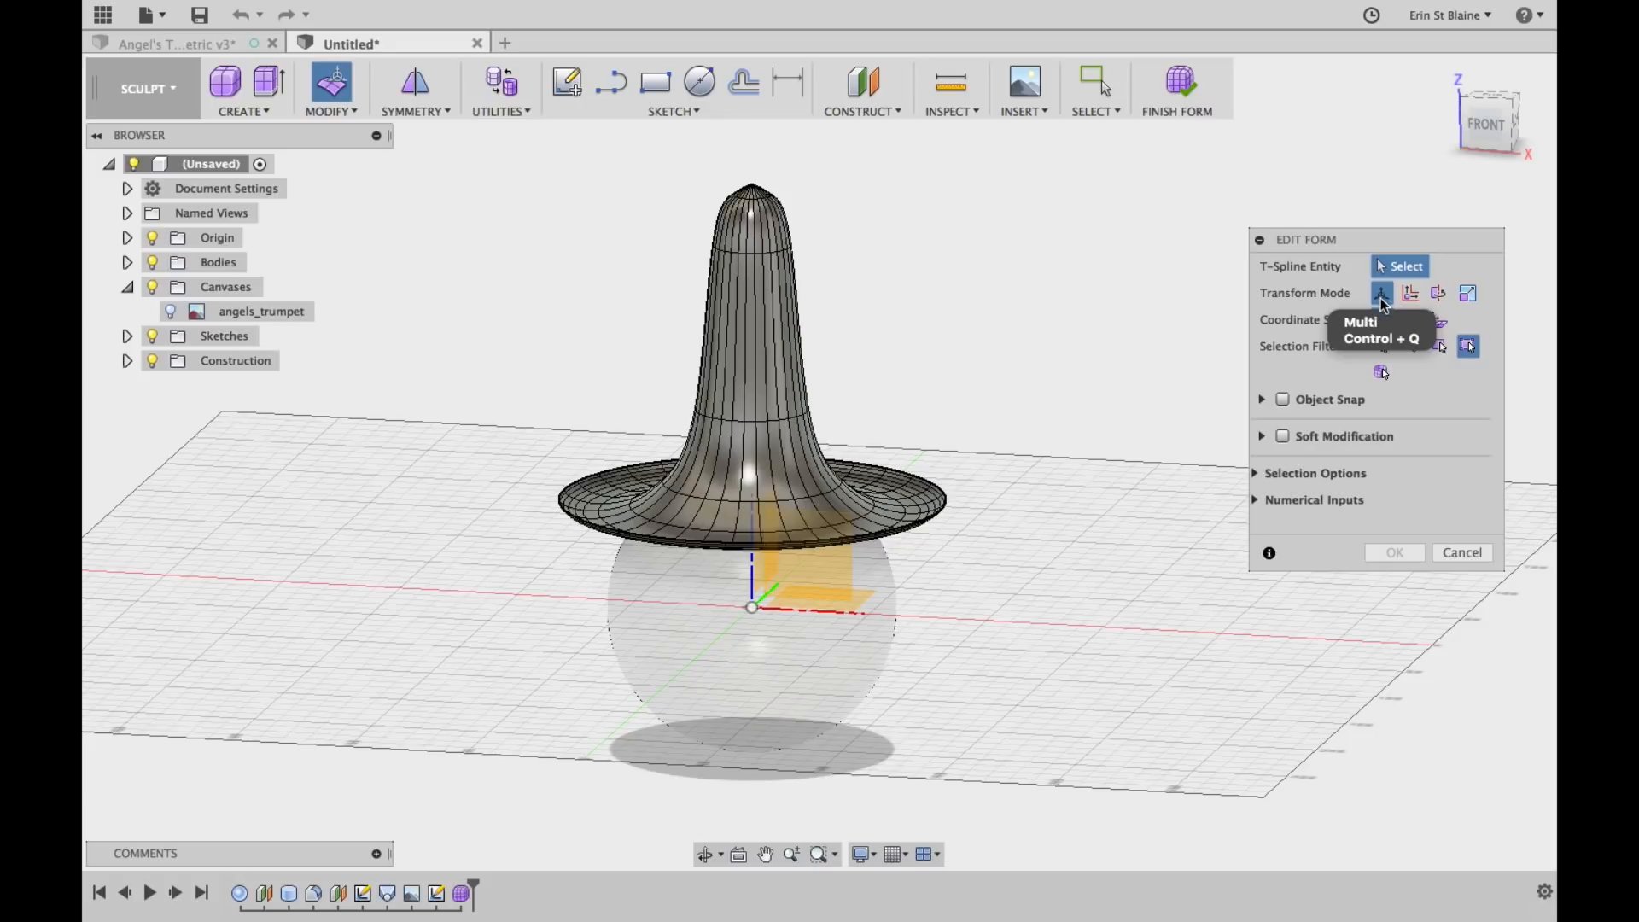
{"action": "mouse_move", "coordinate": [1383, 321]}
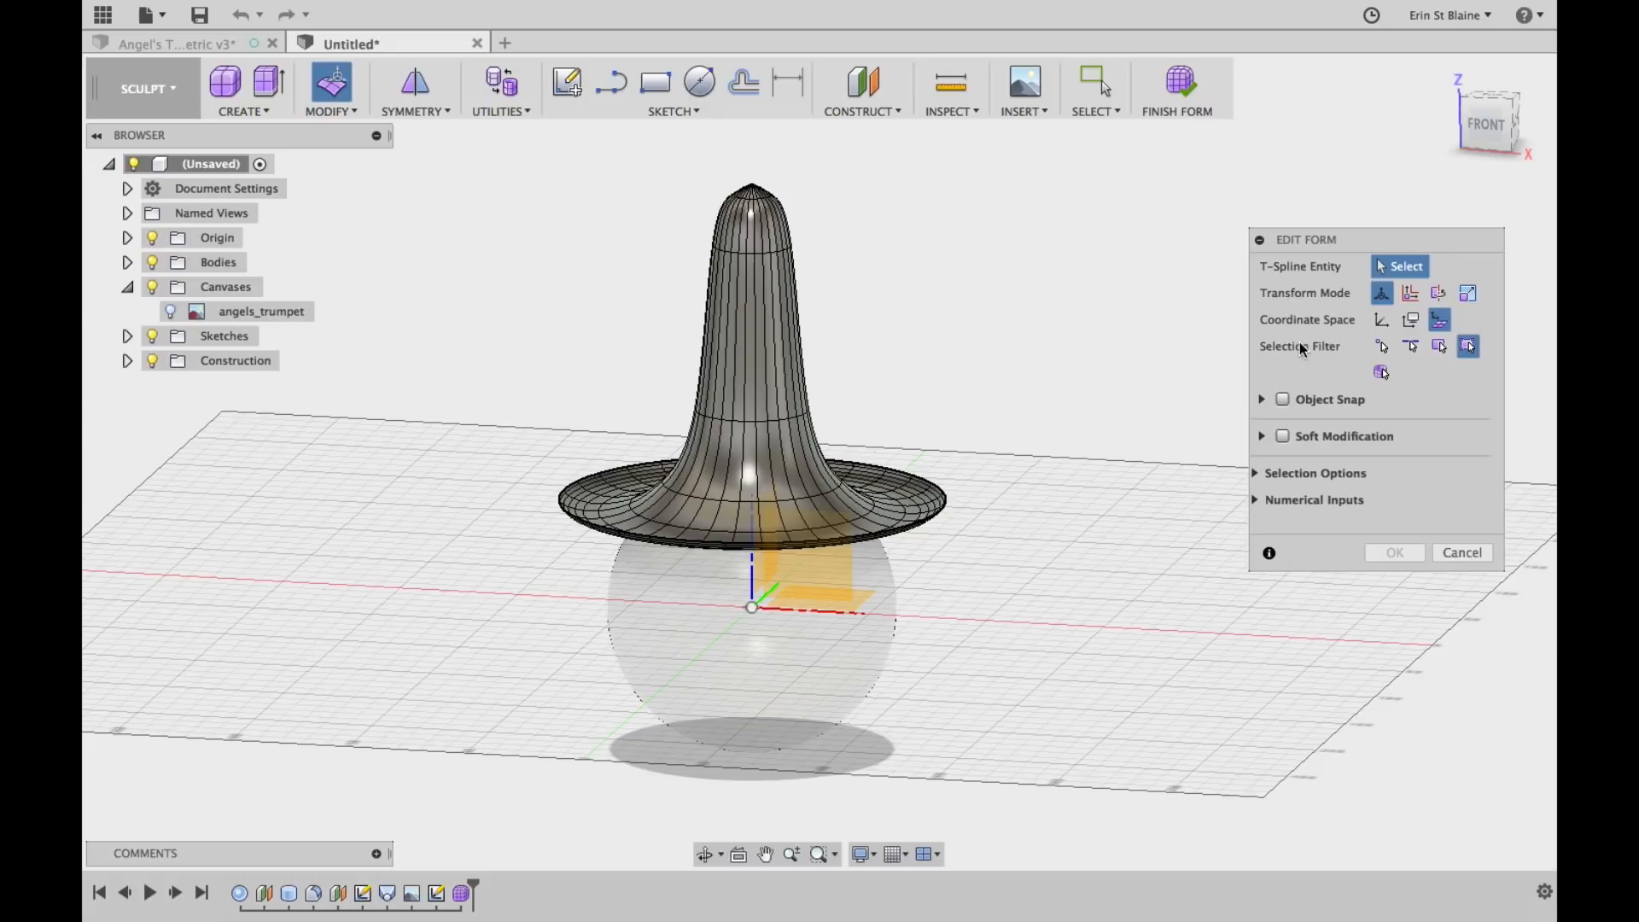
{"action": "mouse_move", "coordinate": [1380, 344]}
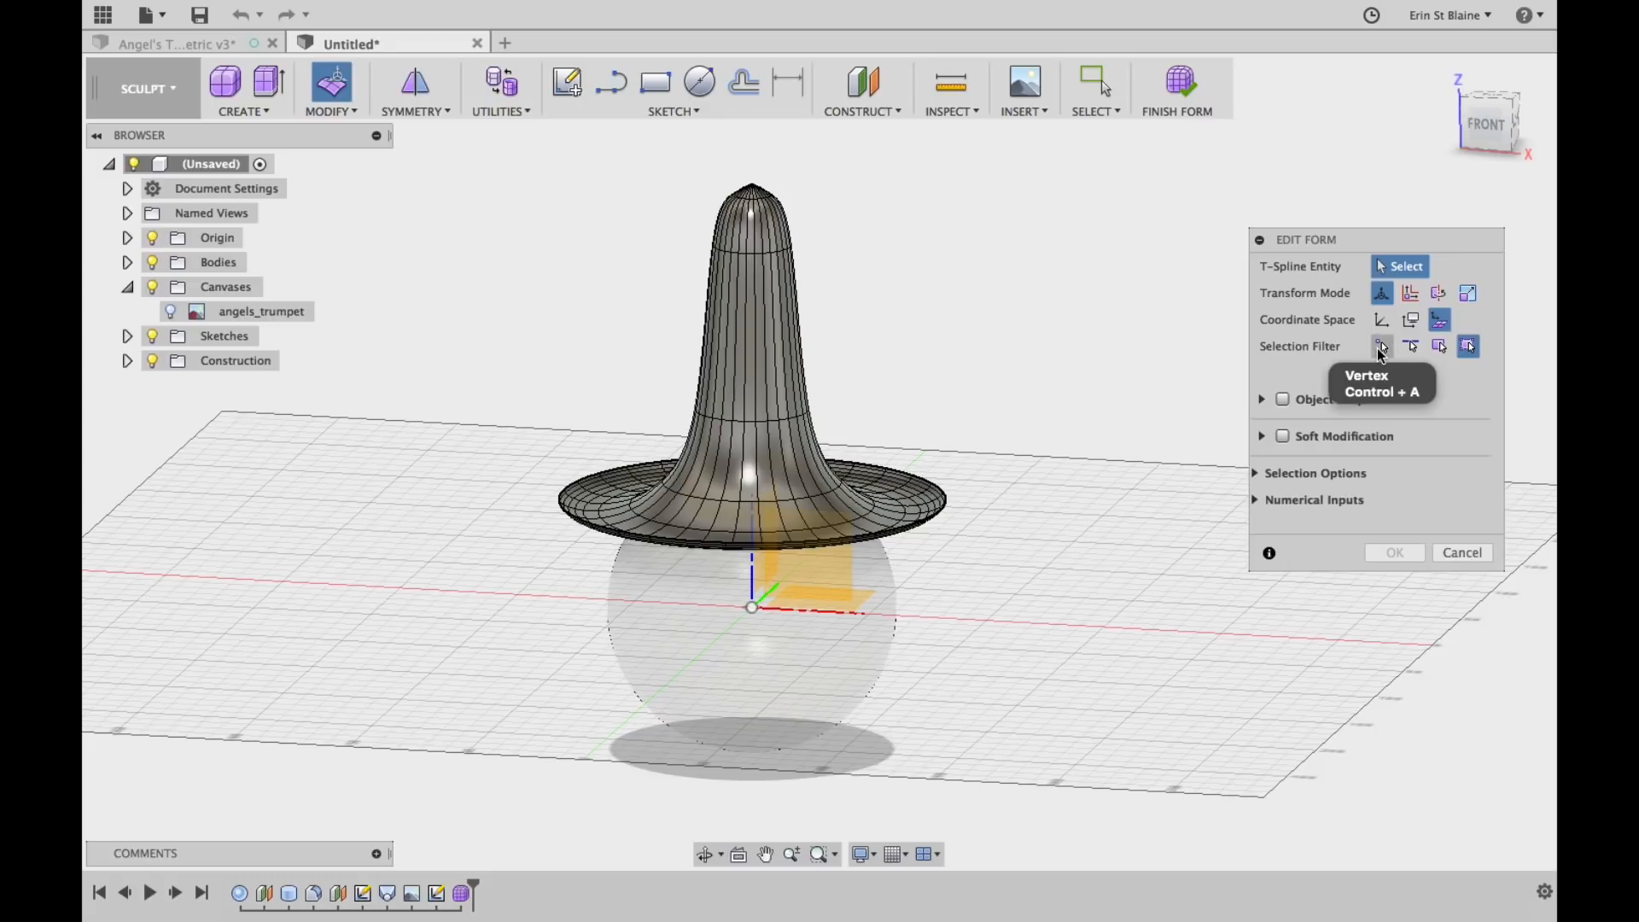
{"action": "mouse_move", "coordinate": [1439, 346]}
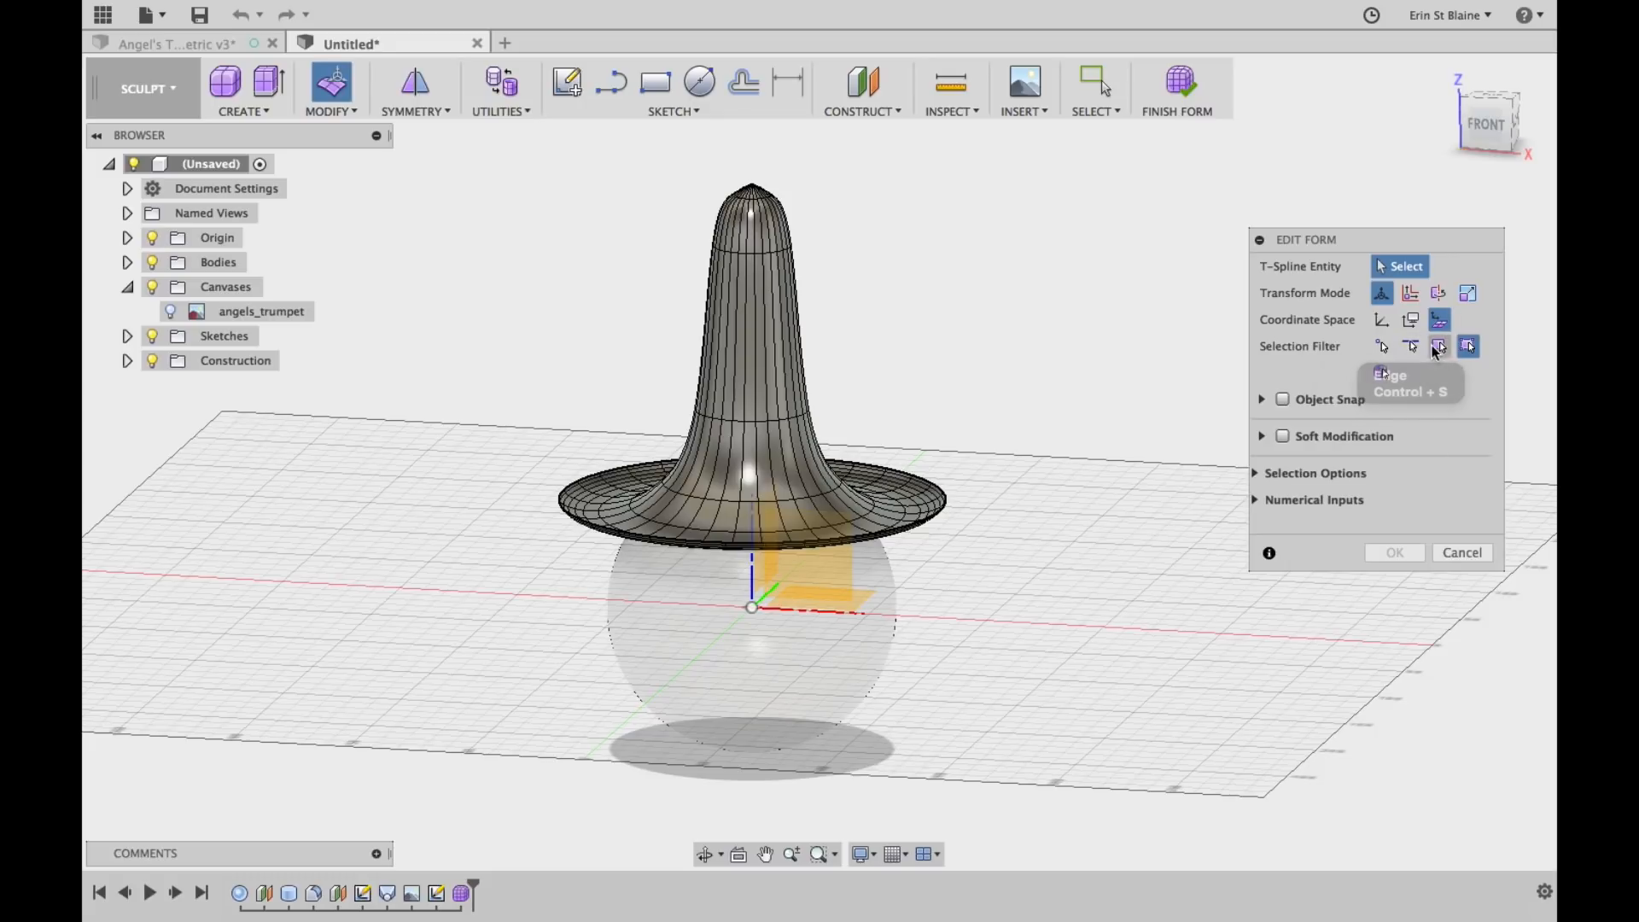
{"action": "mouse_move", "coordinate": [1467, 345]}
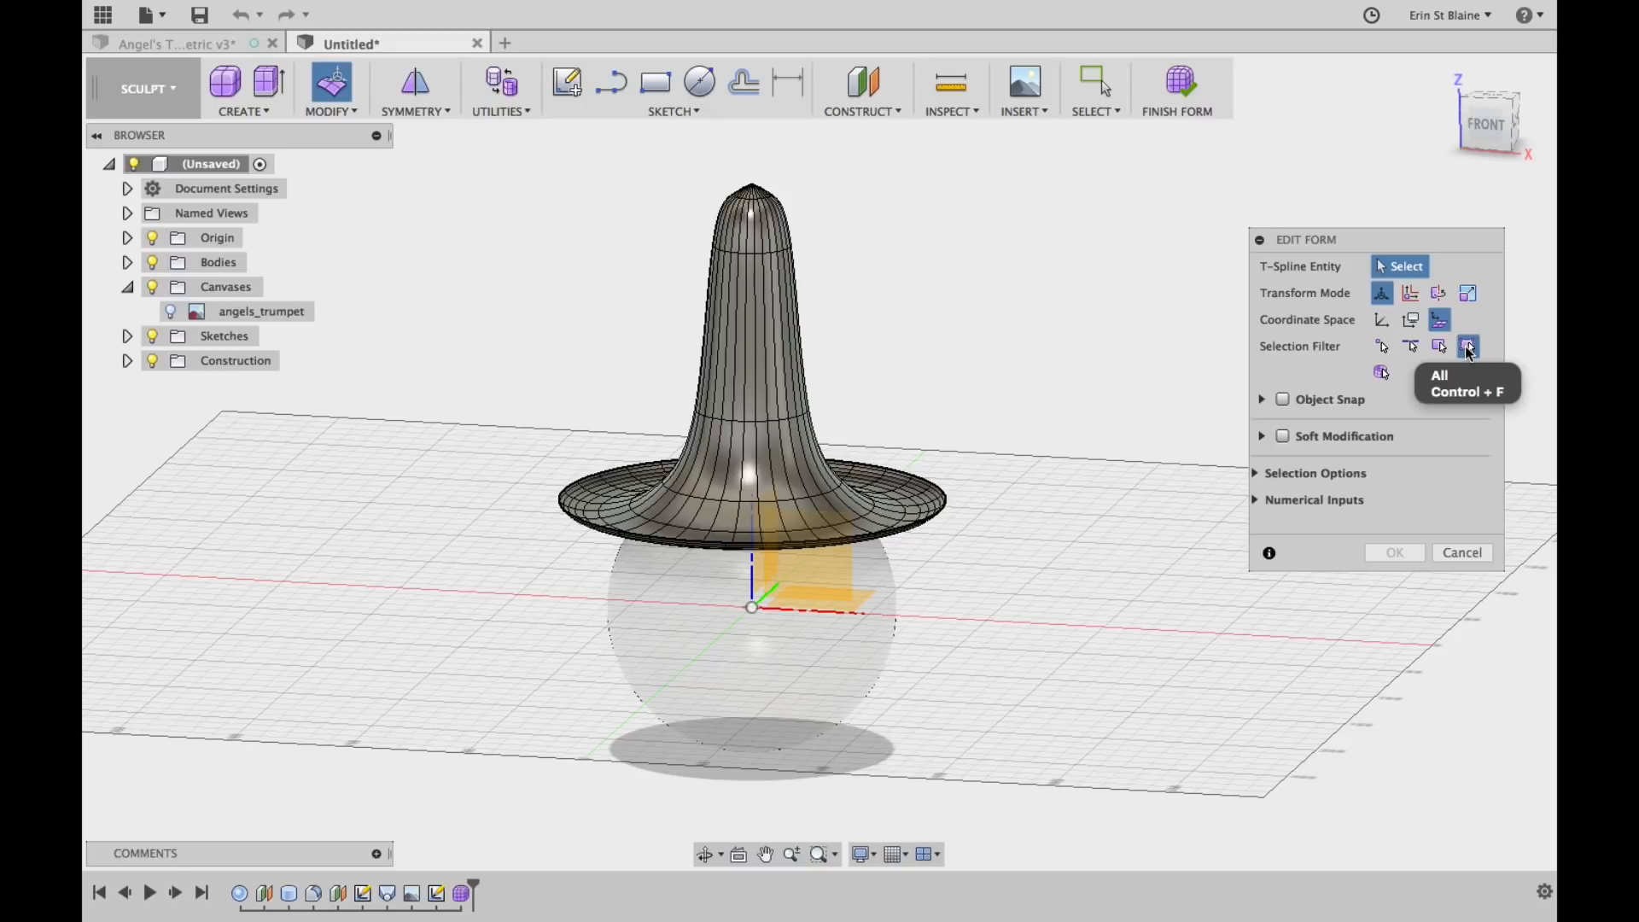
{"action": "mouse_move", "coordinate": [1381, 346]}
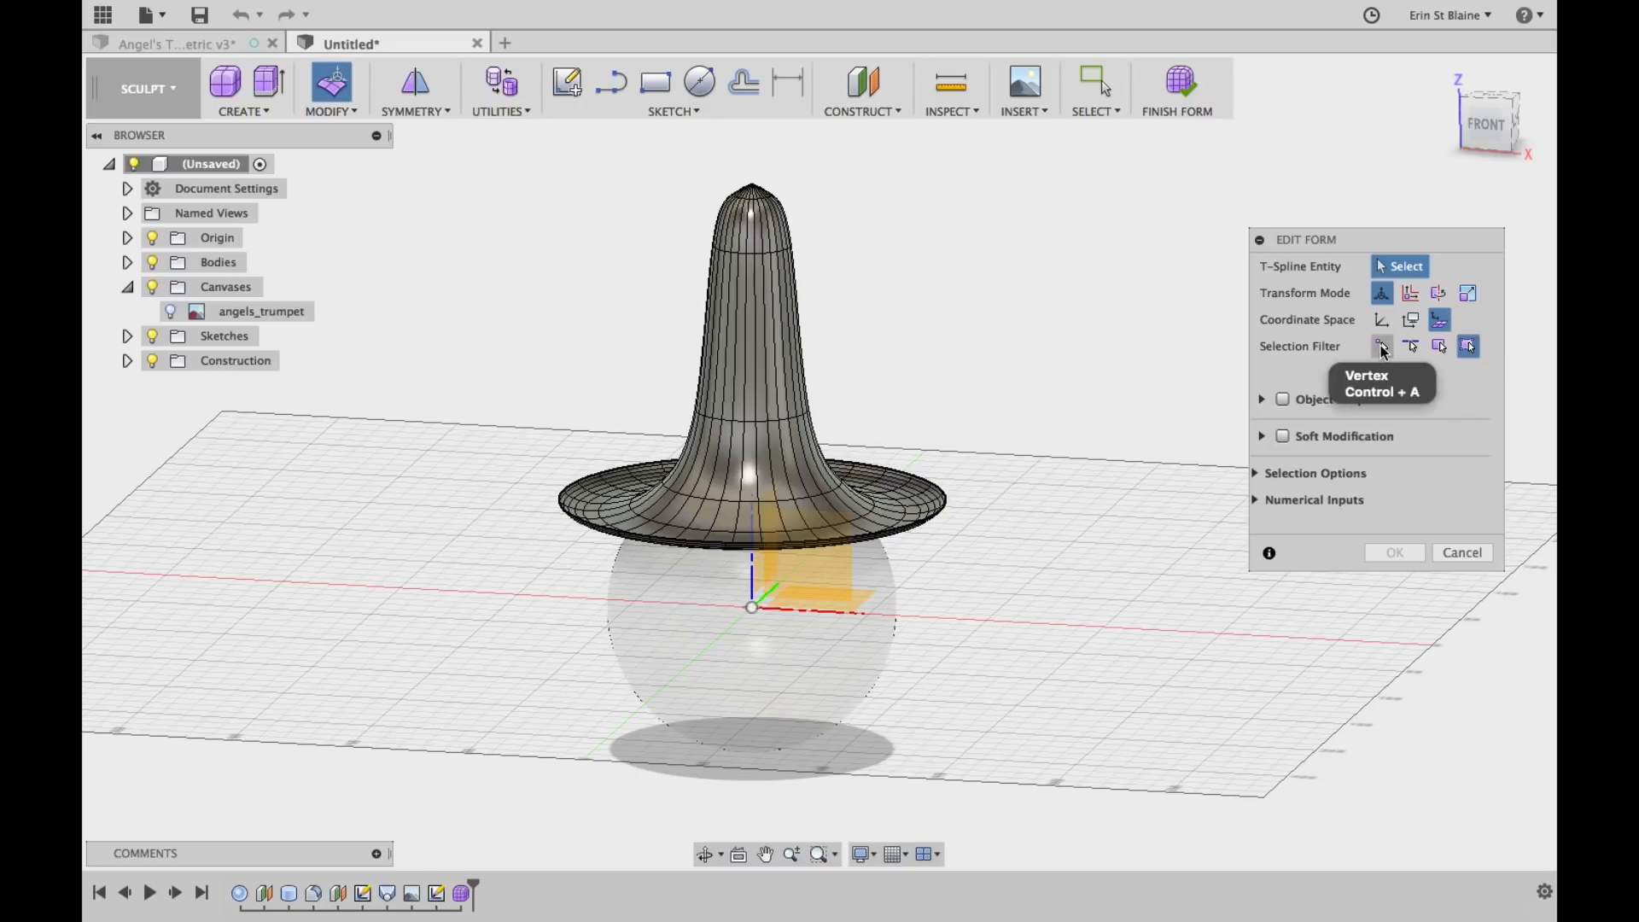
{"action": "left_click", "coordinate": [1381, 345]}
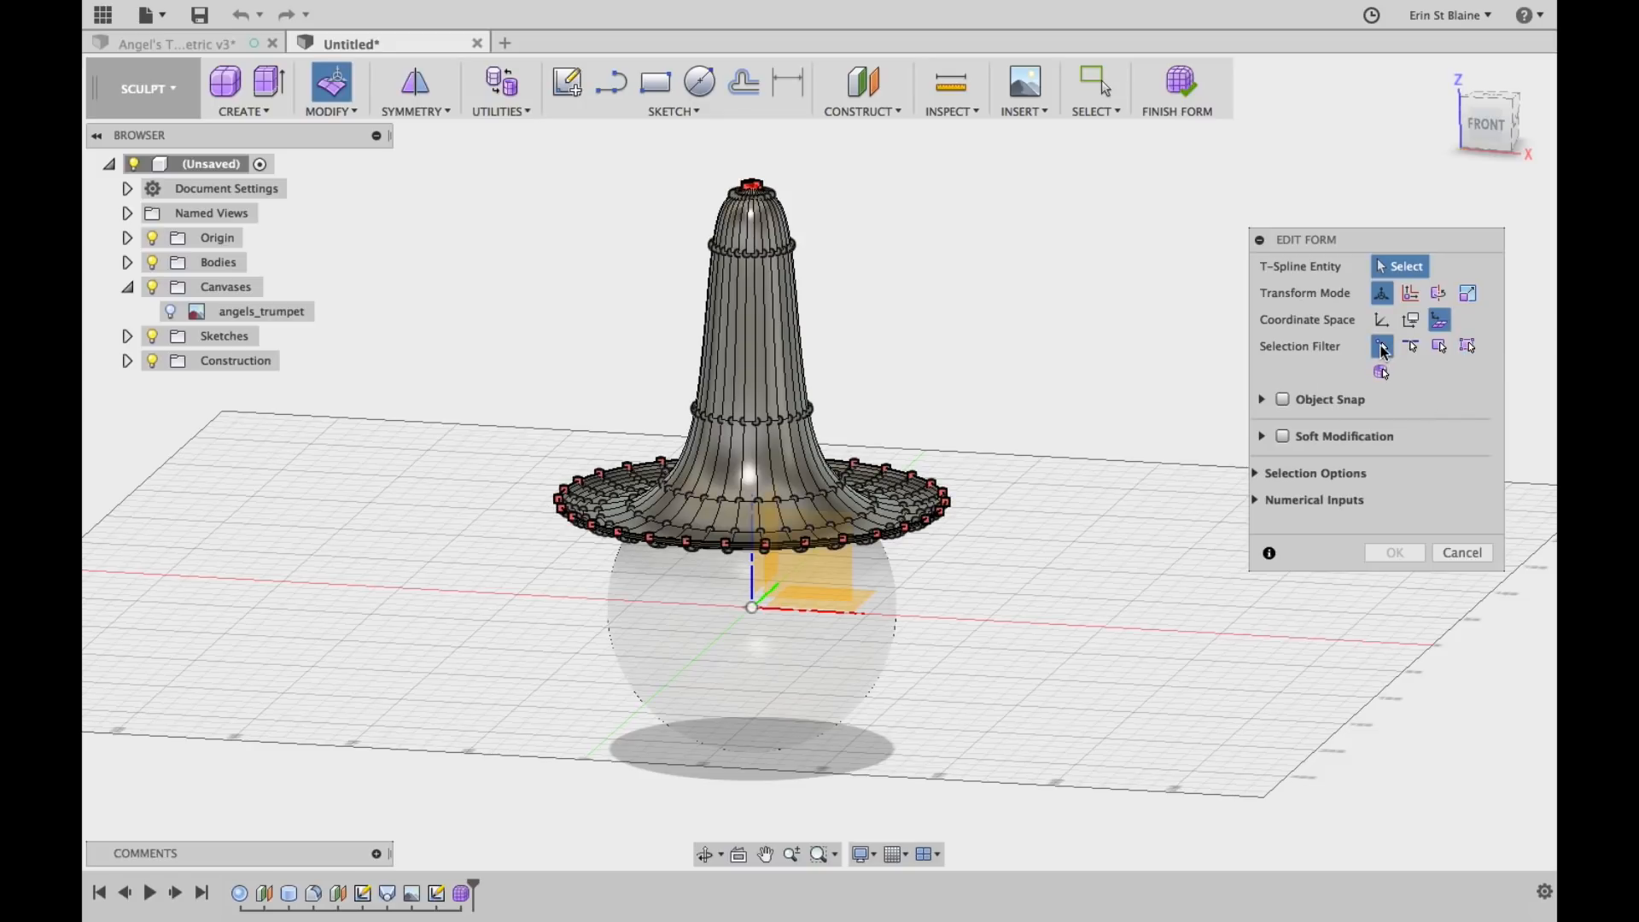
{"action": "left_click", "coordinate": [1467, 345]}
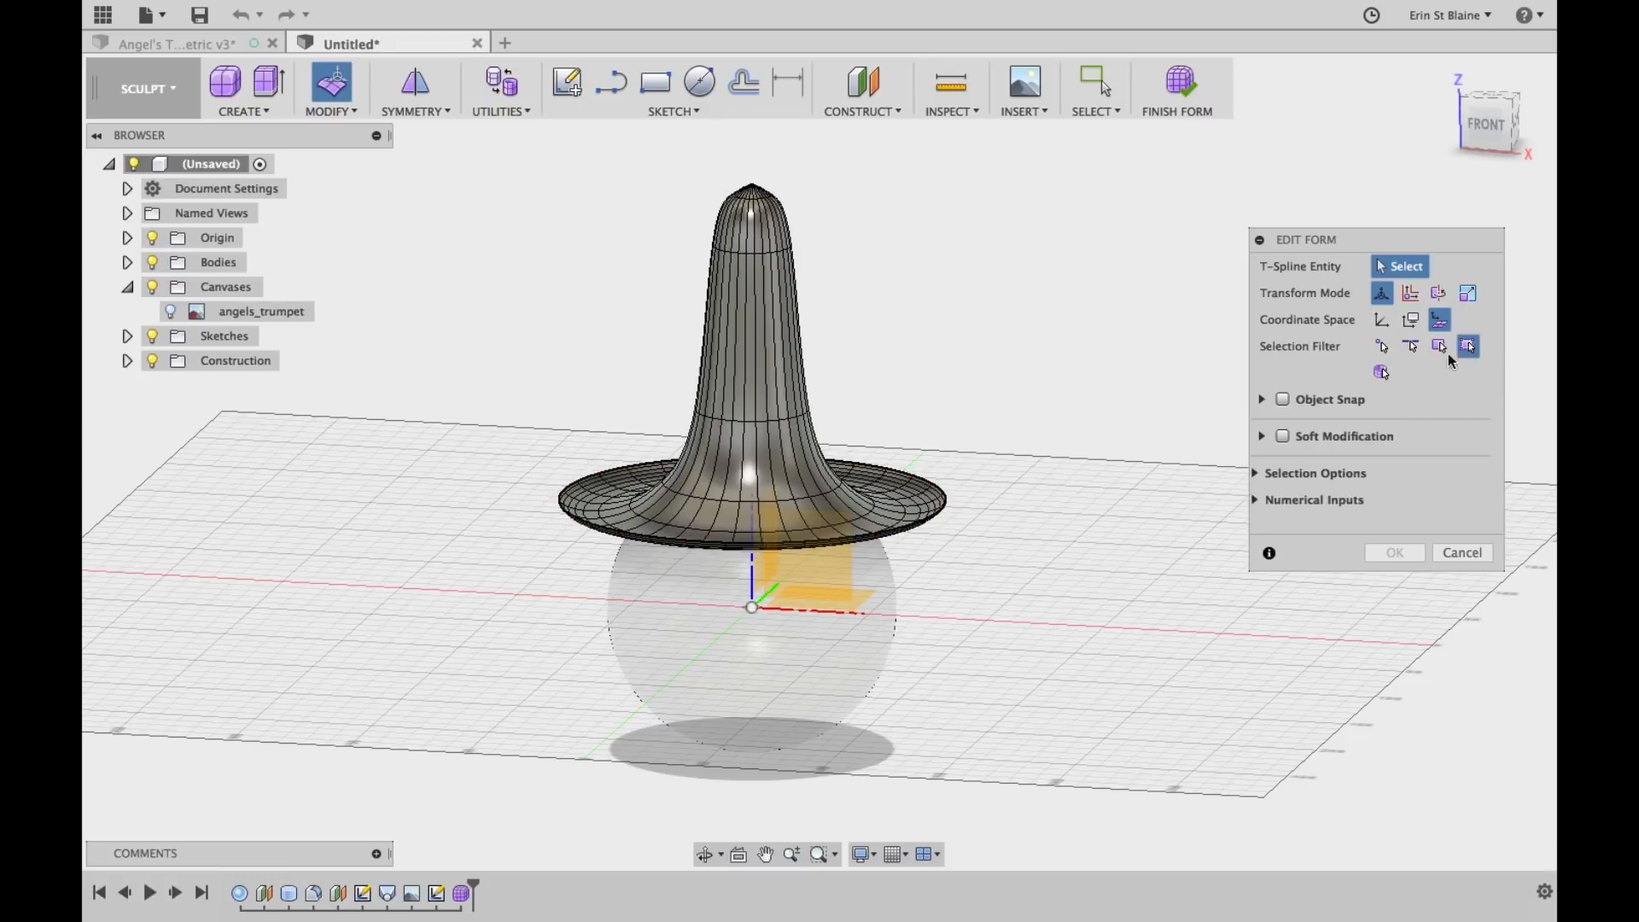
{"action": "mouse_move", "coordinate": [1366, 141]}
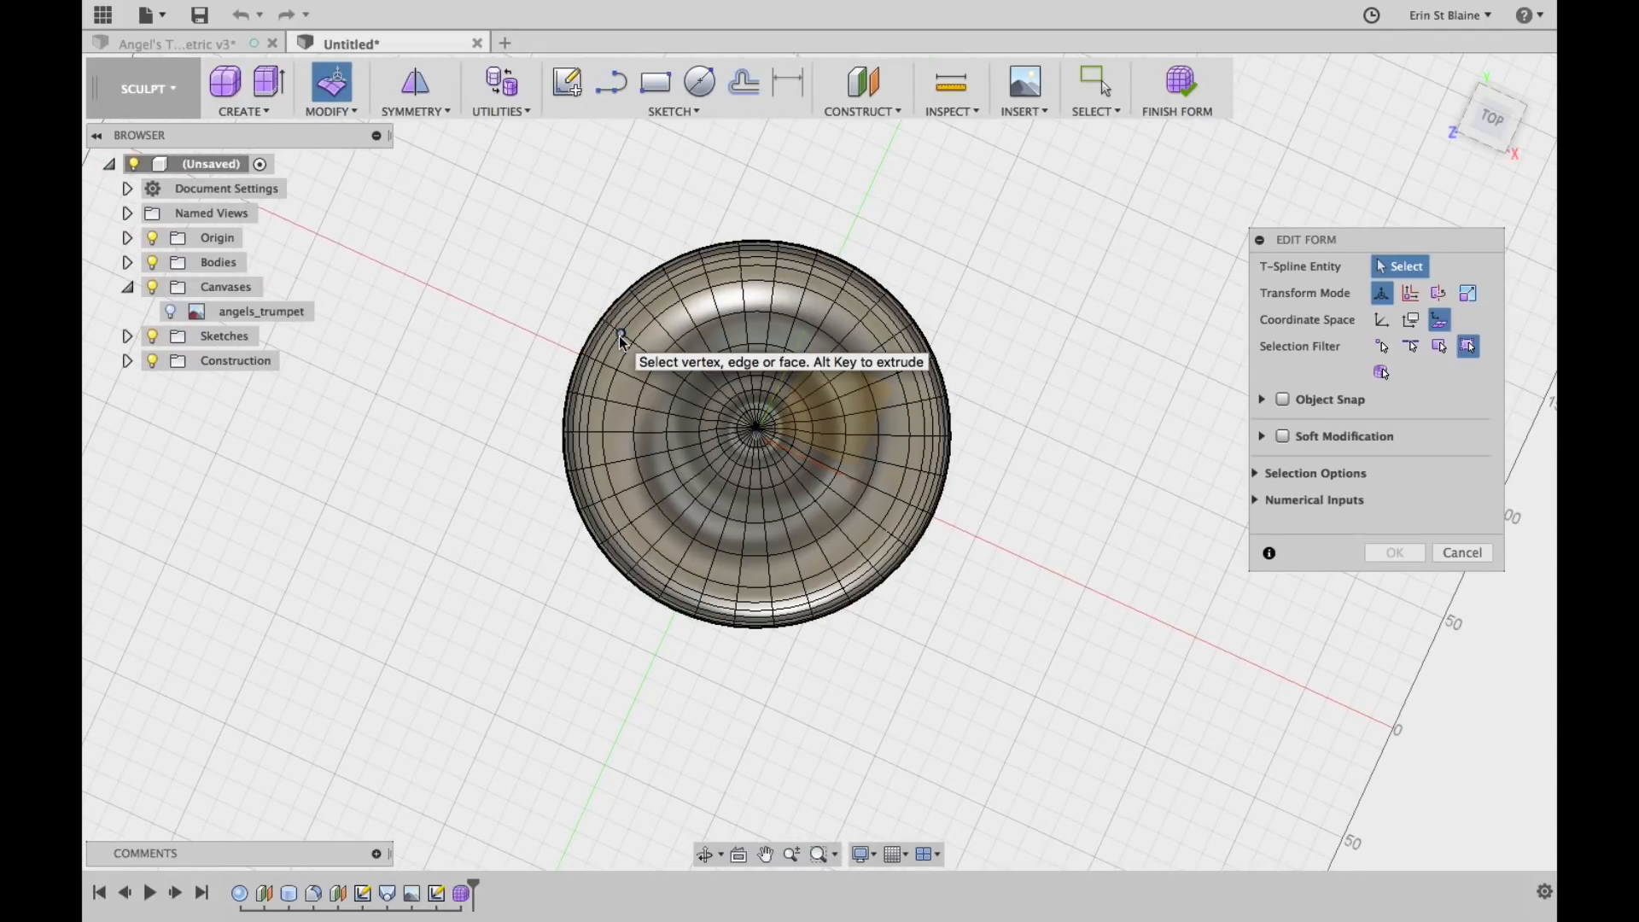
{"action": "mouse_move", "coordinate": [1009, 551]}
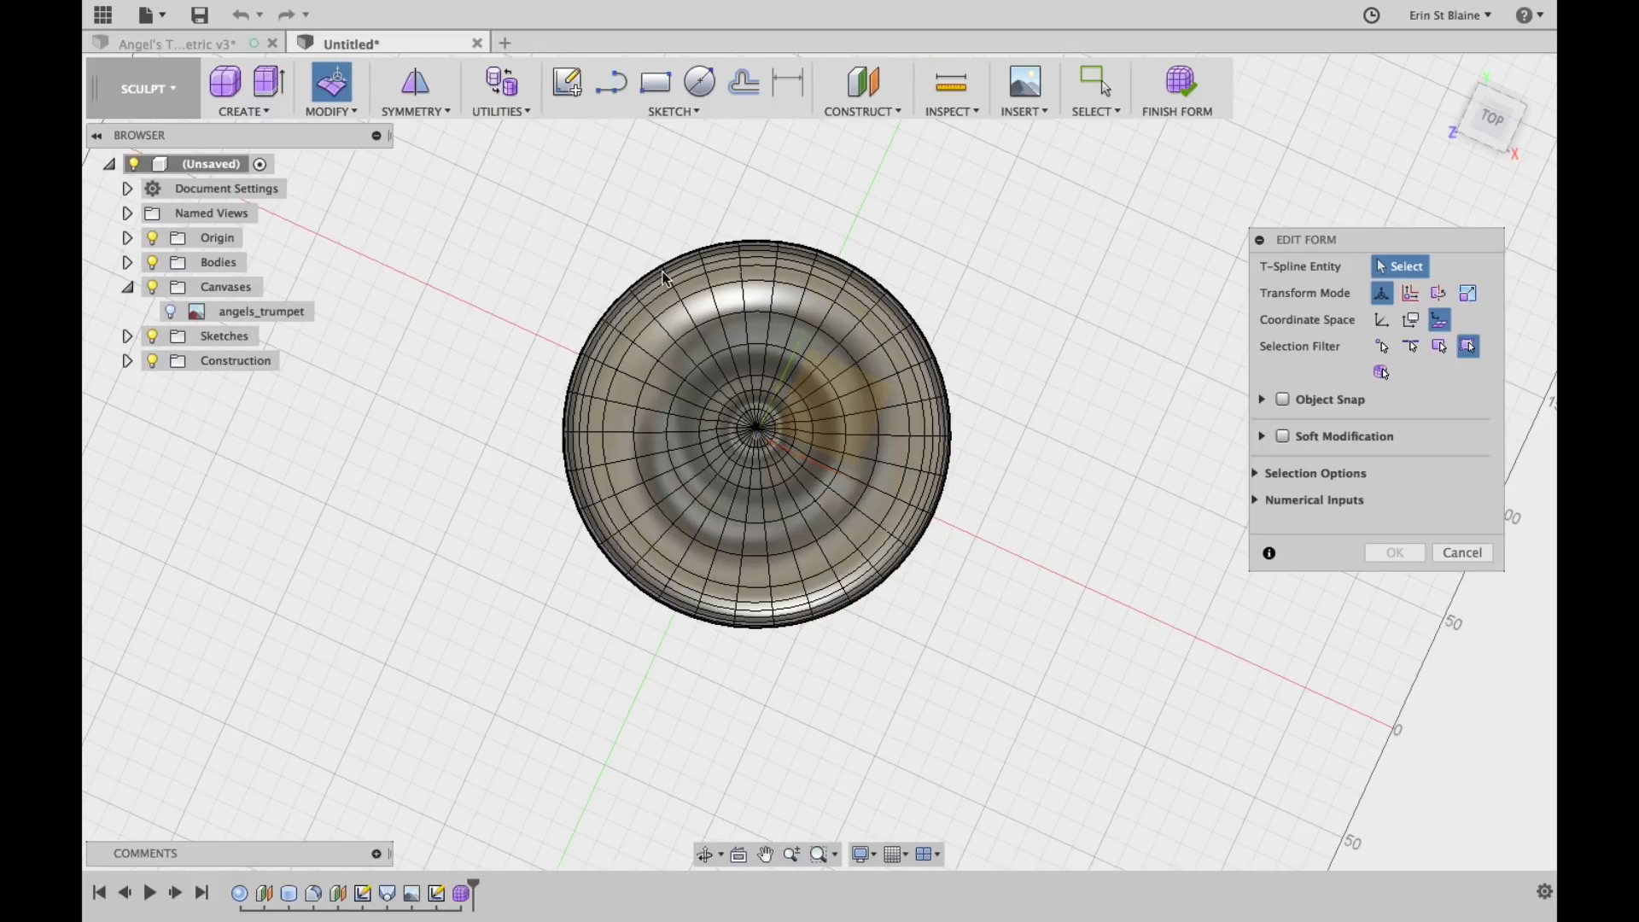
{"action": "mouse_move", "coordinate": [737, 245]}
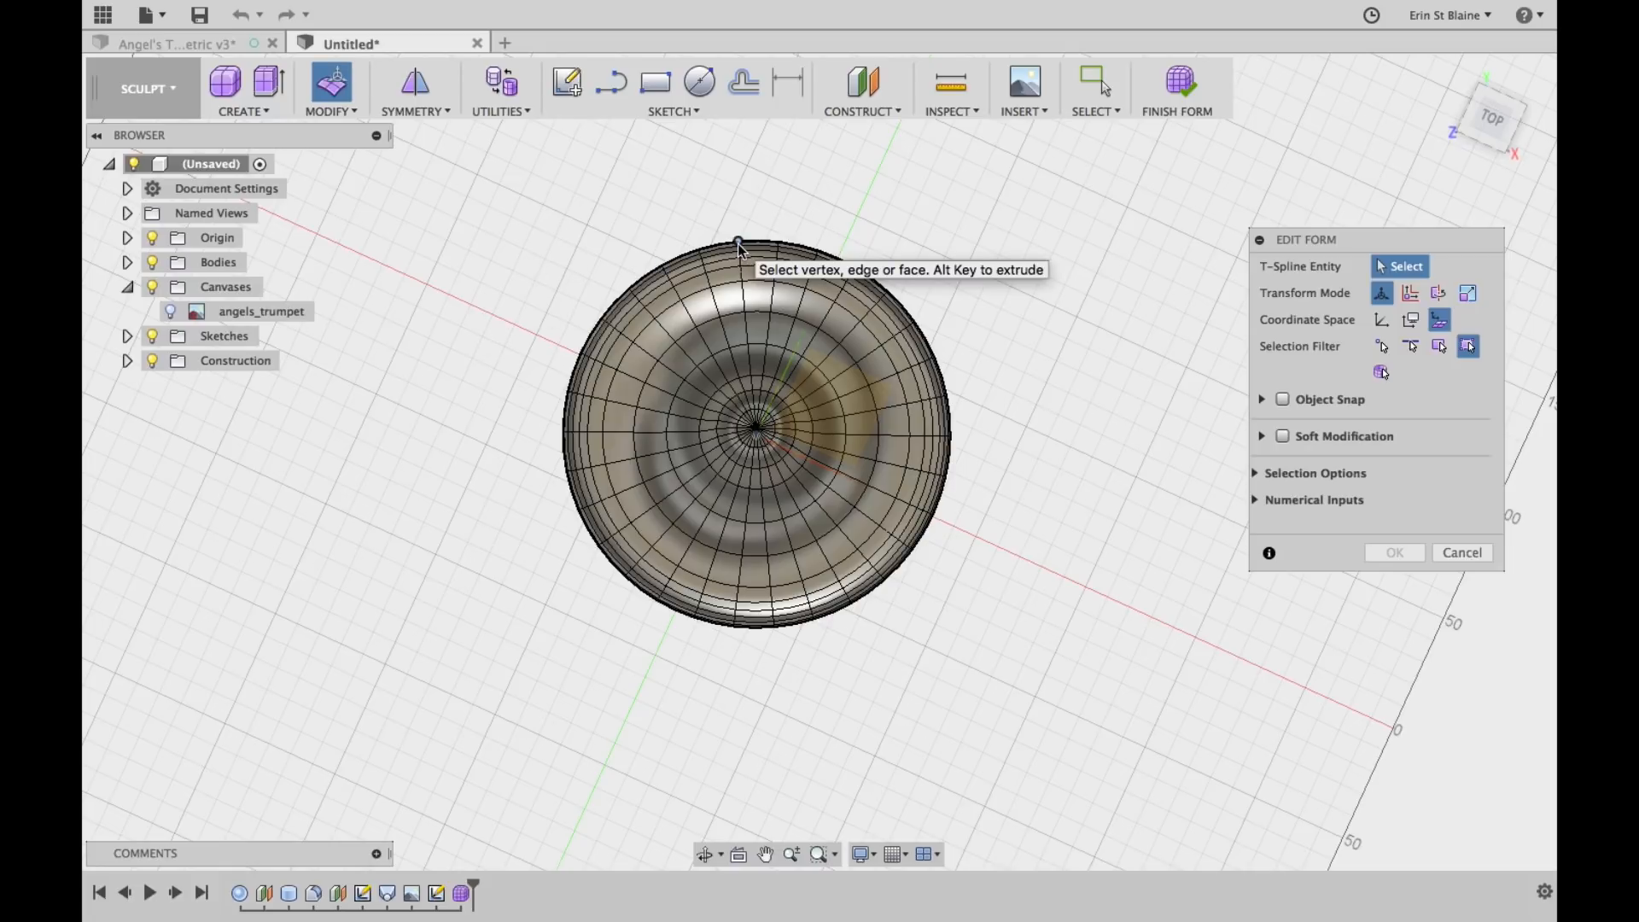
Select the top, lower-left, lower-right and right rim vertices, plus one more, as petal tips
{"action": "left_click", "coordinate": [737, 243]}
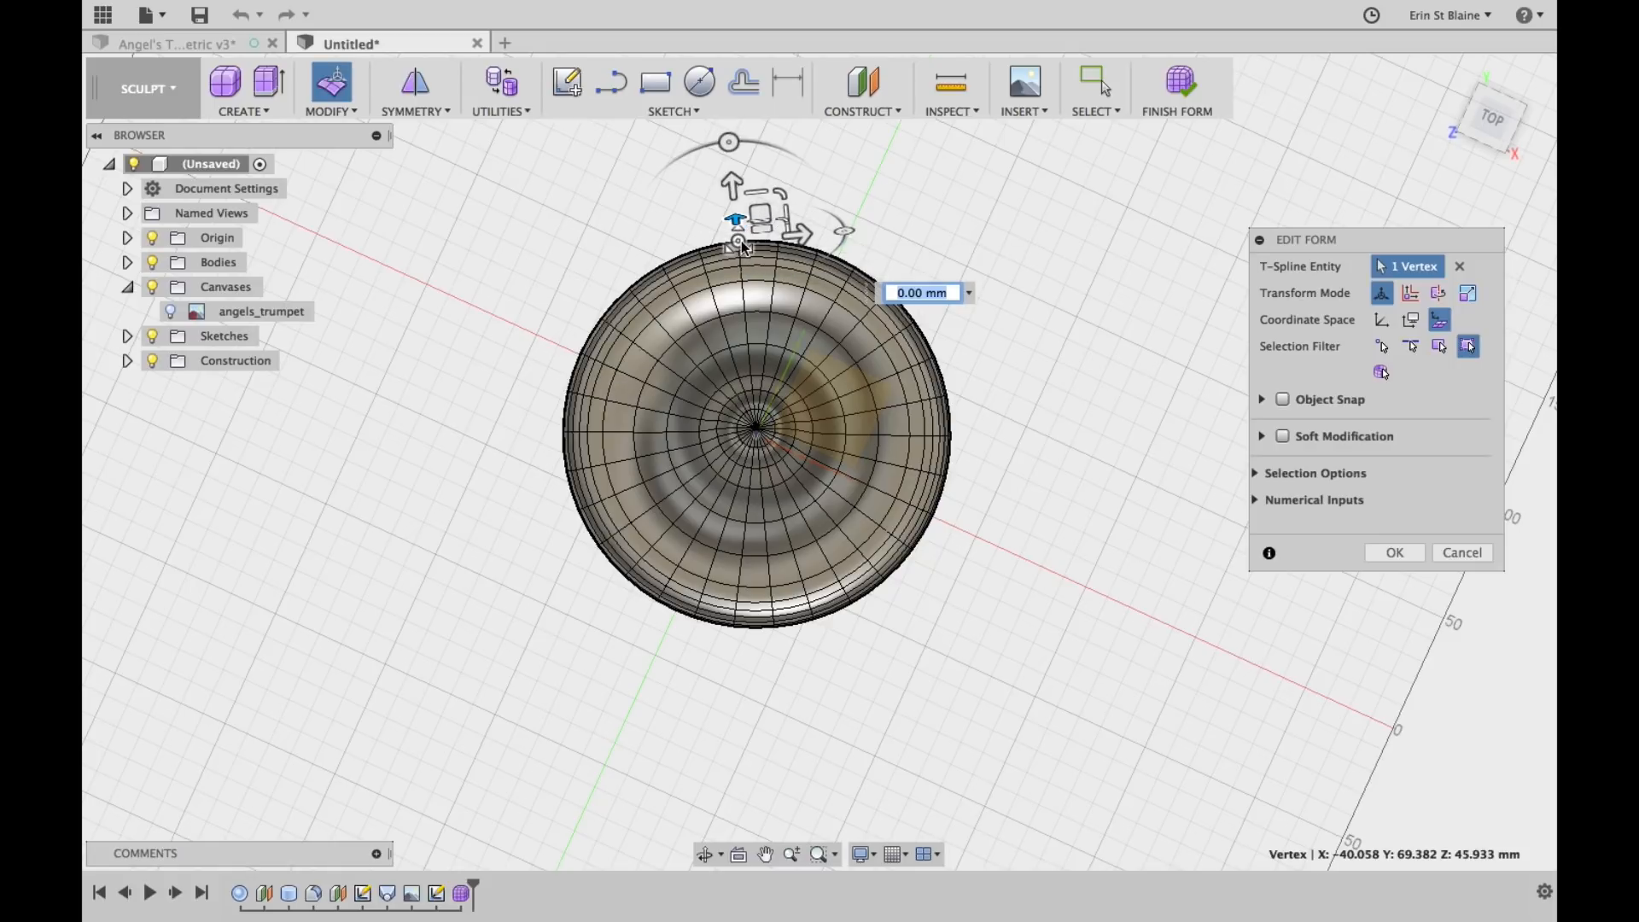
{"action": "mouse_move", "coordinate": [622, 292]}
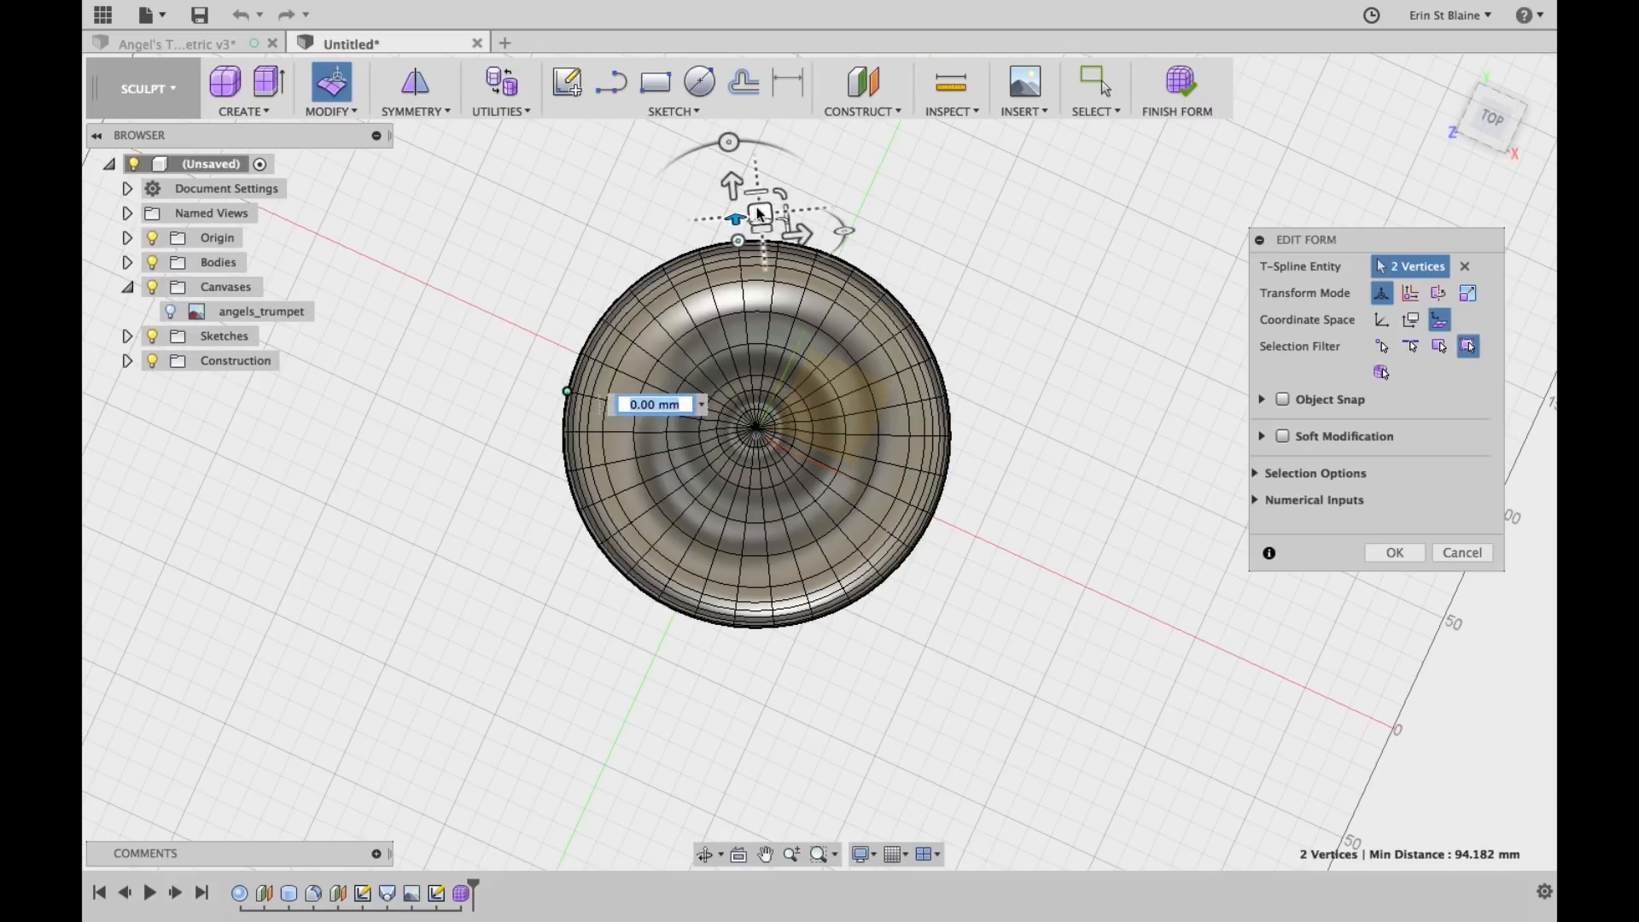
{"action": "mouse_move", "coordinate": [565, 433]}
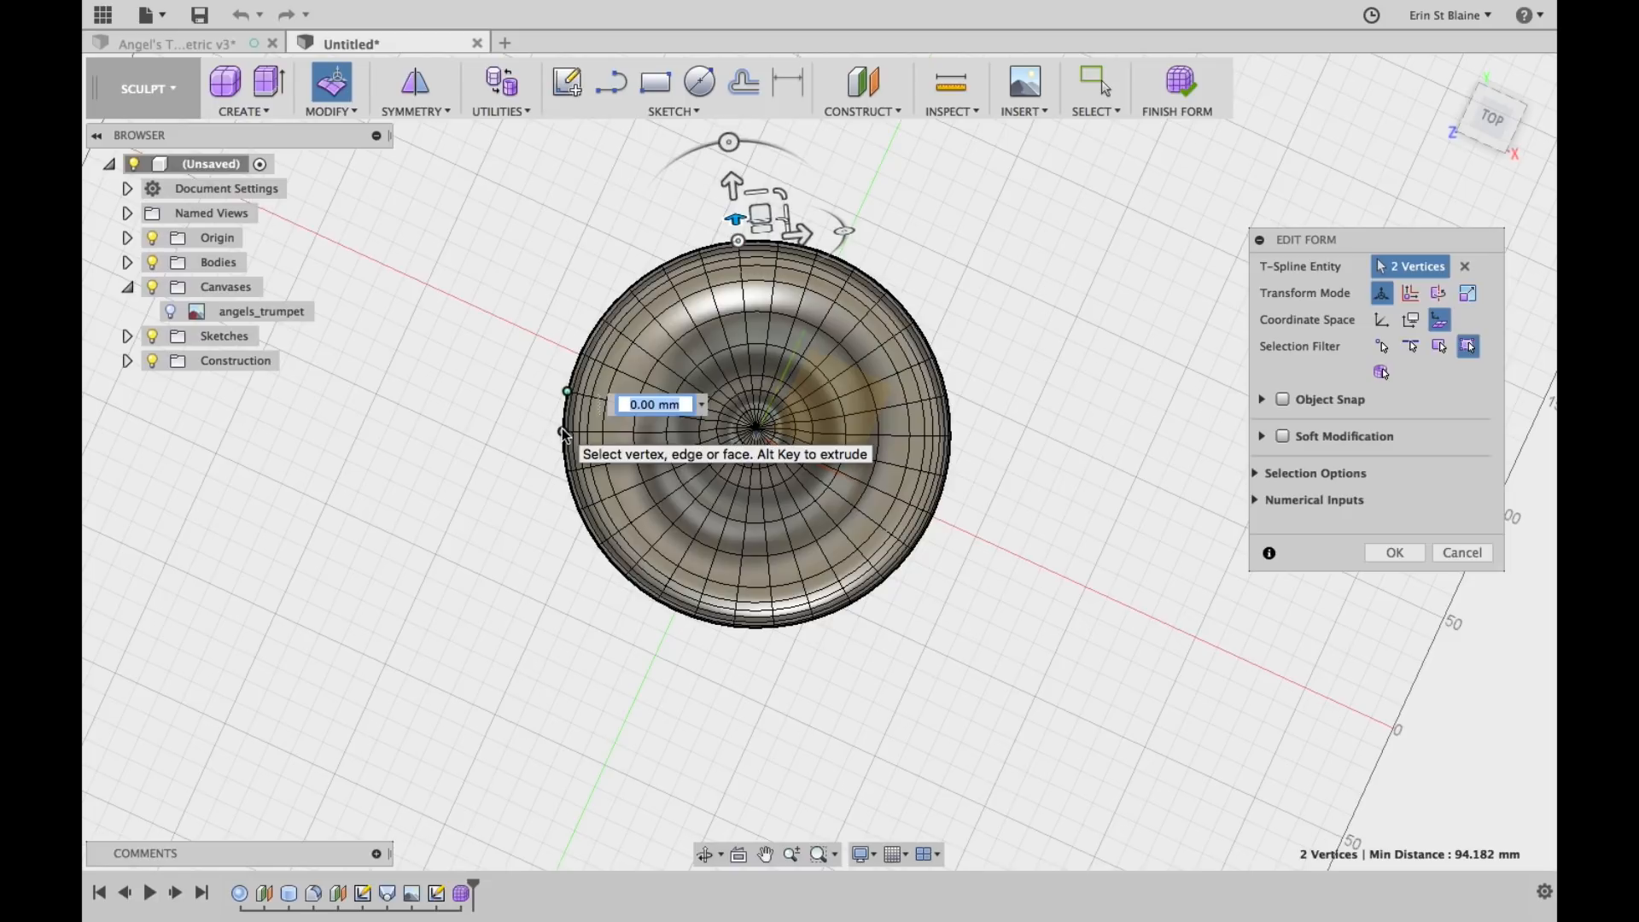
{"action": "mouse_move", "coordinate": [596, 550]}
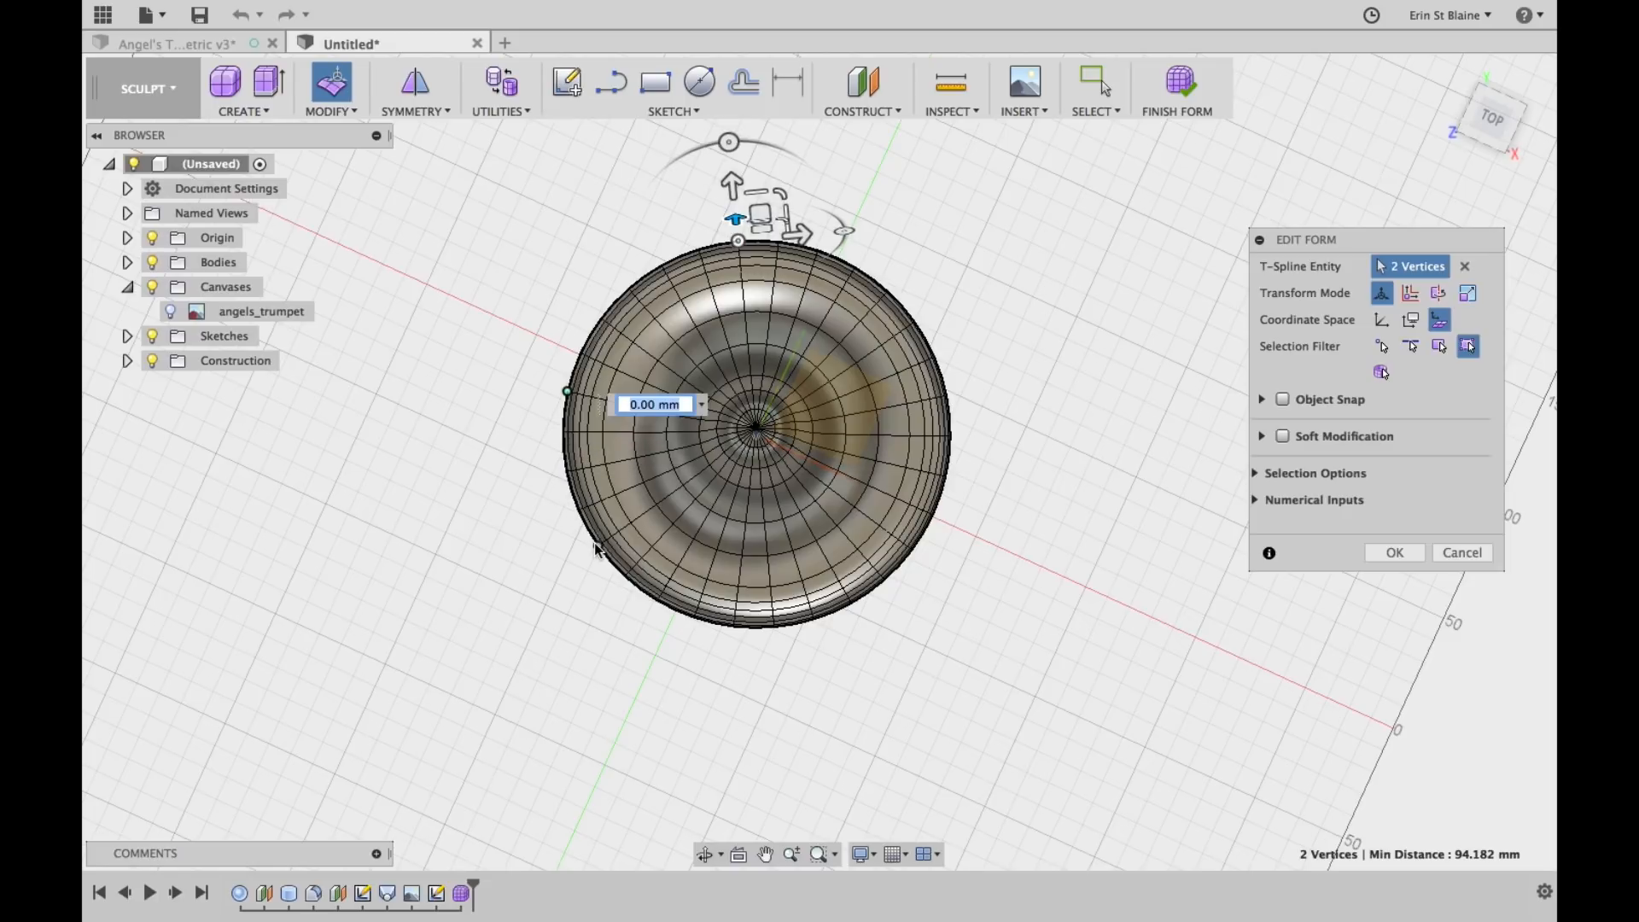
{"action": "left_click", "coordinate": [655, 599]}
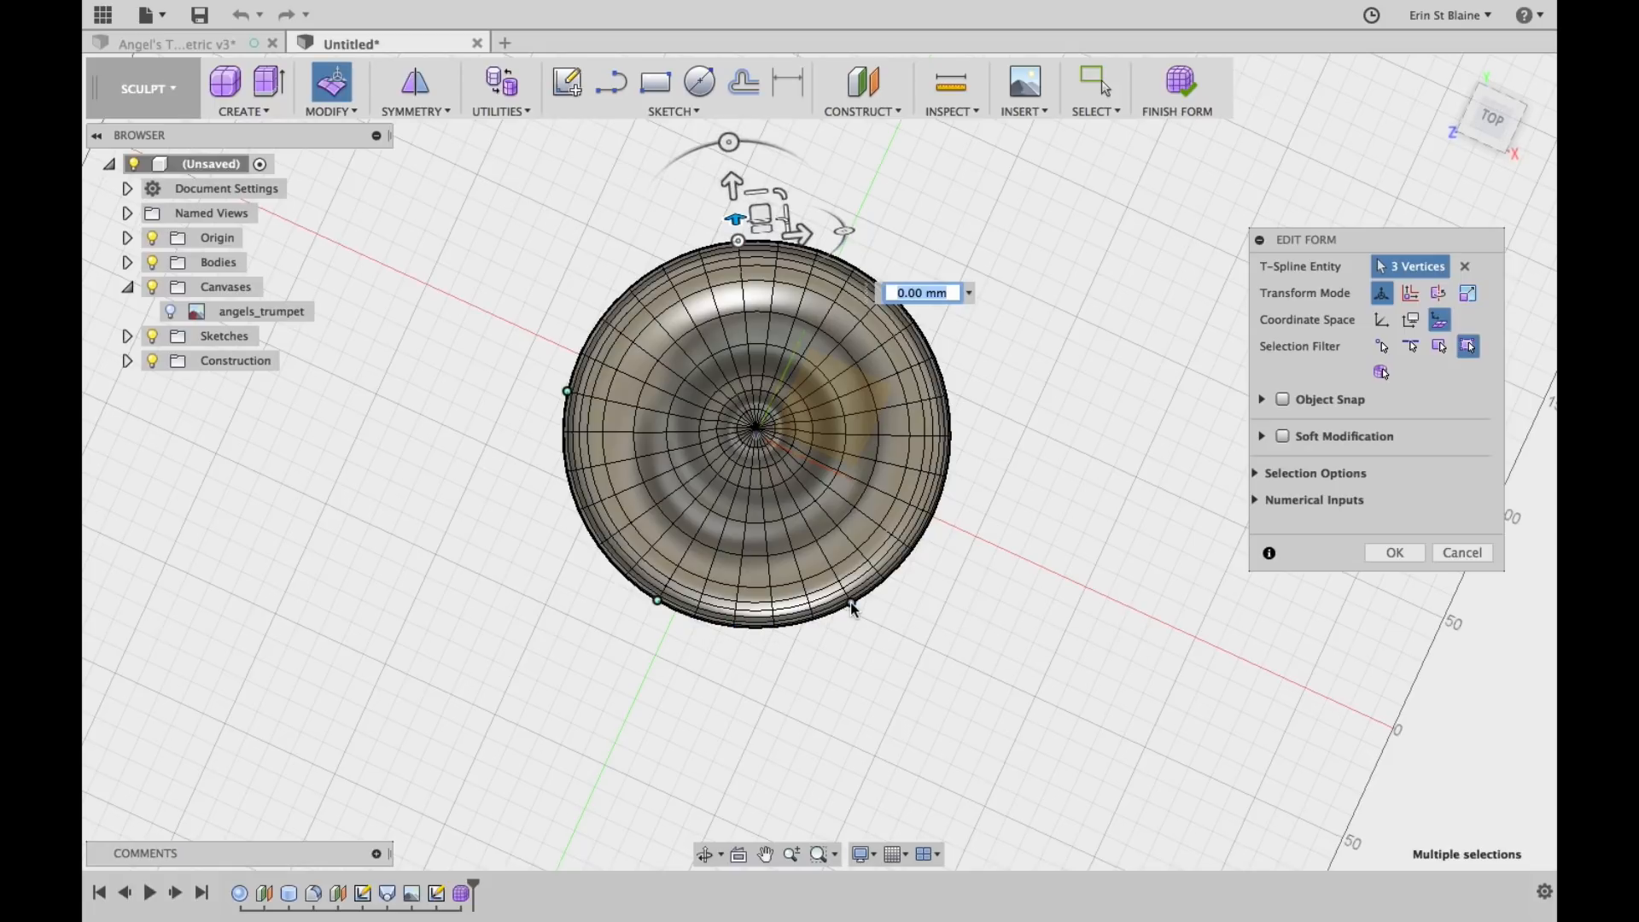
{"action": "left_click", "coordinate": [881, 578]}
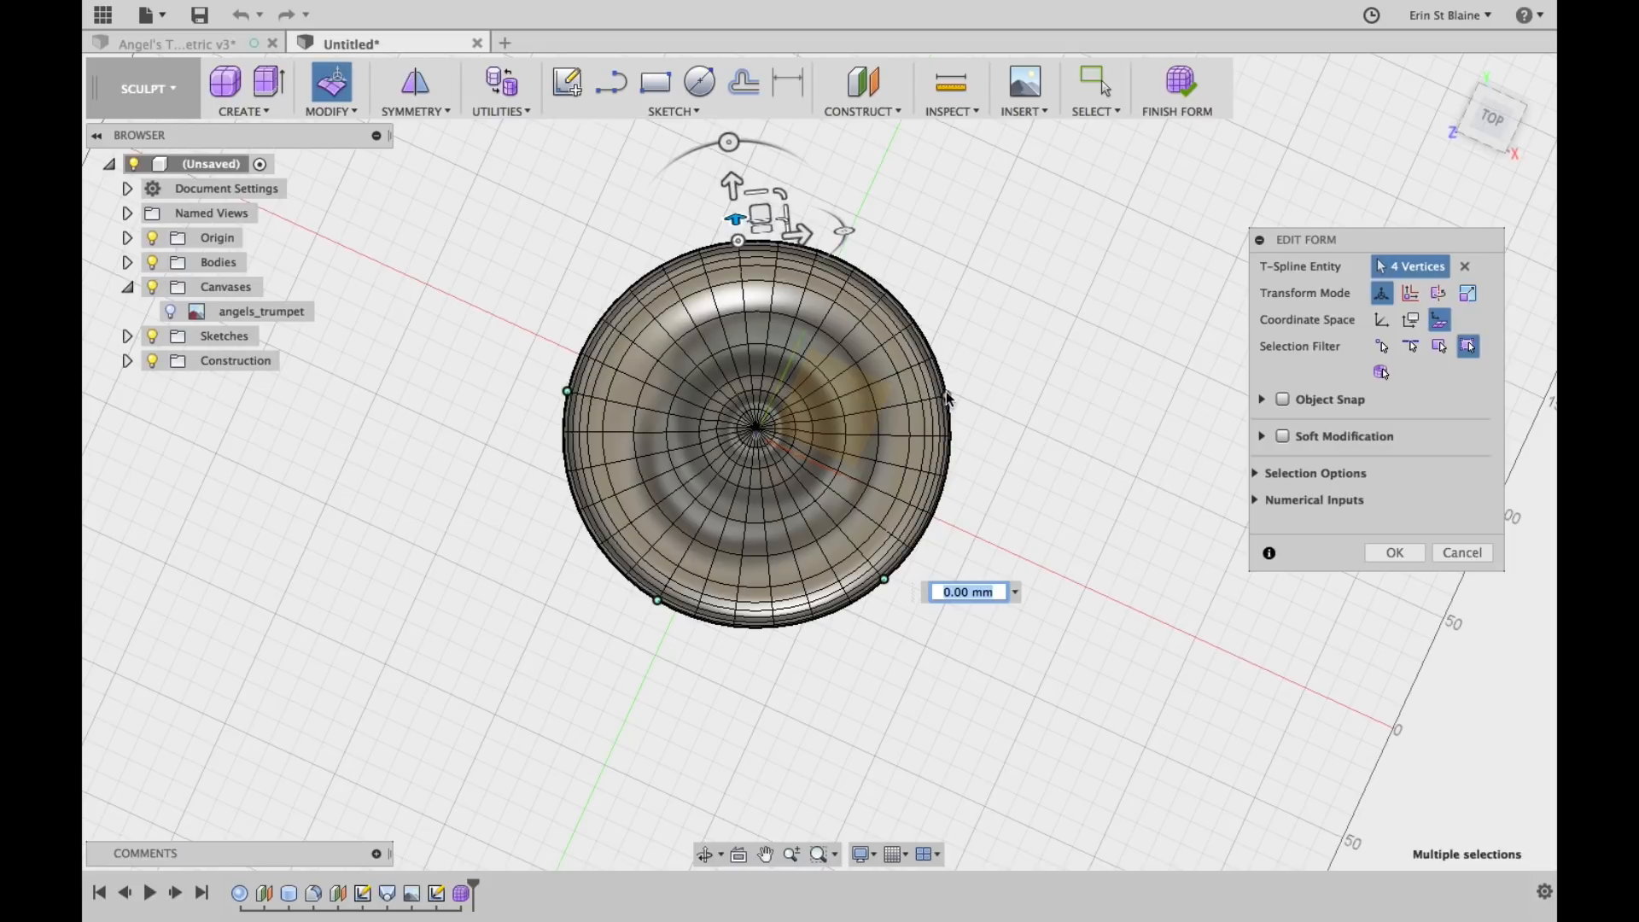
{"action": "left_click", "coordinate": [930, 359]}
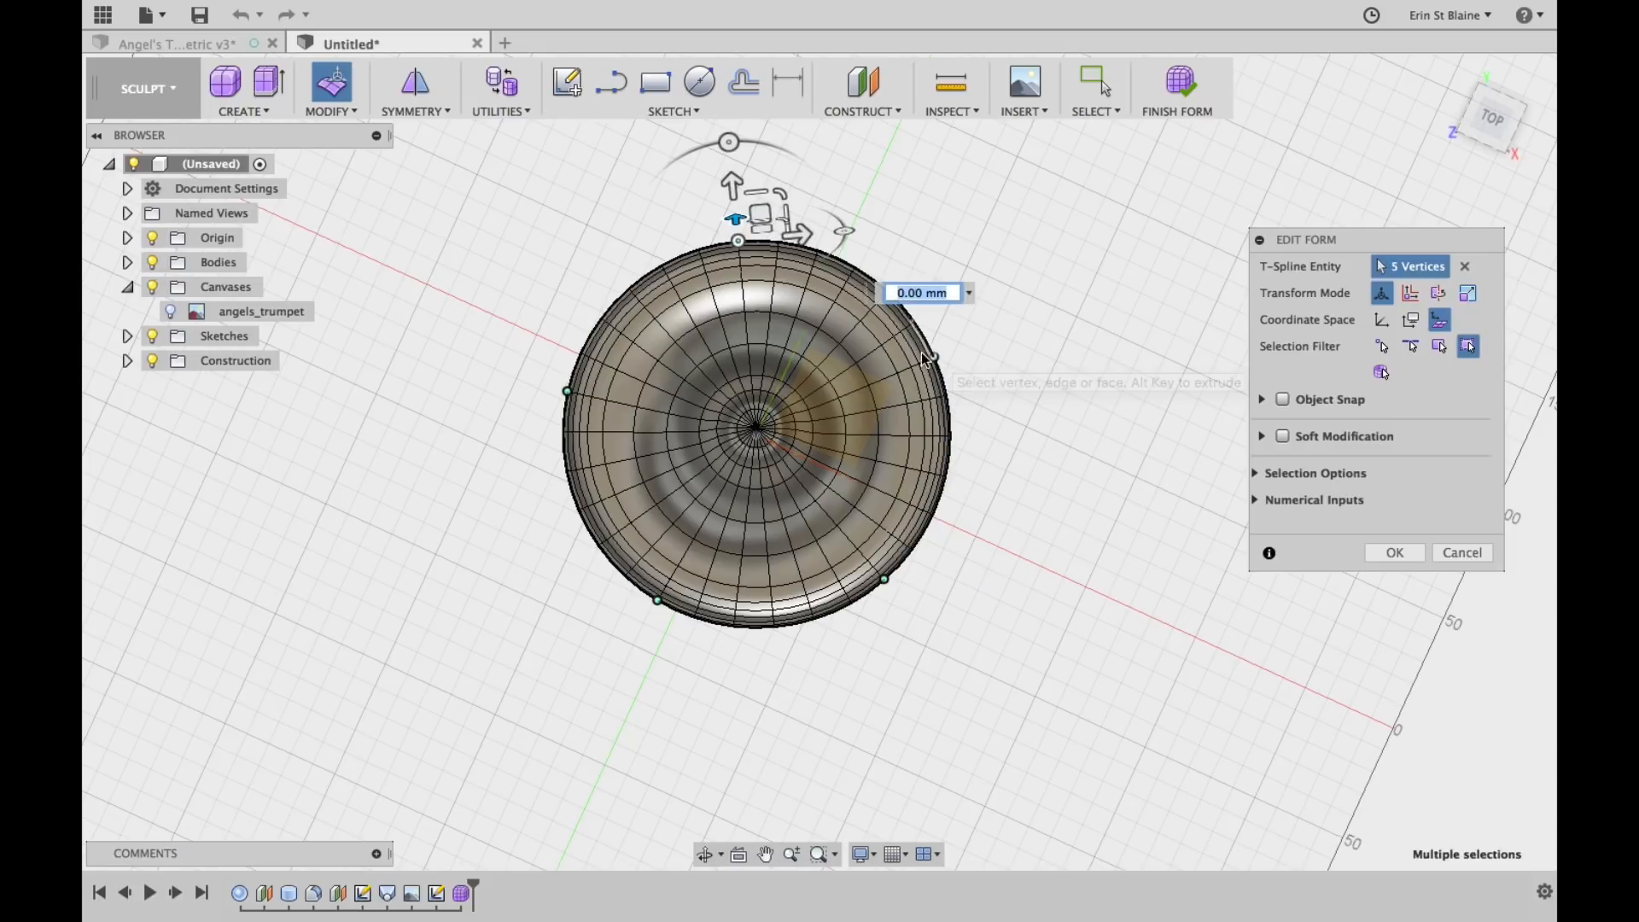
{"action": "mouse_move", "coordinate": [1359, 42]}
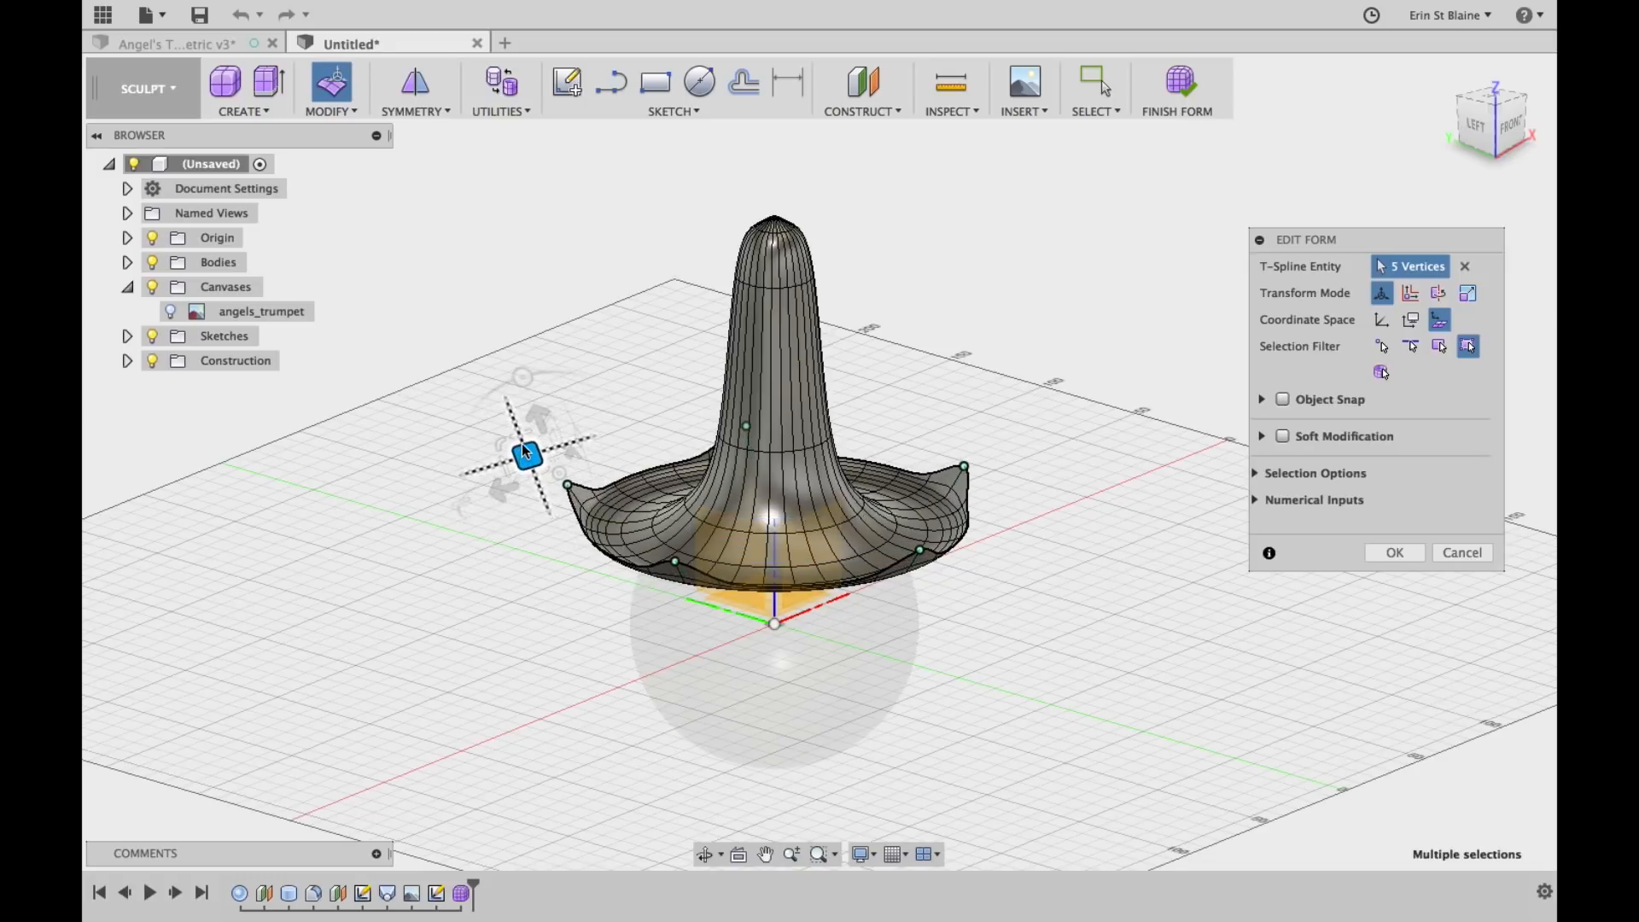
Drag the five selected rim vertices out and up, adjusting their spread until the petal tips settle
{"action": "left_click_drag", "start_coordinate": [522, 452], "coordinate": [508, 432]}
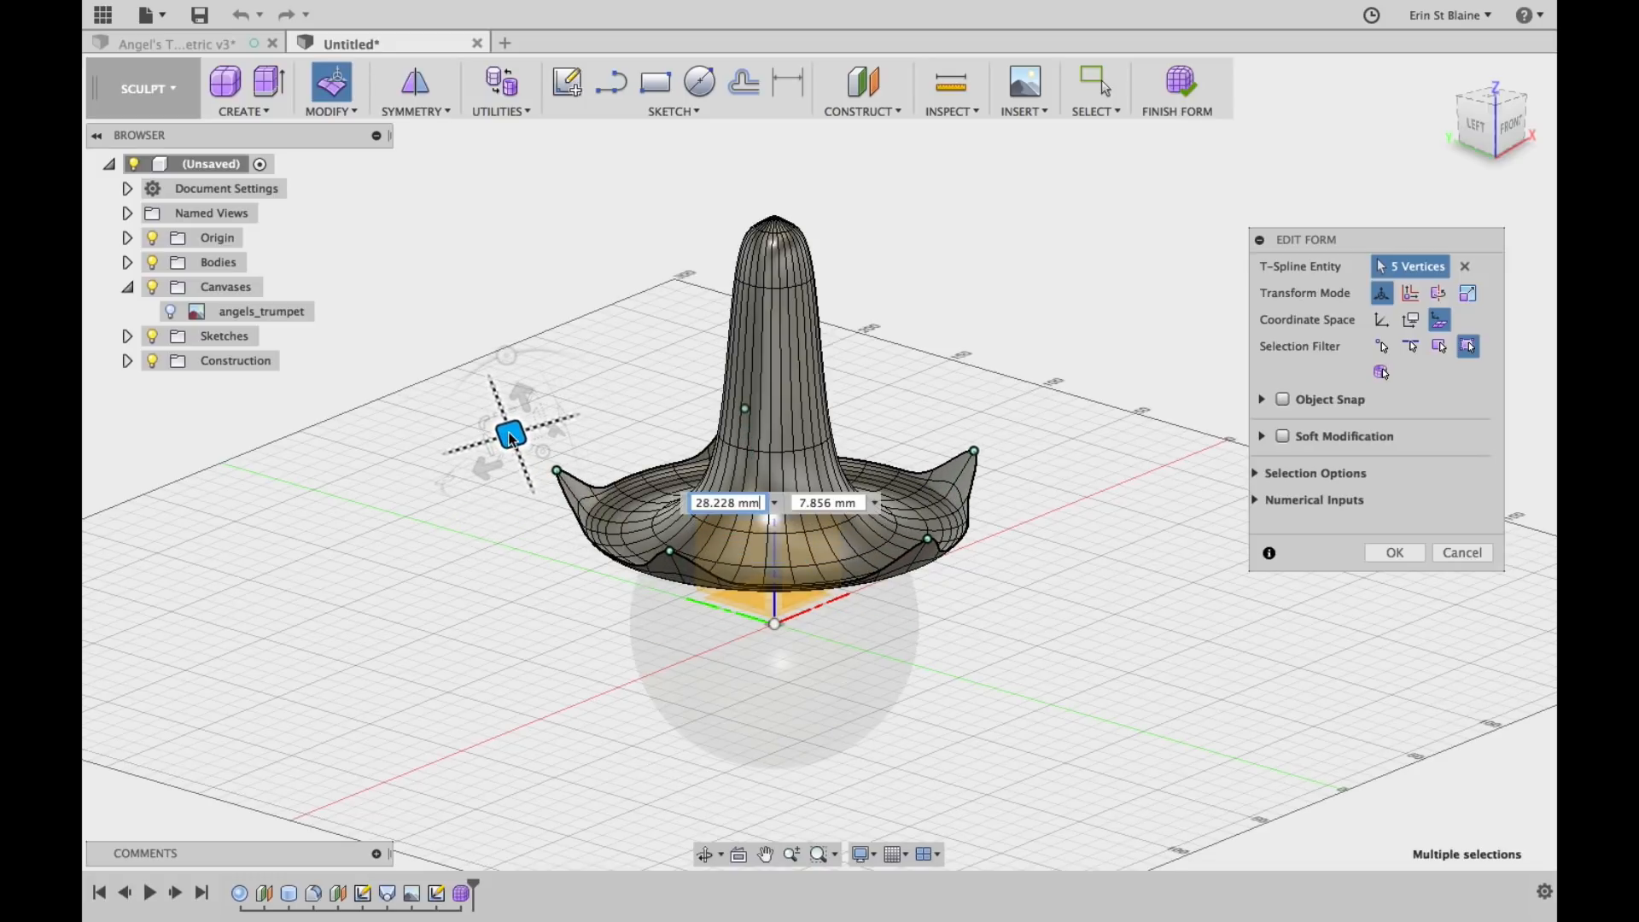
{"action": "left_click_drag", "start_coordinate": [509, 434], "coordinate": [520, 436]}
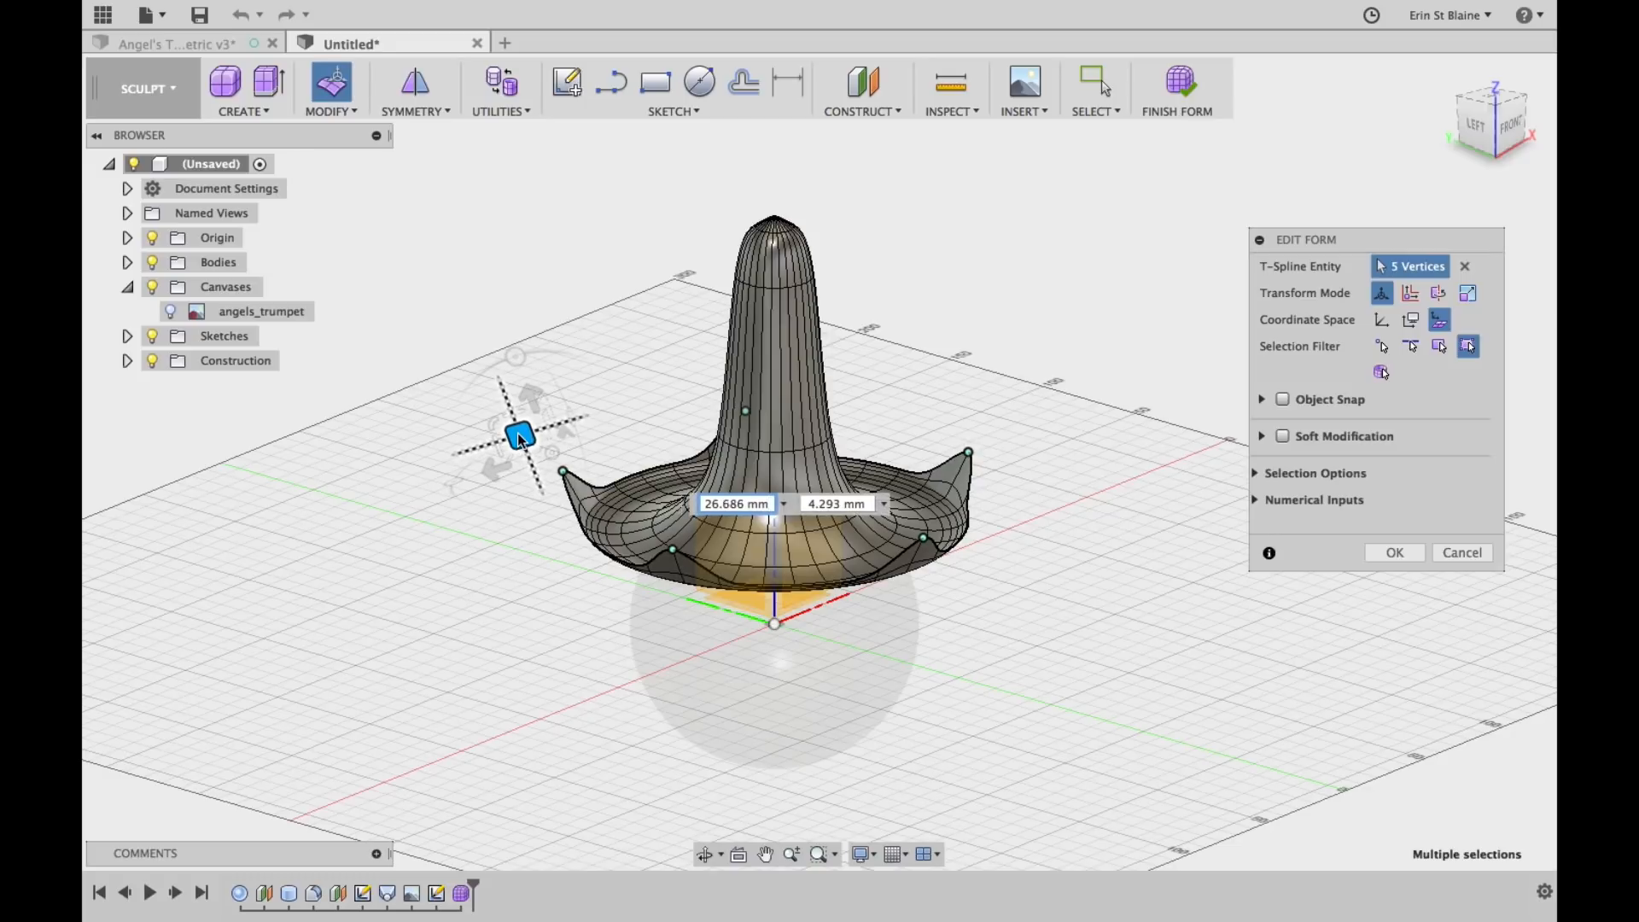
{"action": "left_click_drag", "start_coordinate": [520, 434], "coordinate": [411, 478]}
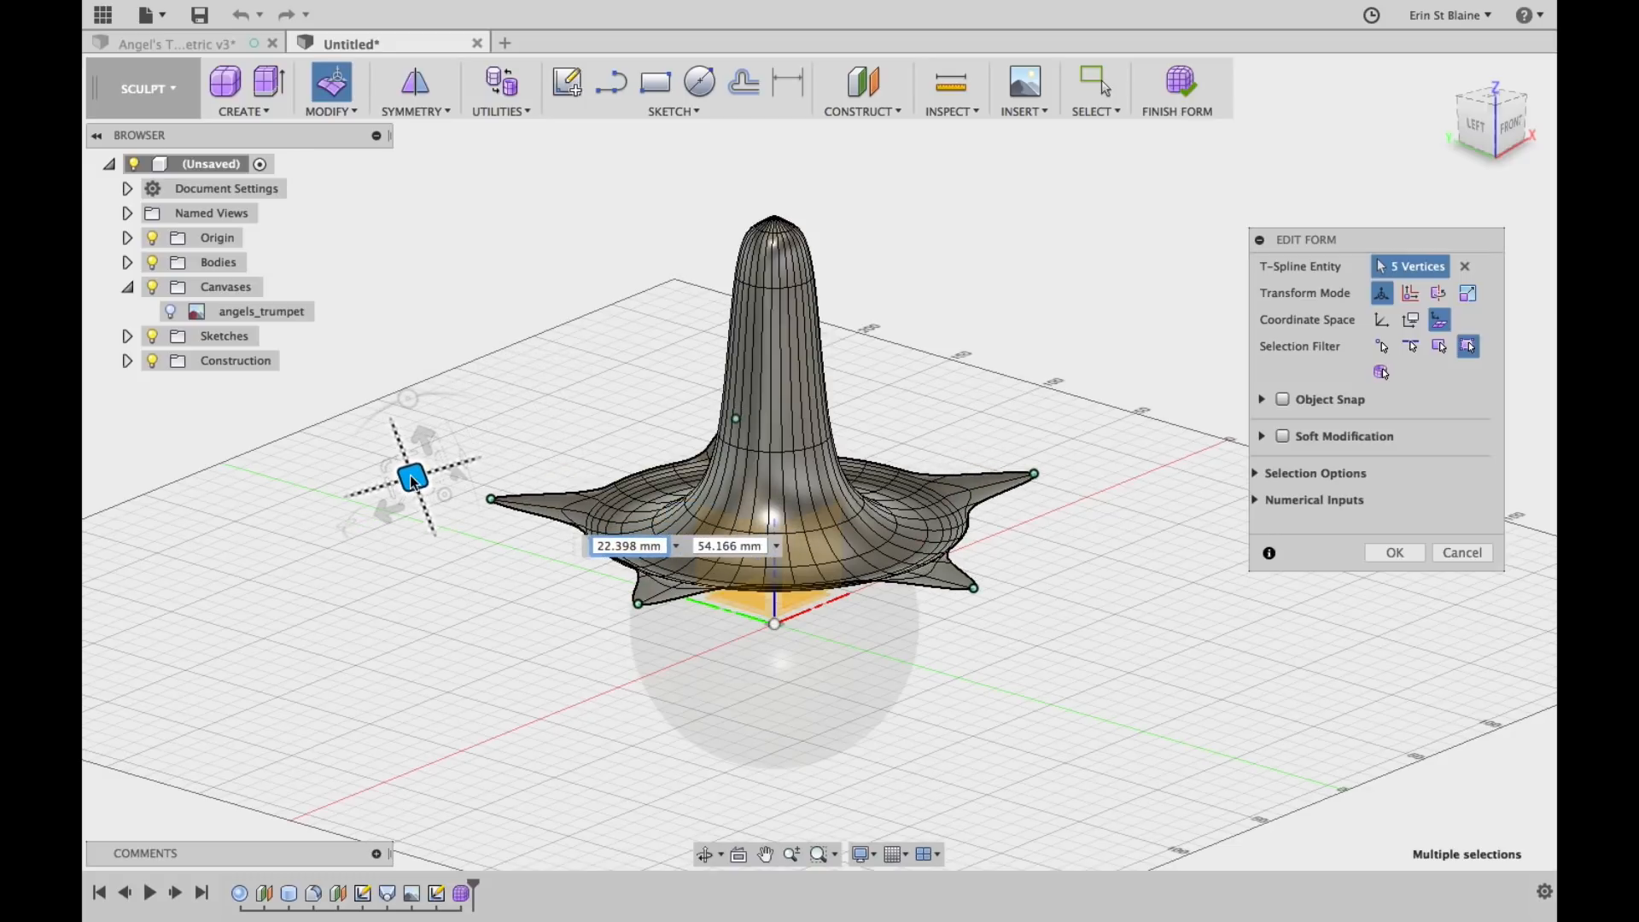
{"action": "left_click_drag", "start_coordinate": [410, 476], "coordinate": [413, 475]}
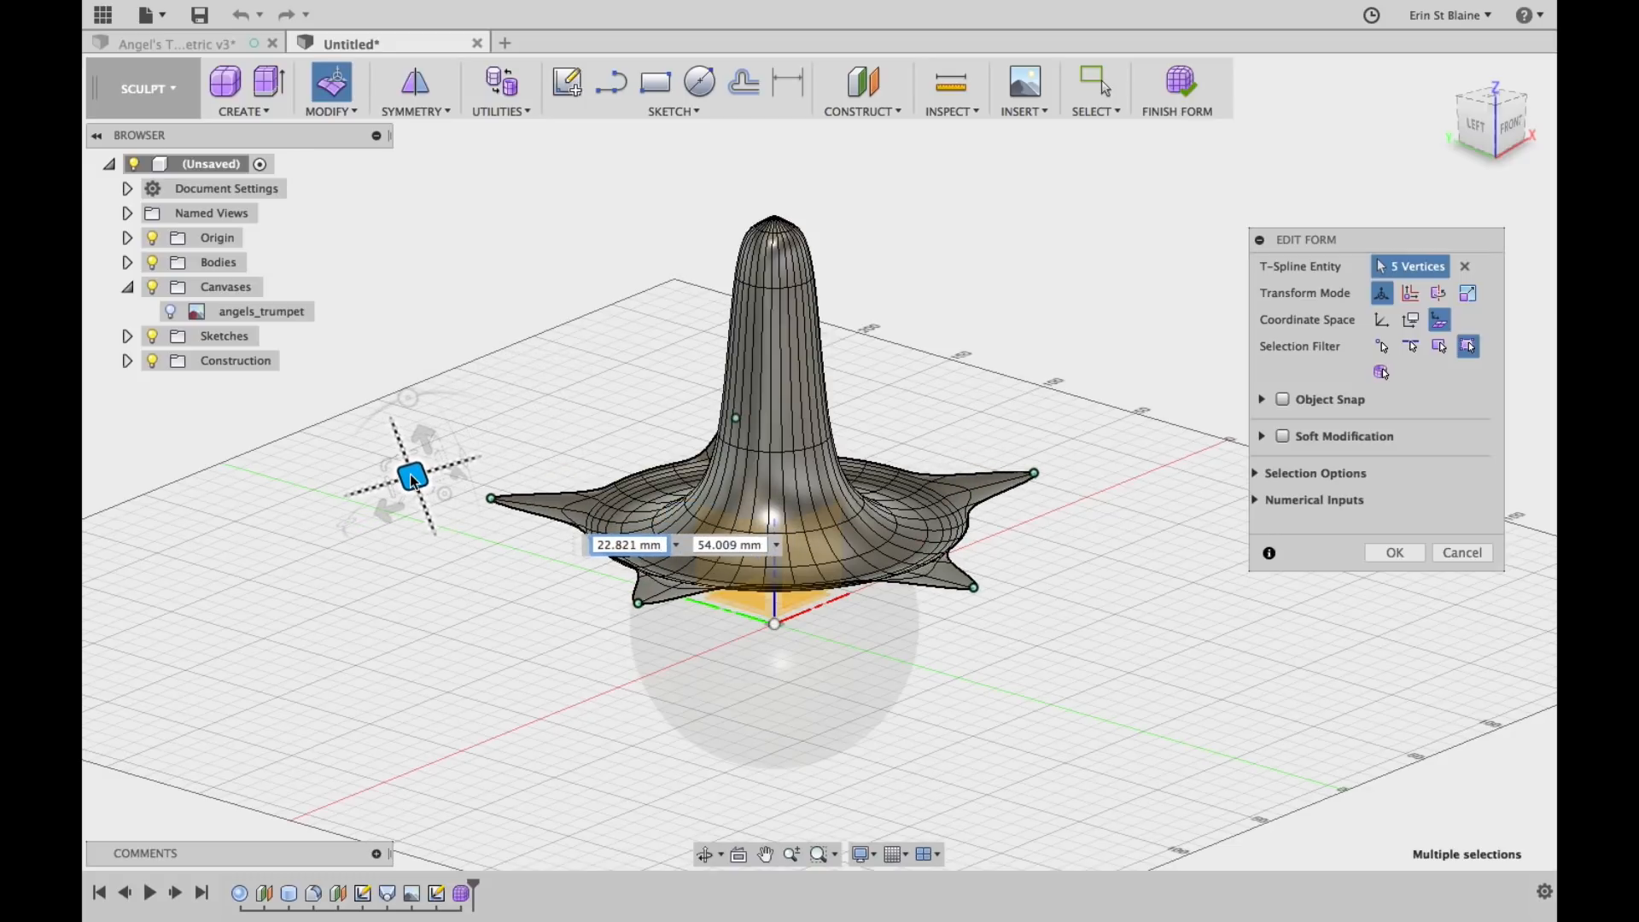
{"action": "left_click_drag", "start_coordinate": [410, 476], "coordinate": [491, 465]}
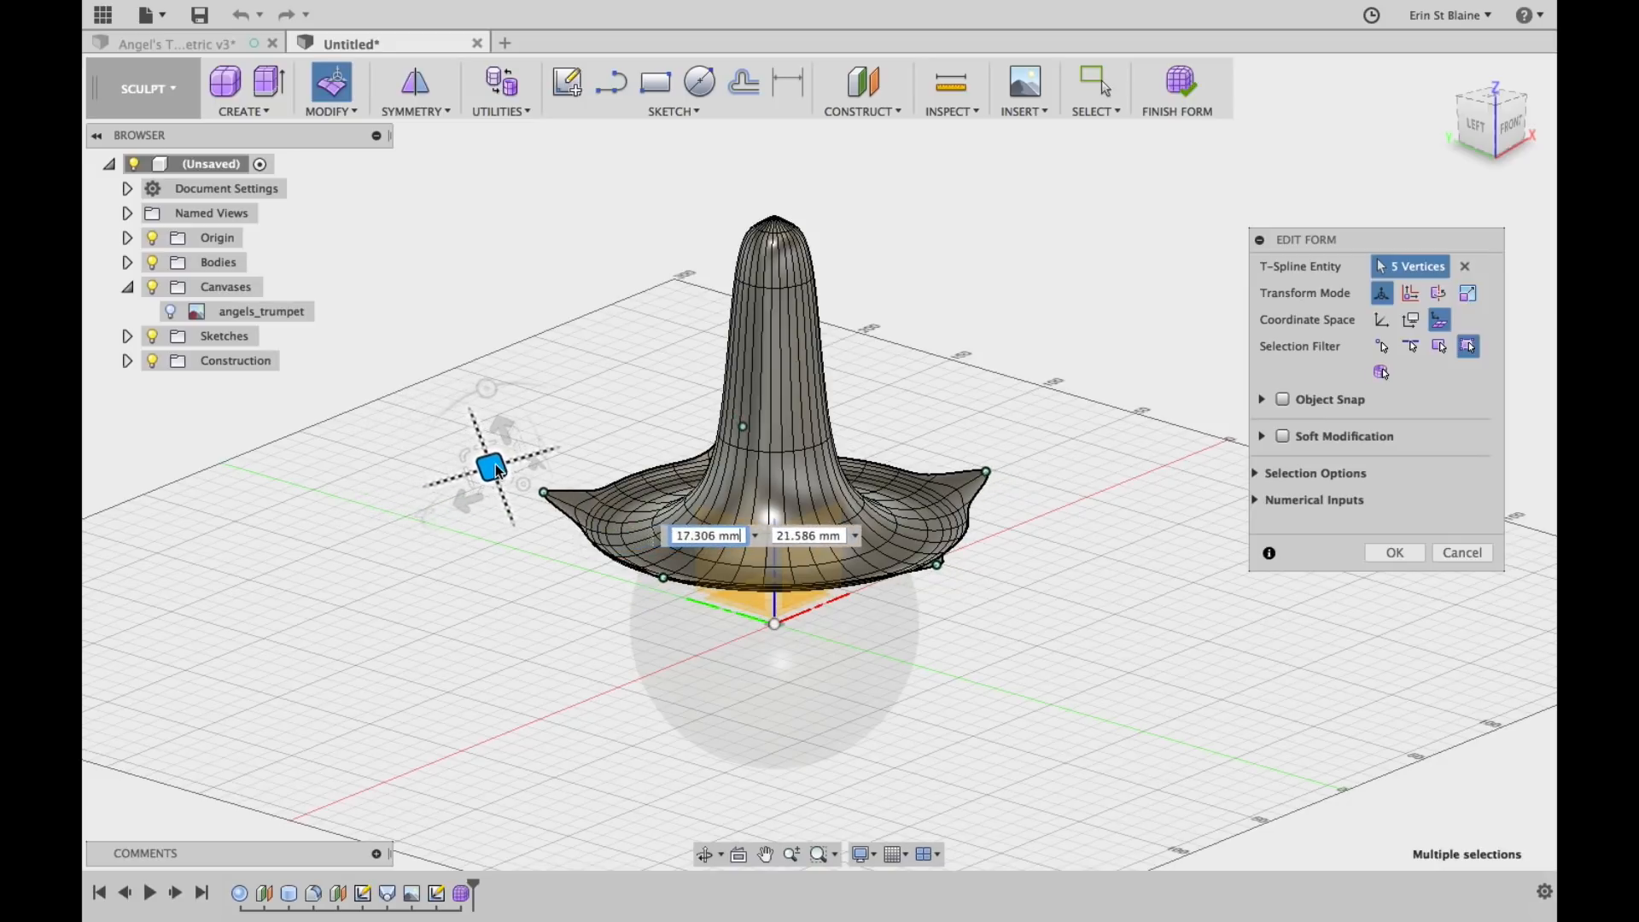
{"action": "left_click_drag", "start_coordinate": [491, 467], "coordinate": [512, 439]}
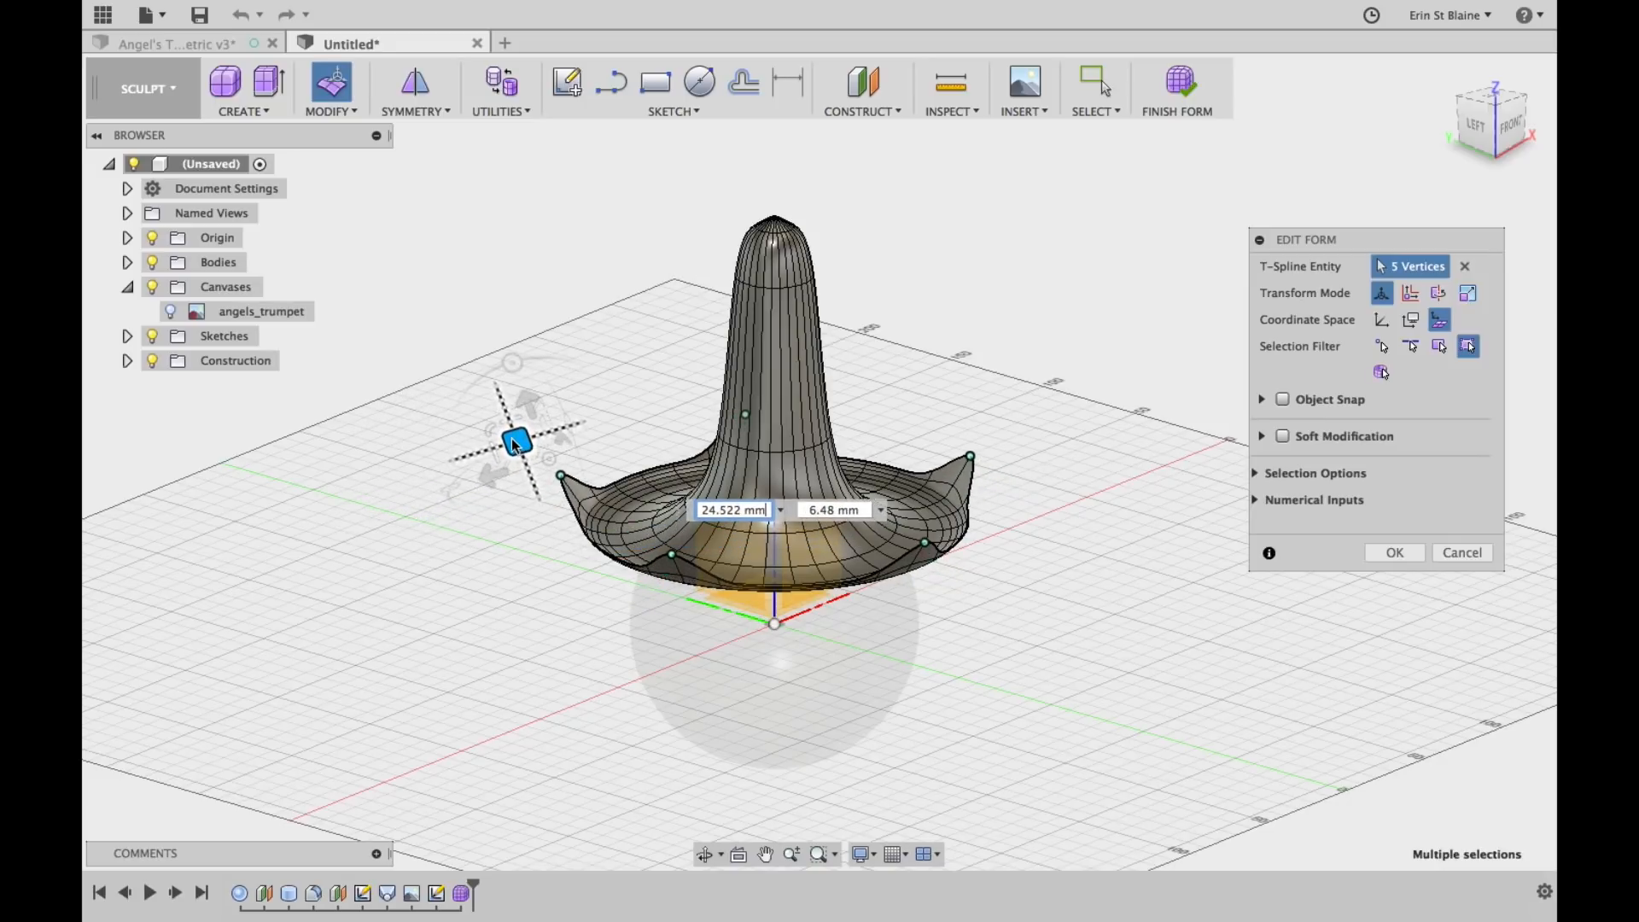
{"action": "left_click_drag", "start_coordinate": [514, 439], "coordinate": [507, 429]}
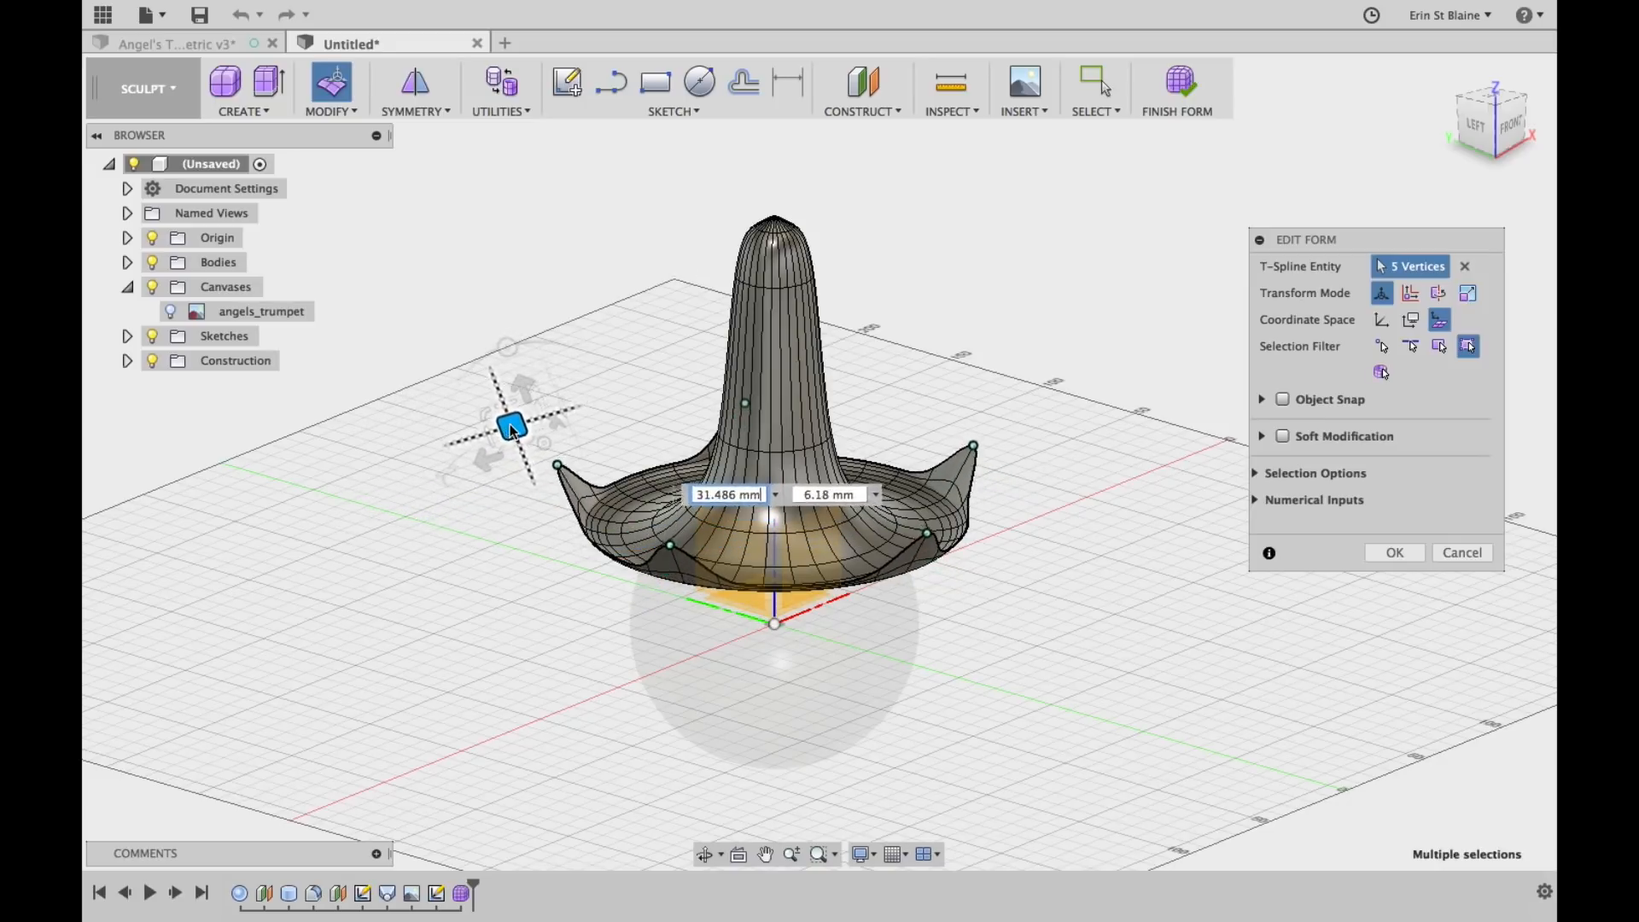
{"action": "left_click_drag", "start_coordinate": [513, 427], "coordinate": [516, 434]}
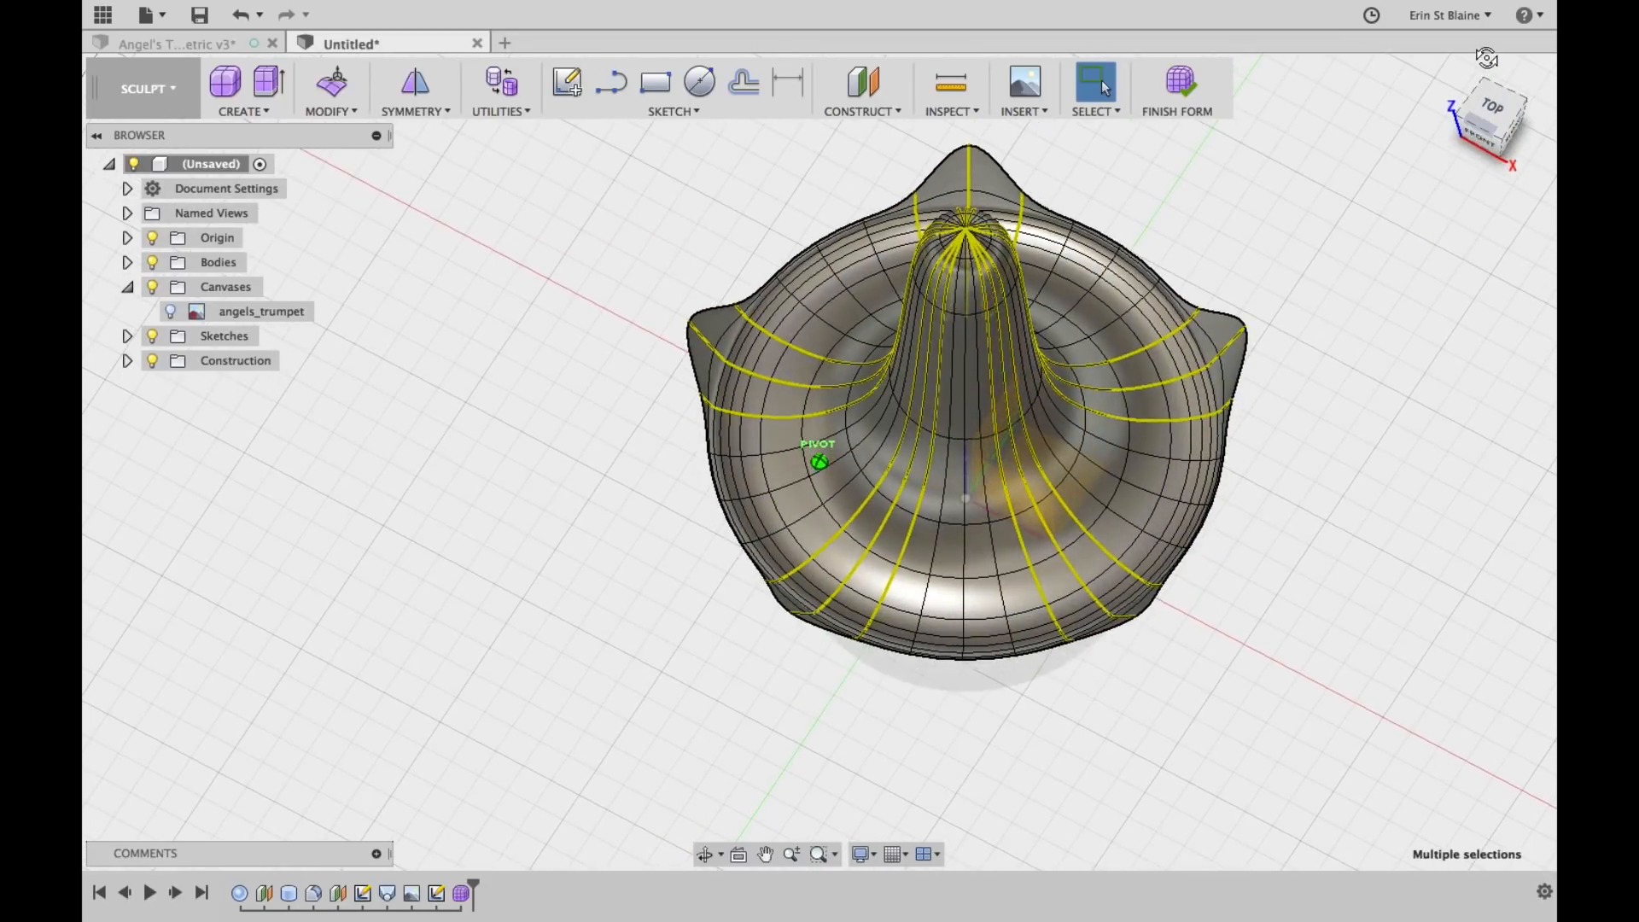
Crease the 180 selected edges to sharpen the petal tips
{"action": "left_click", "coordinate": [330, 90]}
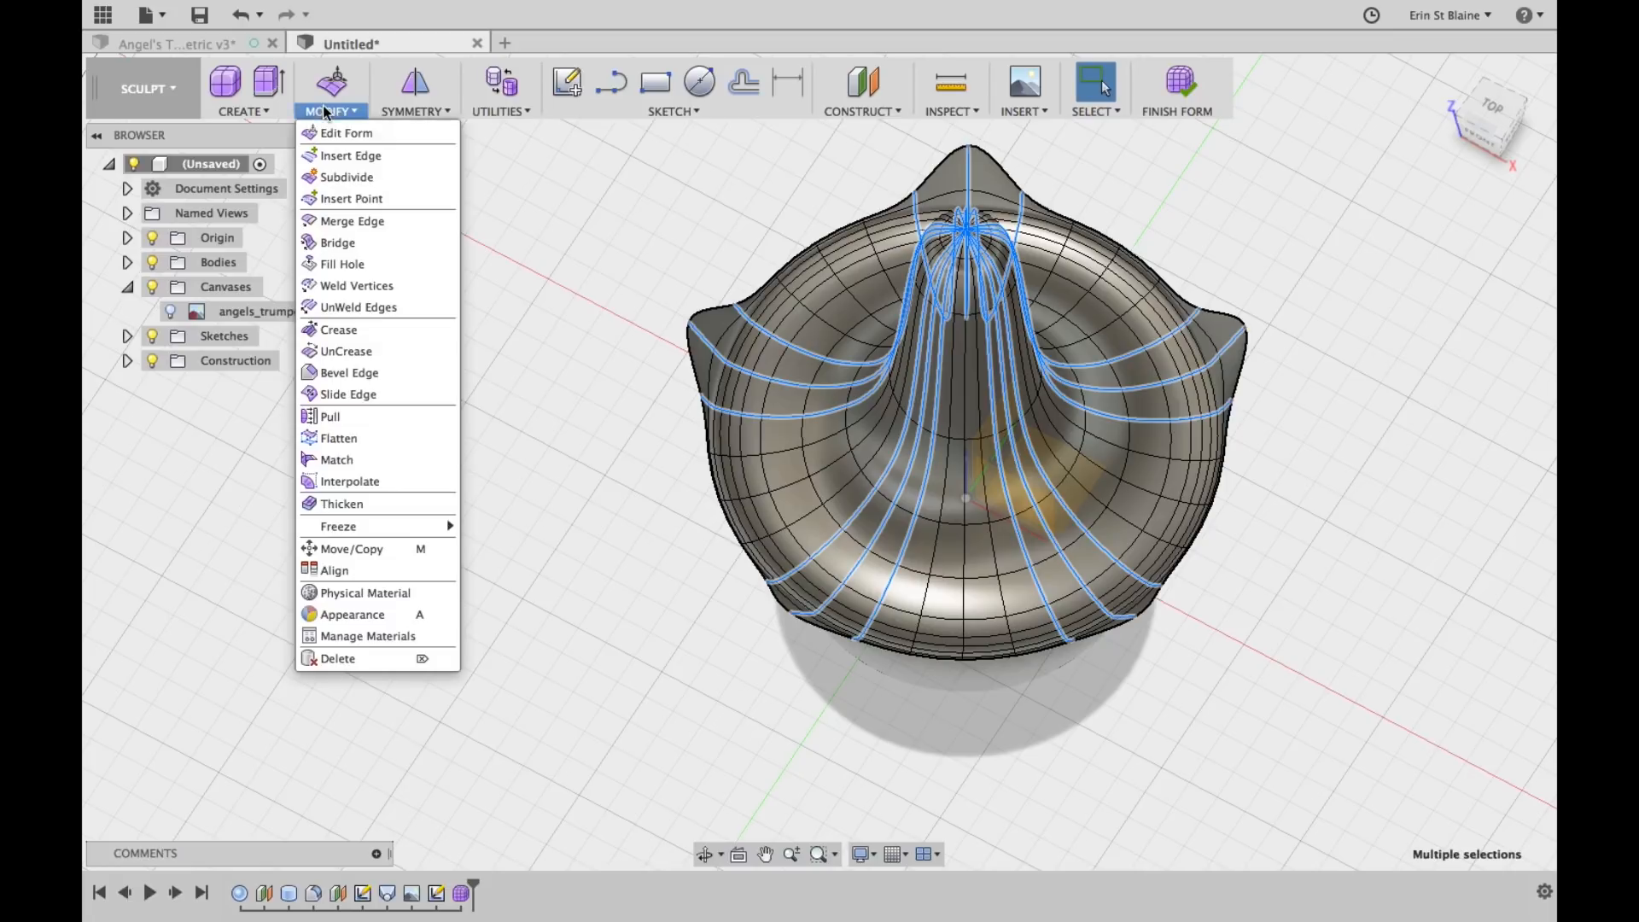
{"action": "left_click", "coordinate": [338, 330]}
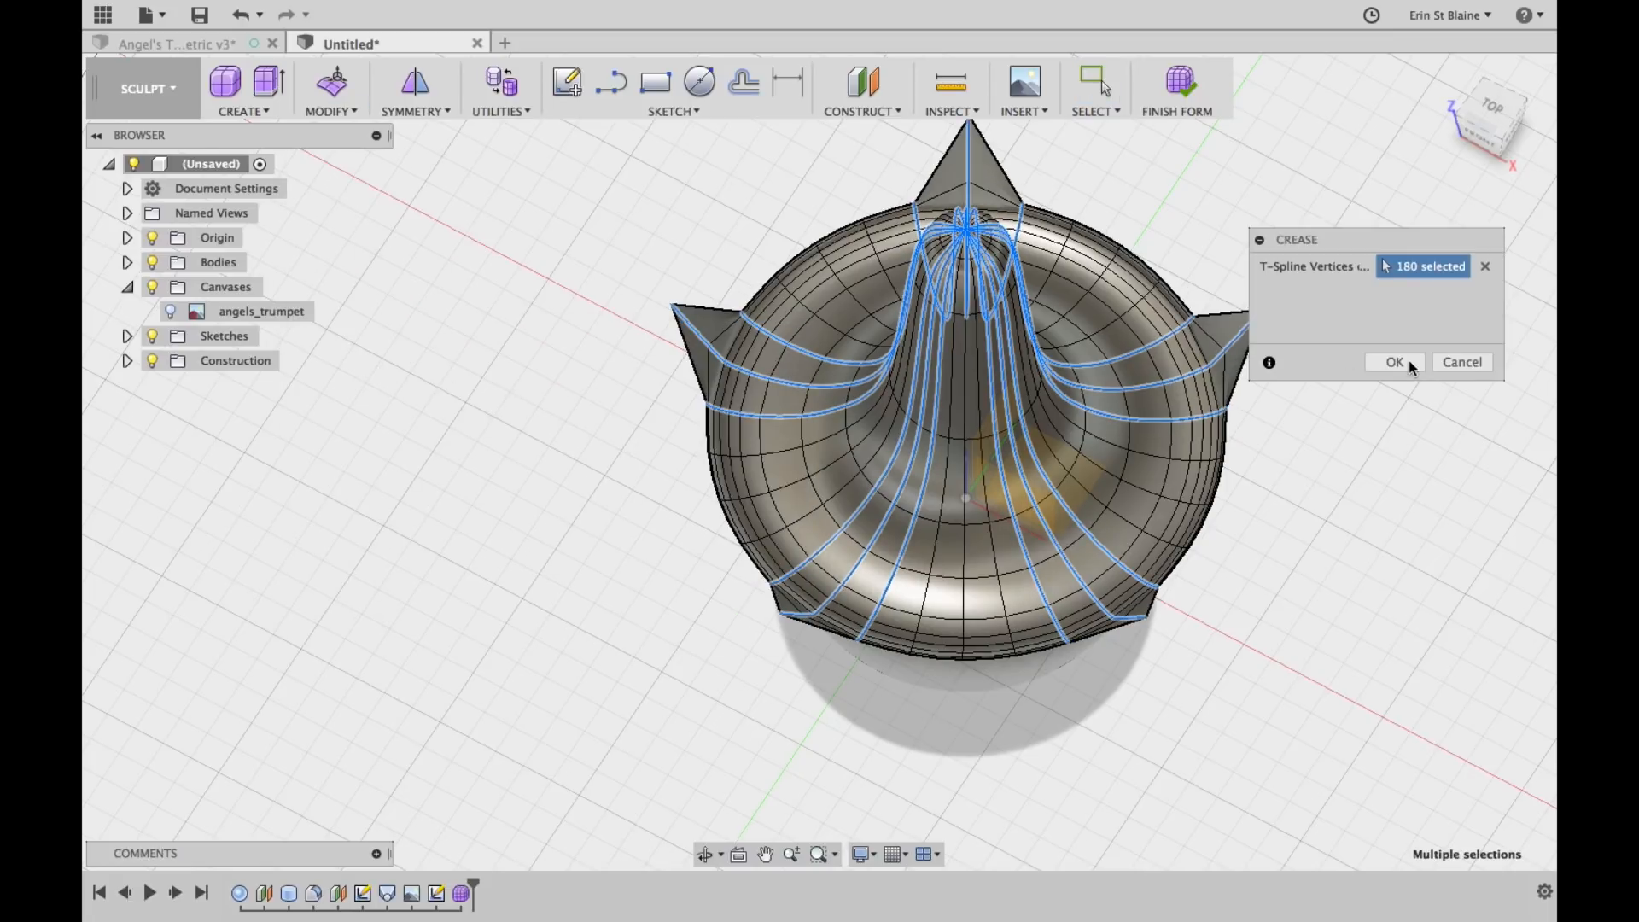
{"action": "left_click", "coordinate": [1393, 362]}
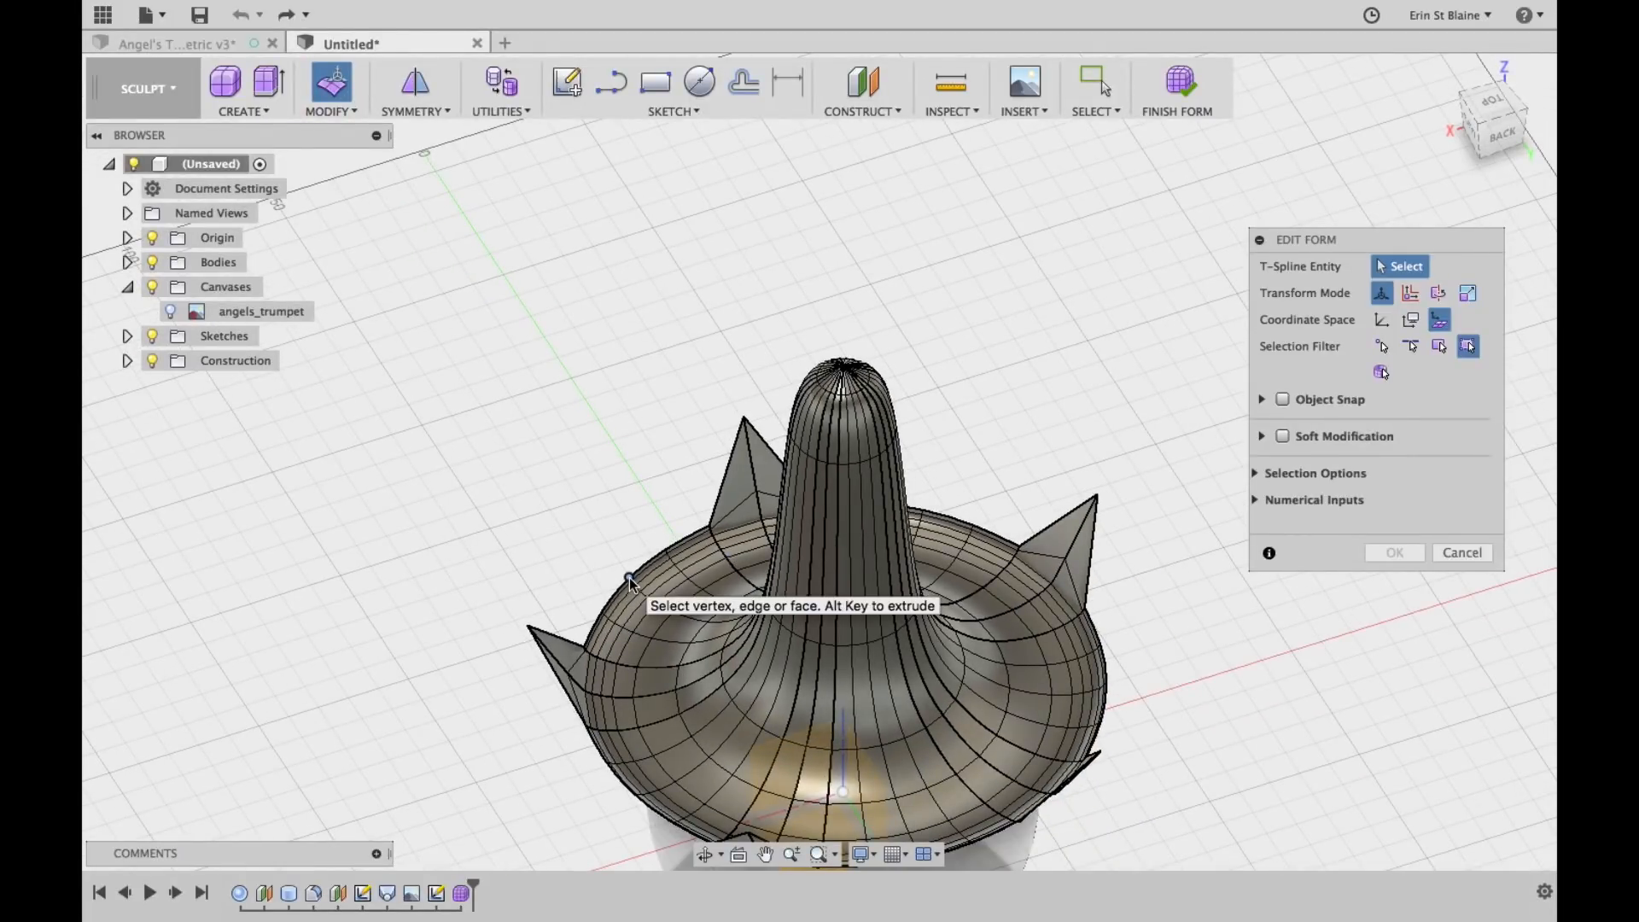
Move a left brim vertex inward and down onto the bell, then finish the form
{"action": "left_click", "coordinate": [628, 574]}
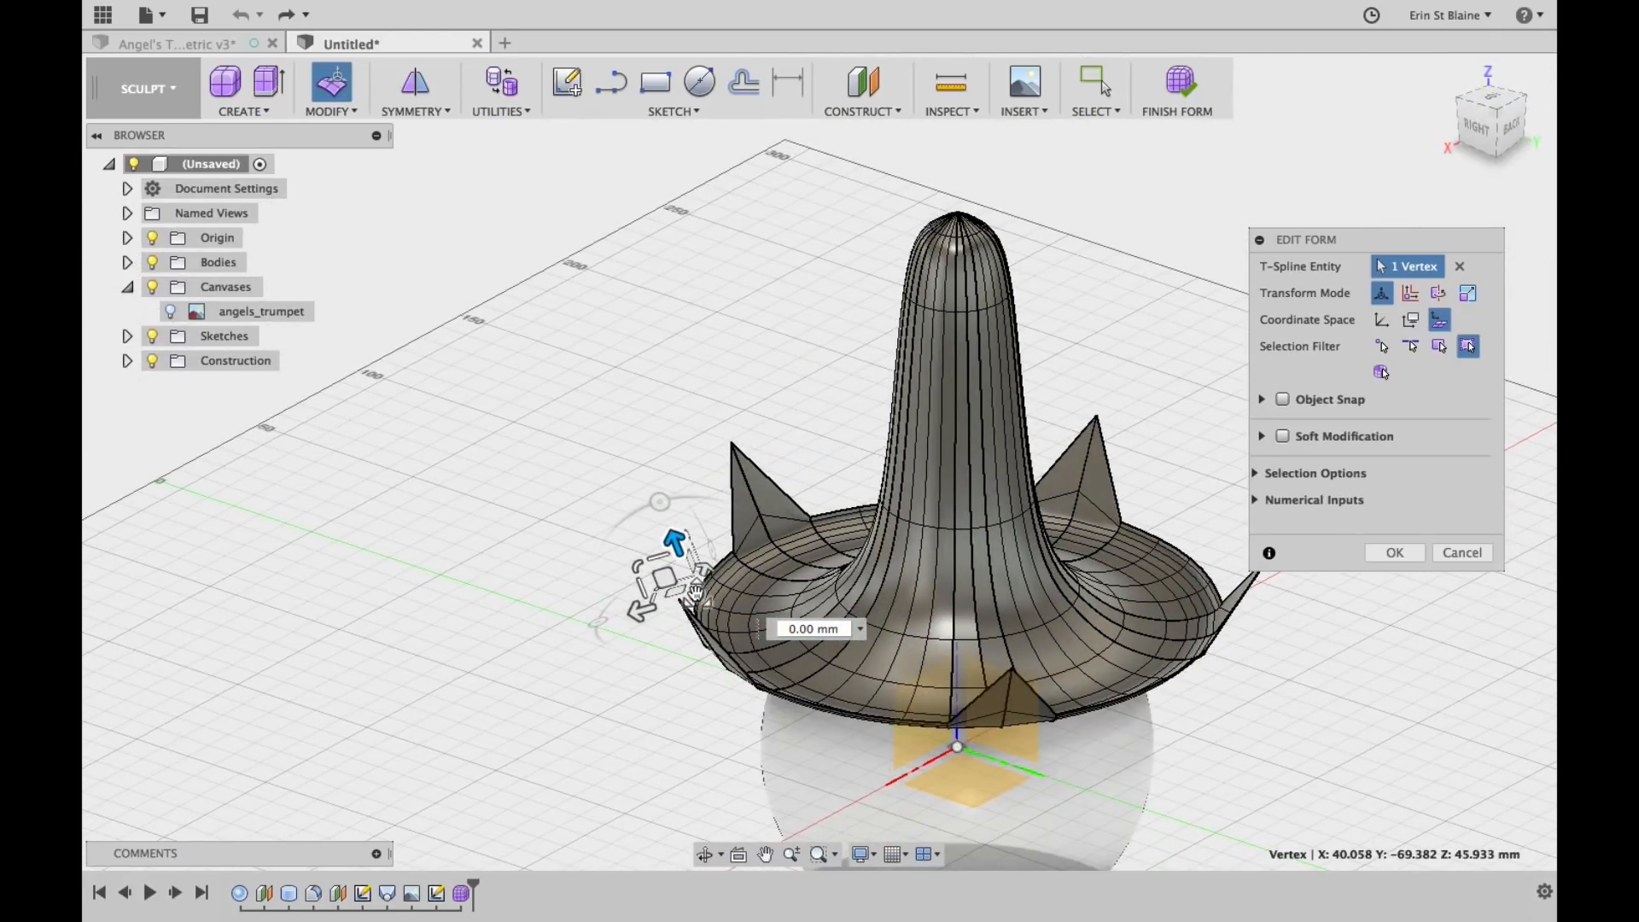
{"action": "left_click_drag", "start_coordinate": [674, 544], "coordinate": [695, 596]}
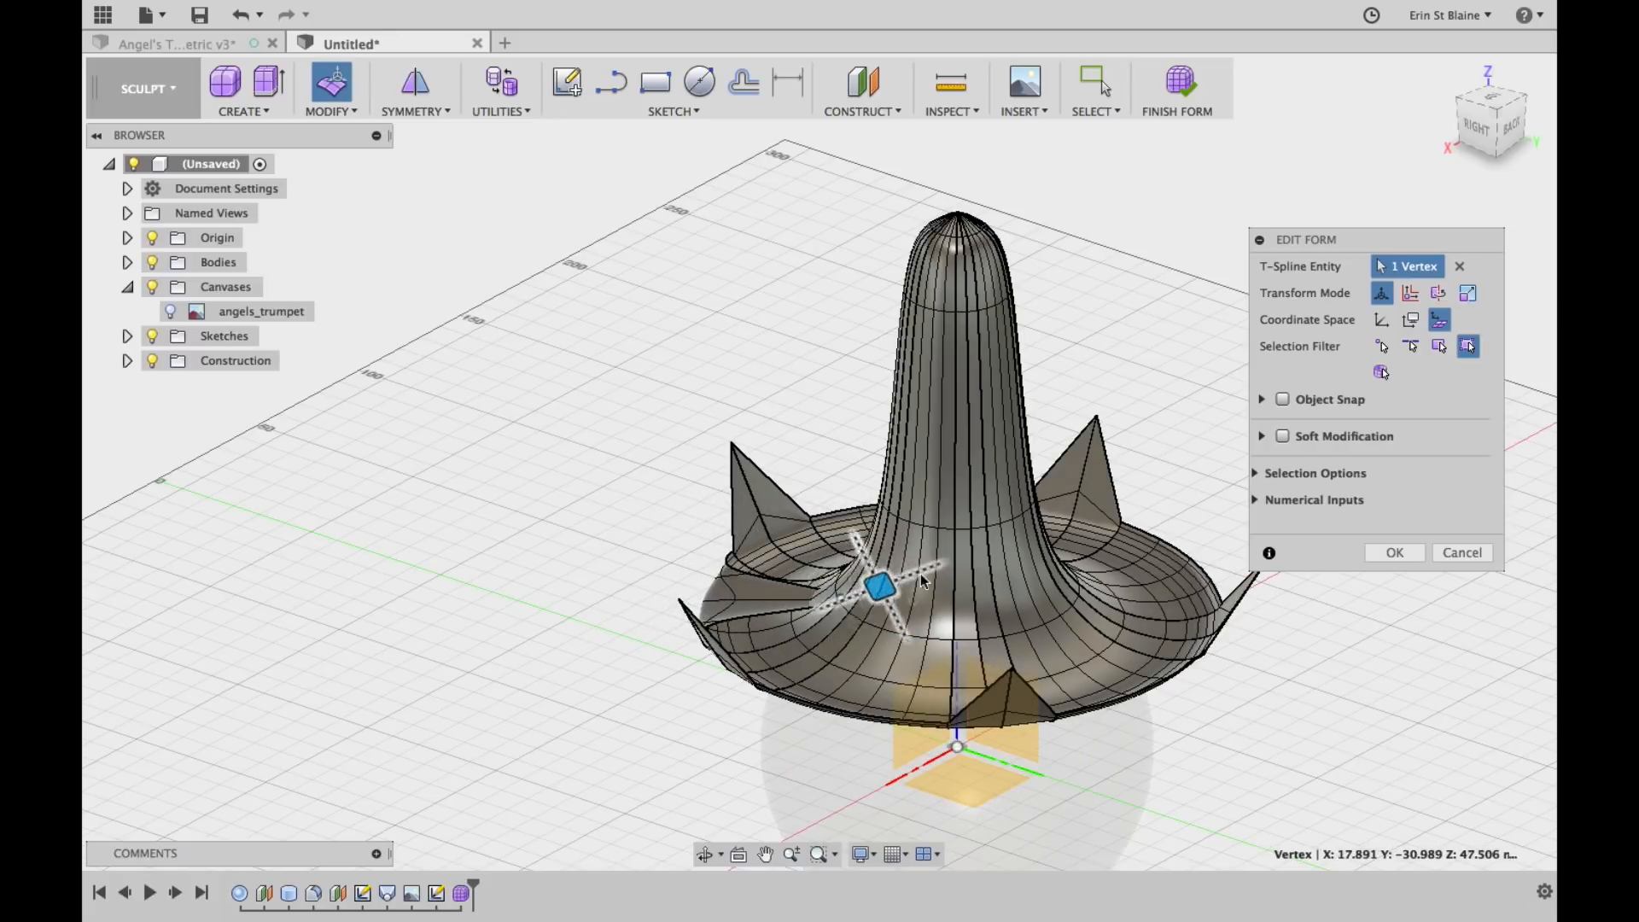
{"action": "left_click_drag", "start_coordinate": [881, 587], "coordinate": [1114, 358]}
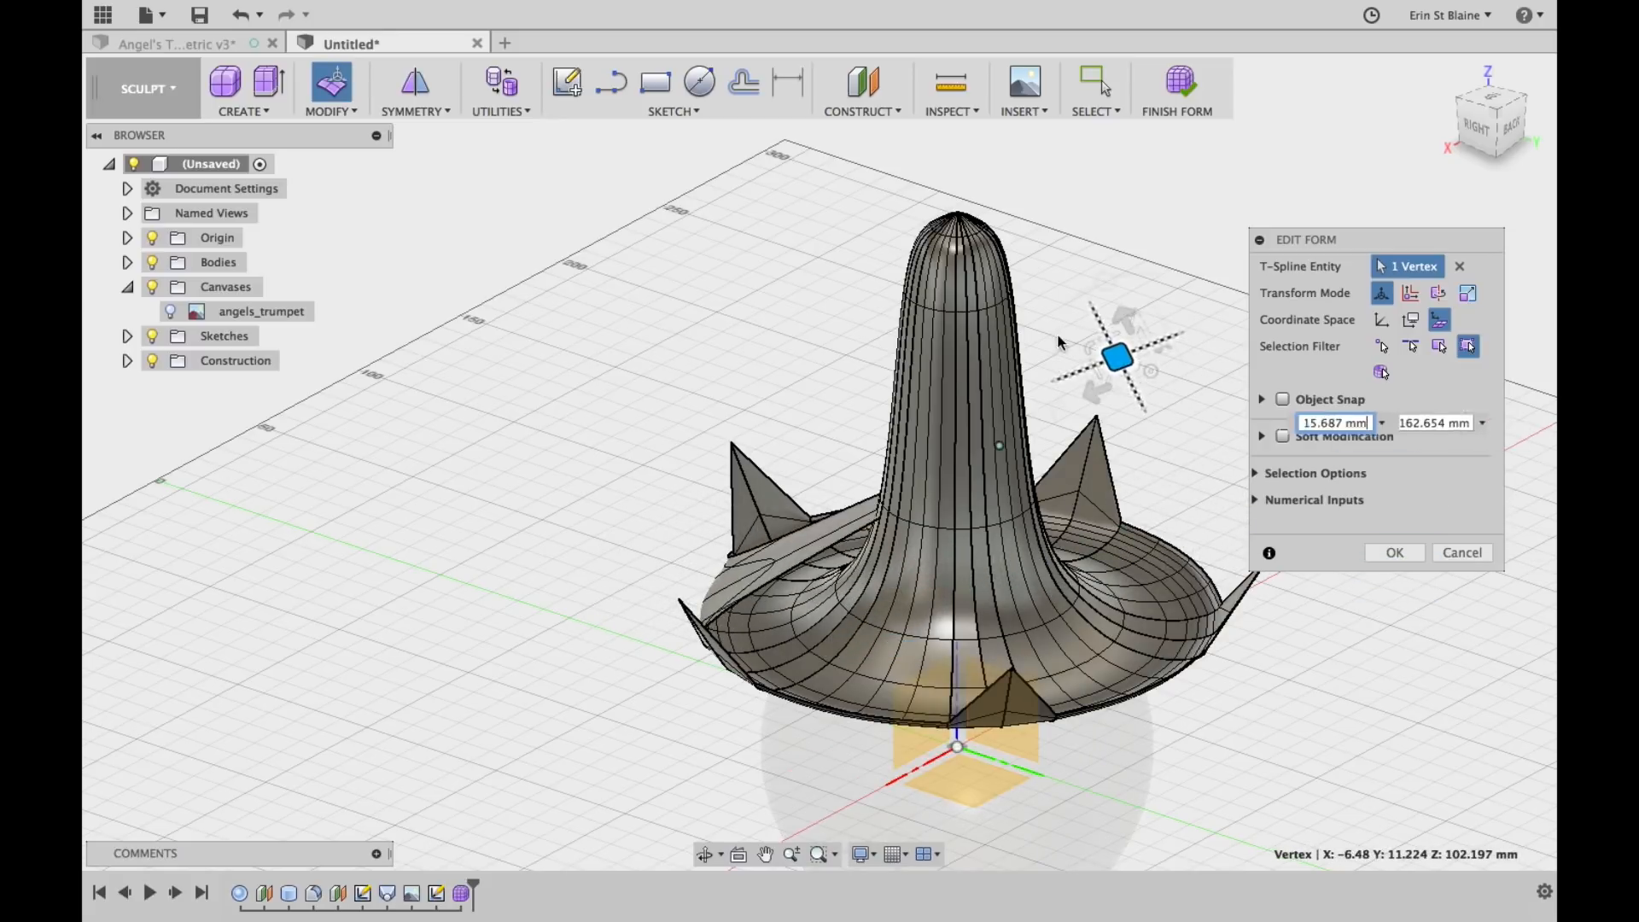
{"action": "left_click_drag", "start_coordinate": [1116, 358], "coordinate": [1014, 606]}
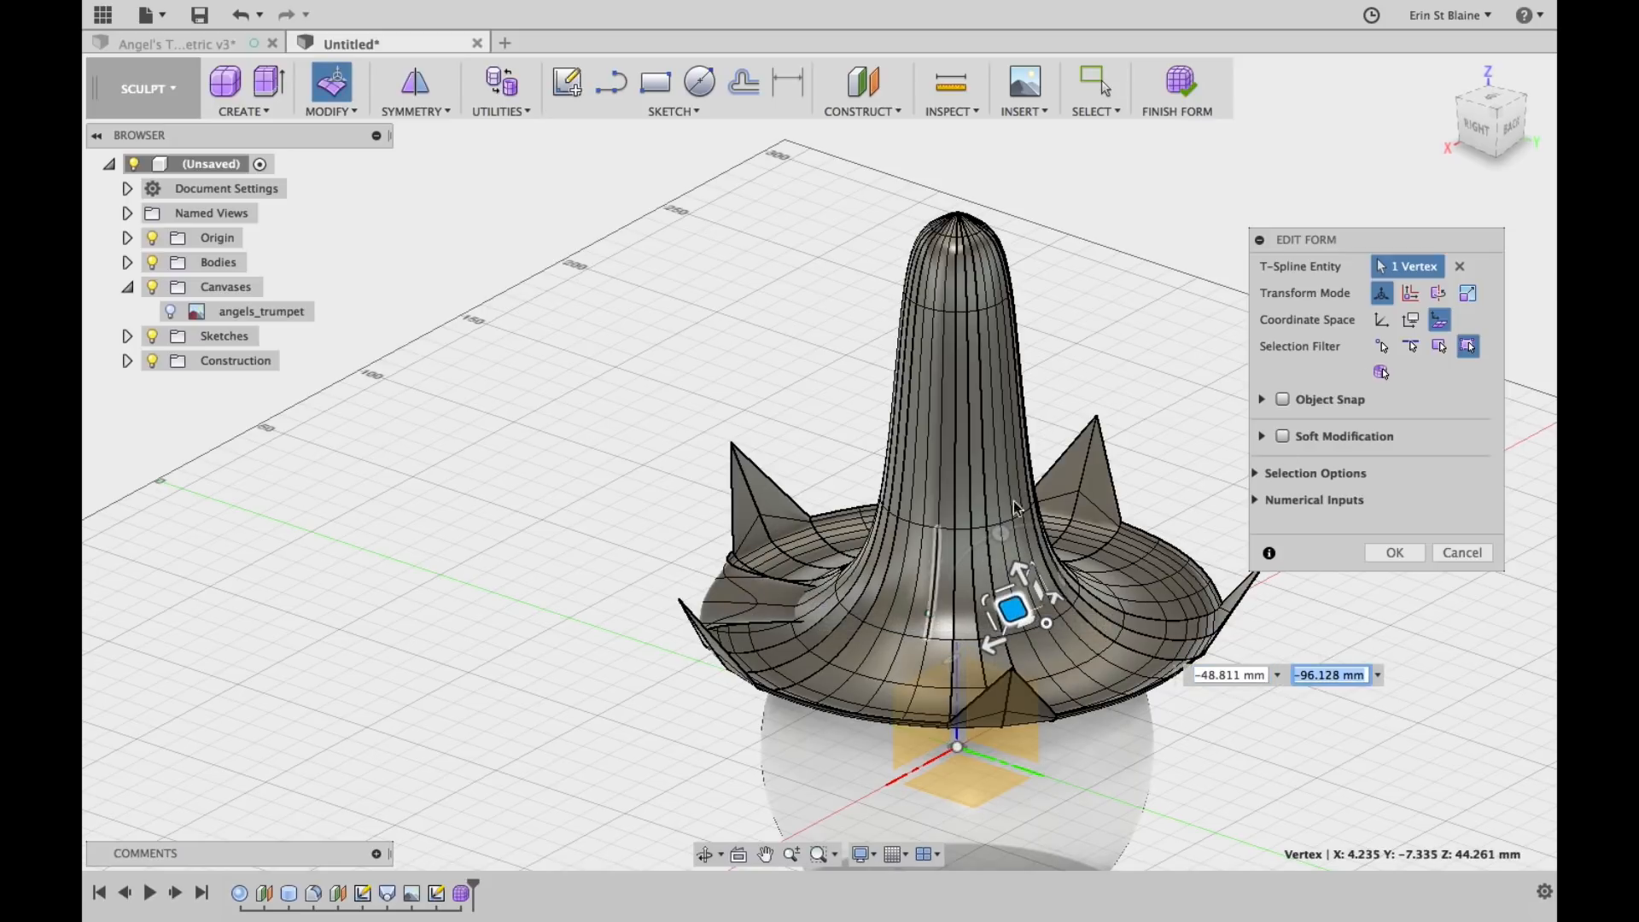
{"action": "mouse_move", "coordinate": [1179, 89]}
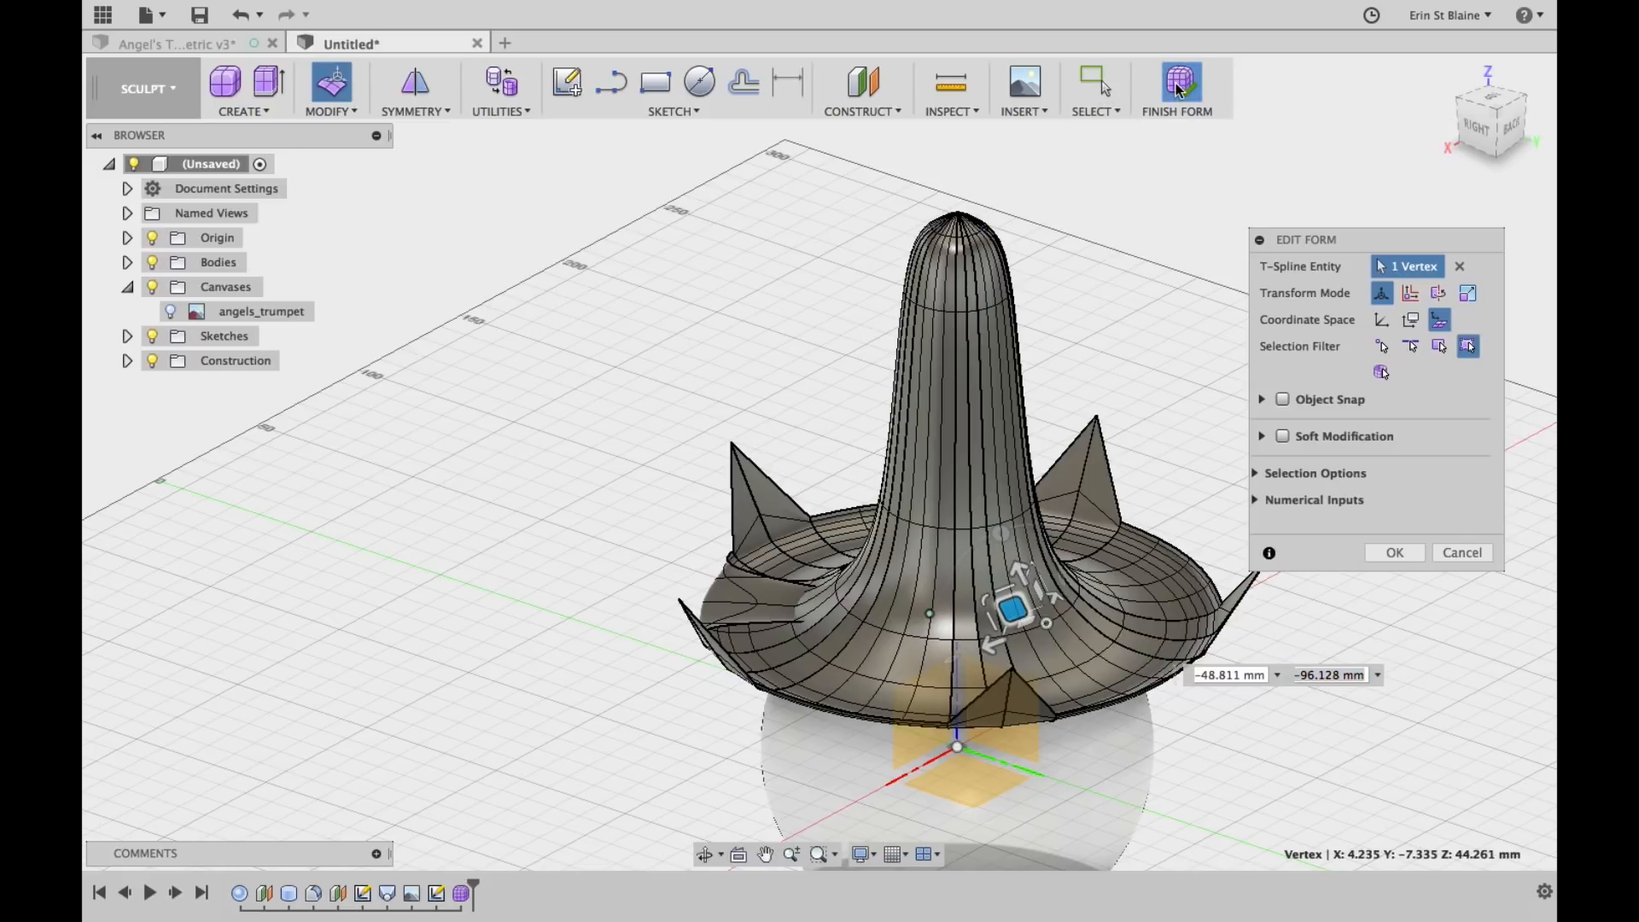
{"action": "mouse_move", "coordinate": [778, 562]}
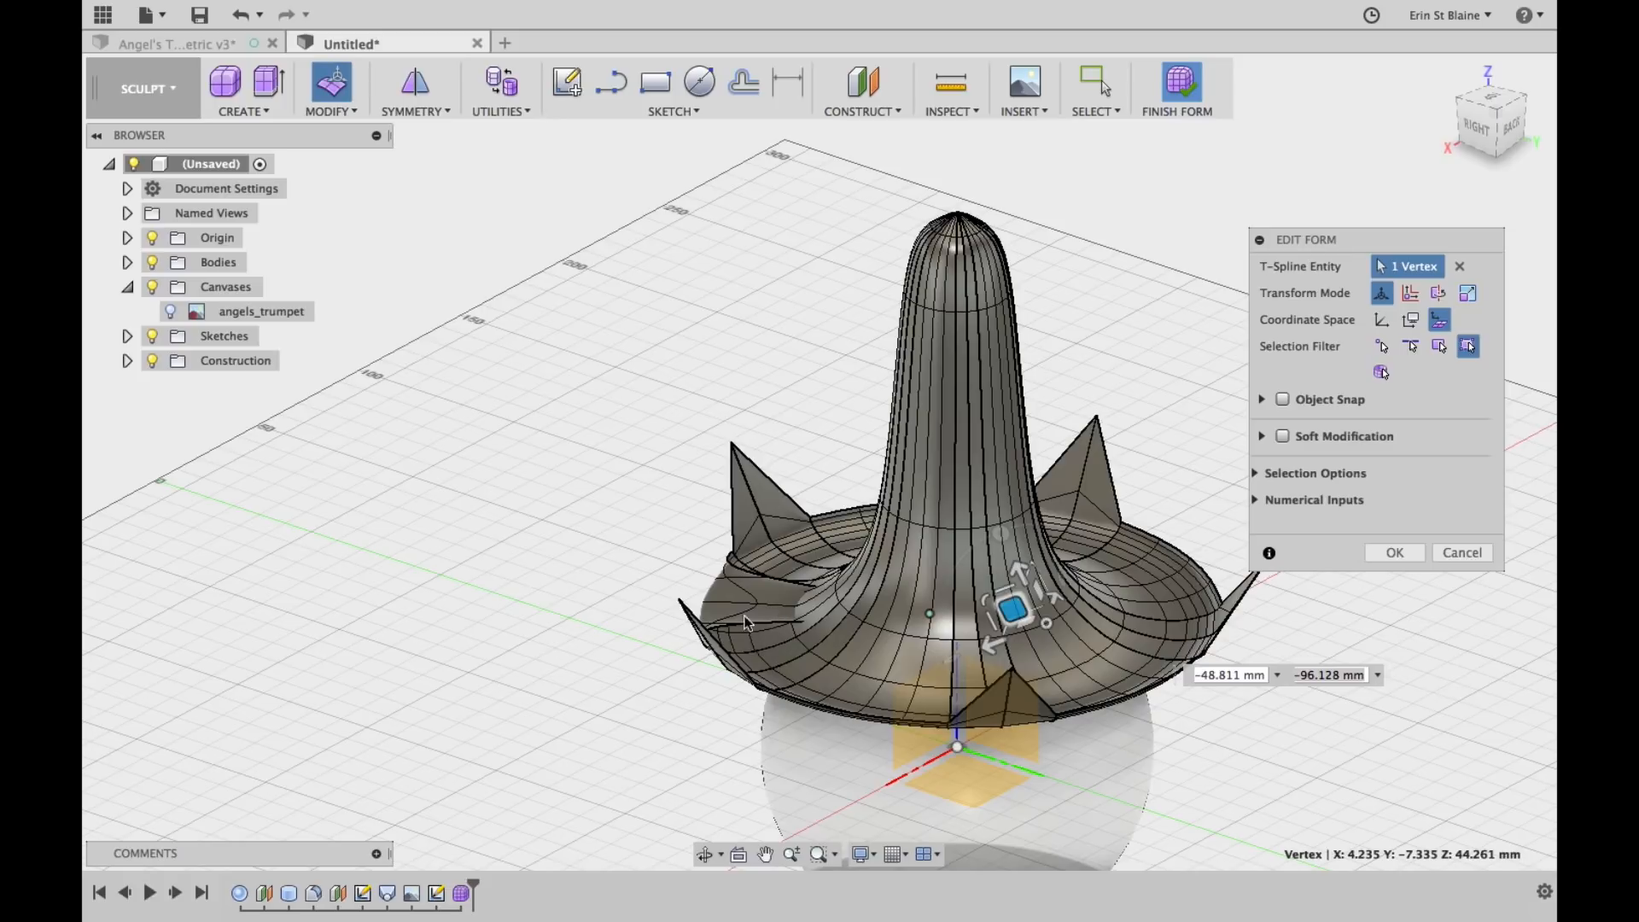
{"action": "left_click", "coordinate": [1177, 89]}
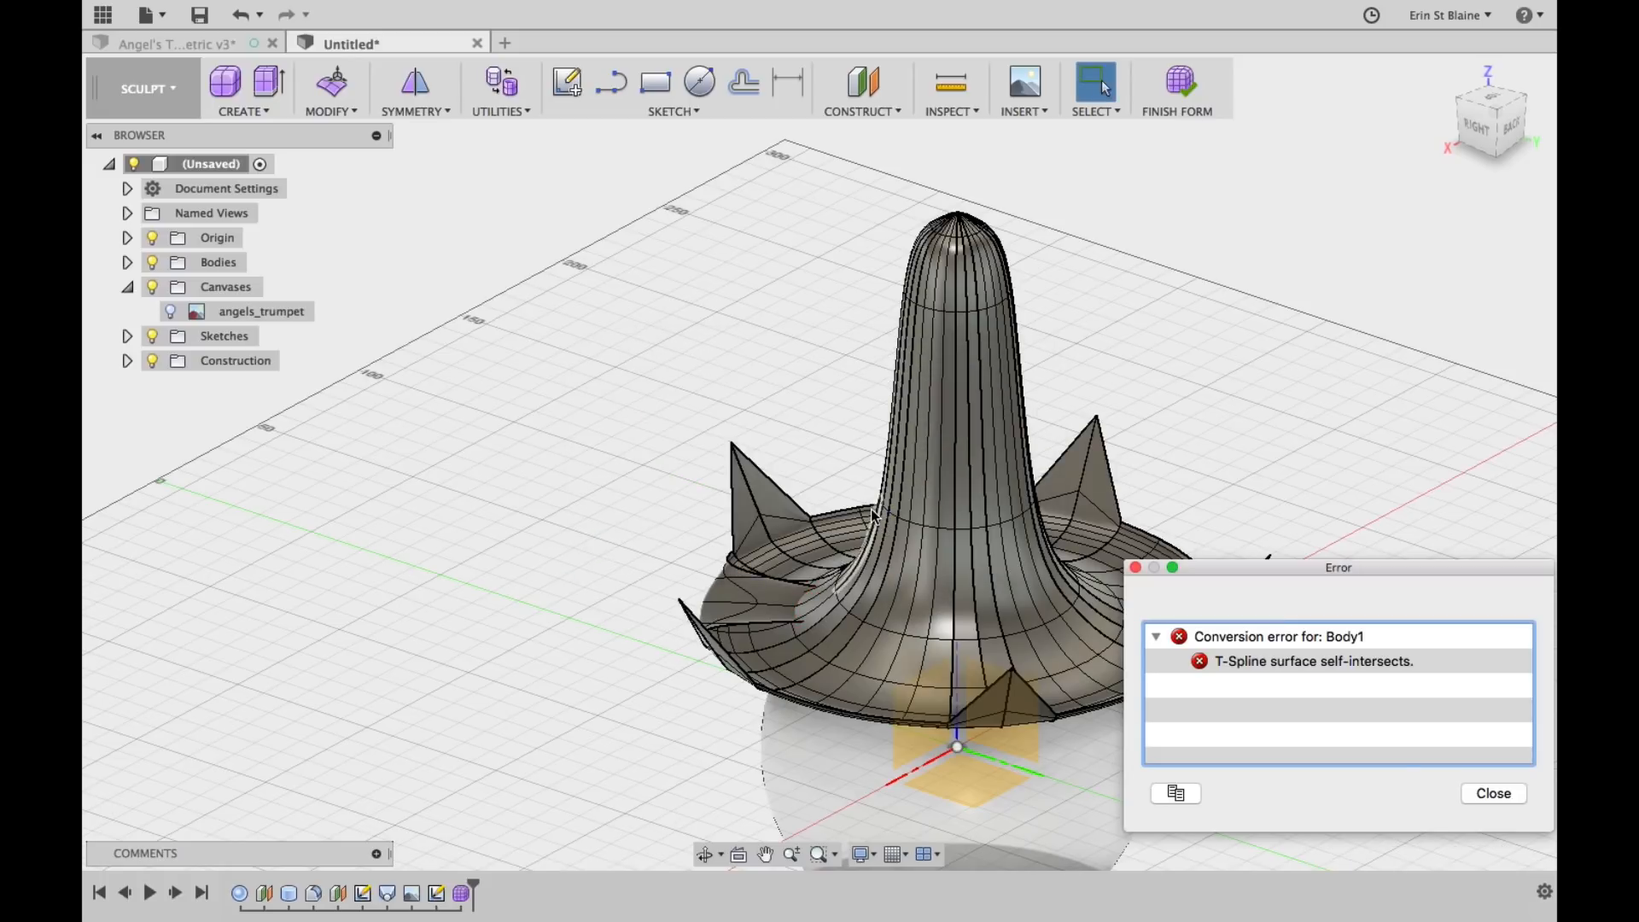
Dismiss the self-intersection error and finish the form so the trumpet becomes Body2 beside Lamp
{"action": "left_click", "coordinate": [1493, 793]}
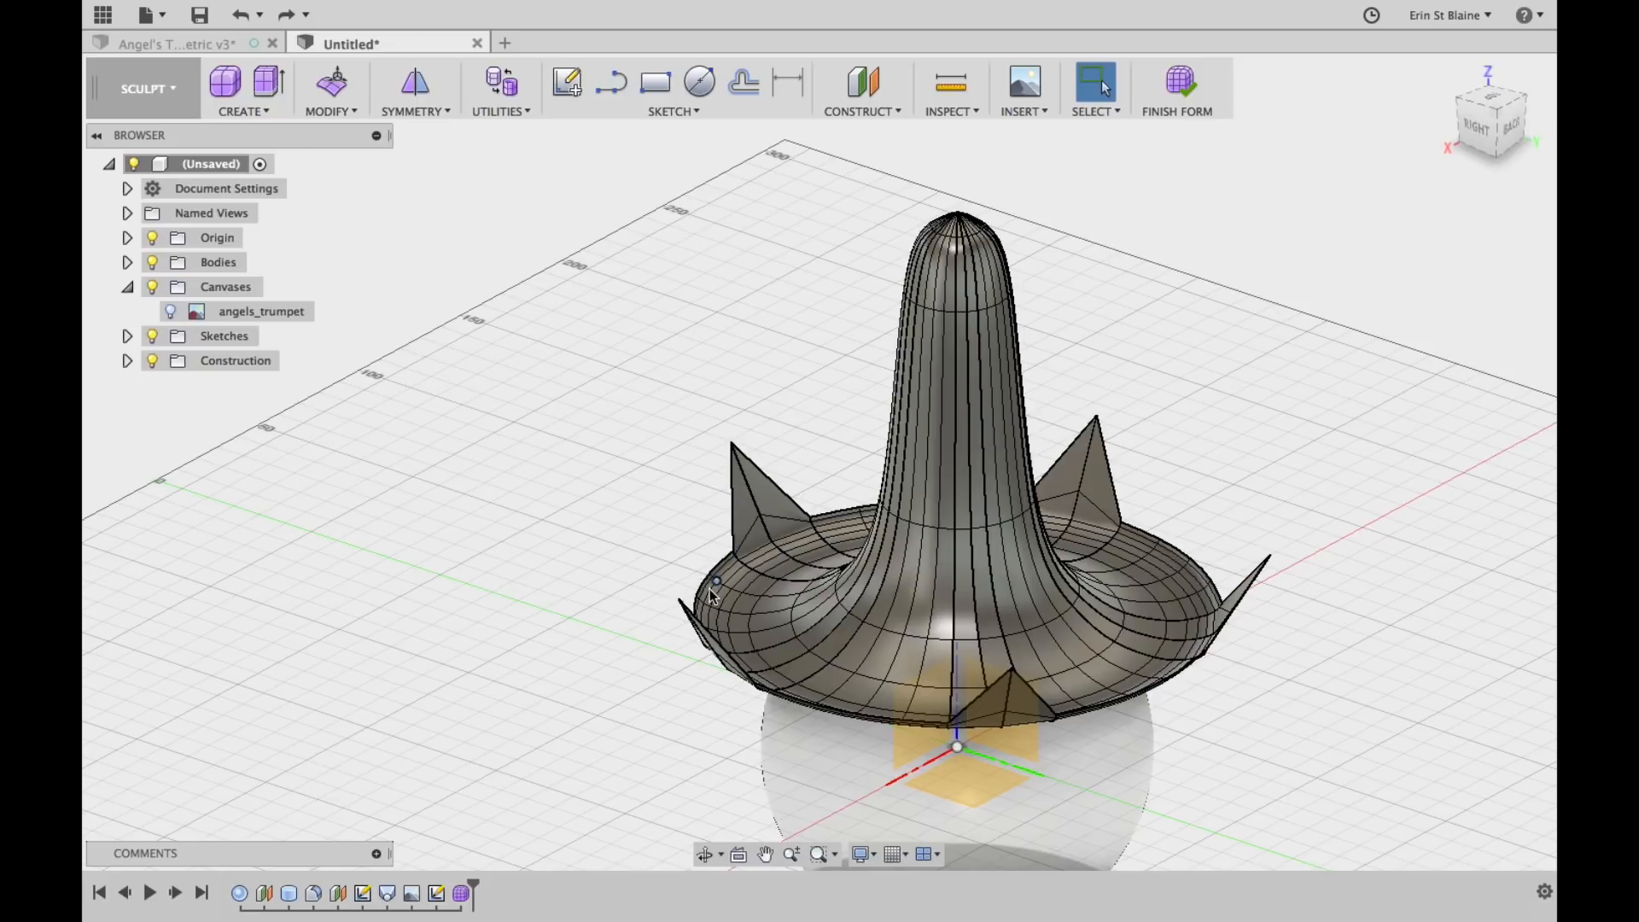
{"action": "mouse_move", "coordinate": [1170, 173]}
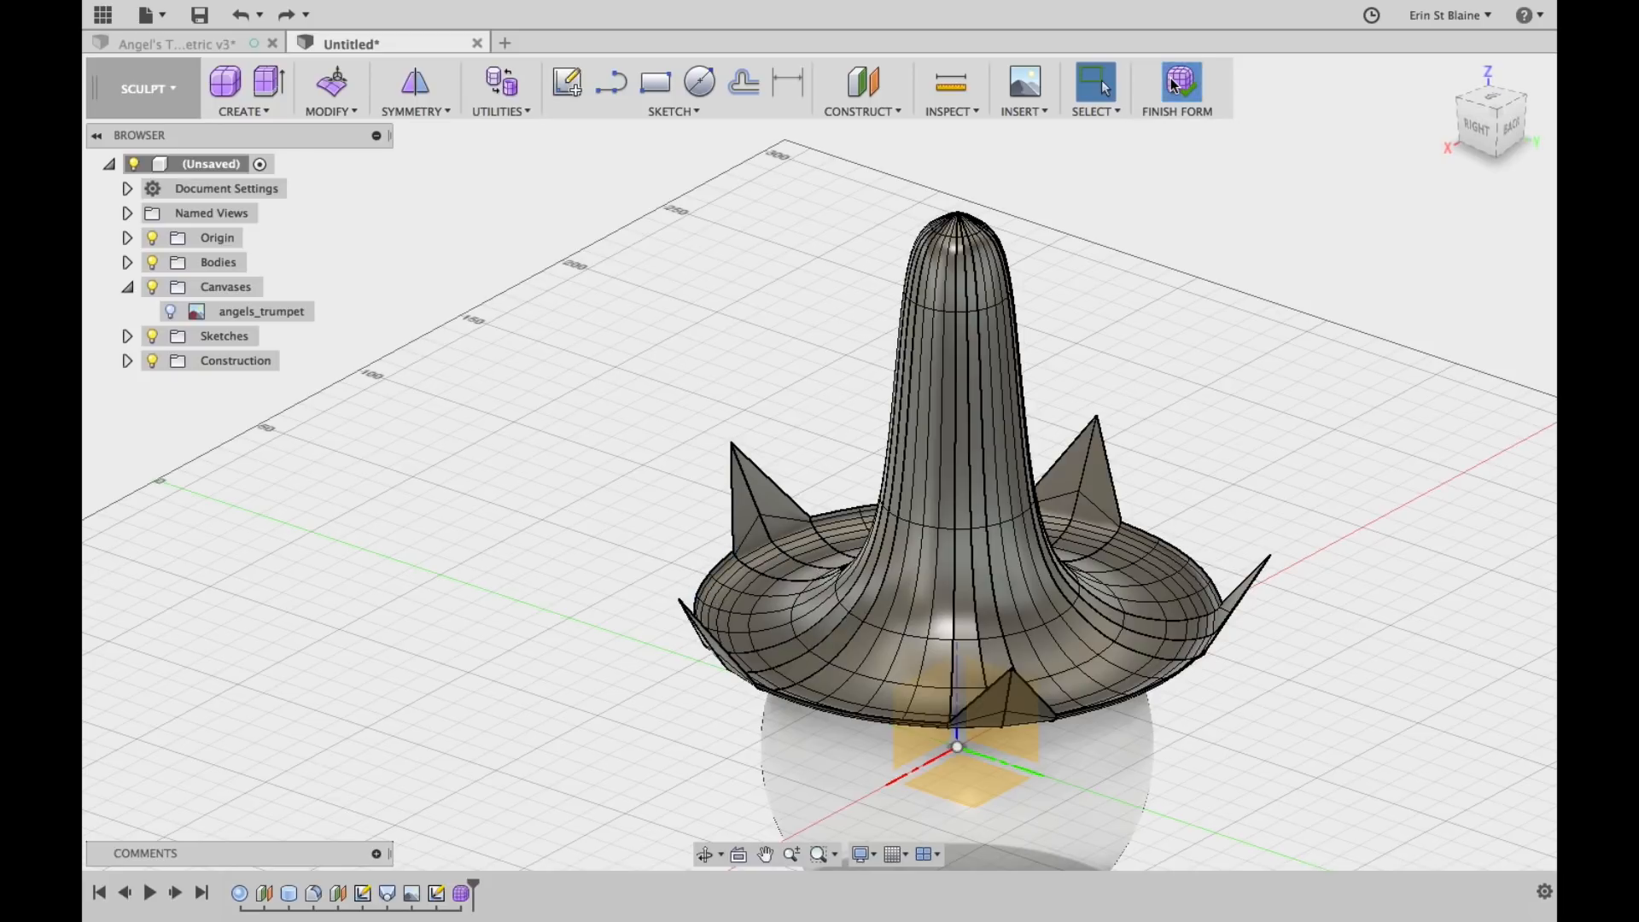
{"action": "left_click", "coordinate": [1094, 83]}
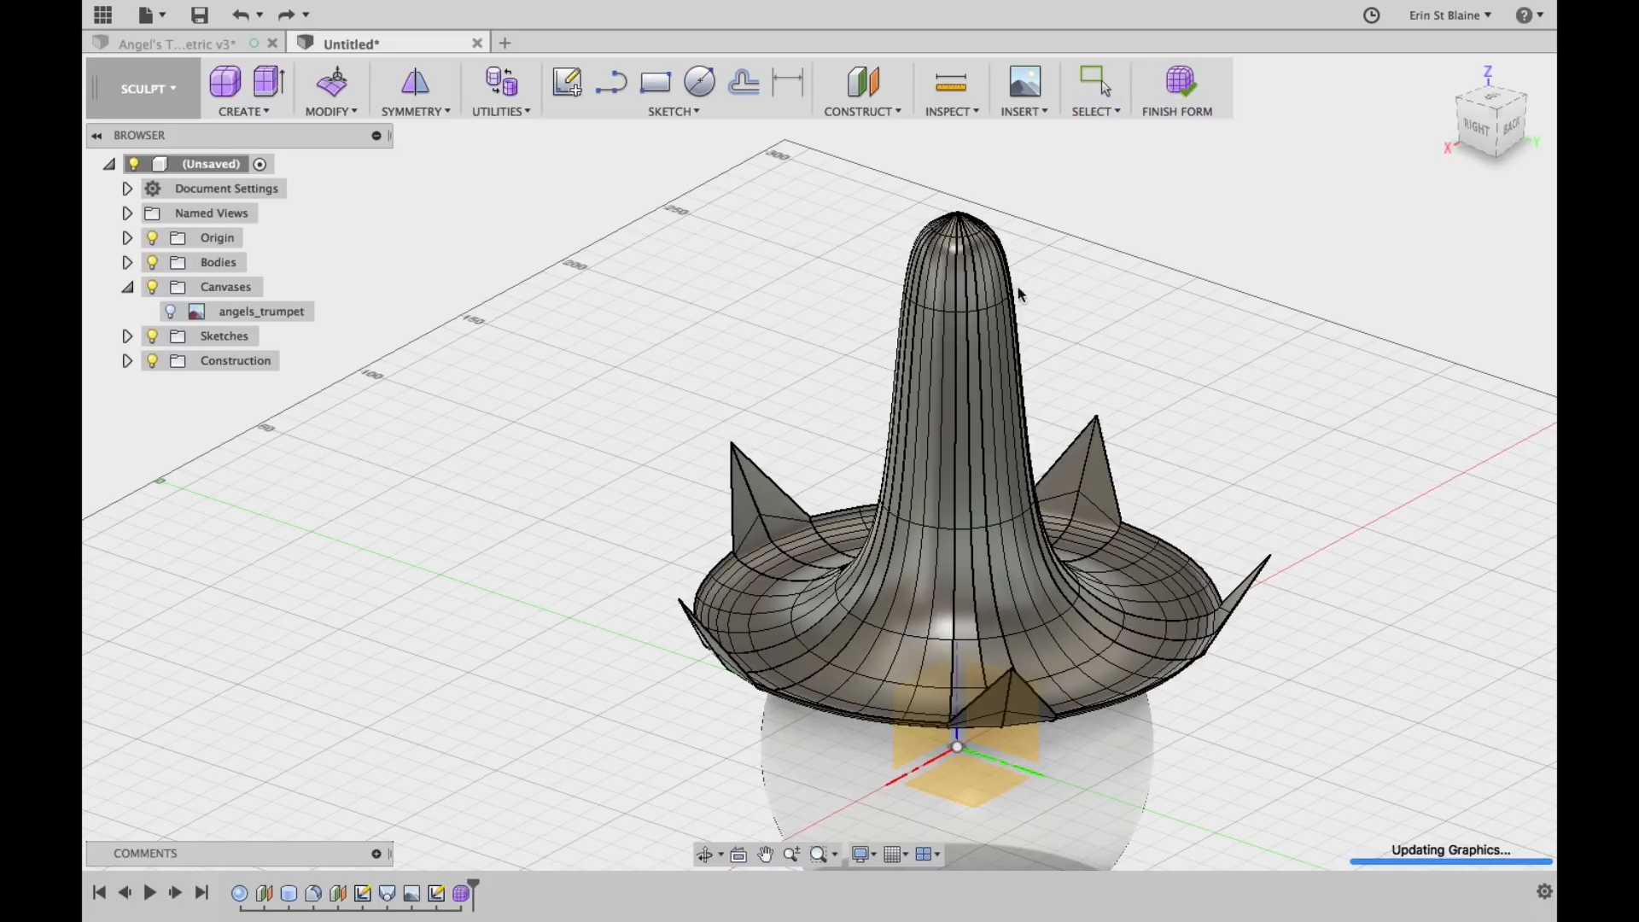
{"action": "left_click", "coordinate": [1176, 89]}
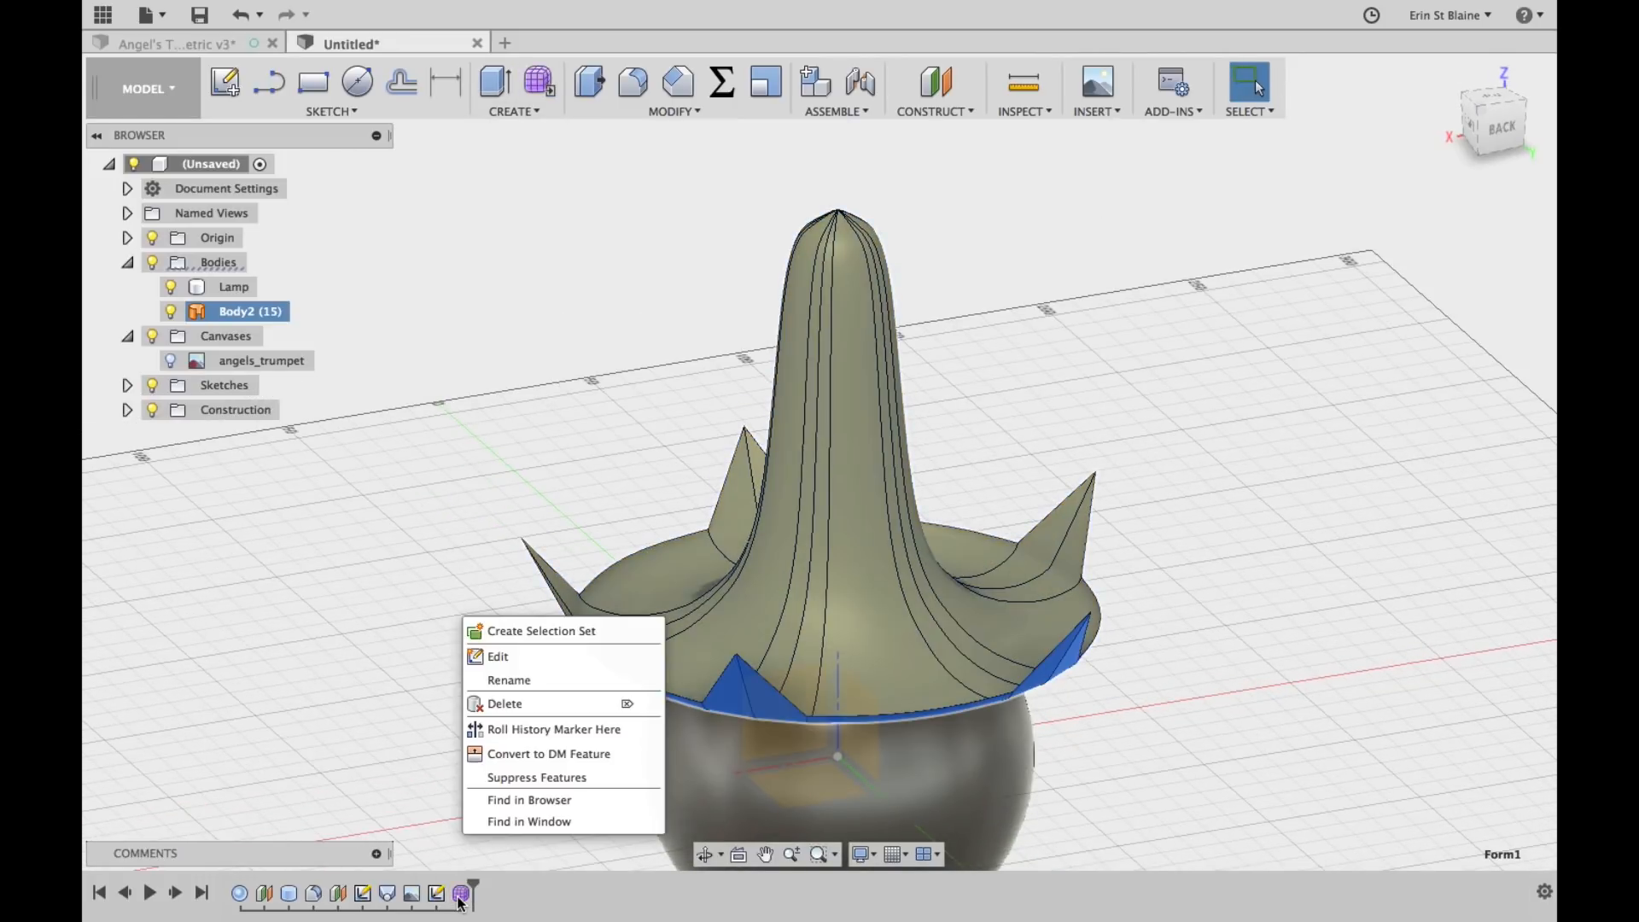
{"action": "left_click", "coordinate": [498, 656]}
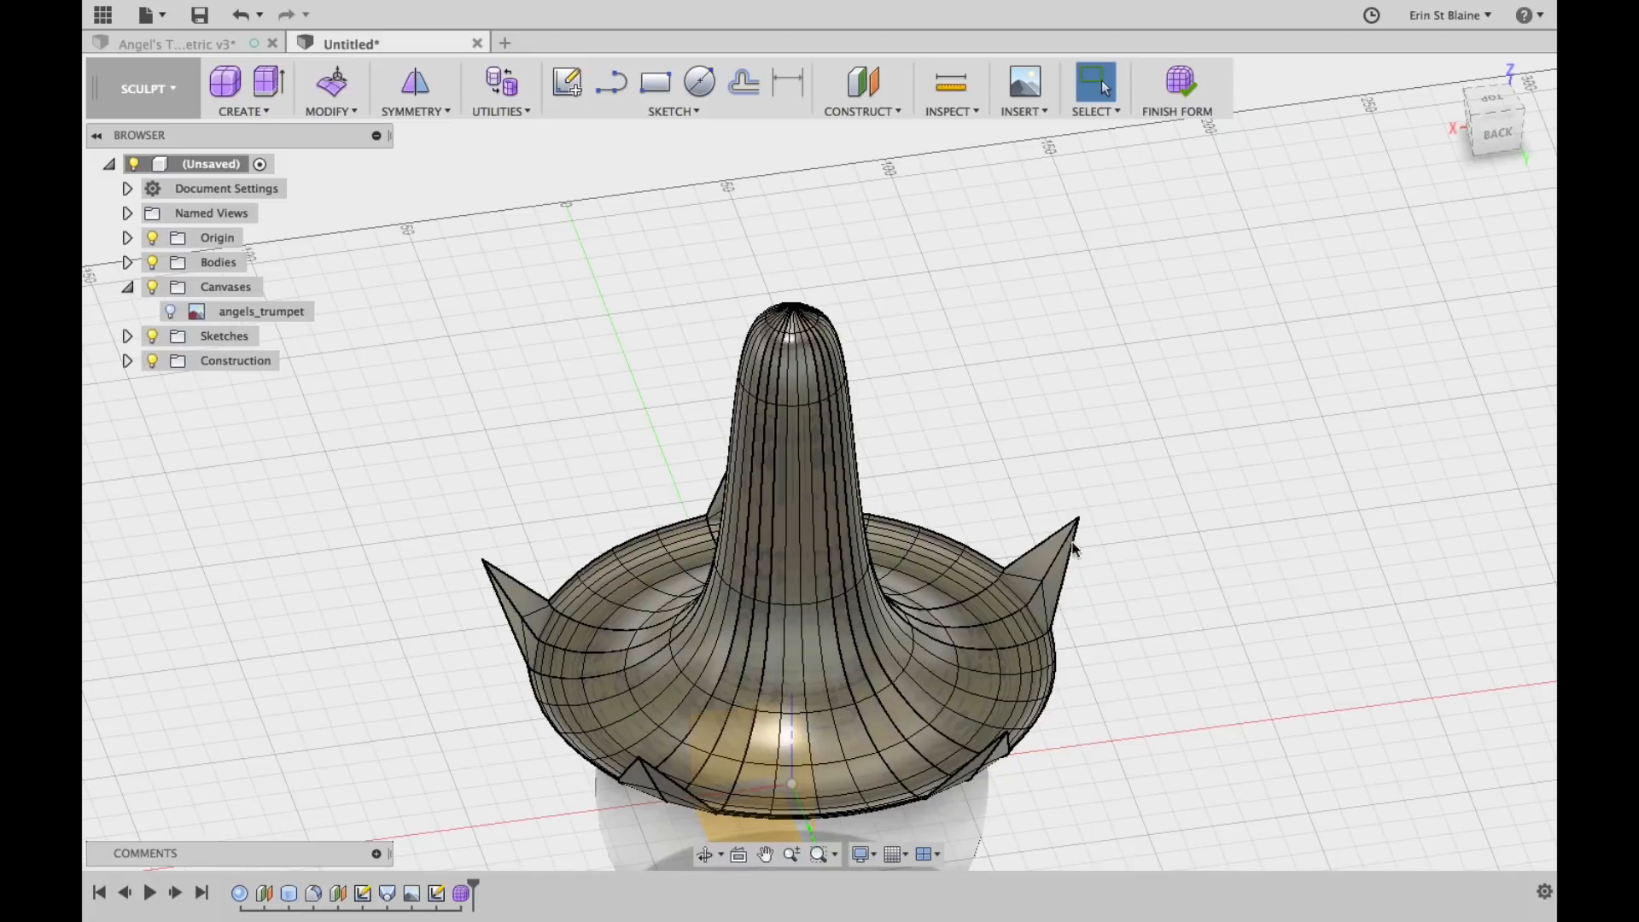
{"action": "mouse_move", "coordinate": [612, 559]}
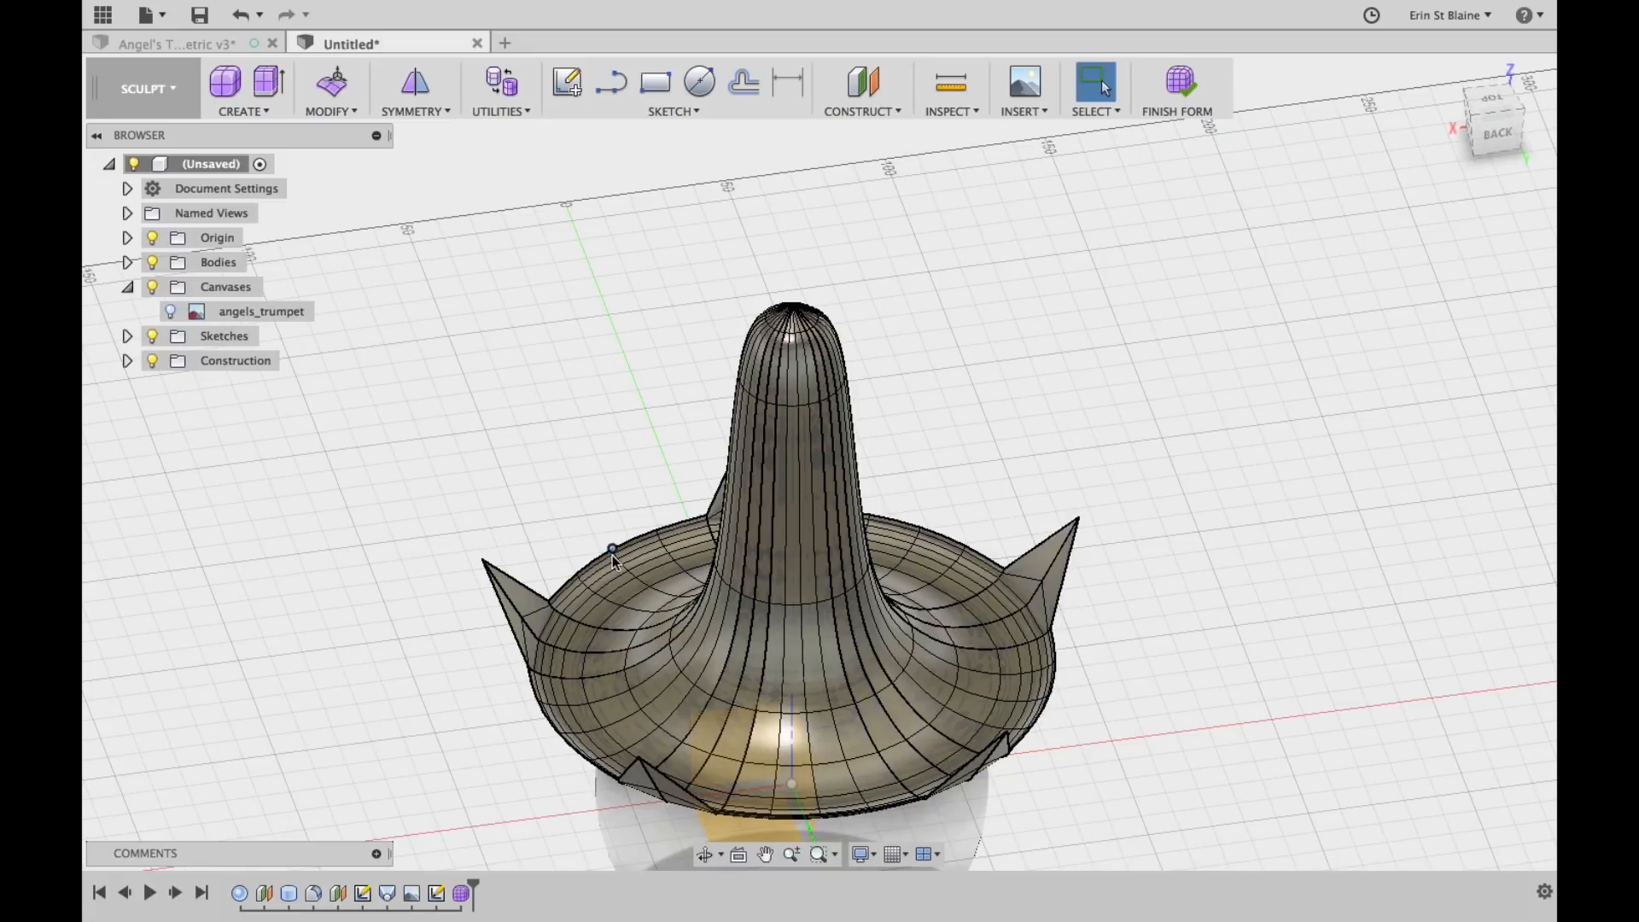
{"action": "mouse_move", "coordinate": [1014, 457]}
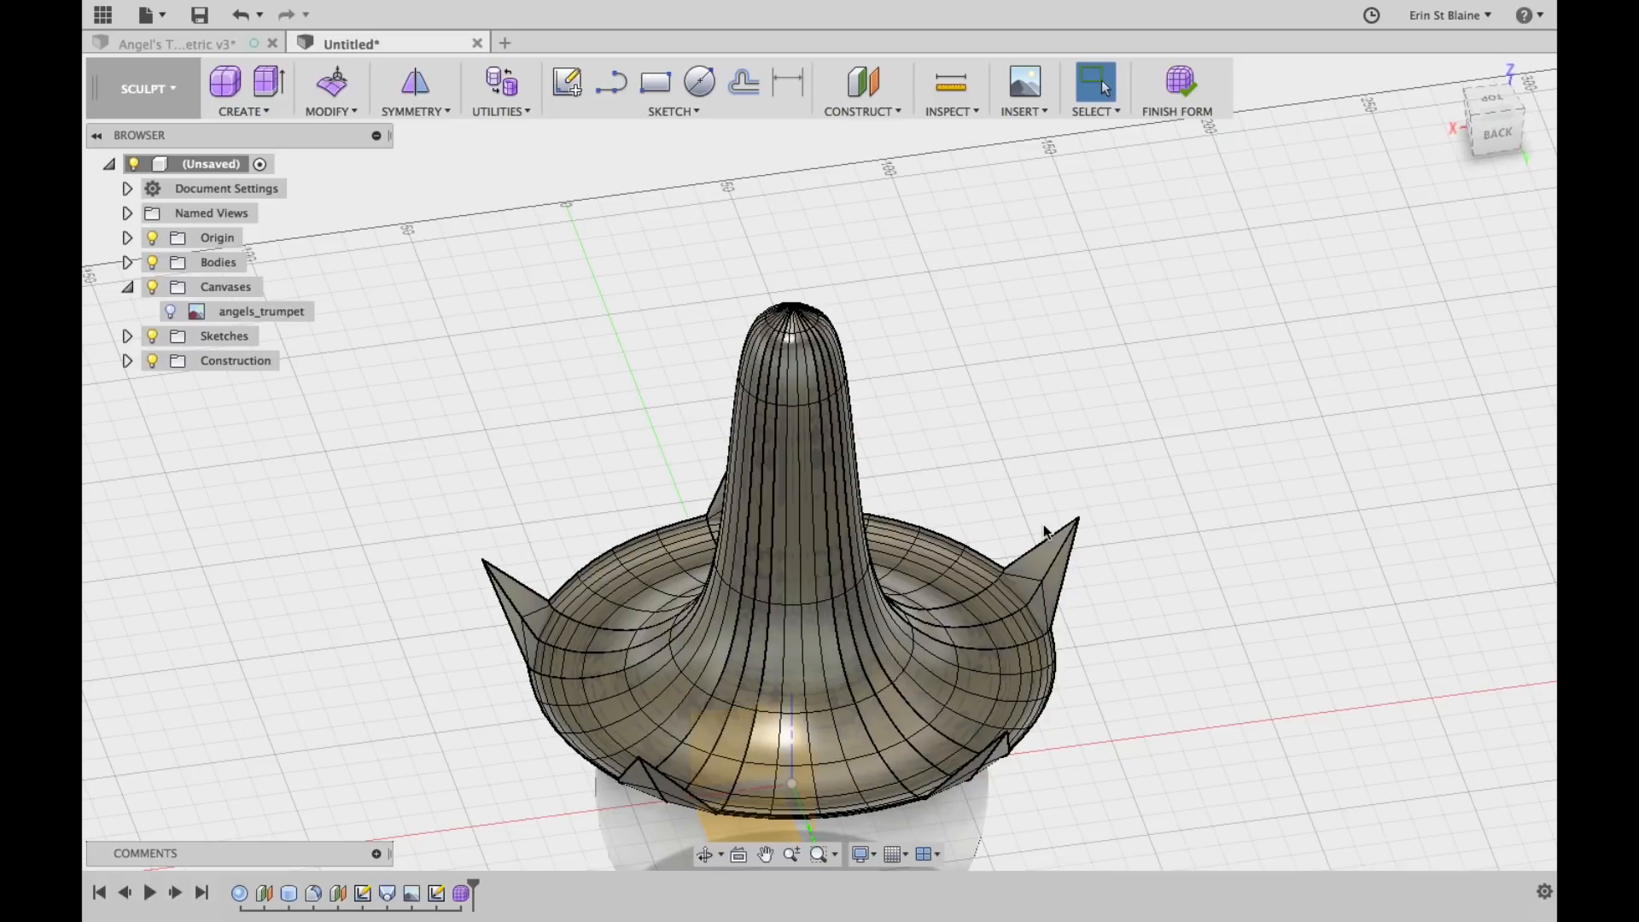
{"action": "left_click", "coordinate": [622, 622]}
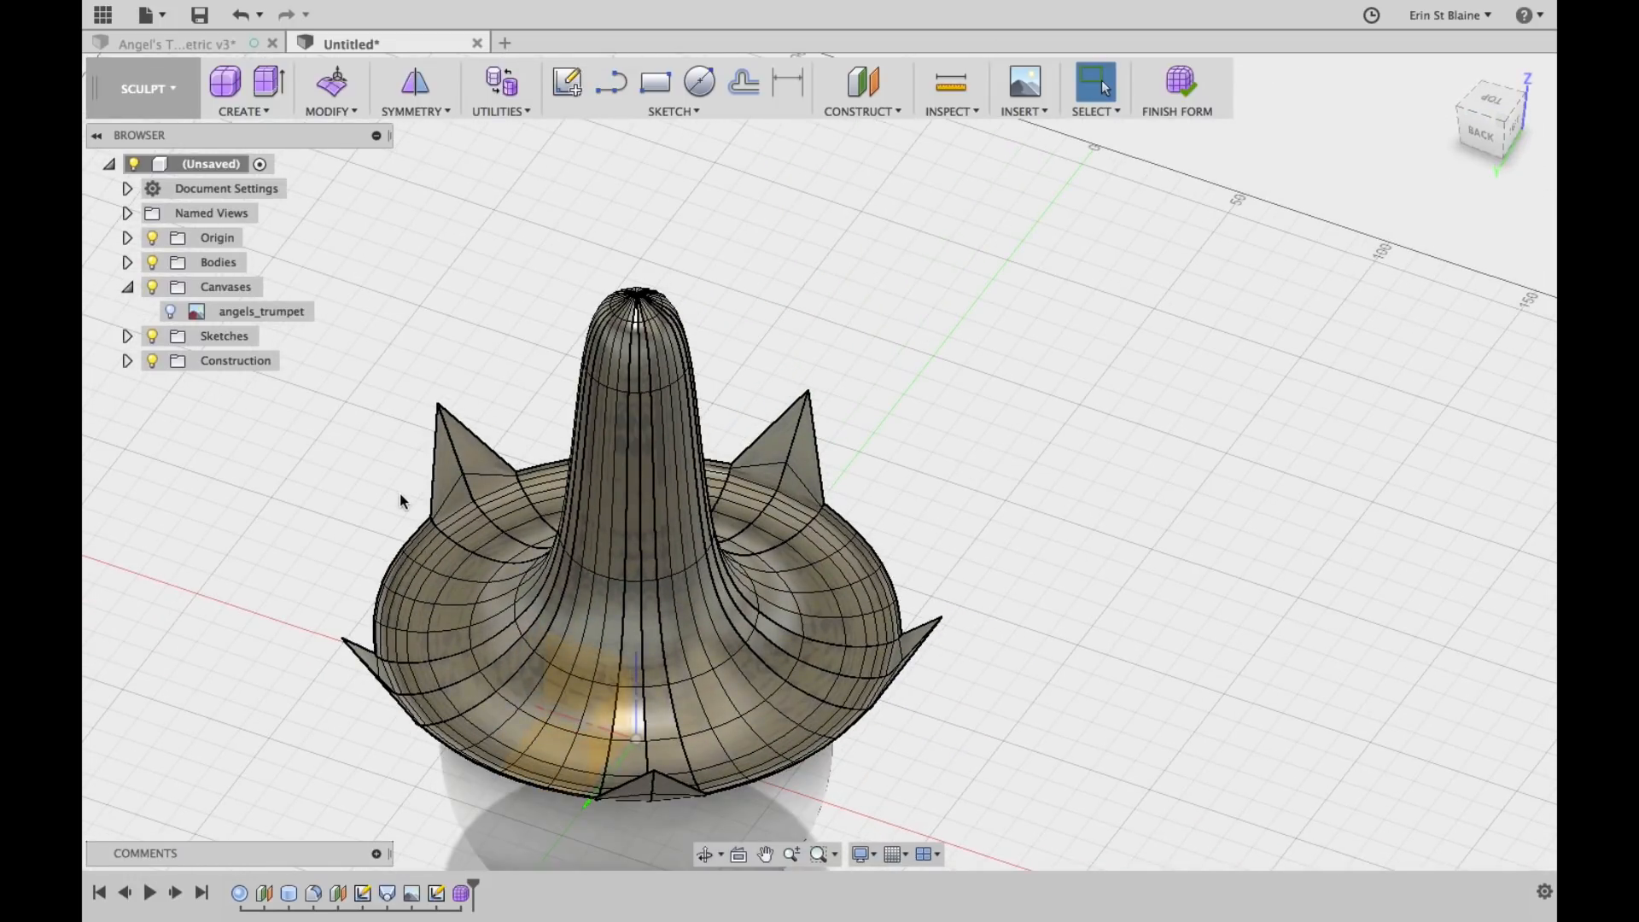
{"action": "mouse_move", "coordinate": [824, 507]}
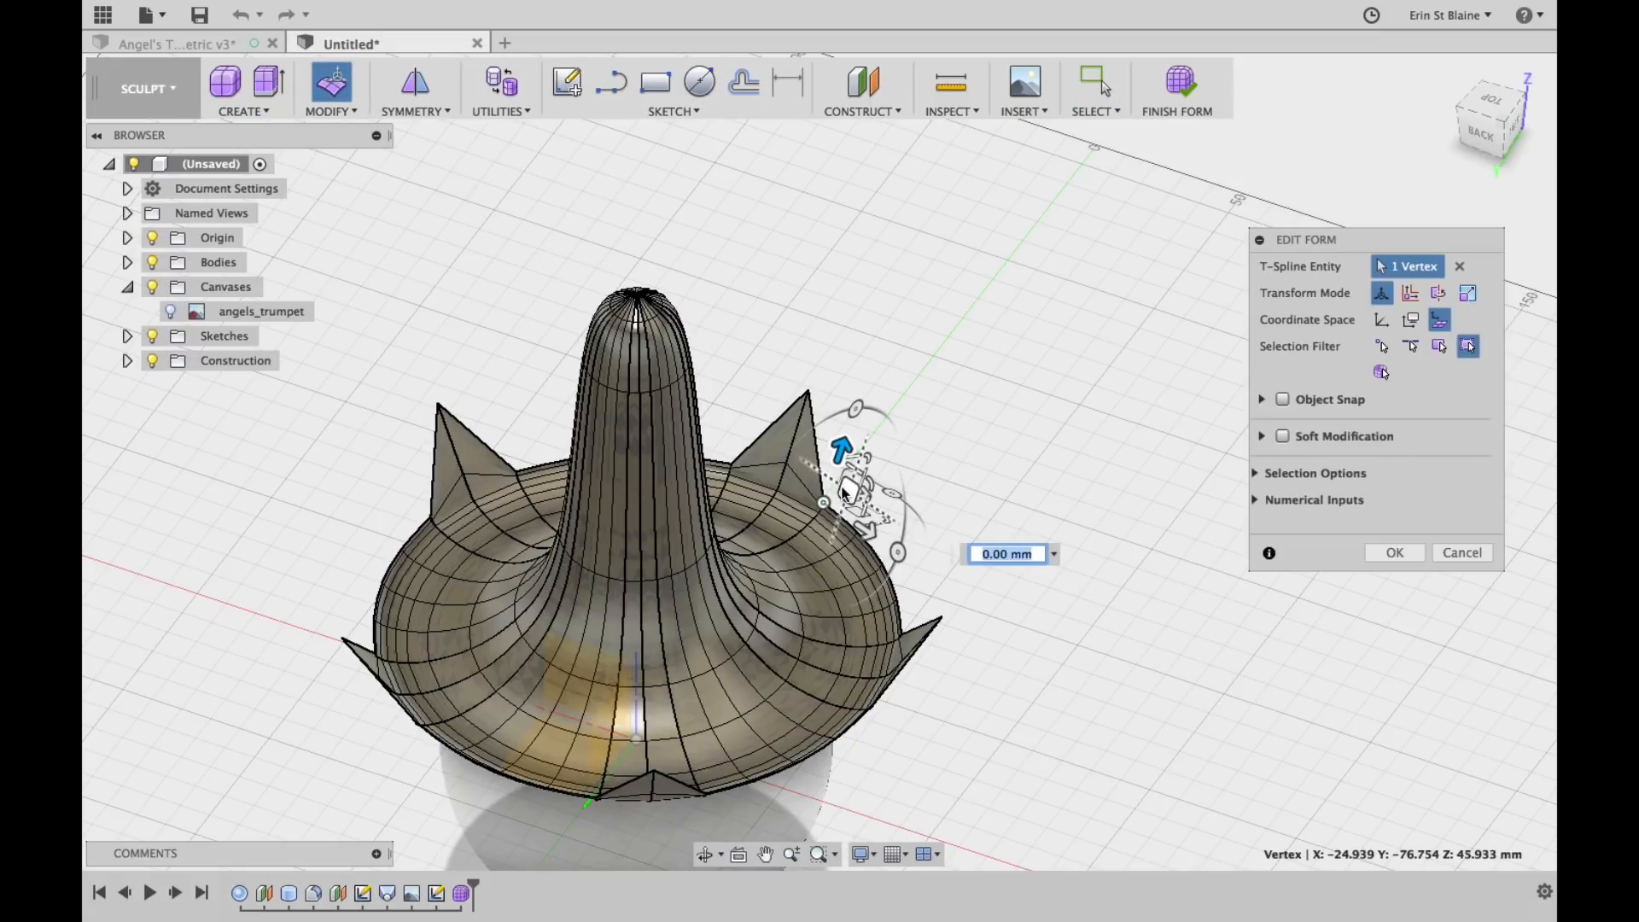
Drag rim vertices near the back spike and on the left petal to sharpen and reposition them
{"action": "left_click_drag", "start_coordinate": [841, 450], "coordinate": [852, 424]}
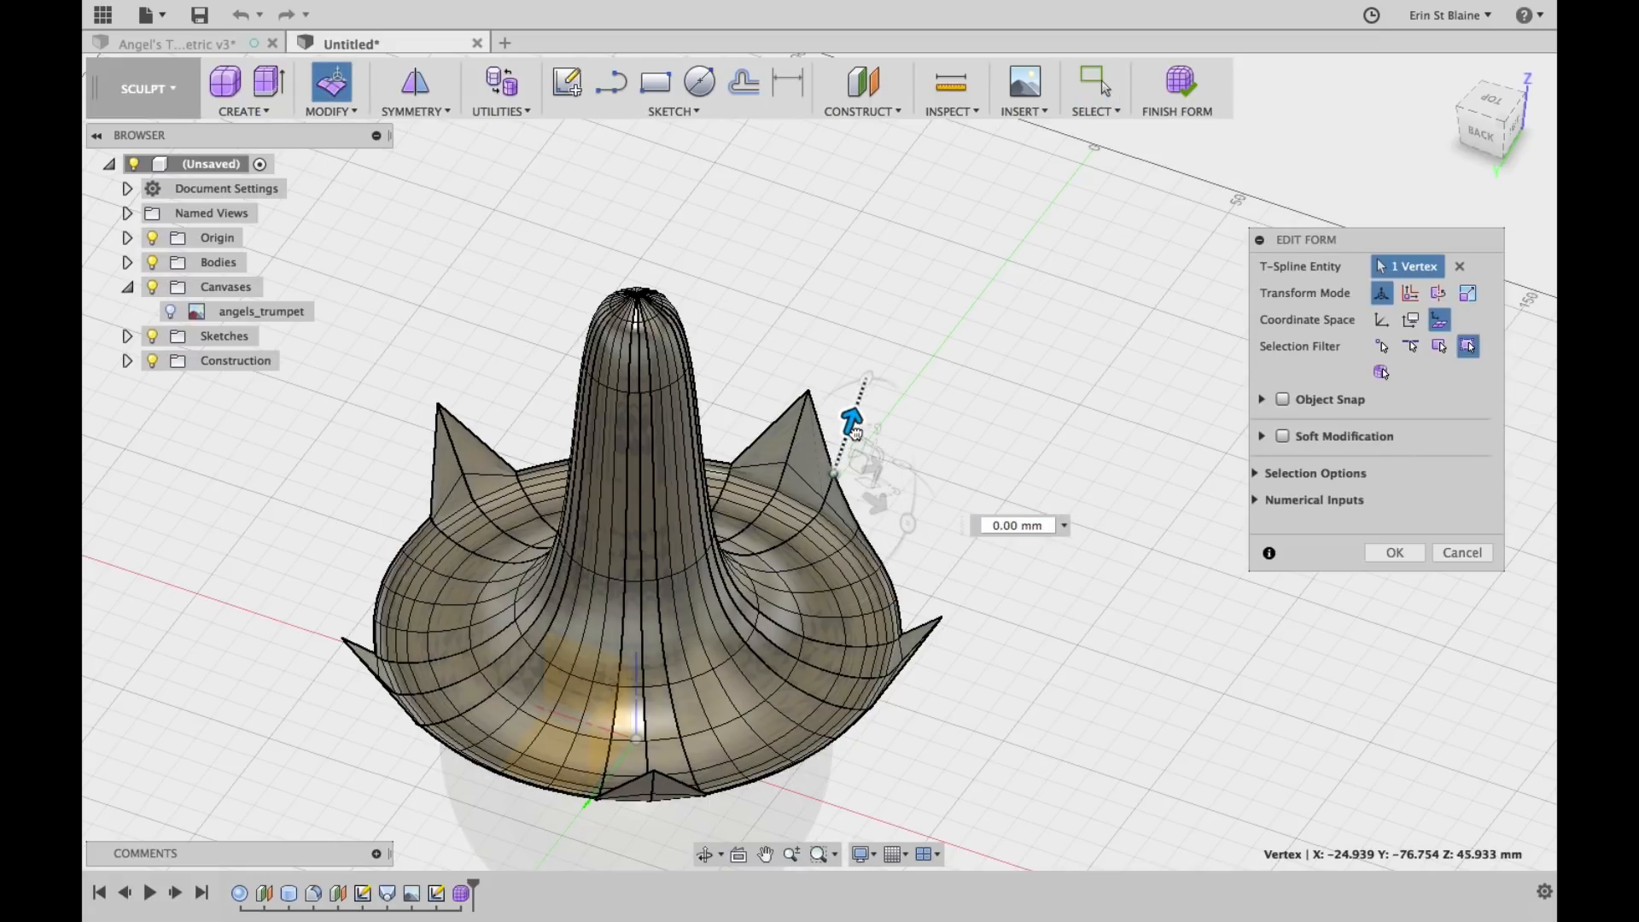
{"action": "left_click_drag", "start_coordinate": [850, 424], "coordinate": [847, 413]}
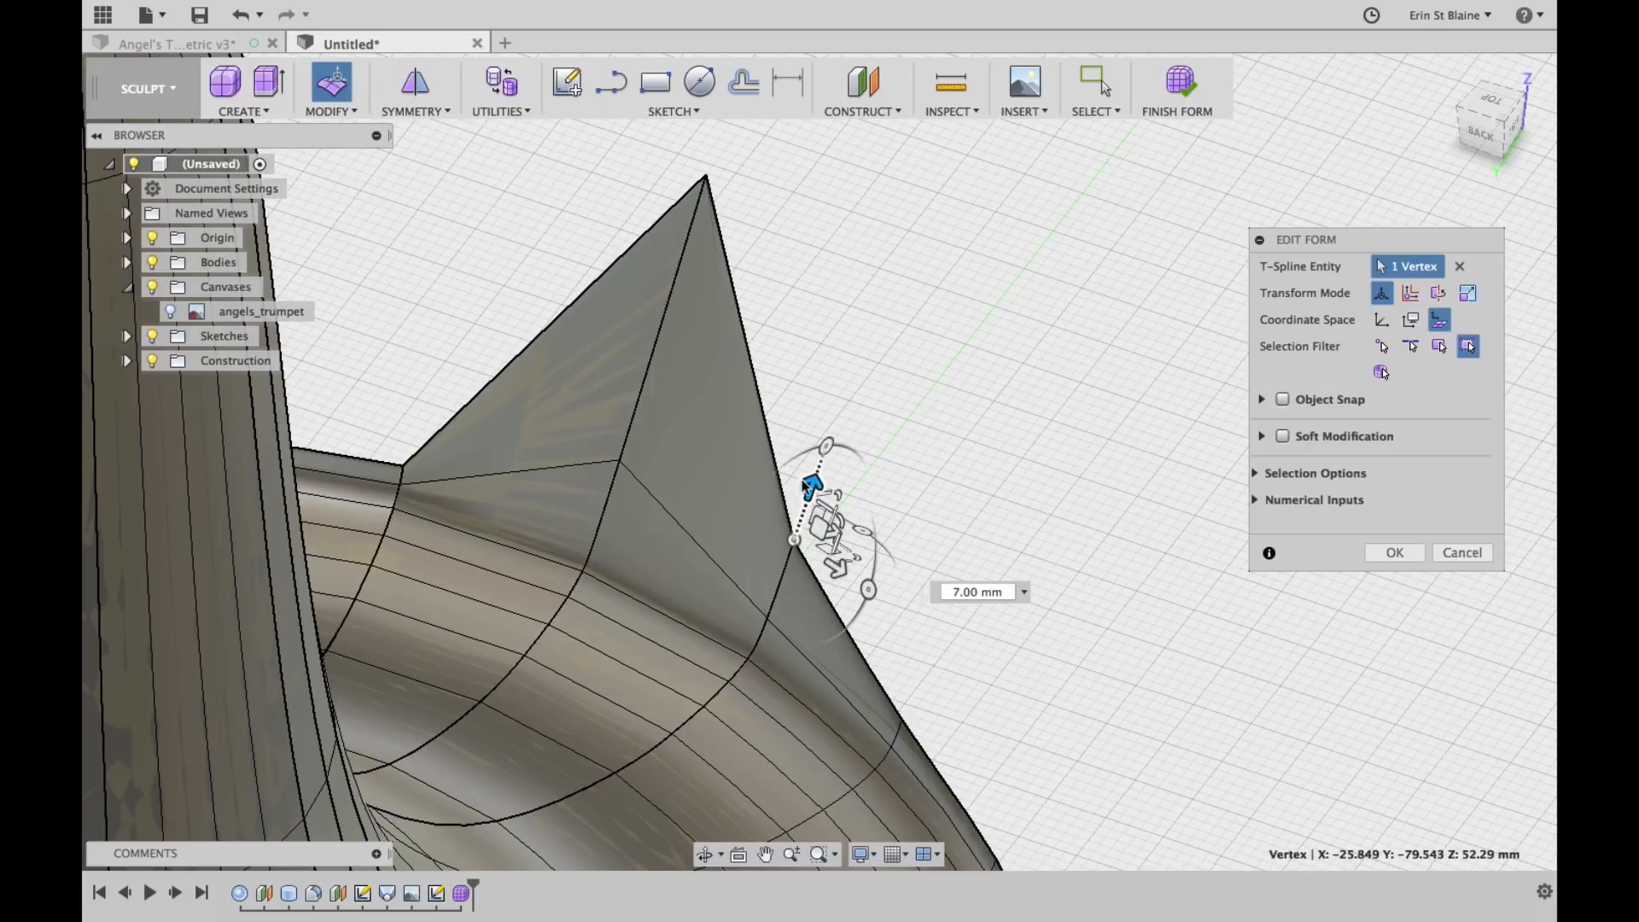
{"action": "left_click_drag", "start_coordinate": [815, 486], "coordinate": [411, 408]}
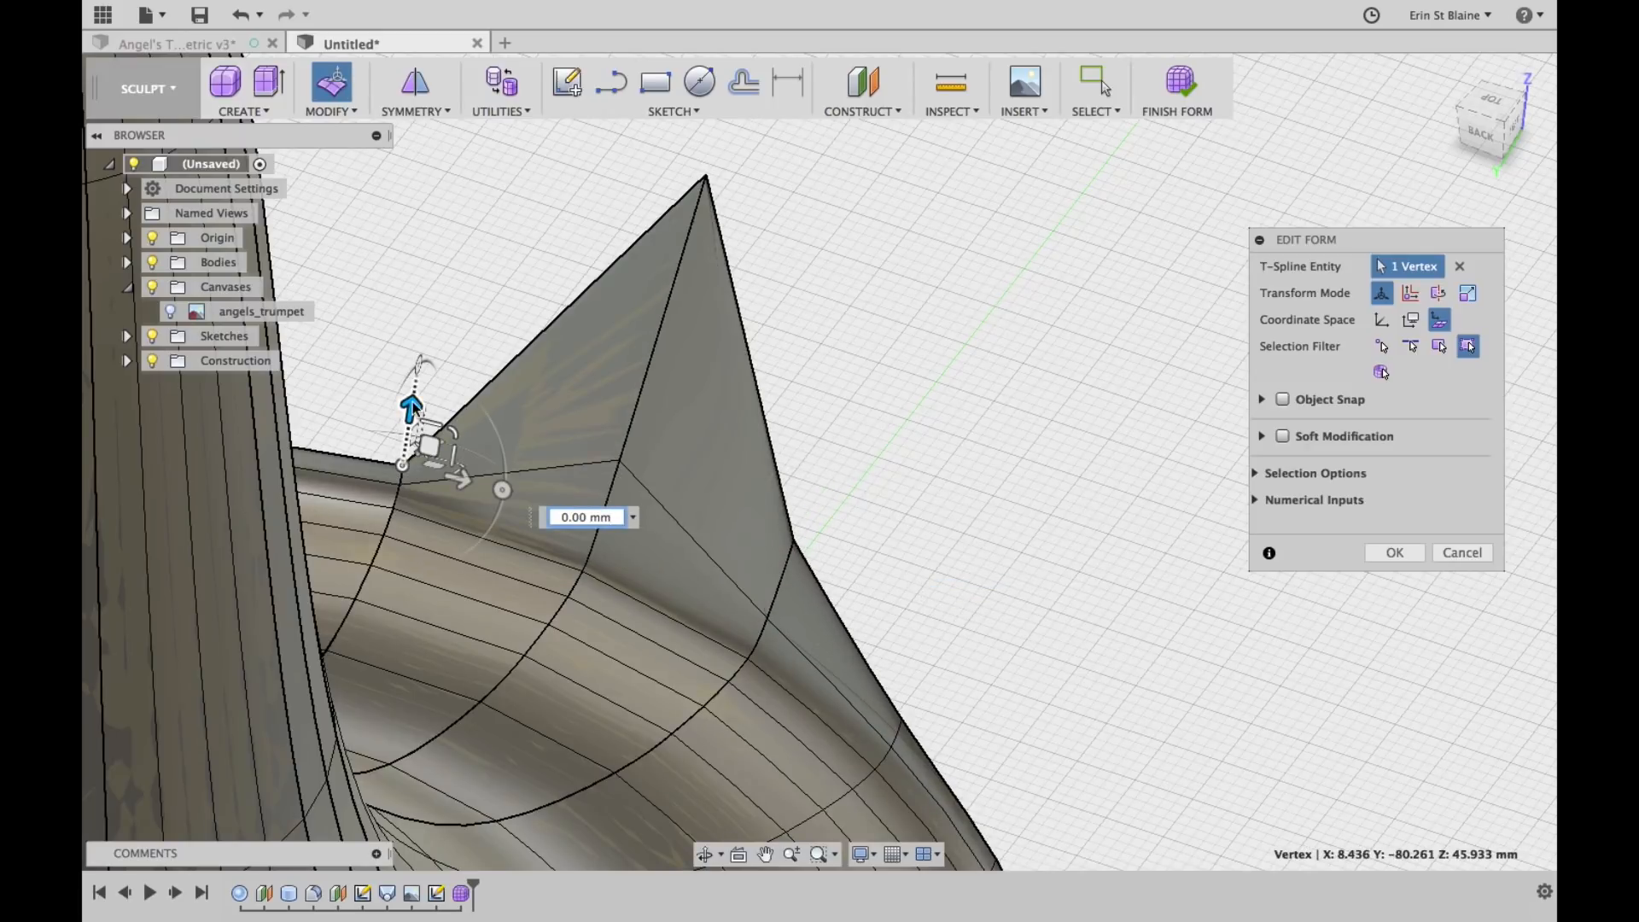
{"action": "left_click_drag", "start_coordinate": [410, 409], "coordinate": [419, 360]}
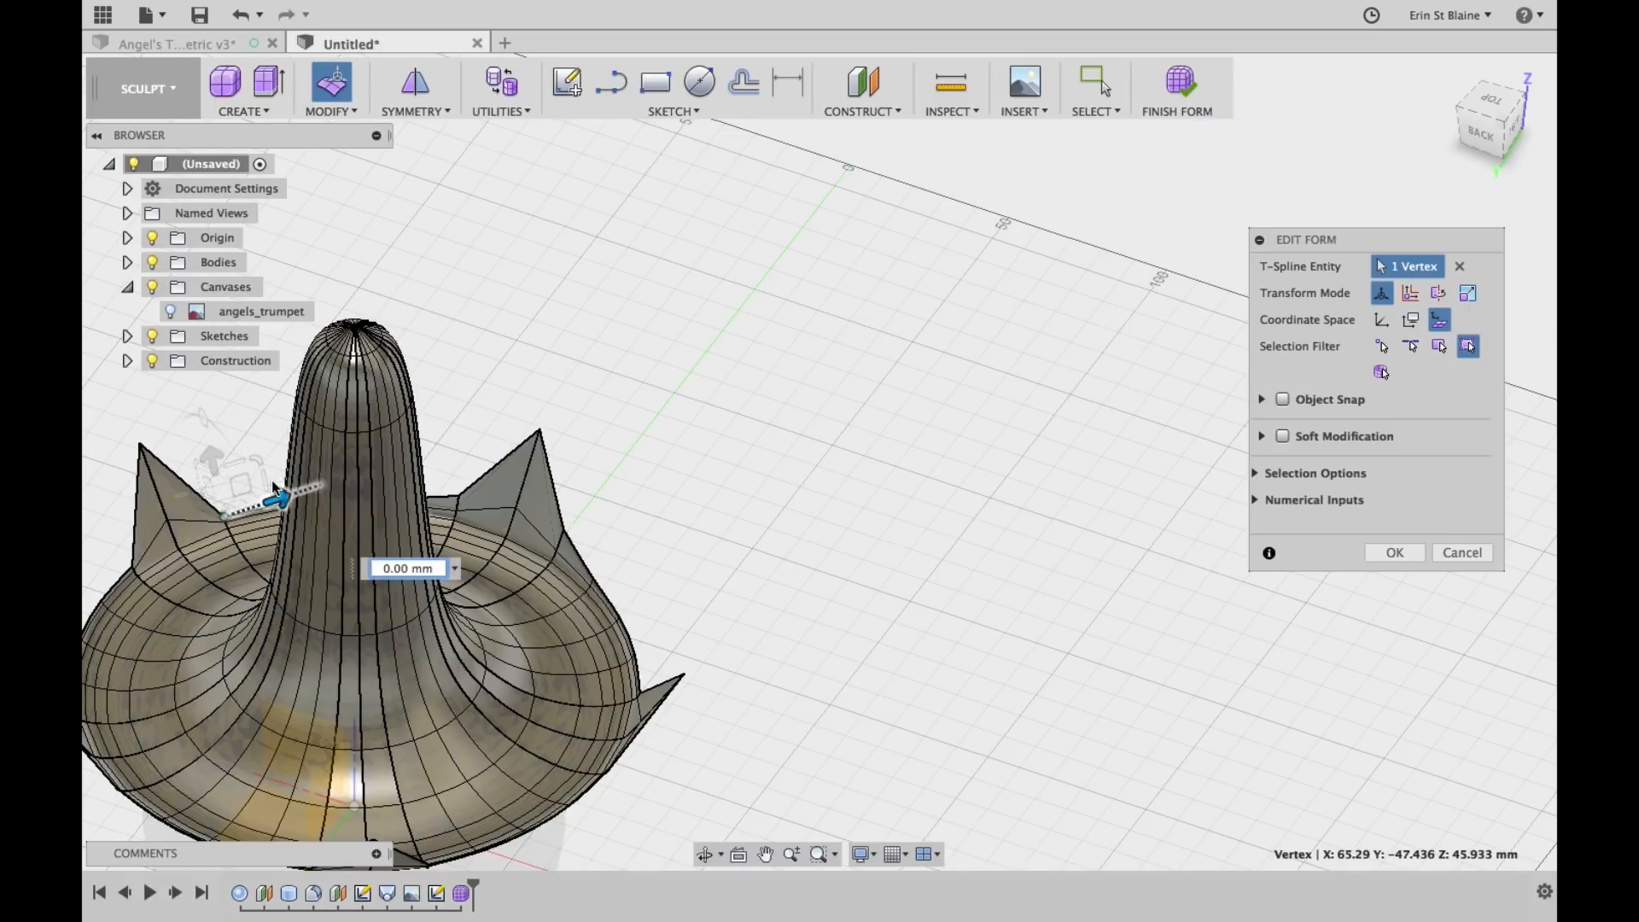
{"action": "left_click_drag", "start_coordinate": [277, 497], "coordinate": [239, 455]}
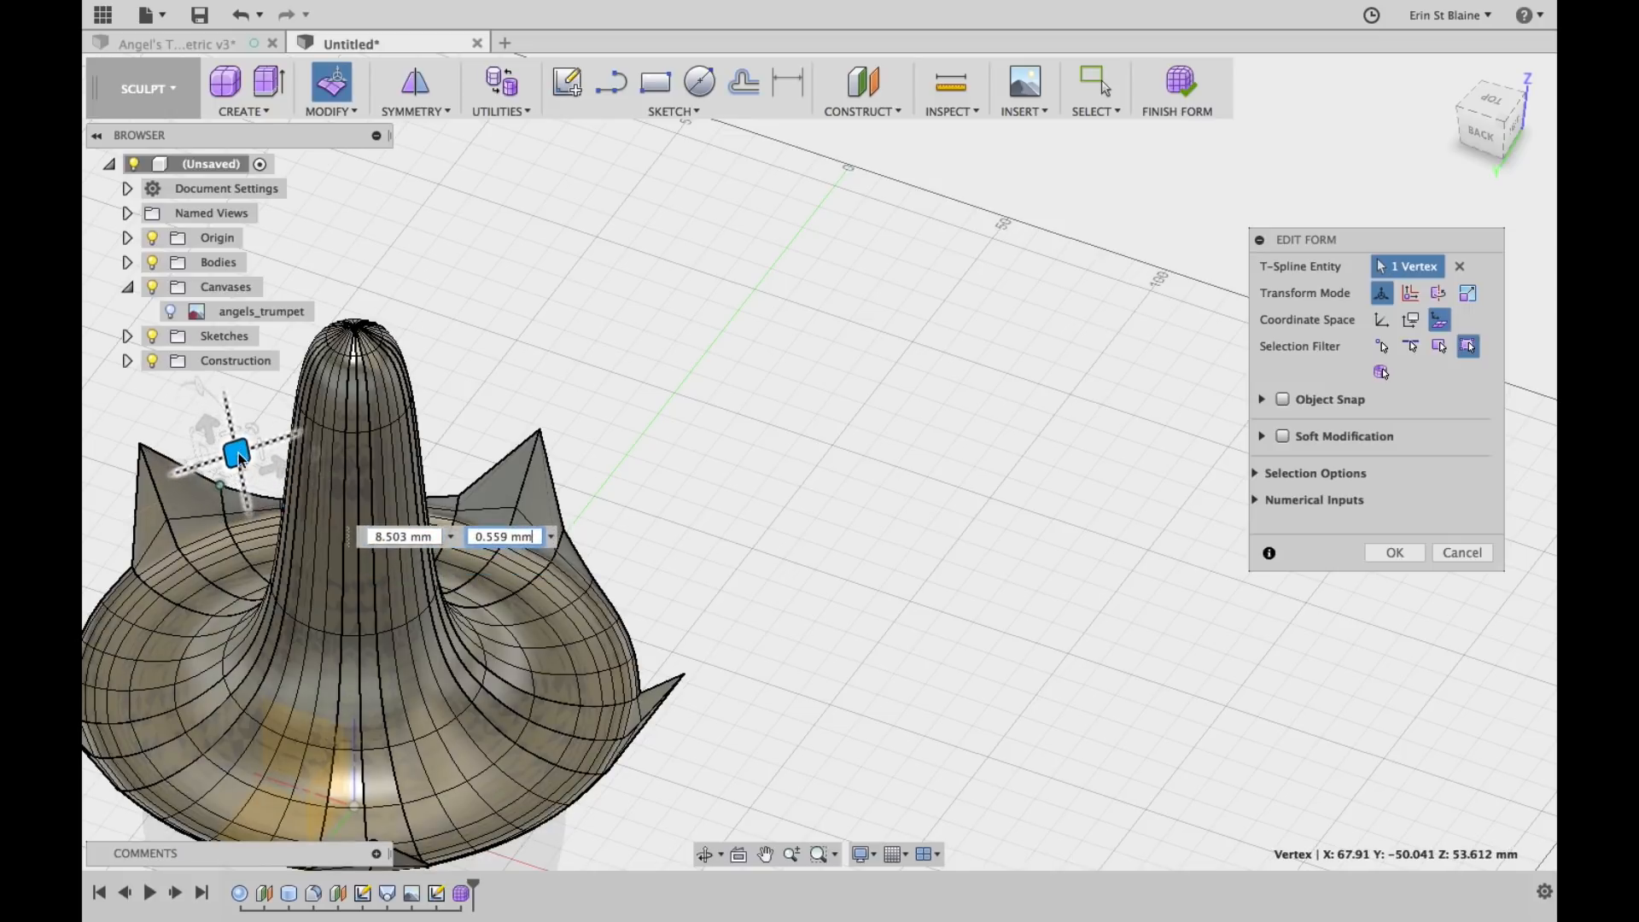
{"action": "left_click_drag", "start_coordinate": [239, 452], "coordinate": [232, 461]}
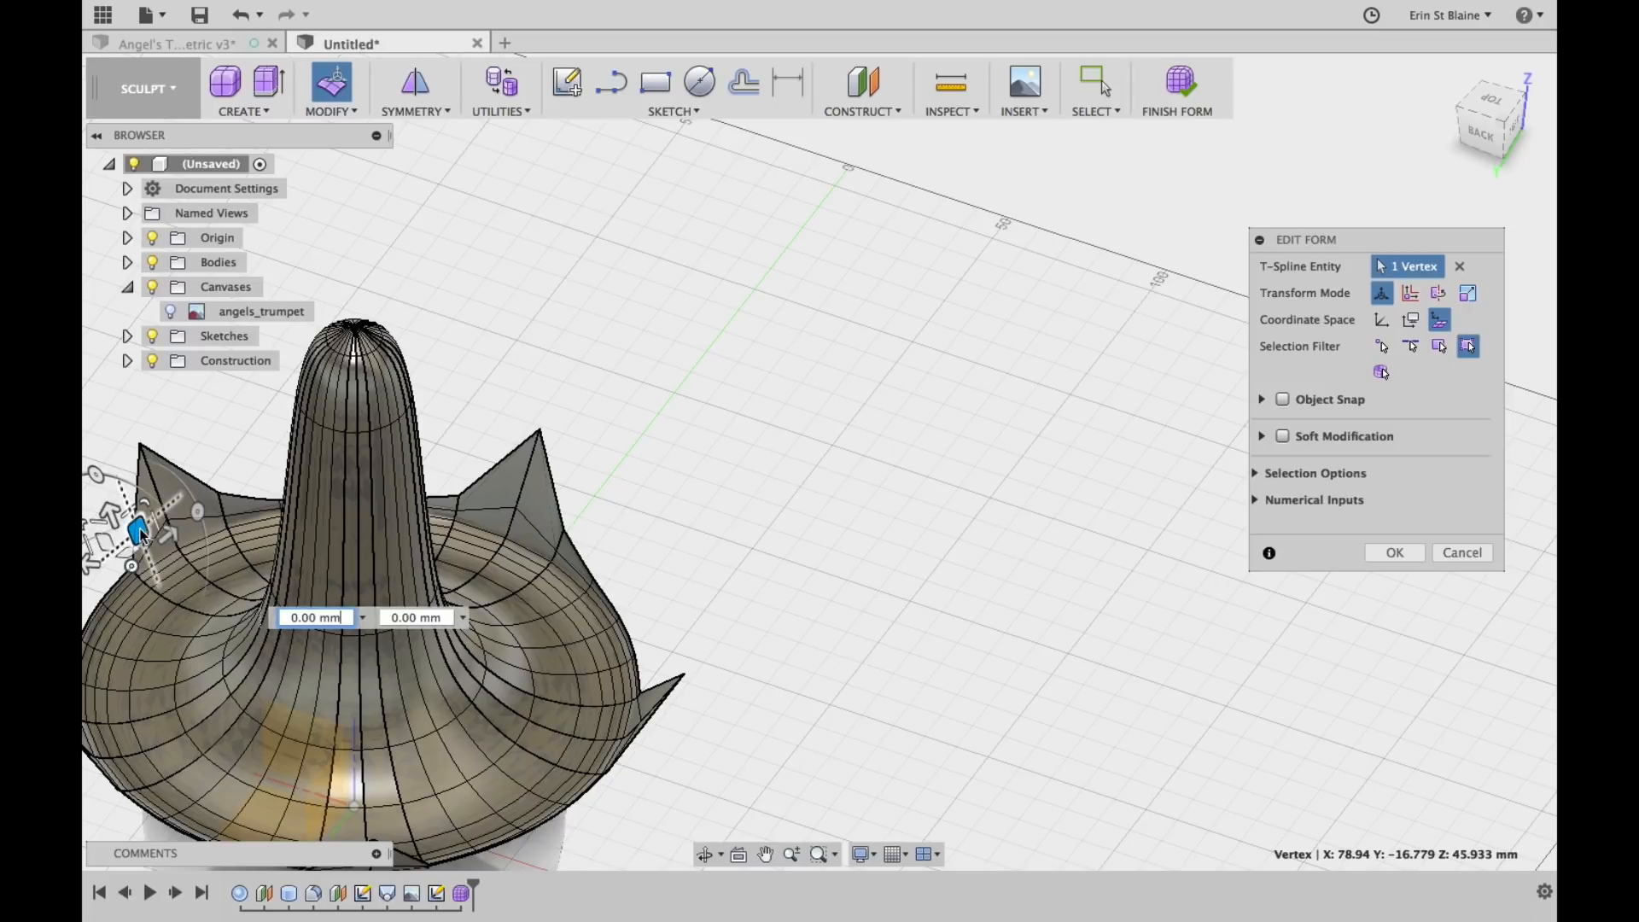
{"action": "left_click_drag", "start_coordinate": [141, 527], "coordinate": [122, 520]}
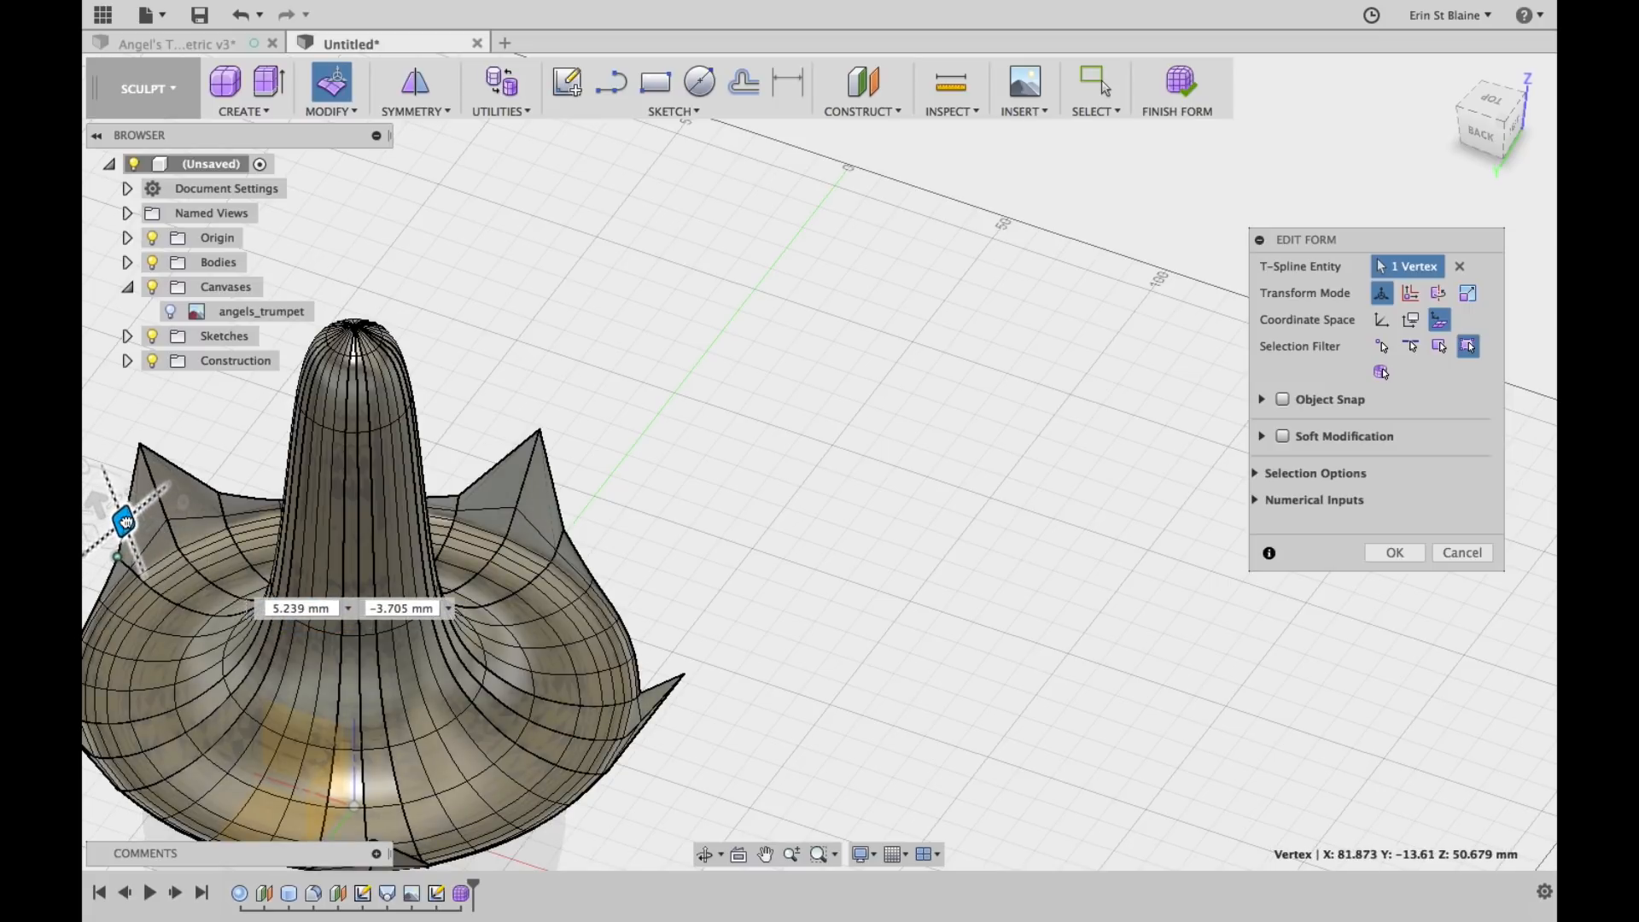
{"action": "left_click_drag", "start_coordinate": [123, 521], "coordinate": [141, 478]}
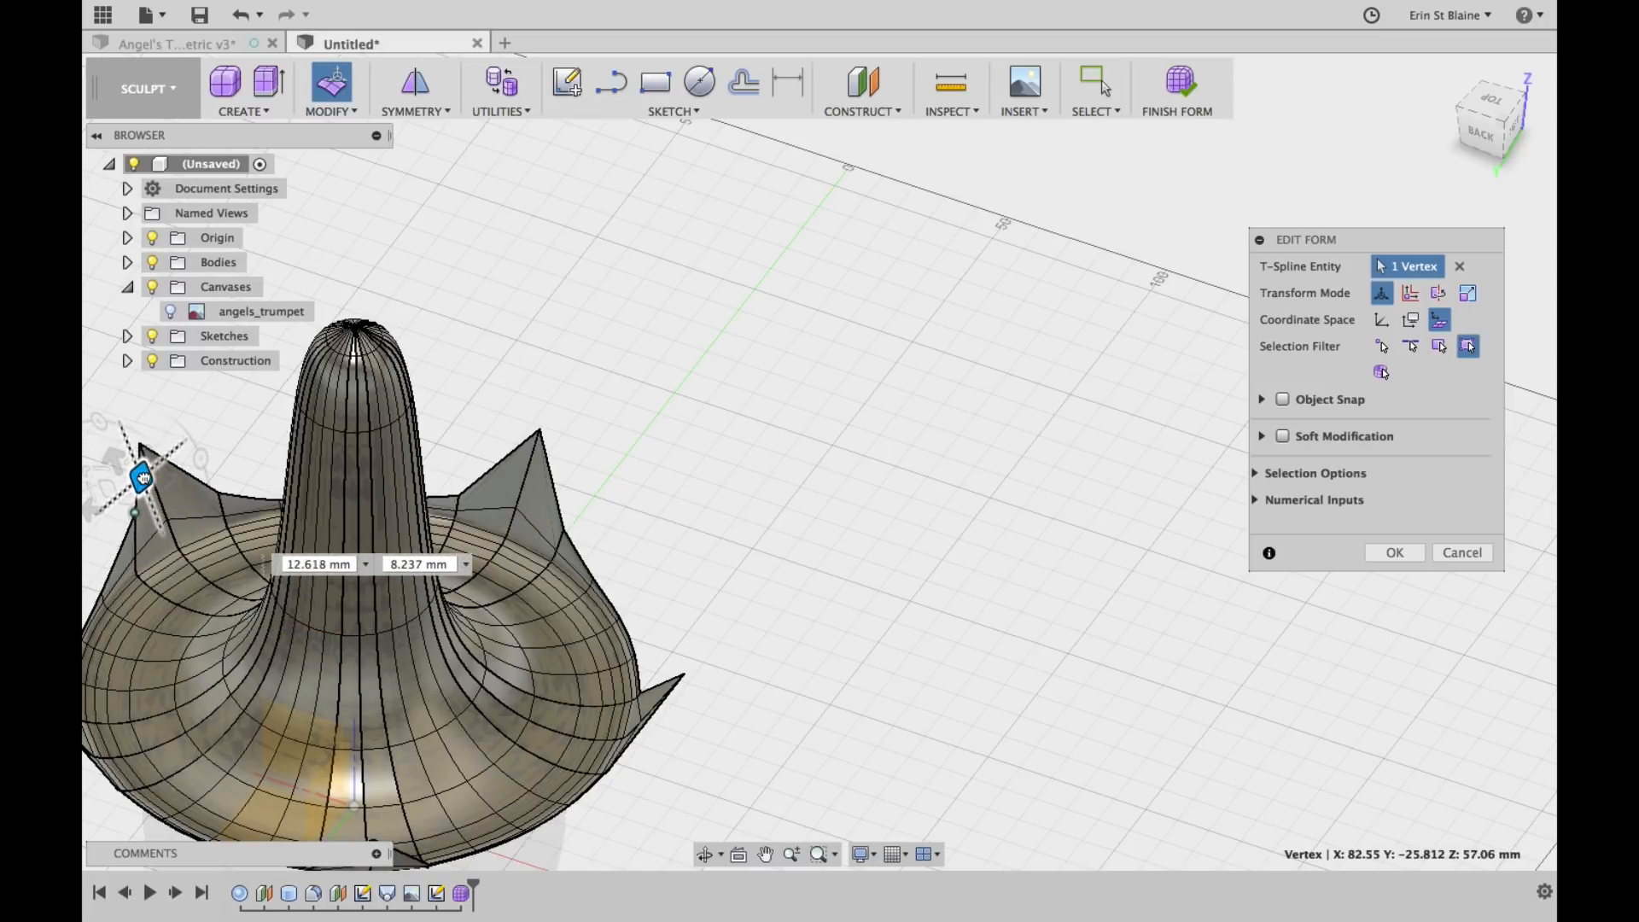
{"action": "left_click_drag", "start_coordinate": [141, 475], "coordinate": [144, 489]}
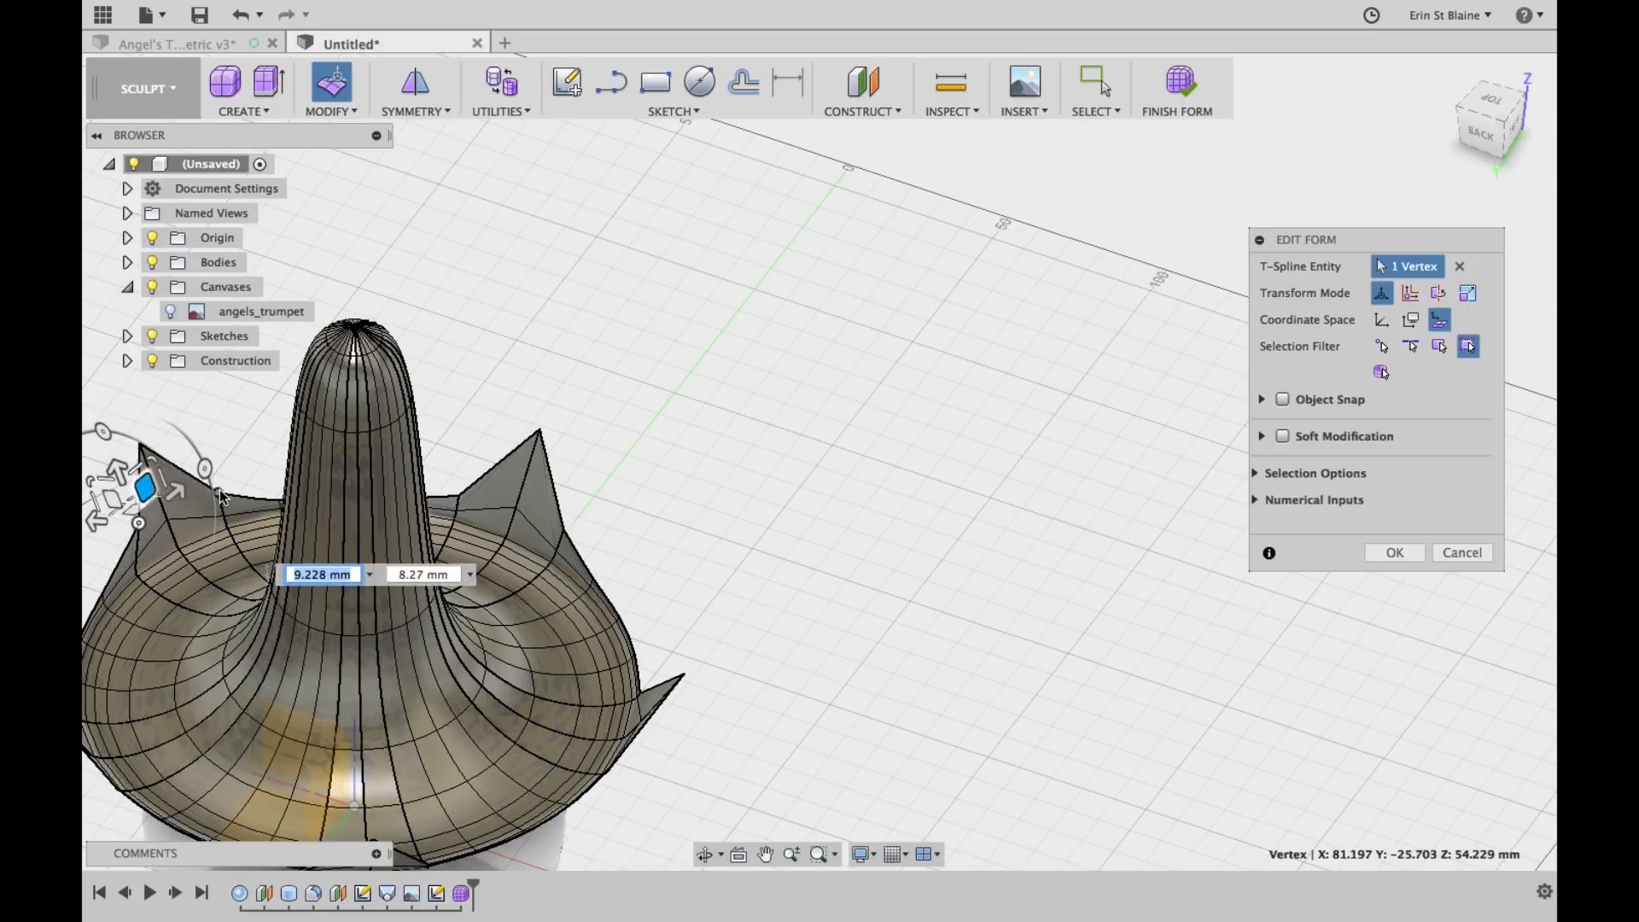
{"action": "left_click_drag", "start_coordinate": [144, 487], "coordinate": [205, 457]}
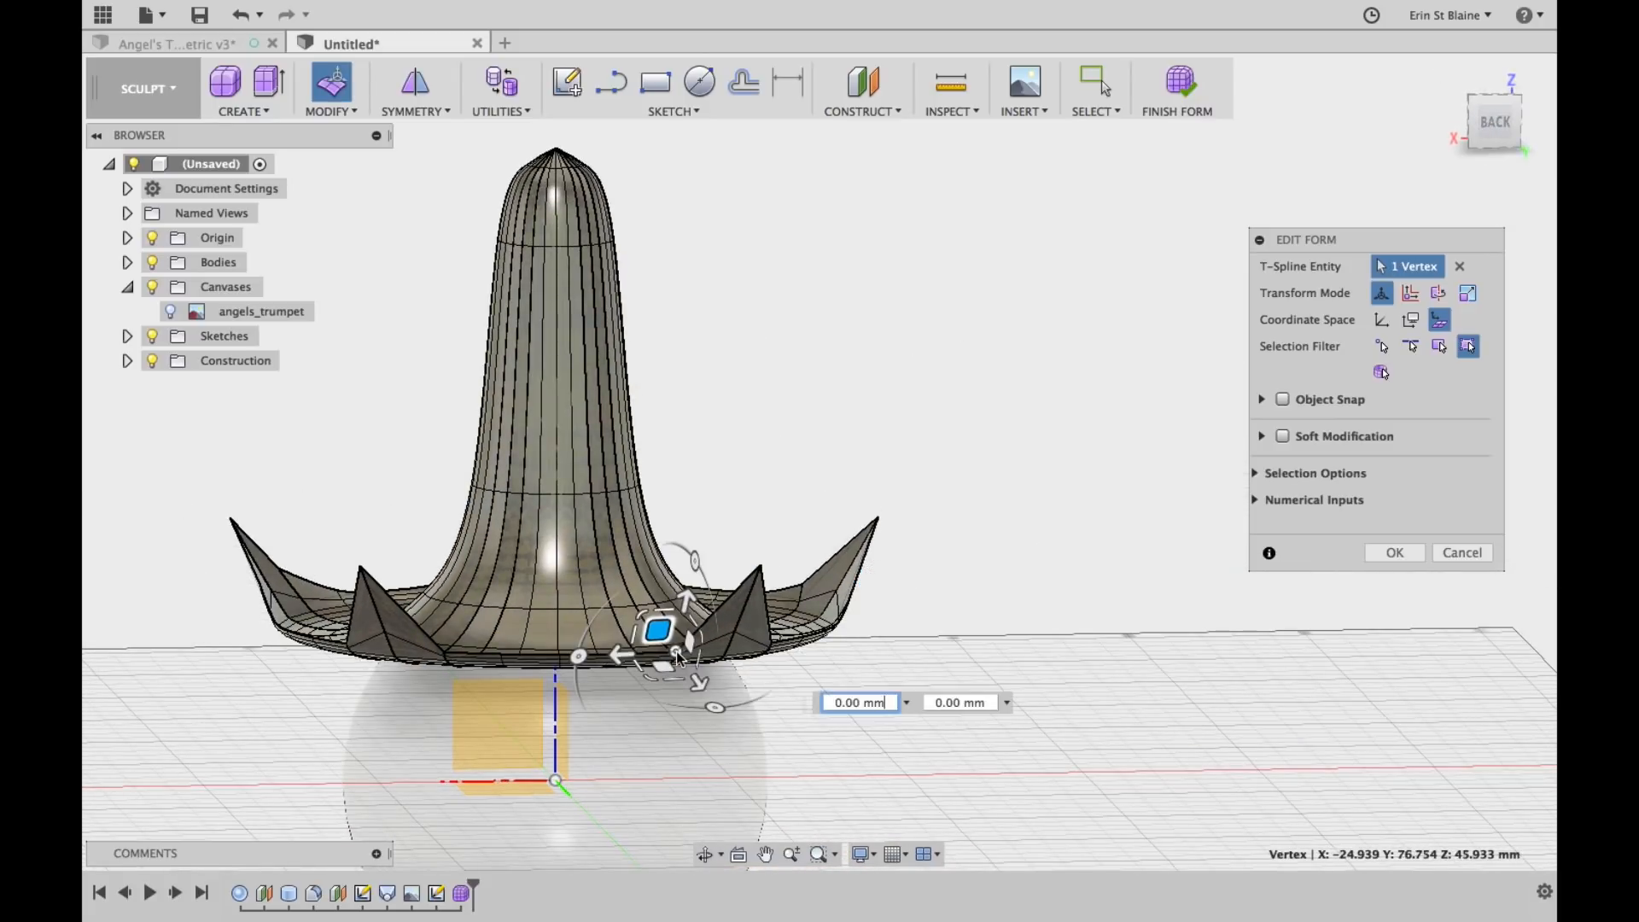
Adjust the front rim vertices beside the right and left front spikes
{"action": "left_click_drag", "start_coordinate": [656, 630], "coordinate": [645, 616]}
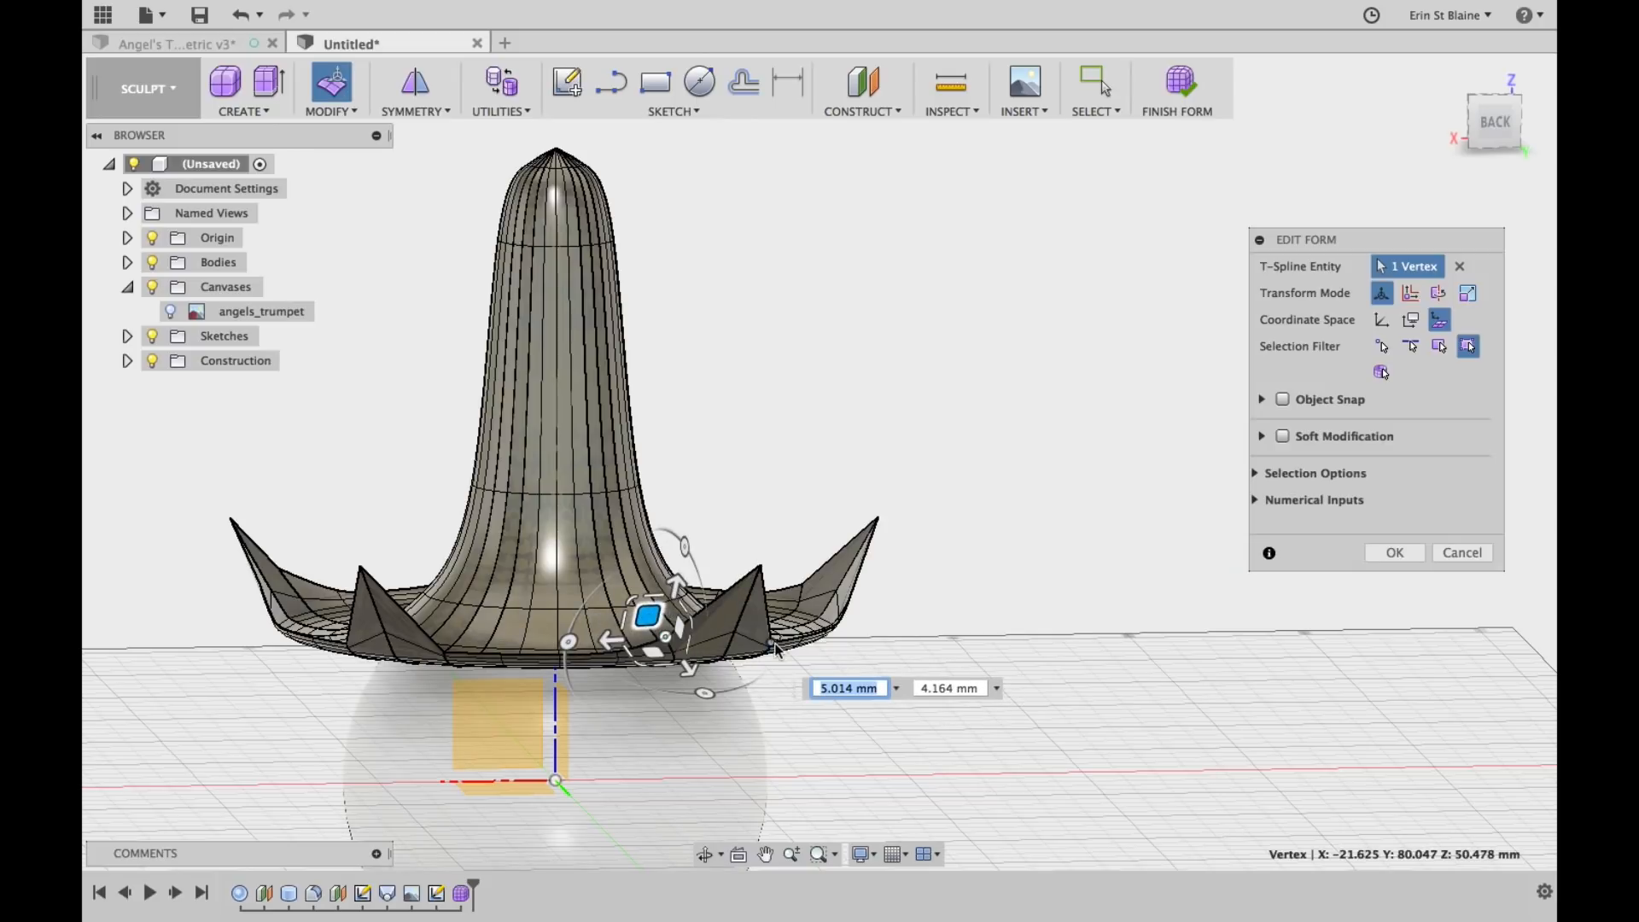
{"action": "left_click_drag", "start_coordinate": [646, 617], "coordinate": [800, 623]}
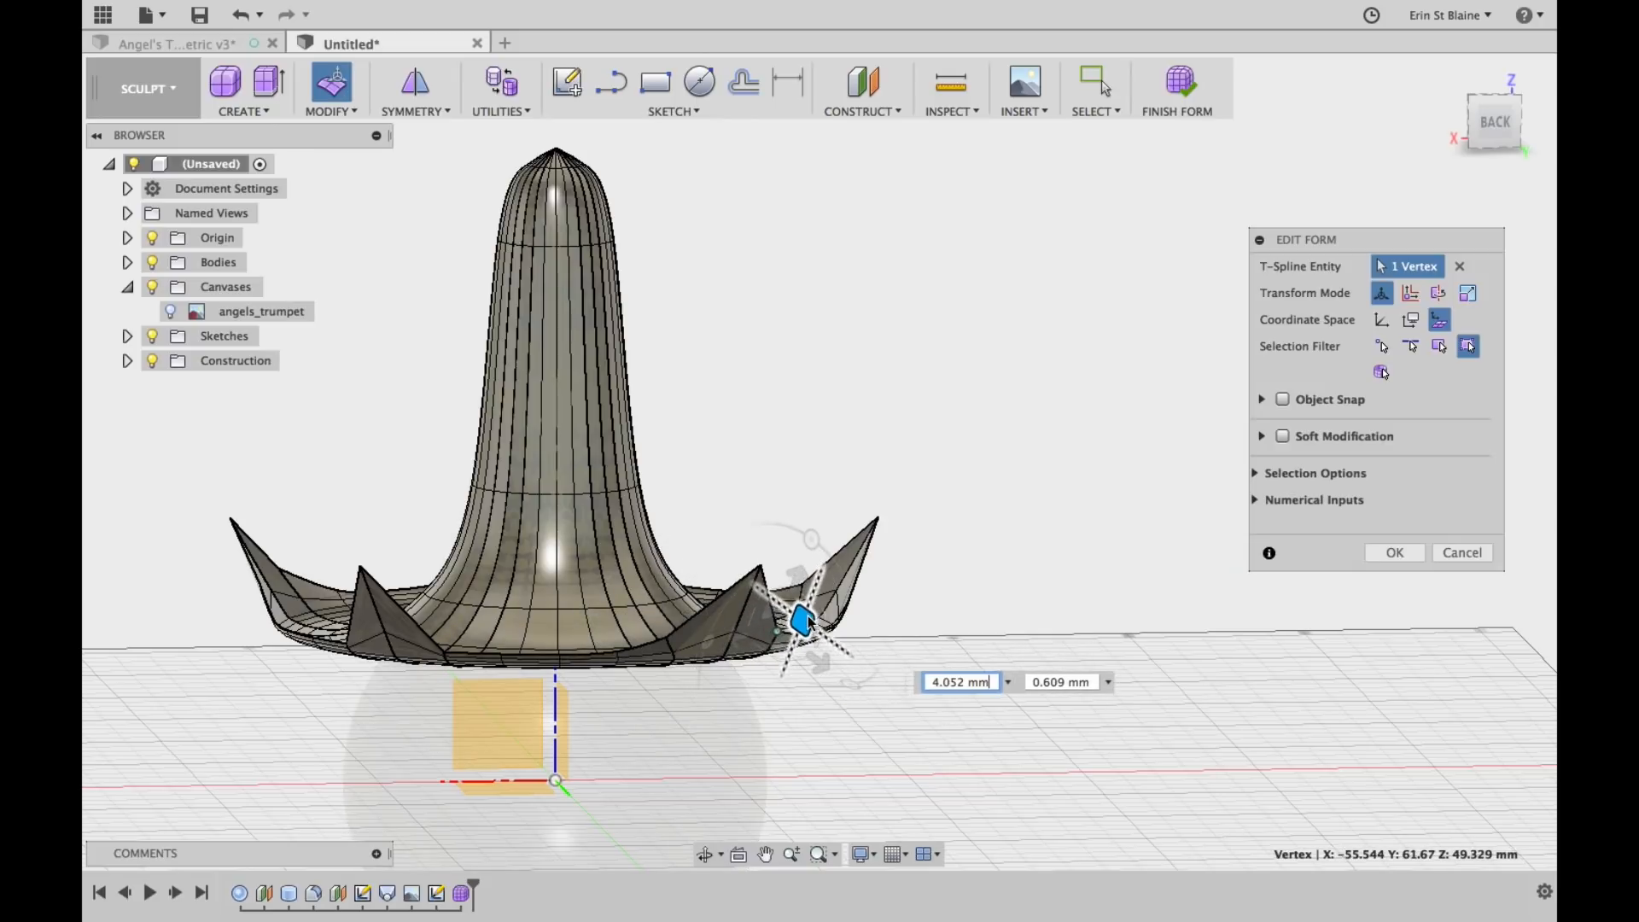
{"action": "left_click_drag", "start_coordinate": [800, 622], "coordinate": [805, 615]}
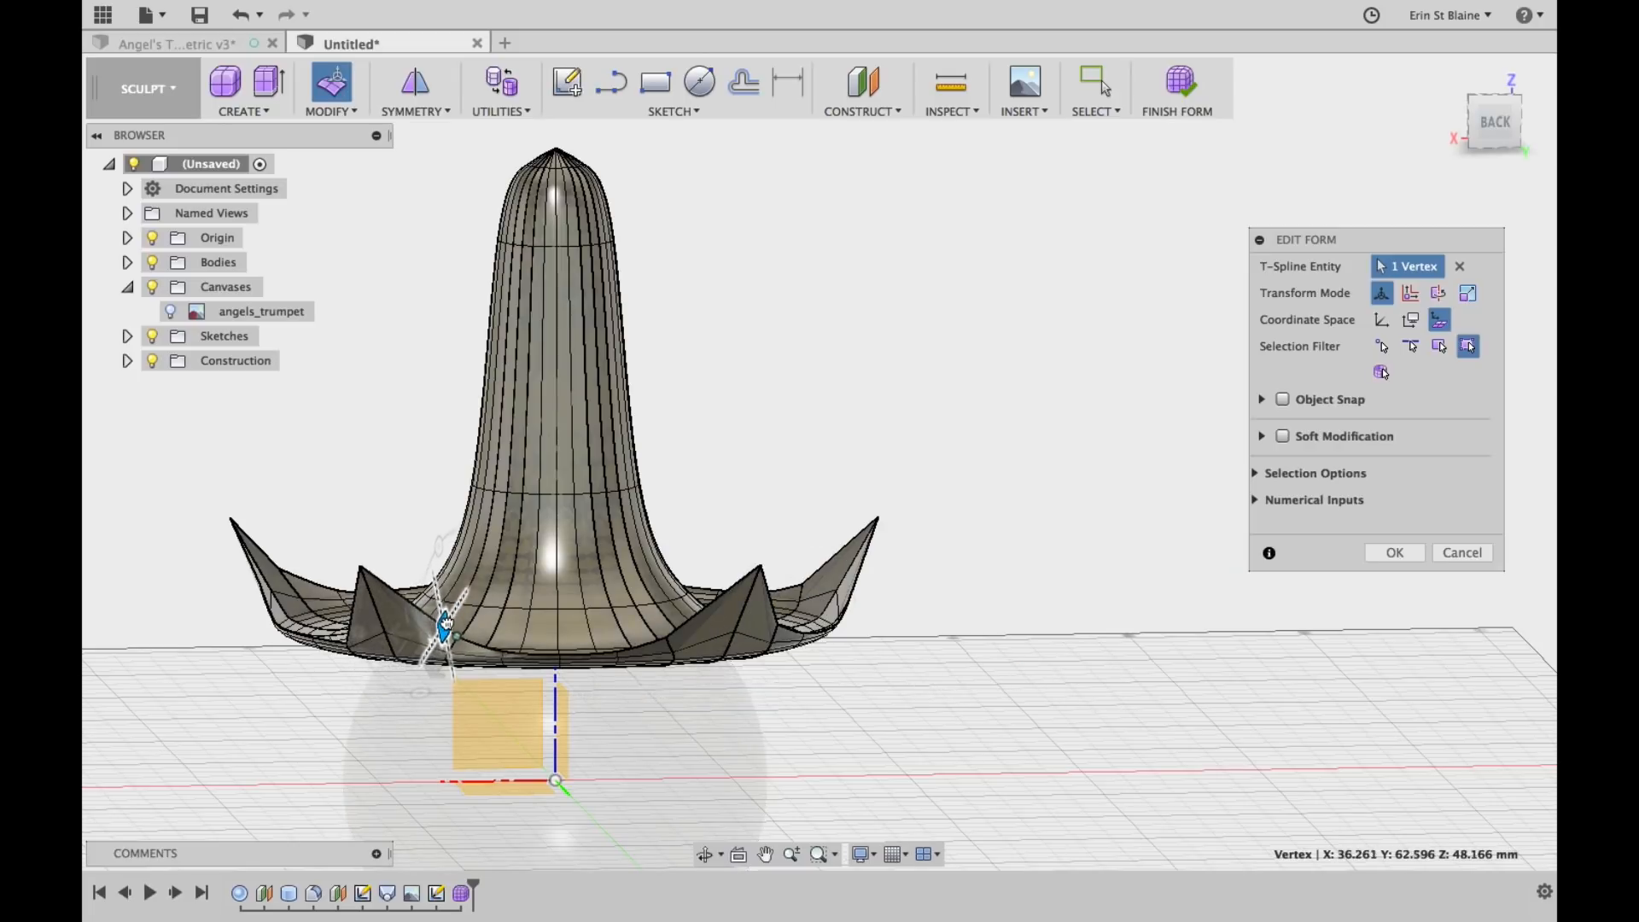
{"action": "left_click_drag", "start_coordinate": [444, 625], "coordinate": [439, 627]}
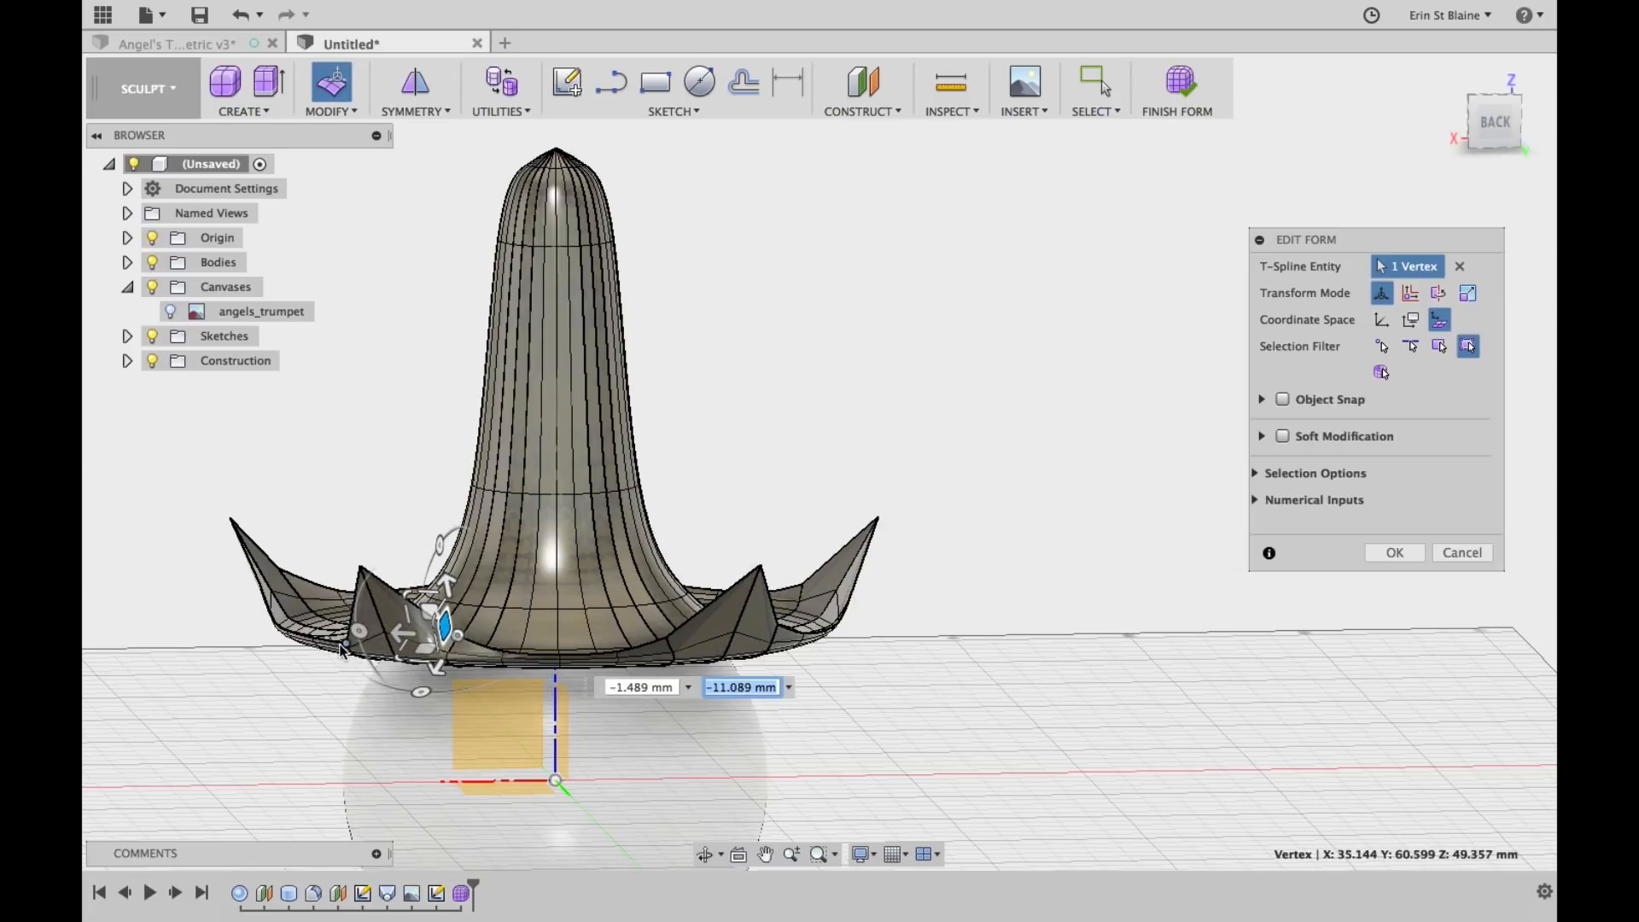
{"action": "left_click_drag", "start_coordinate": [444, 627], "coordinate": [313, 625]}
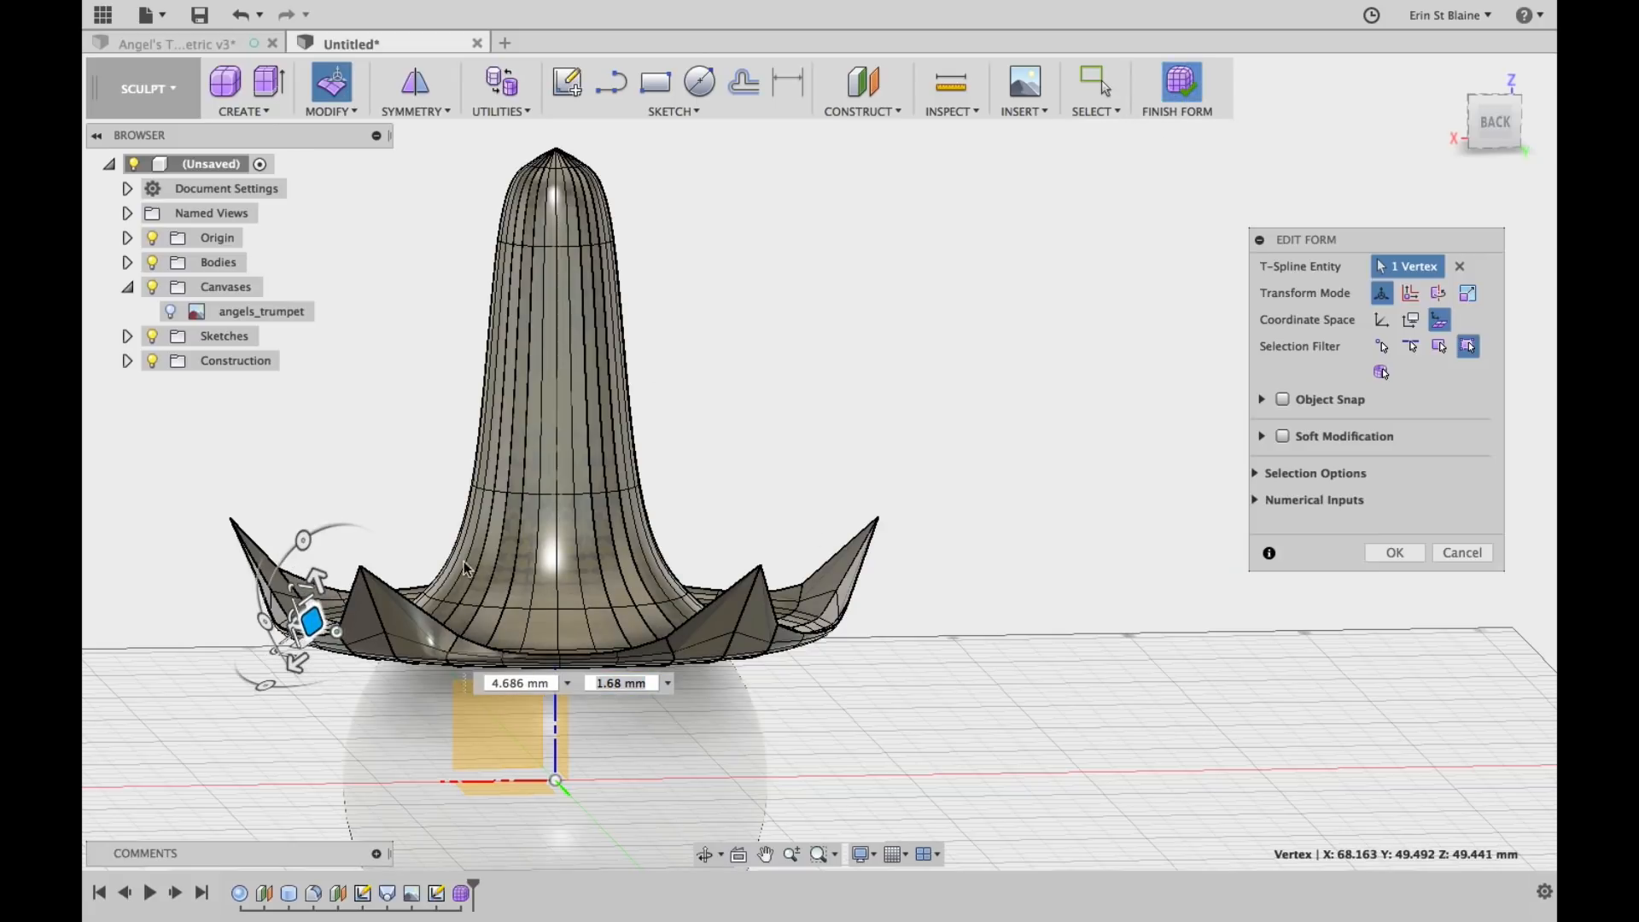
Commit the vertex edits to Body2, reopen it for sculpting, and drag a left petal vertex
{"action": "left_click", "coordinate": [1393, 552]}
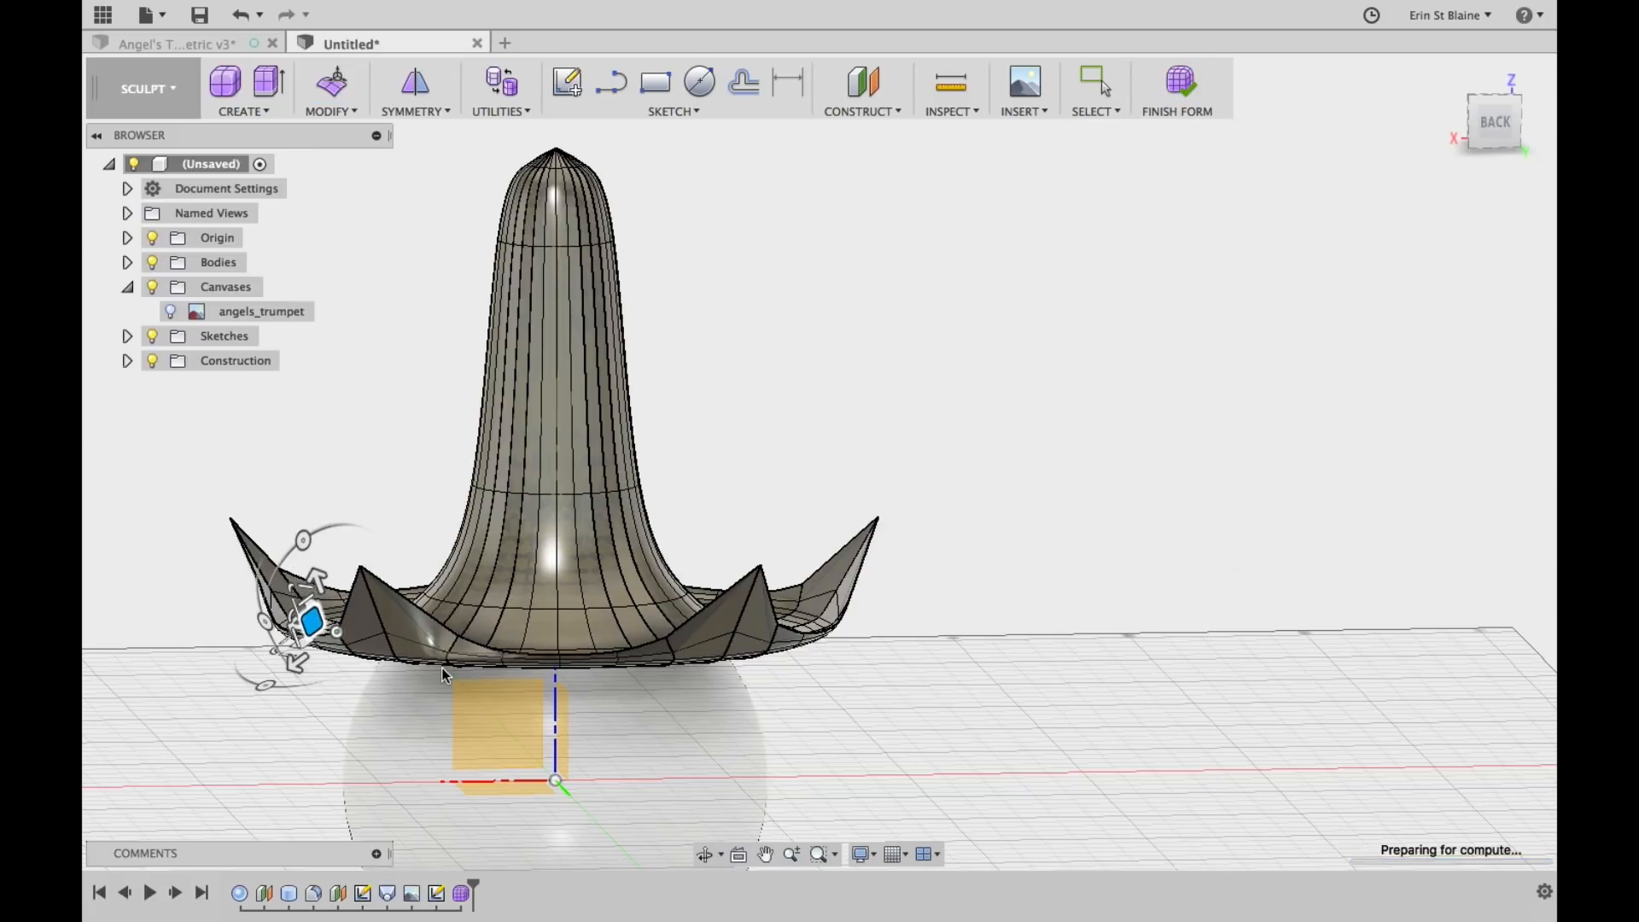
{"action": "left_click", "coordinate": [1177, 89]}
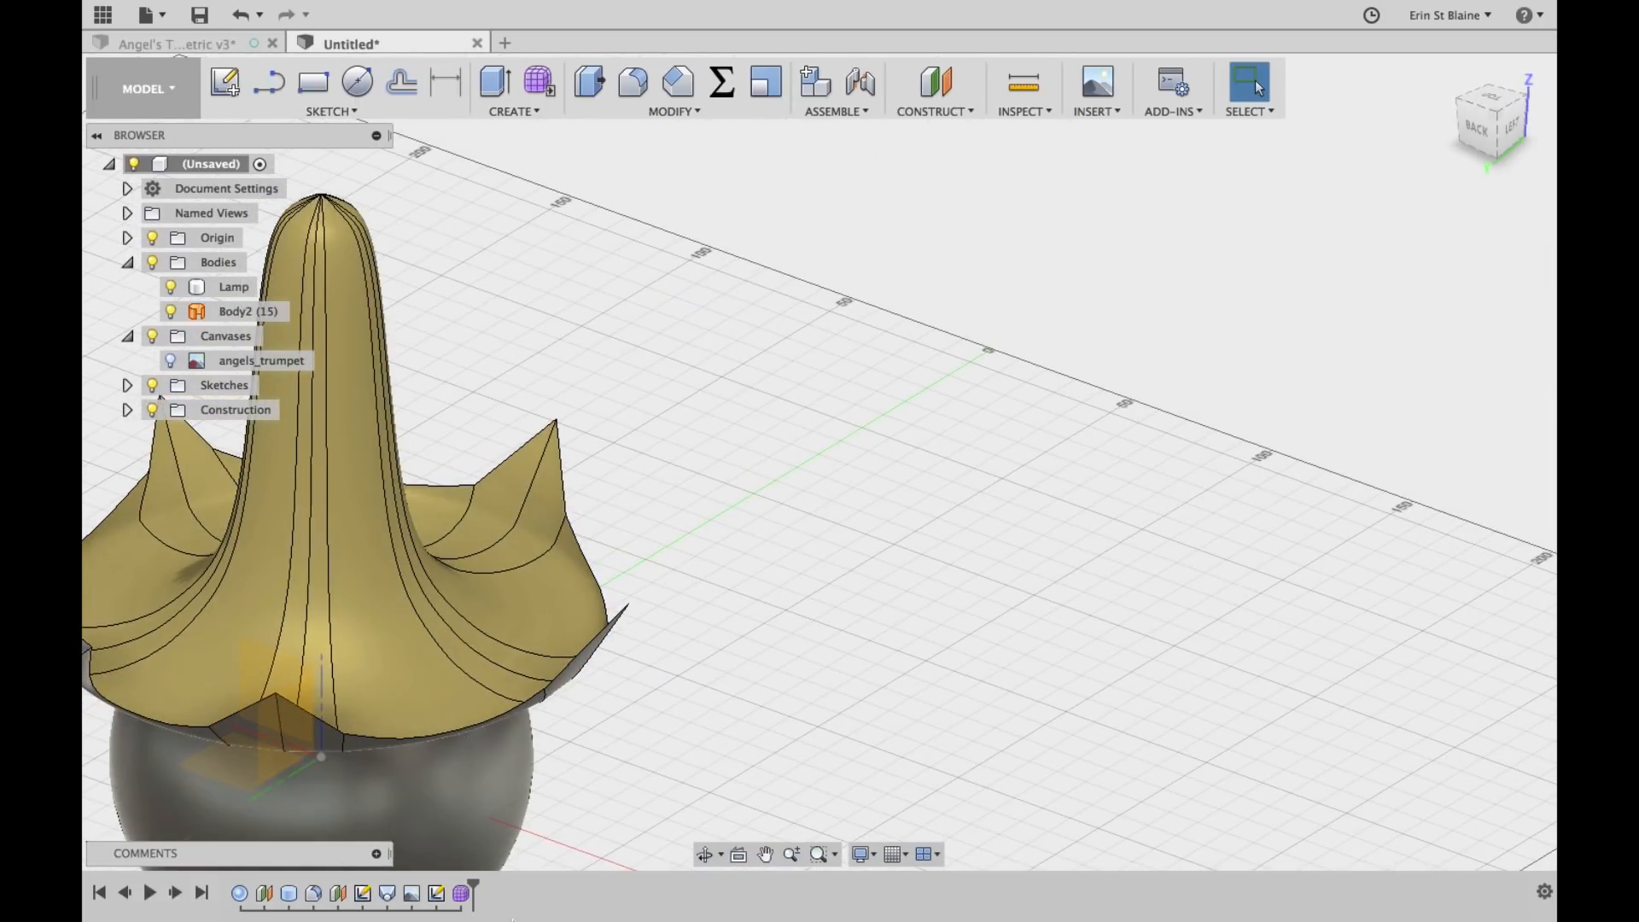
{"action": "right_click", "coordinate": [236, 311]}
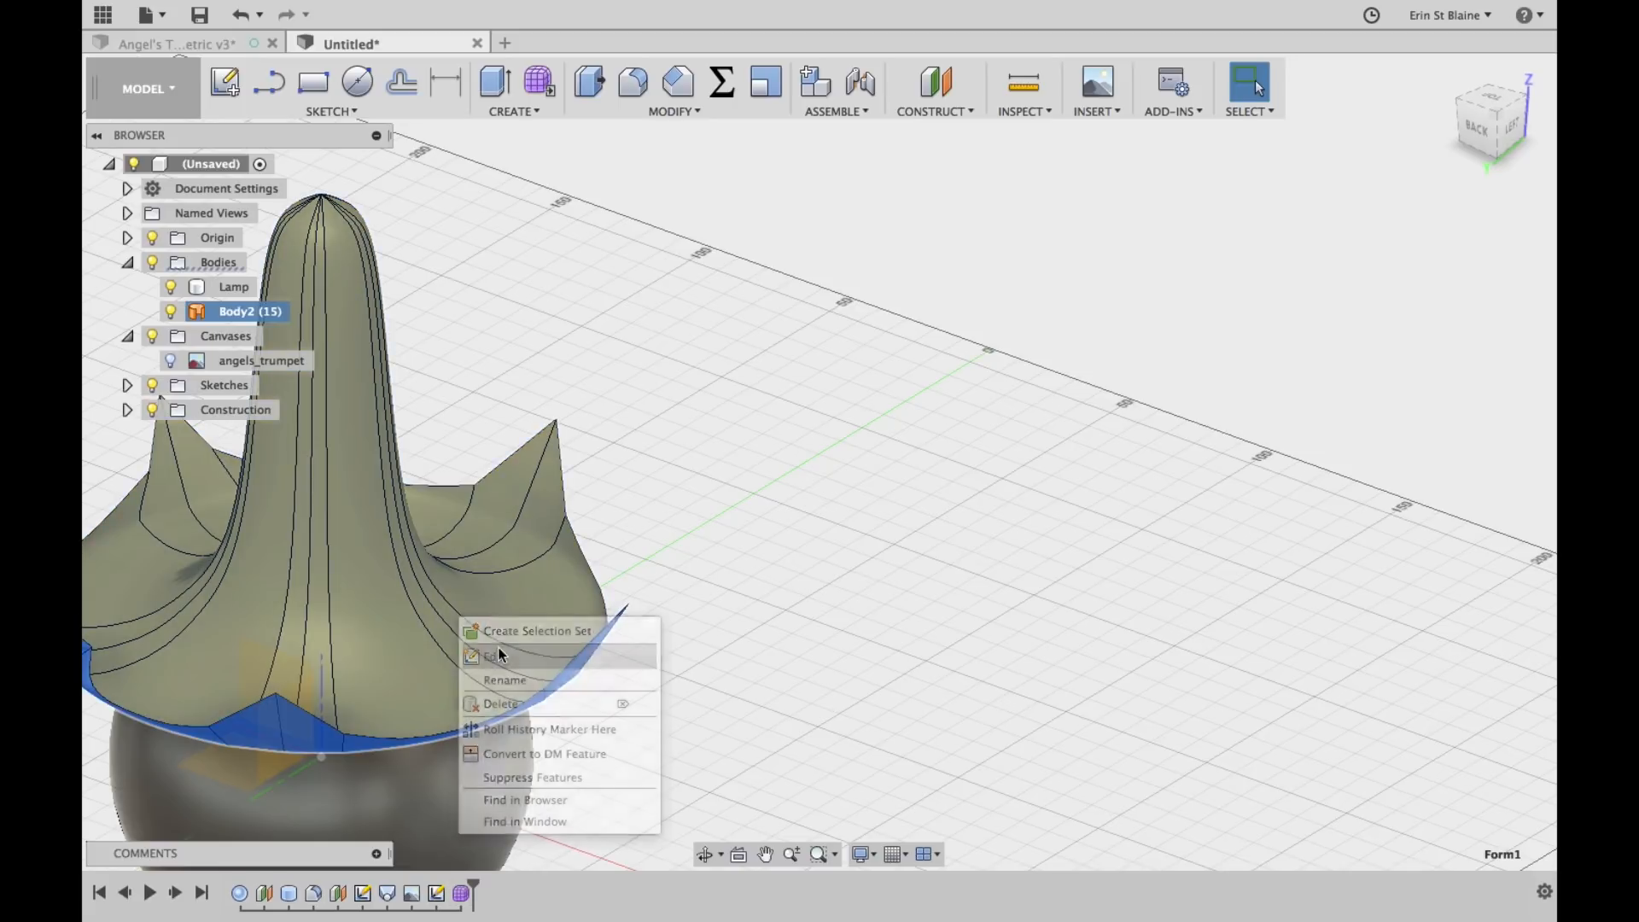
{"action": "left_click", "coordinate": [492, 656]}
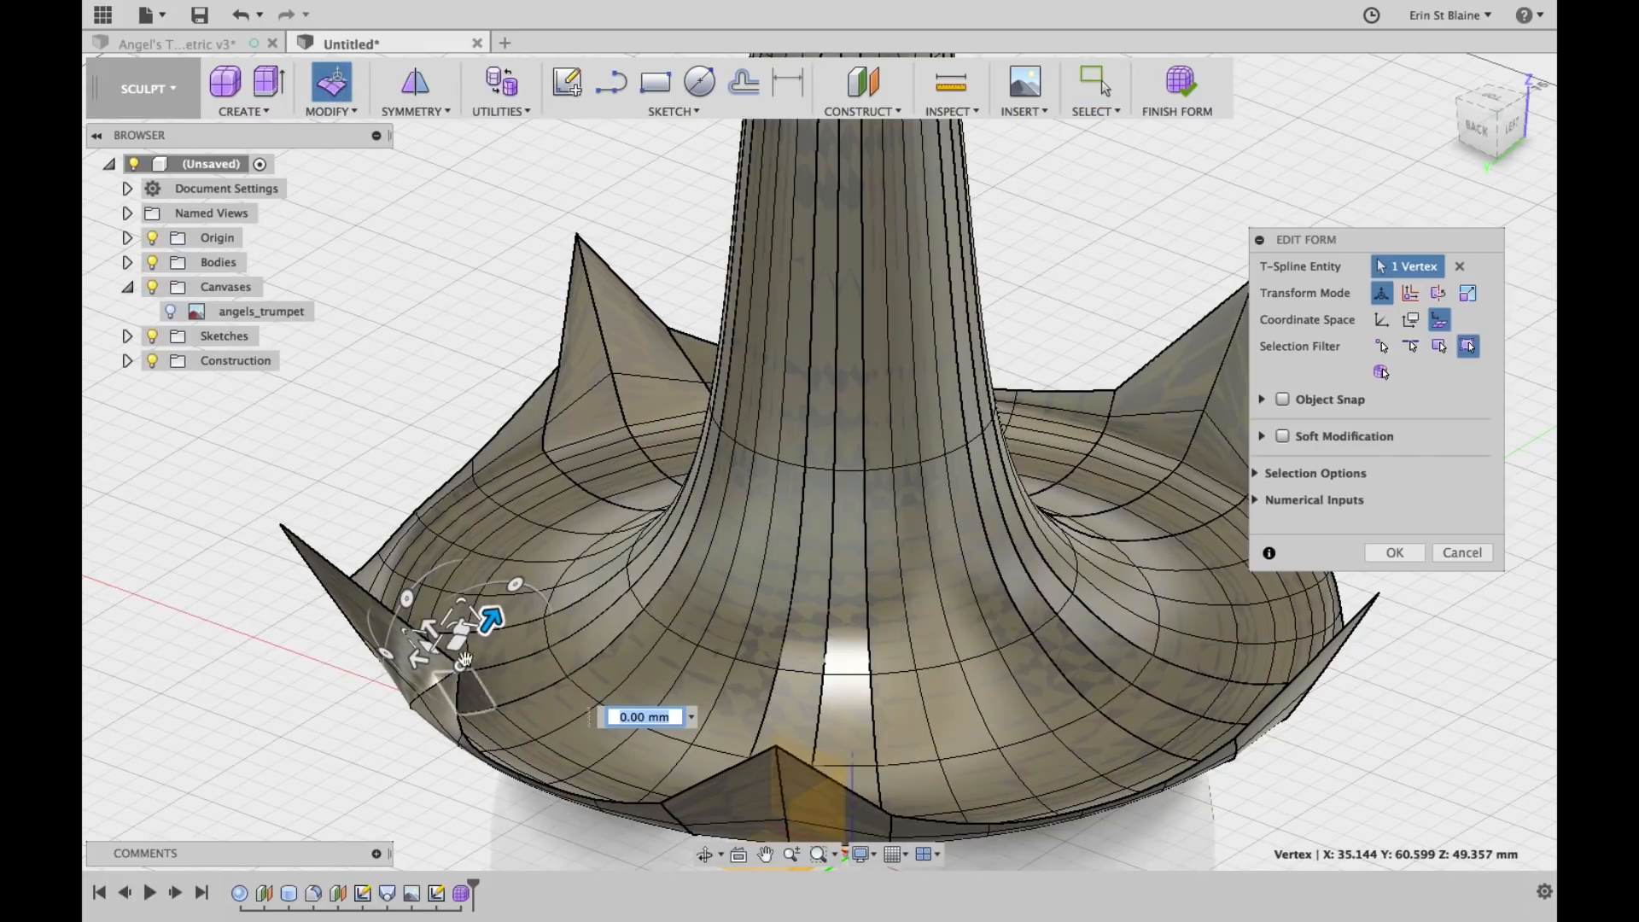
{"action": "left_click_drag", "start_coordinate": [491, 616], "coordinate": [460, 665]}
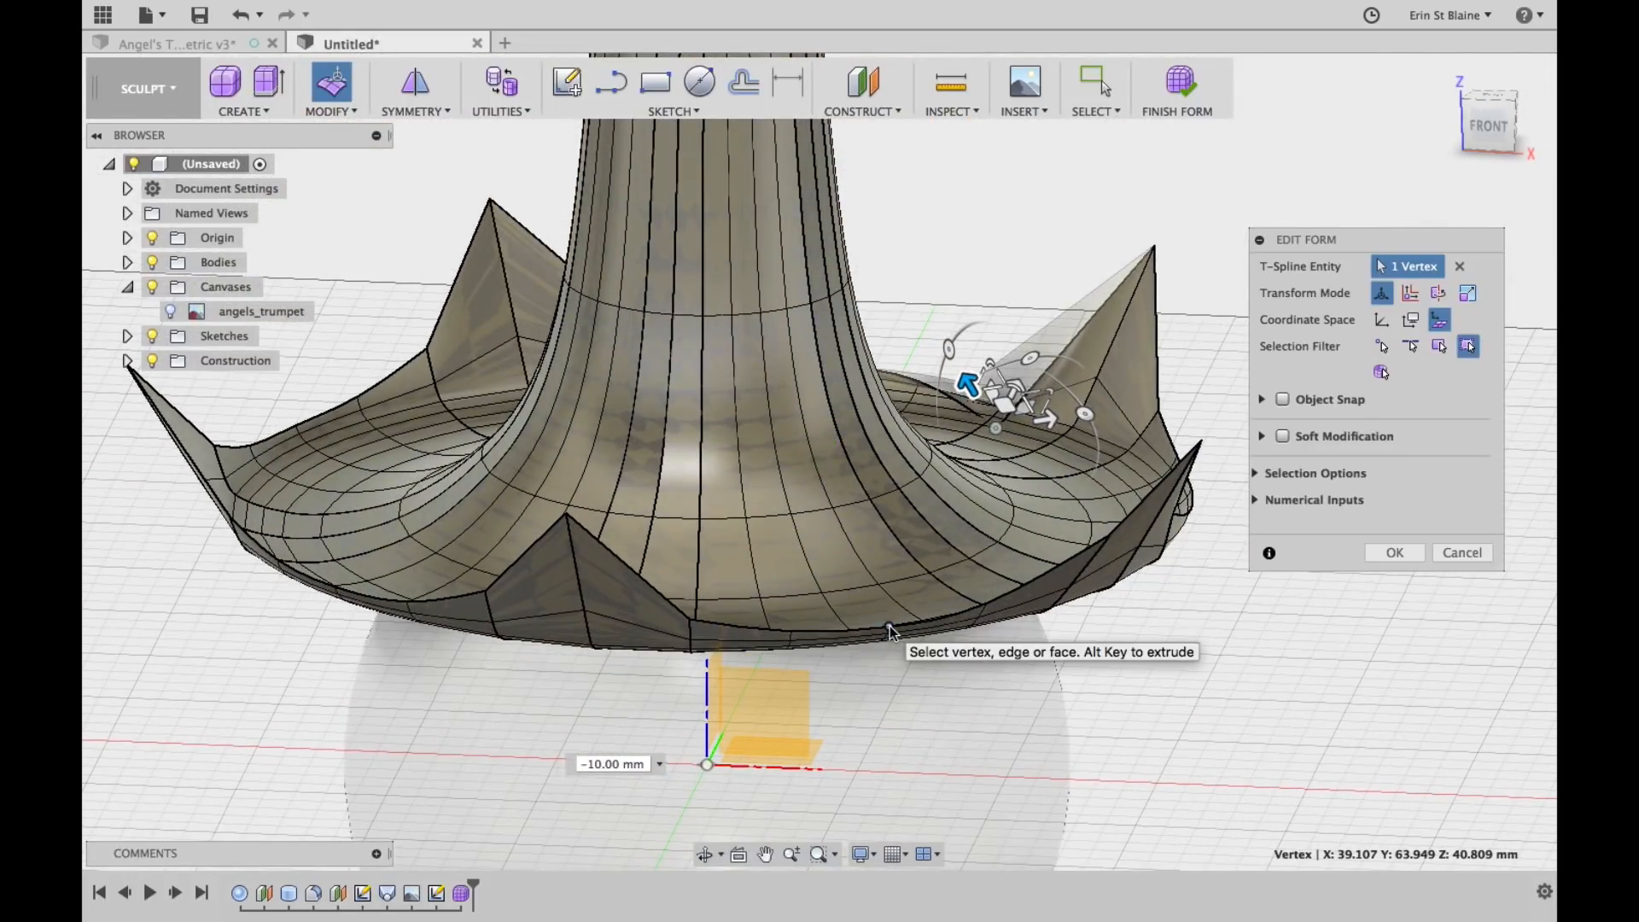
{"action": "mouse_move", "coordinate": [1246, 303]}
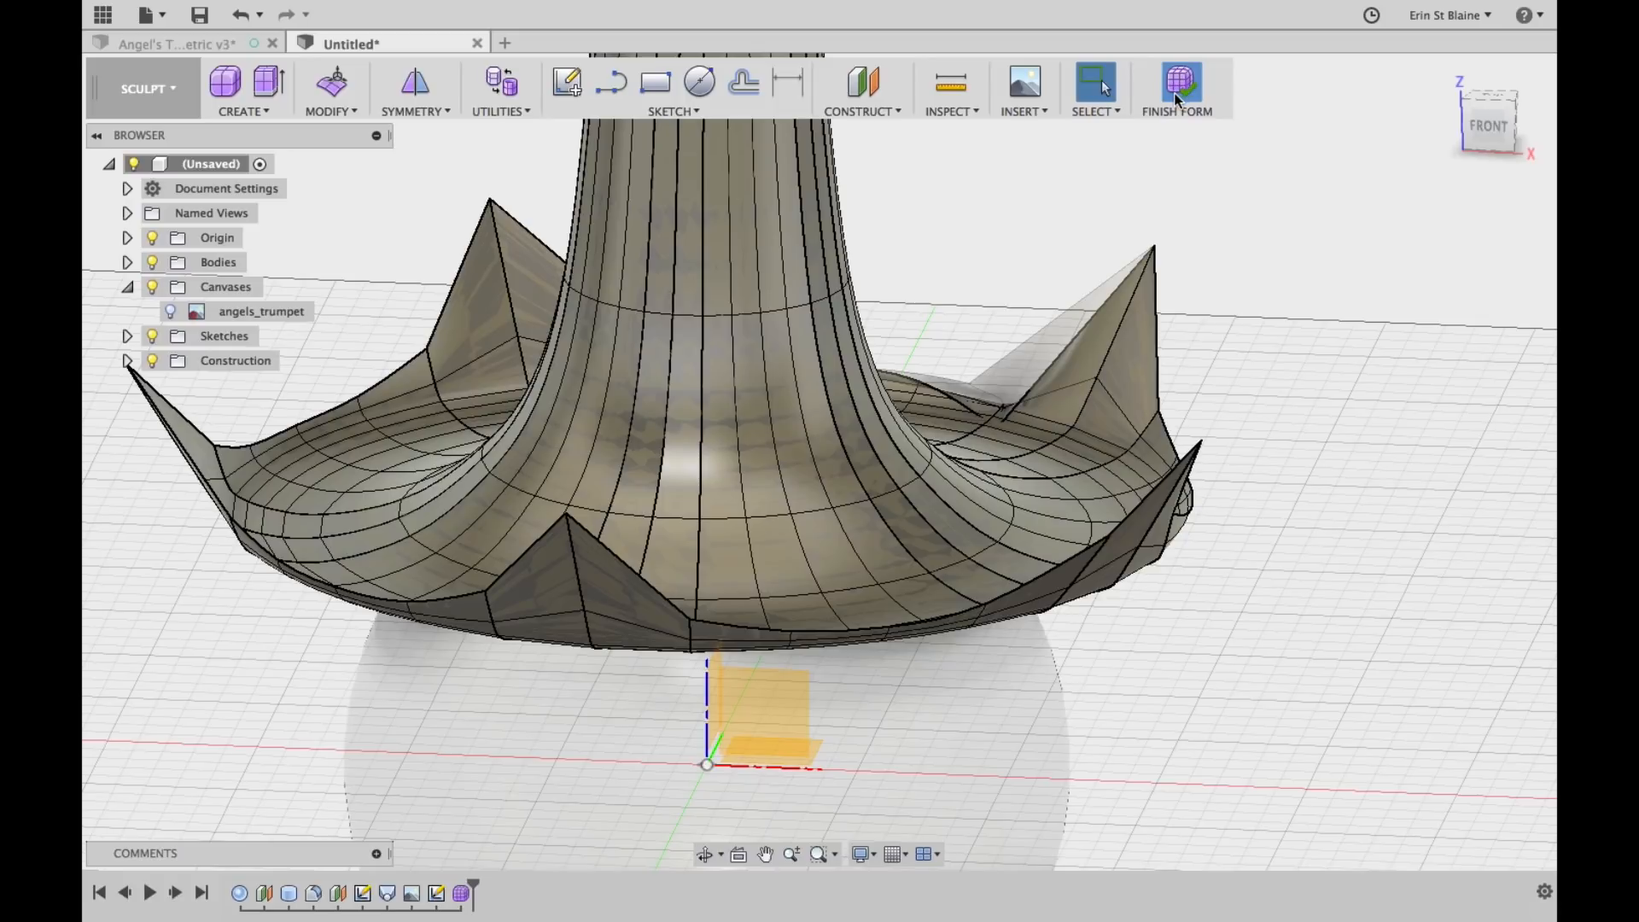
{"action": "mouse_move", "coordinate": [1126, 163]}
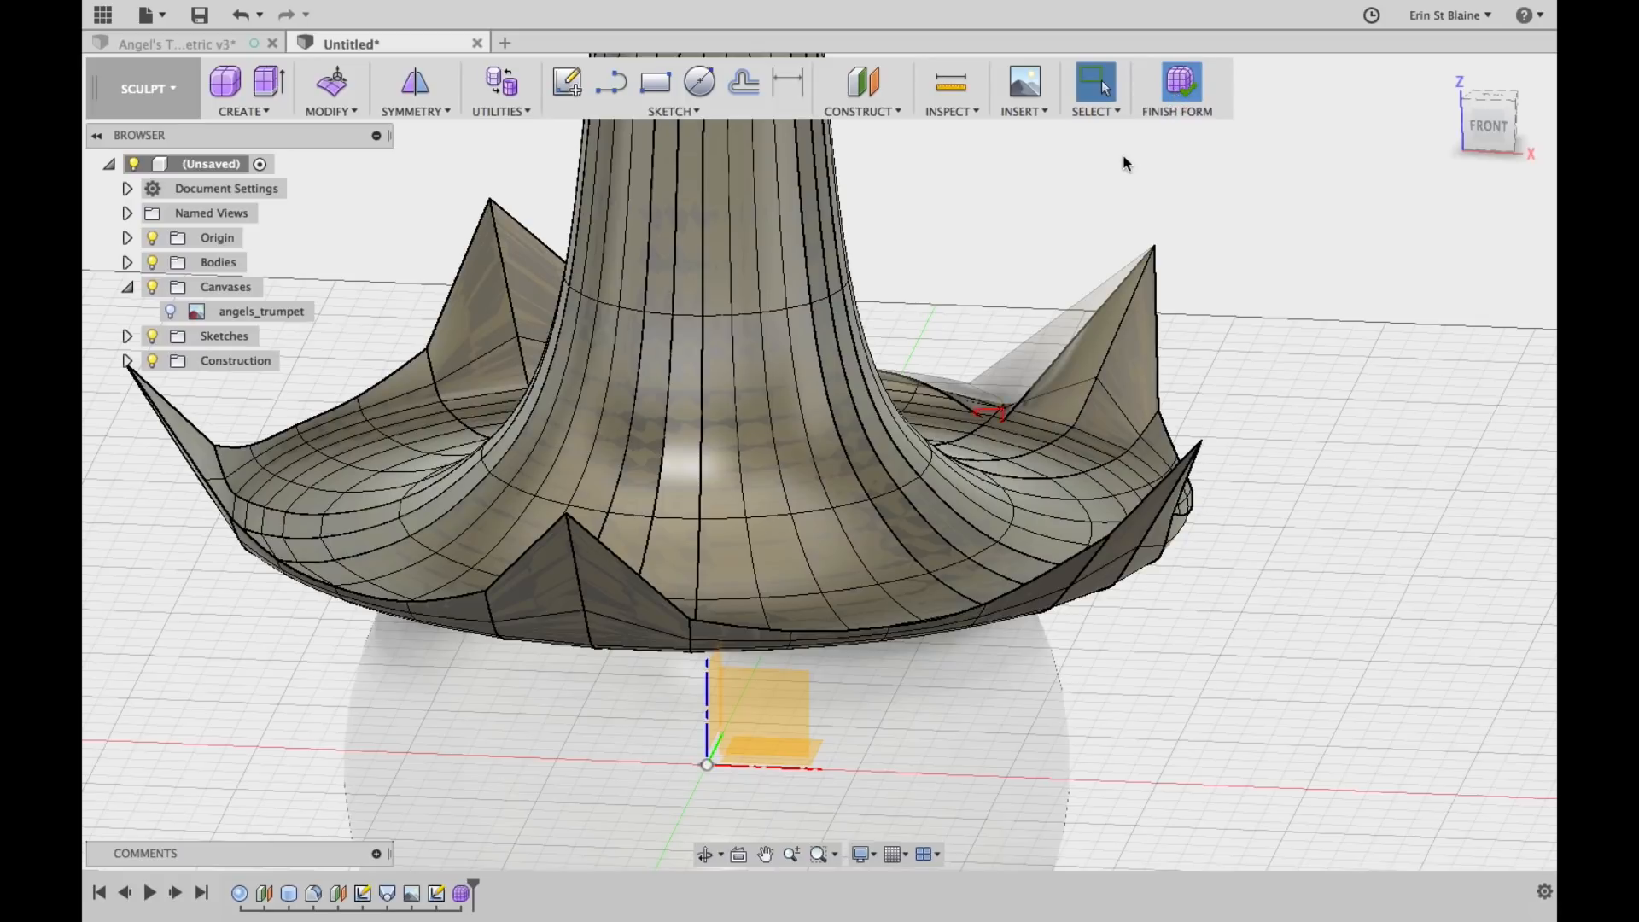
Dismiss another self-intersection error, move the left spike vertex, and retry finishing the form
{"action": "left_click", "coordinate": [1177, 89]}
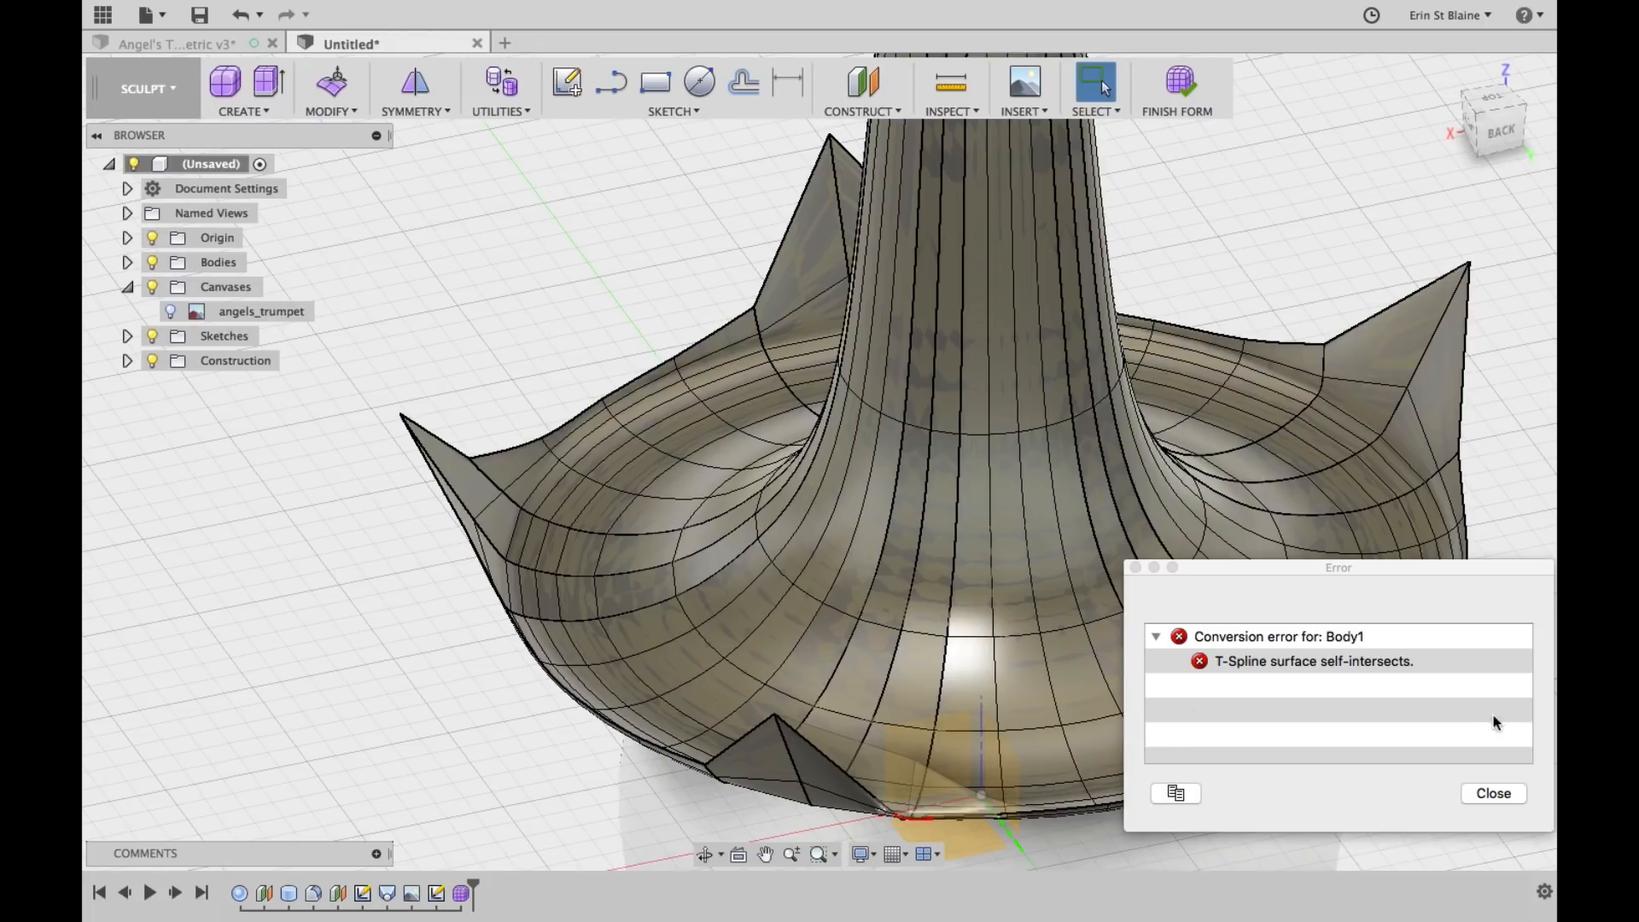
{"action": "left_click", "coordinate": [1493, 792]}
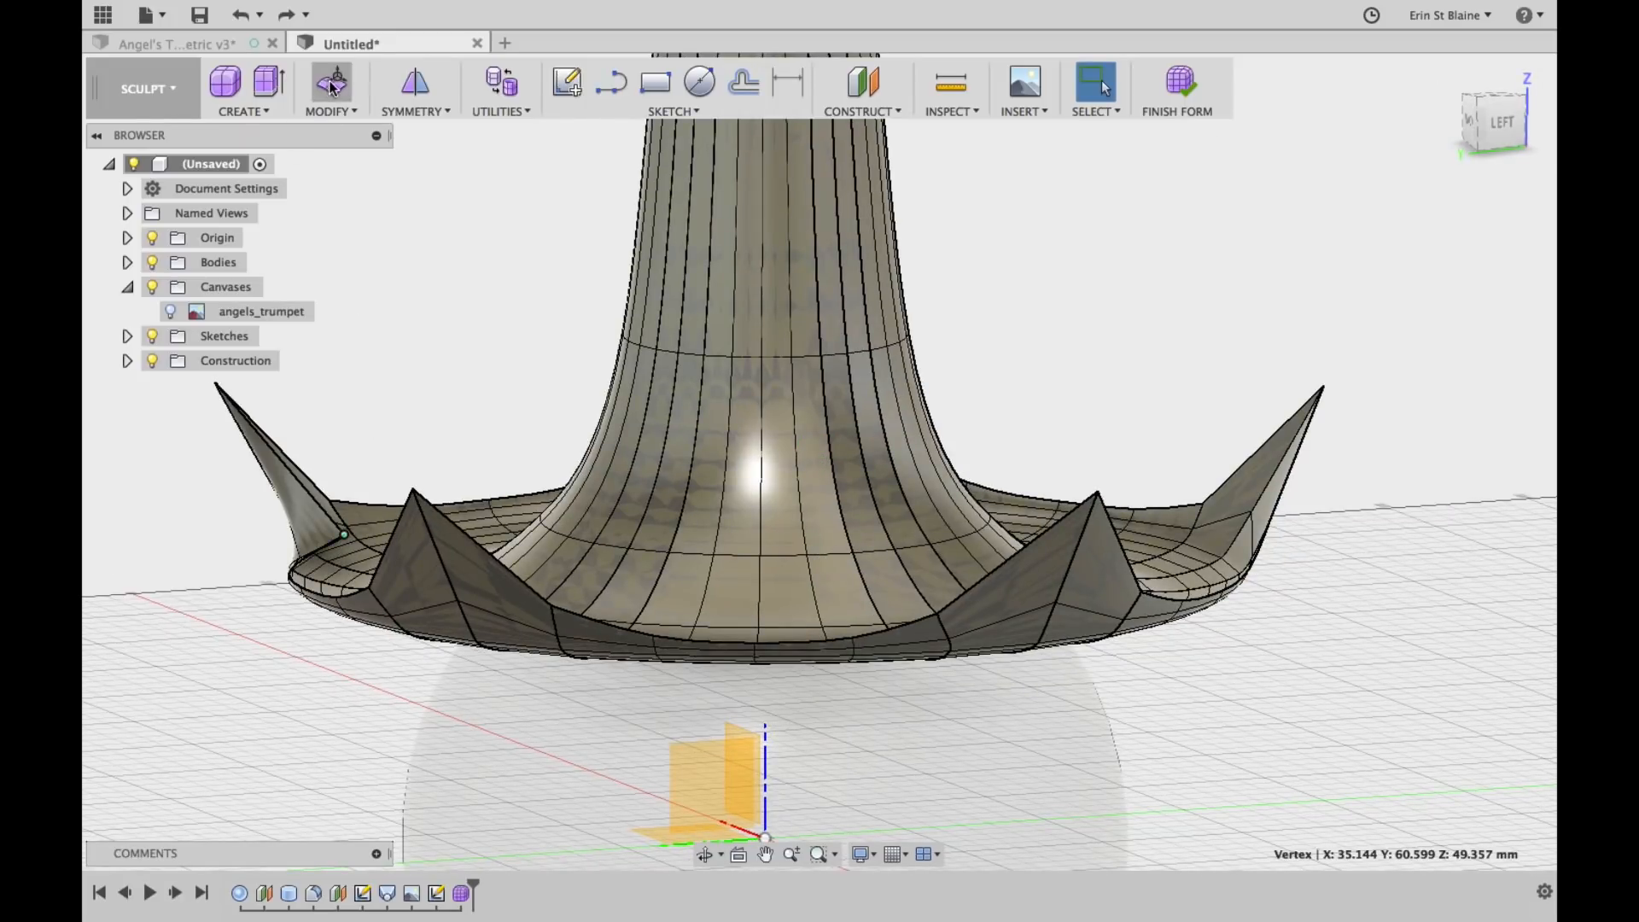
{"action": "left_click", "coordinate": [330, 82]}
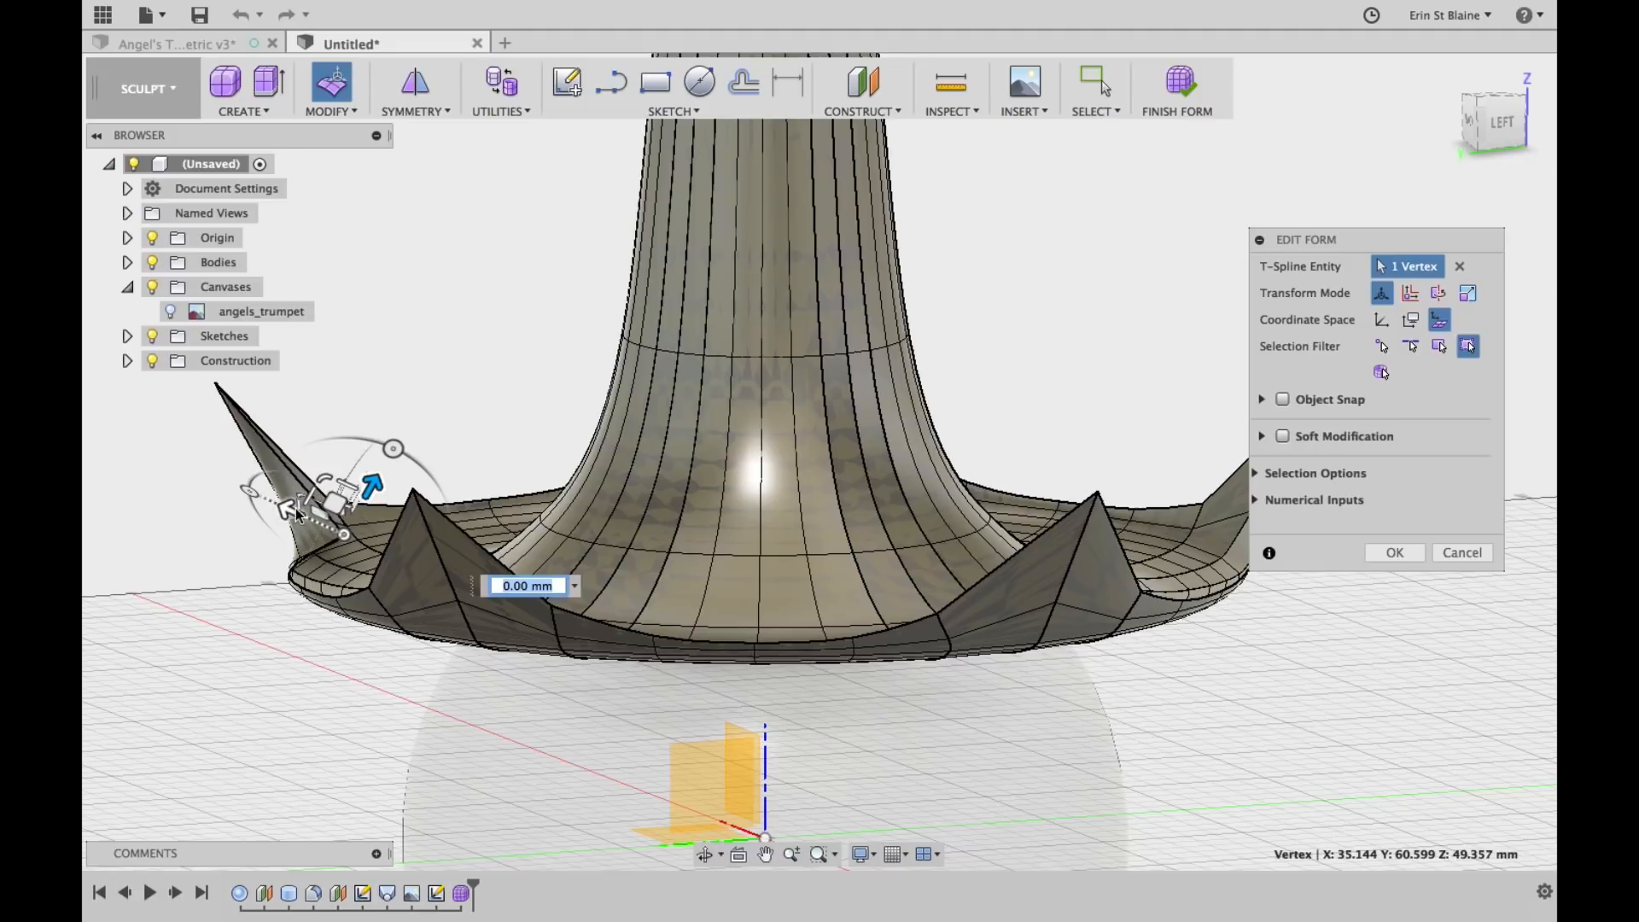
{"action": "left_click_drag", "start_coordinate": [334, 497], "coordinate": [210, 471]}
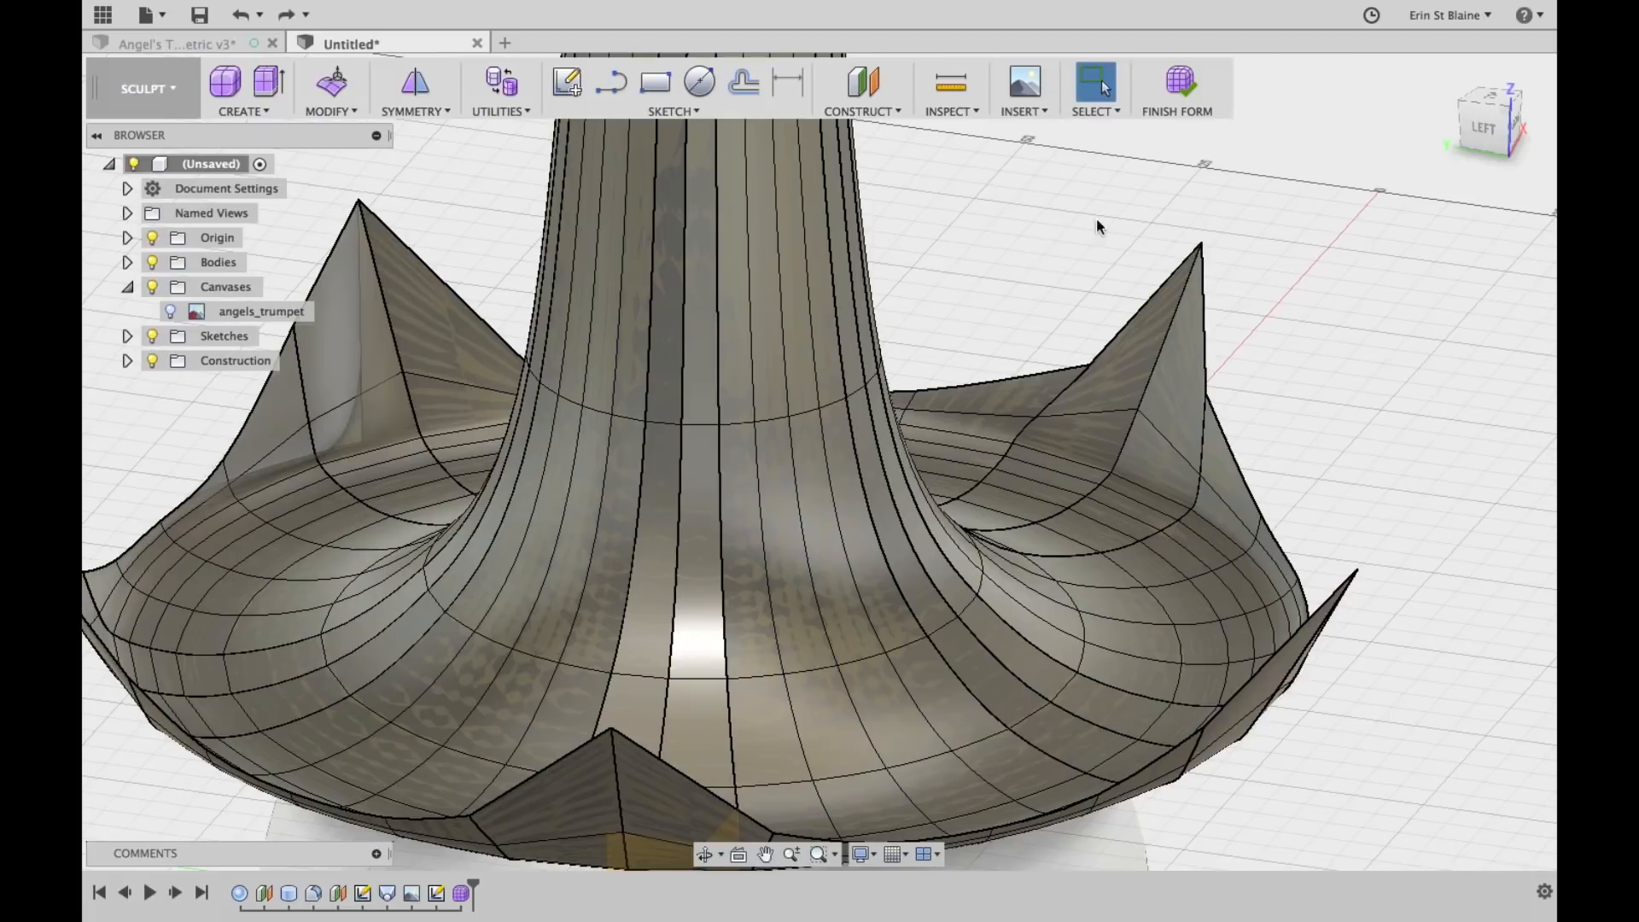
{"action": "mouse_move", "coordinate": [1179, 85]}
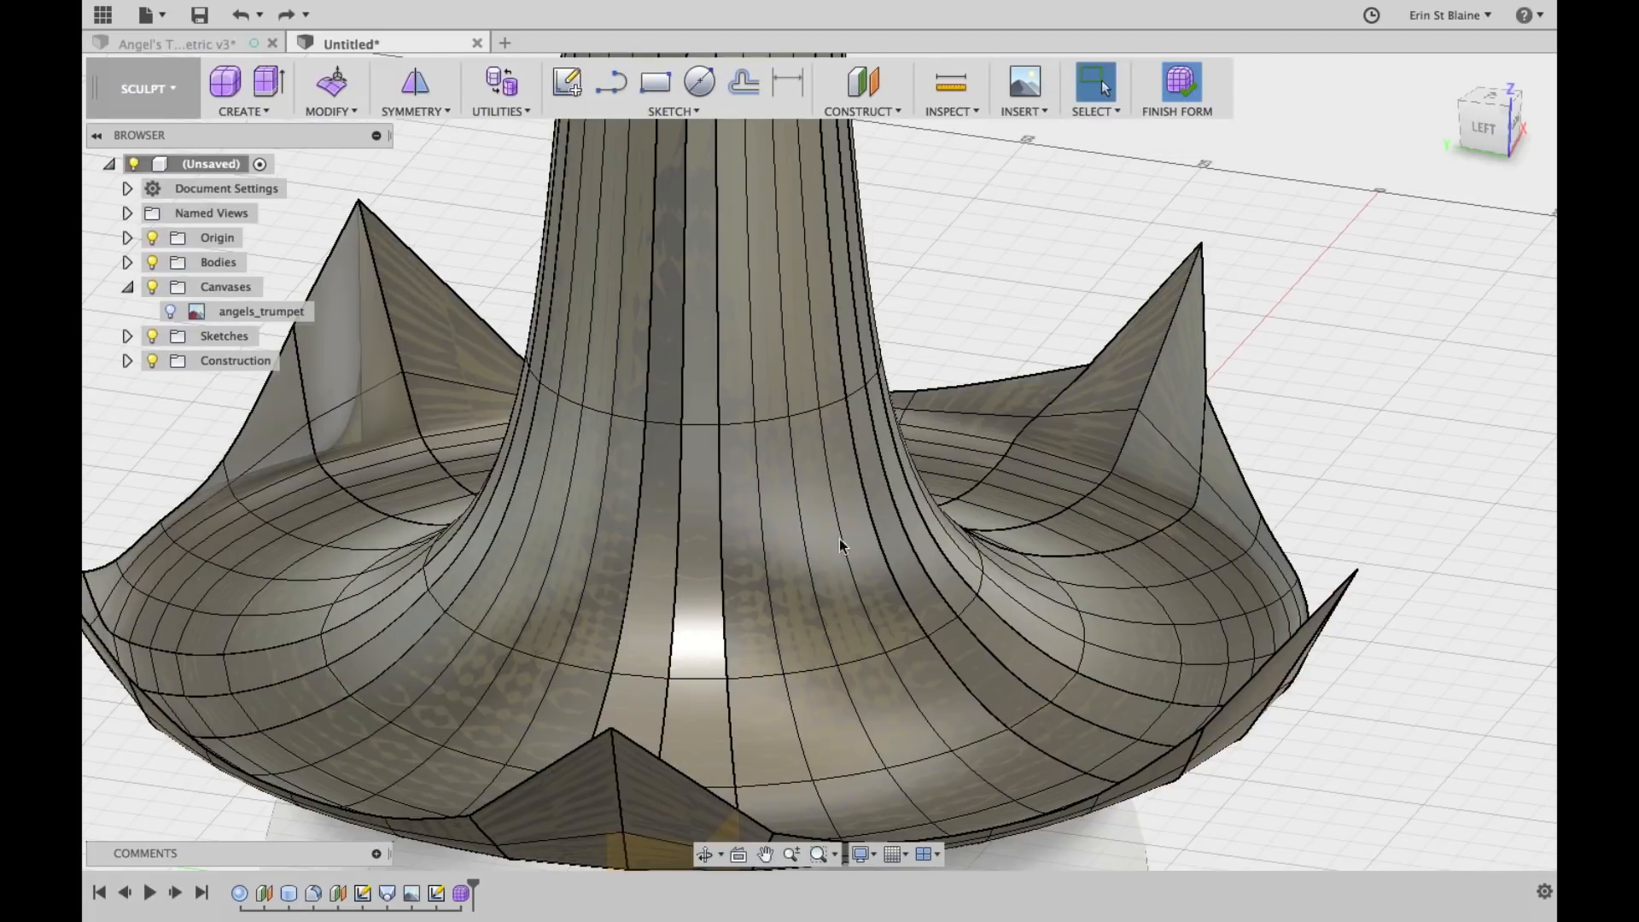
{"action": "left_click", "coordinate": [1177, 89]}
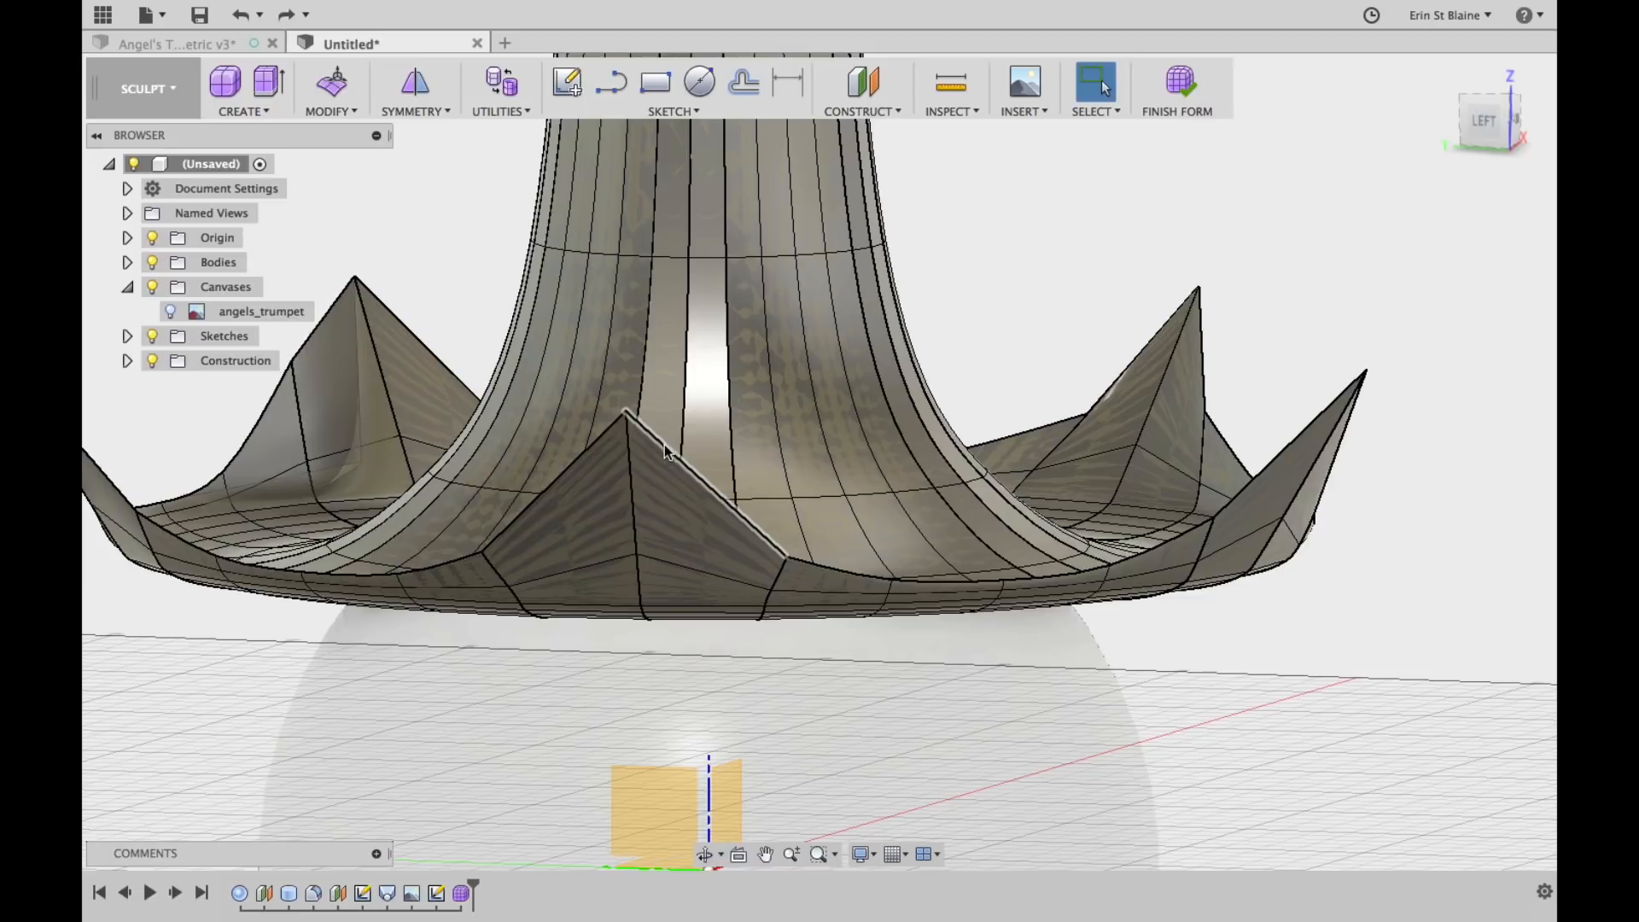
{"action": "mouse_move", "coordinate": [387, 195]}
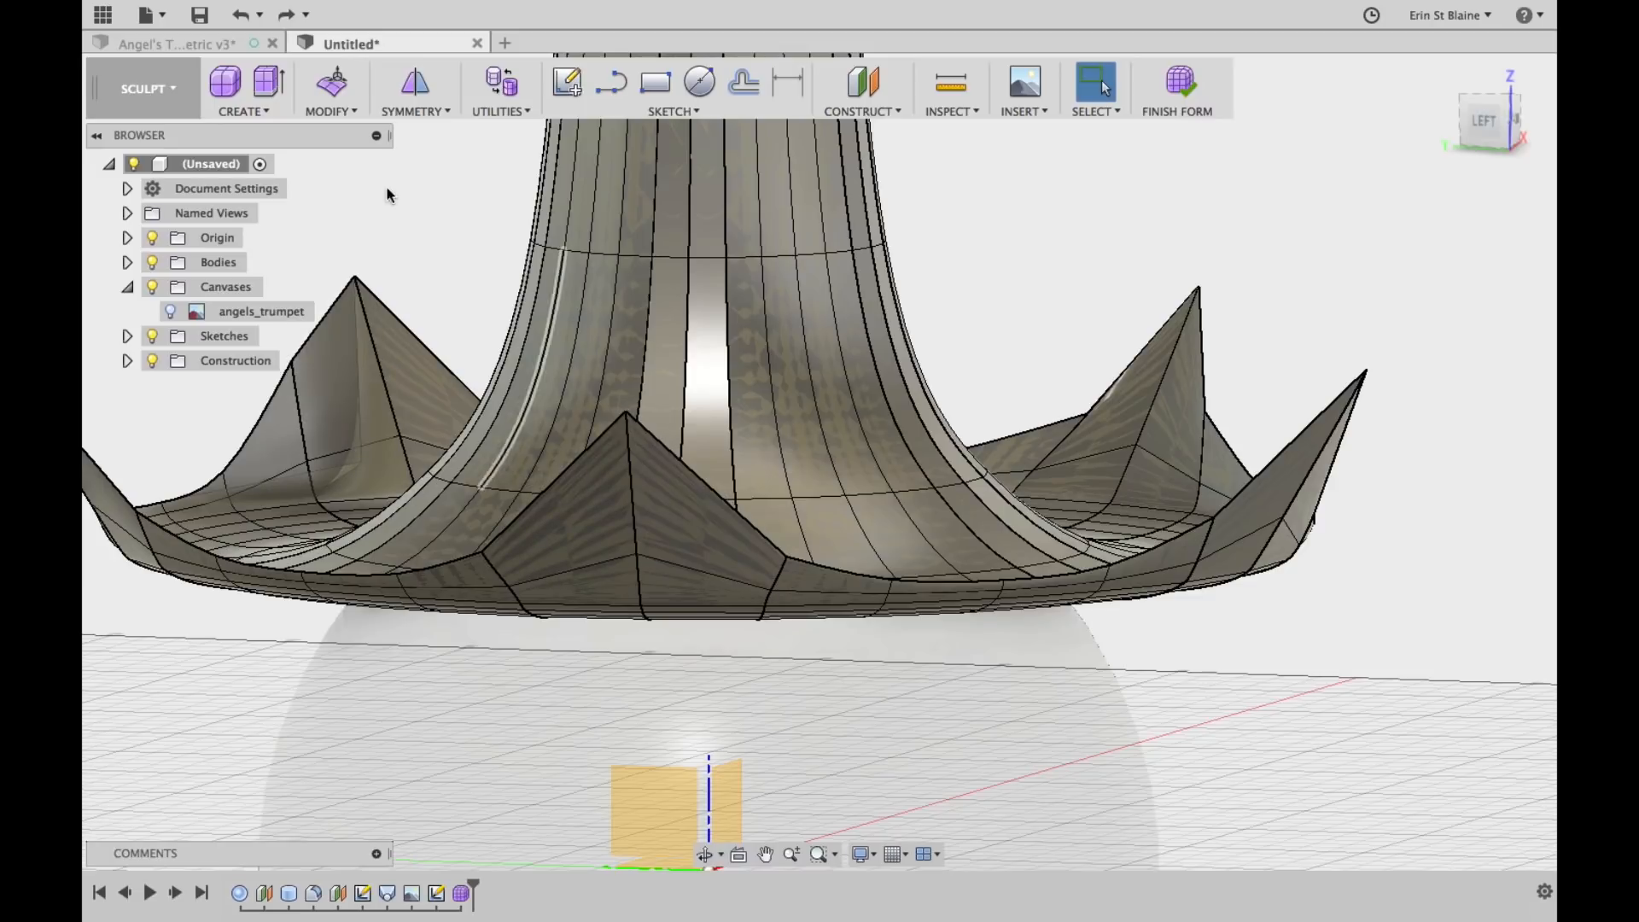
Thicken the trumpet form to 1.25 mm with the Soft thicken type
{"action": "left_click", "coordinate": [331, 87]}
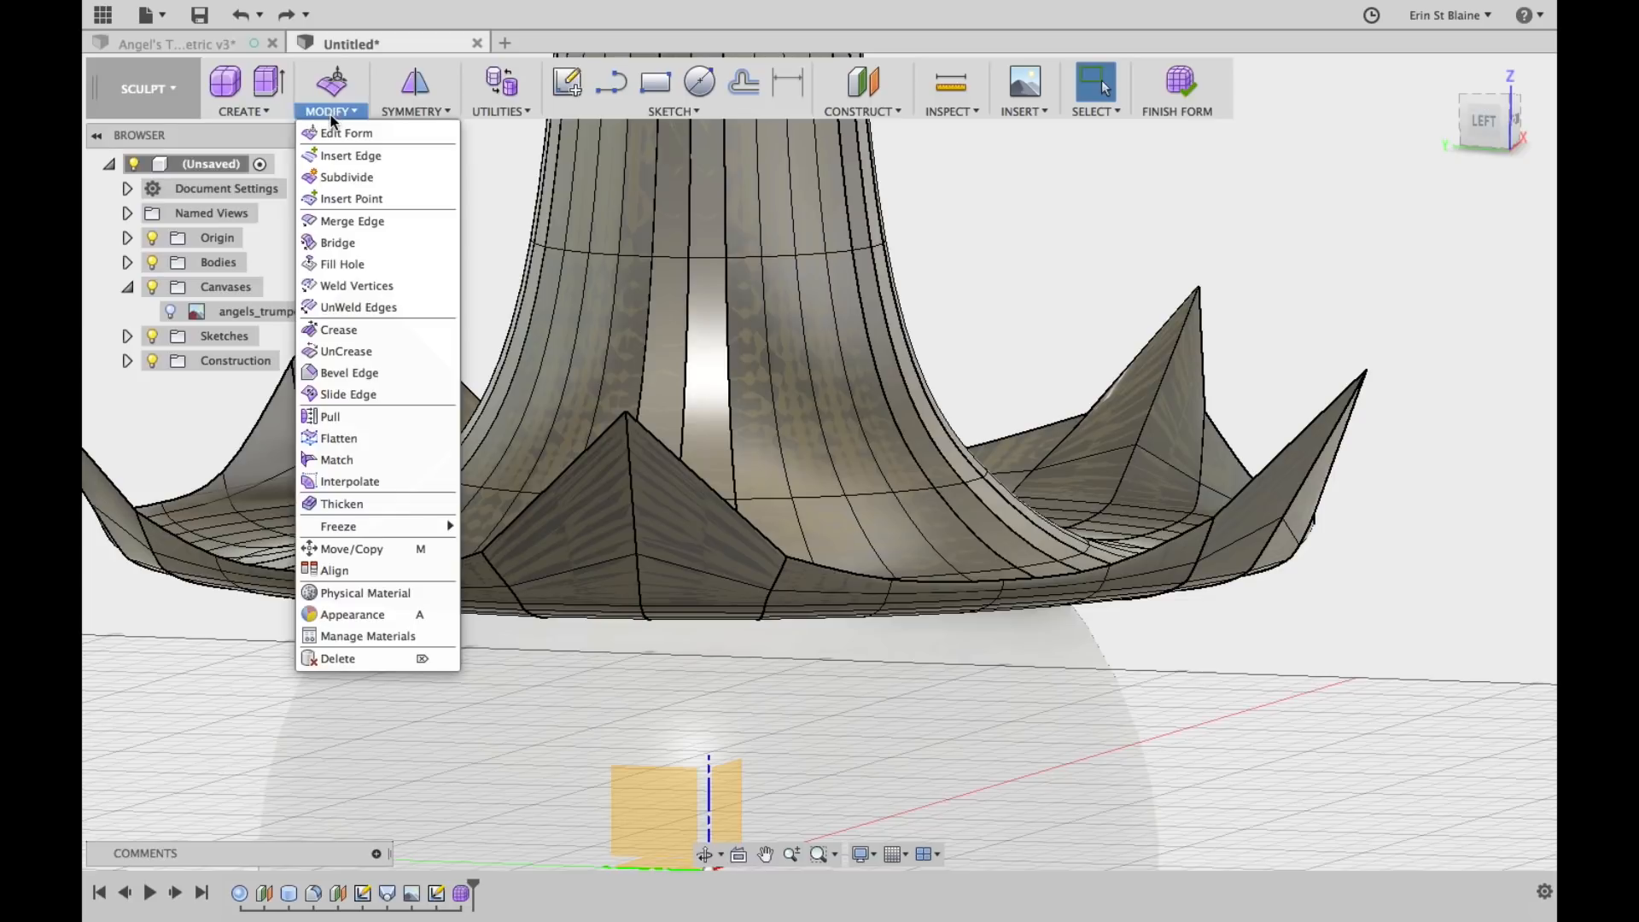
{"action": "left_click", "coordinate": [342, 503]}
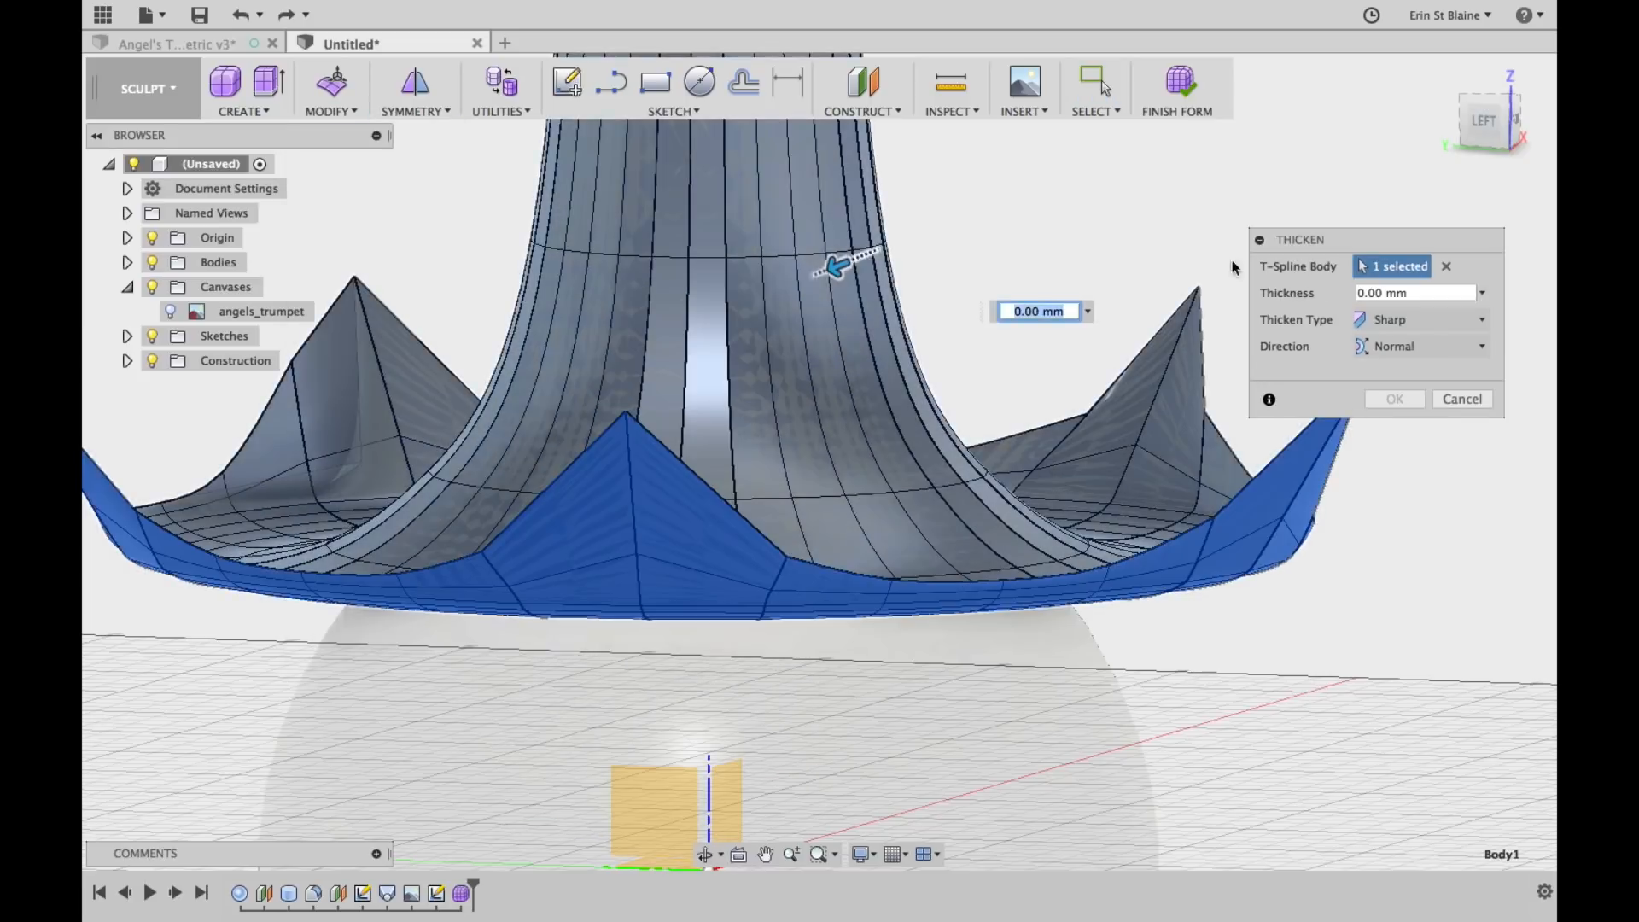
{"action": "left_click", "coordinate": [1411, 293]}
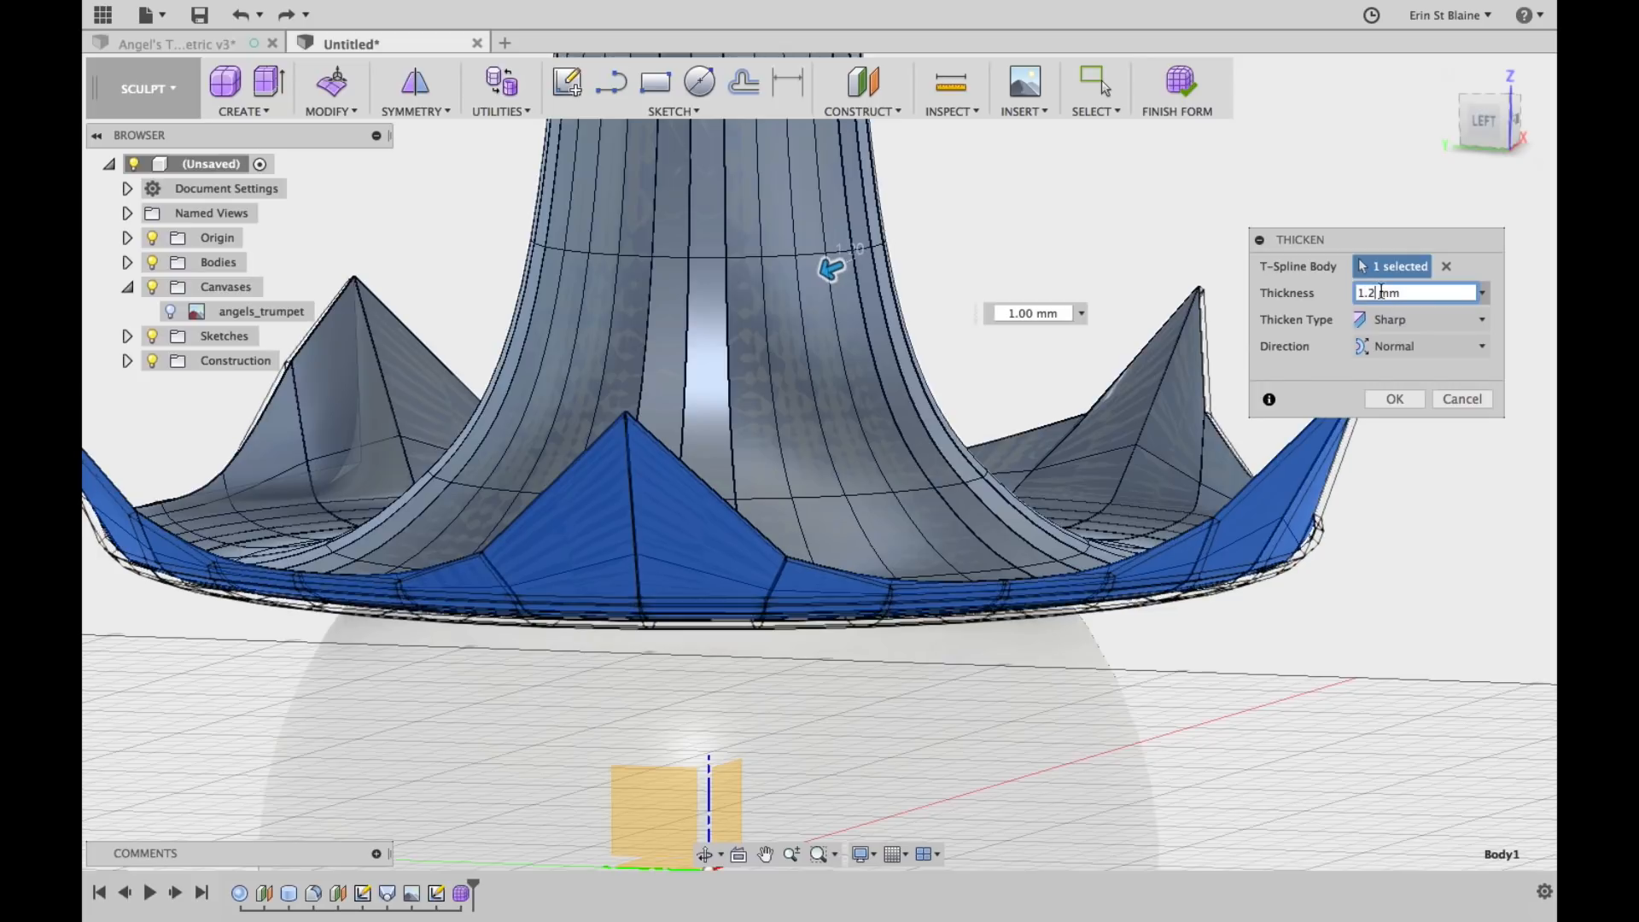
{"action": "type", "text": "1.25 mm"}
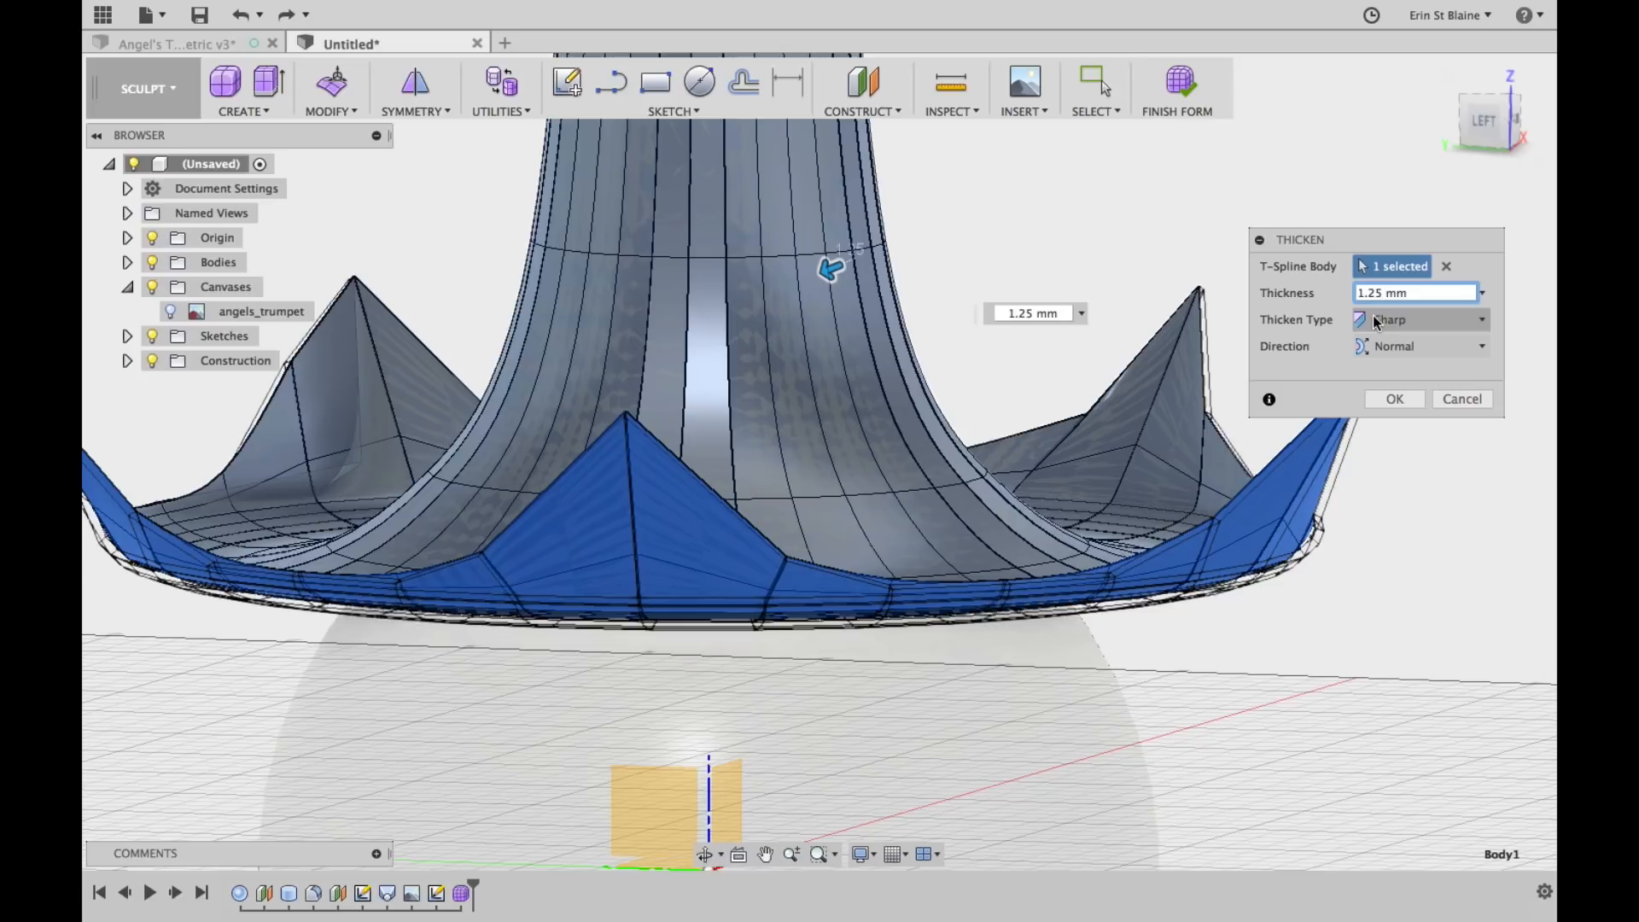
{"action": "left_click", "coordinate": [1419, 319]}
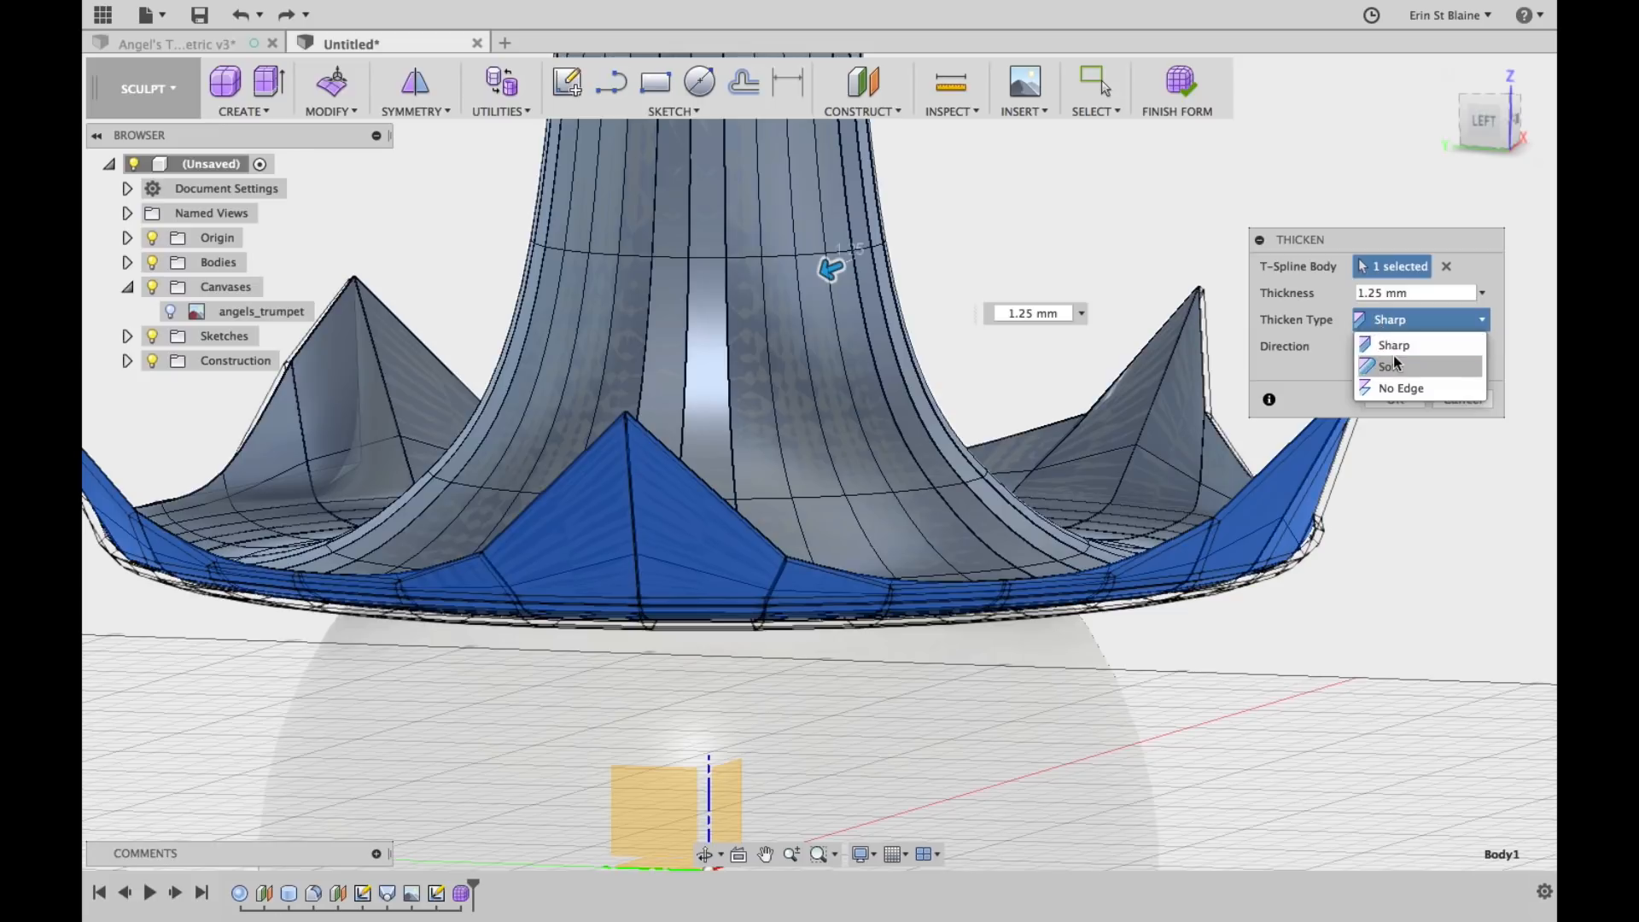
{"action": "left_click", "coordinate": [1396, 367]}
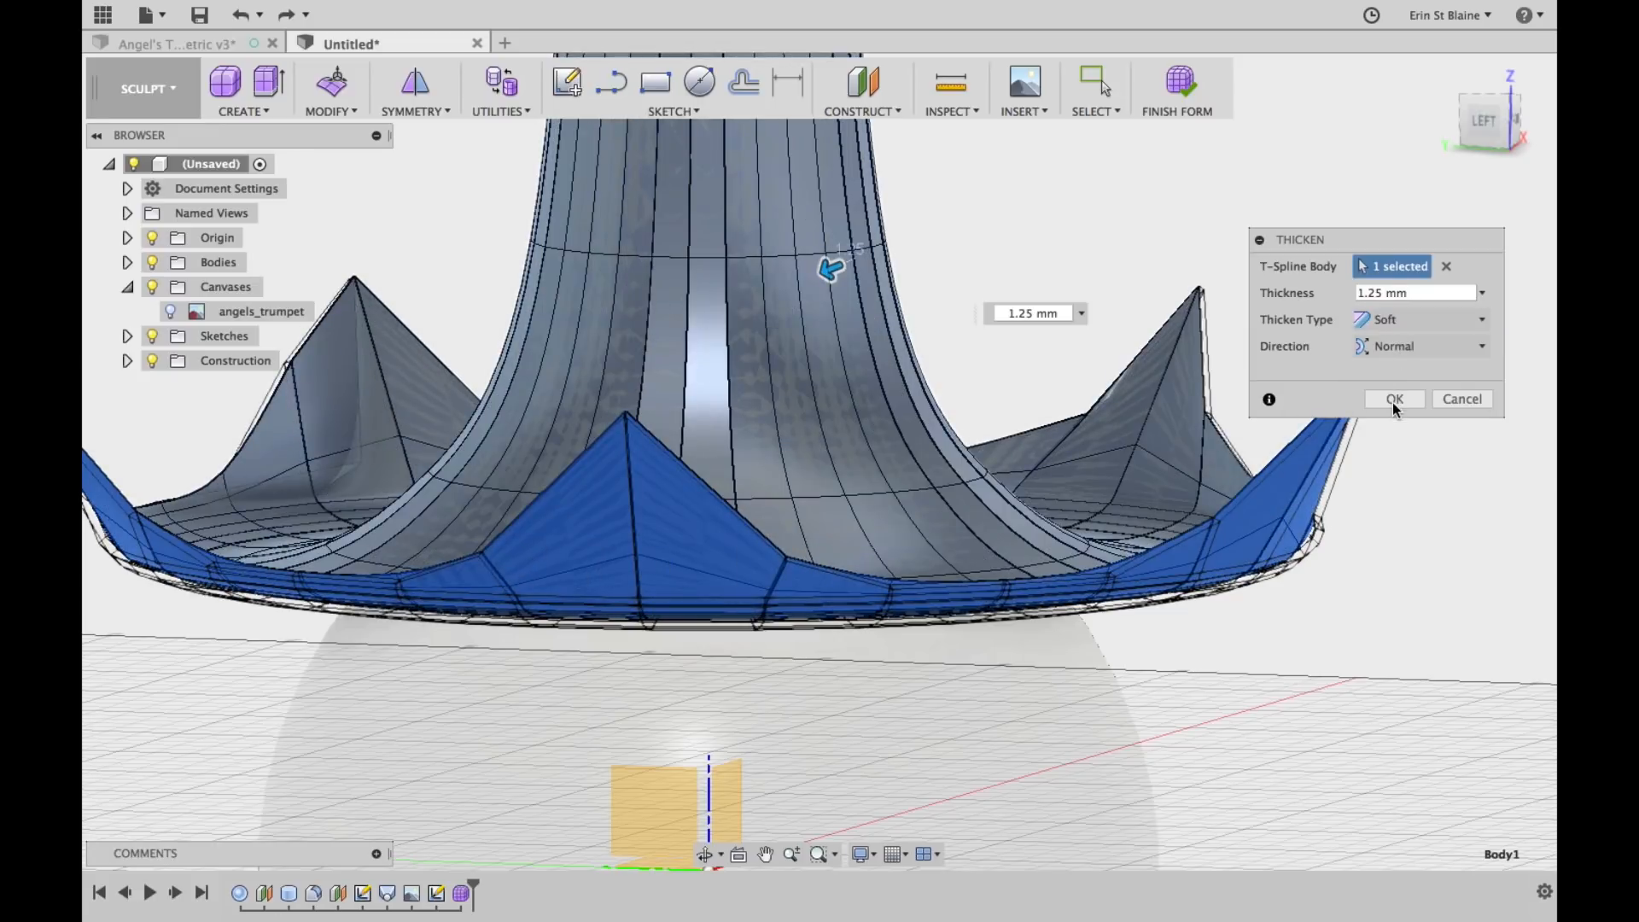
{"action": "left_click", "coordinate": [1394, 399]}
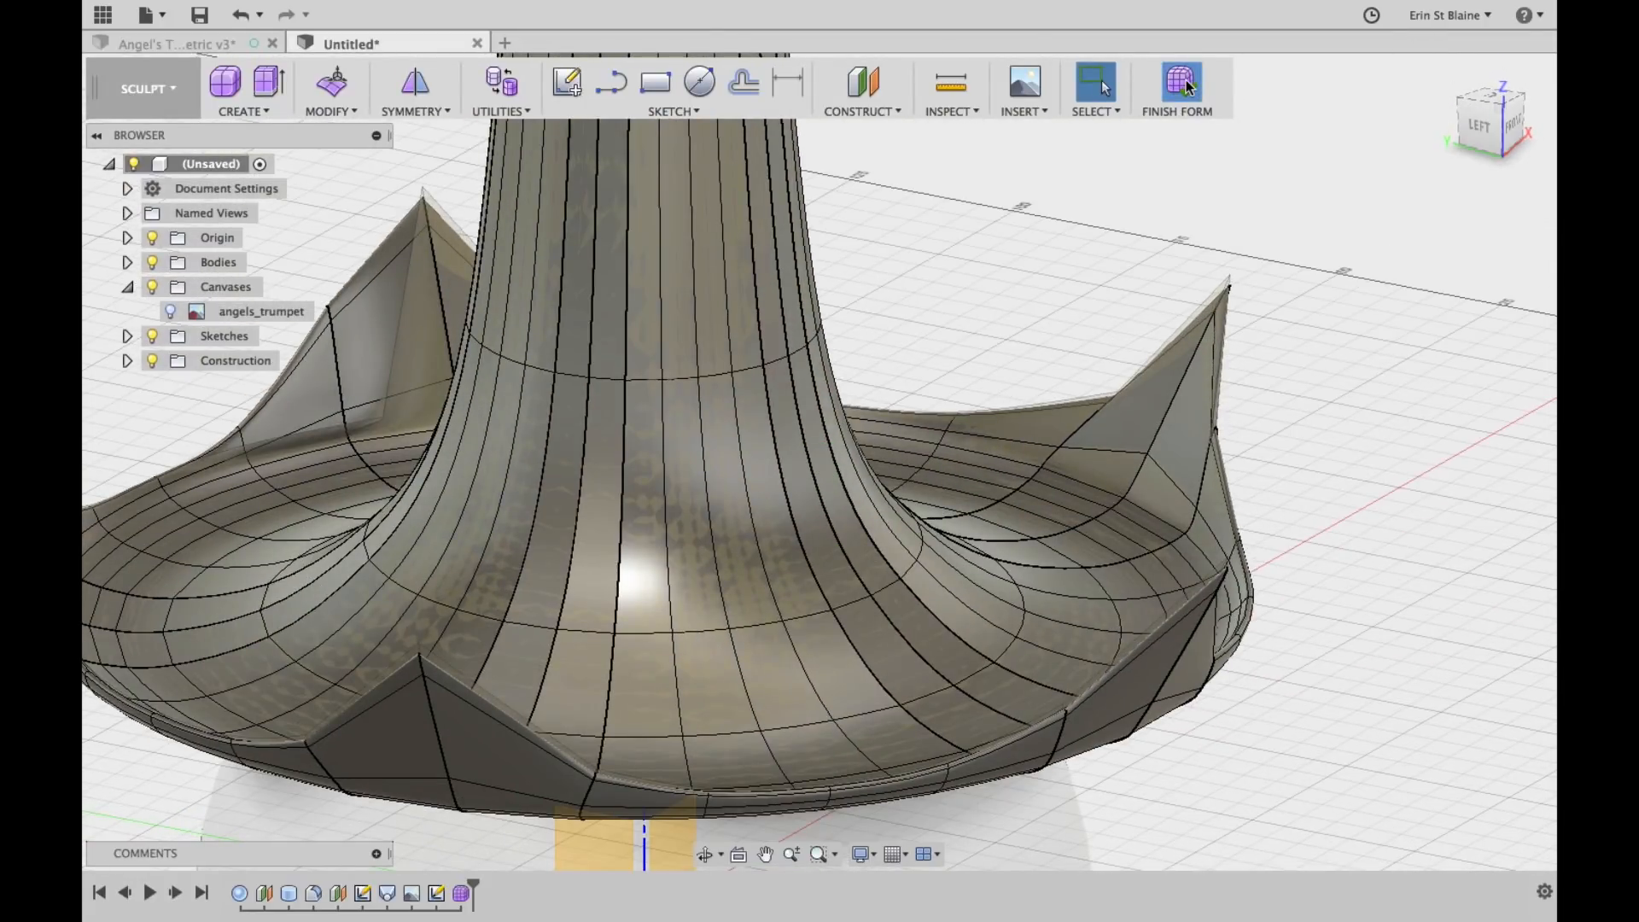
{"action": "mouse_move", "coordinate": [536, 444]}
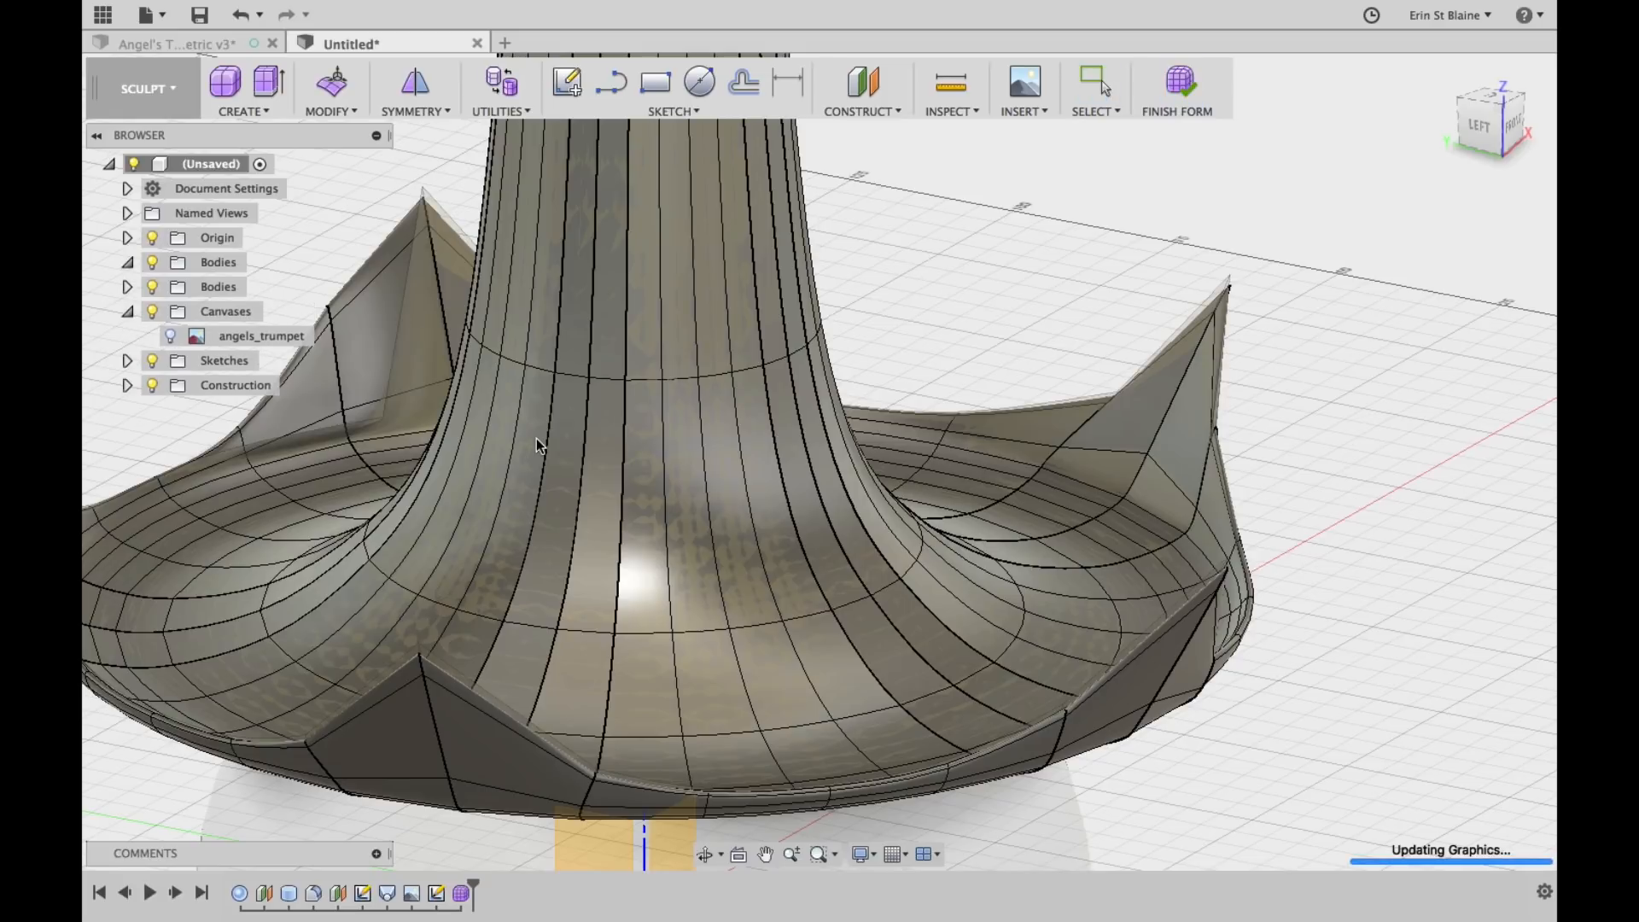
Finish the form so the thickened trumpet becomes solid Body2 atop the Lamp sphere
{"action": "left_click", "coordinate": [1176, 88]}
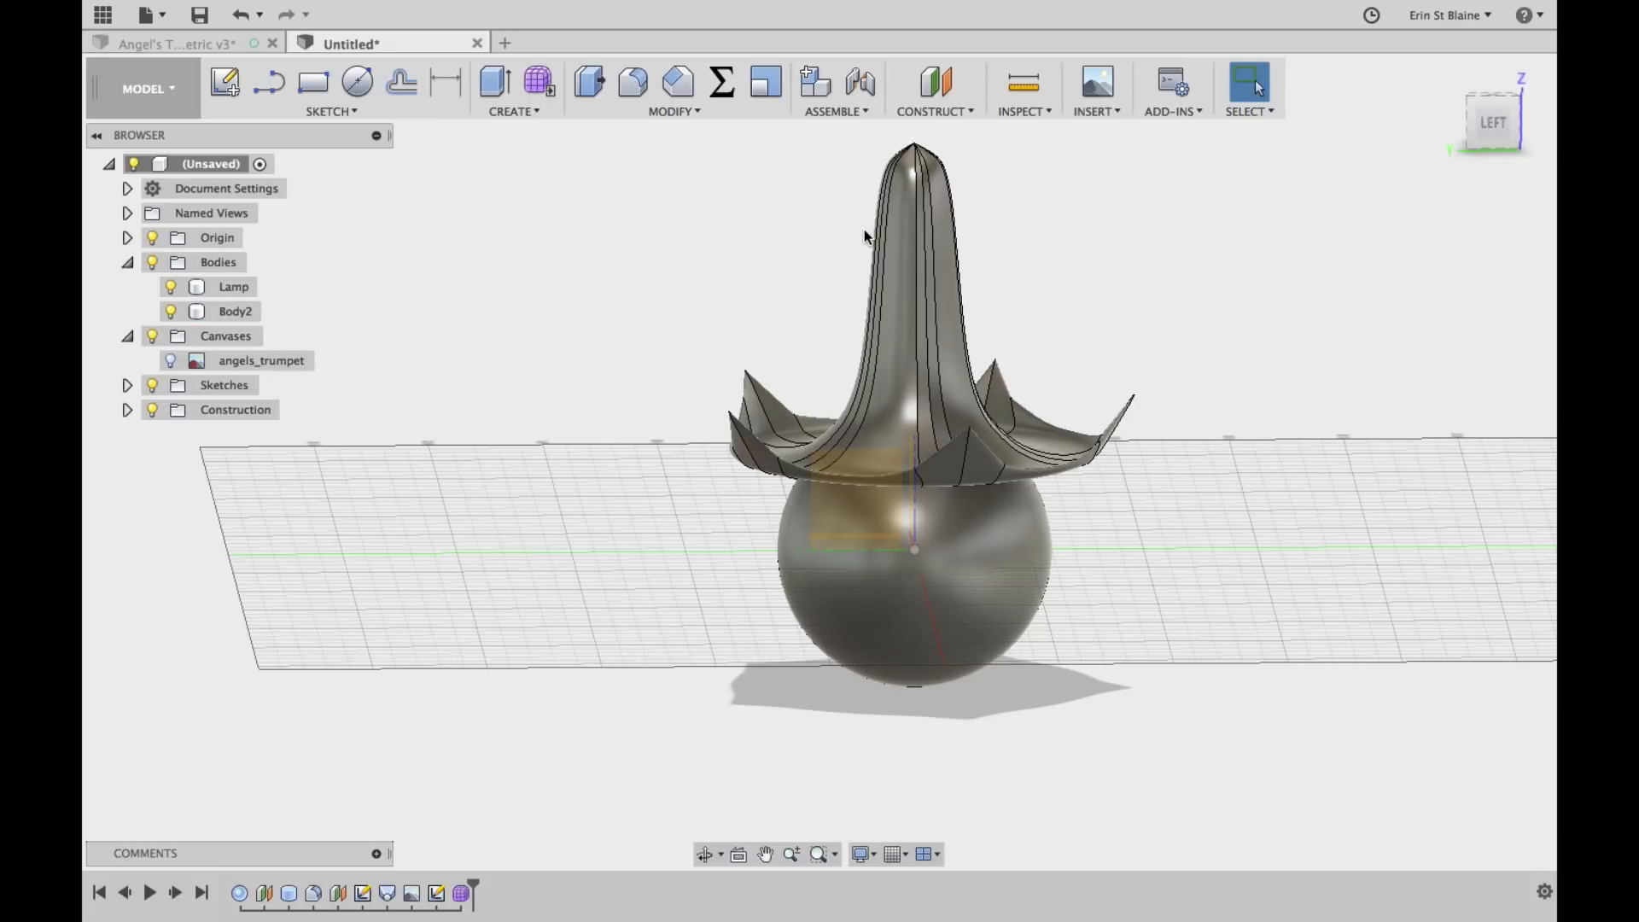
Rename Body2 to 'flower' and turn on Sketch3's visibility in the Browser
{"action": "left_click", "coordinate": [234, 310]}
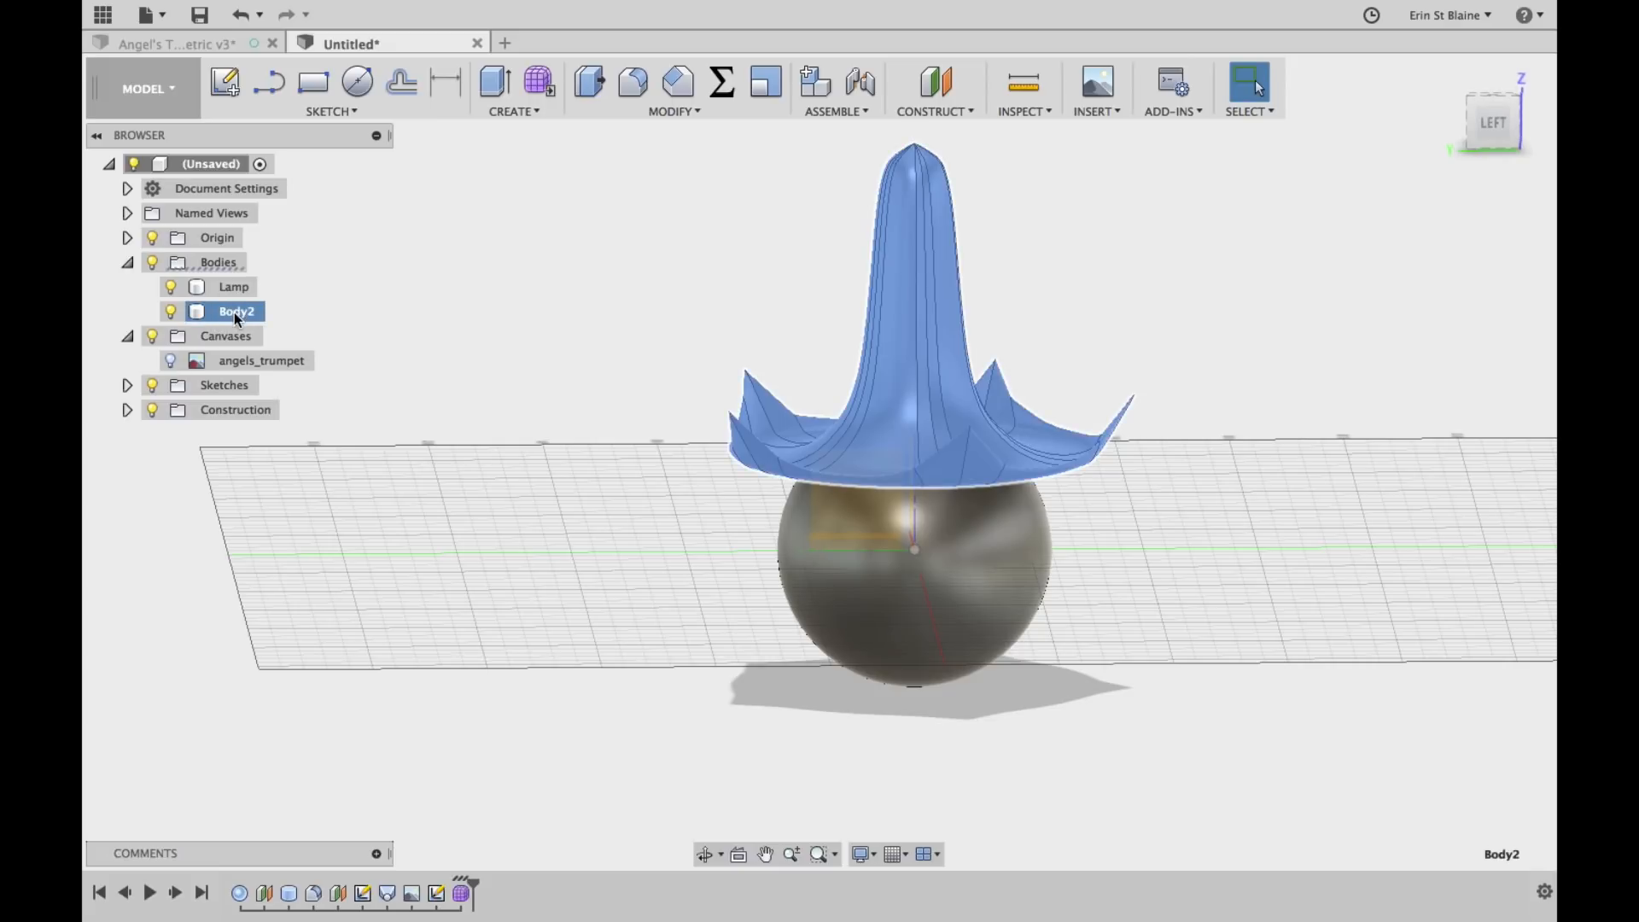
{"action": "double_click", "coordinate": [236, 311]}
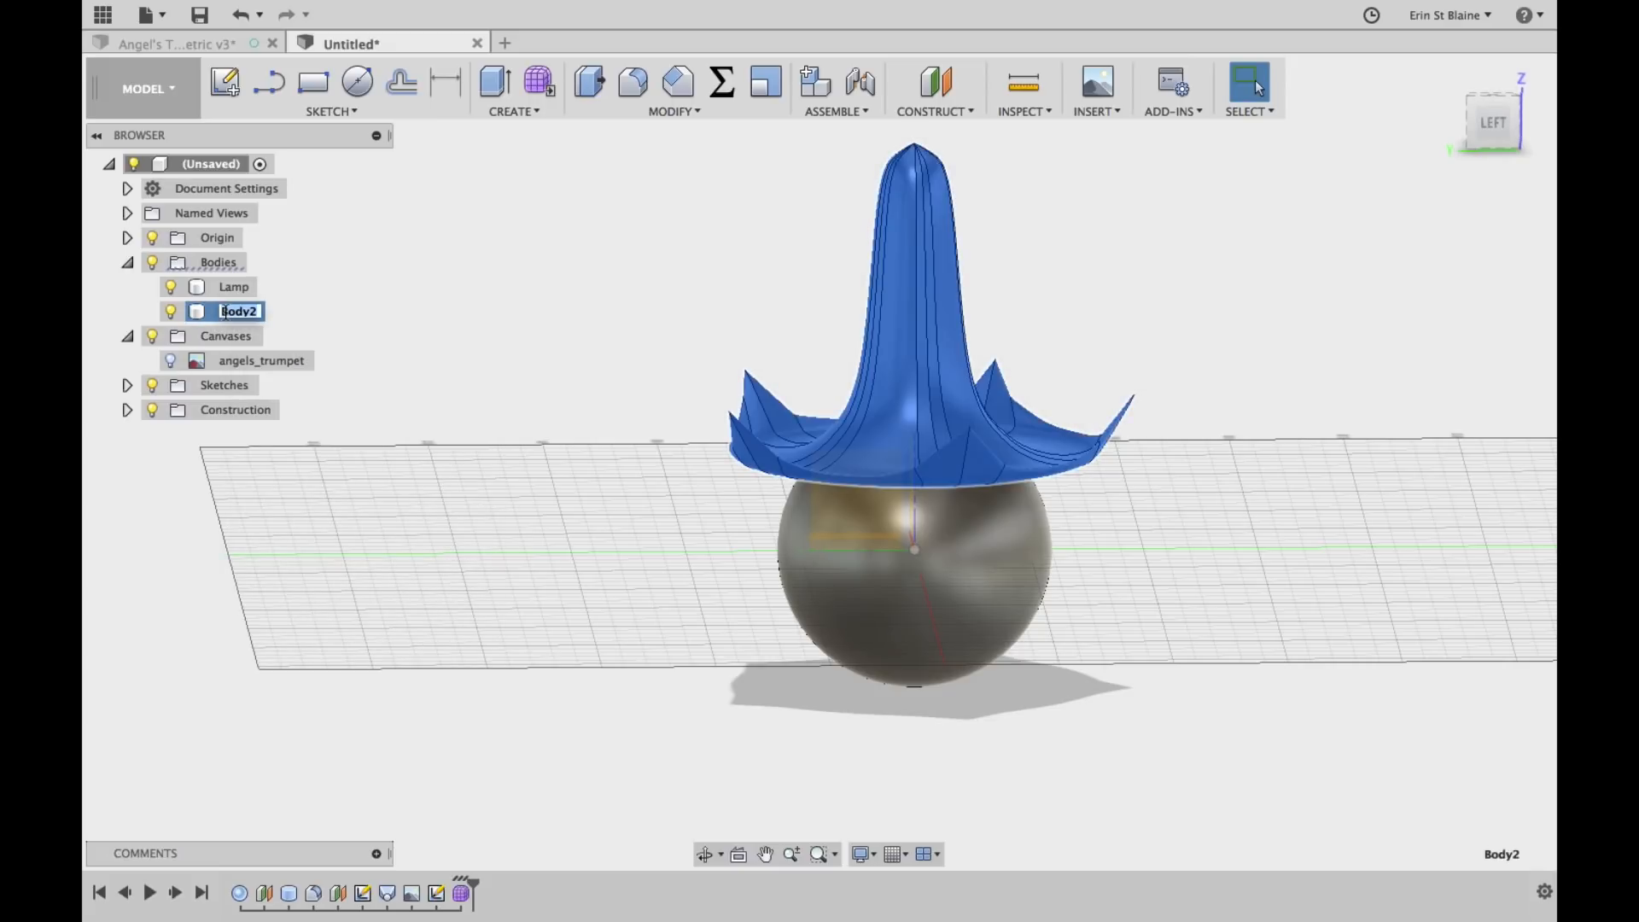
{"action": "type", "text": "flower"}
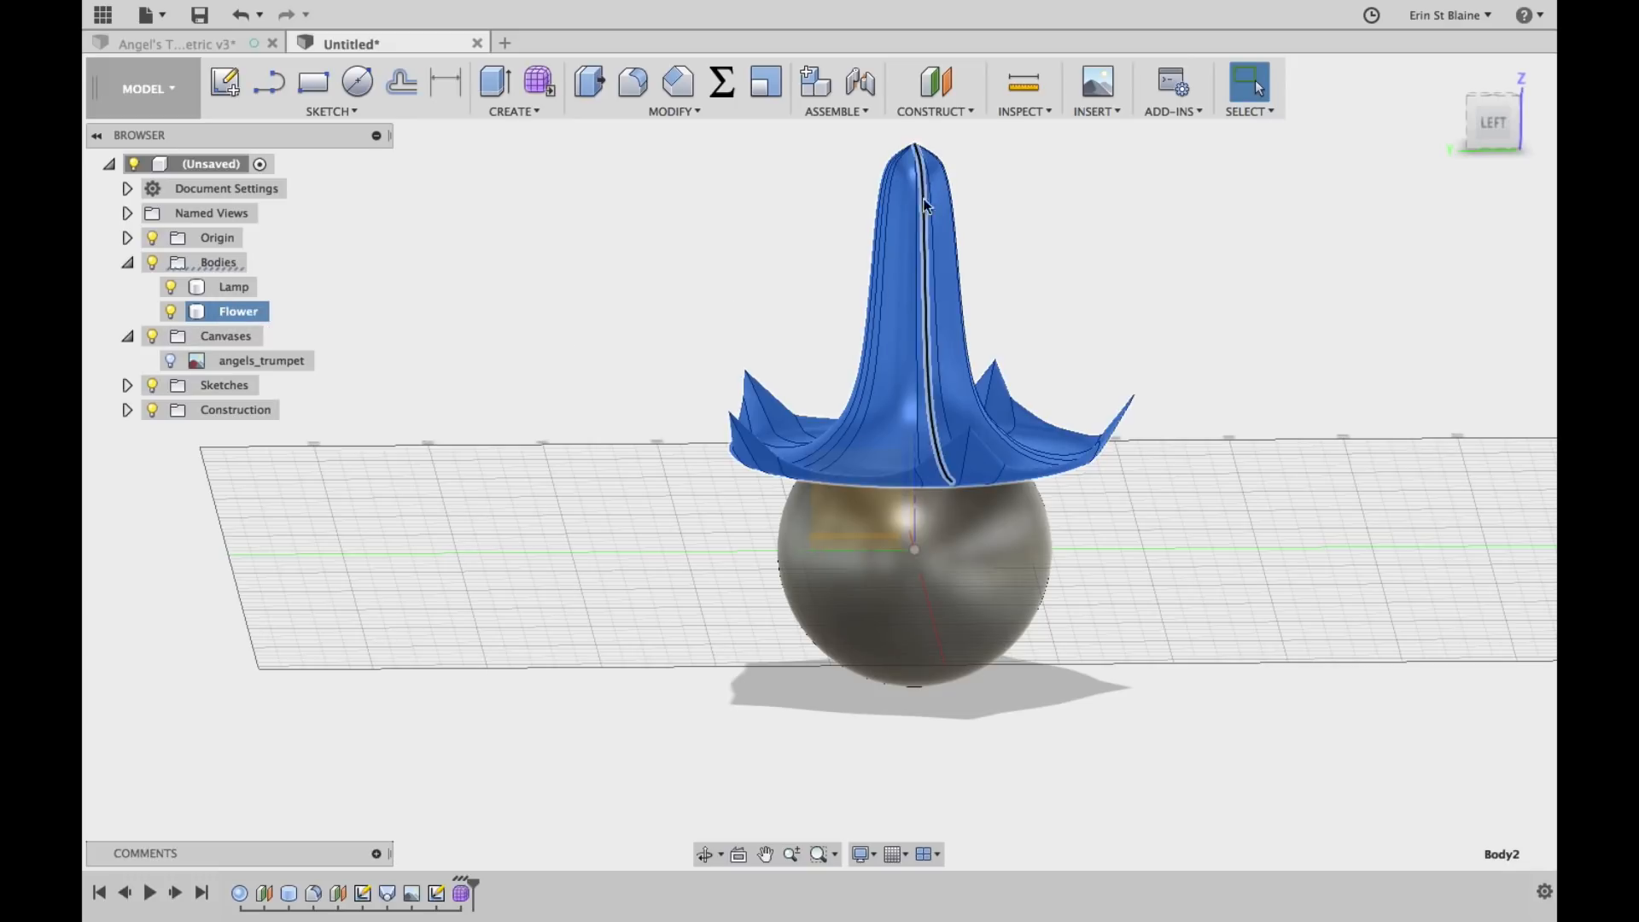
{"action": "left_click", "coordinate": [127, 385]}
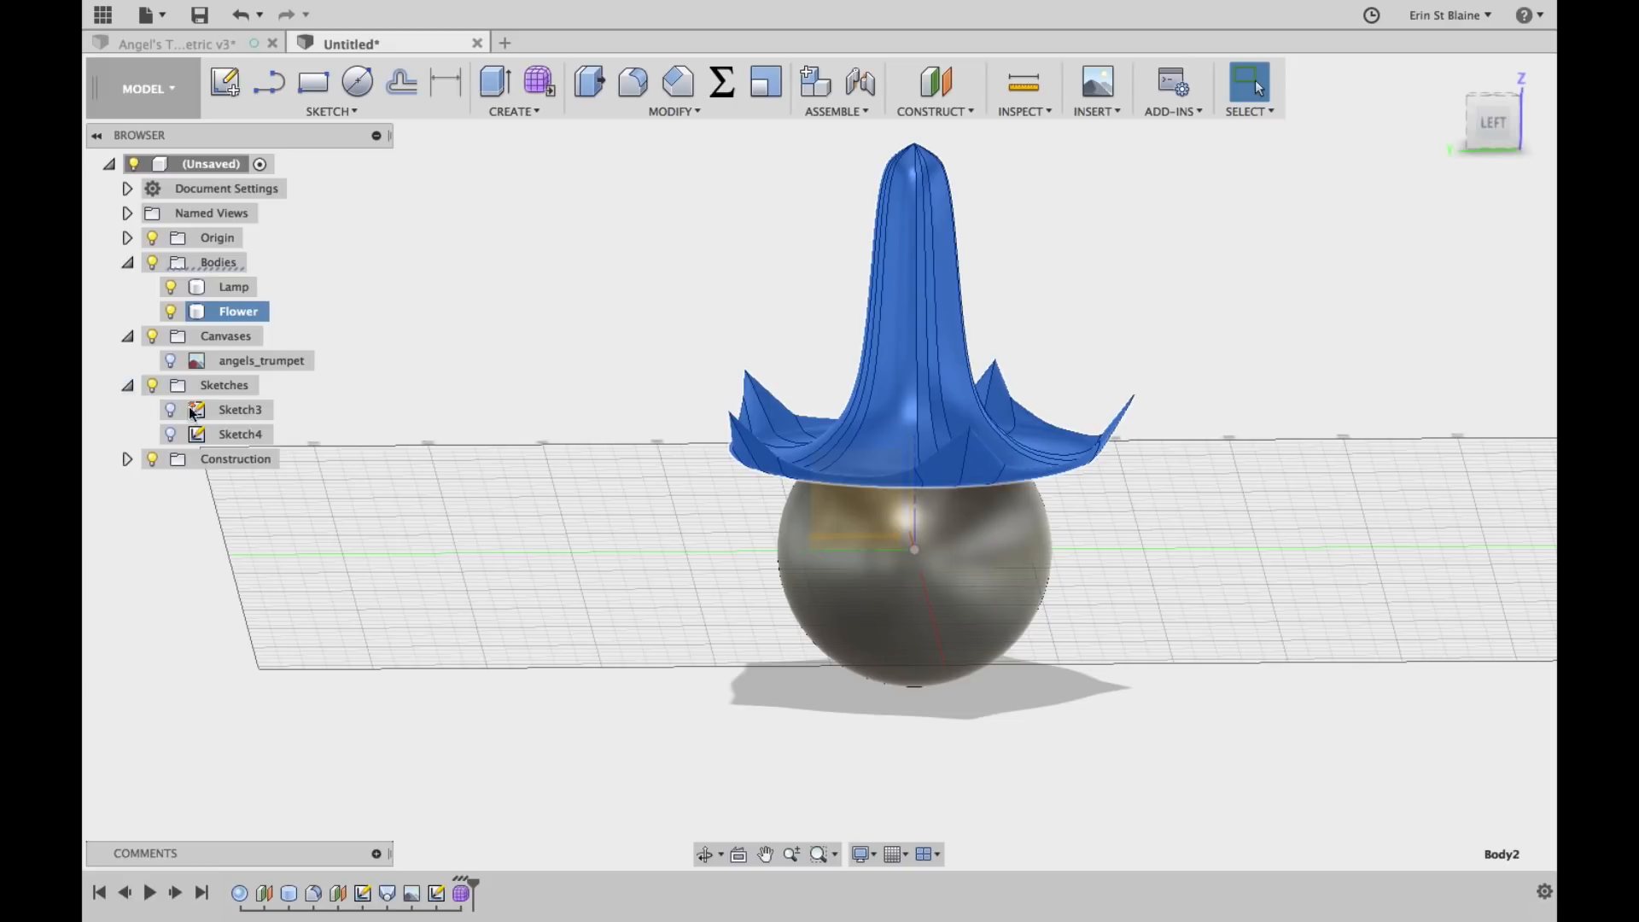
{"action": "left_click", "coordinate": [239, 409]}
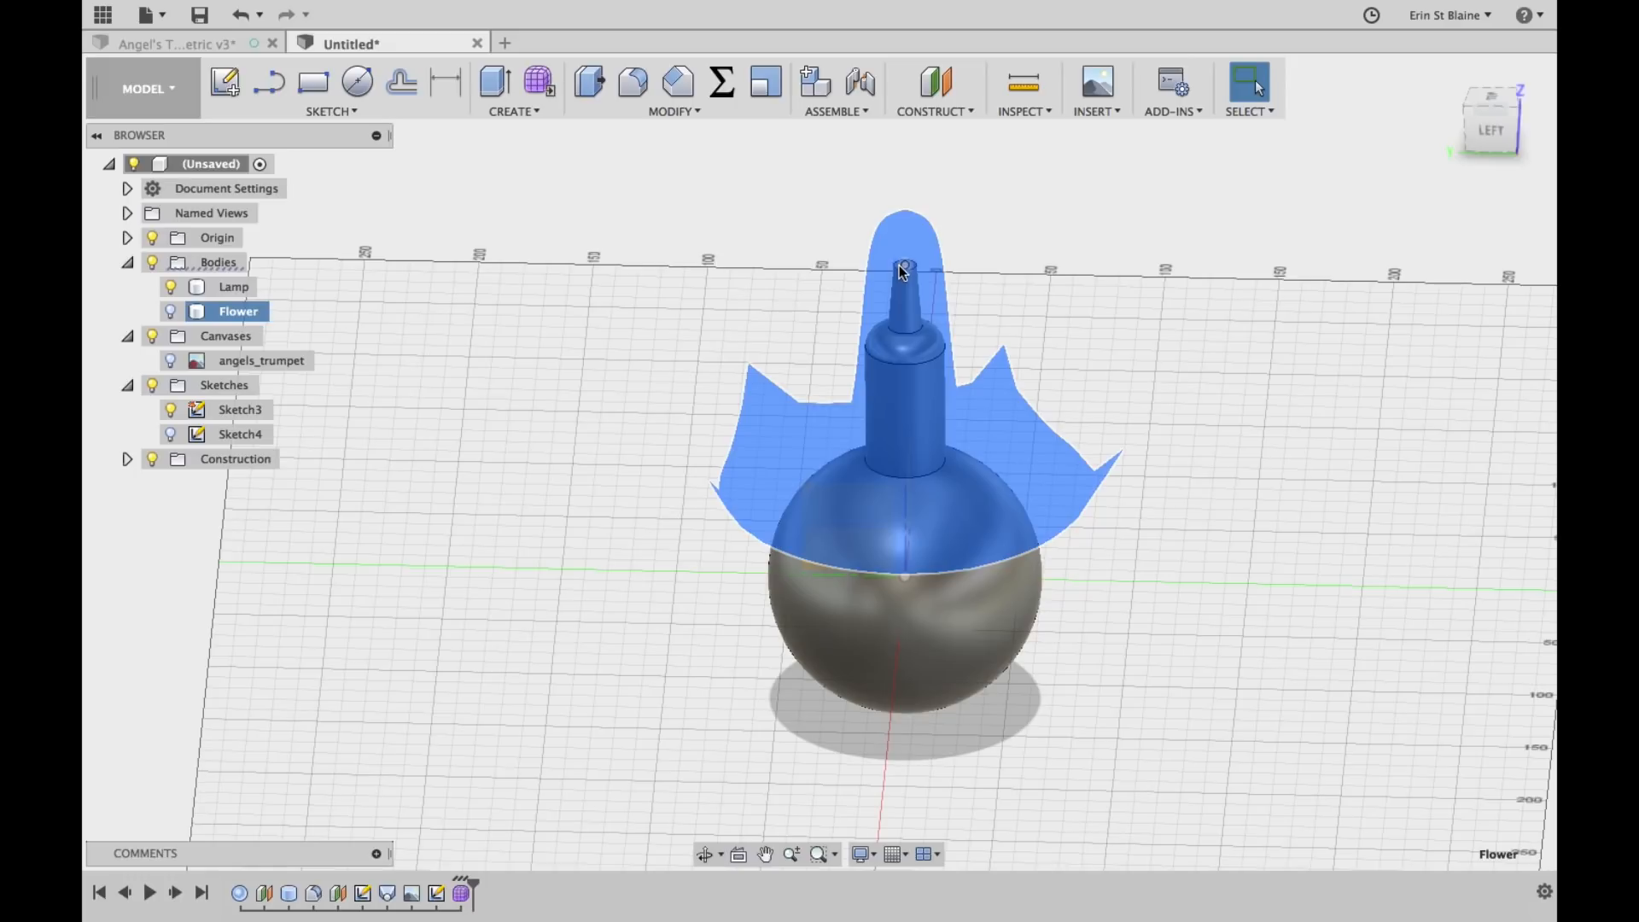
Extrude Sketch3's small circle as an 80 mm cut through the Flower's tip
{"action": "left_click", "coordinate": [171, 310]}
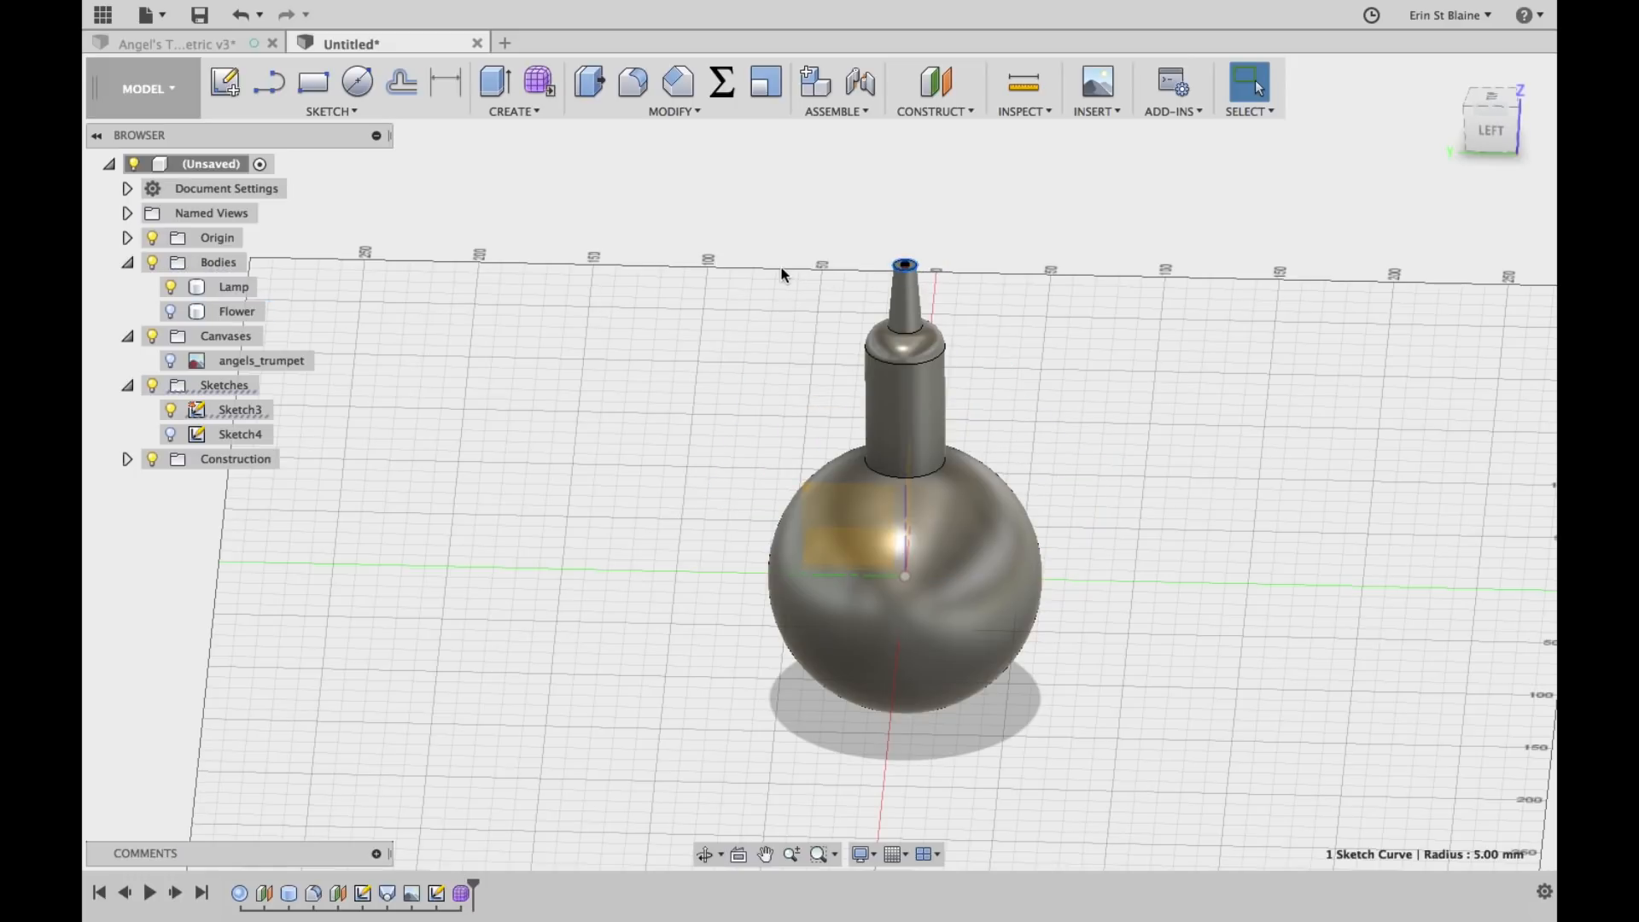
{"action": "left_click", "coordinate": [495, 82]}
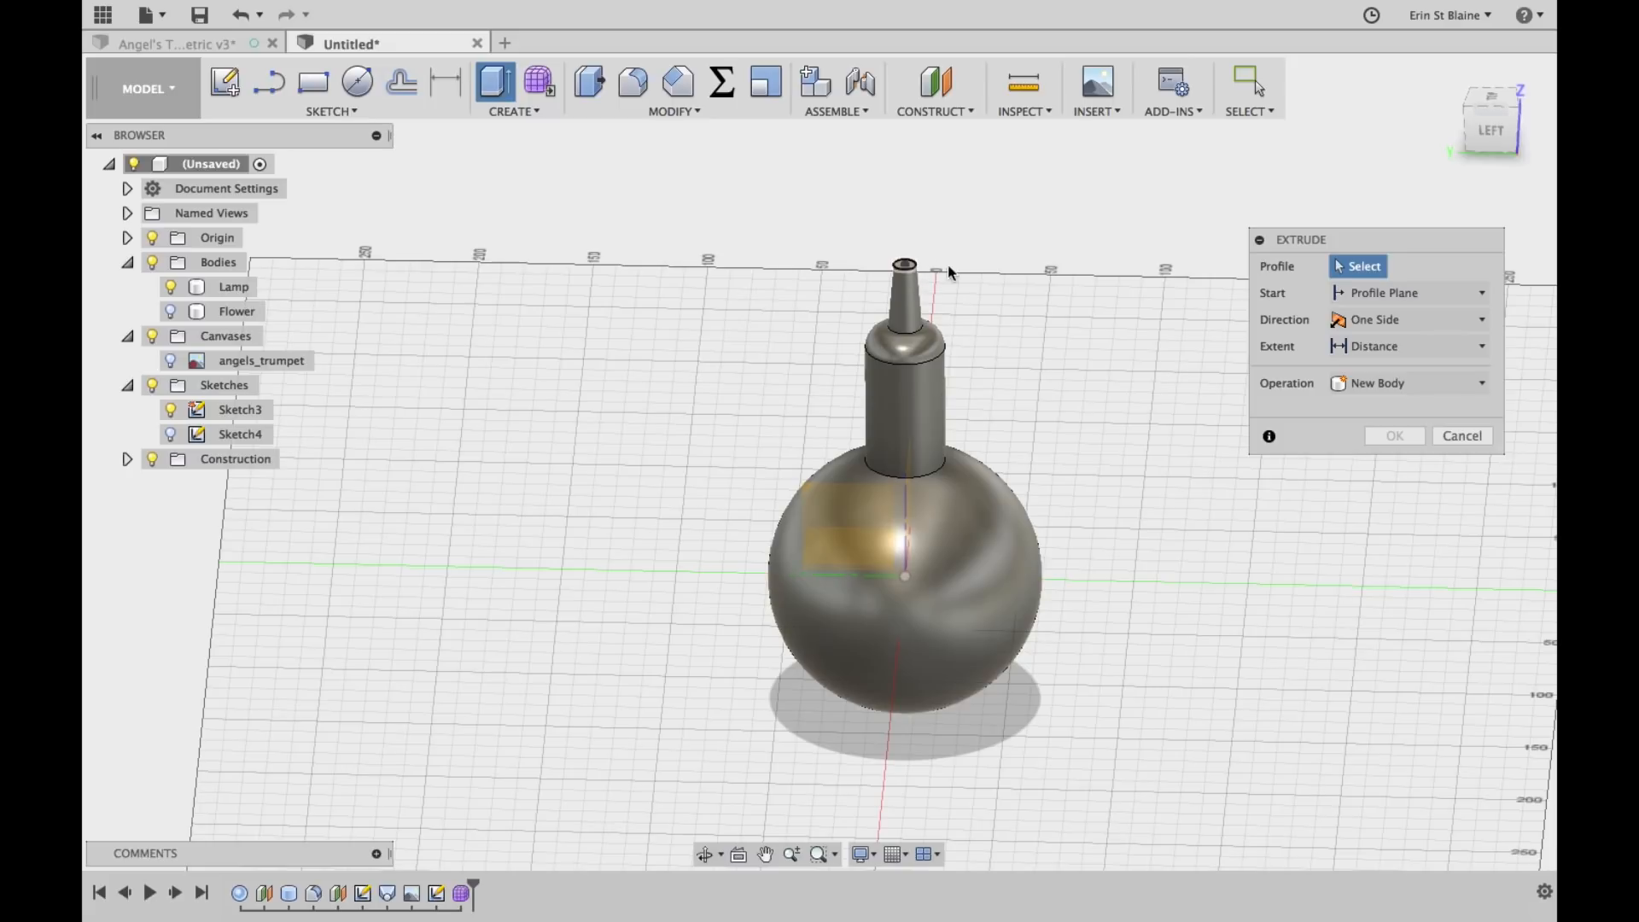
{"action": "left_click", "coordinate": [904, 270]}
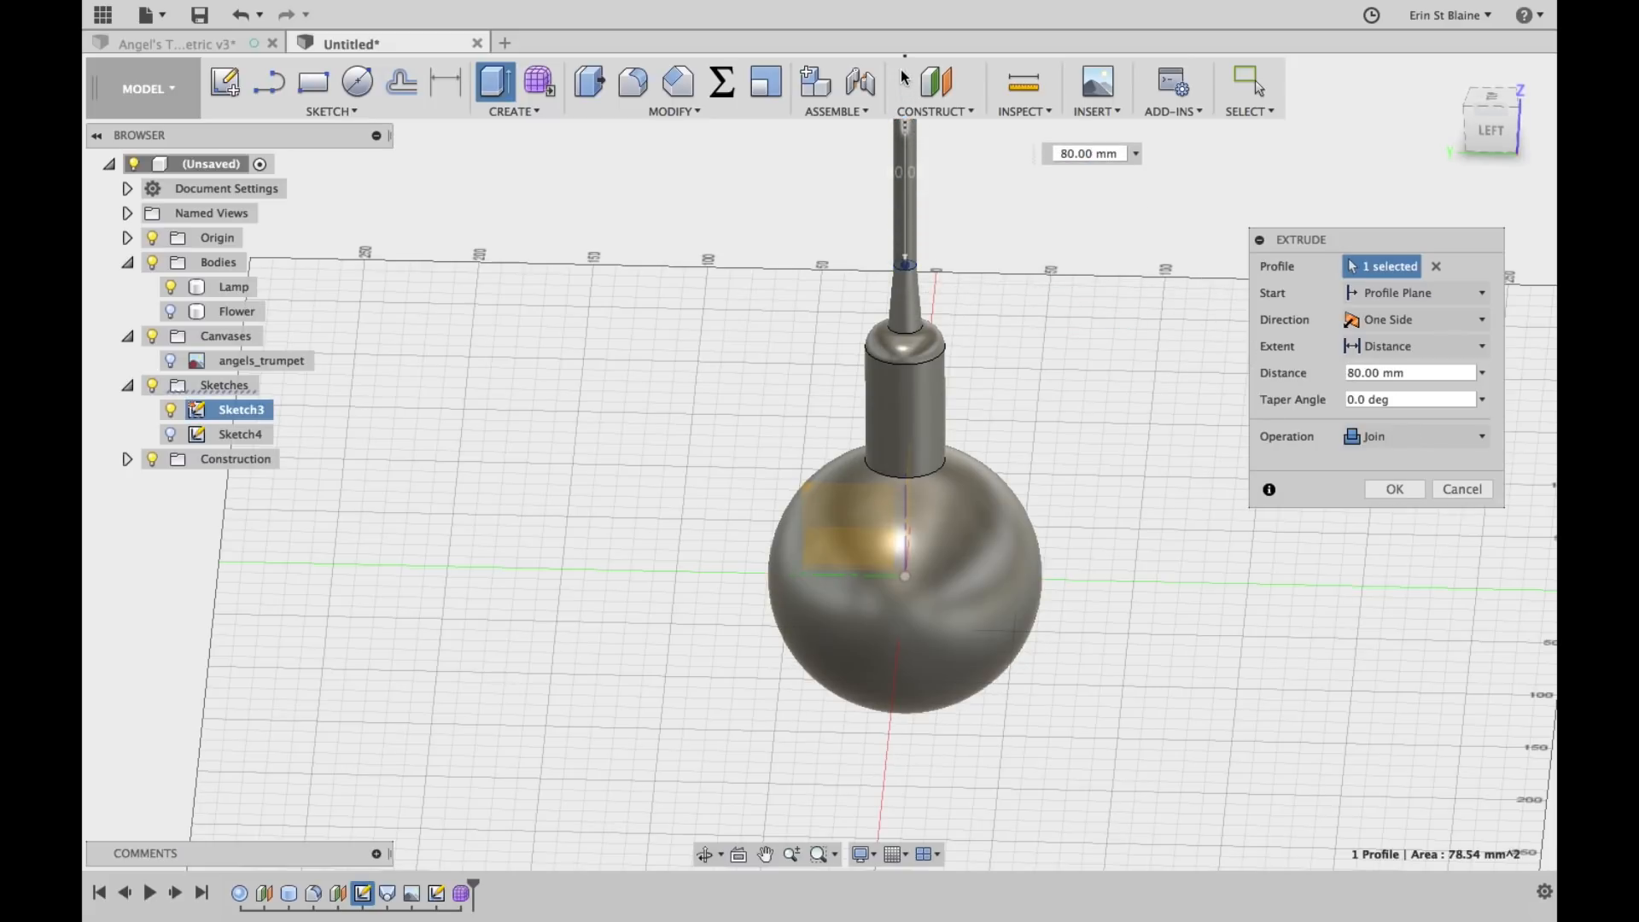
{"action": "left_click", "coordinate": [171, 316]}
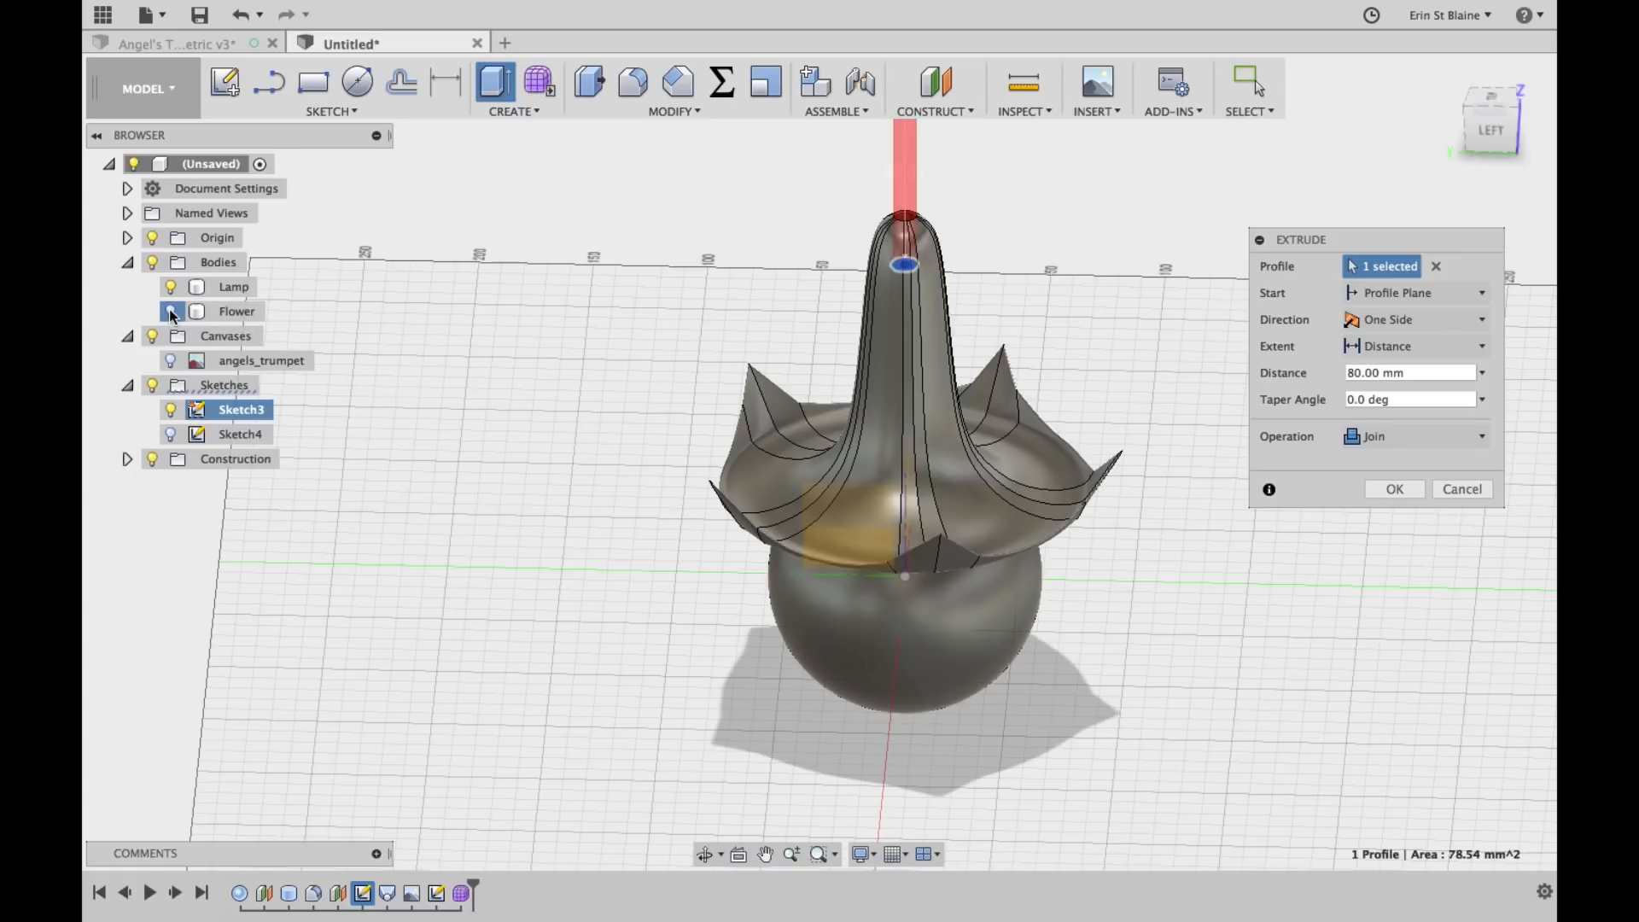
{"action": "left_click", "coordinate": [1415, 436]}
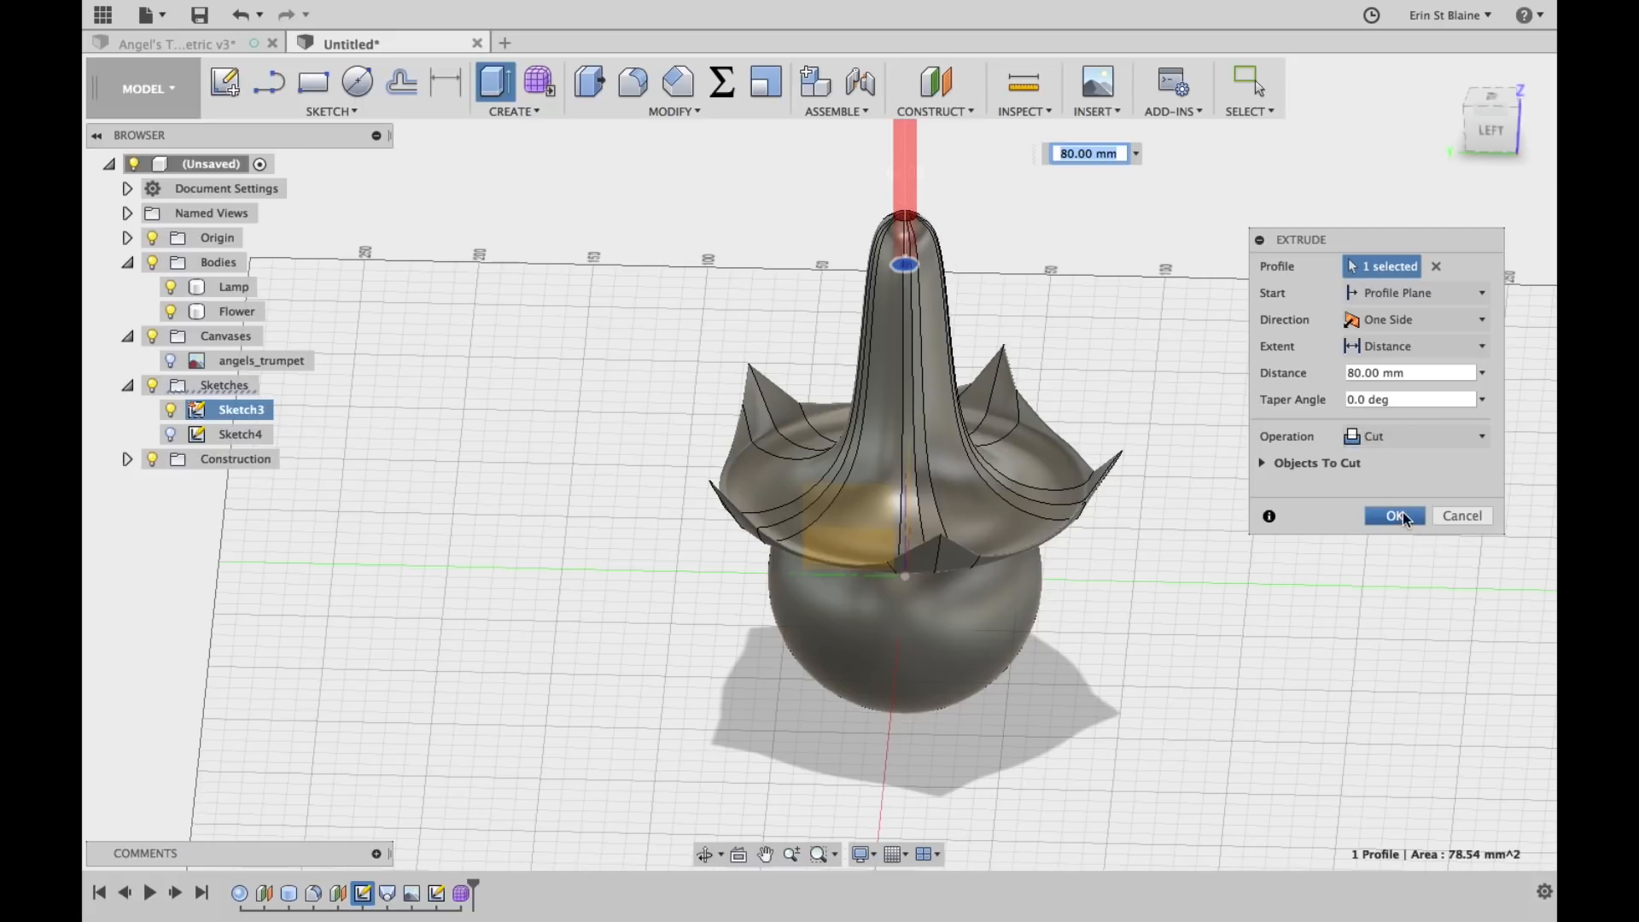
{"action": "left_click", "coordinate": [1394, 516]}
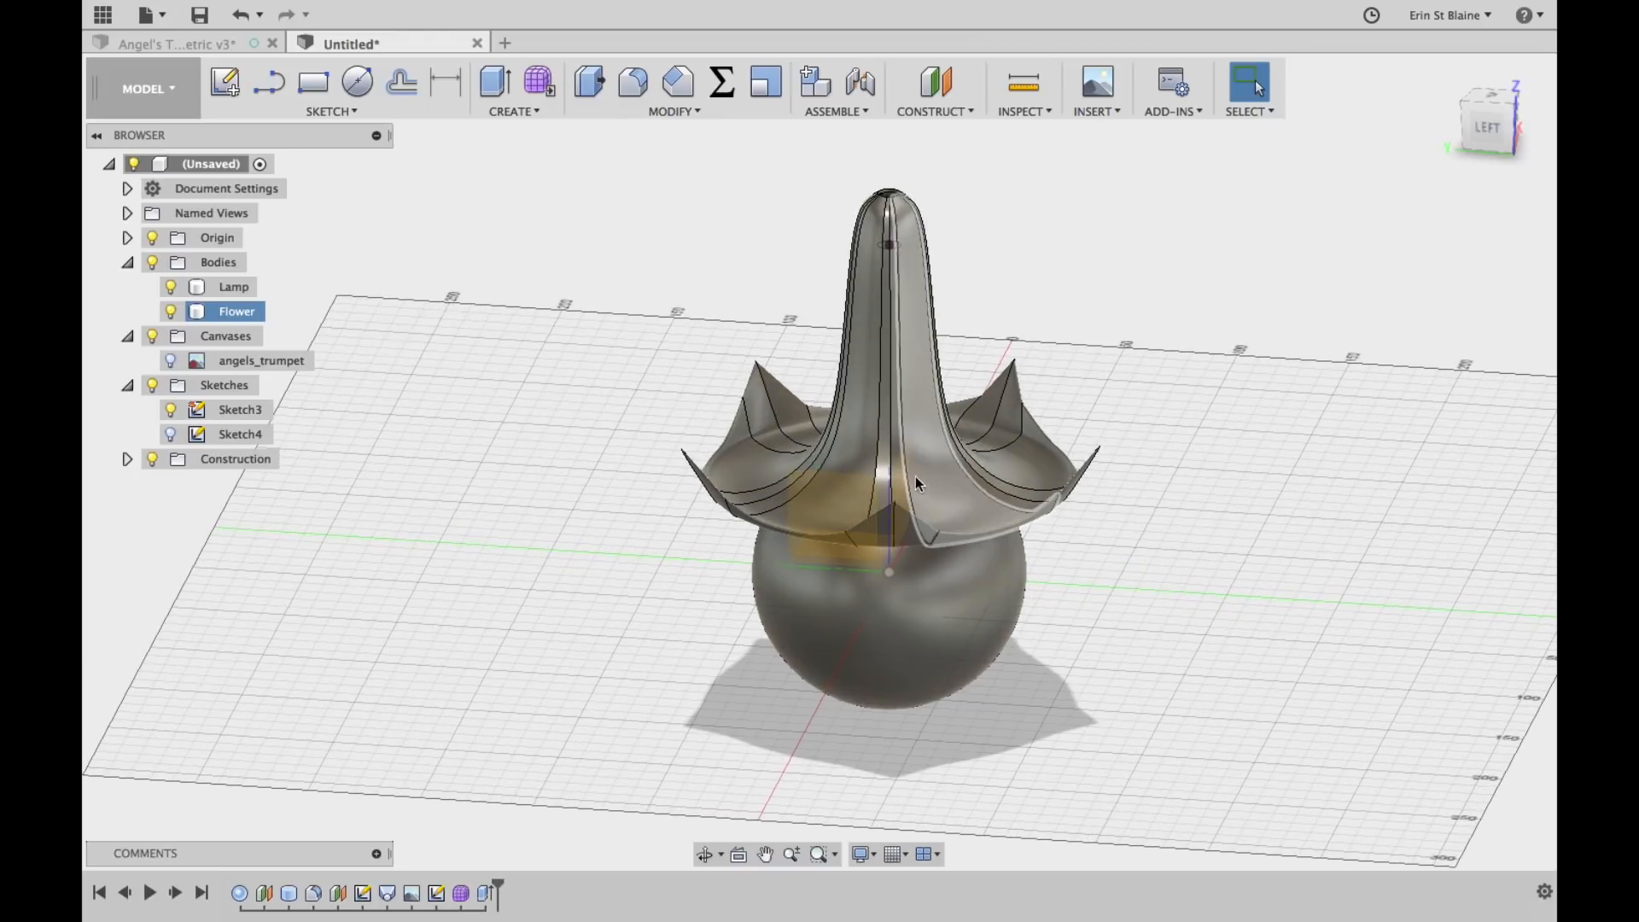
{"action": "left_click", "coordinate": [235, 312]}
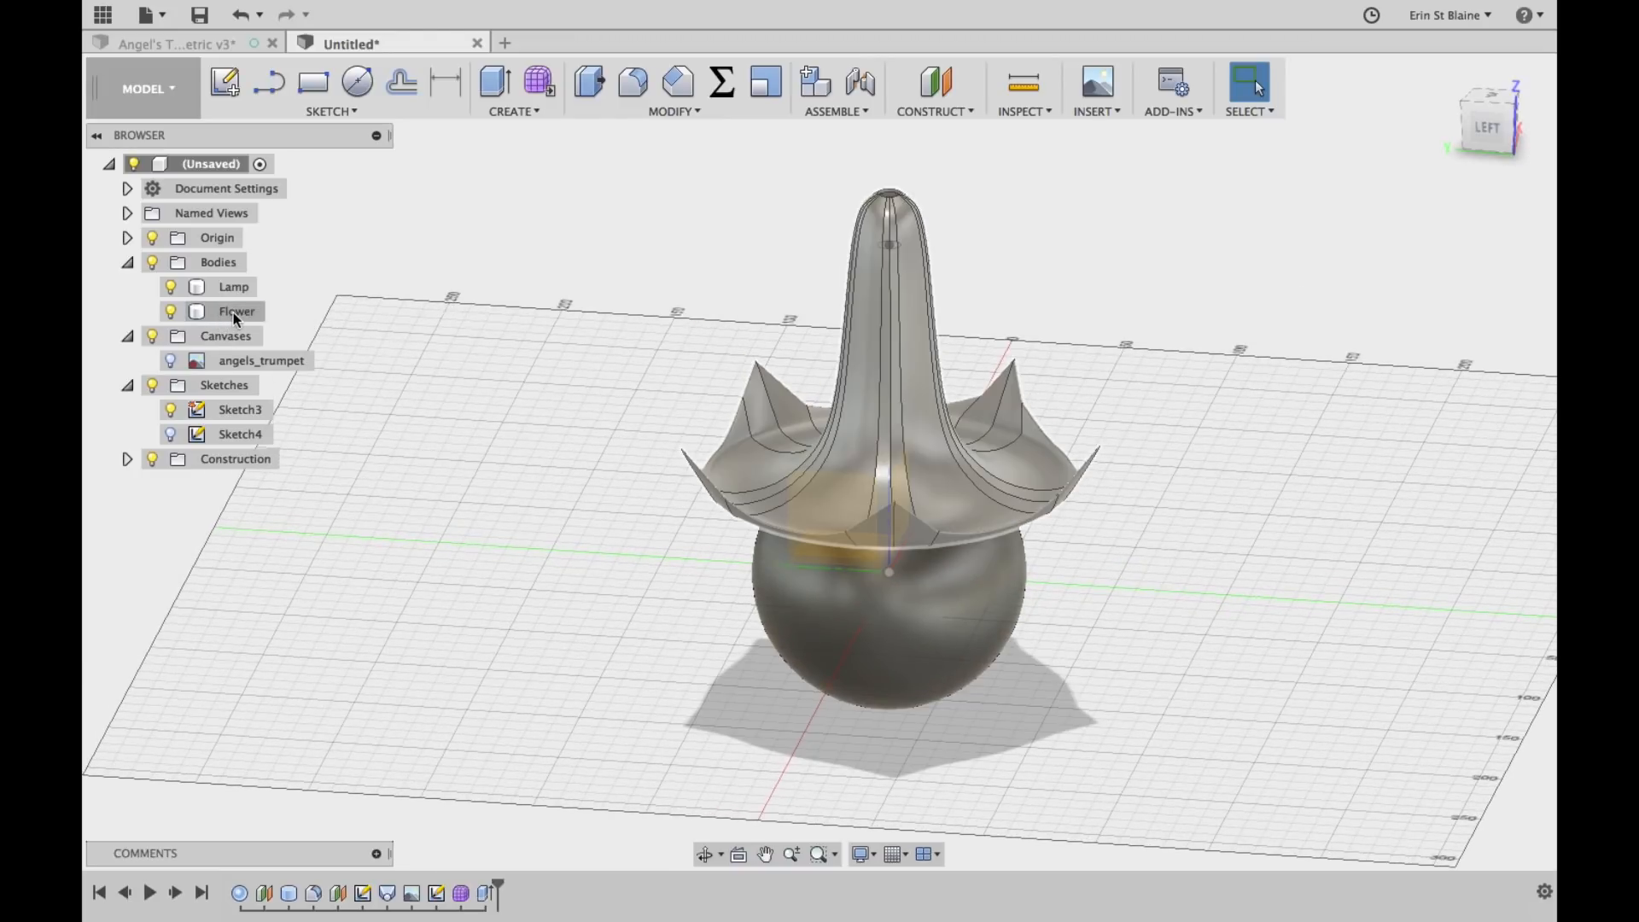
{"action": "right_click", "coordinate": [236, 311]}
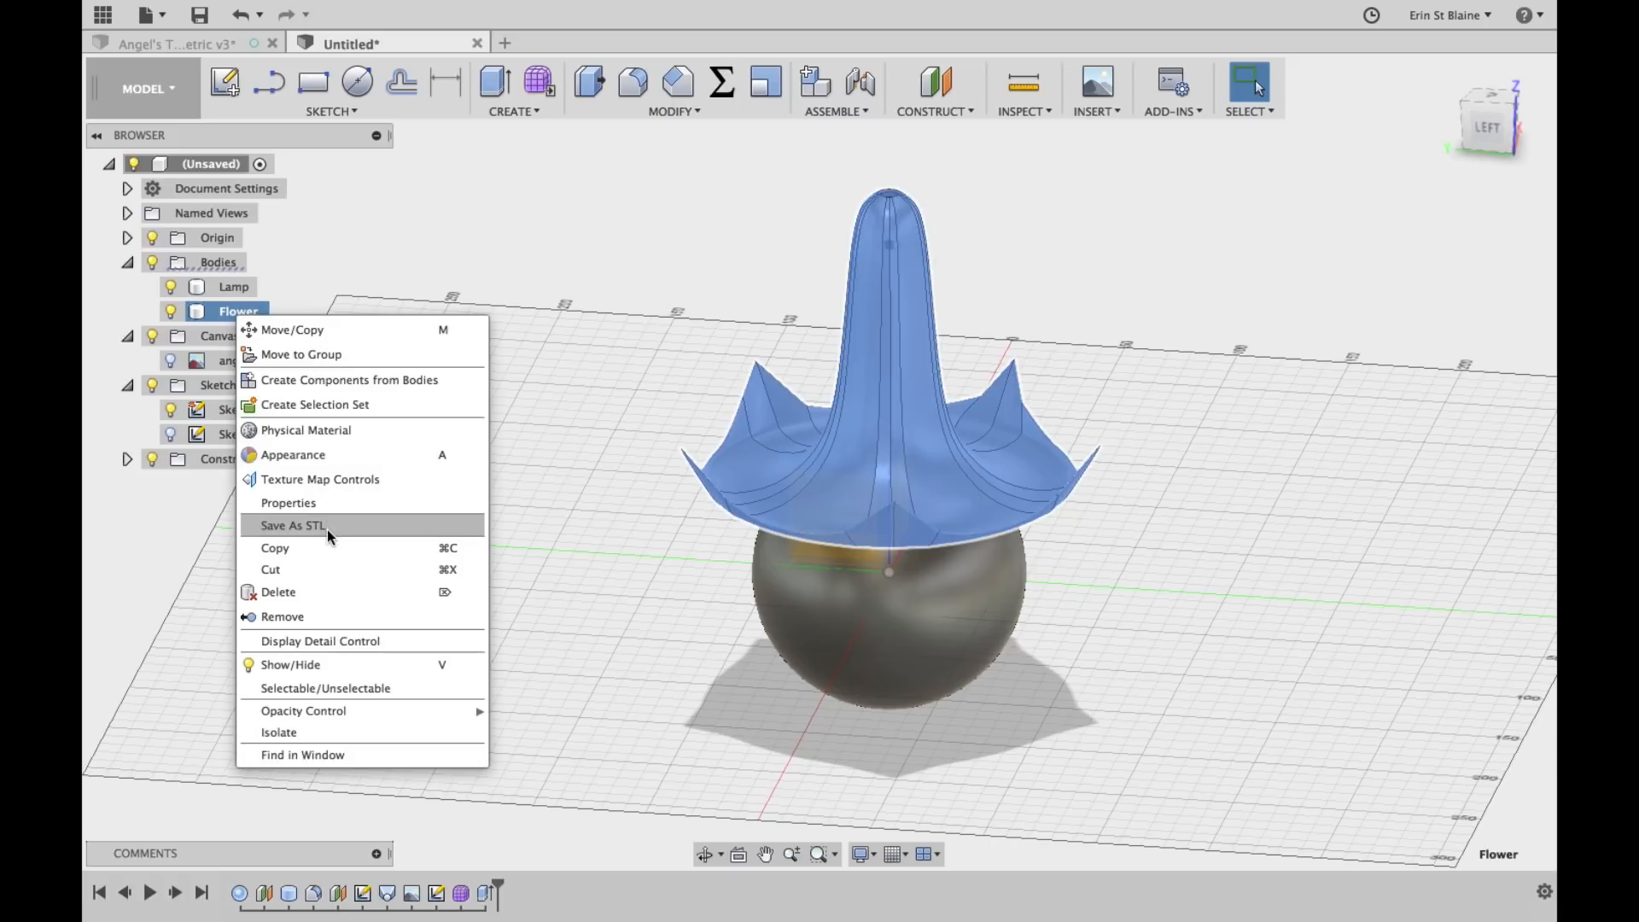
Save the Flower body as STL and send it to the 3D print utility
{"action": "left_click", "coordinate": [290, 525]}
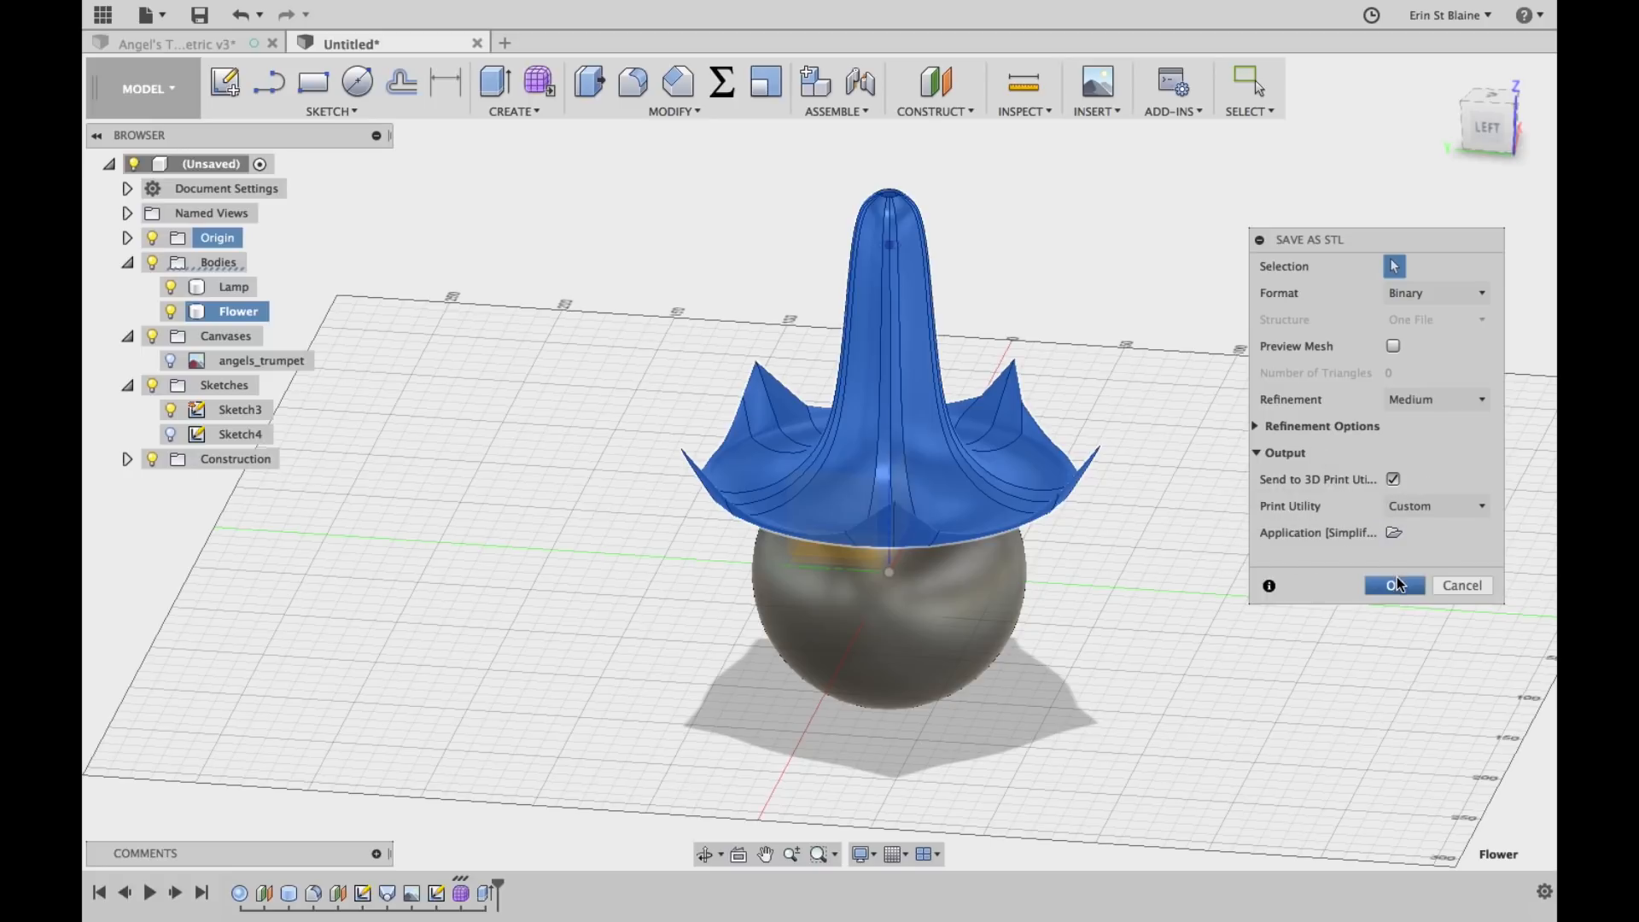
{"action": "left_click", "coordinate": [1395, 584]}
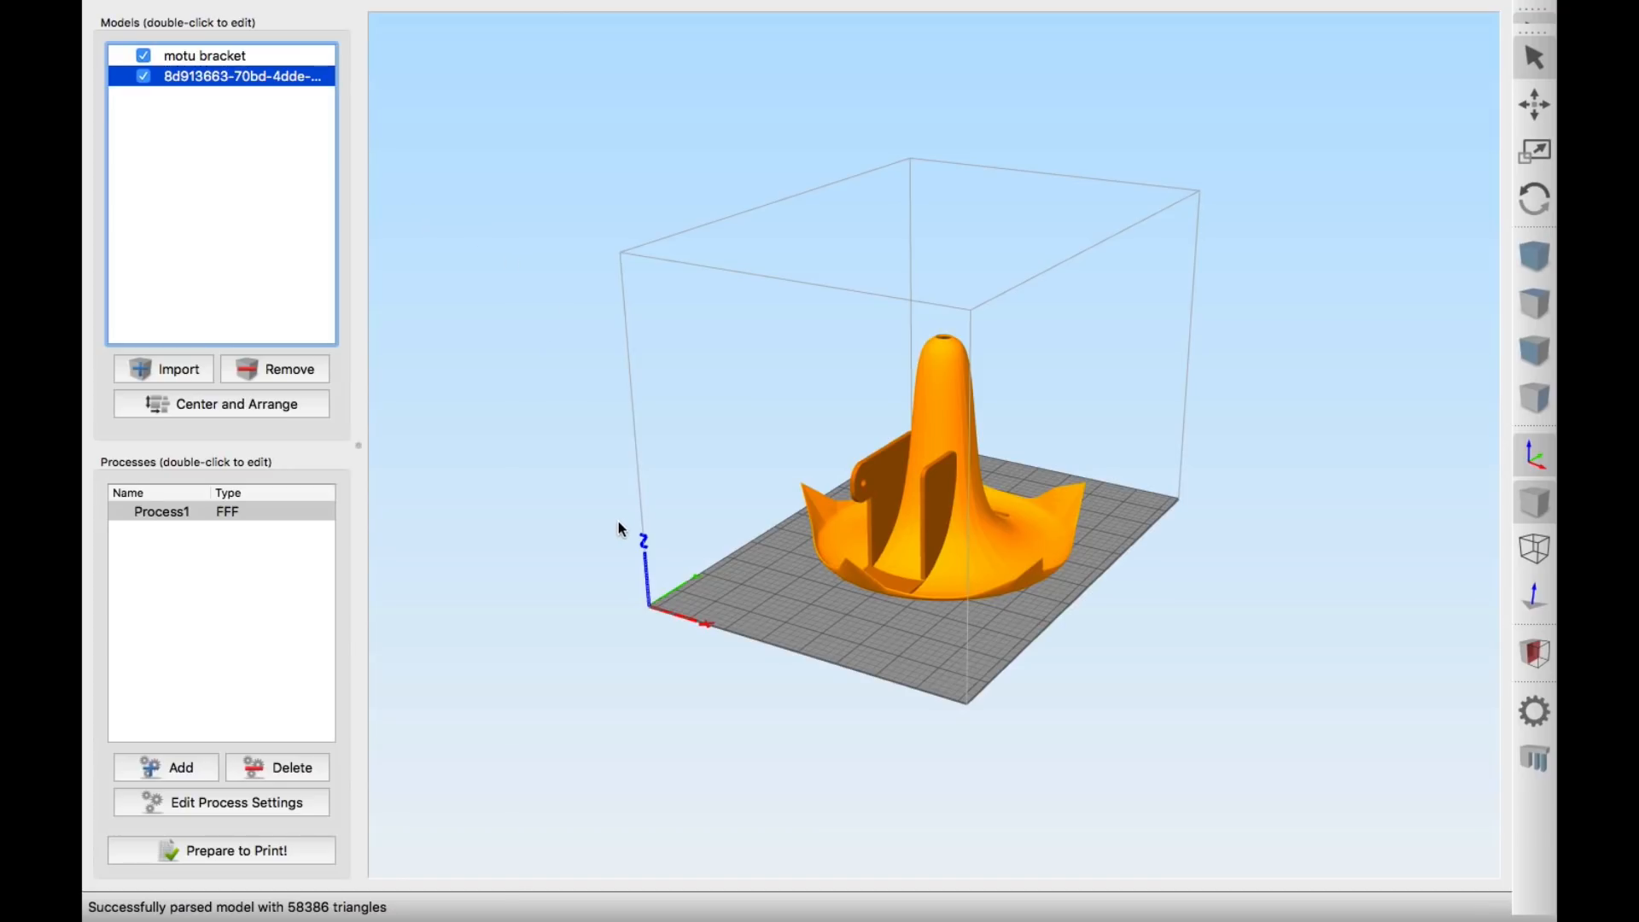
Remove the old motu bracket model and rename the imported model 'angels trumpet'
{"action": "left_click", "coordinate": [204, 56]}
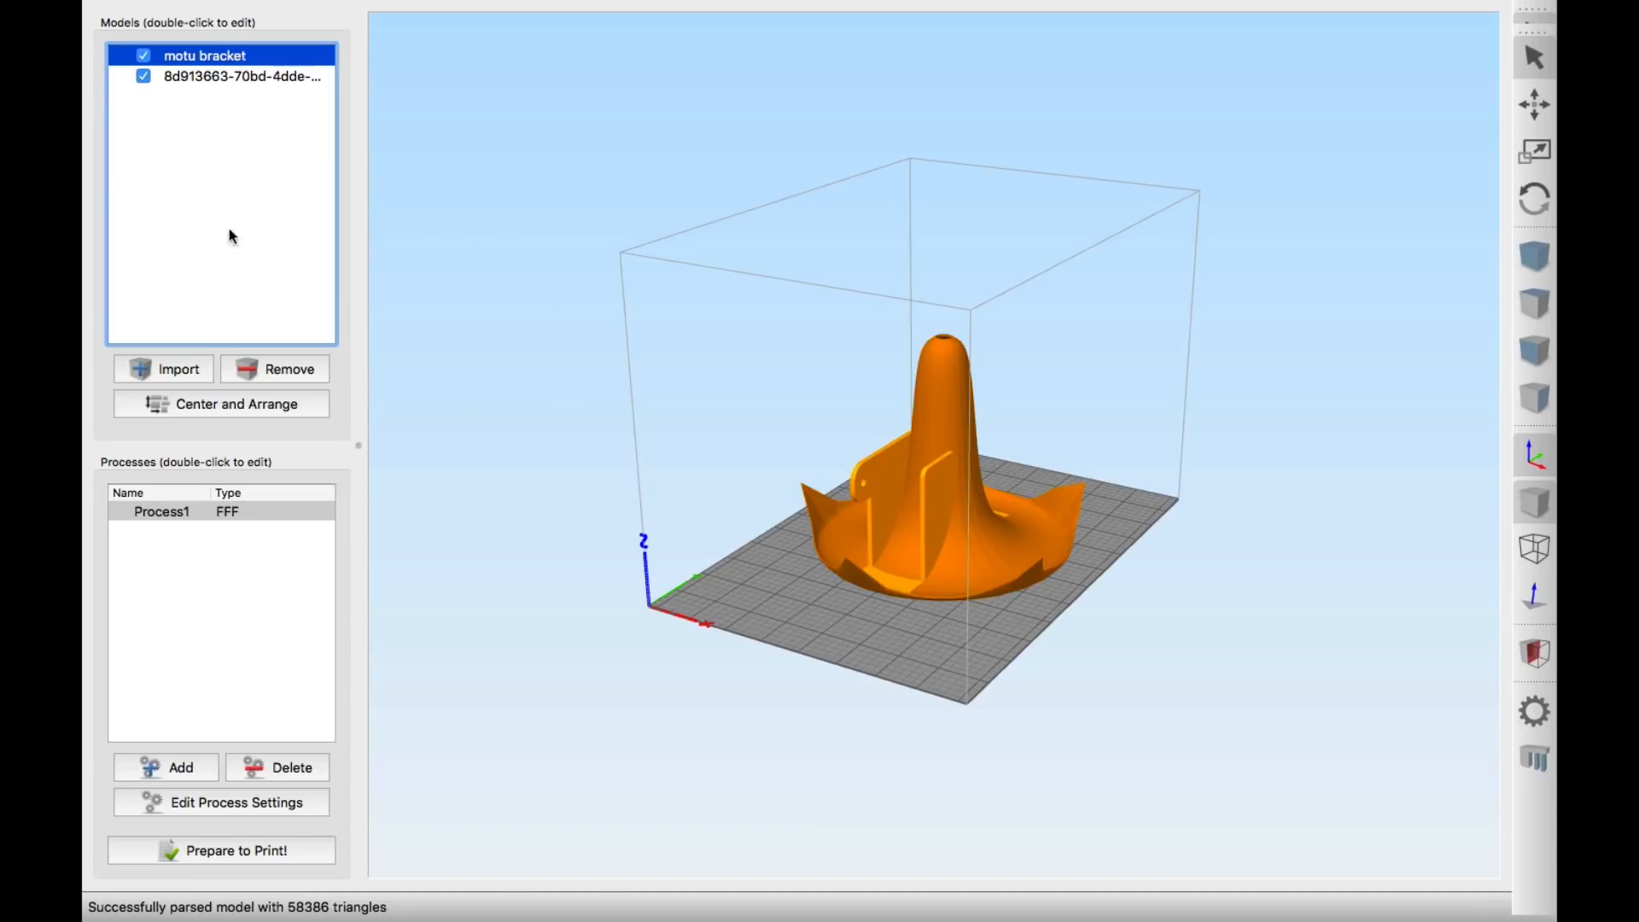
{"action": "left_click", "coordinate": [144, 56]}
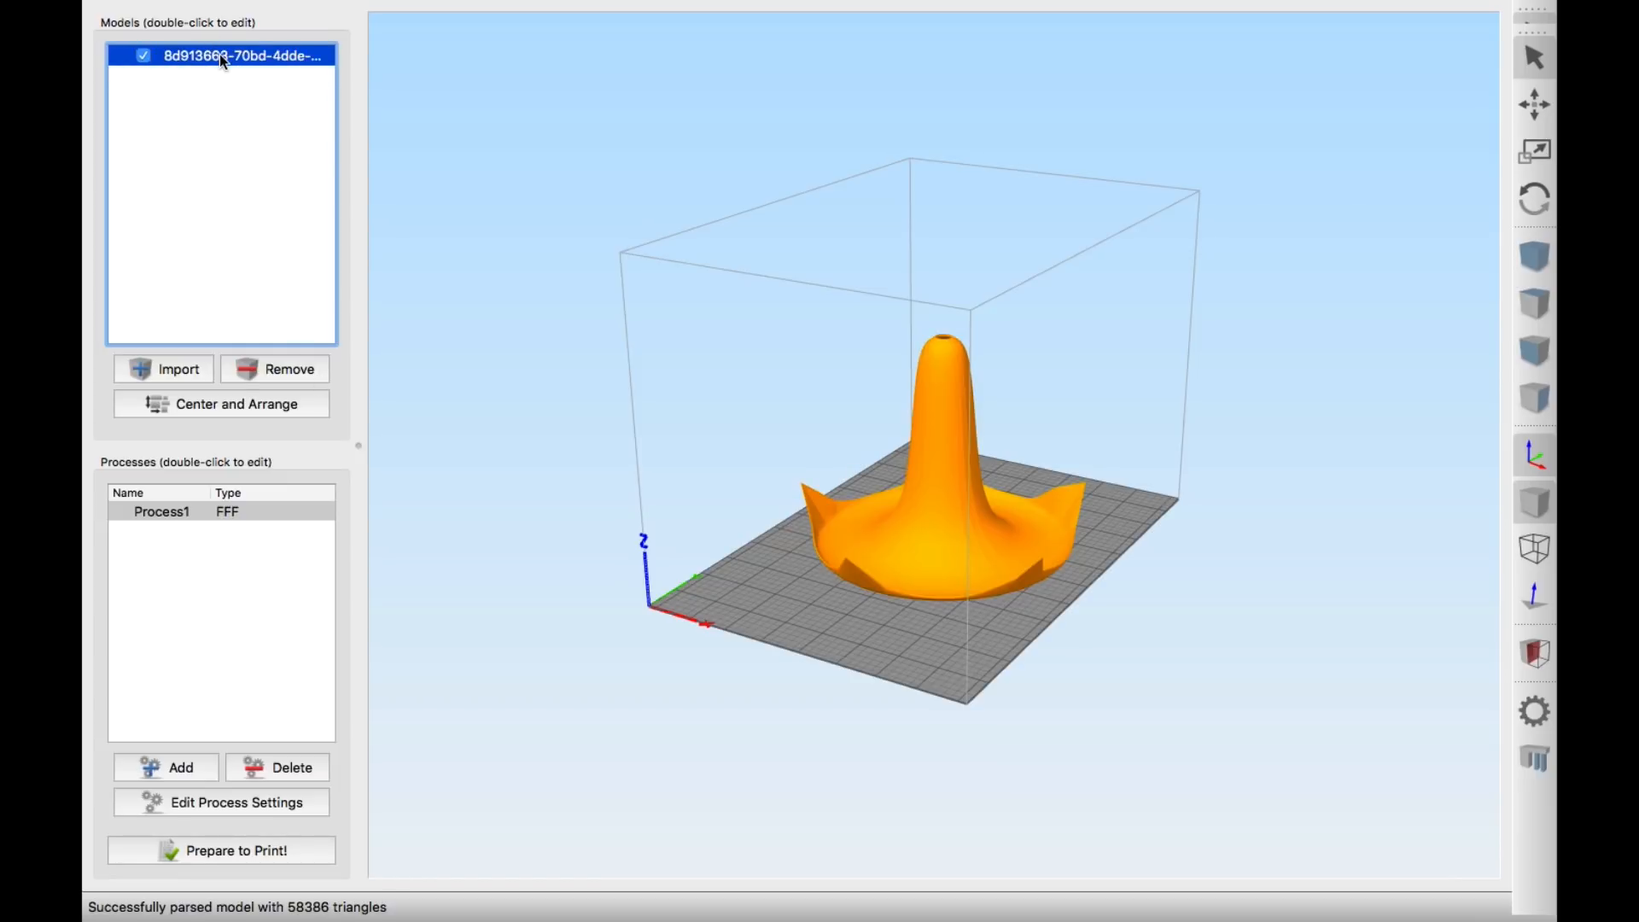
{"action": "double_click", "coordinate": [221, 54]}
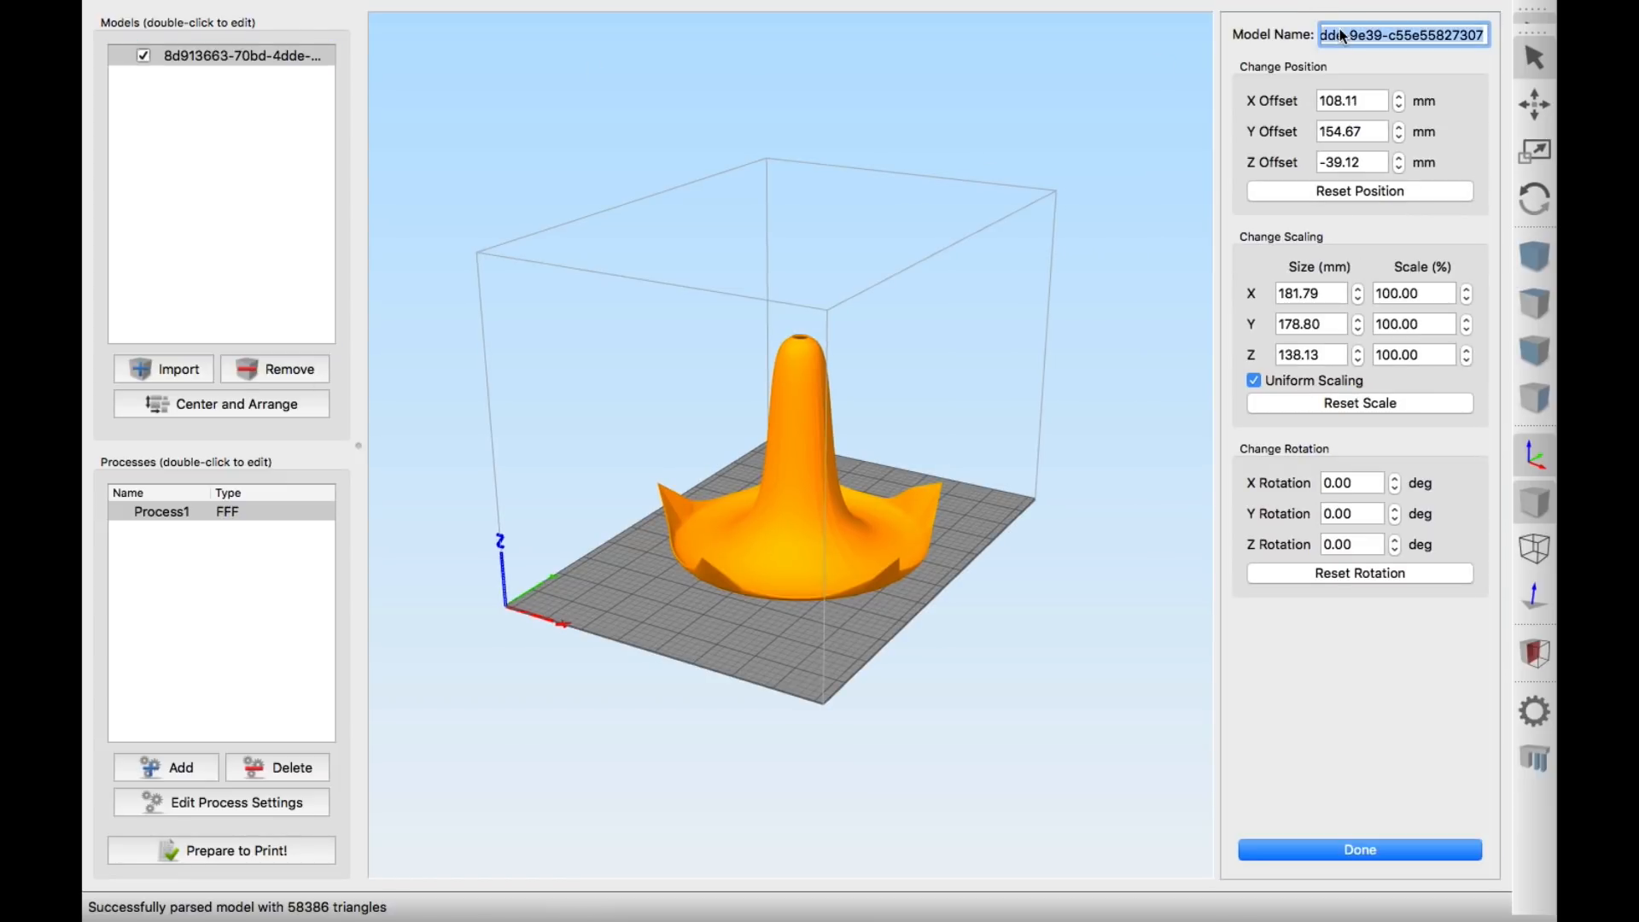
{"action": "type", "text": "tru"}
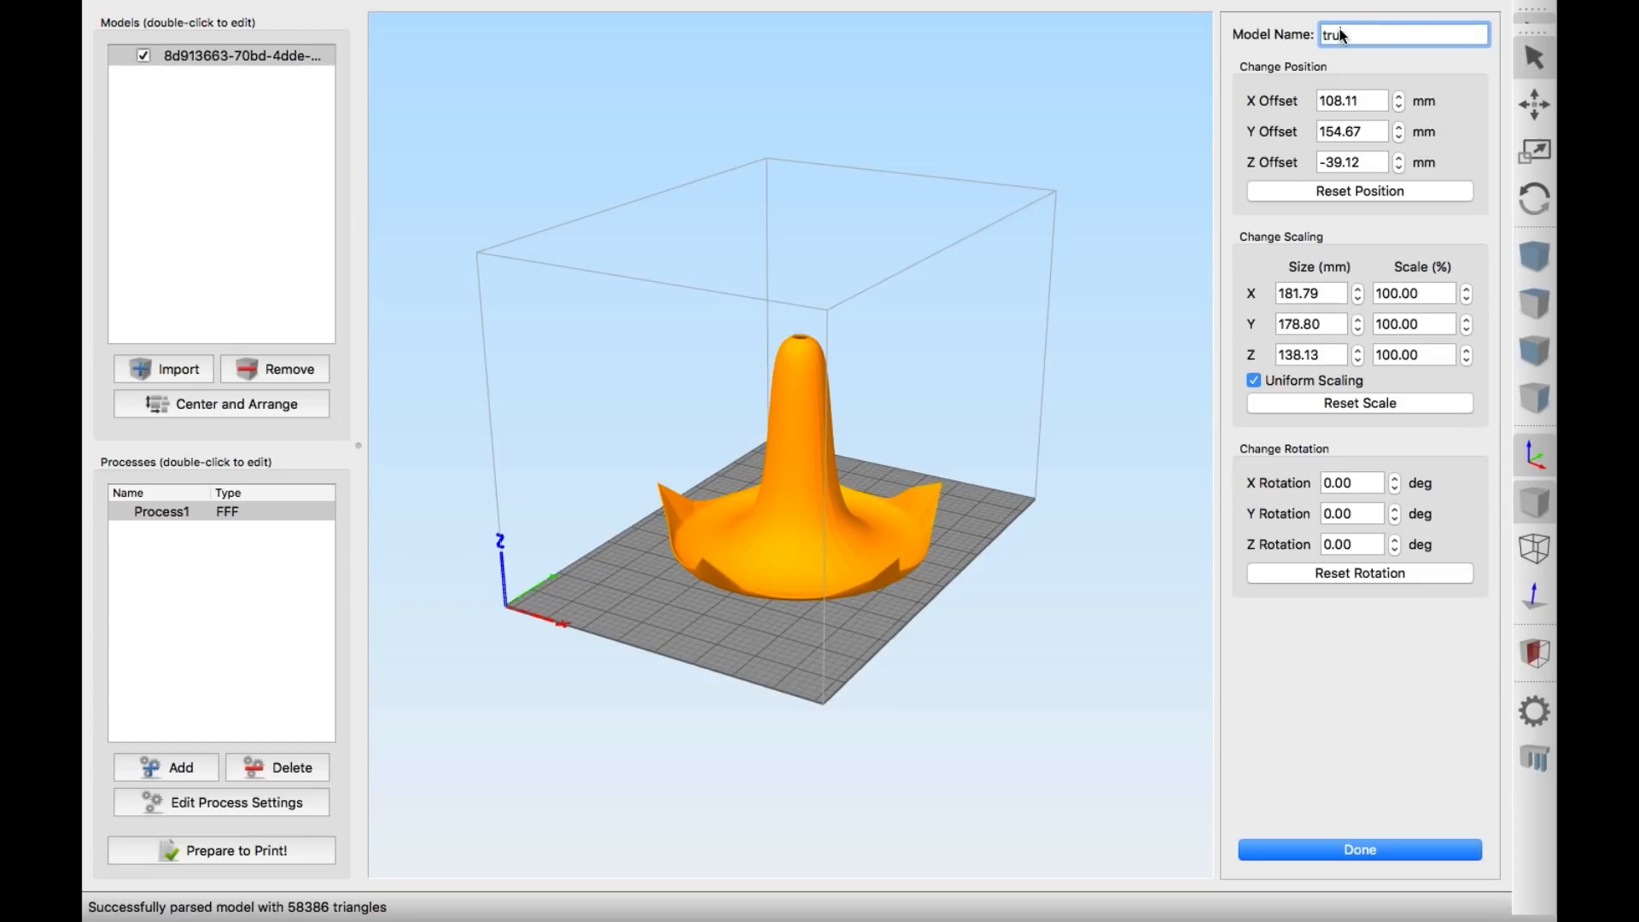
{"action": "type", "text": "animals"}
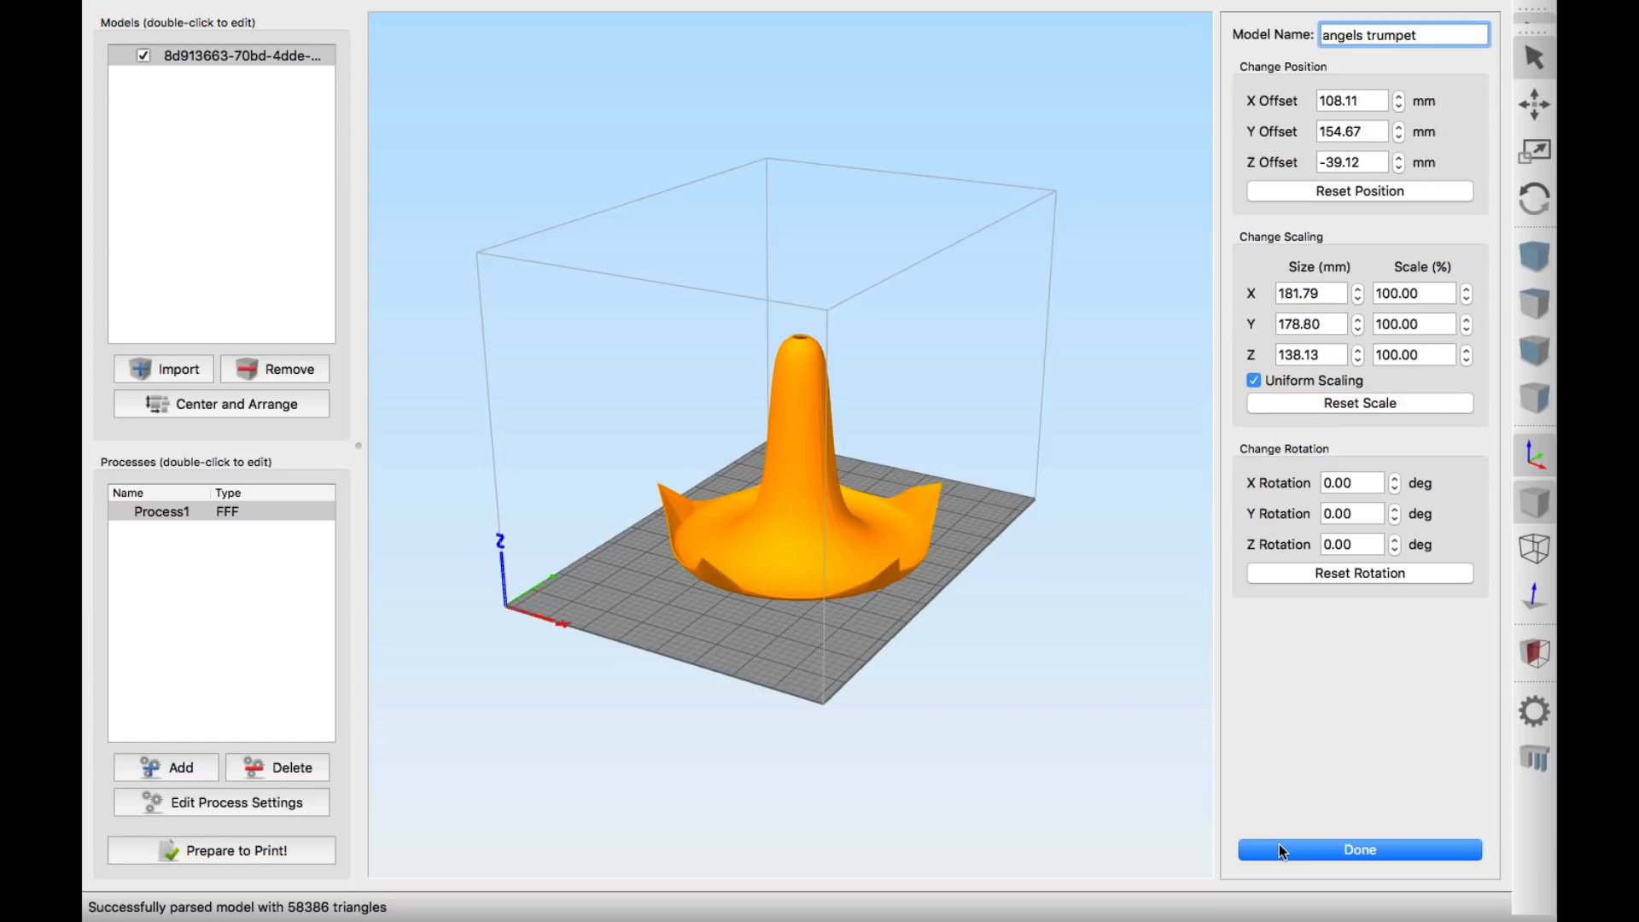
{"action": "left_click", "coordinate": [1359, 849]}
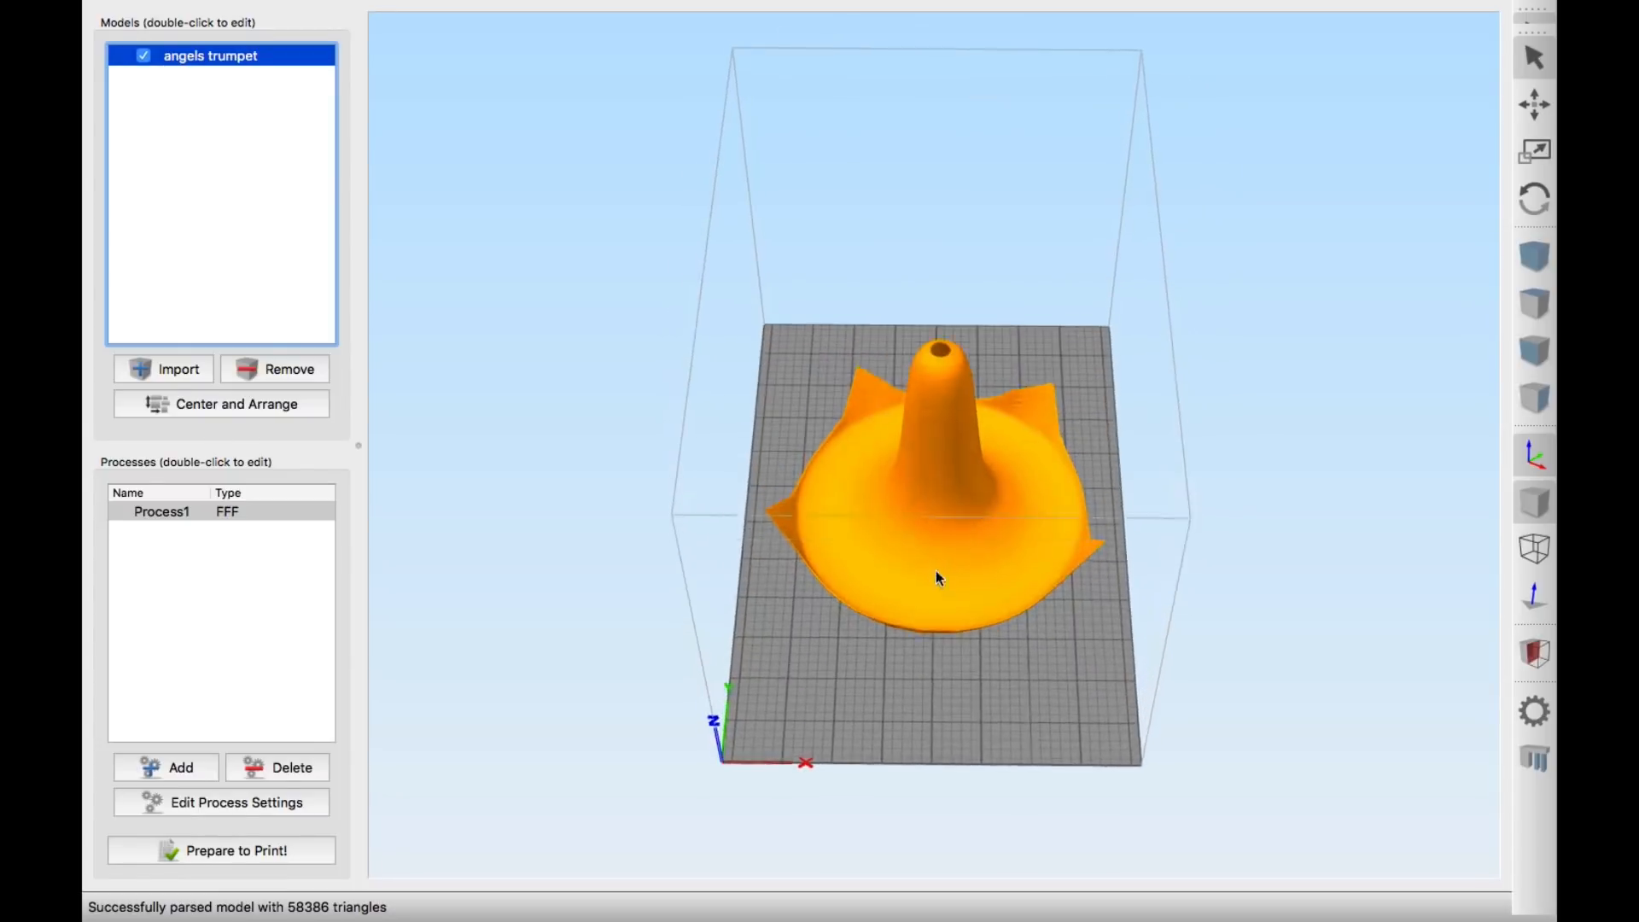
{"action": "left_click_drag", "start_coordinate": [937, 578], "coordinate": [937, 472]}
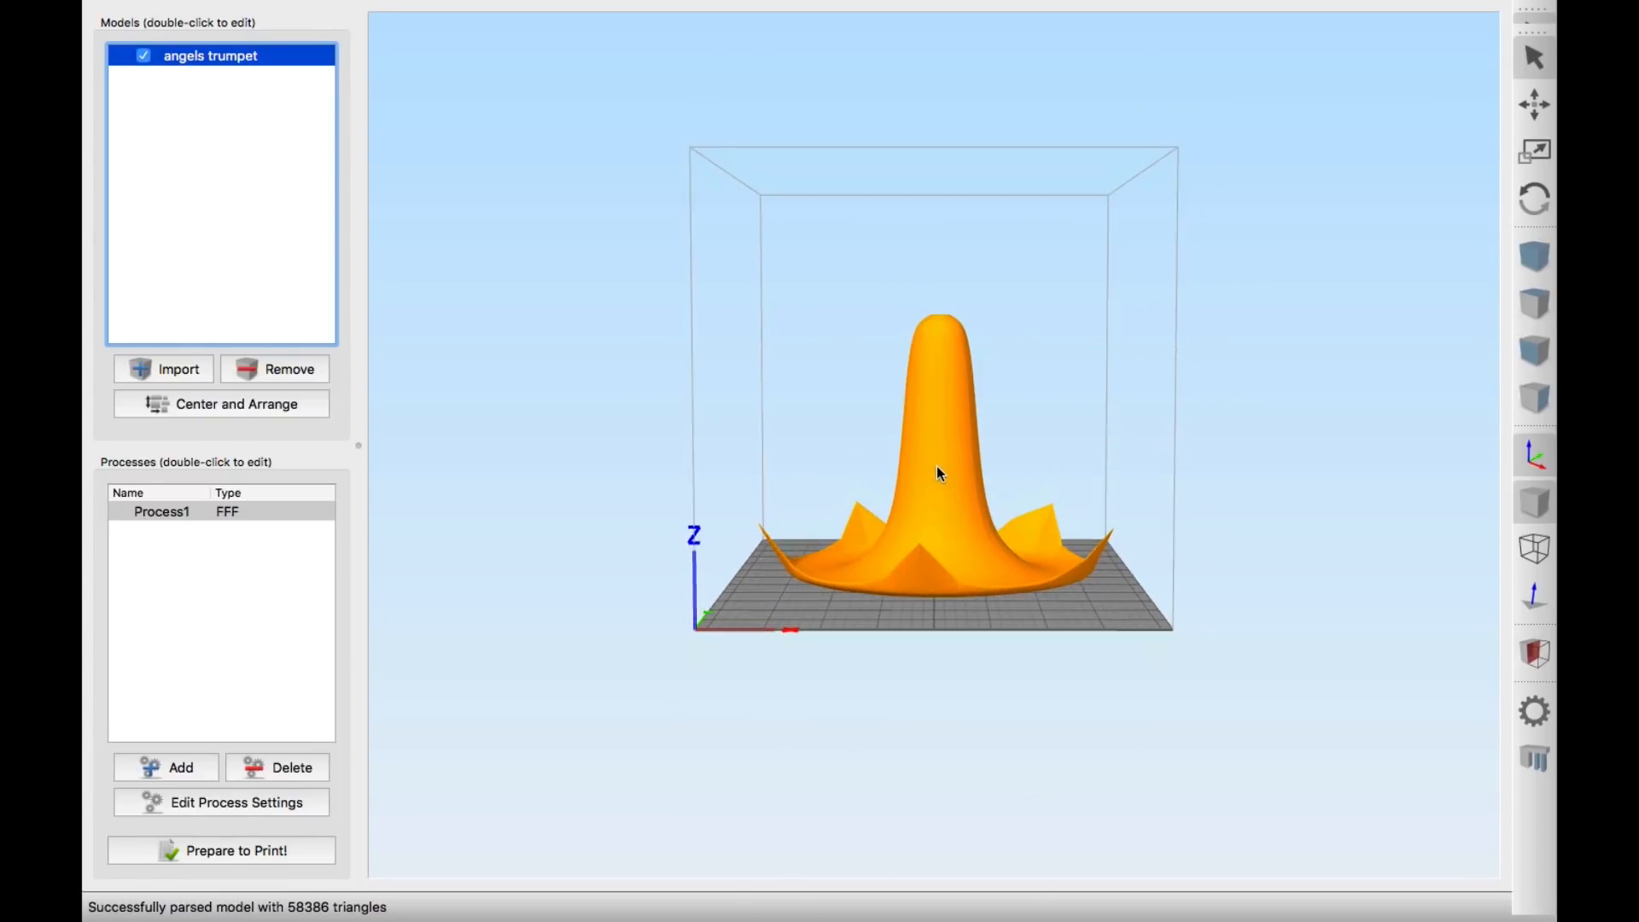
{"action": "mouse_move", "coordinate": [514, 782]}
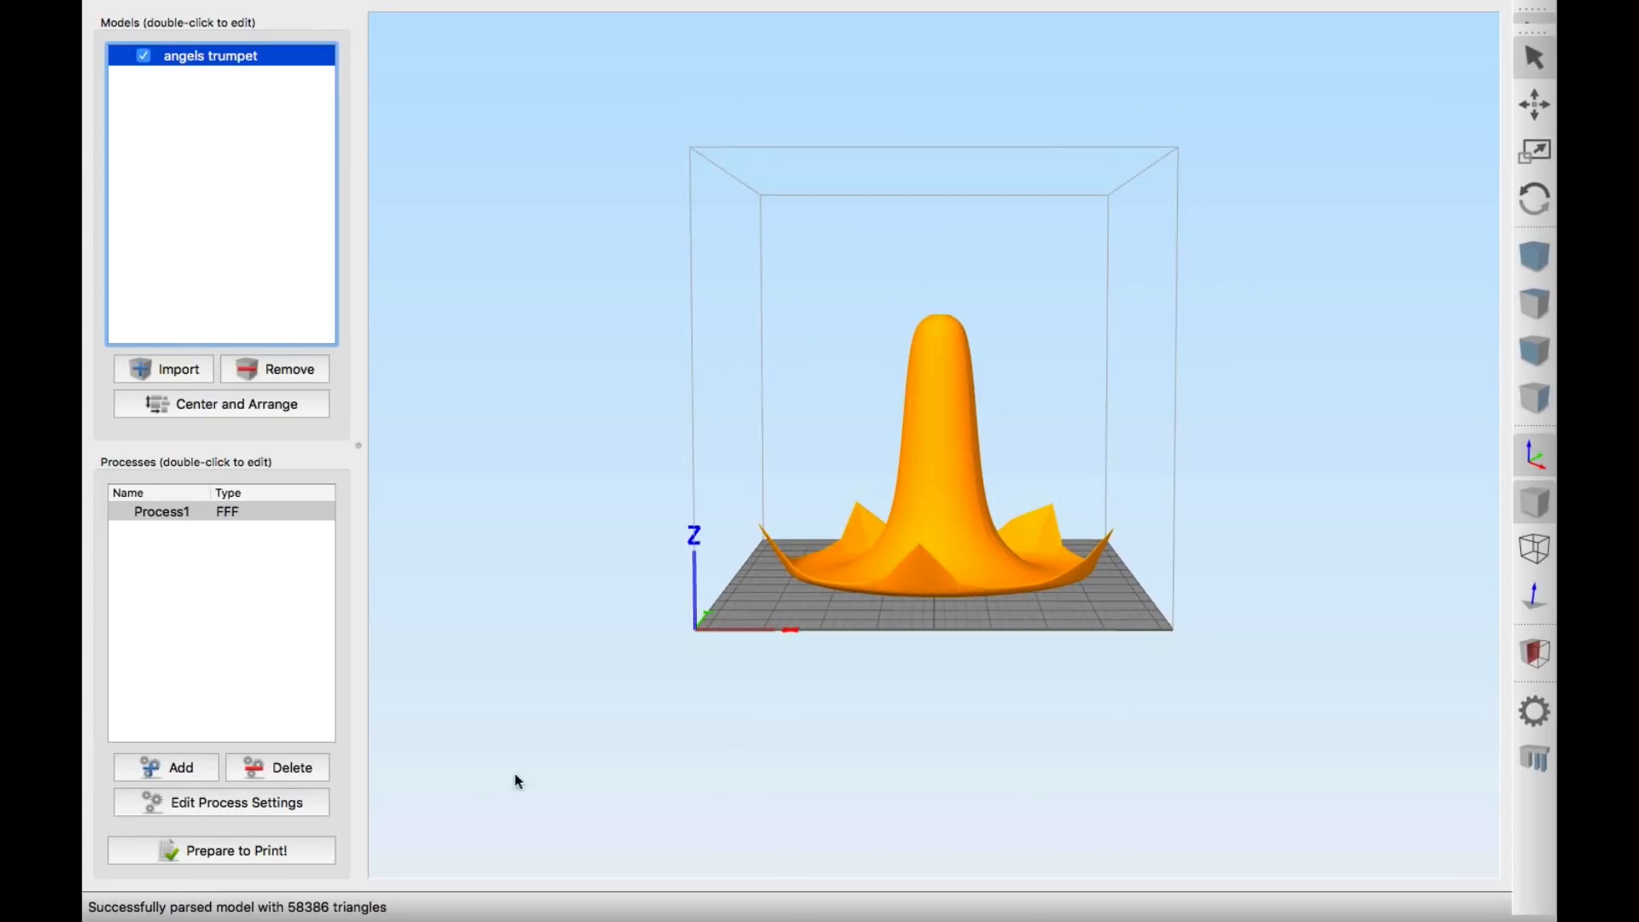
Open Process1 settings, keep the PLA 3mm (modified) profile, and review the Layer and Support tabs
{"action": "left_click", "coordinate": [221, 802]}
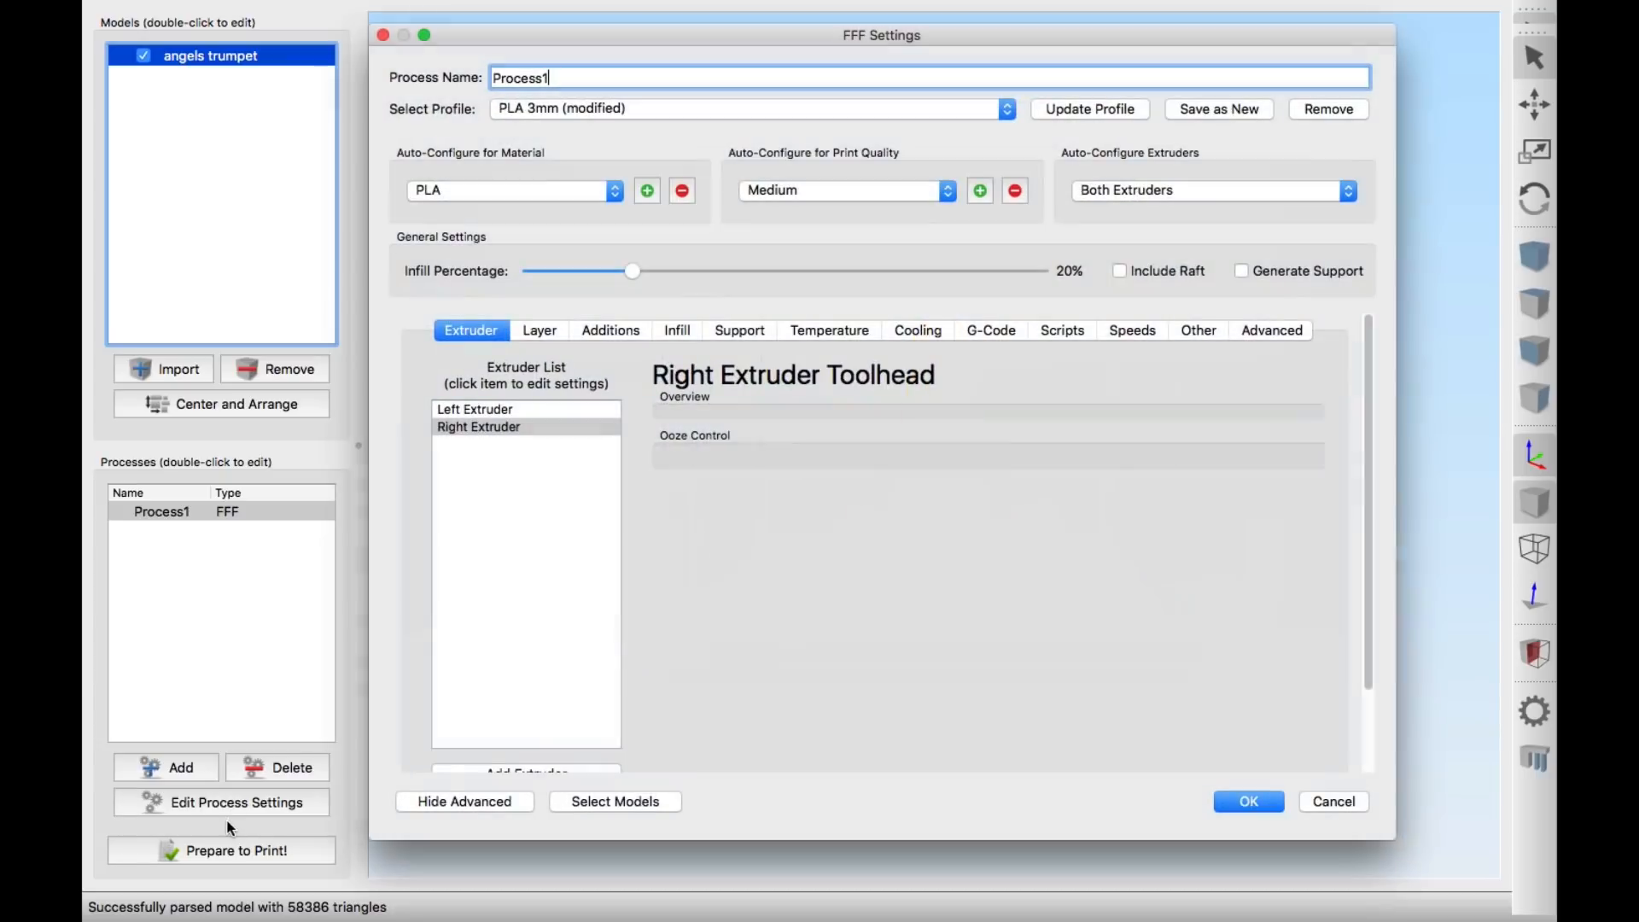
{"action": "left_click", "coordinate": [479, 427]}
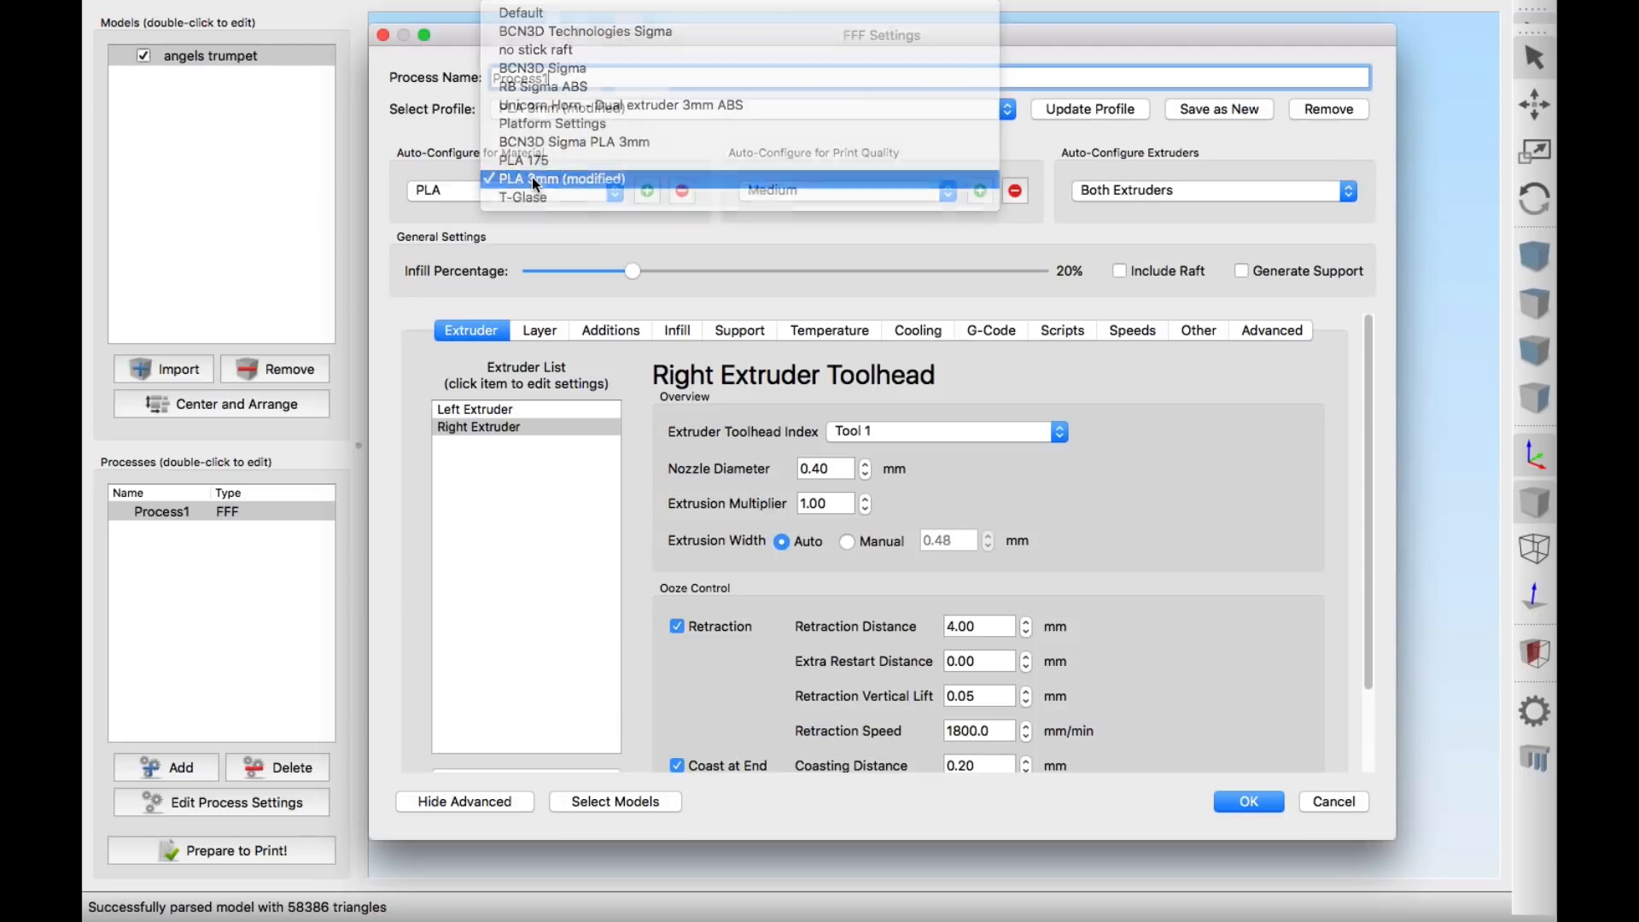
{"action": "left_click", "coordinate": [559, 177]}
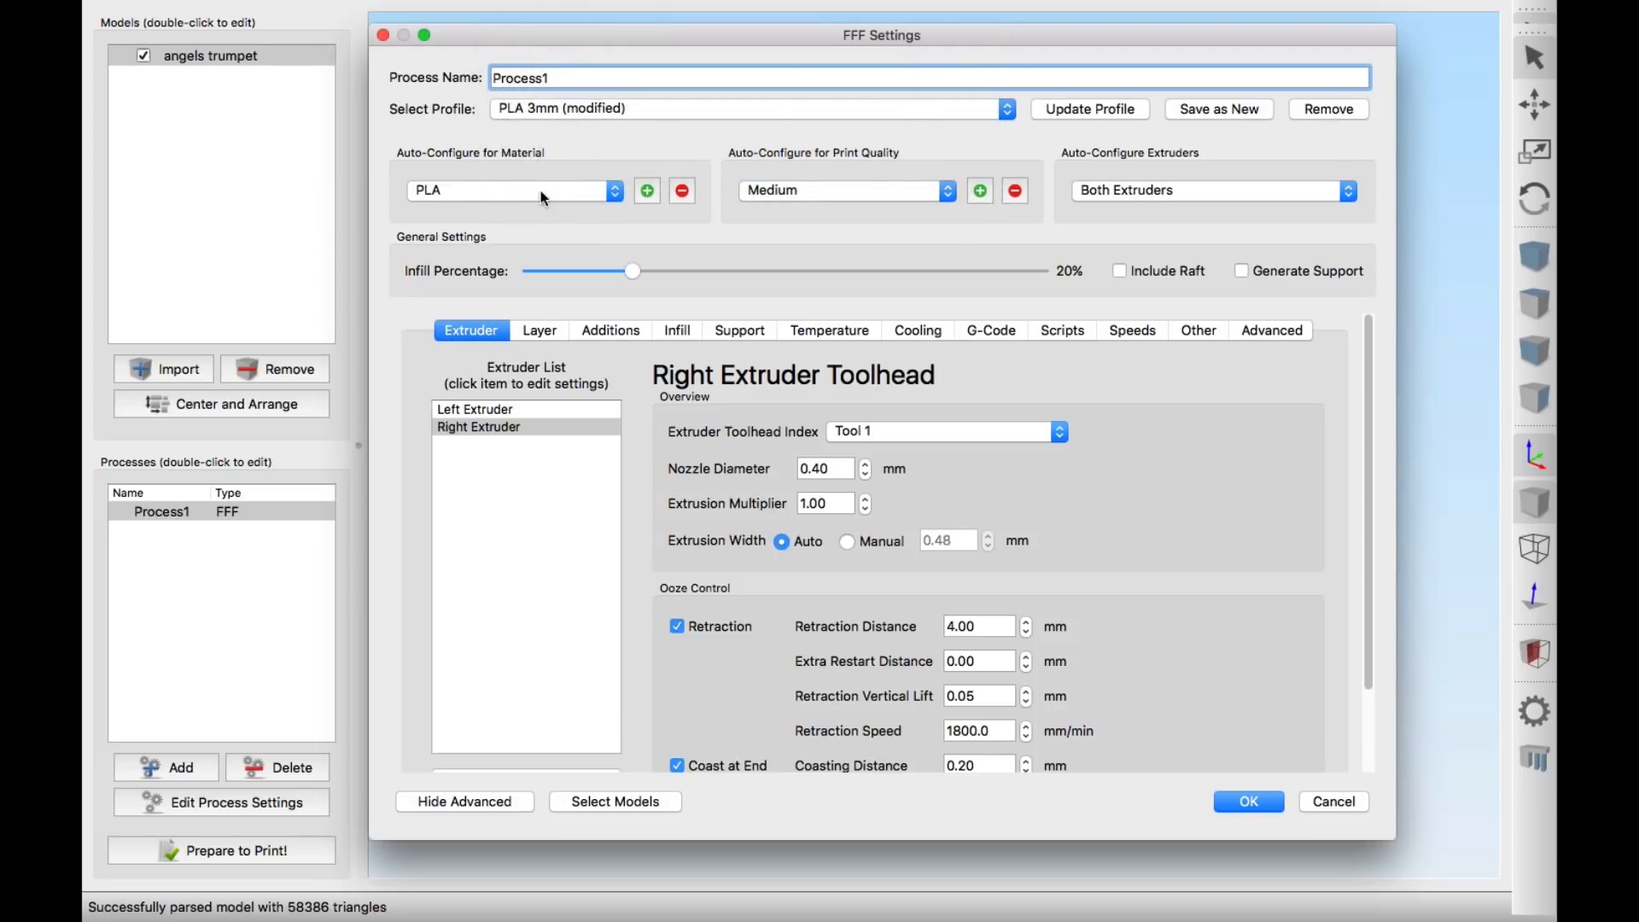
{"action": "left_click", "coordinate": [475, 409]}
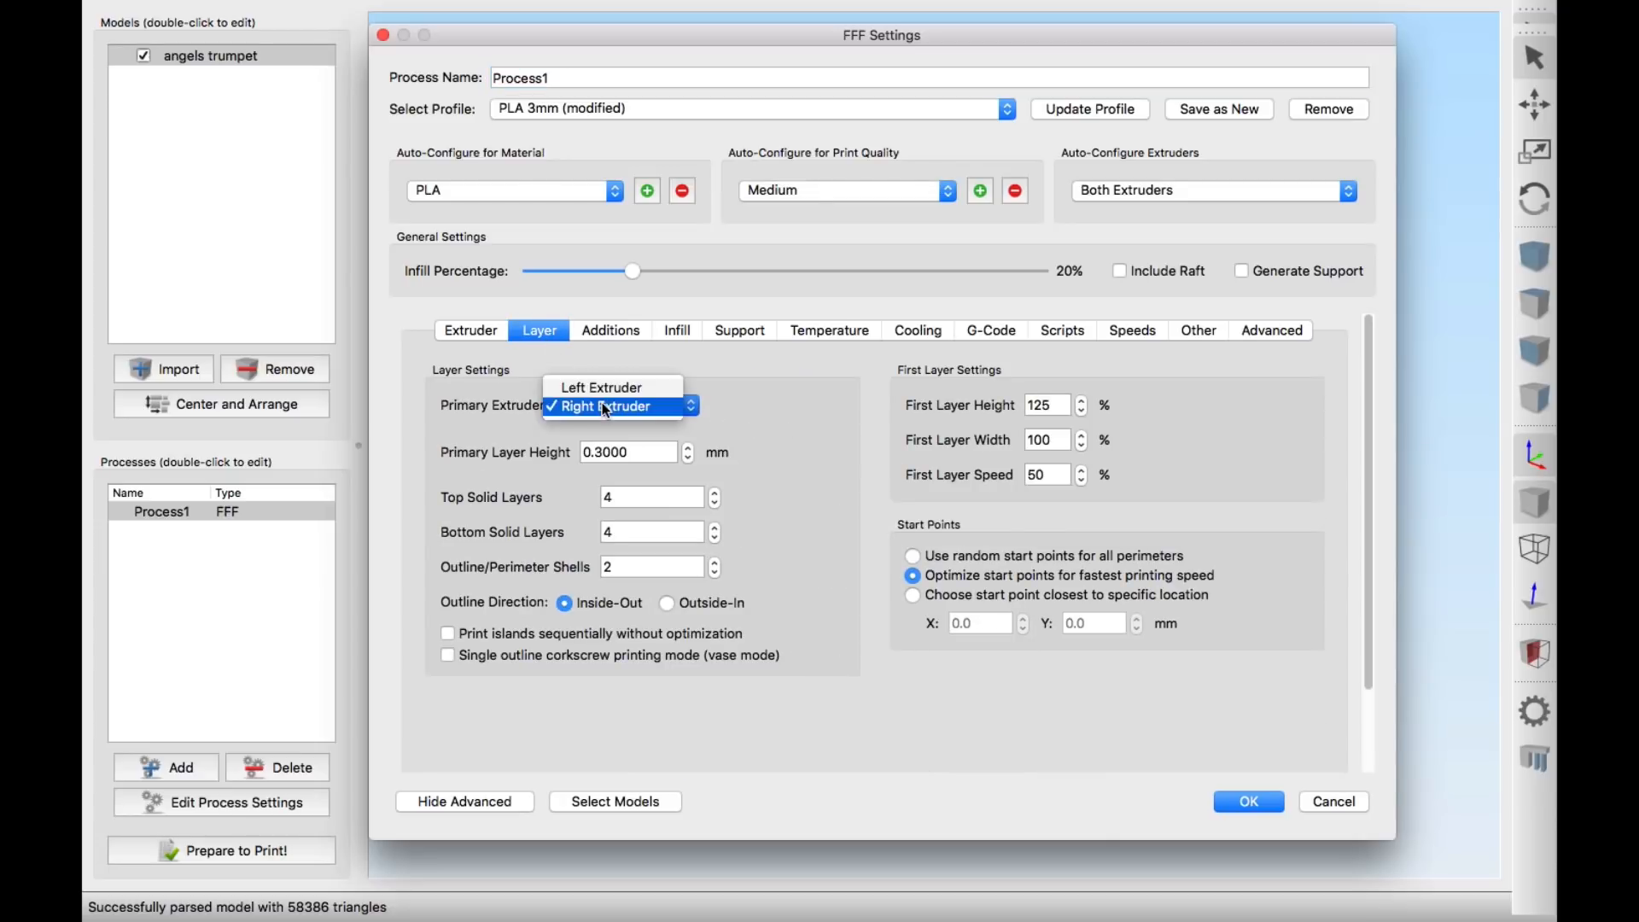
{"action": "left_click", "coordinate": [736, 330]}
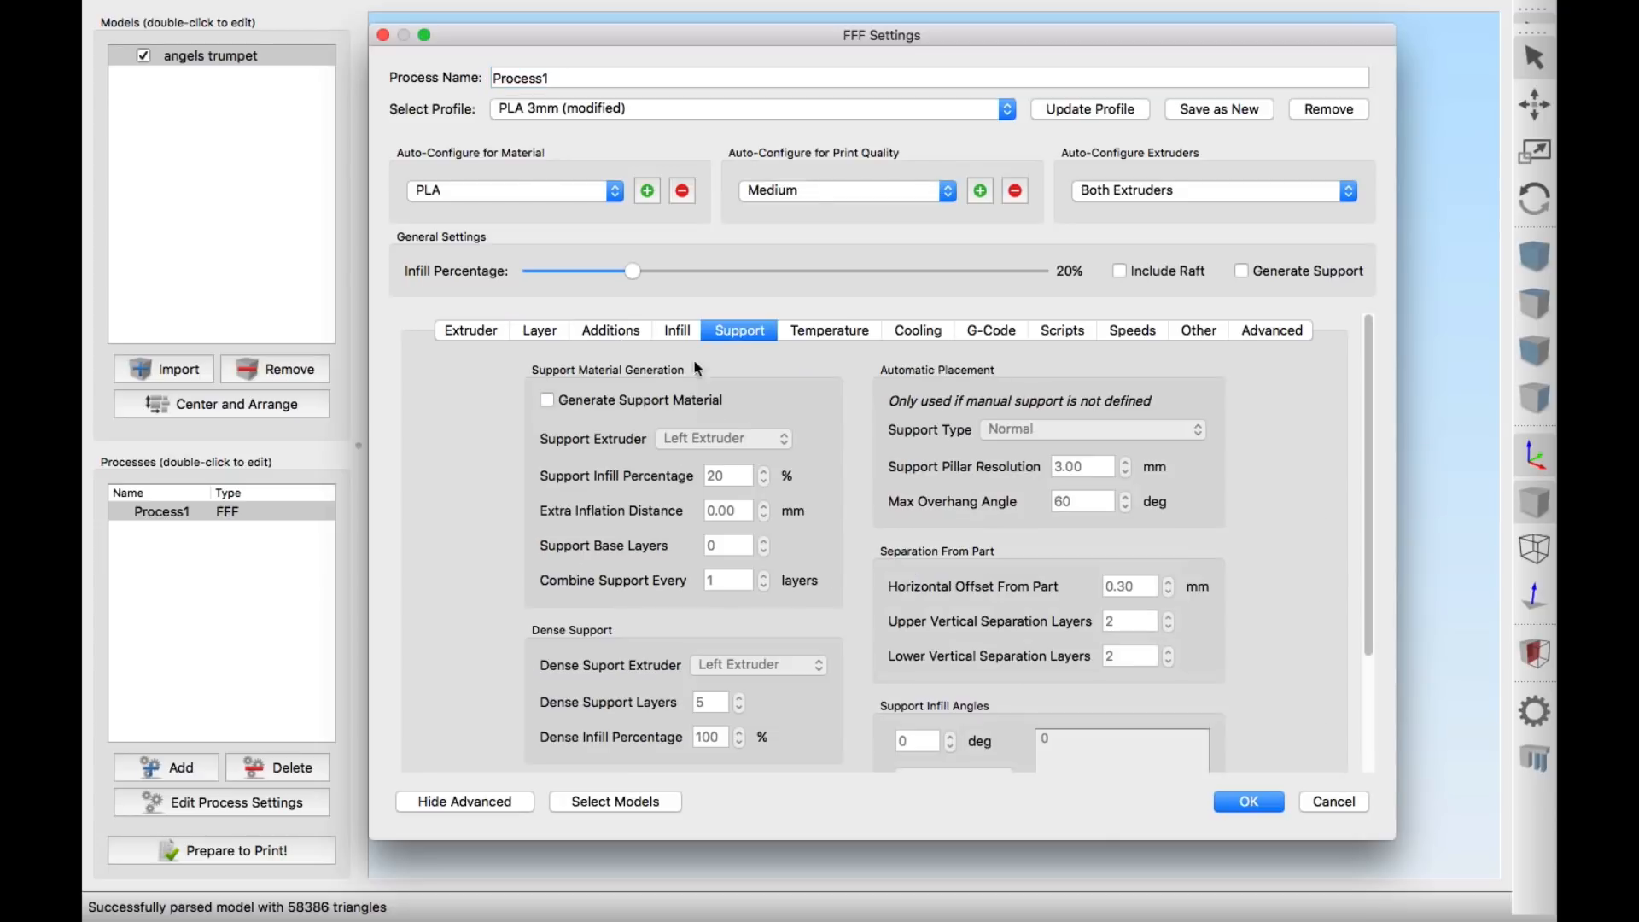
{"action": "left_click", "coordinate": [540, 330]}
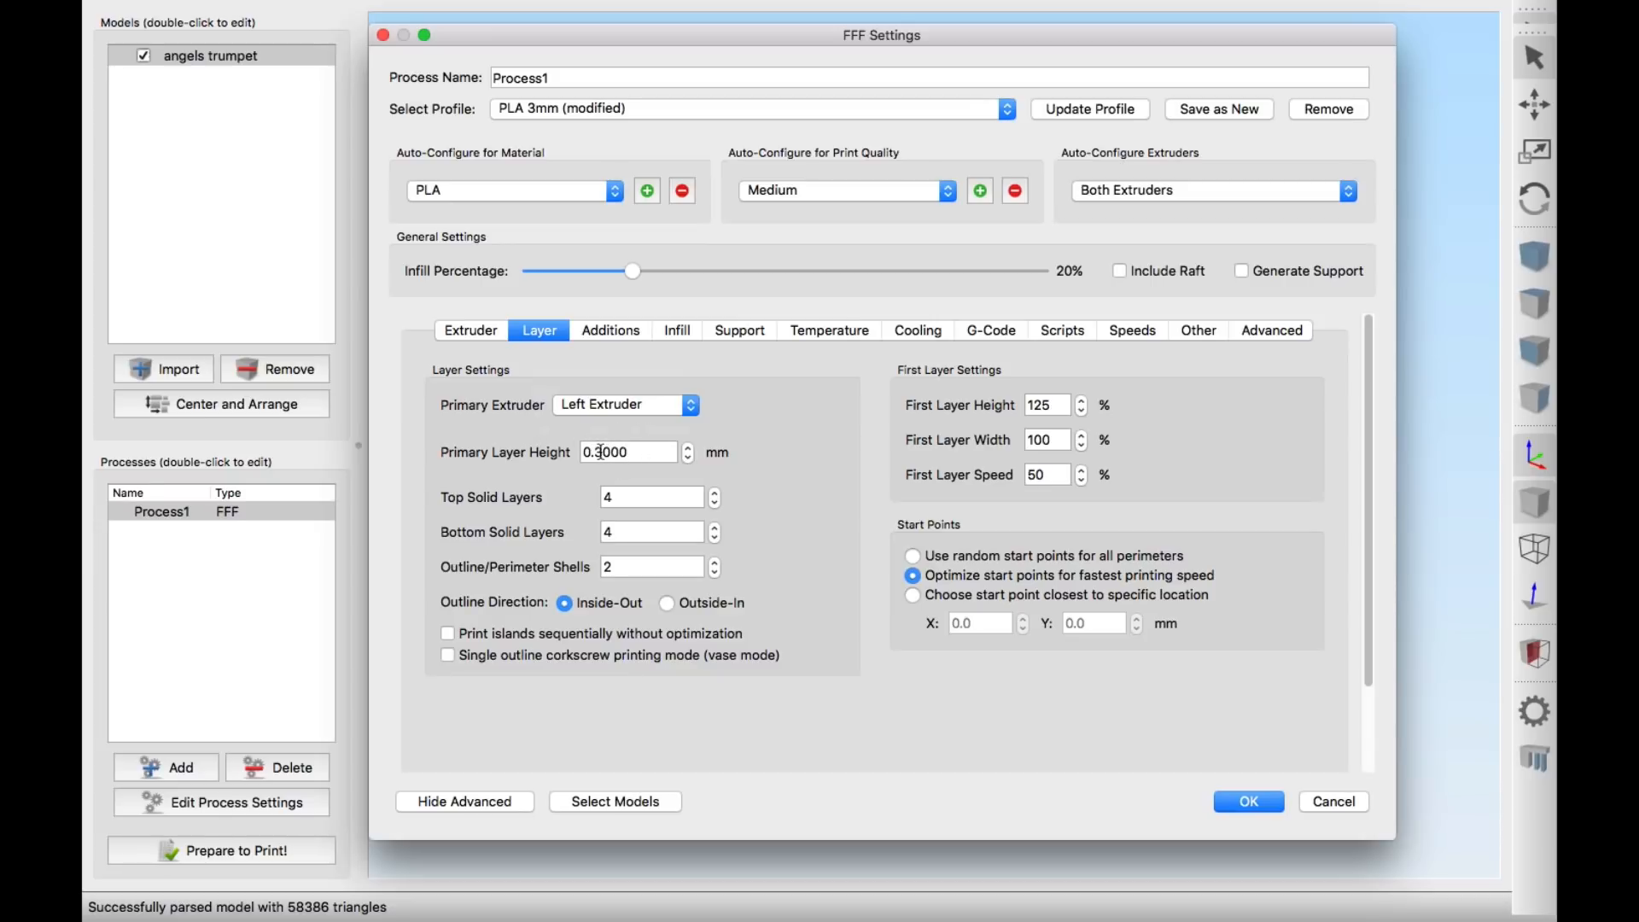
{"action": "mouse_move", "coordinate": [628, 452]}
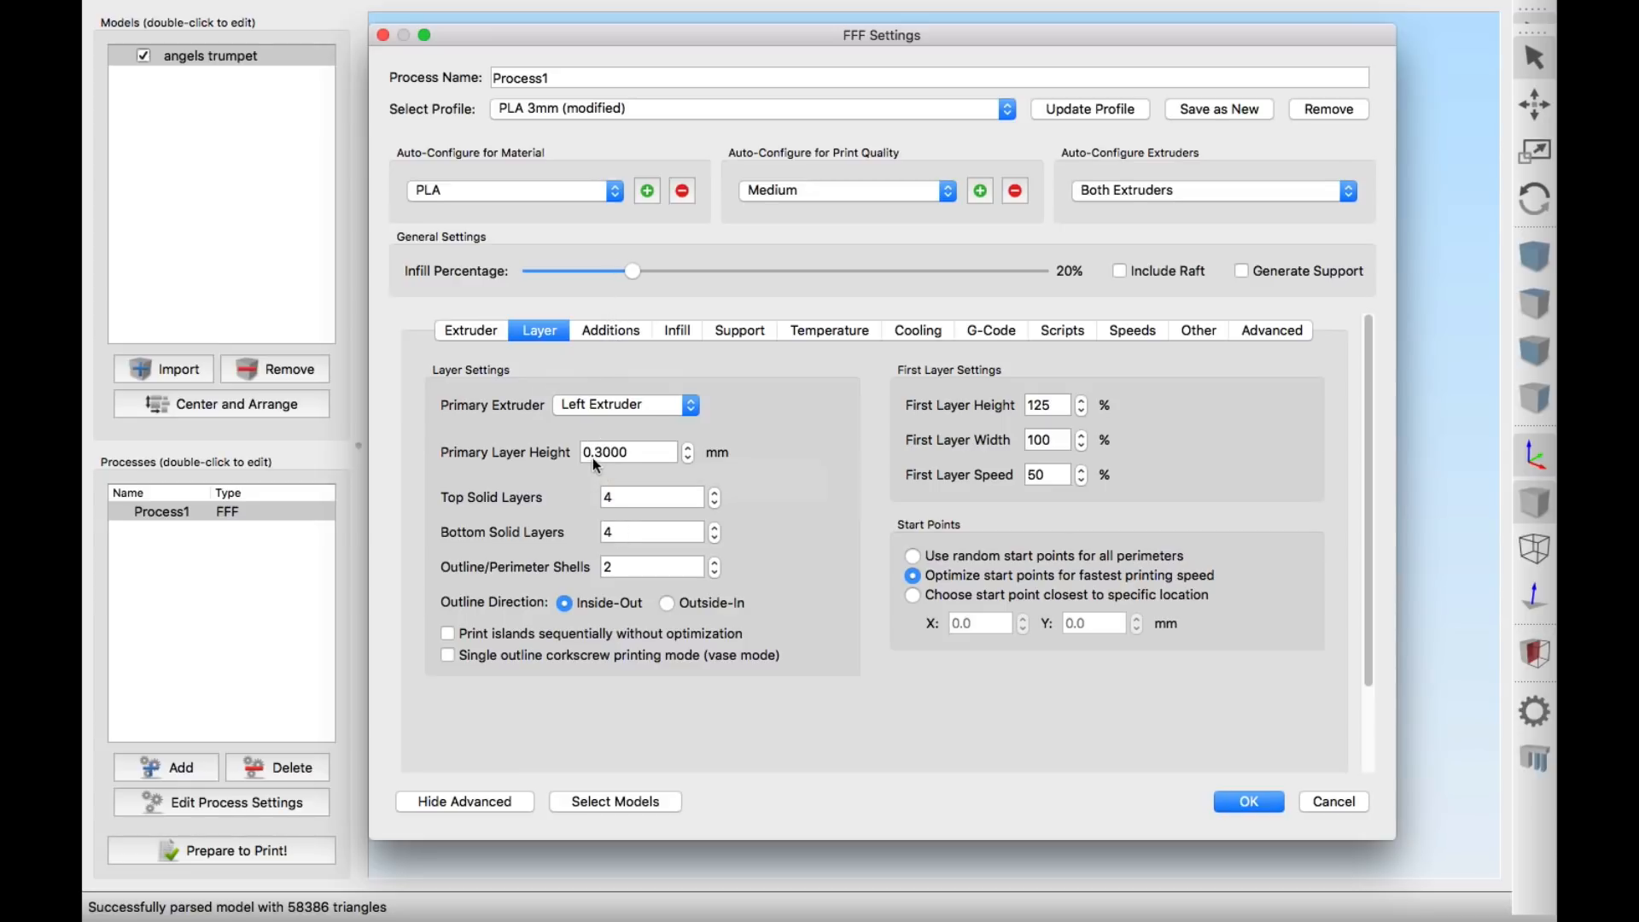
Set the Infill Extruder to Left Extruder
{"action": "left_click", "coordinate": [609, 331]}
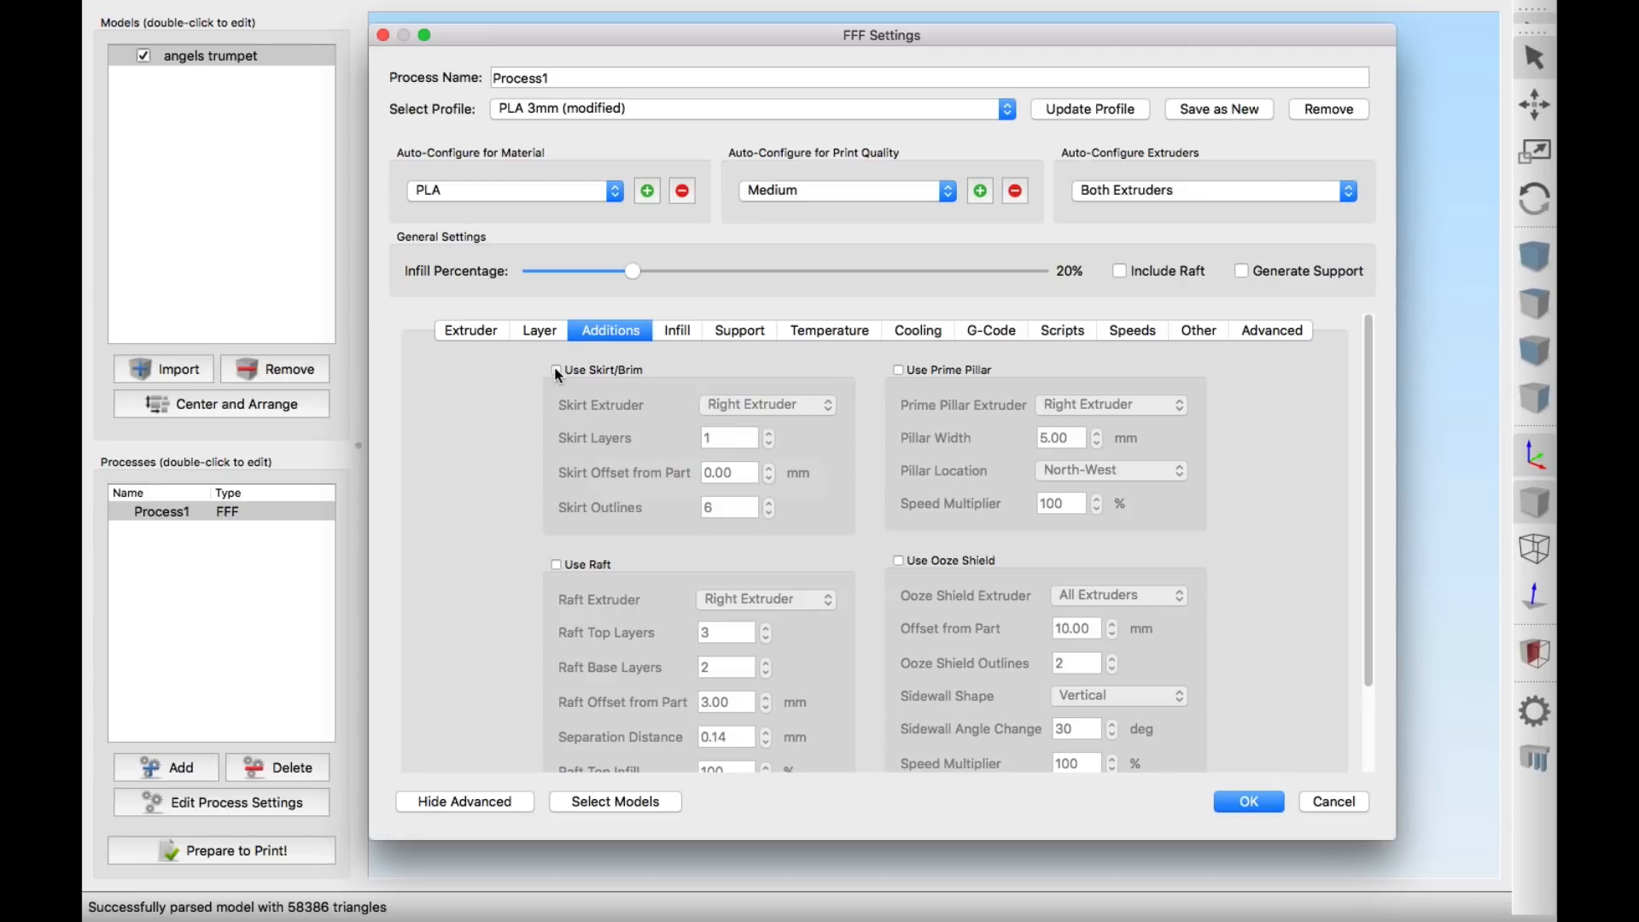
{"action": "mouse_move", "coordinate": [611, 379]}
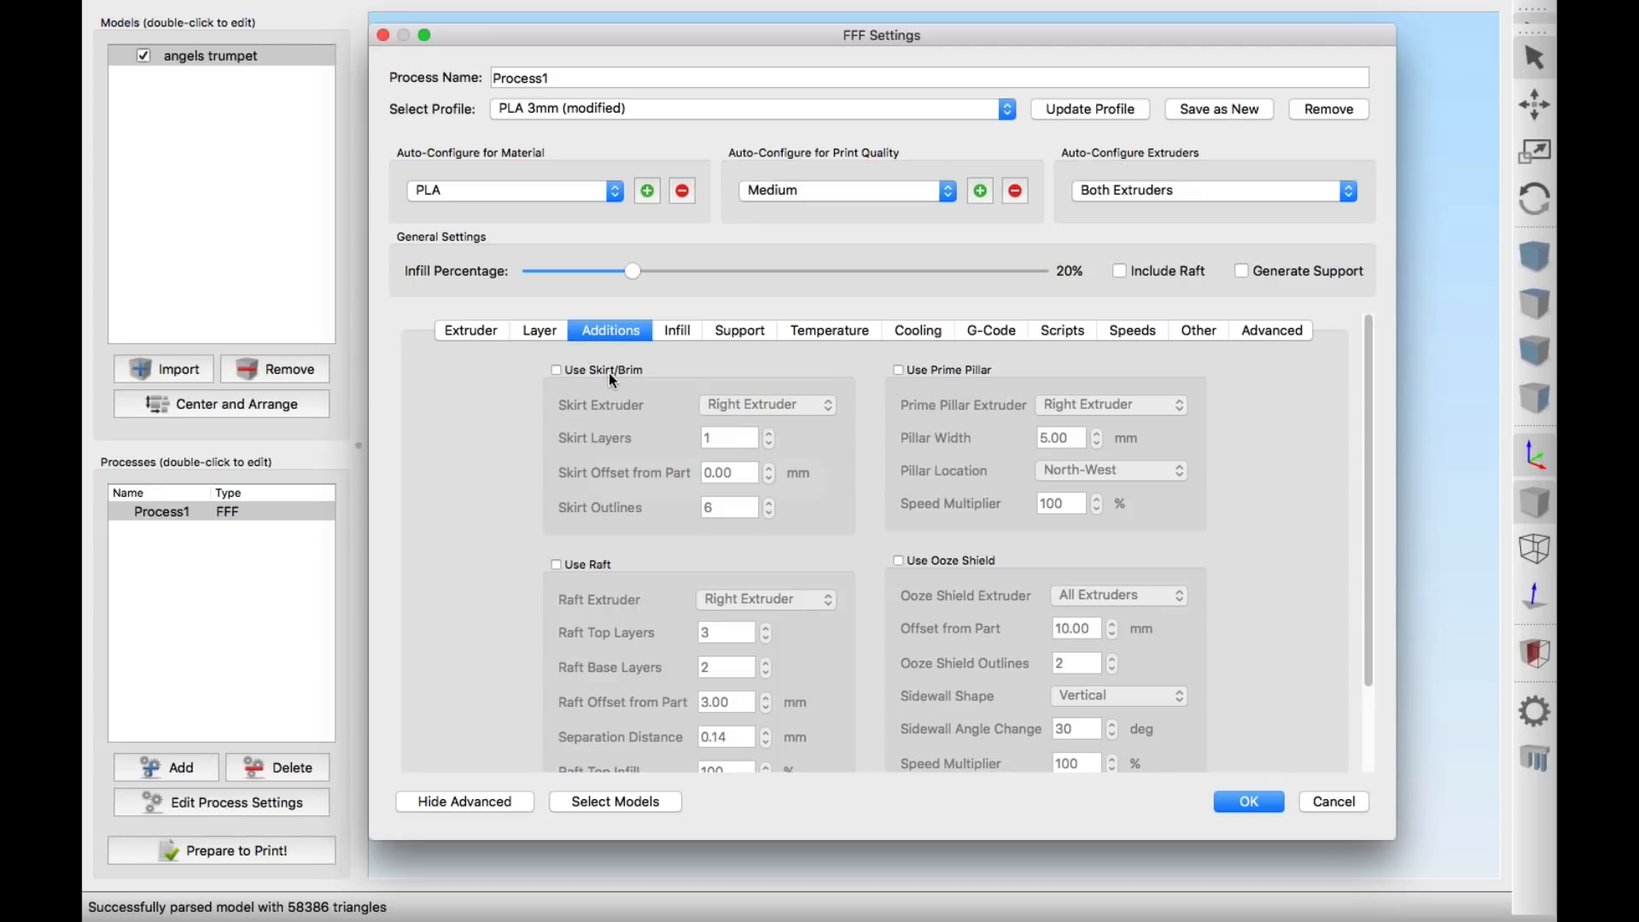
{"action": "left_click", "coordinate": [676, 330]}
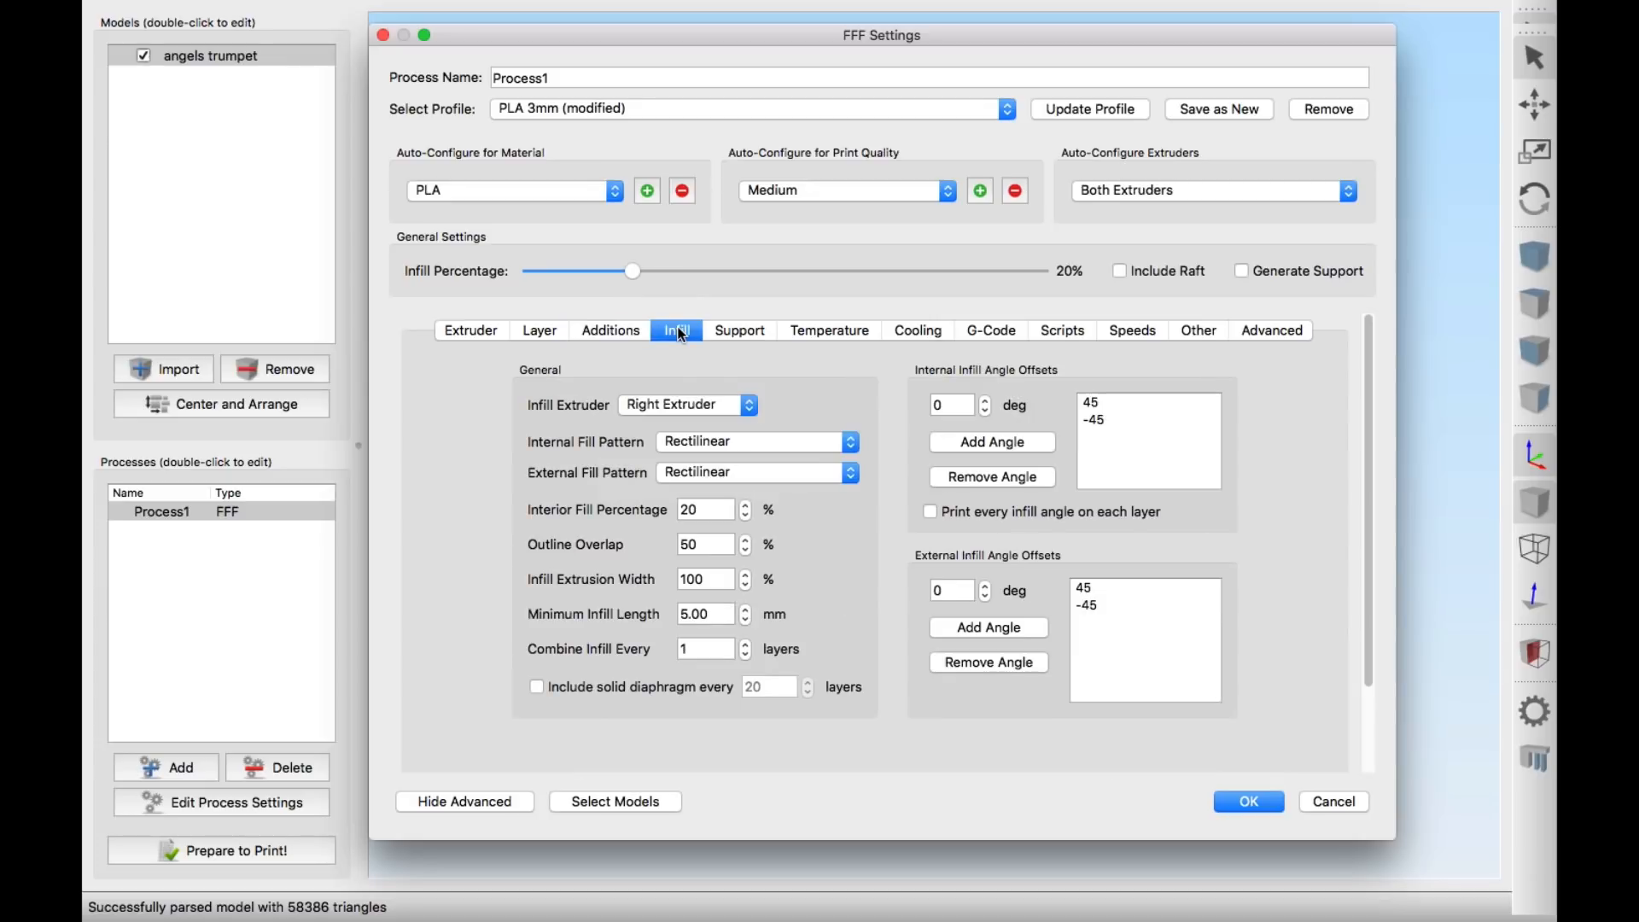
{"action": "left_click", "coordinate": [685, 405]}
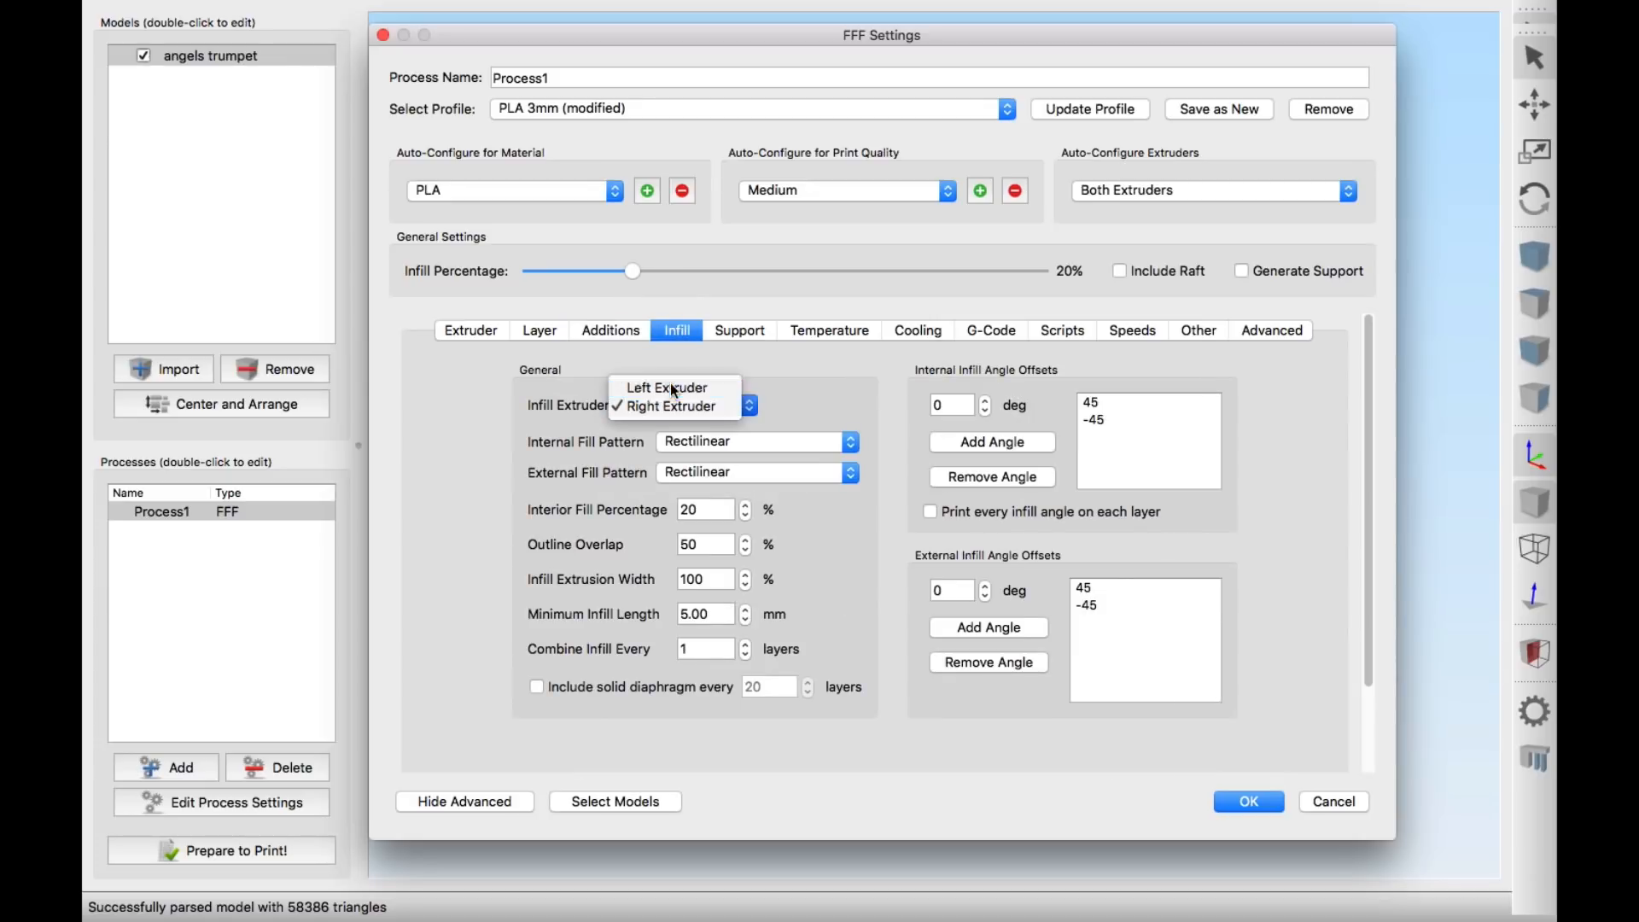
{"action": "left_click", "coordinate": [666, 387]}
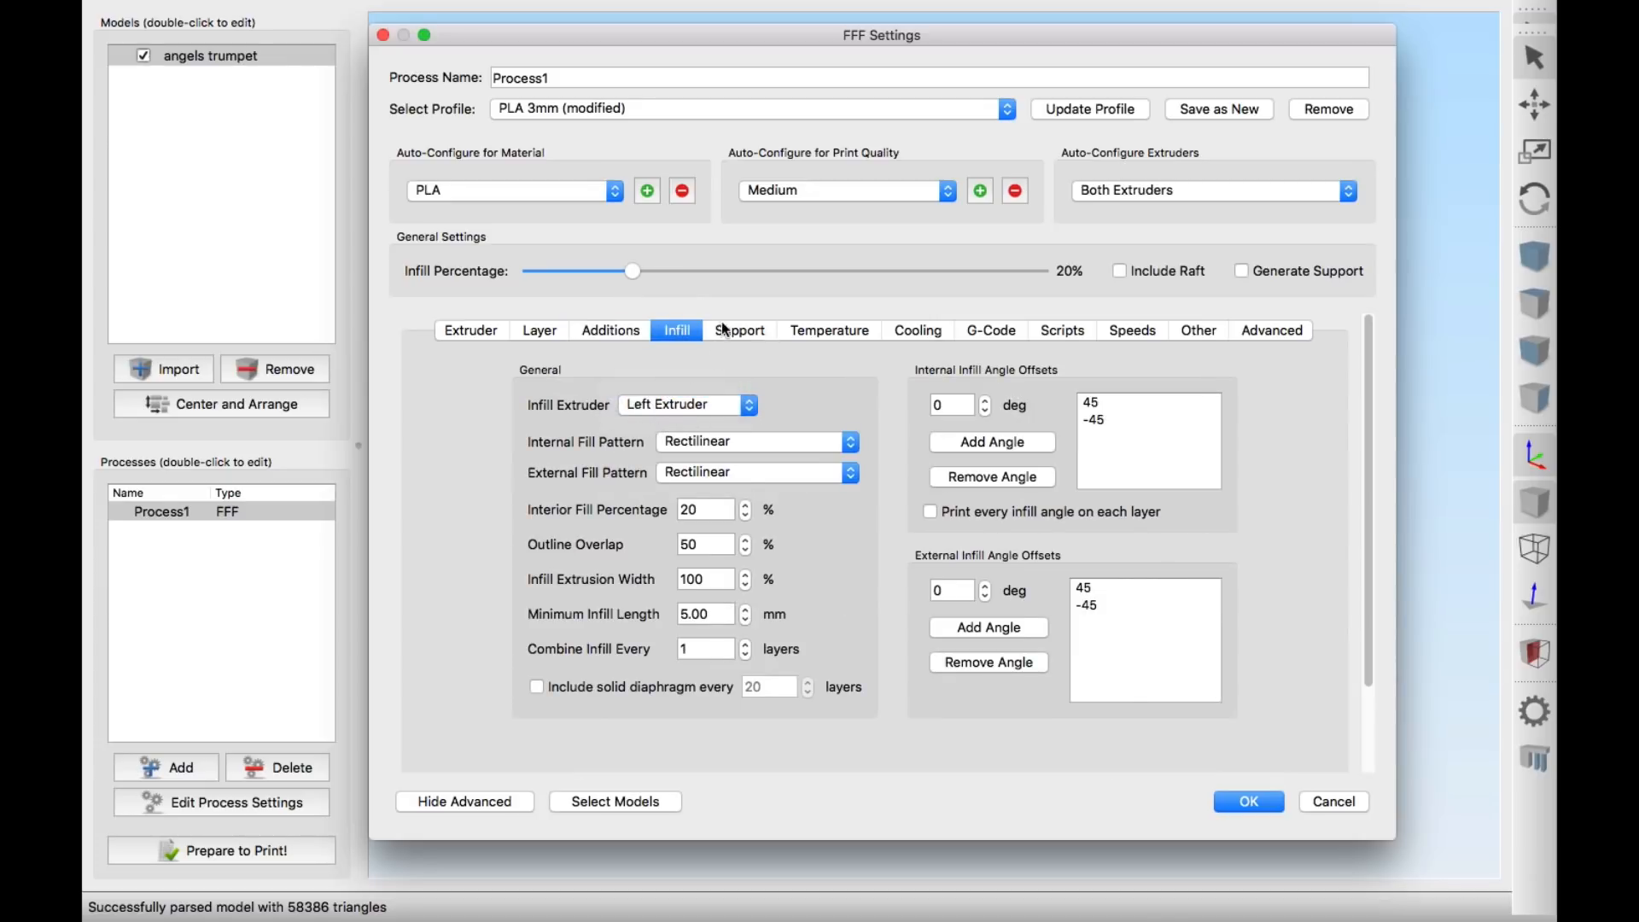
Turn on support material generation using the left extruder, and save the process settings
{"action": "left_click", "coordinate": [736, 331]}
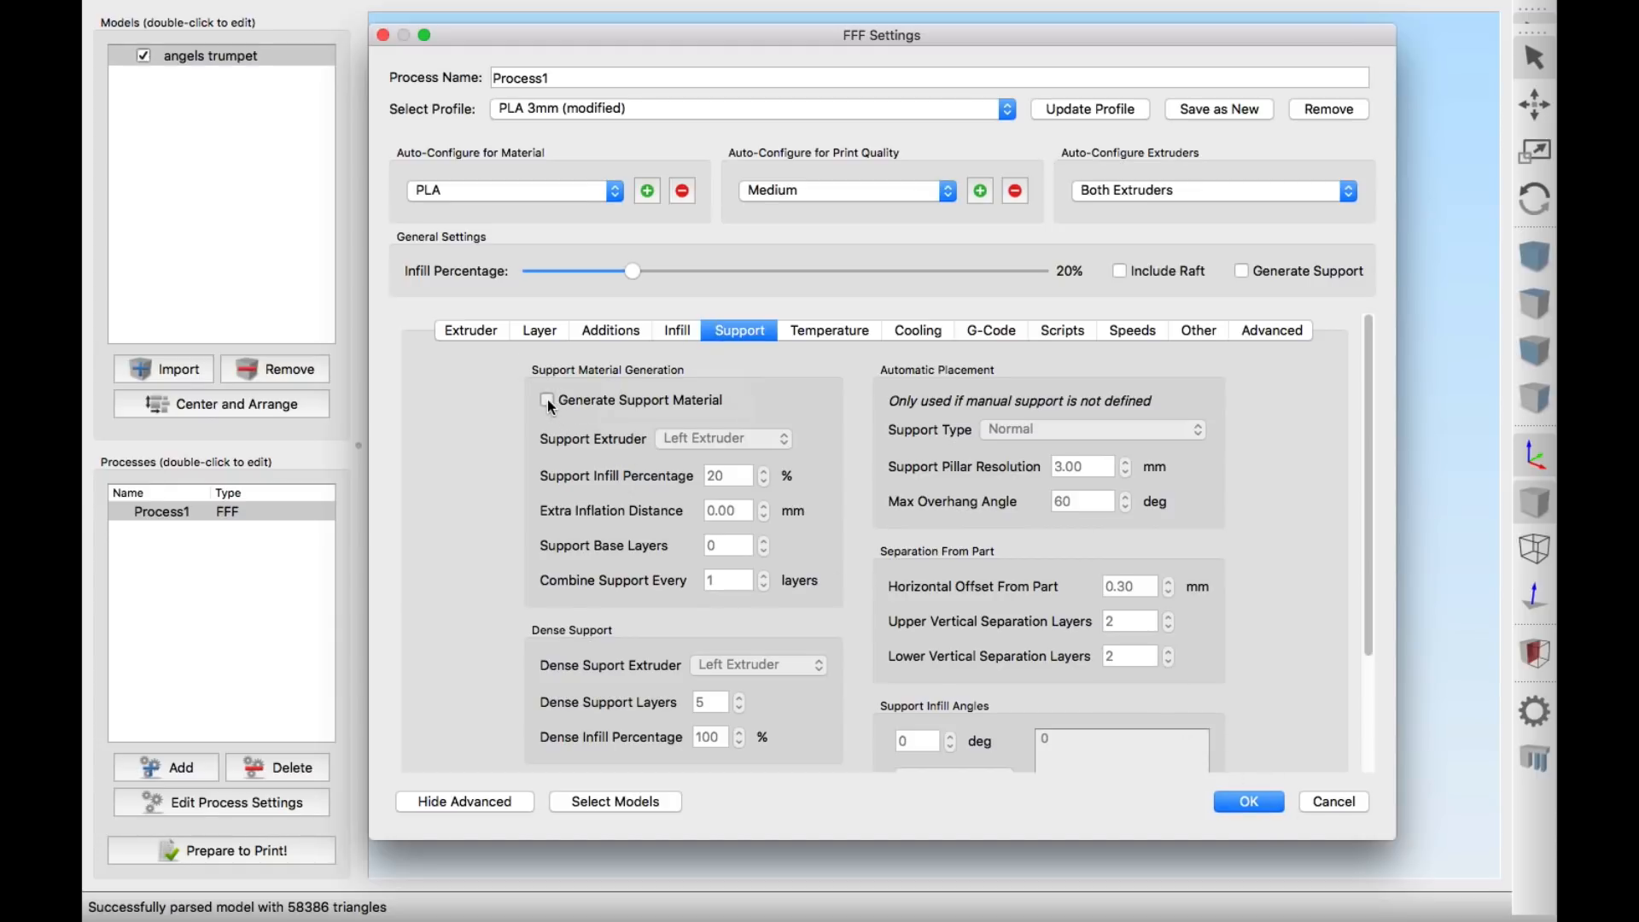
{"action": "left_click", "coordinate": [545, 400]}
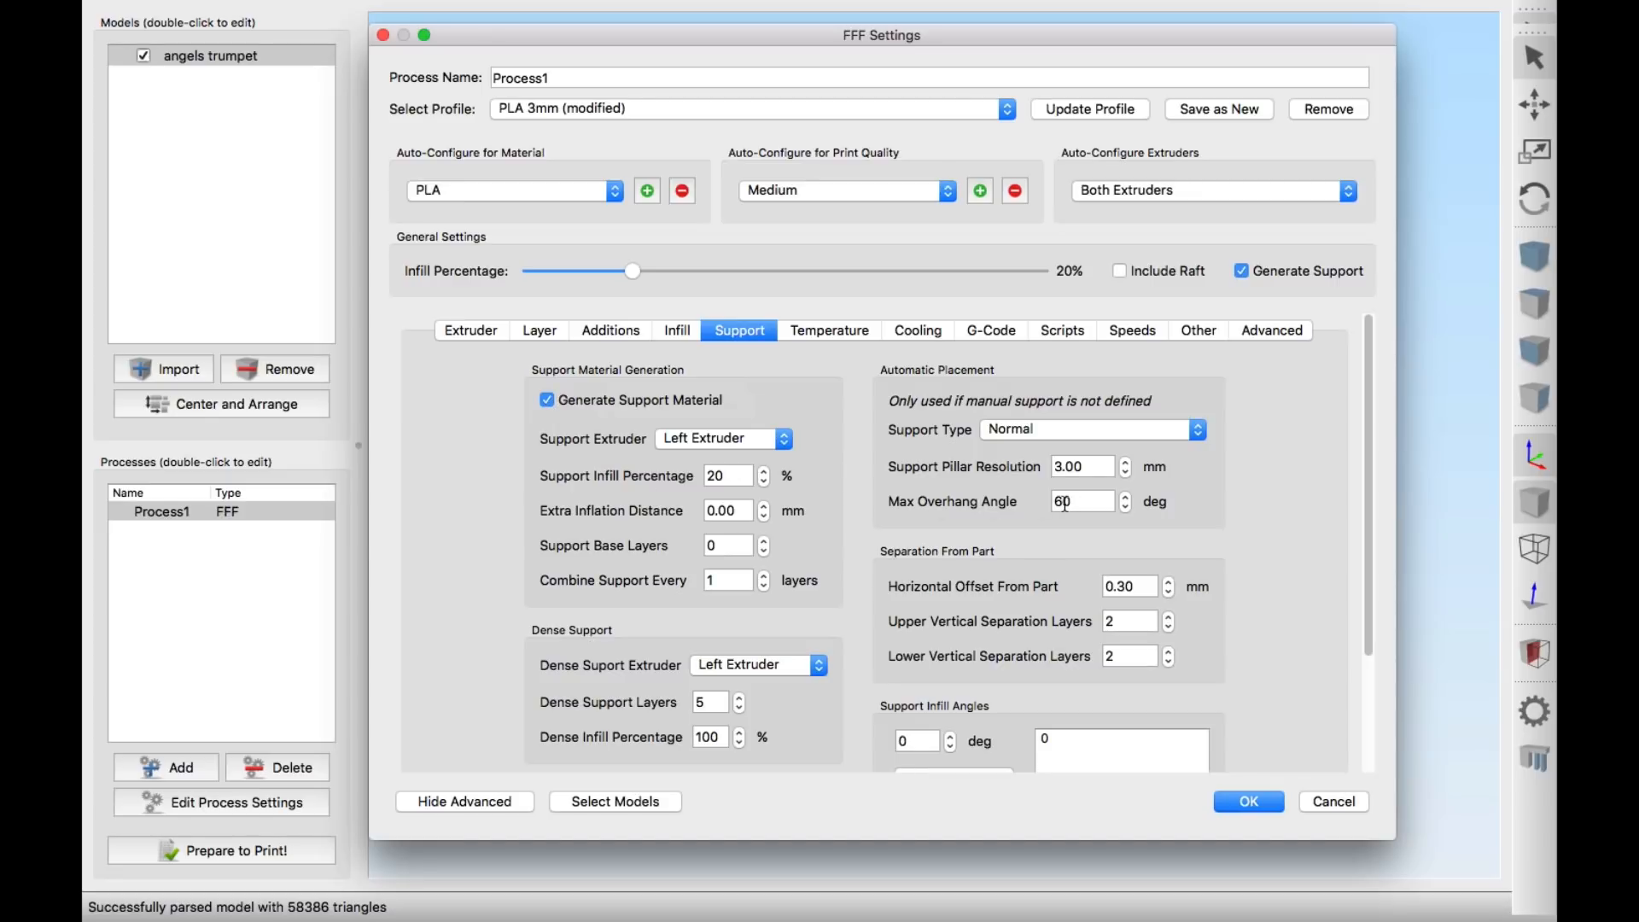
{"action": "left_click", "coordinate": [722, 438]}
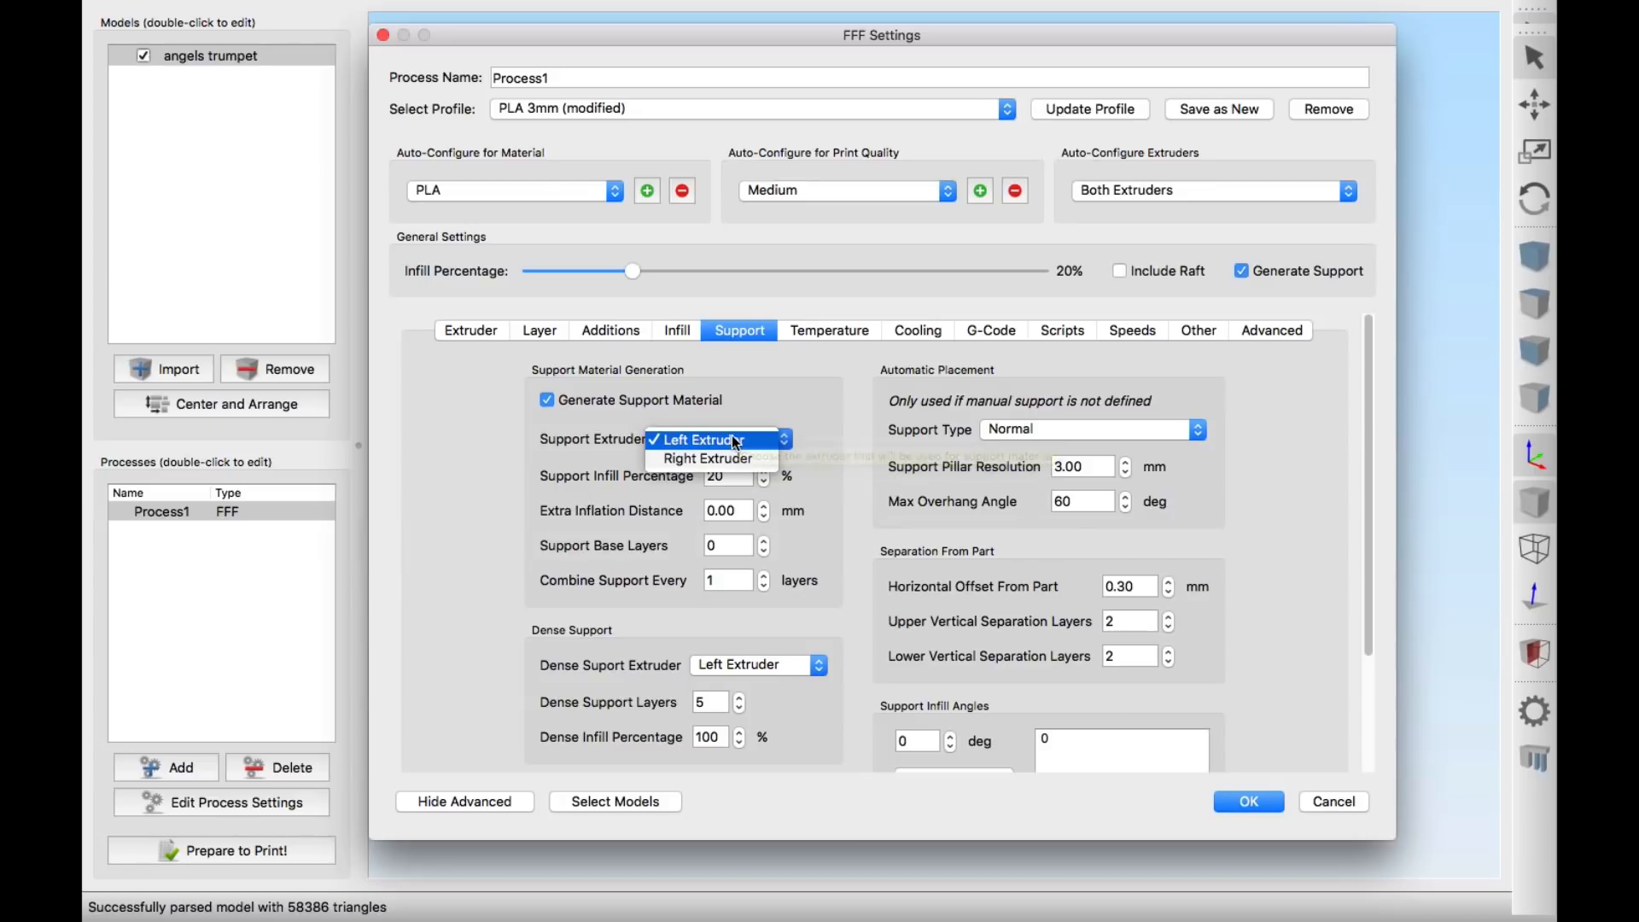
{"action": "left_click", "coordinate": [703, 438]}
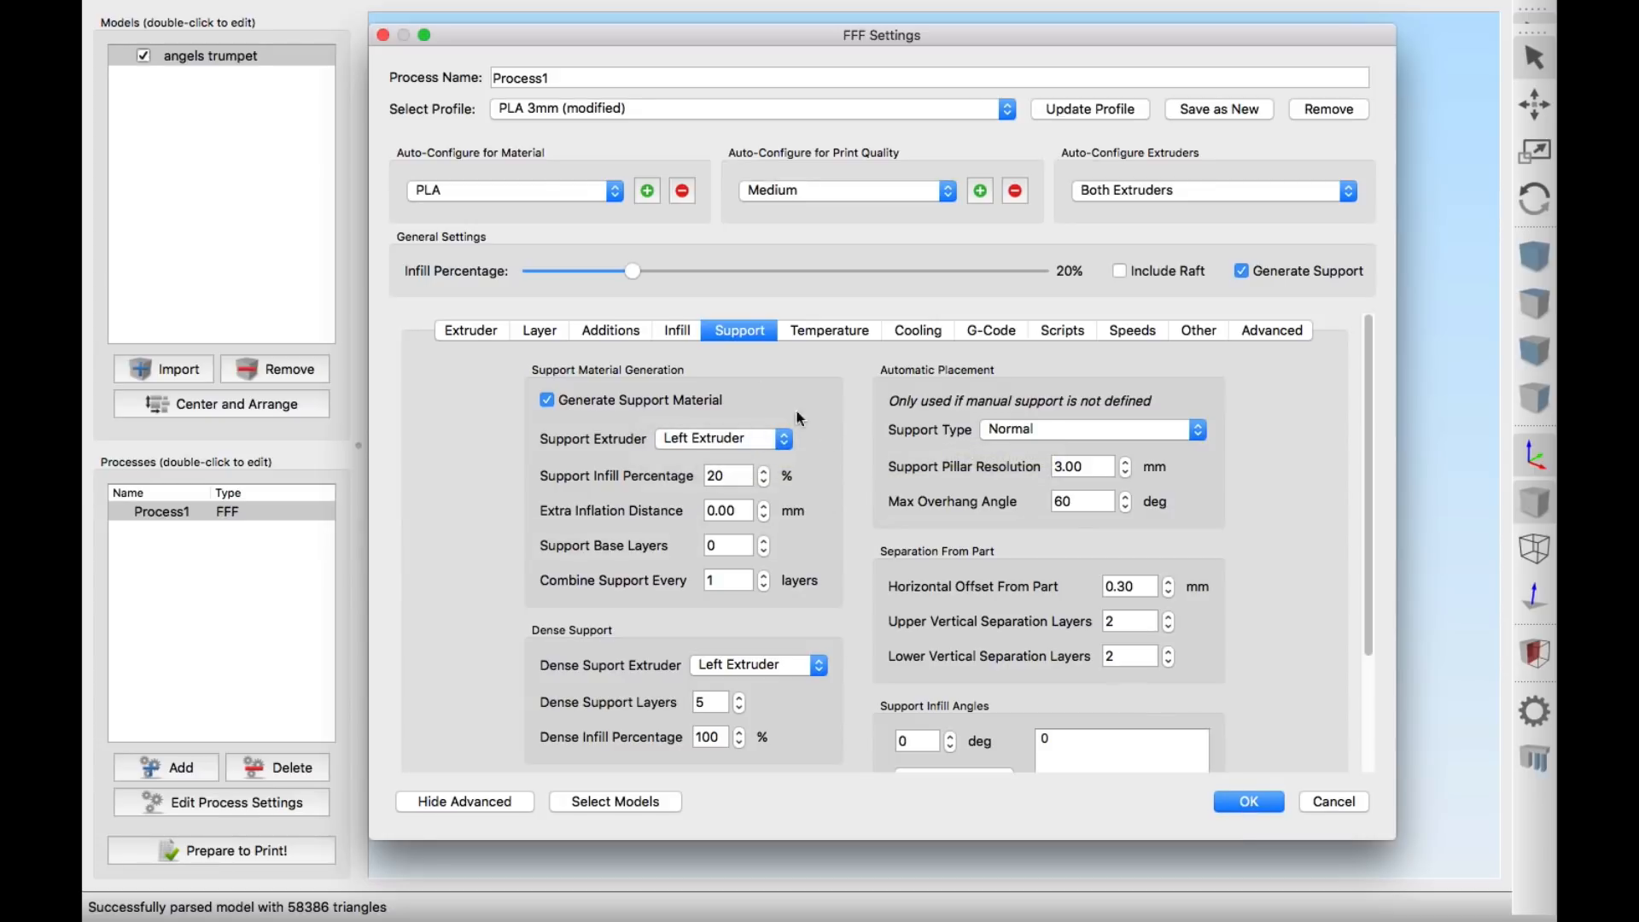
{"action": "left_click", "coordinate": [1246, 801]}
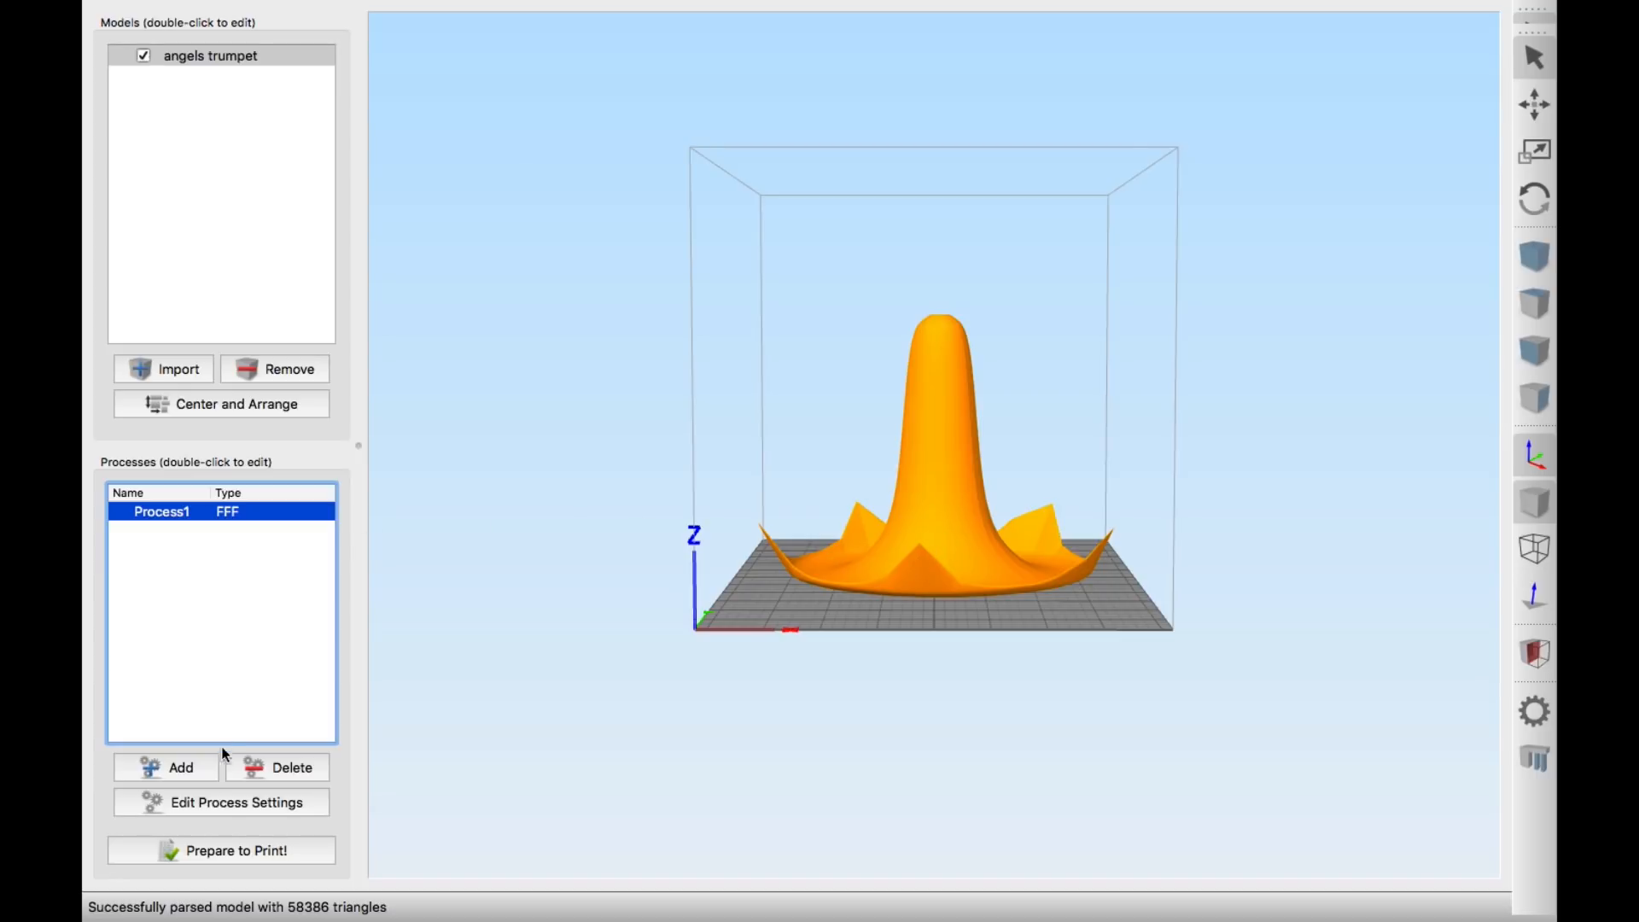
Slice the lampshade and scrub the preview through layers 27, 10, 51, 241, 460 and 223
{"action": "left_click", "coordinate": [237, 850]}
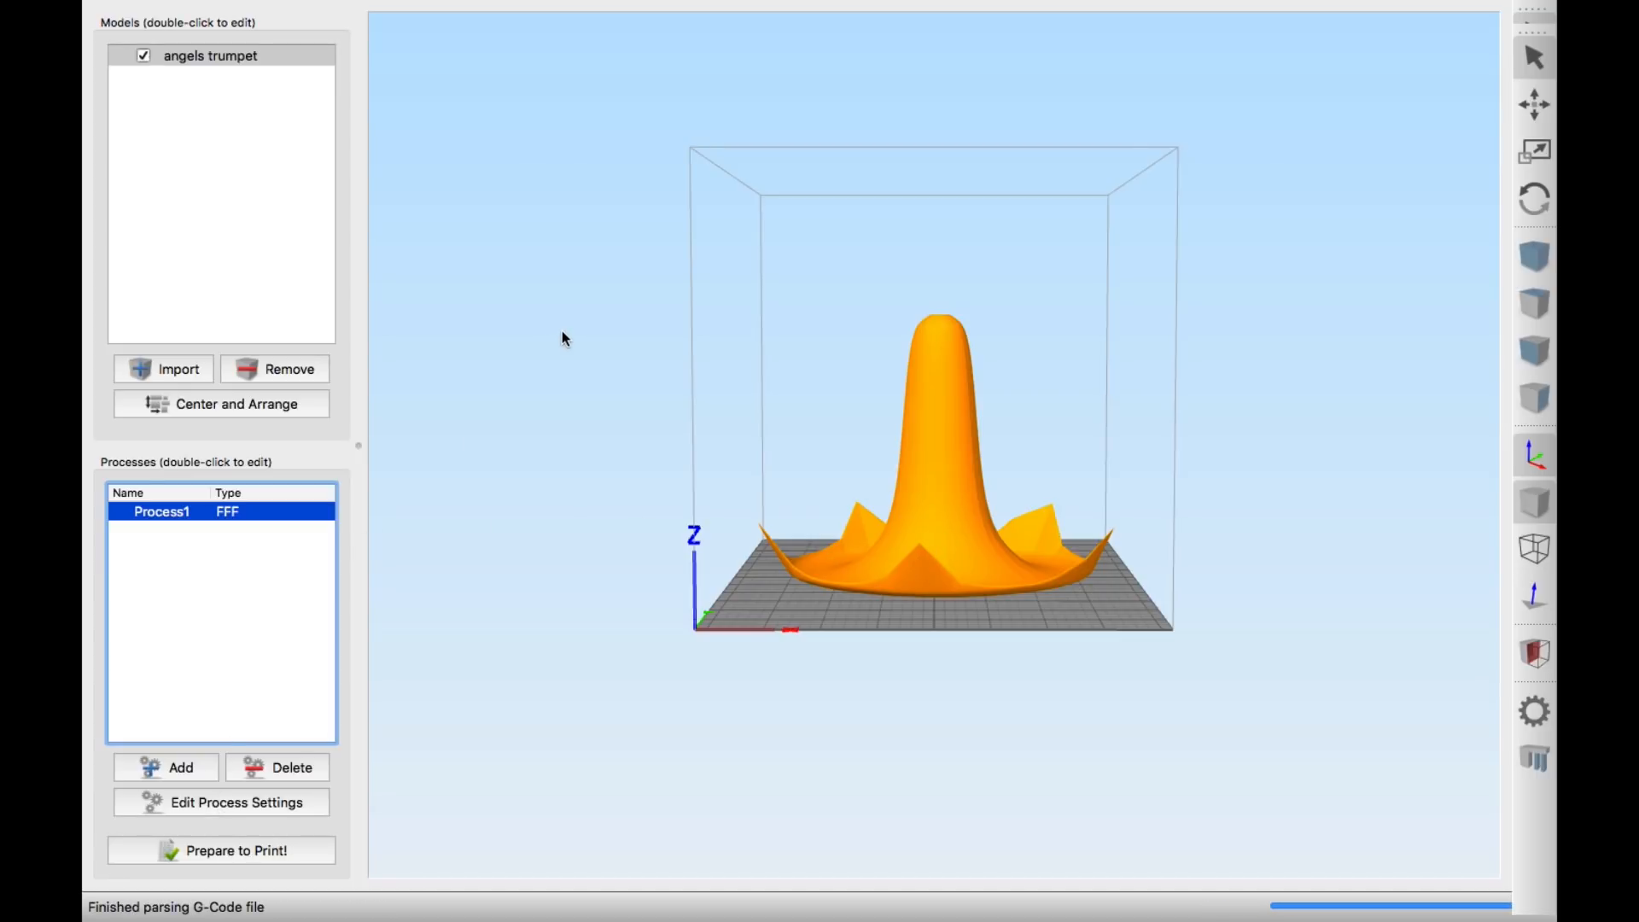
{"action": "left_click", "coordinate": [220, 850]}
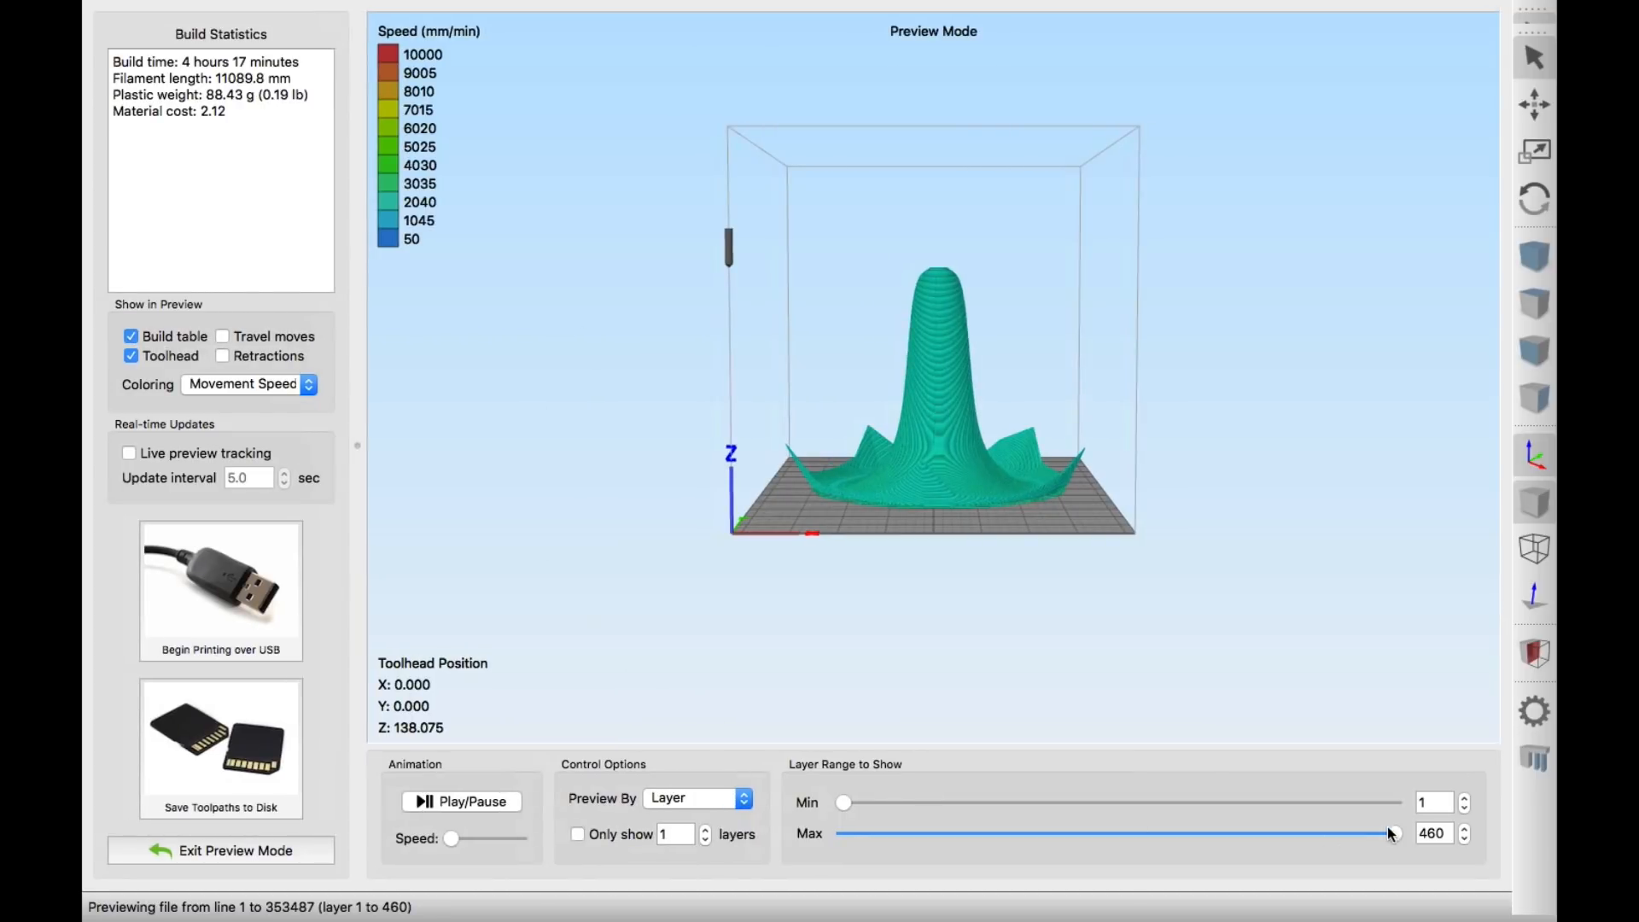
{"action": "left_click_drag", "start_coordinate": [1409, 833], "coordinate": [1022, 833]}
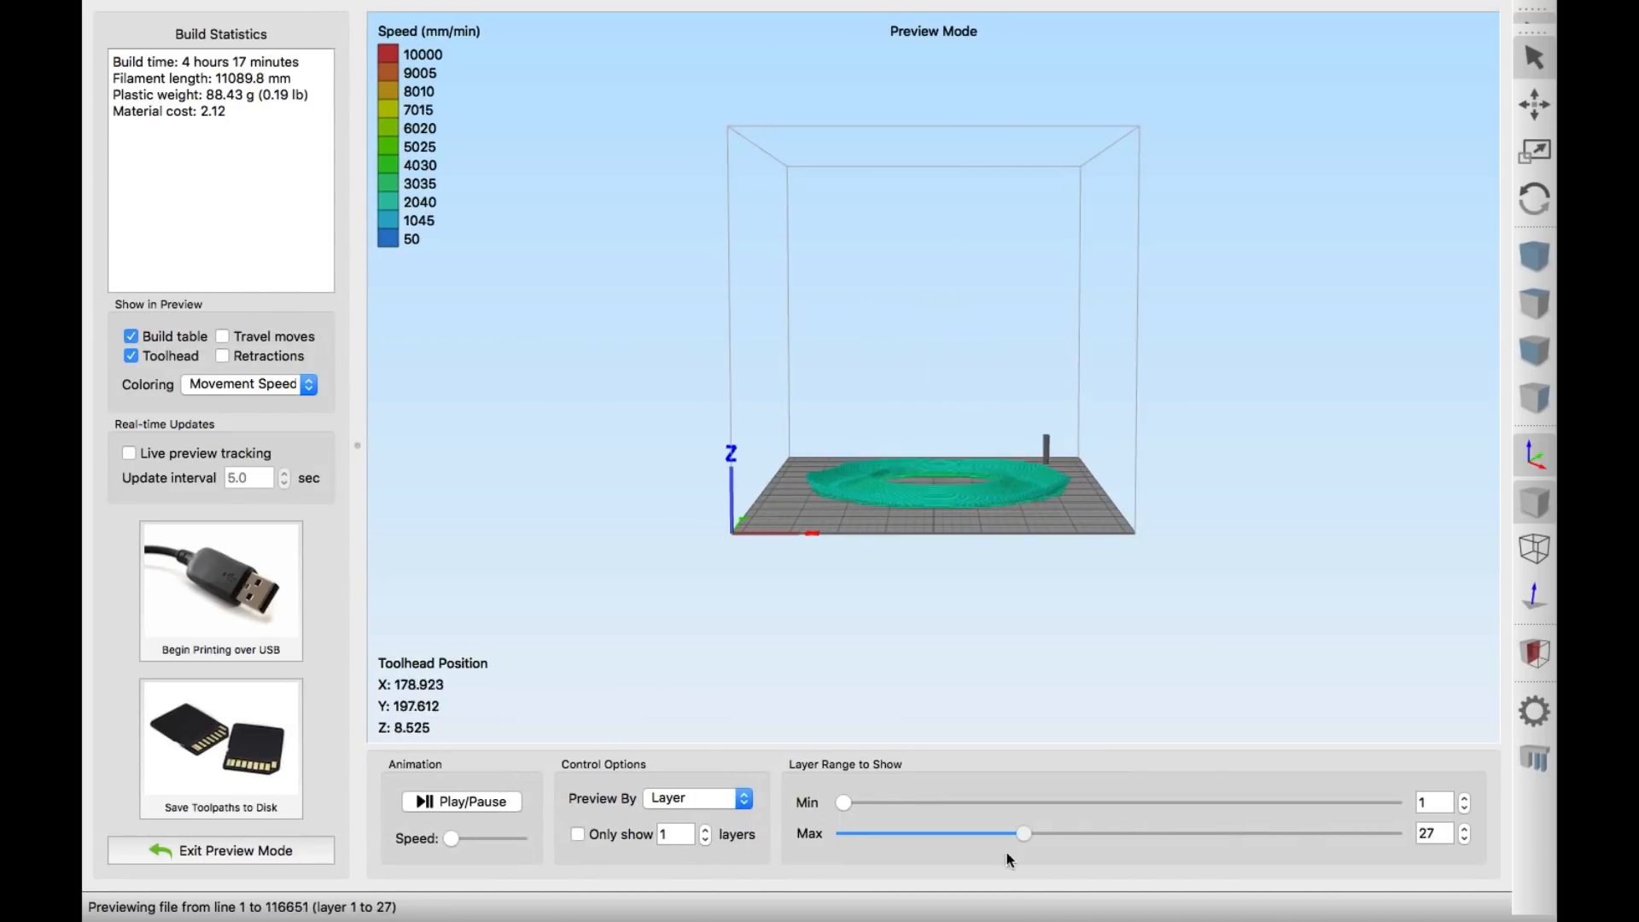
{"action": "left_click_drag", "start_coordinate": [1023, 833], "coordinate": [936, 833]}
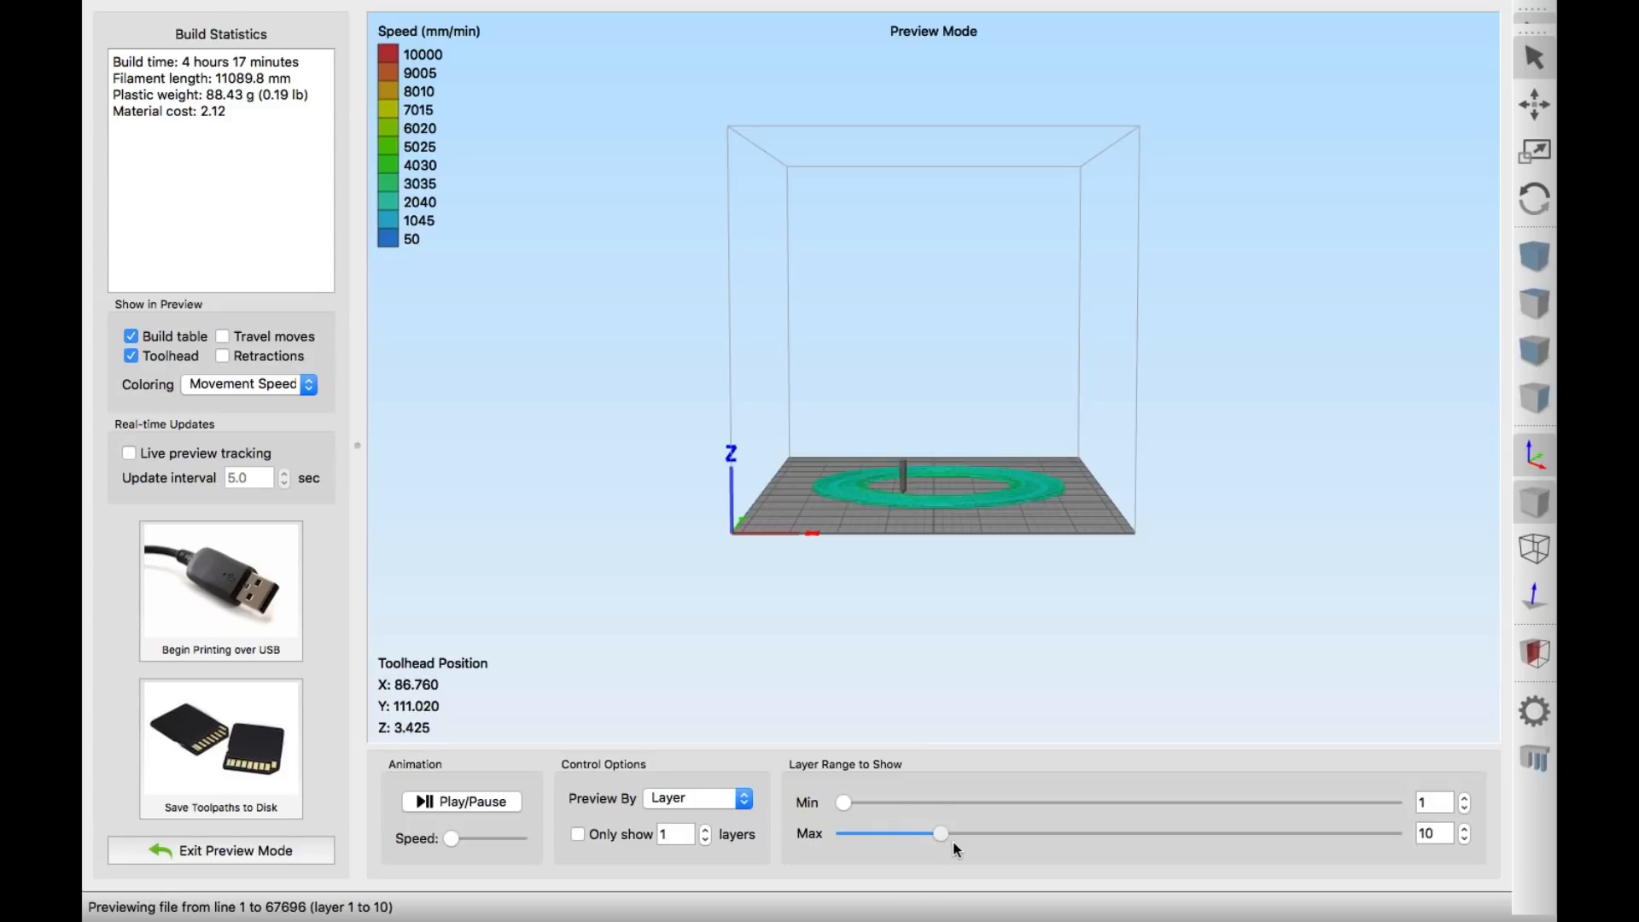
{"action": "left_click_drag", "start_coordinate": [937, 833], "coordinate": [1093, 834]}
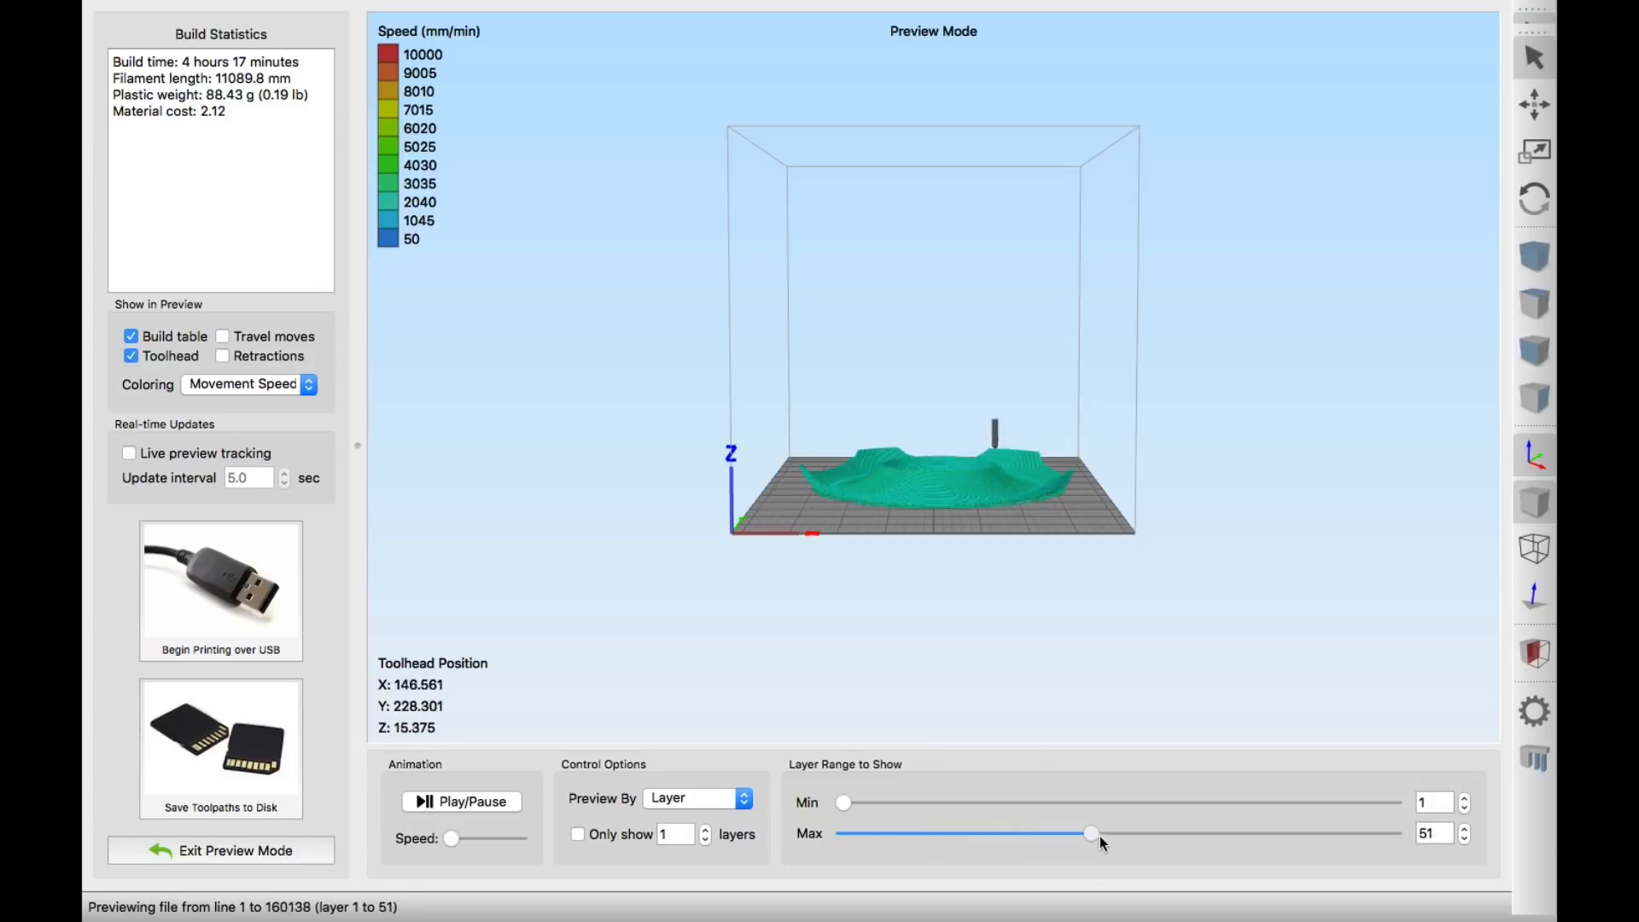
{"action": "left_click_drag", "start_coordinate": [1093, 833], "coordinate": [1260, 833]}
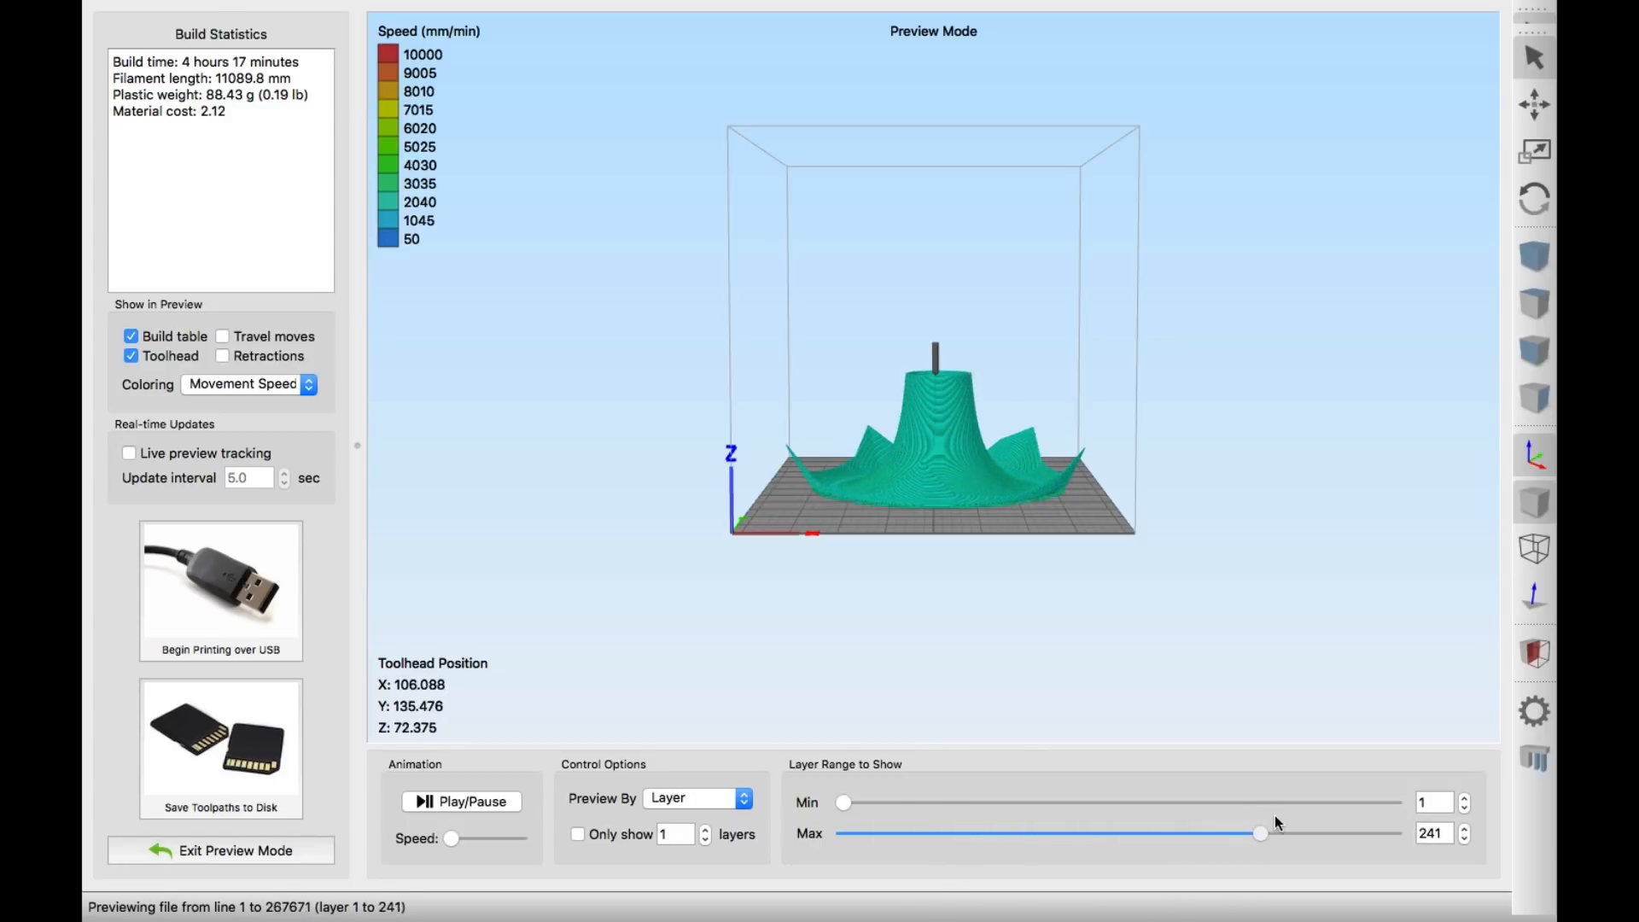
{"action": "left_click_drag", "start_coordinate": [1260, 833], "coordinate": [1393, 834]}
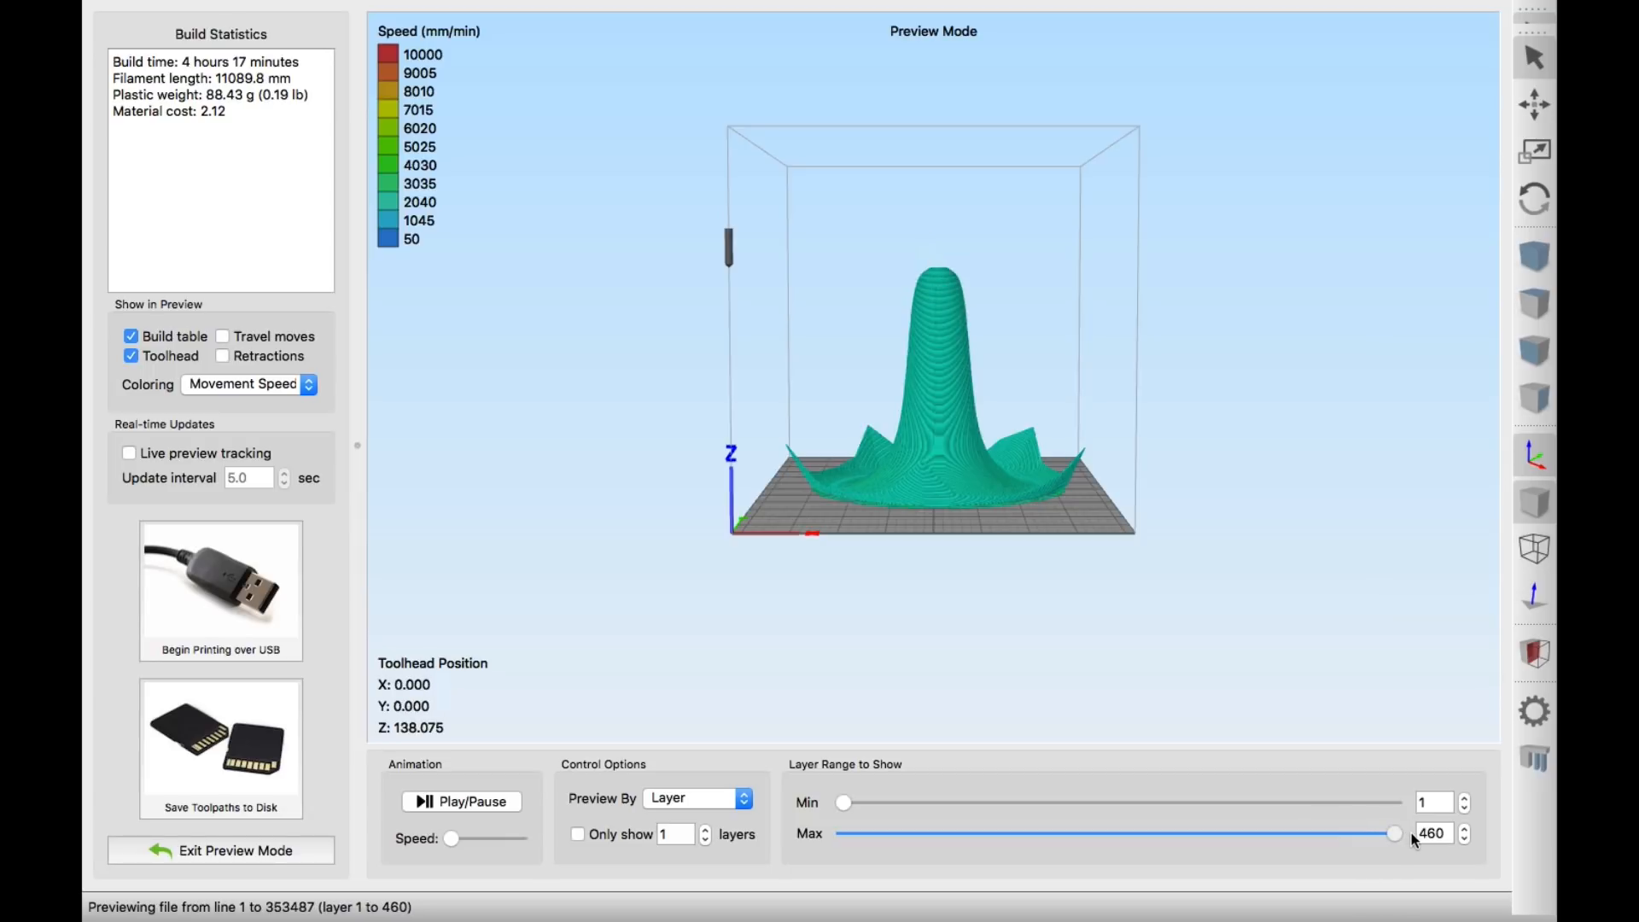
{"action": "left_click_drag", "start_coordinate": [1395, 833], "coordinate": [1249, 833]}
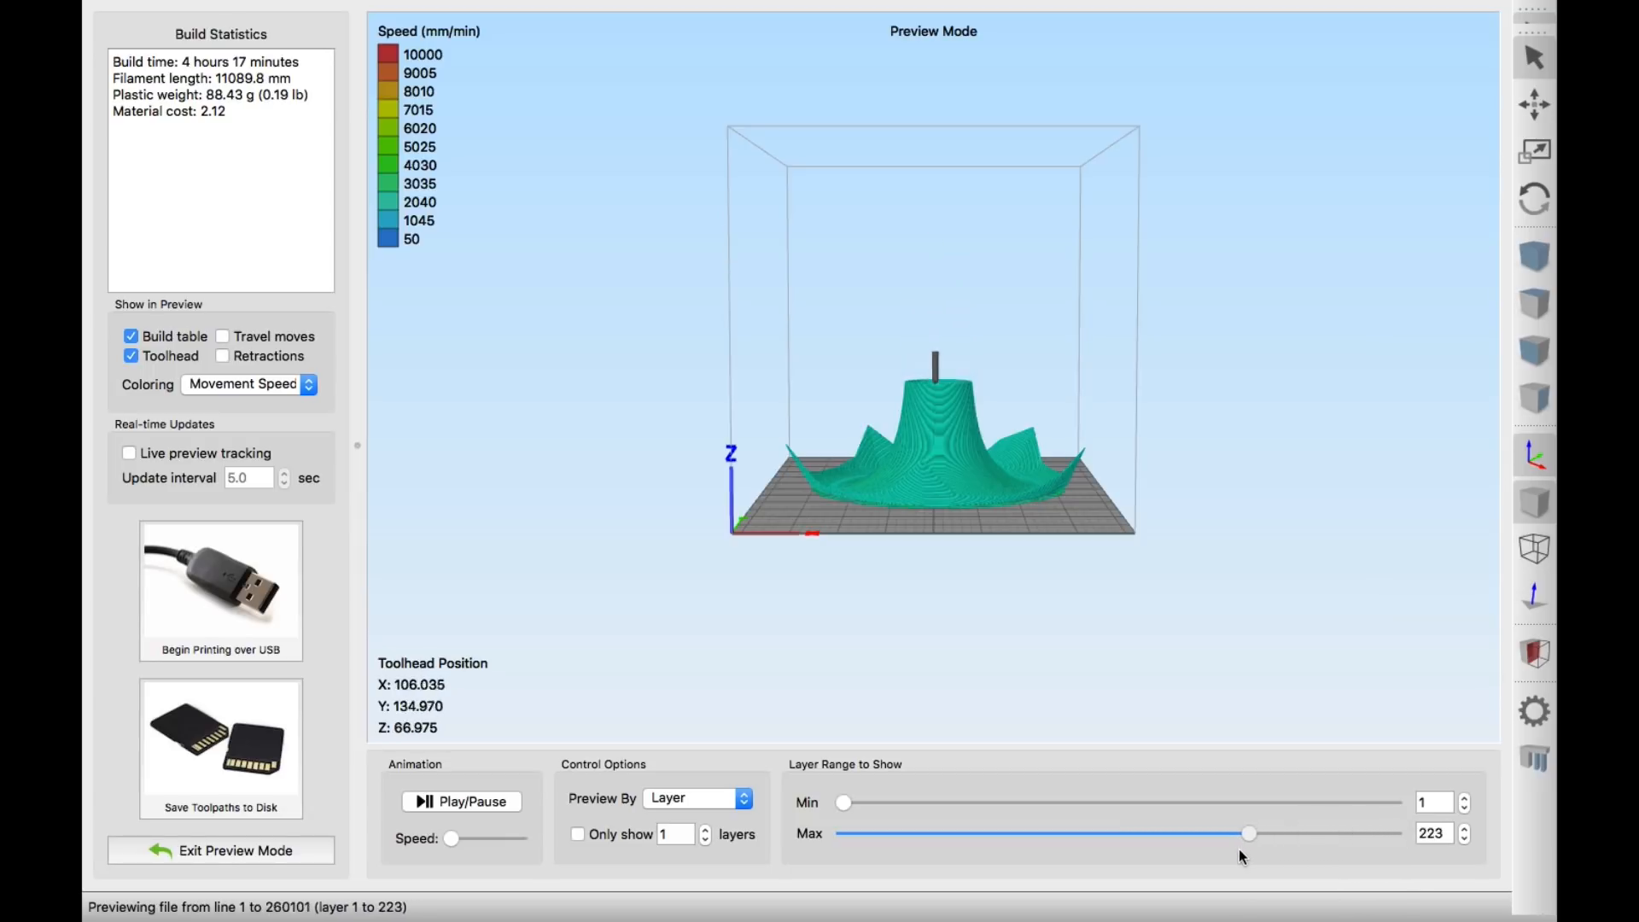
Exit the toolpath preview and confirm Process1's settings with OK
{"action": "left_click", "coordinate": [234, 850]}
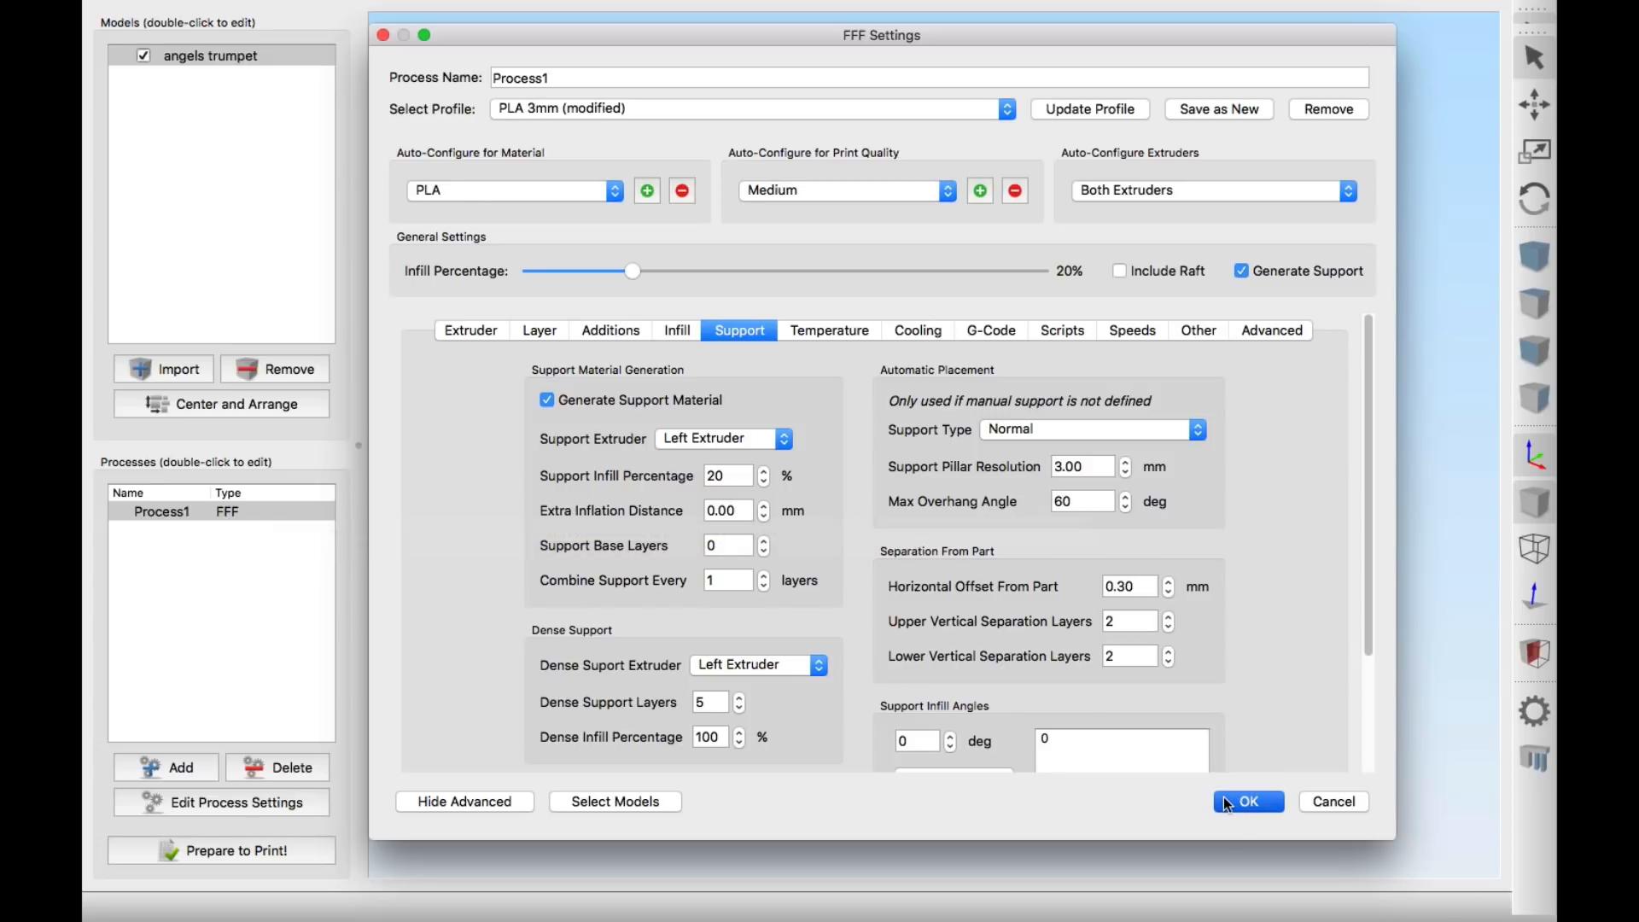
{"action": "left_click", "coordinate": [1246, 801]}
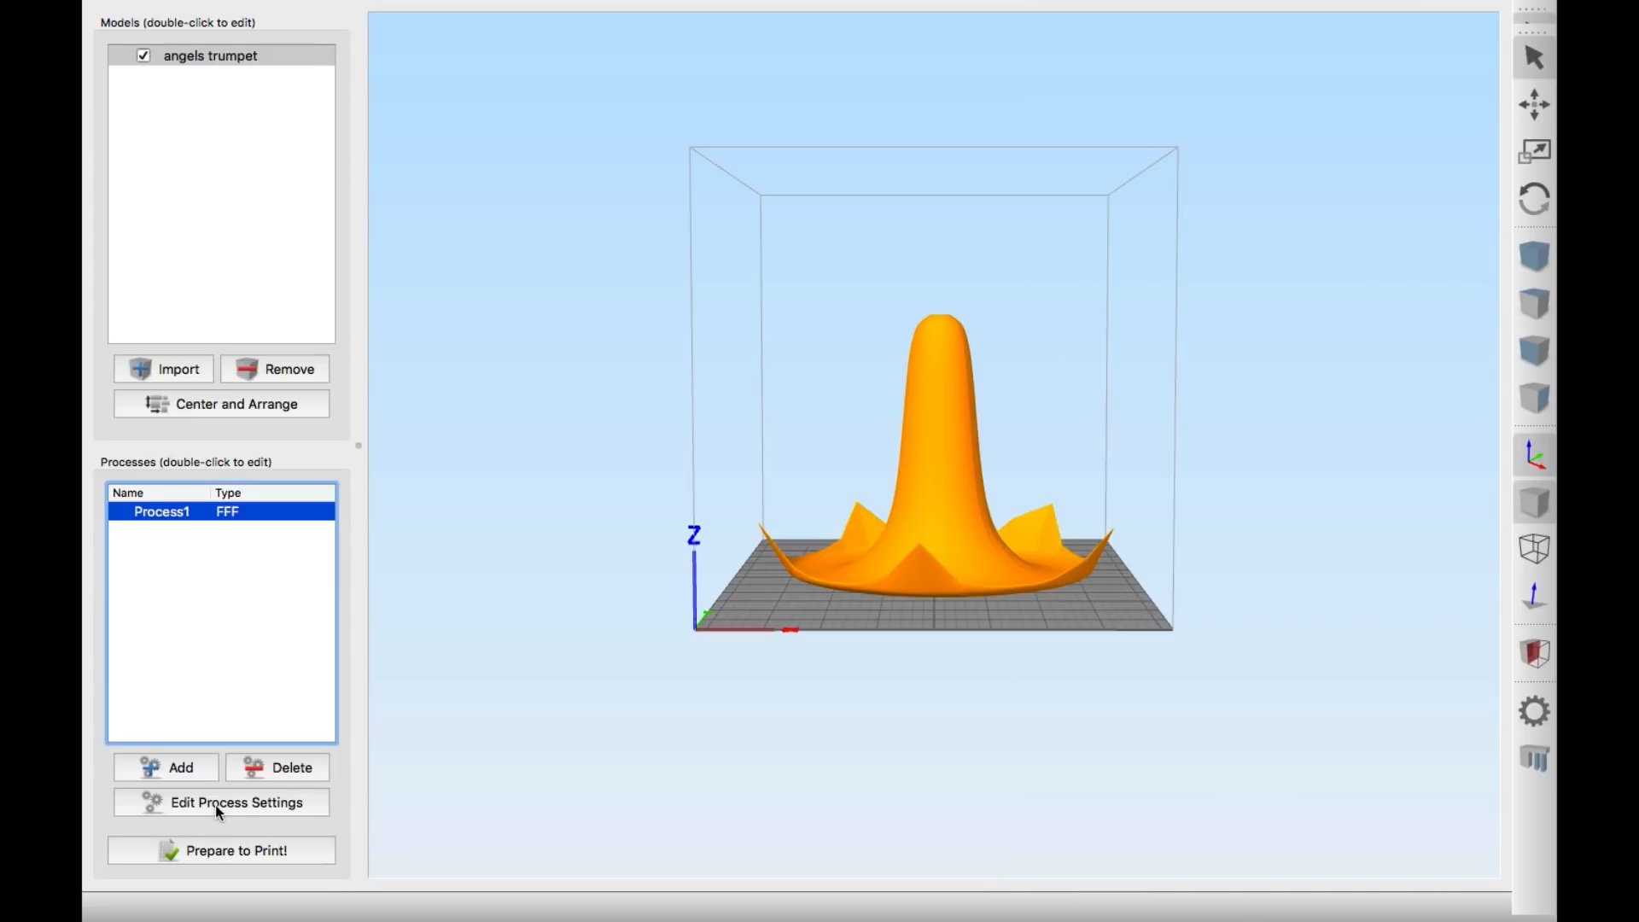